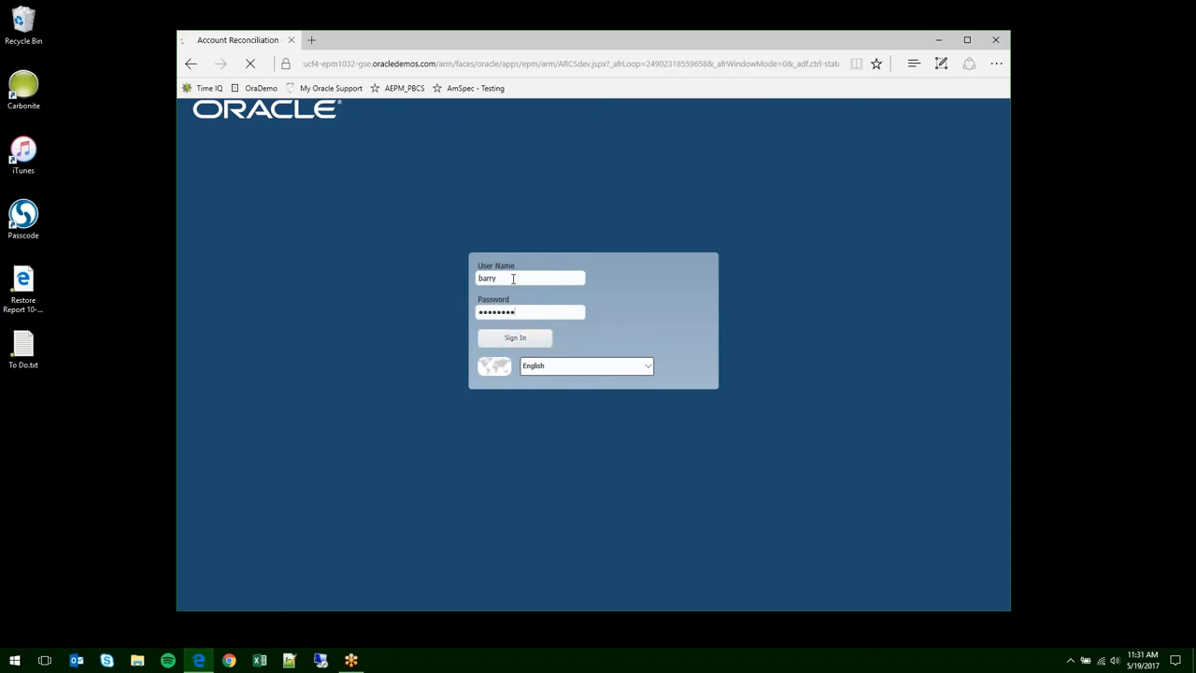
- Sign in and open the 80 open April 2017 reconciliations from Potential Risks
click(514, 337)
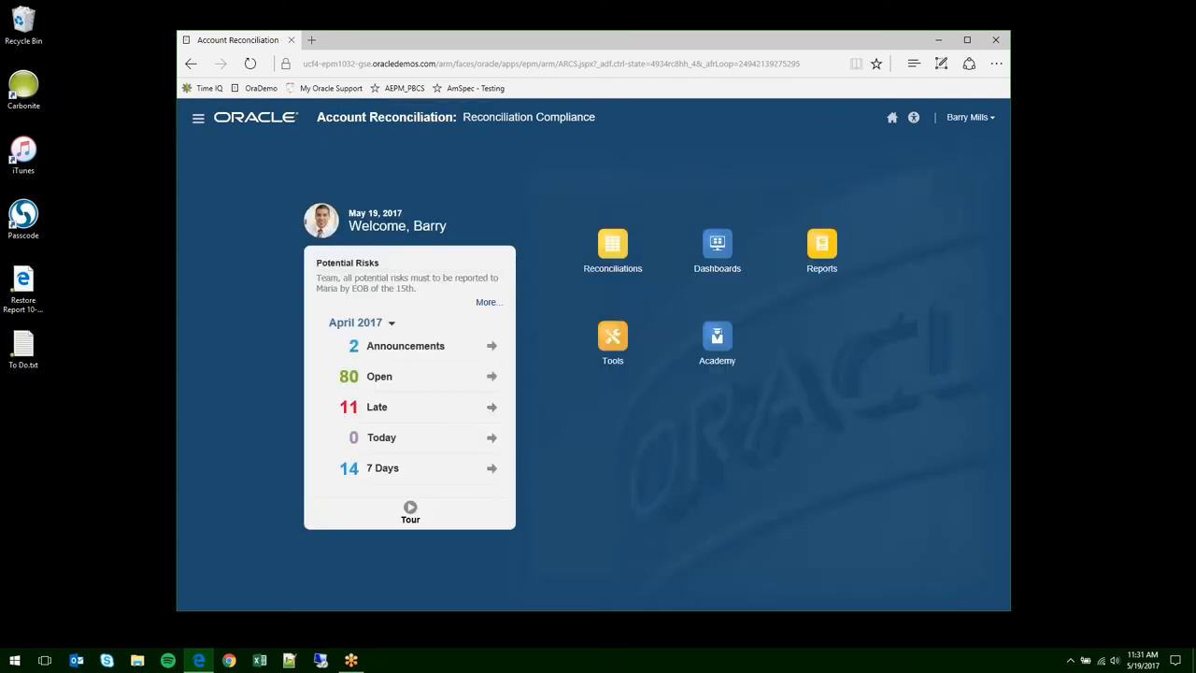
mouse_move(511, 272)
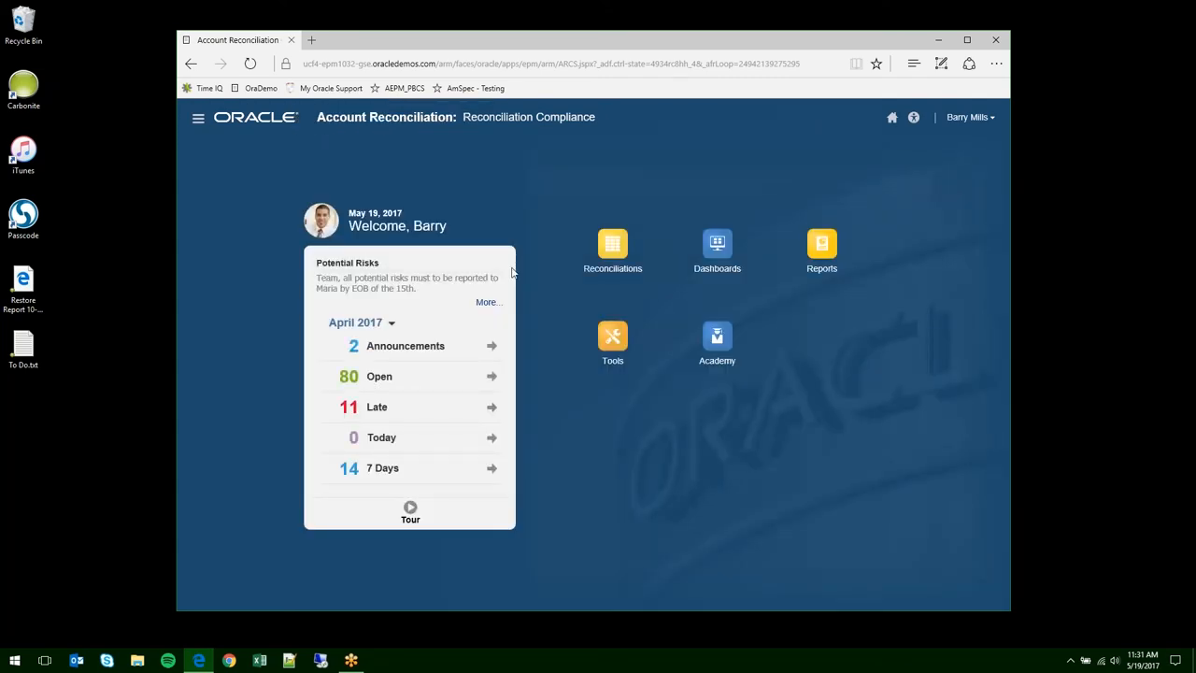
mouse_move(251, 392)
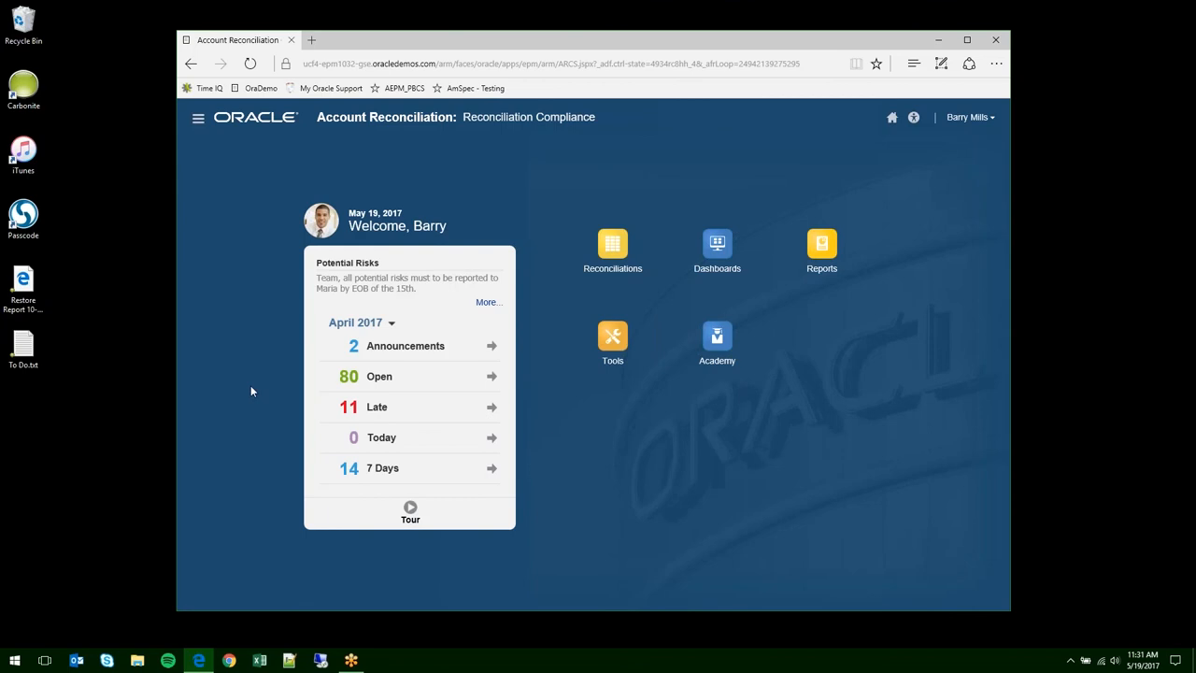
mouse_move(467, 258)
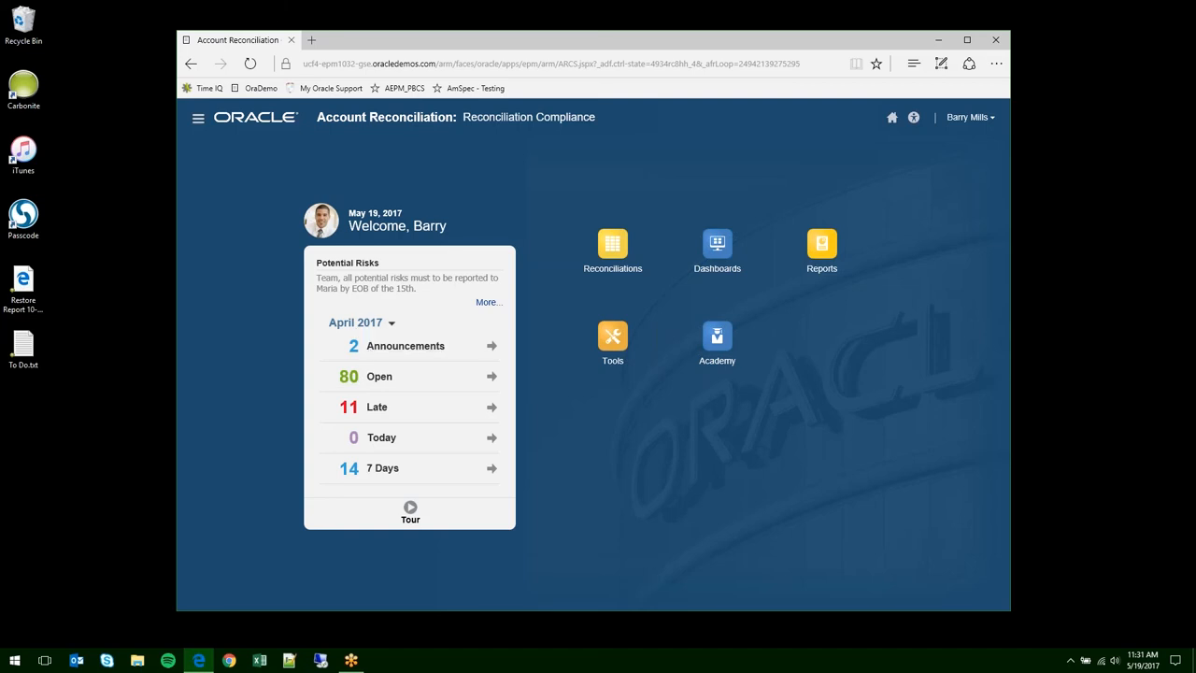
mouse_move(612, 244)
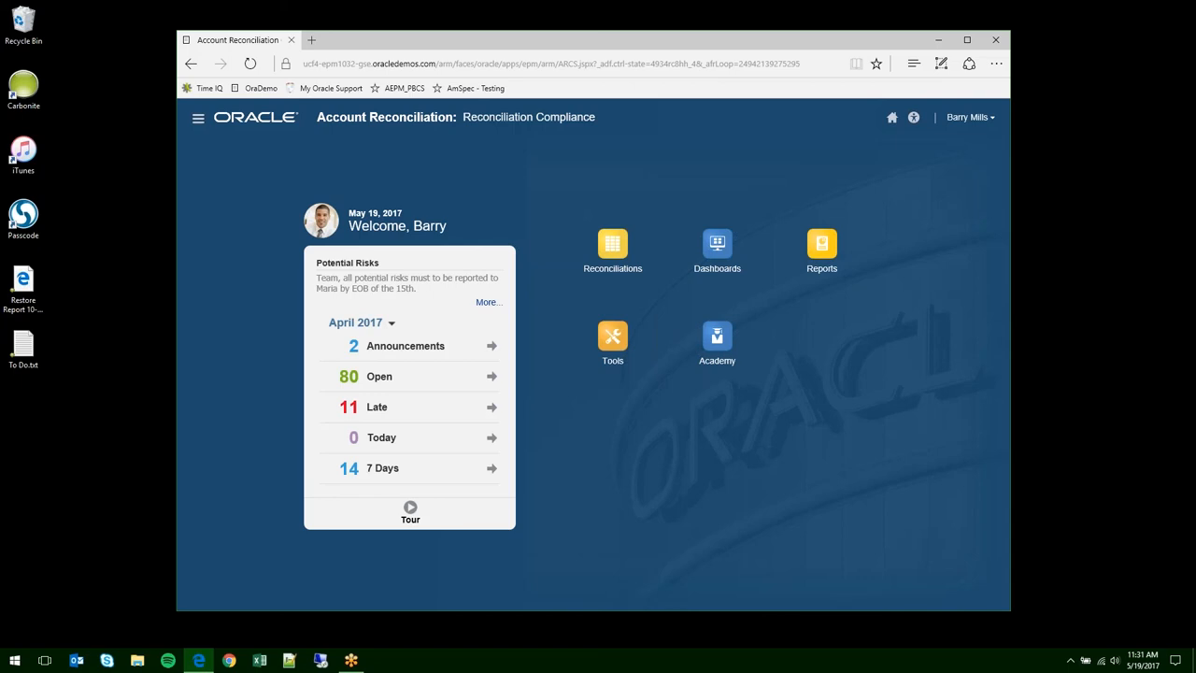
mouse_move(627, 244)
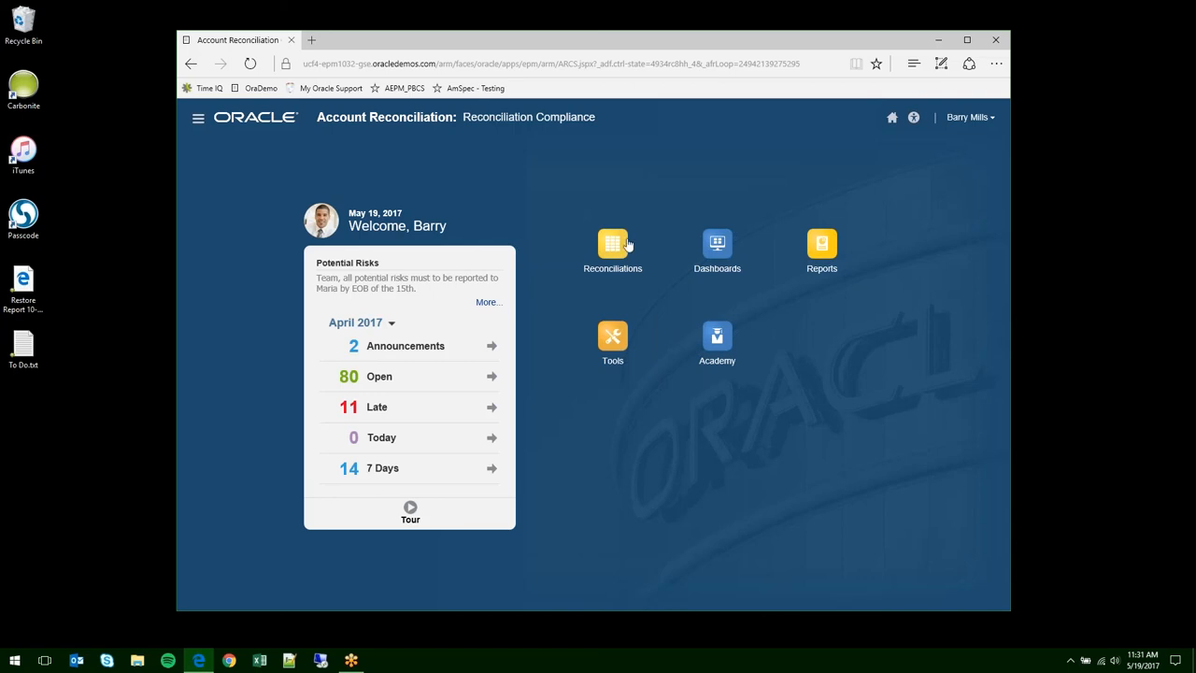
mouse_move(612, 245)
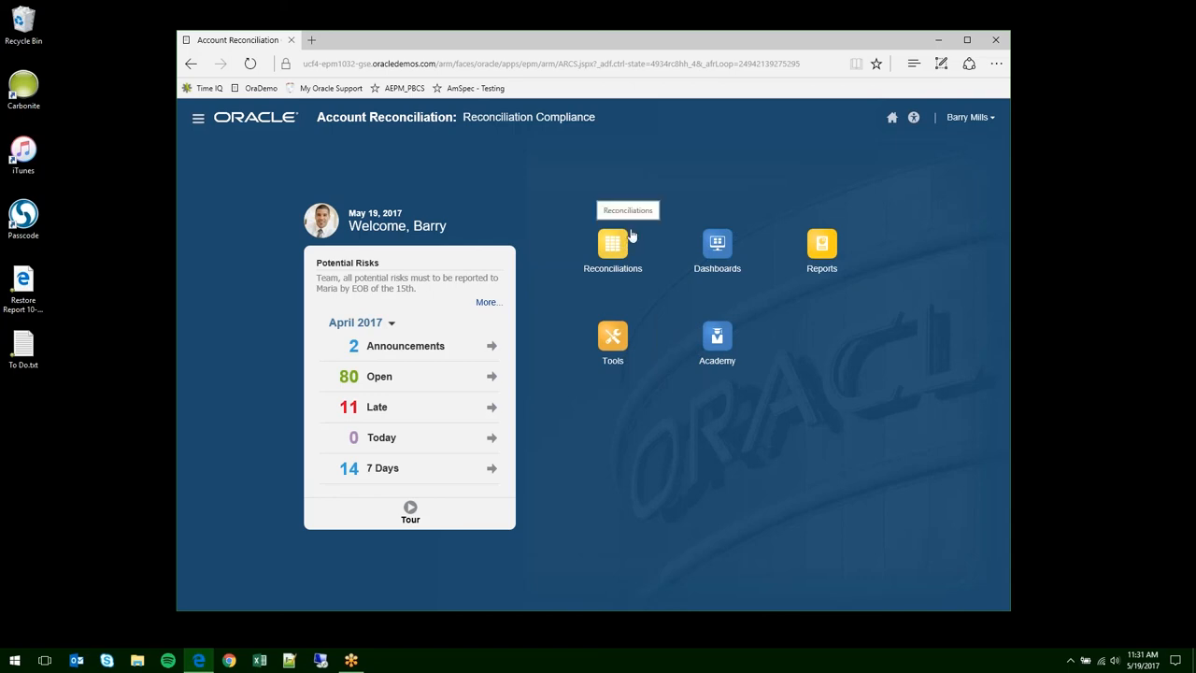
mouse_move(649, 201)
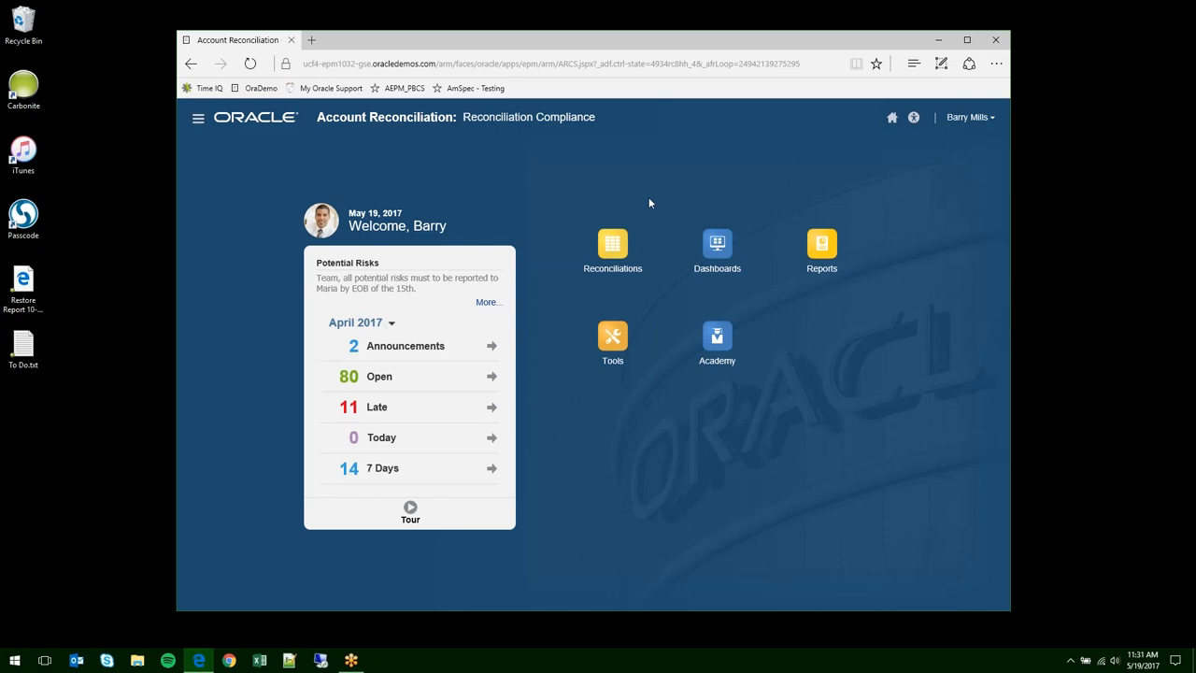
mouse_move(624, 262)
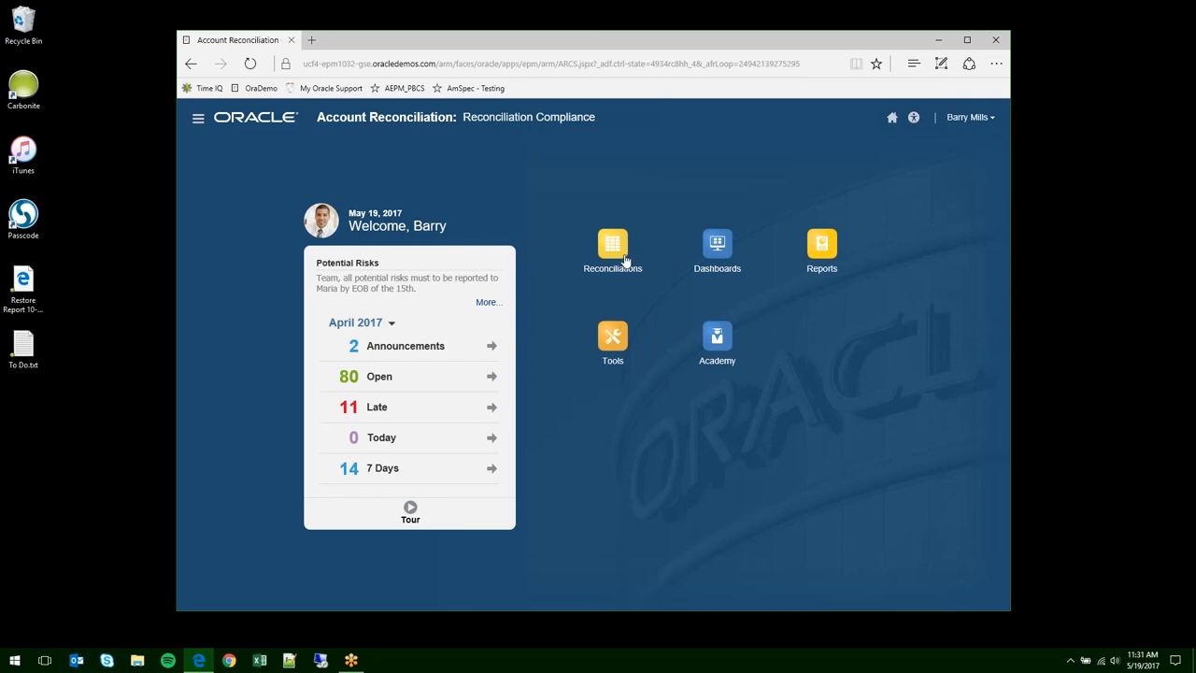
mouse_move(359, 383)
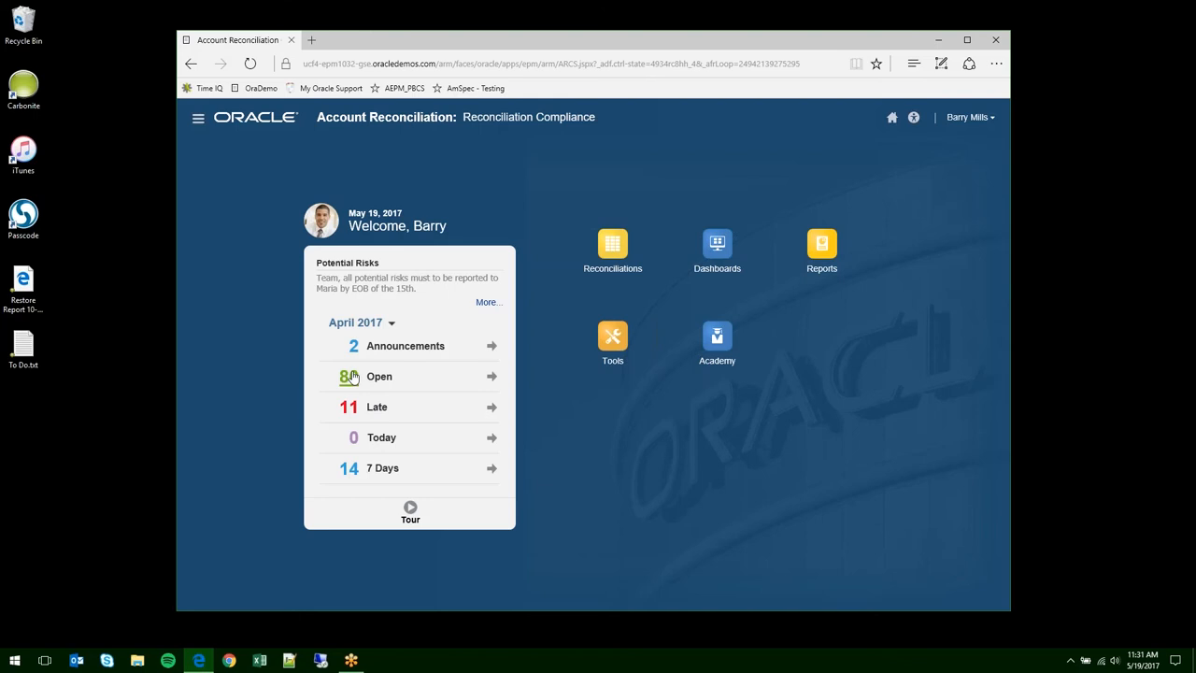
click(612, 245)
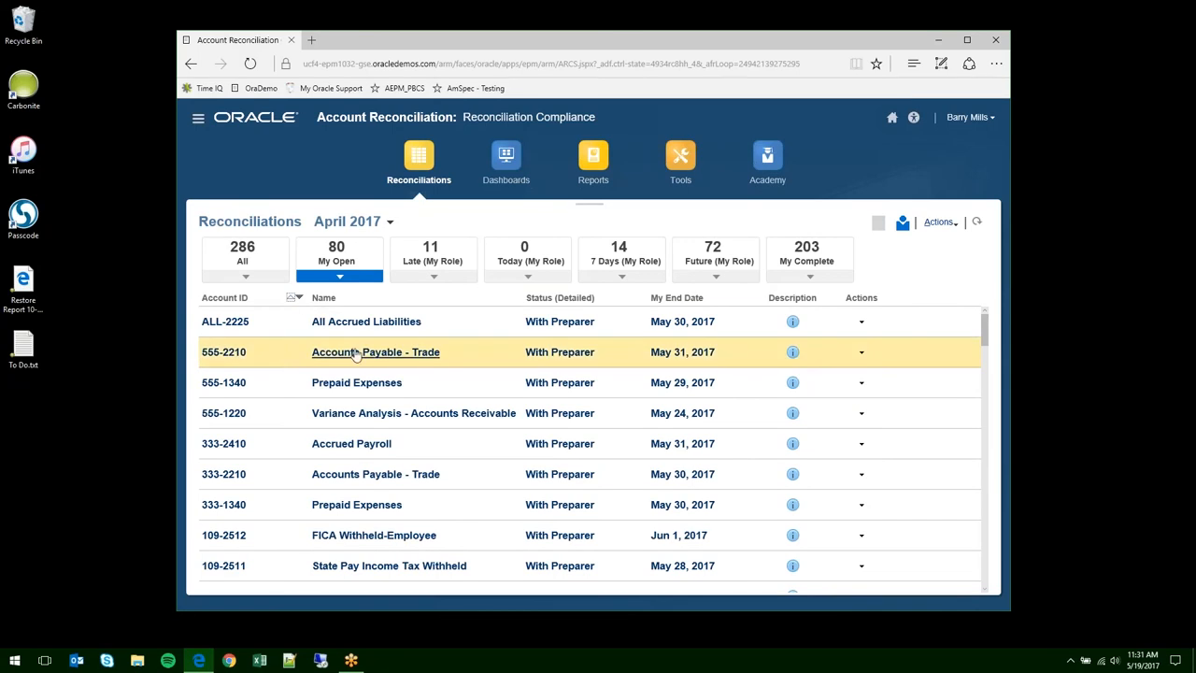
mouse_move(405, 356)
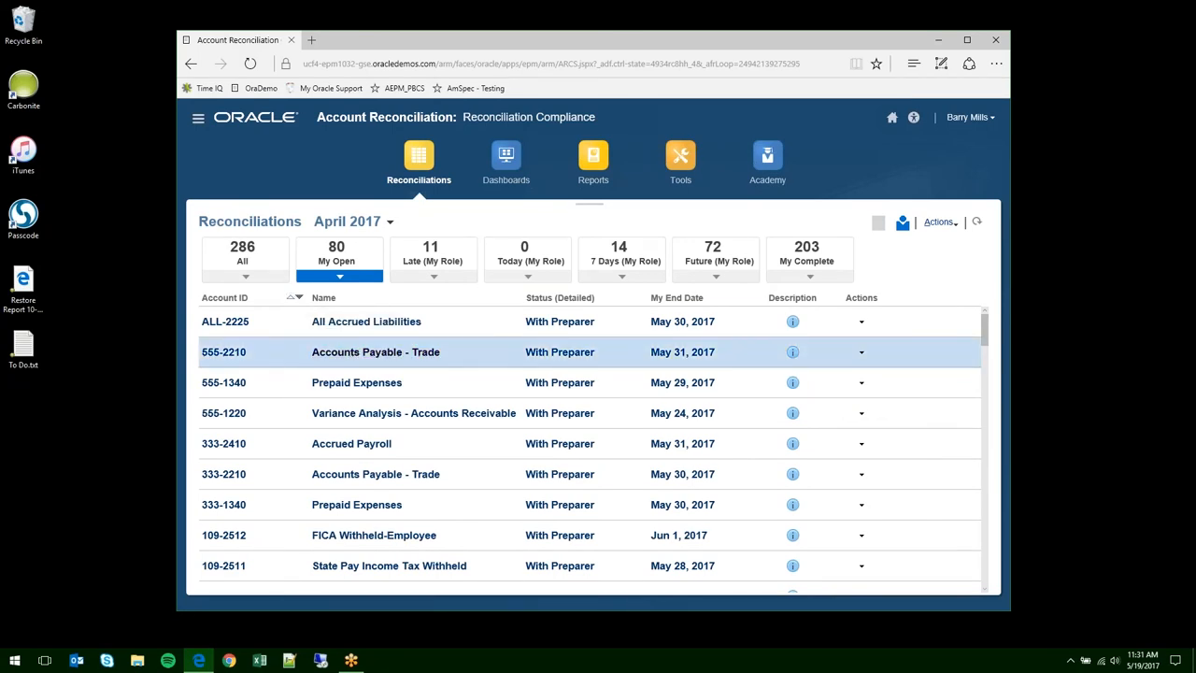
mouse_move(434, 361)
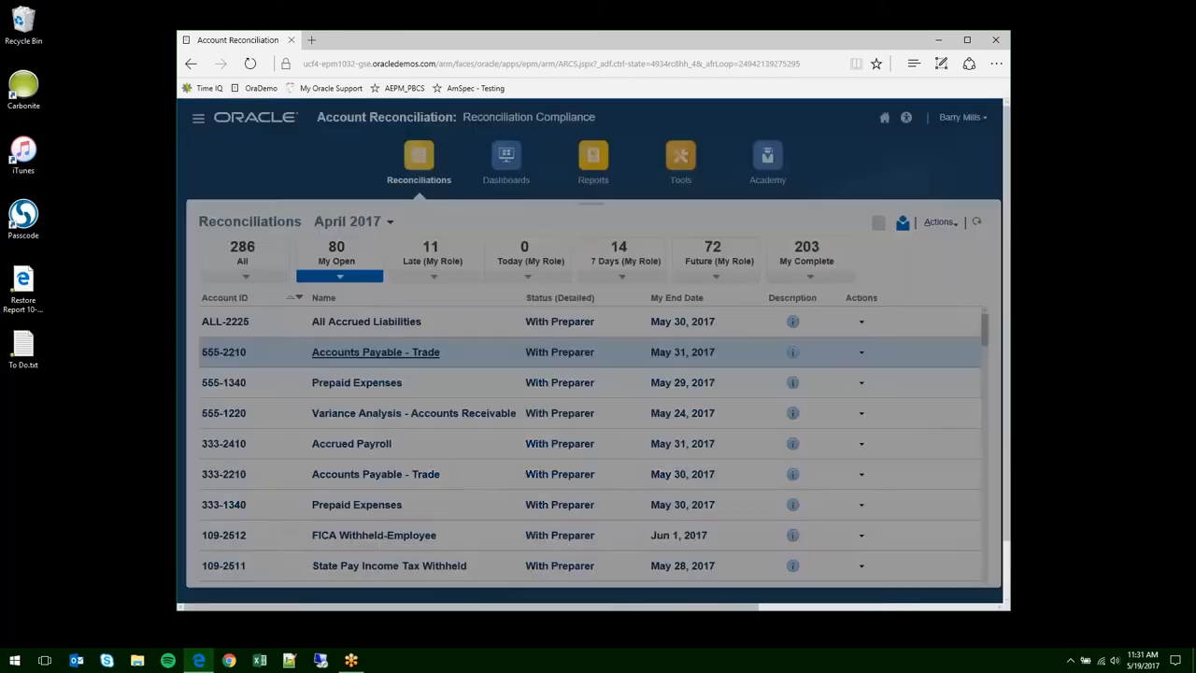
- Open the Accounts Payable - Trade reconciliation (555-2210) from the My Open list
click(375, 352)
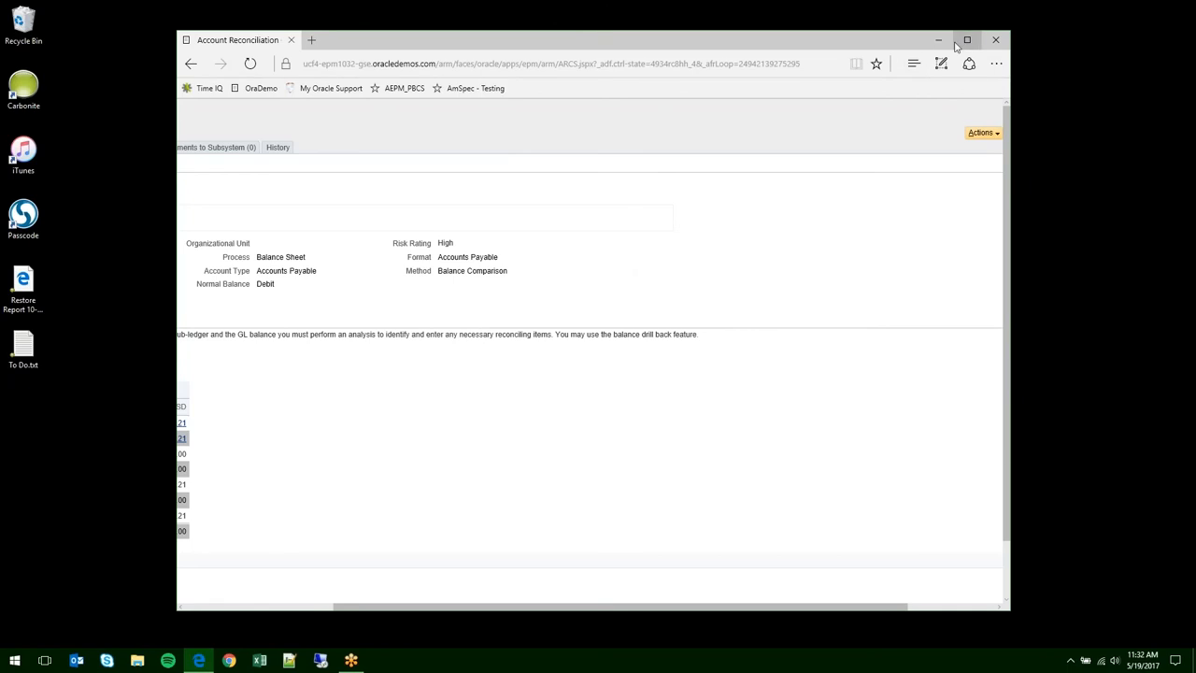
- Maximize the browser window to show the full 555-2210 reconciliation summary
click(966, 39)
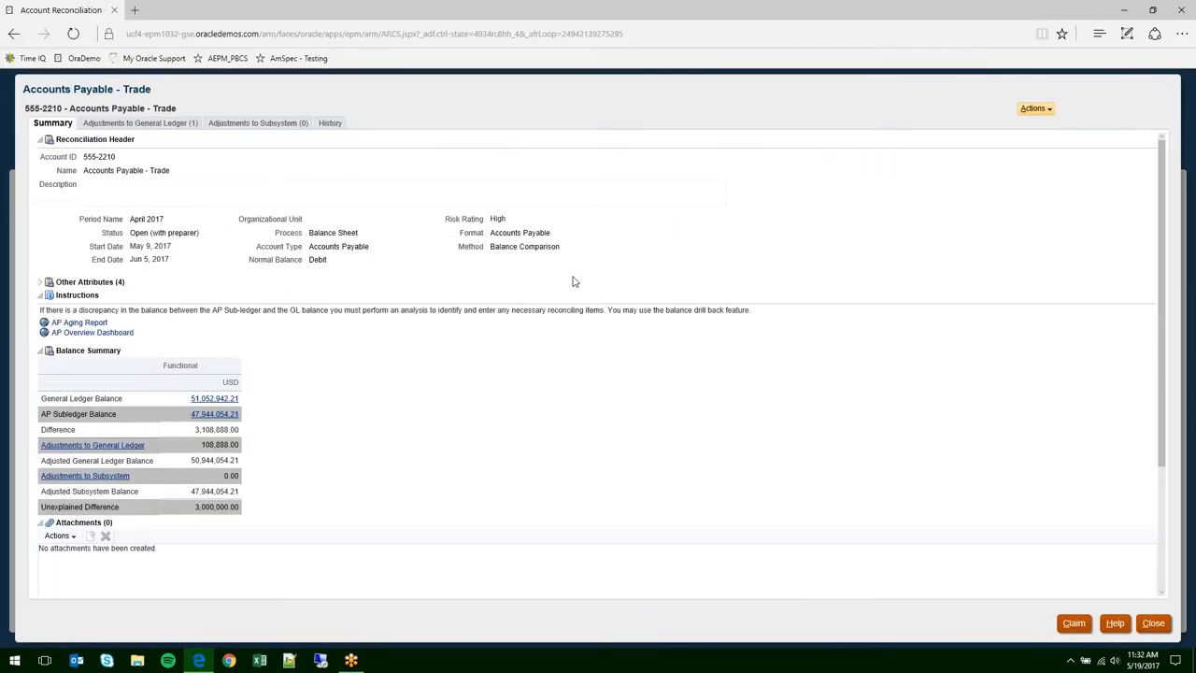
mouse_move(346, 344)
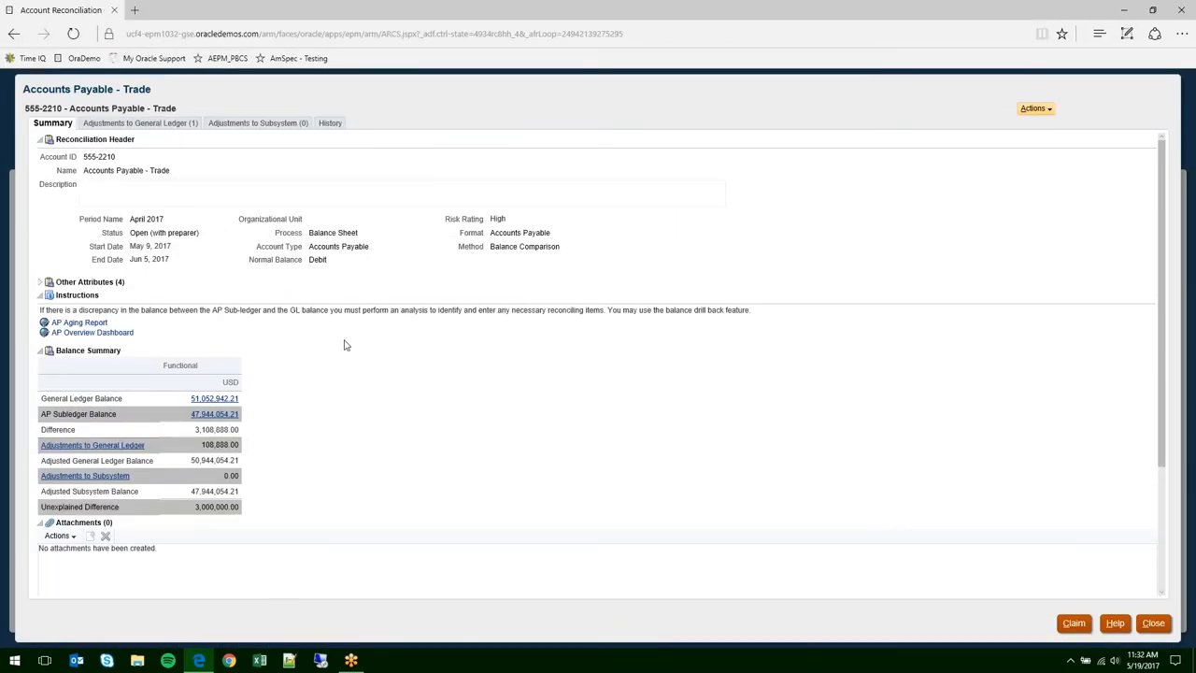
mouse_move(89, 147)
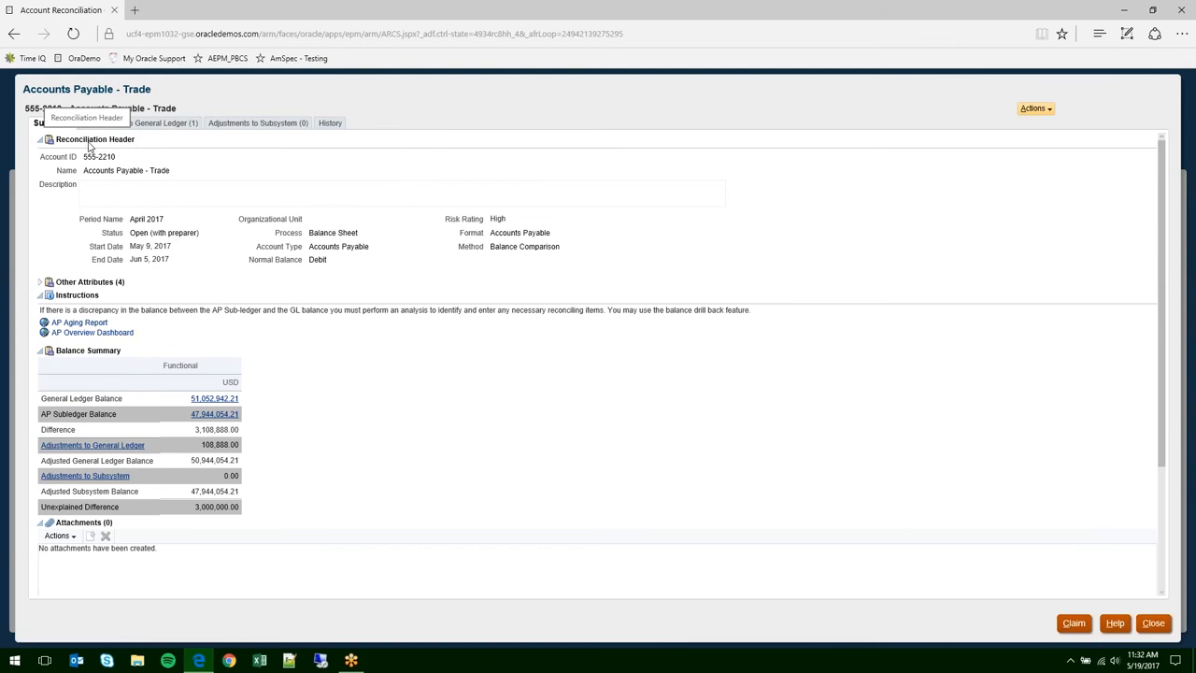
mouse_move(286, 164)
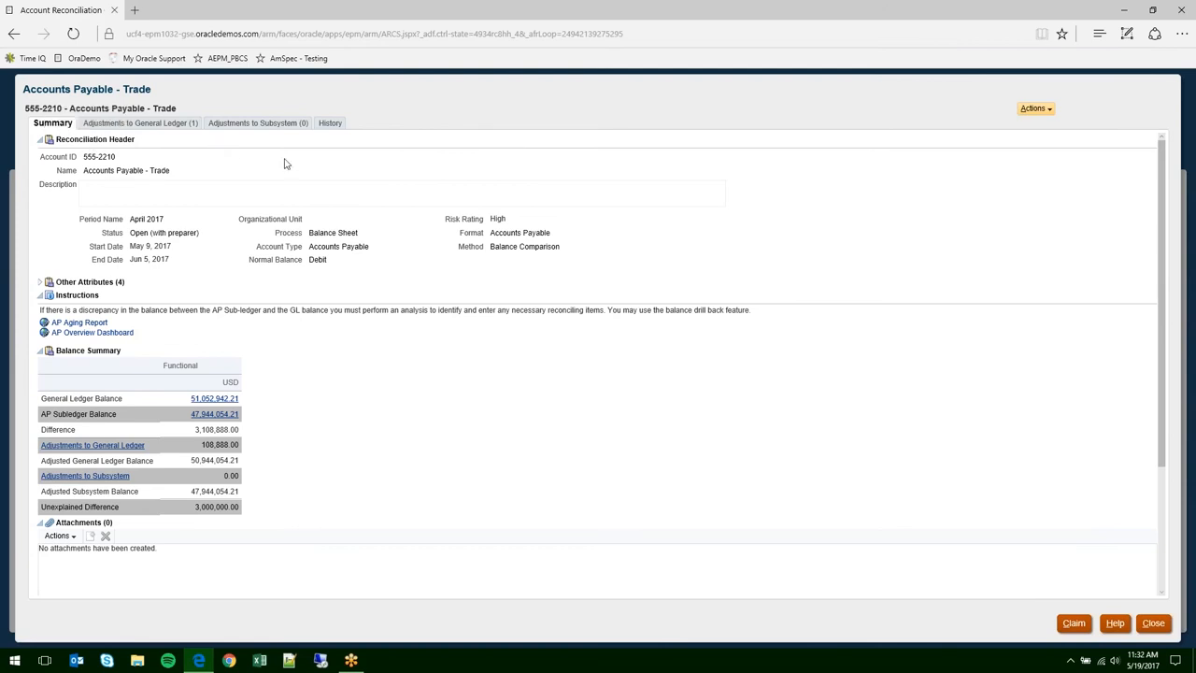
mouse_move(290, 164)
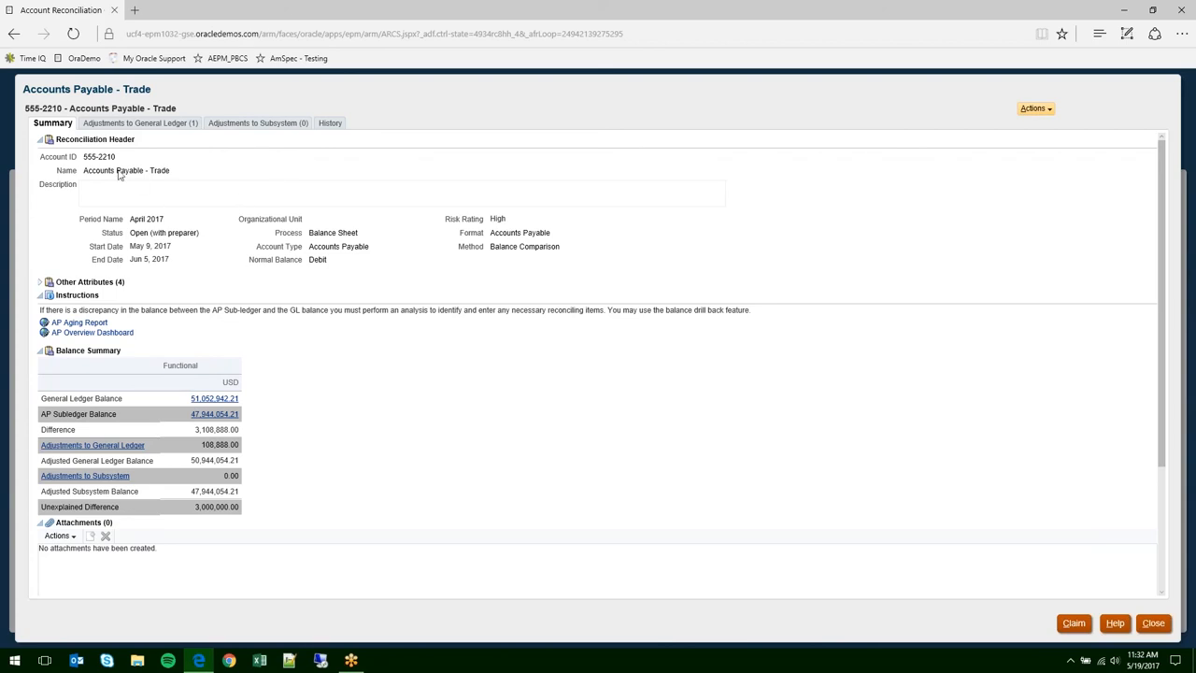
mouse_move(260, 184)
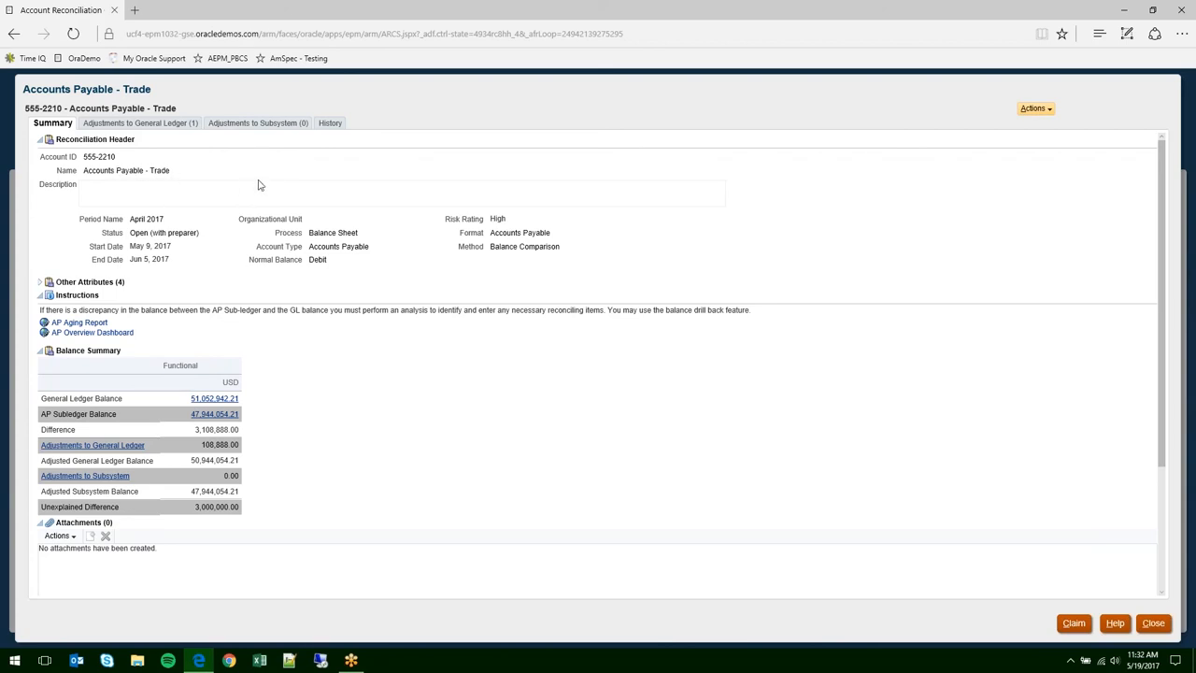
mouse_move(172, 218)
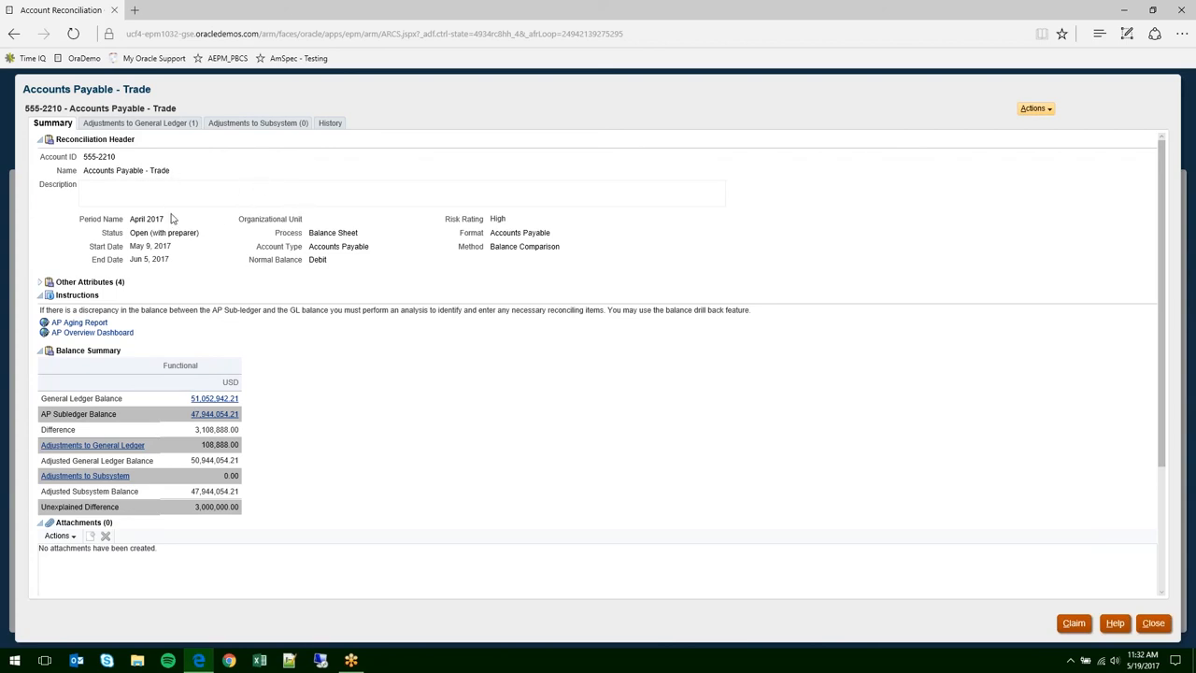
mouse_move(372, 244)
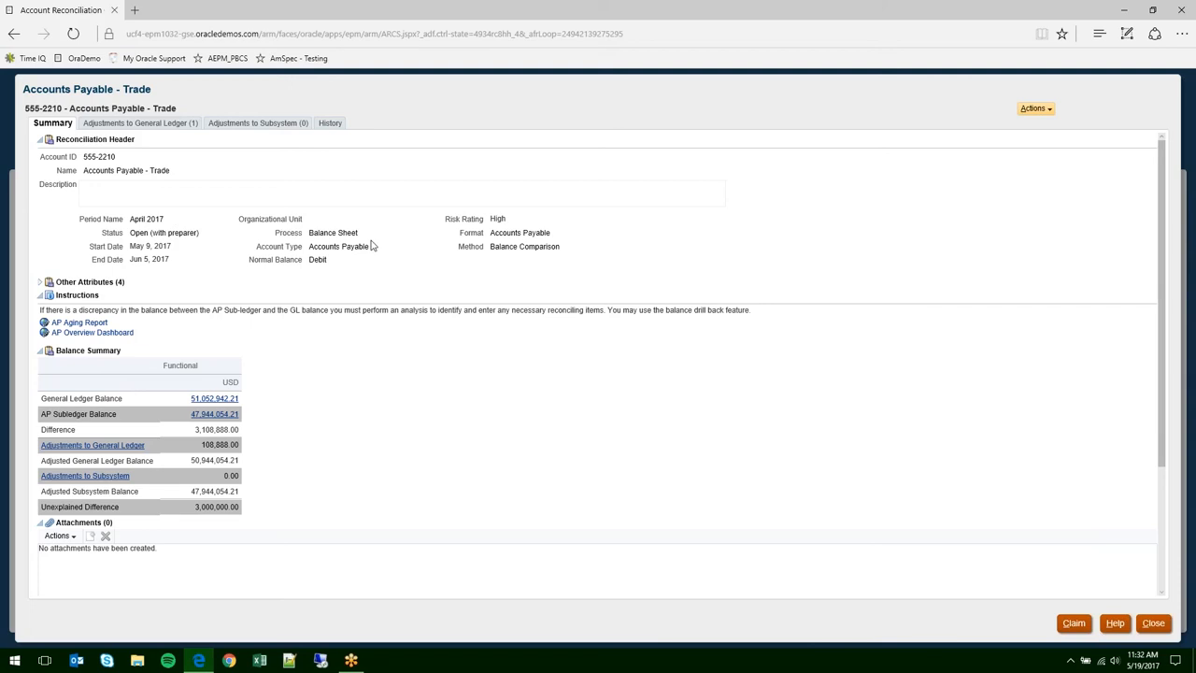
mouse_move(337, 256)
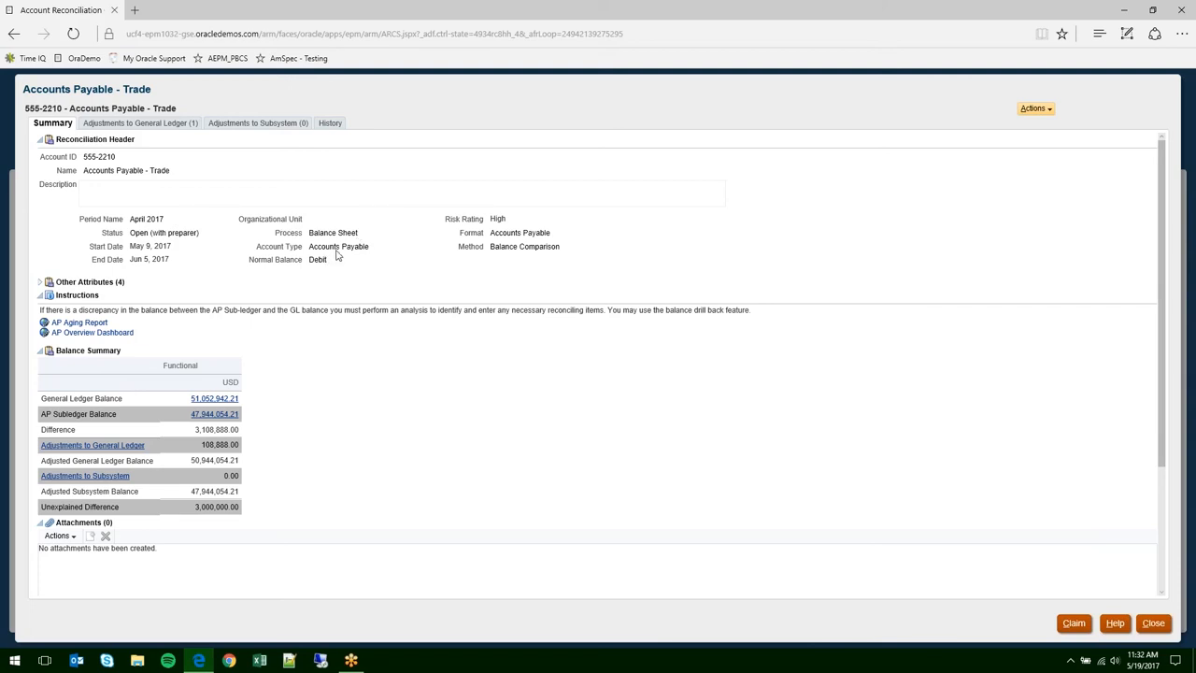
mouse_move(554, 238)
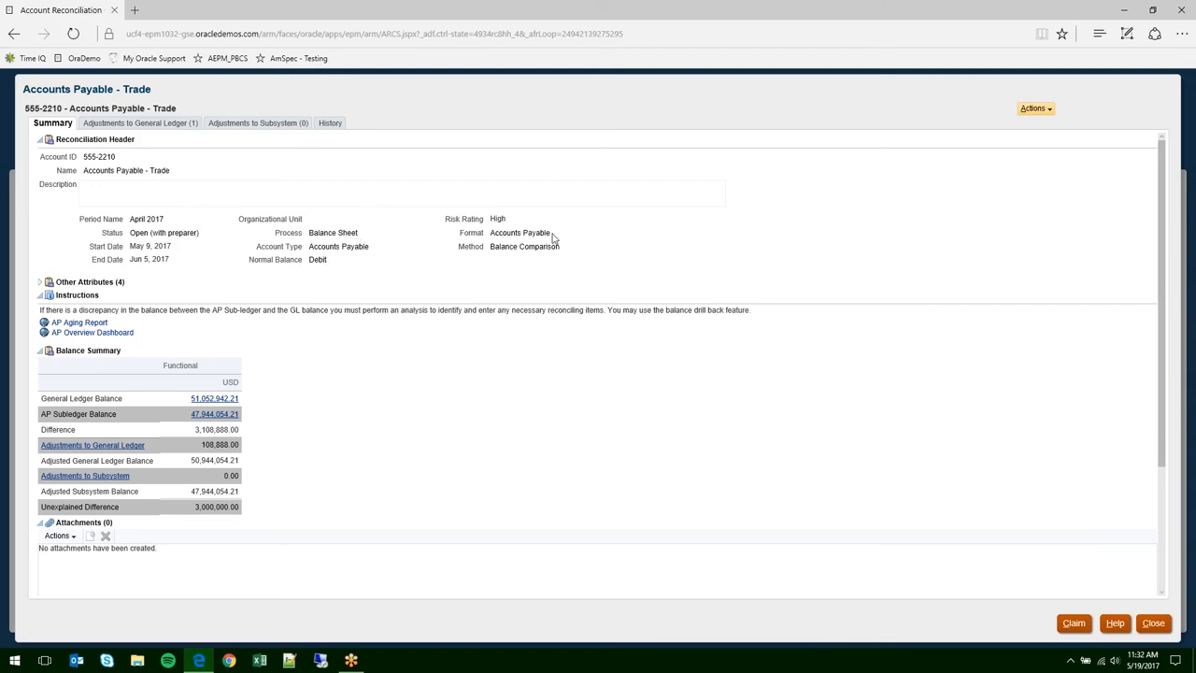
mouse_move(241, 317)
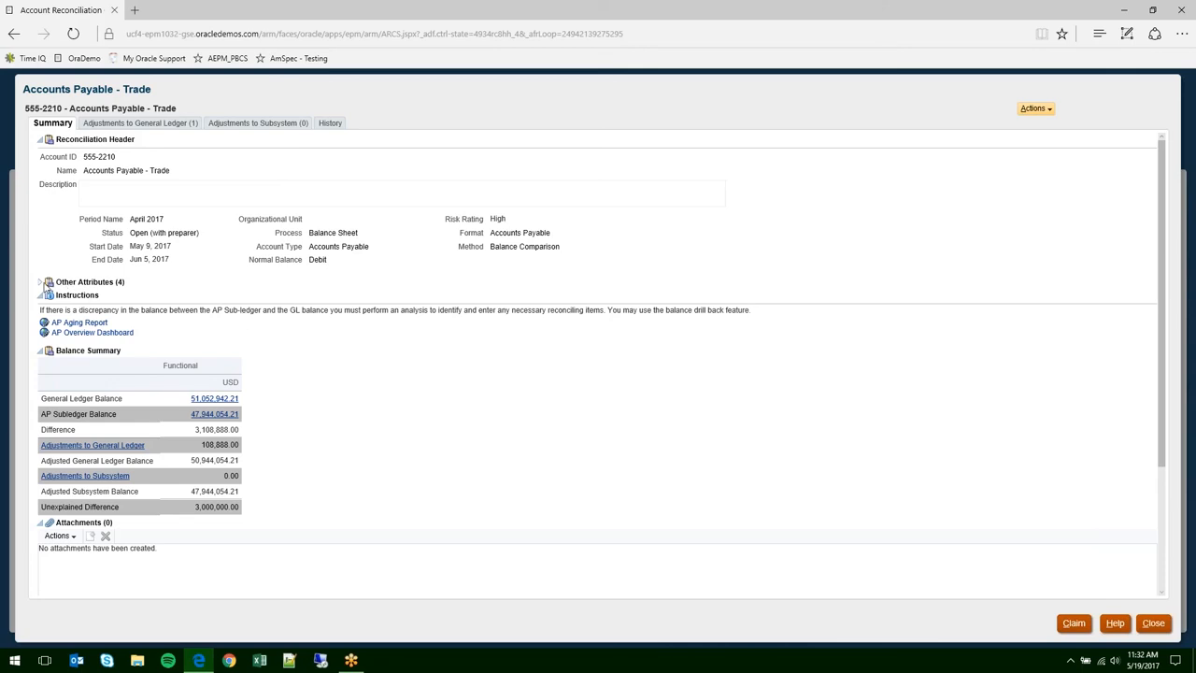
mouse_move(113, 287)
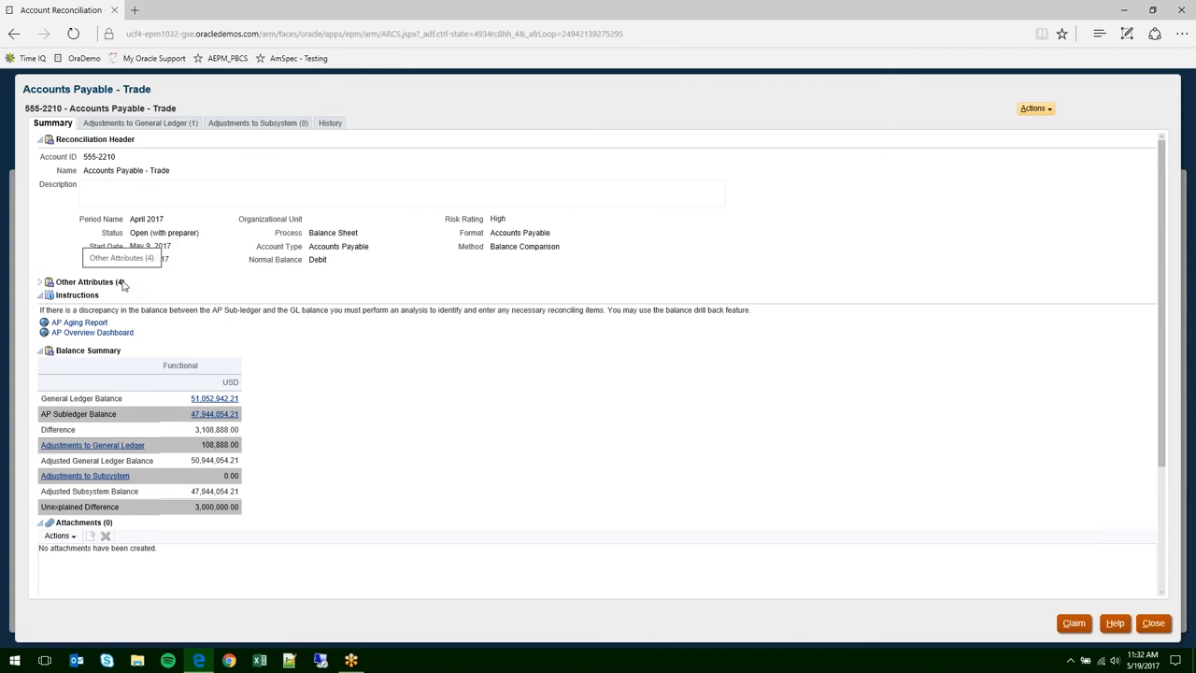
scroll(down, 3)
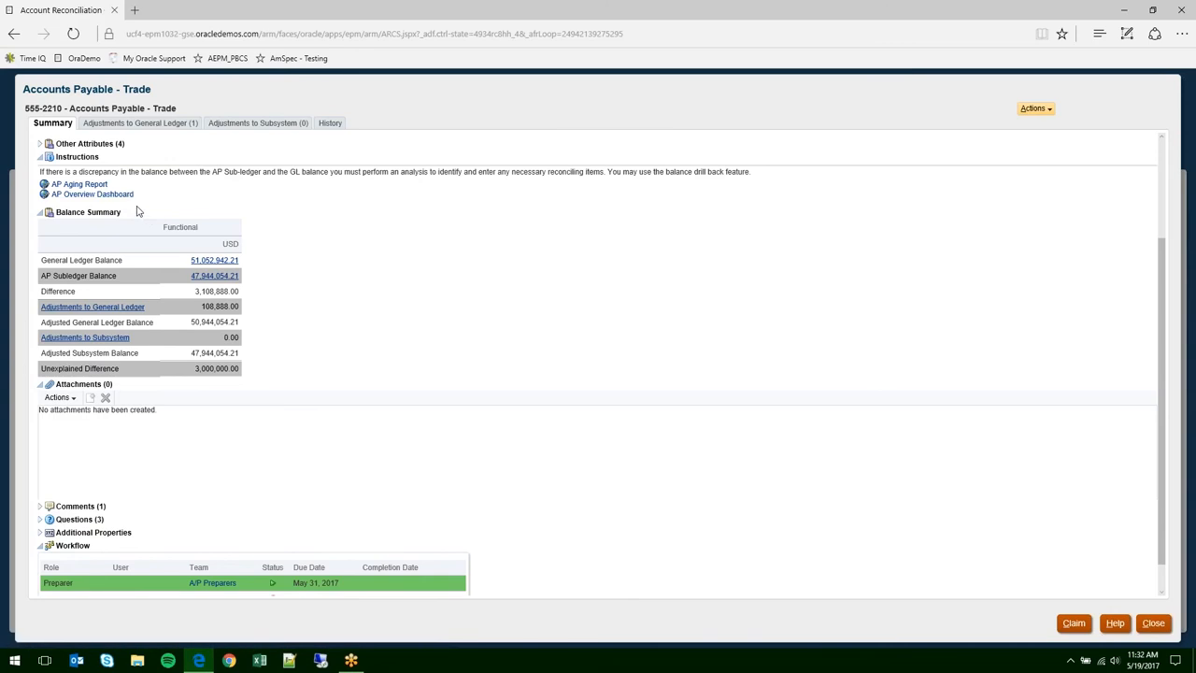
mouse_move(126, 194)
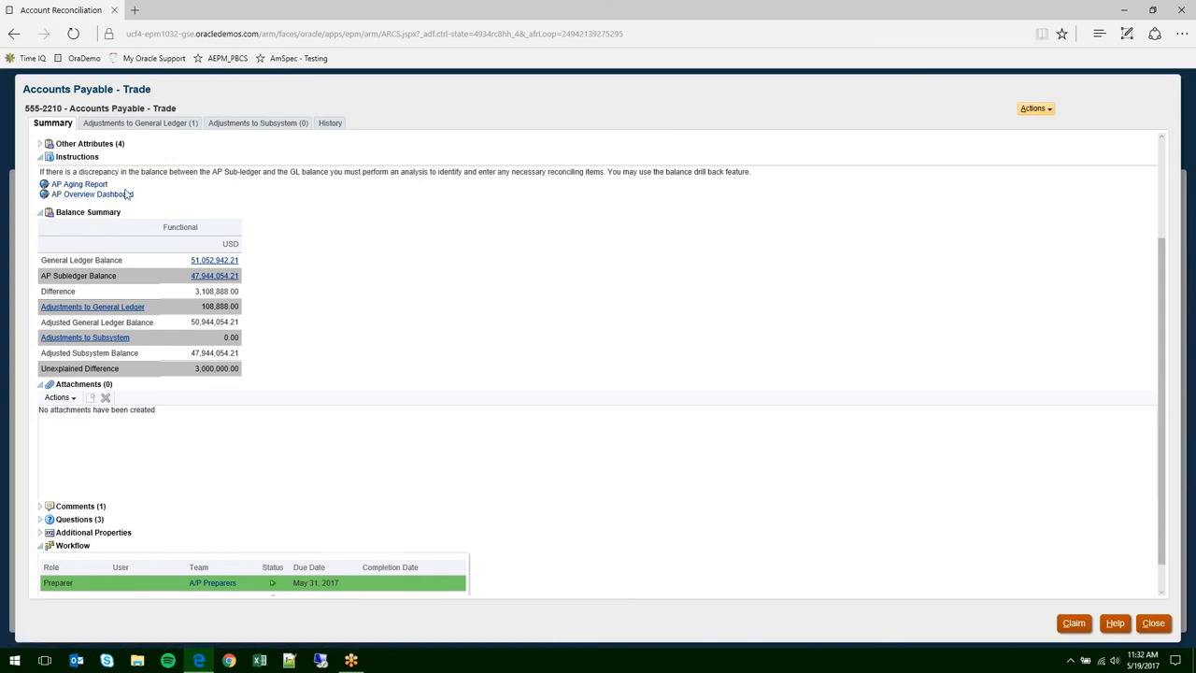
mouse_move(210, 216)
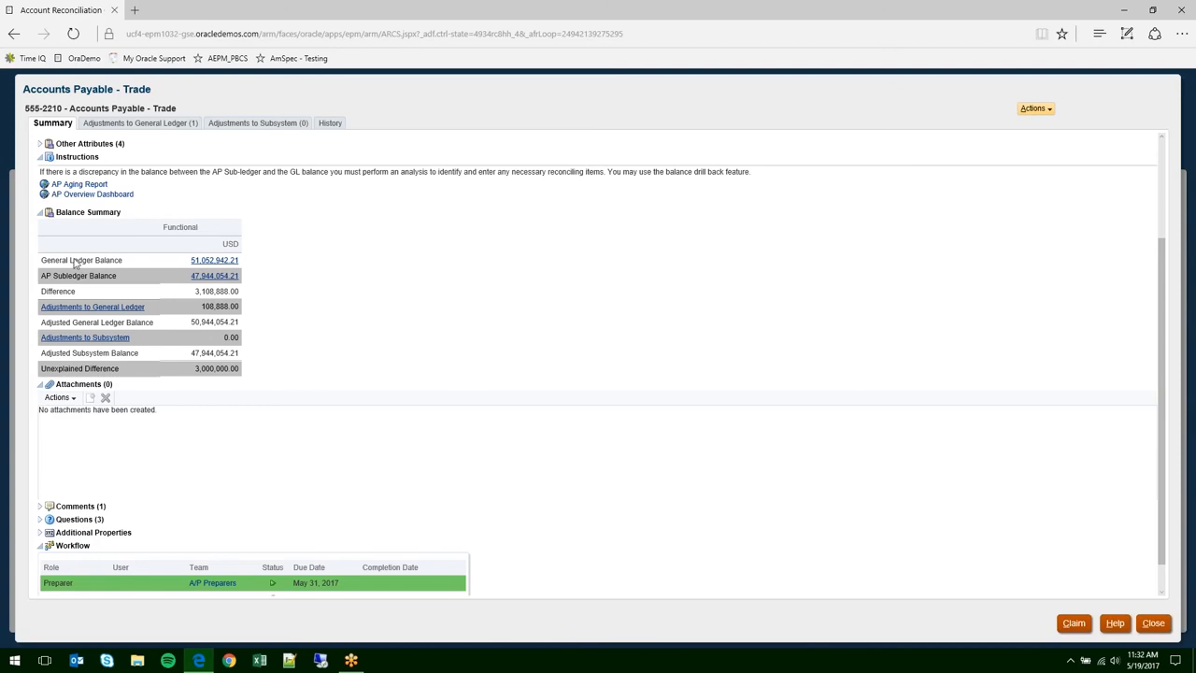
mouse_move(265, 417)
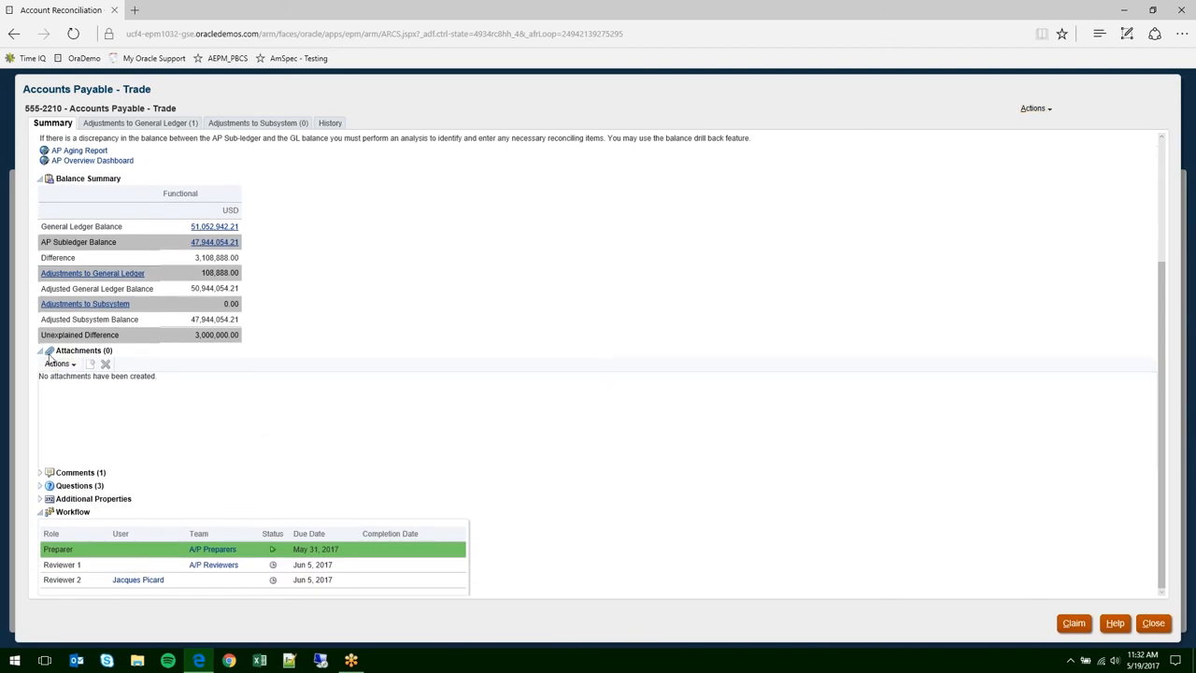
mouse_move(93, 381)
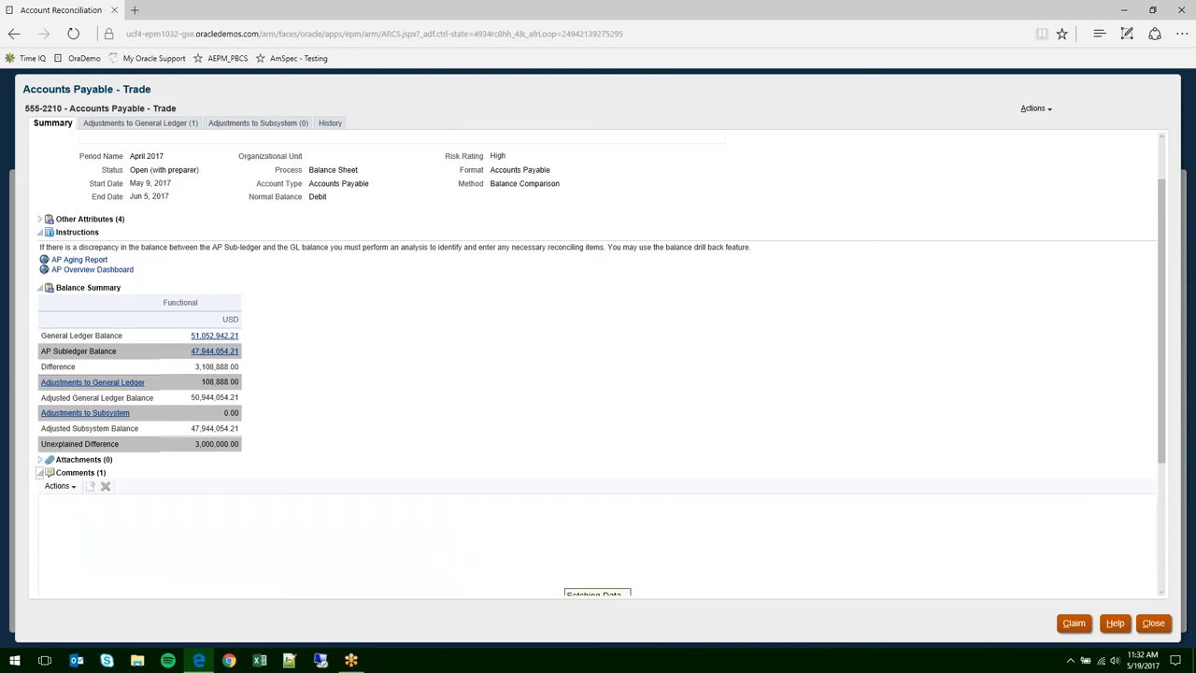
scroll(down, 3)
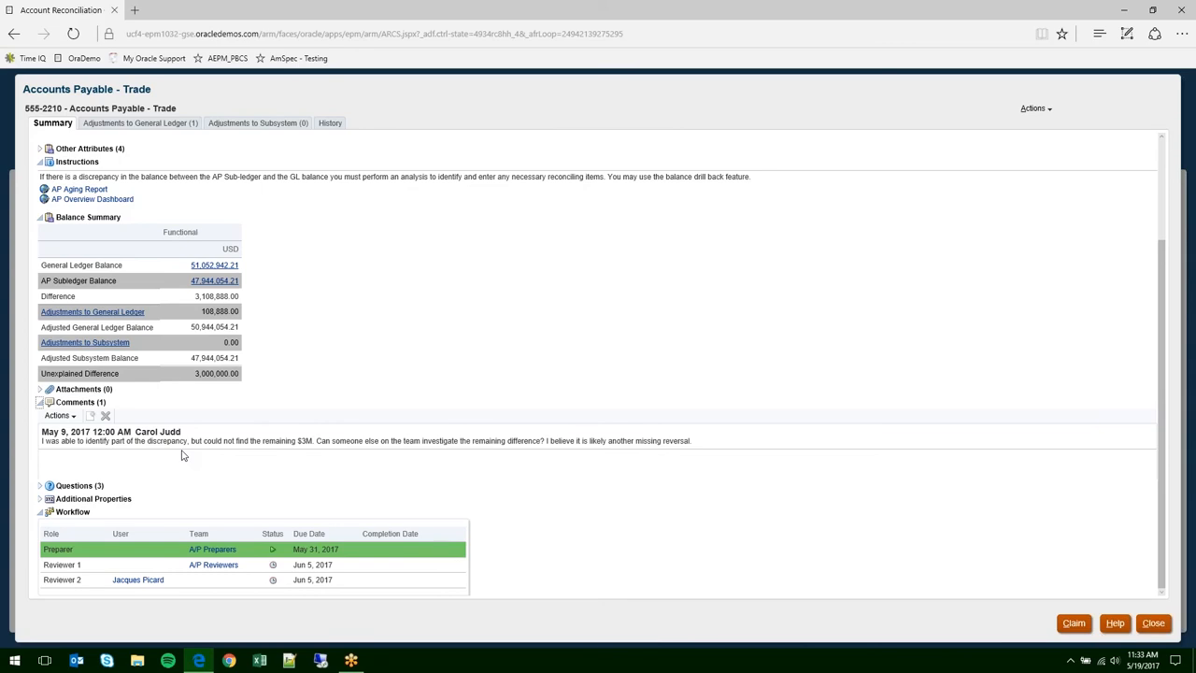
mouse_move(570, 480)
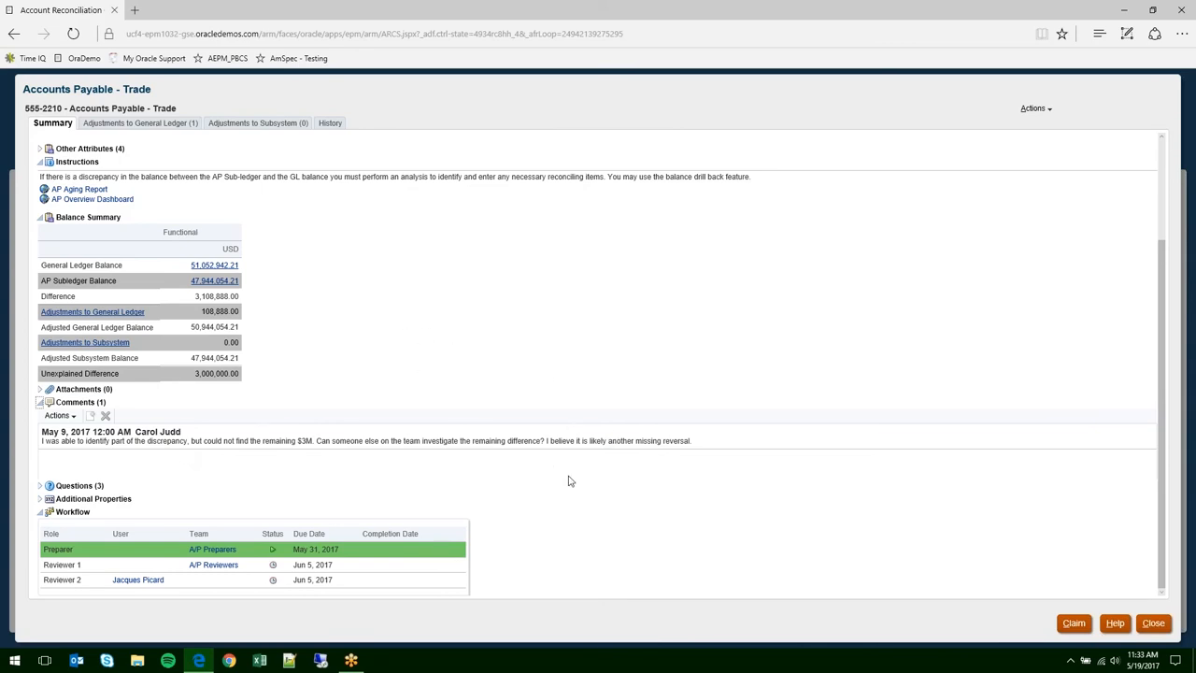
mouse_move(242, 476)
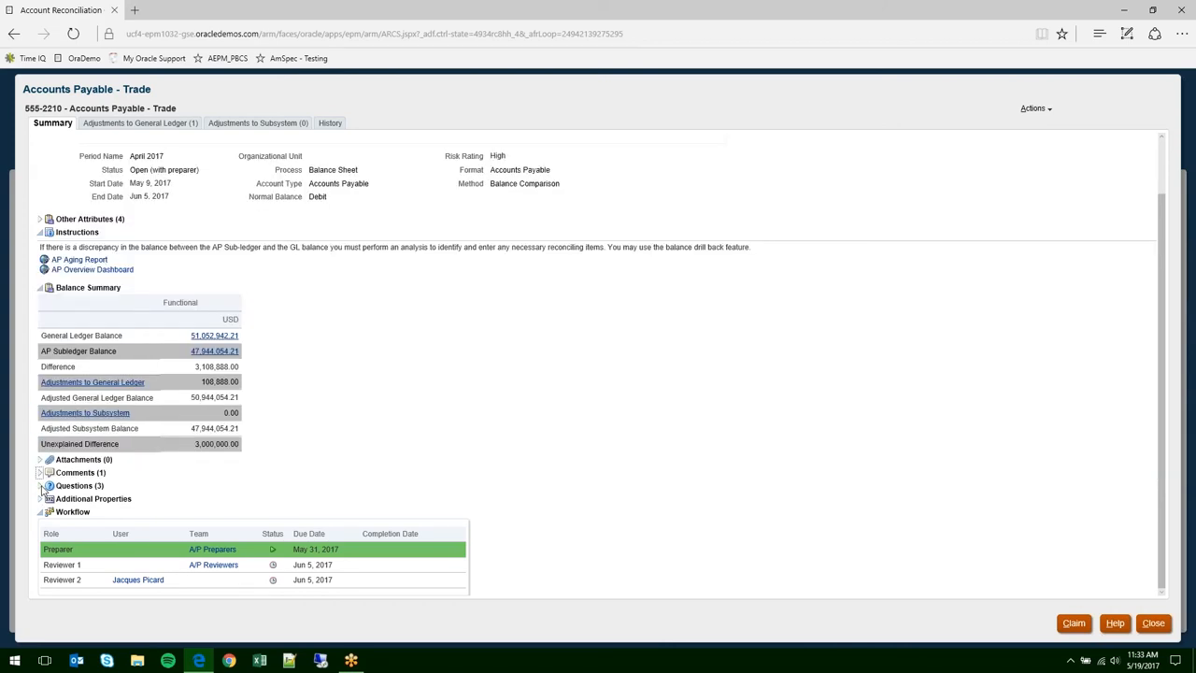
- Expand the preparer Questions and view the A/P Preparers team's five members
click(41, 485)
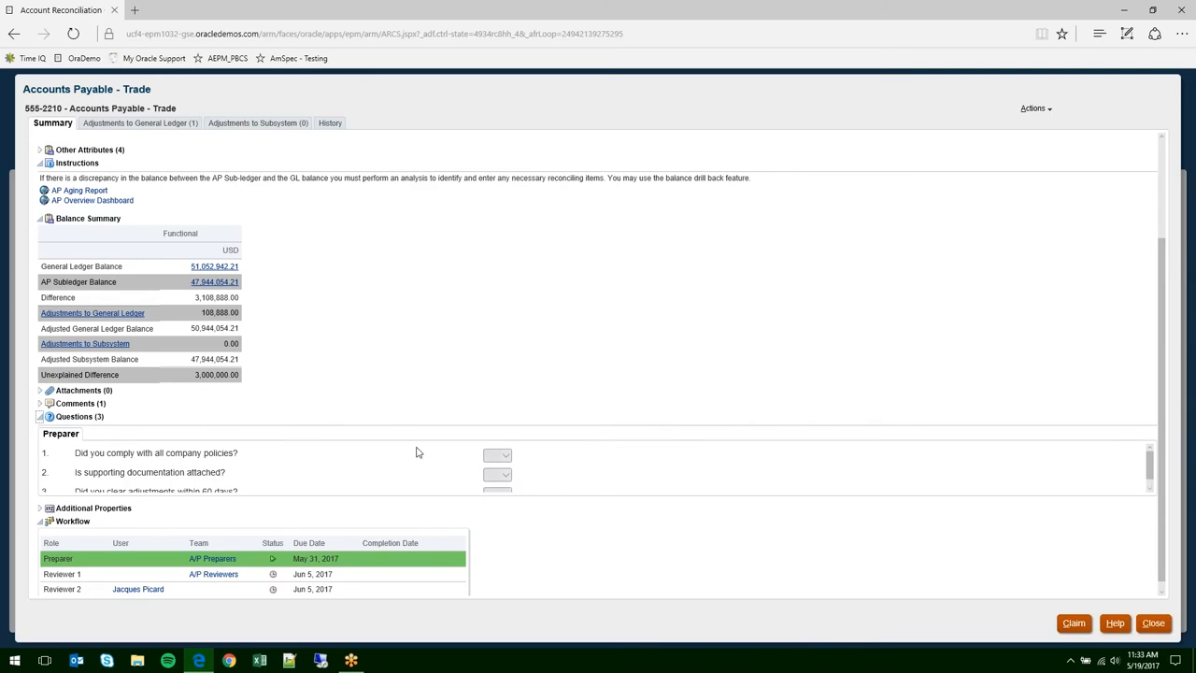
mouse_move(236, 460)
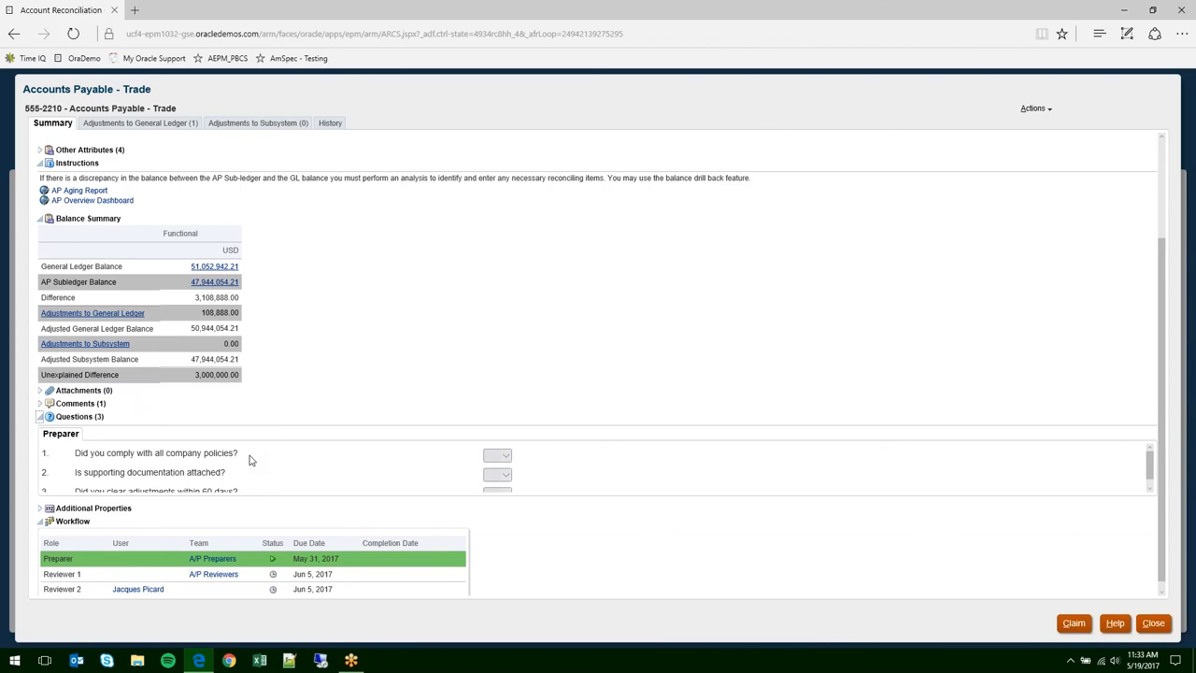
mouse_move(101, 530)
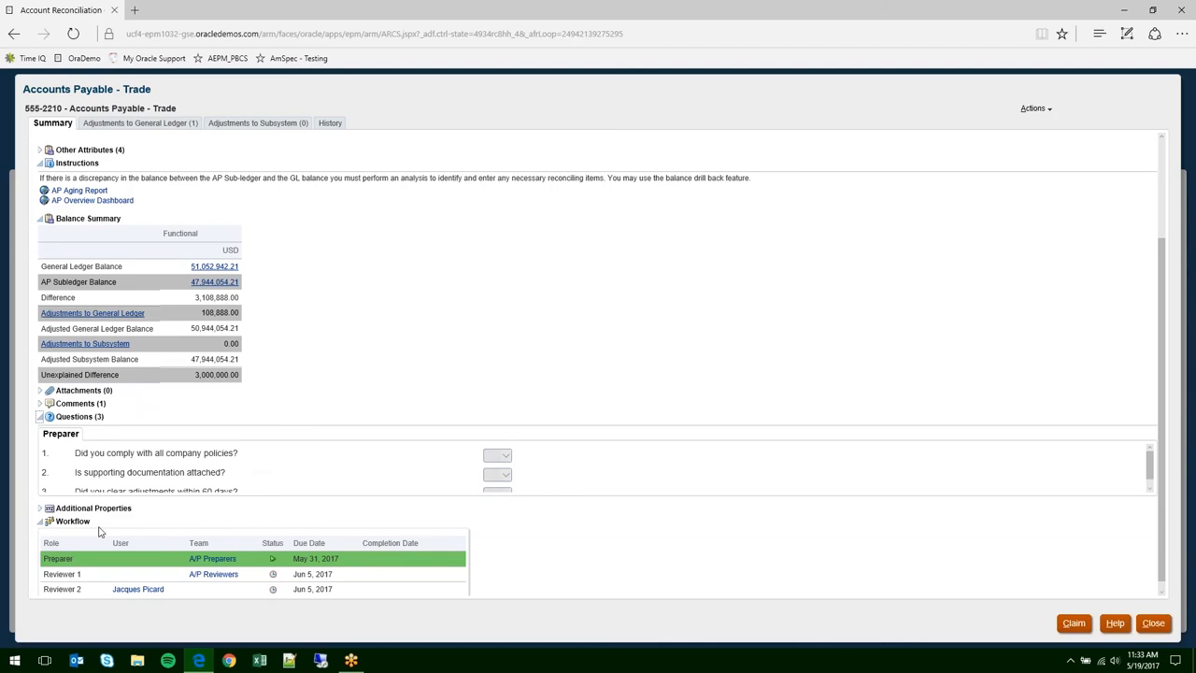
mouse_move(139, 589)
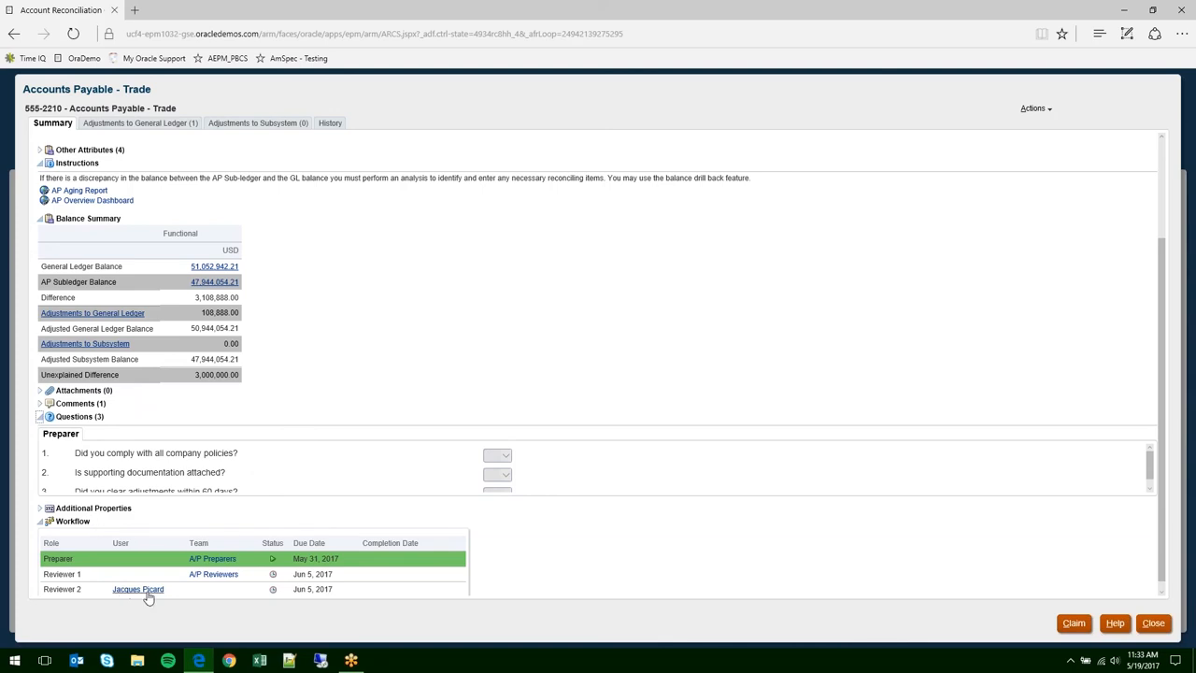
mouse_move(114, 561)
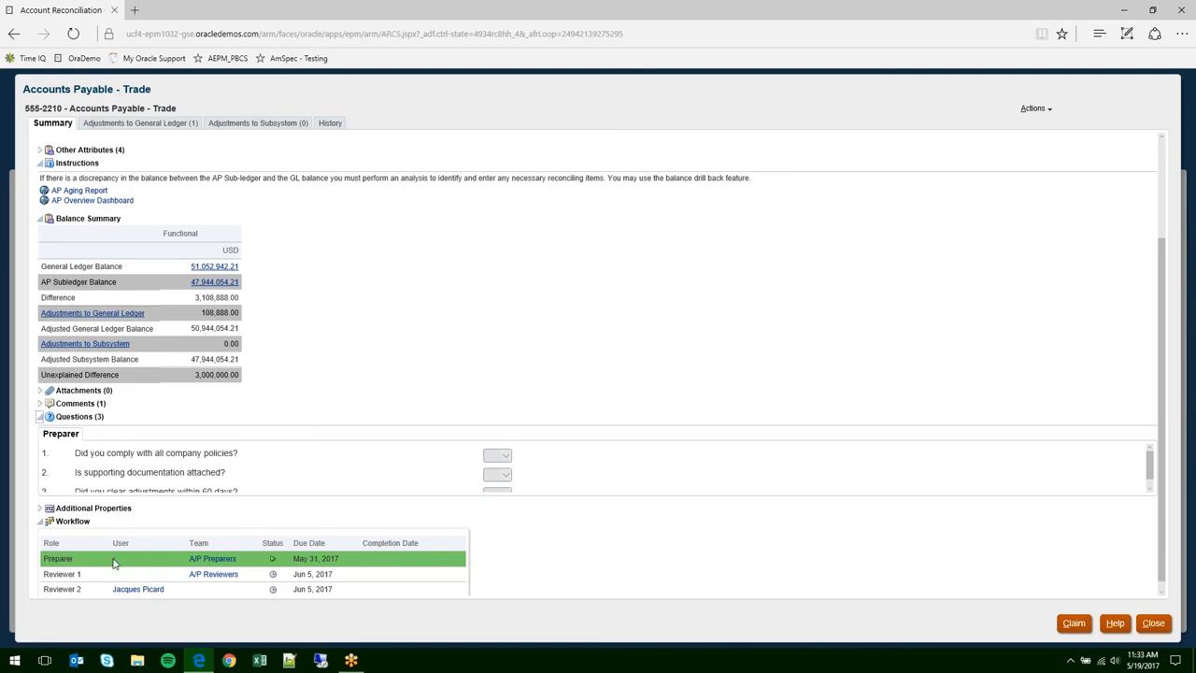
mouse_move(123, 567)
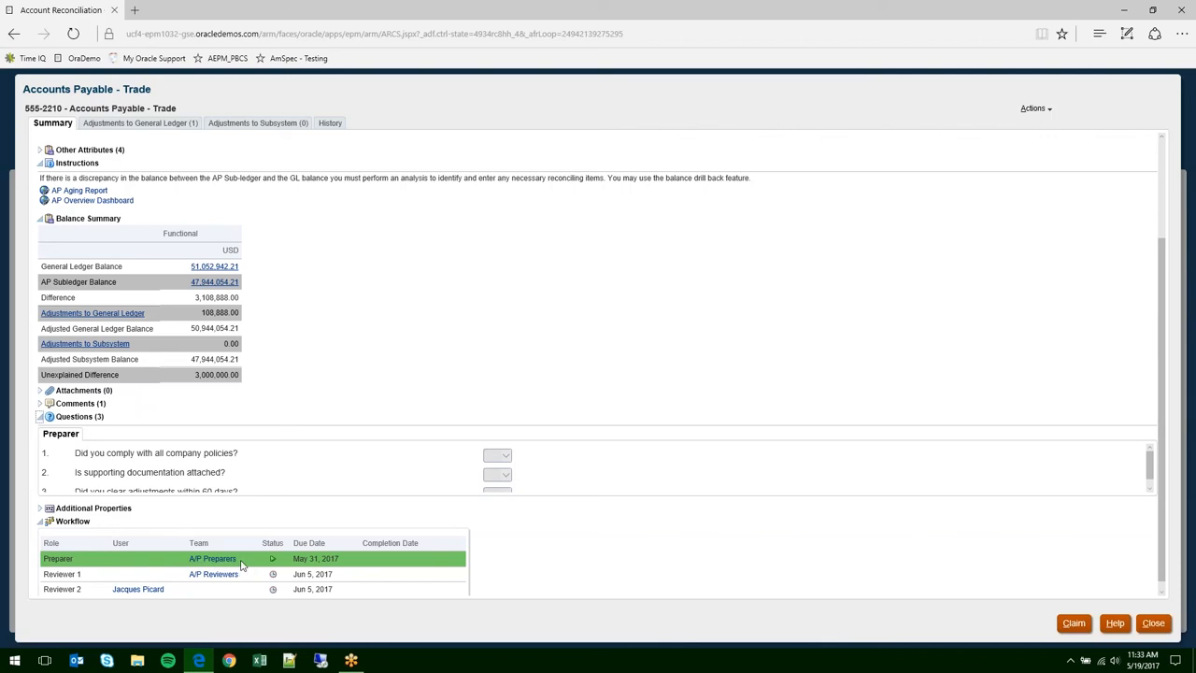
mouse_move(212, 558)
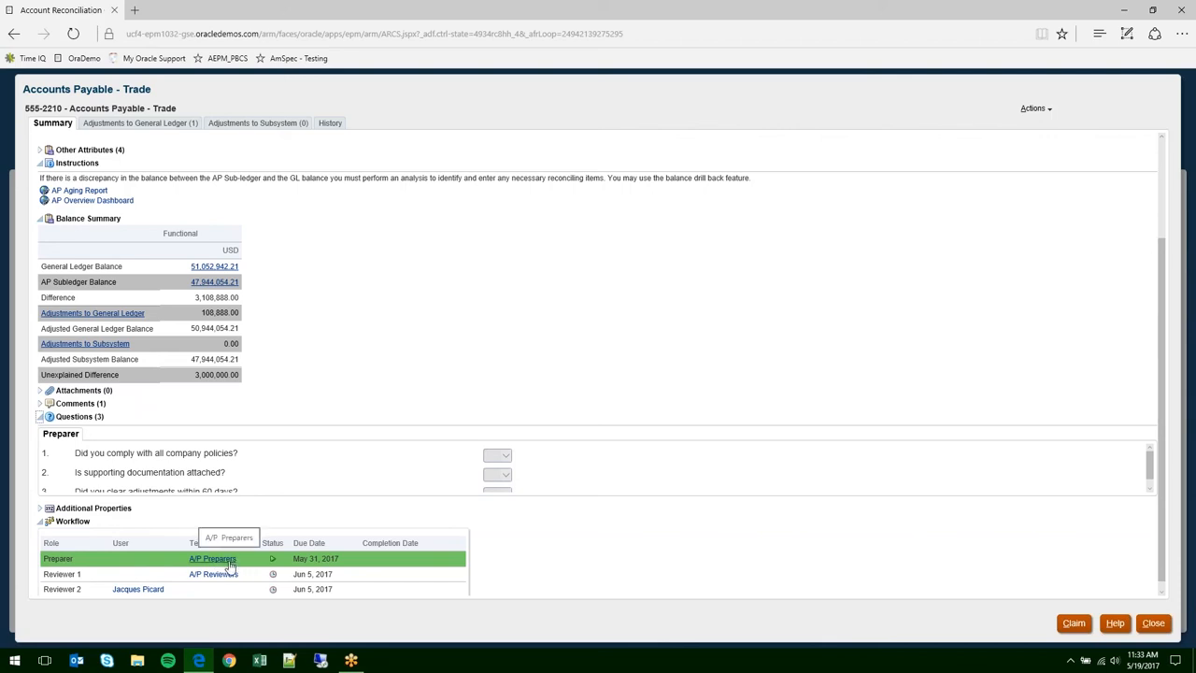
mouse_move(246, 570)
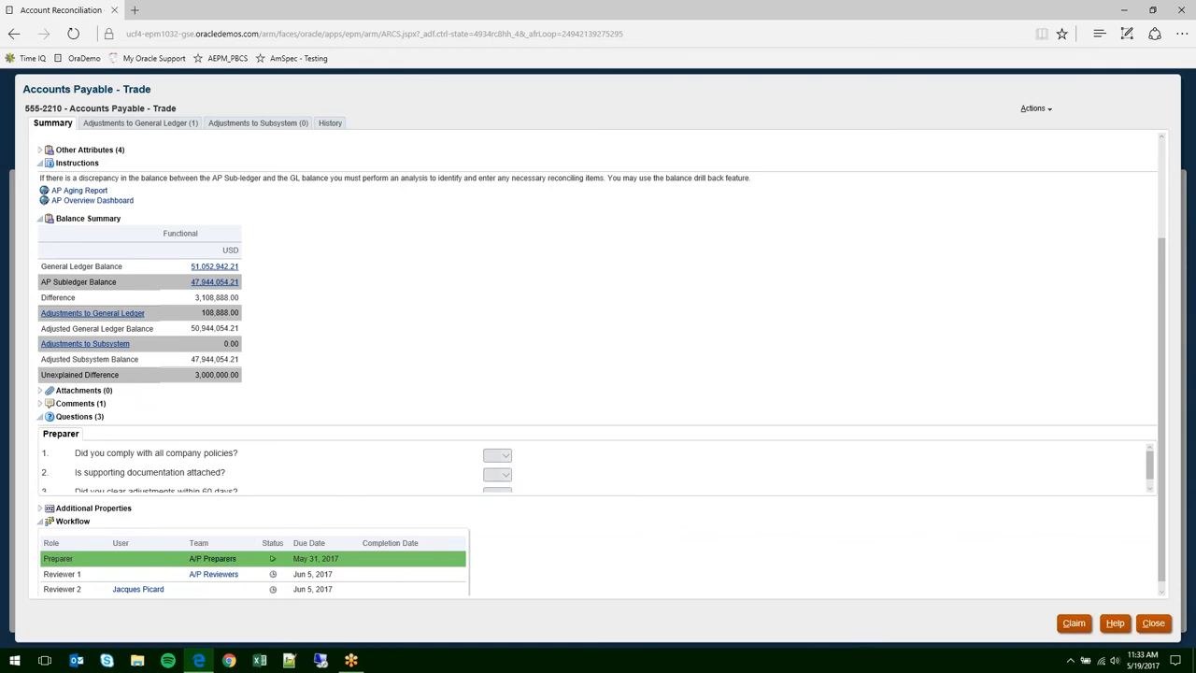
click(212, 558)
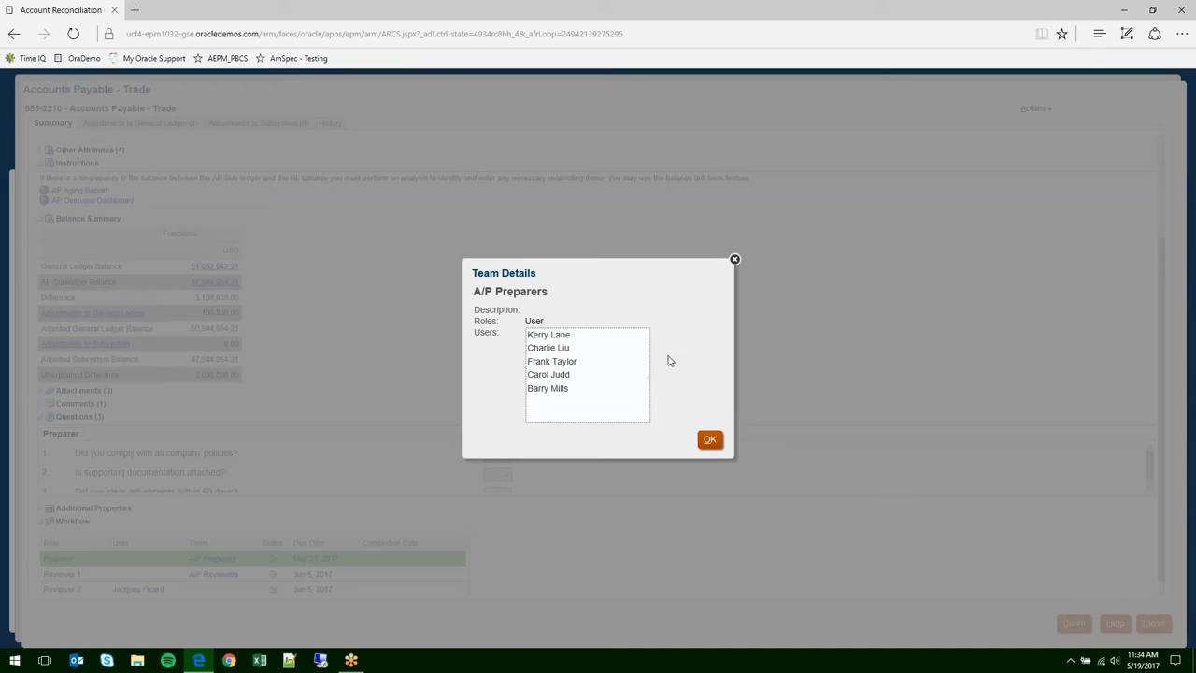
click(548, 388)
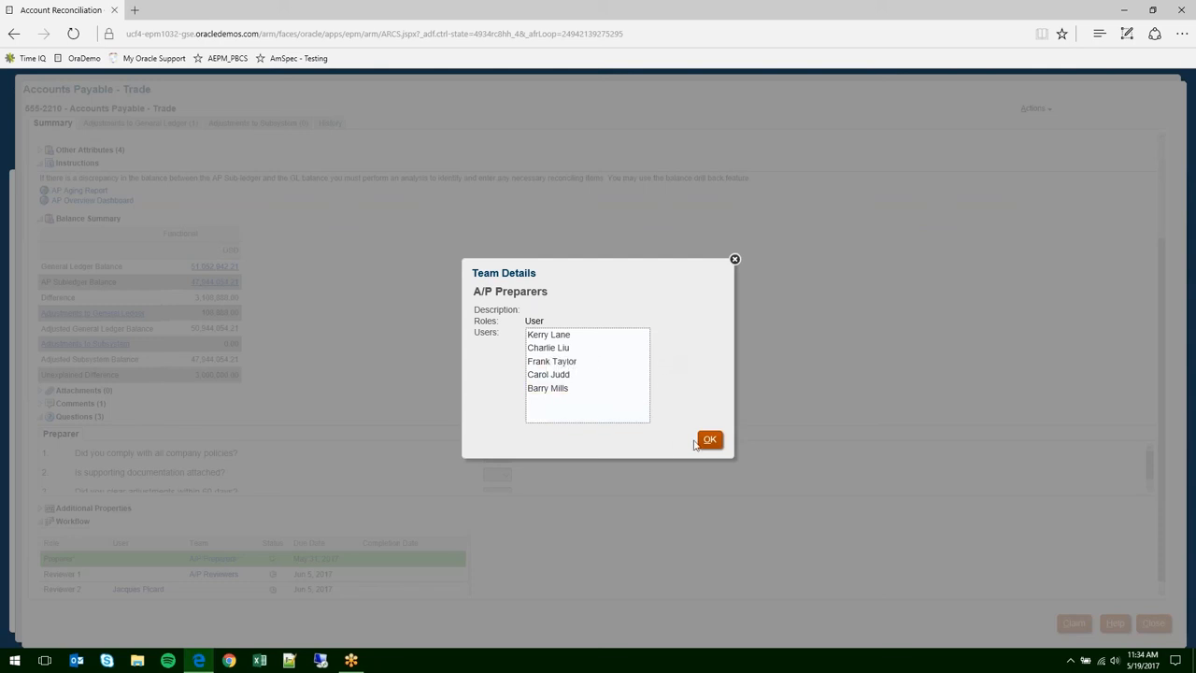
click(709, 439)
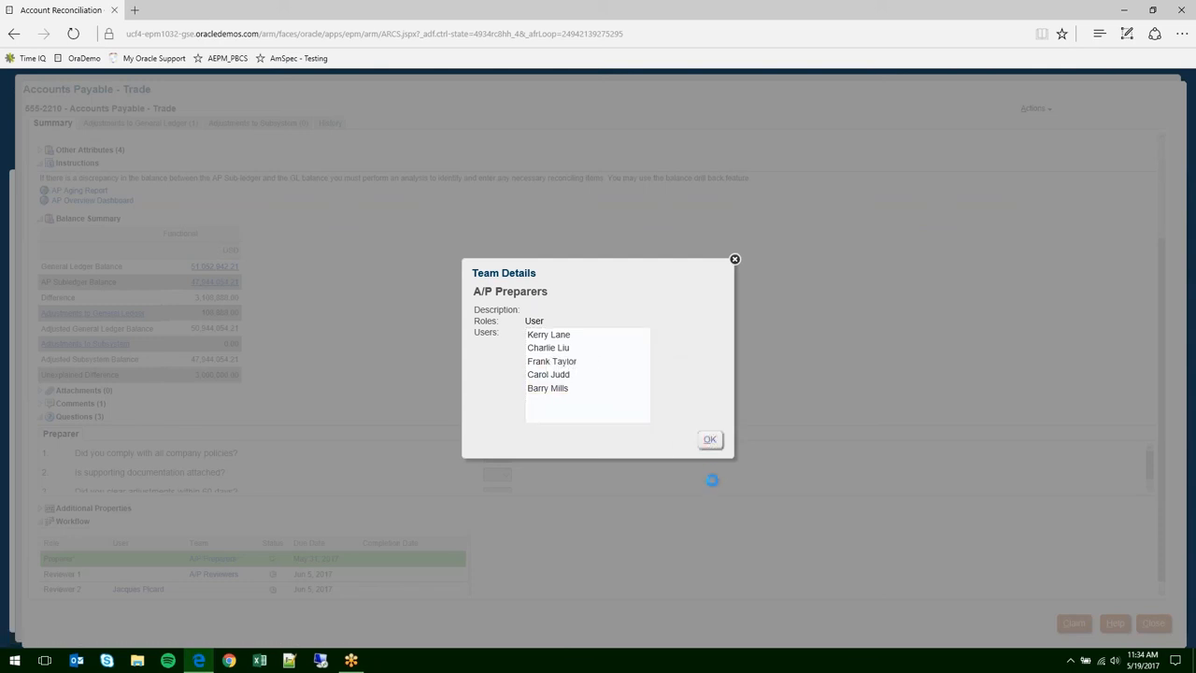
click(709, 439)
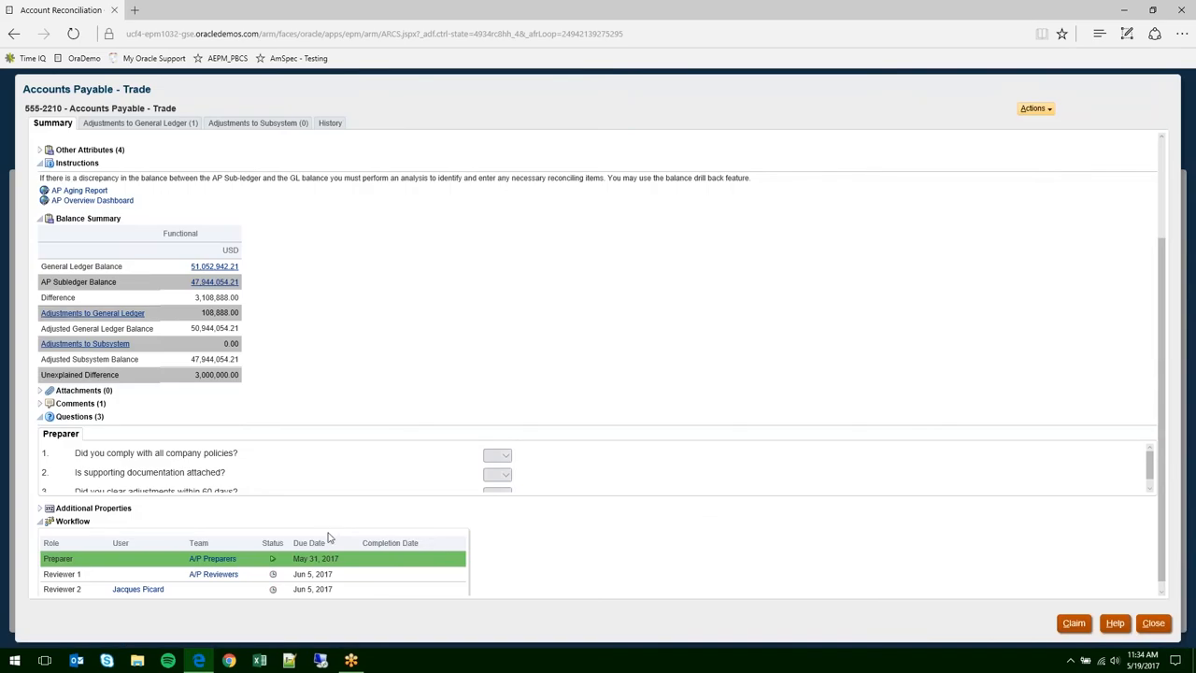
mouse_move(1073, 623)
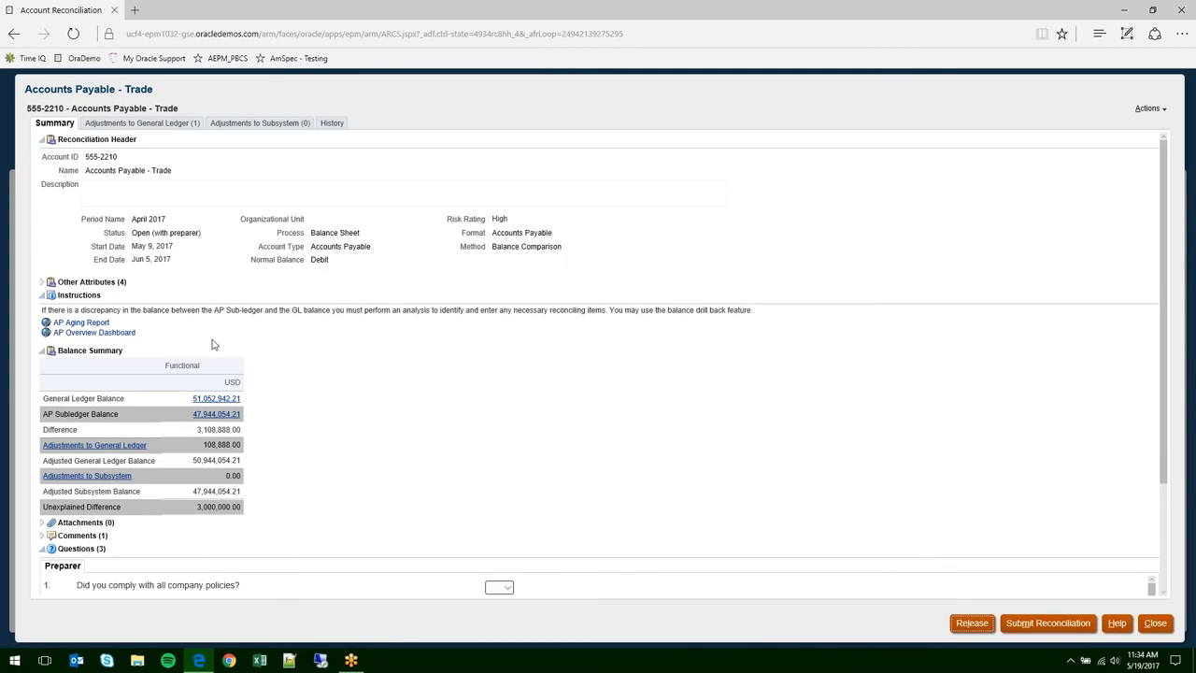
scroll(down, 3)
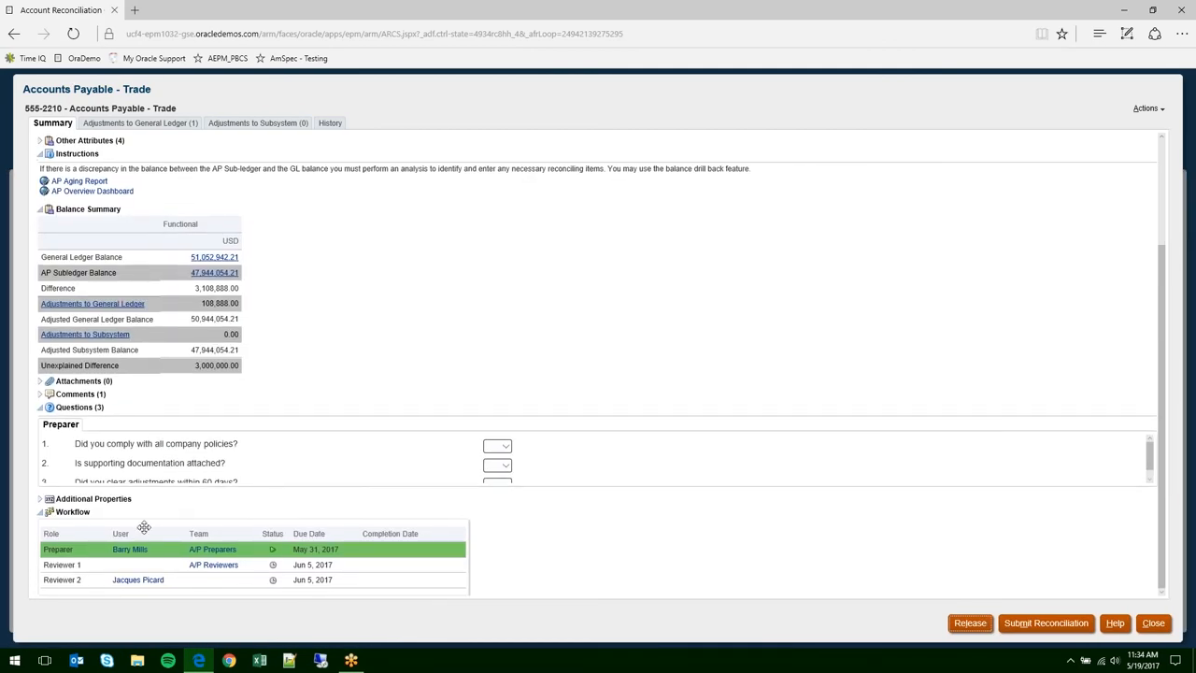
mouse_move(166, 537)
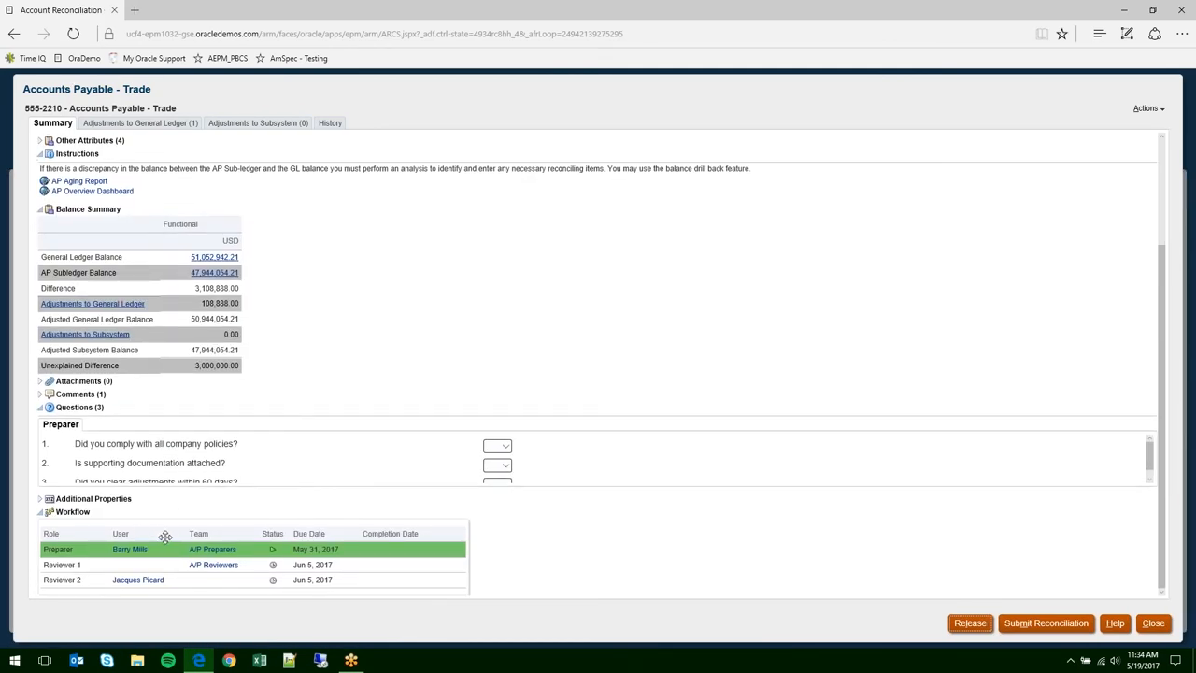
mouse_move(500, 514)
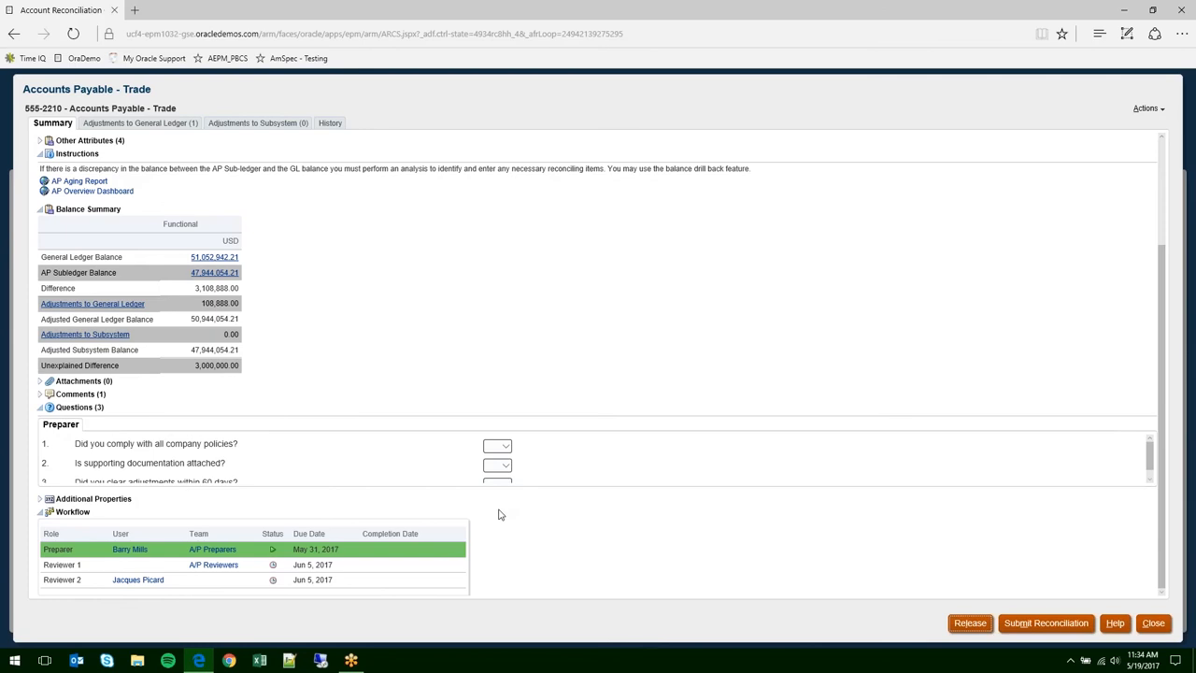
mouse_move(133, 434)
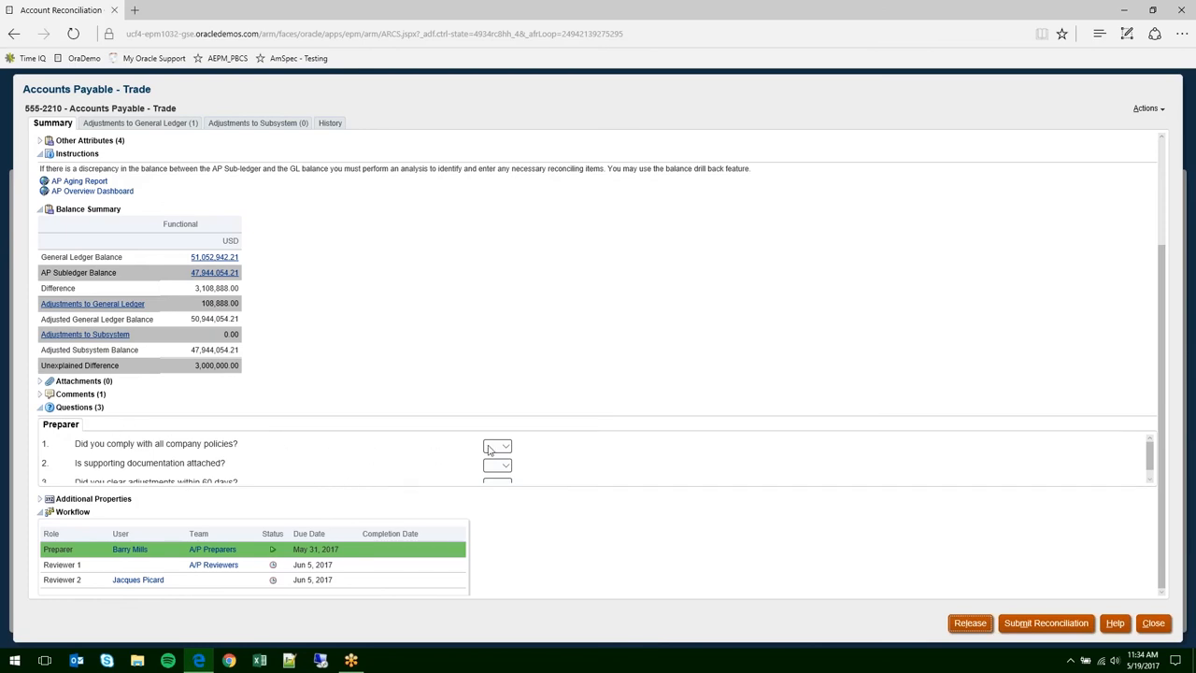
- Answer Yes to 'Did you comply with all company policies?'
click(496, 446)
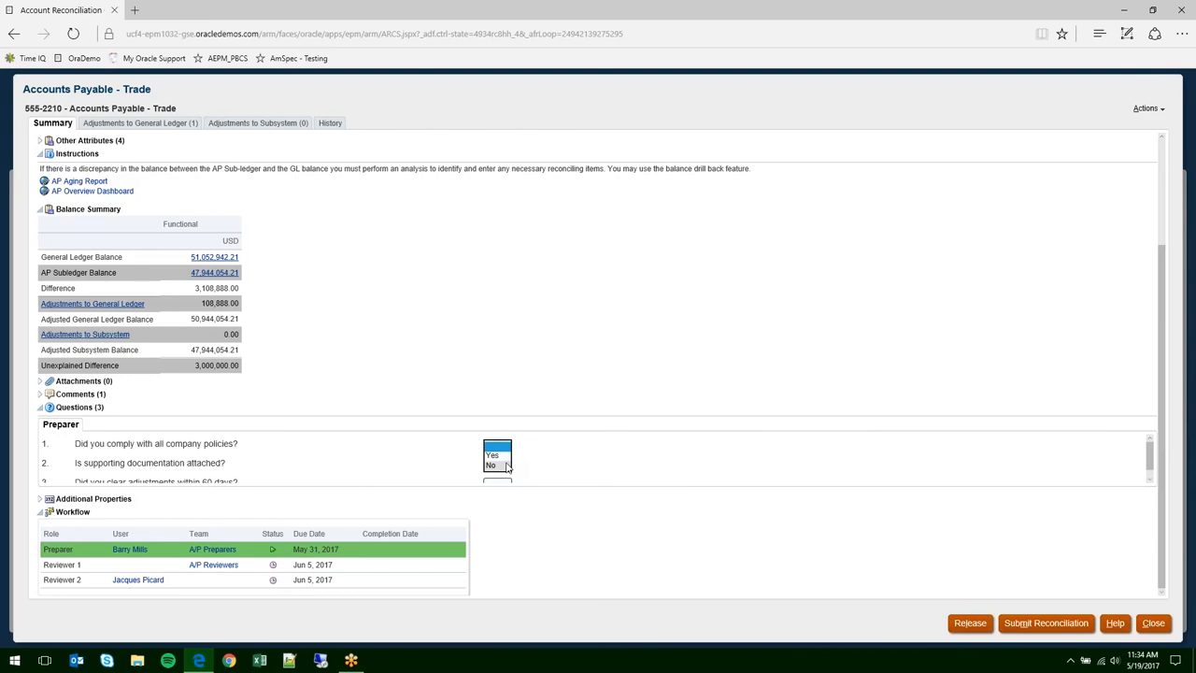
click(492, 455)
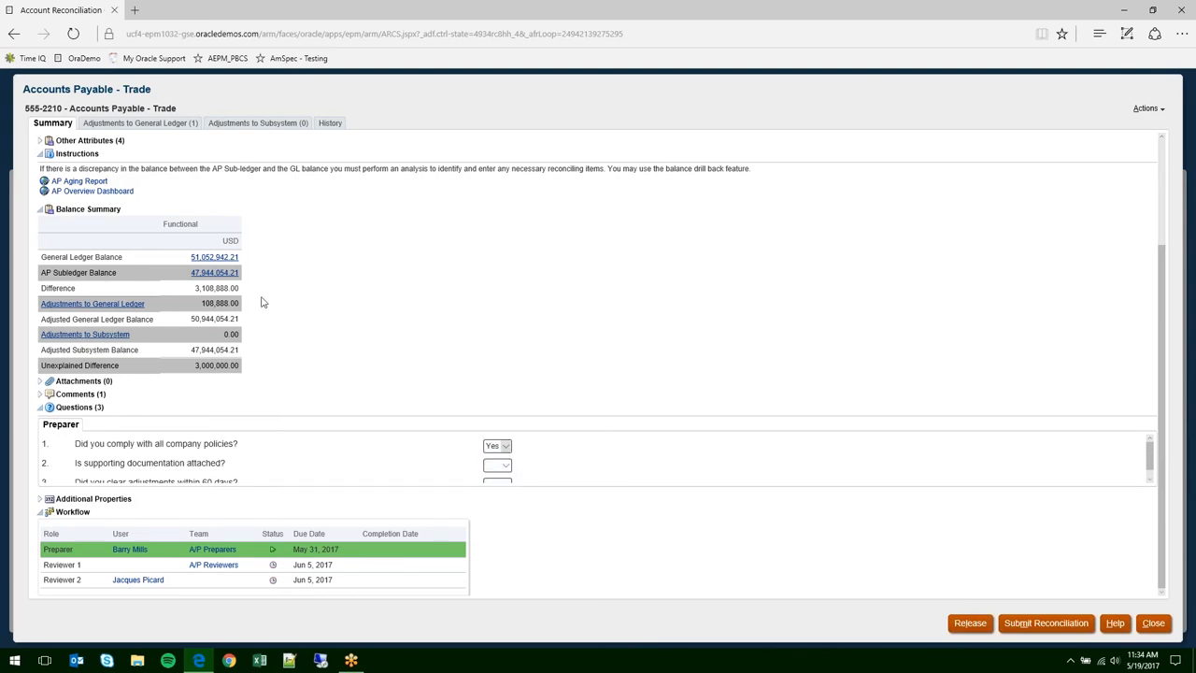
mouse_move(195, 219)
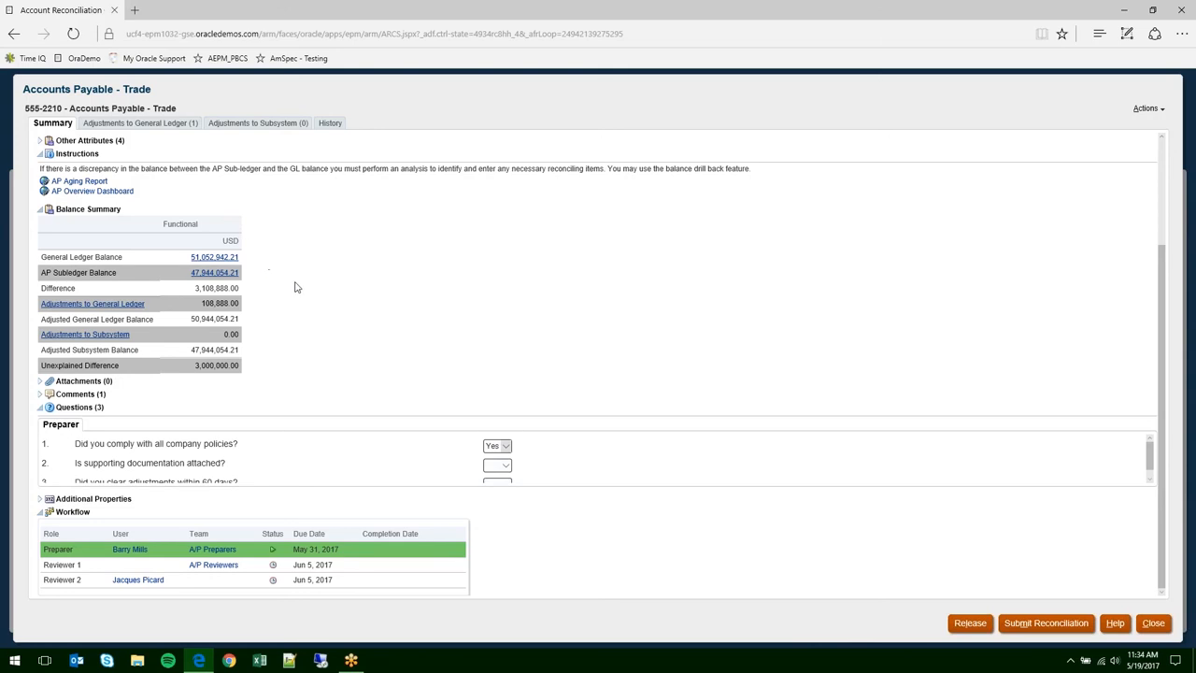
mouse_move(272, 255)
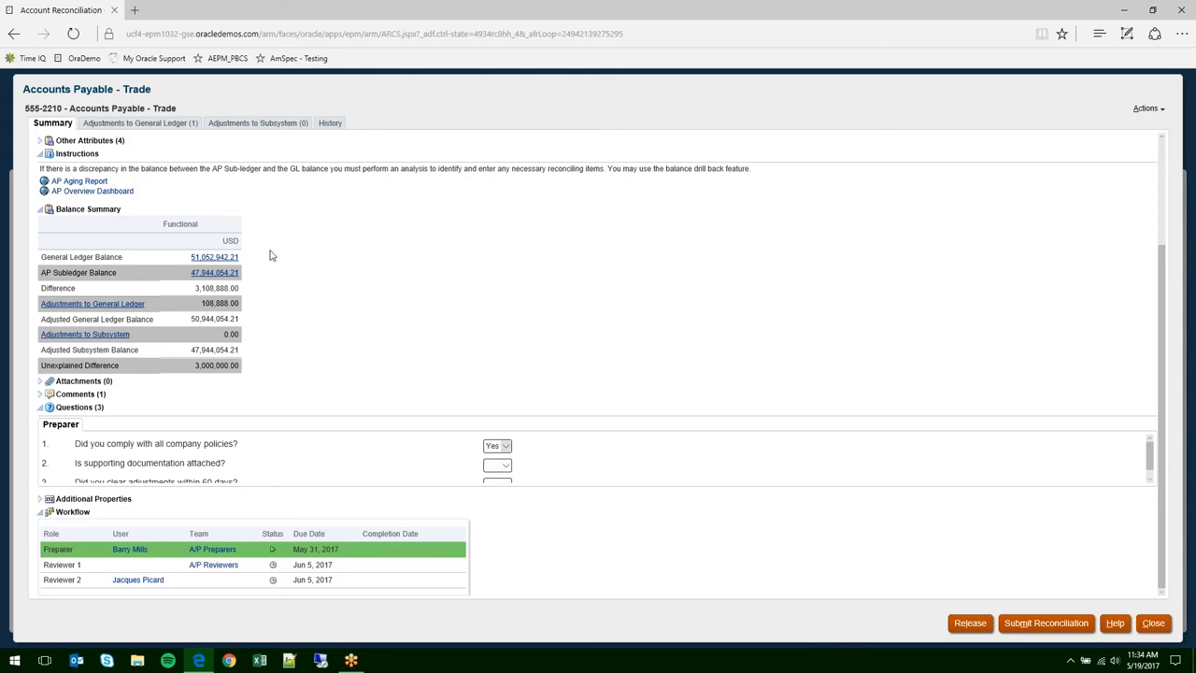
mouse_move(241, 271)
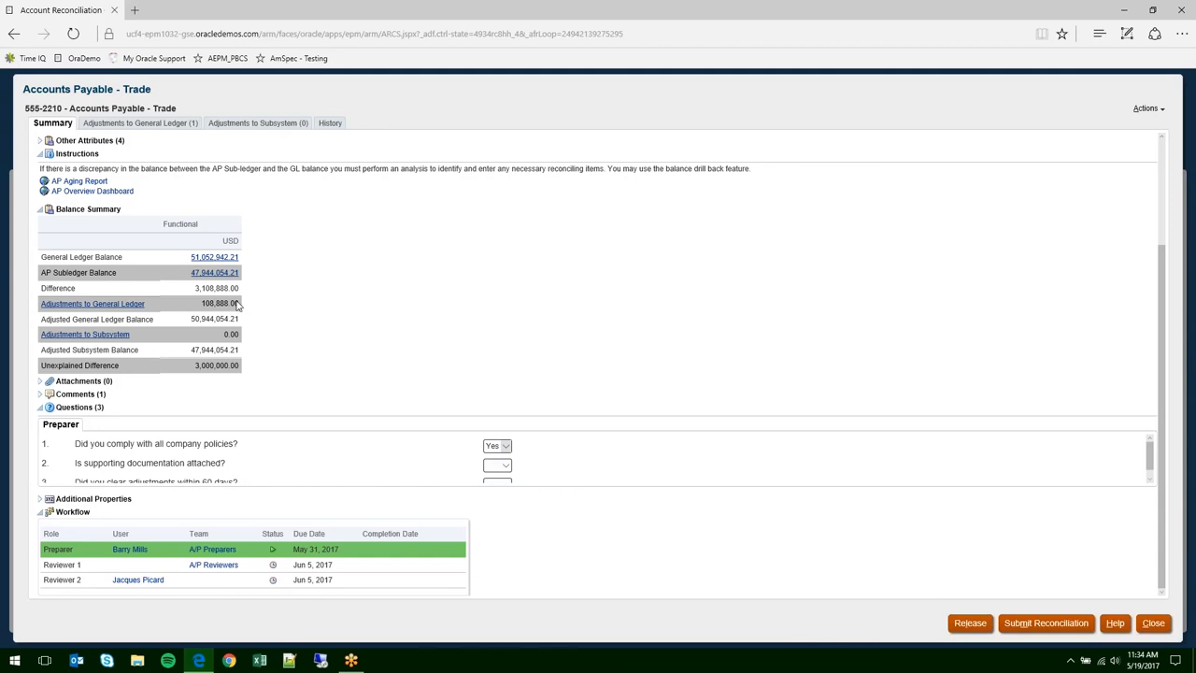
mouse_move(141, 308)
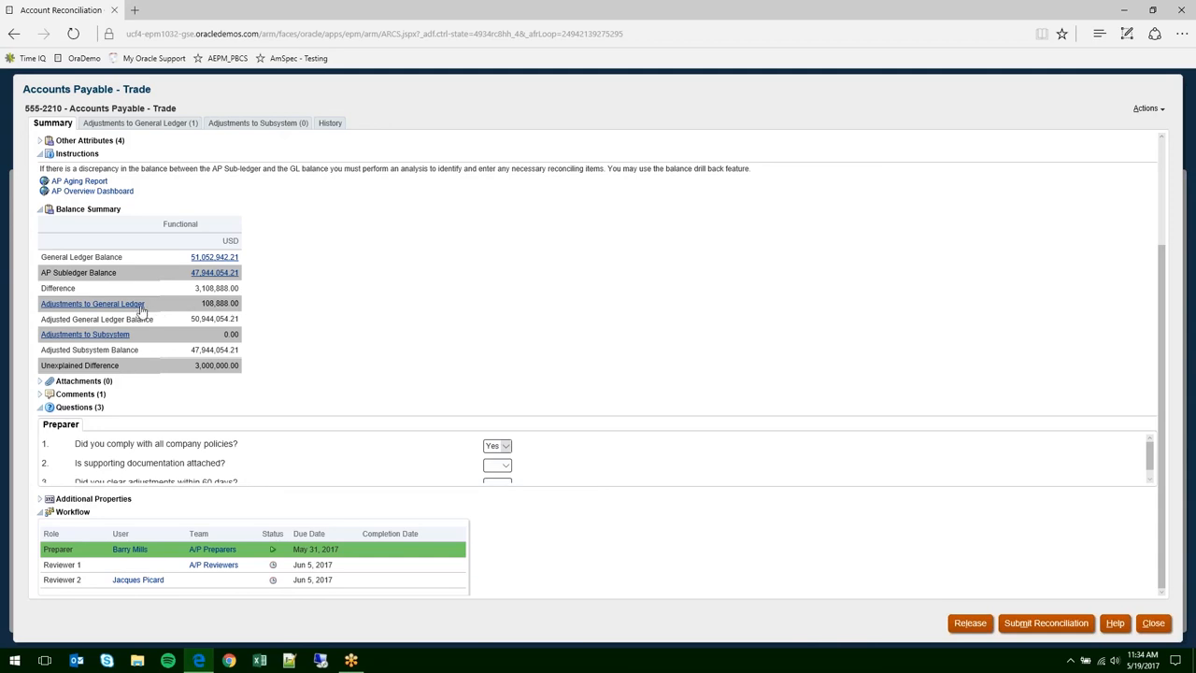
mouse_move(236, 367)
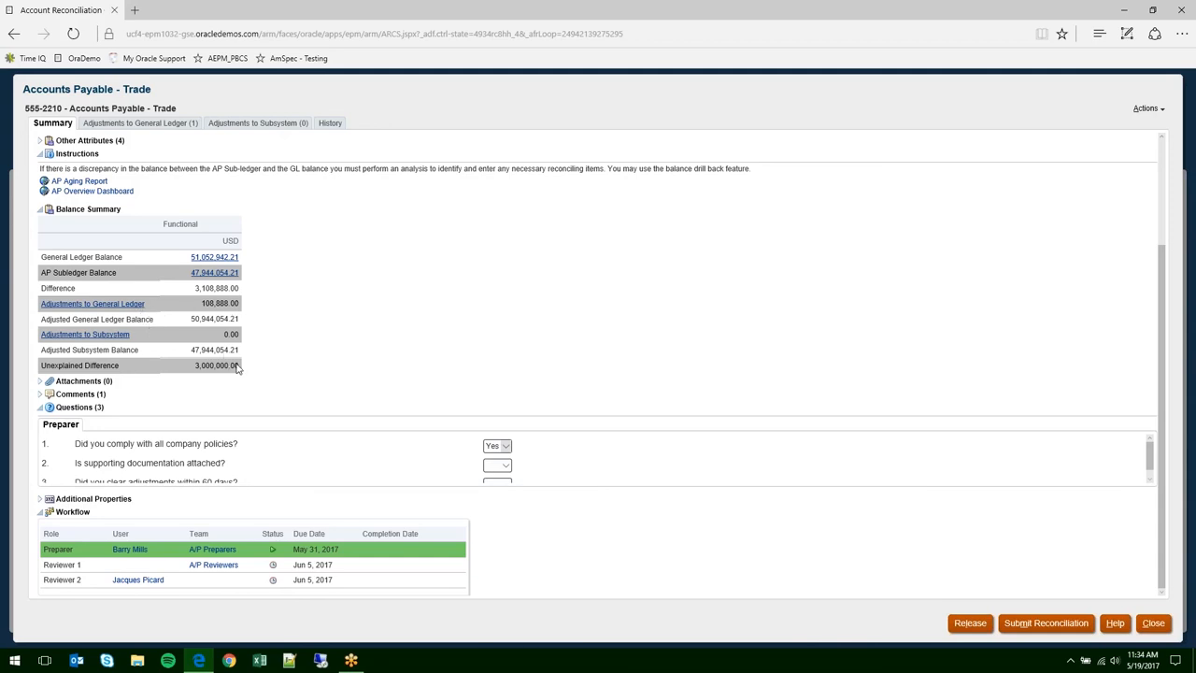
mouse_move(276, 374)
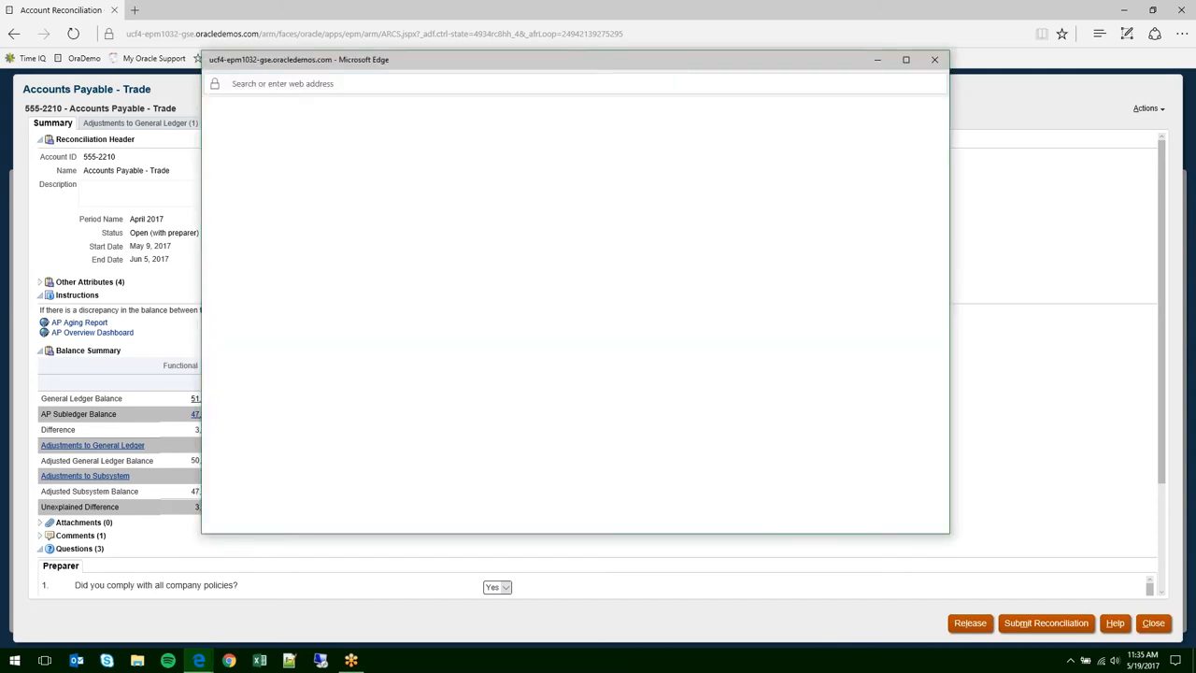
mouse_move(555, 61)
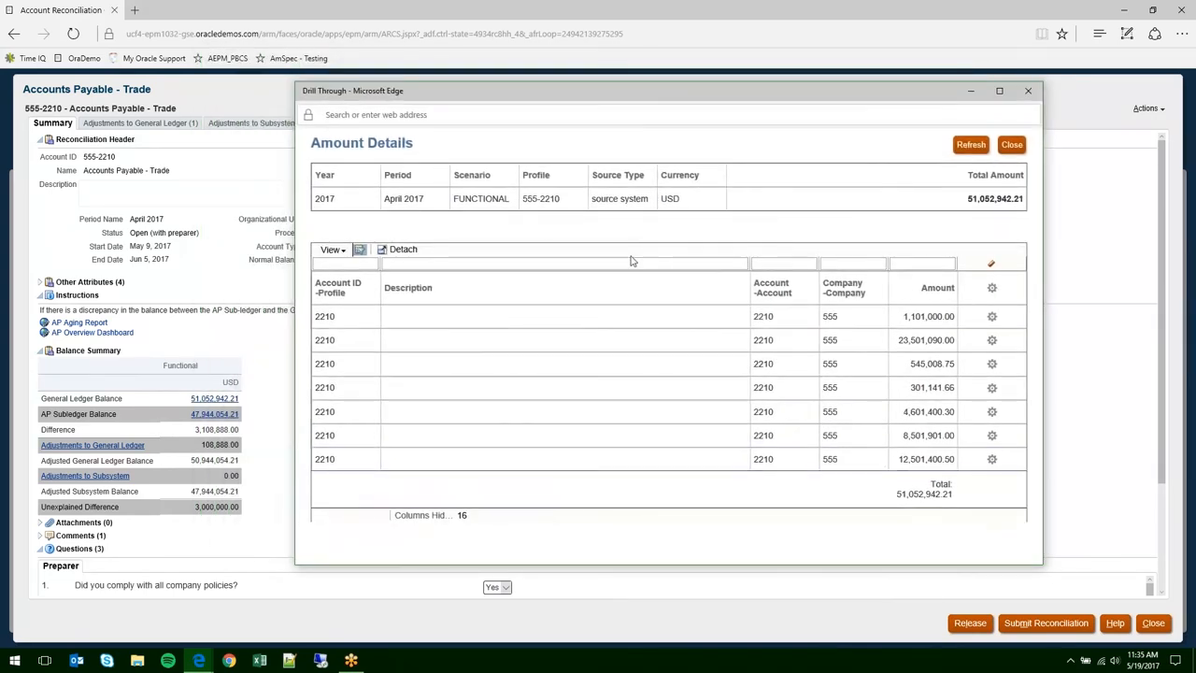
mouse_move(670, 454)
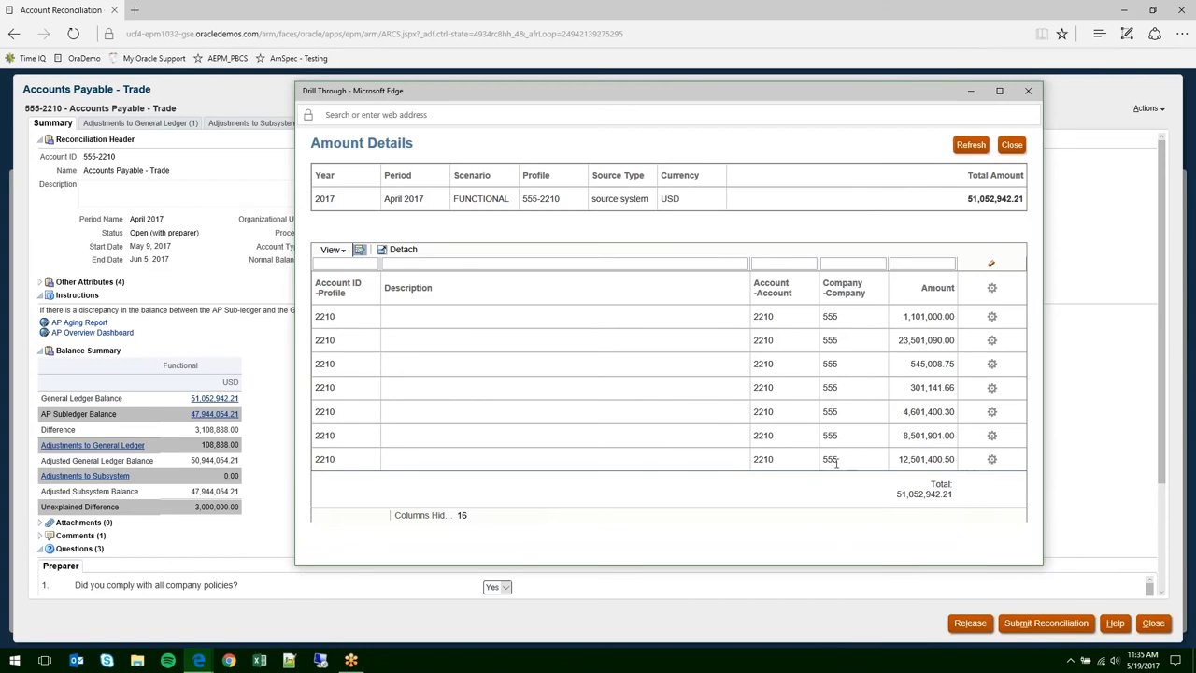
mouse_move(944, 448)
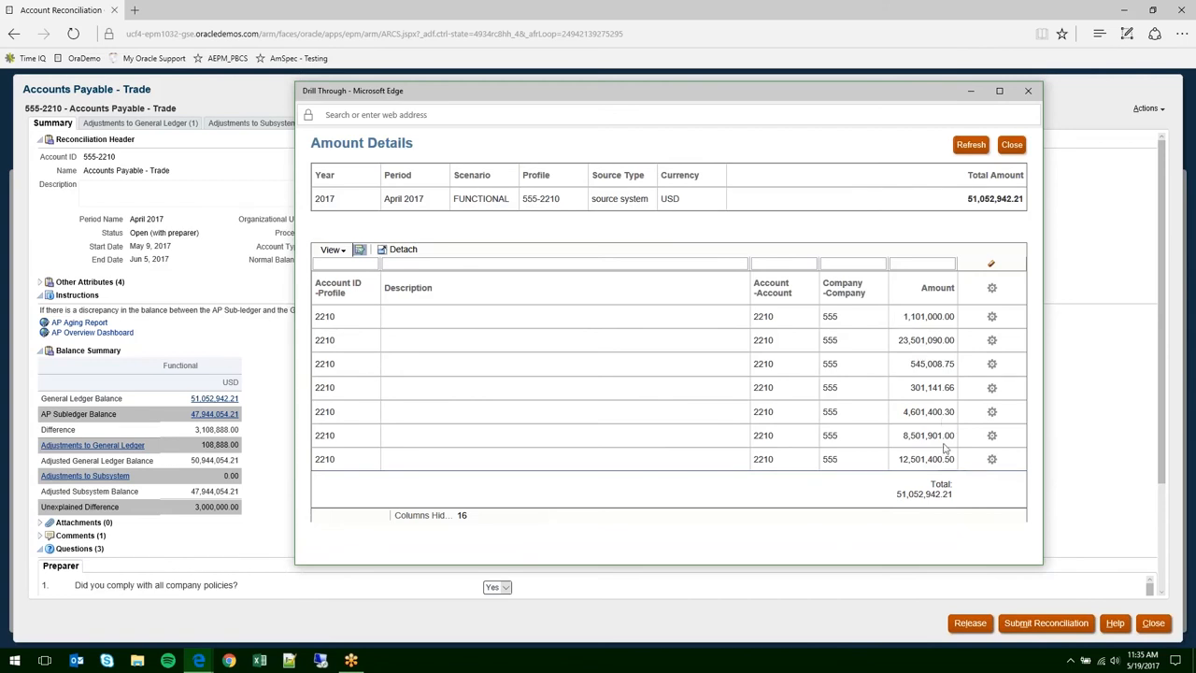
mouse_move(841, 451)
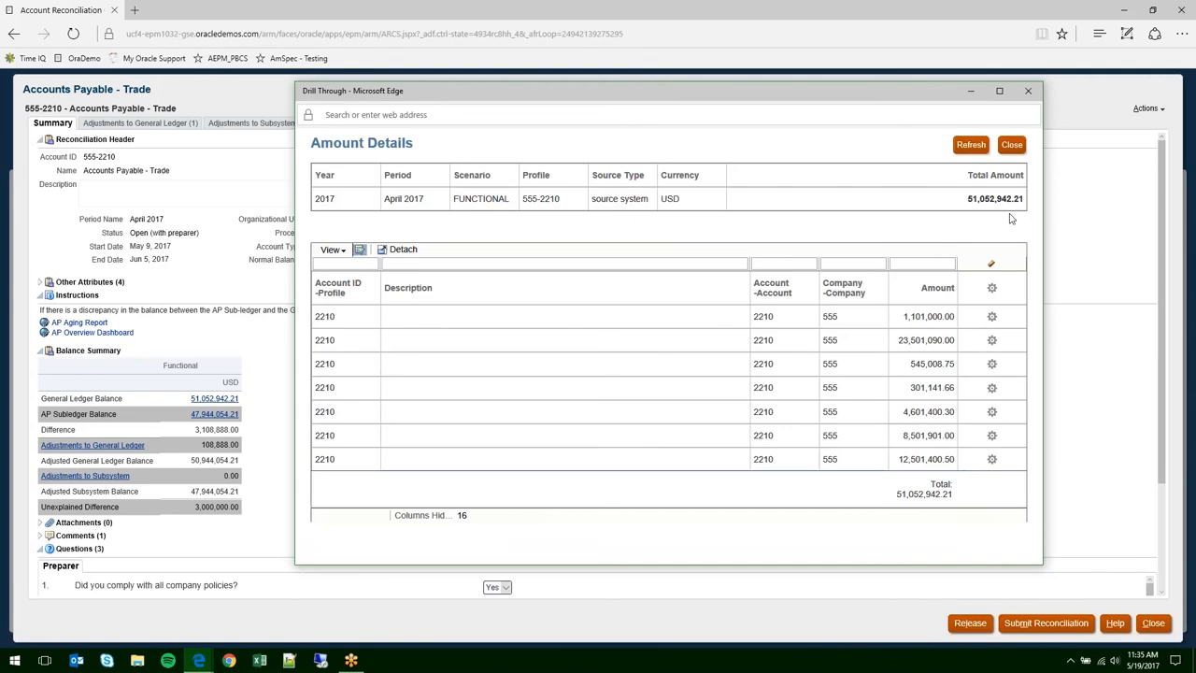
- Show the Adjustments to General Ledger tab with the 108,888.00 USD missing-accrual adjustment
click(1011, 144)
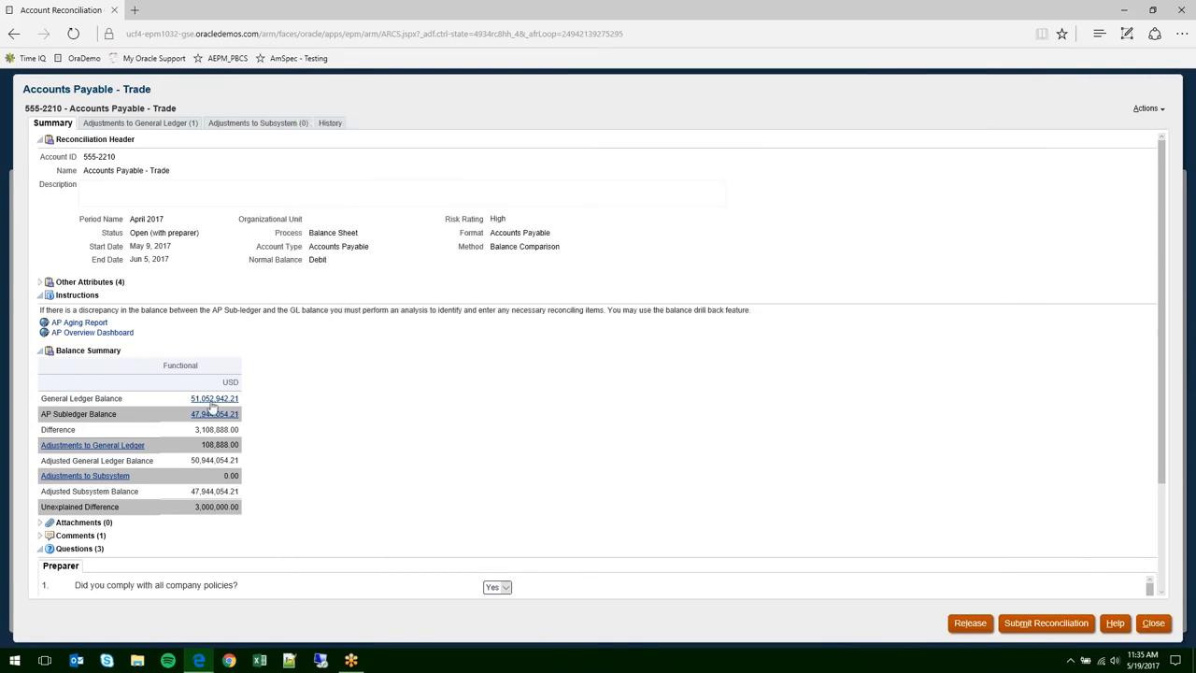
mouse_move(158, 424)
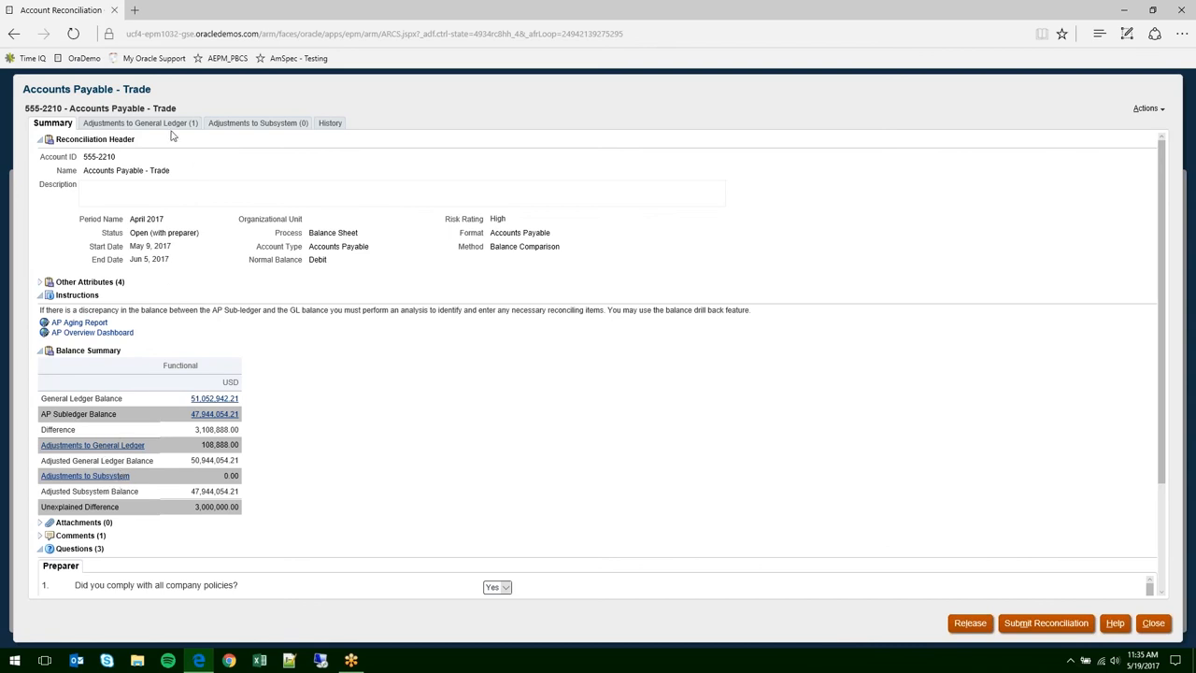
mouse_move(77, 431)
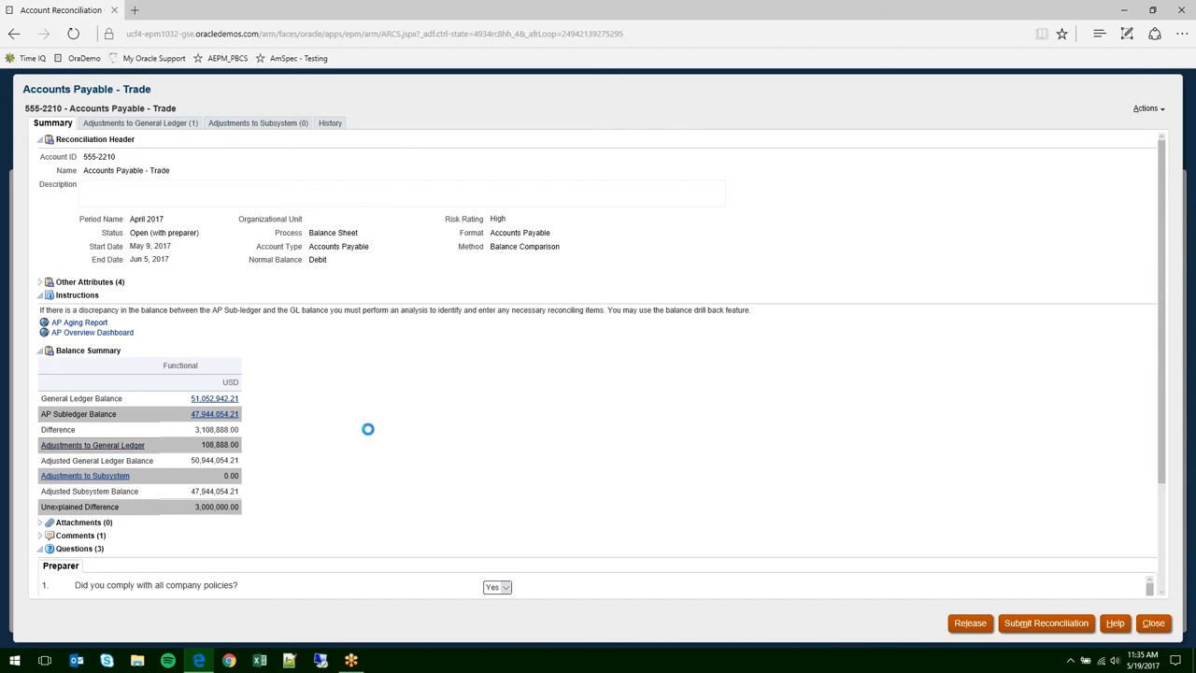
click(140, 123)
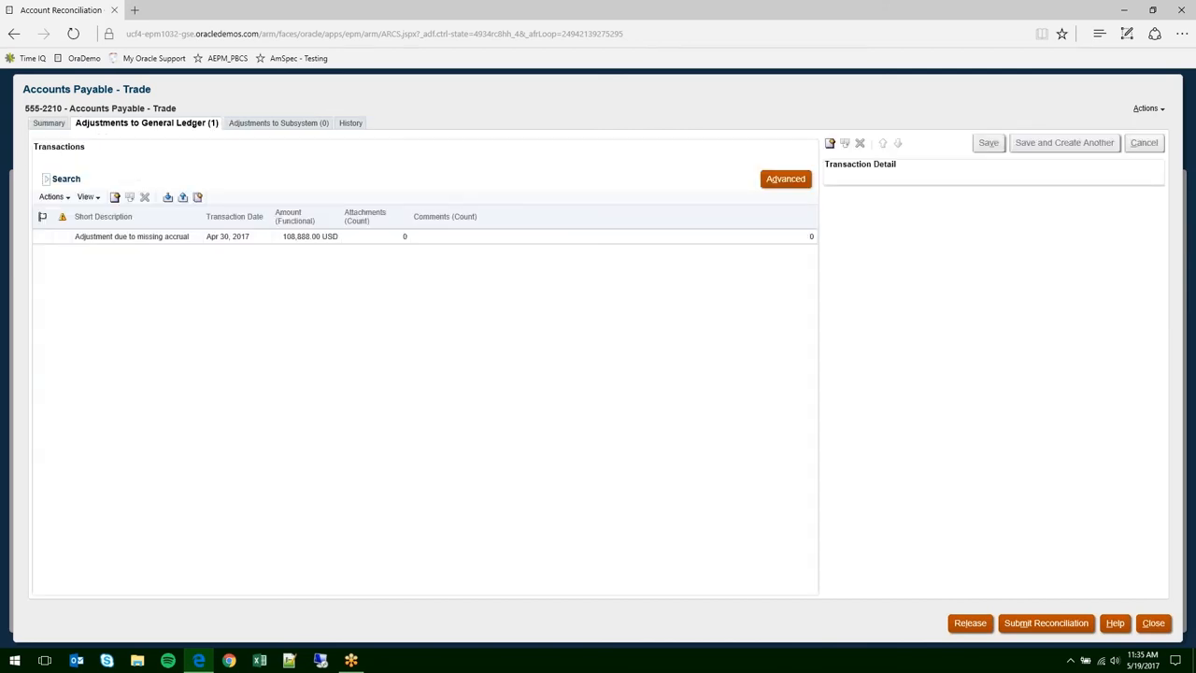
mouse_move(64, 151)
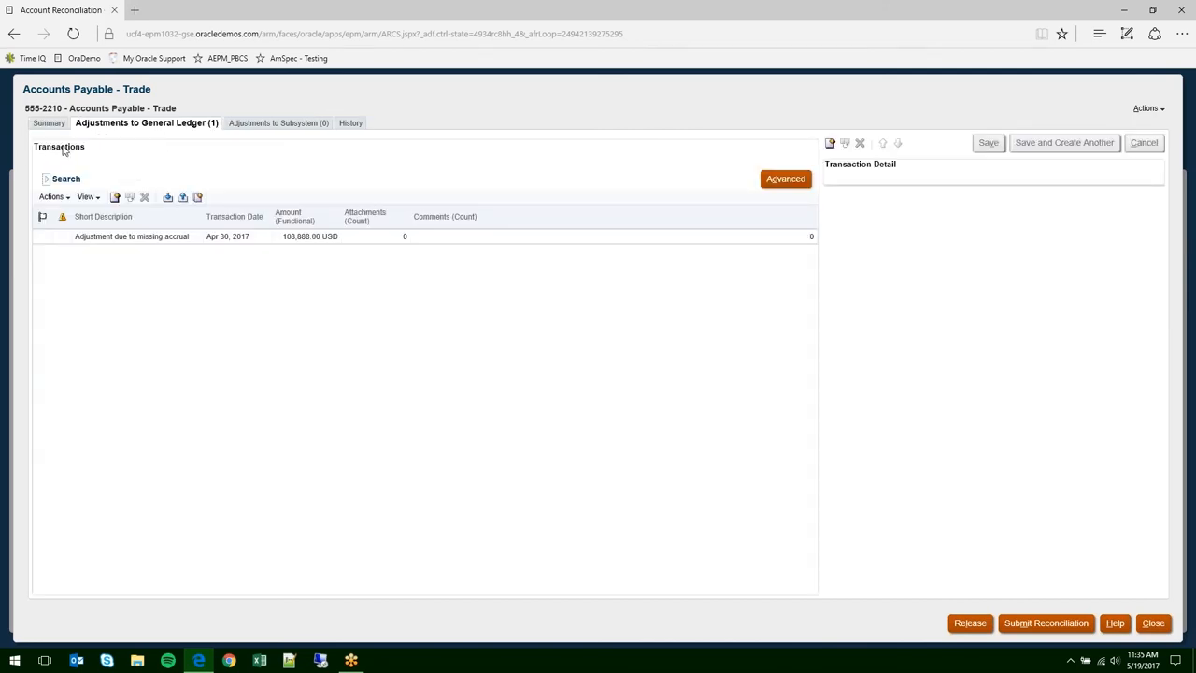
mouse_move(92, 150)
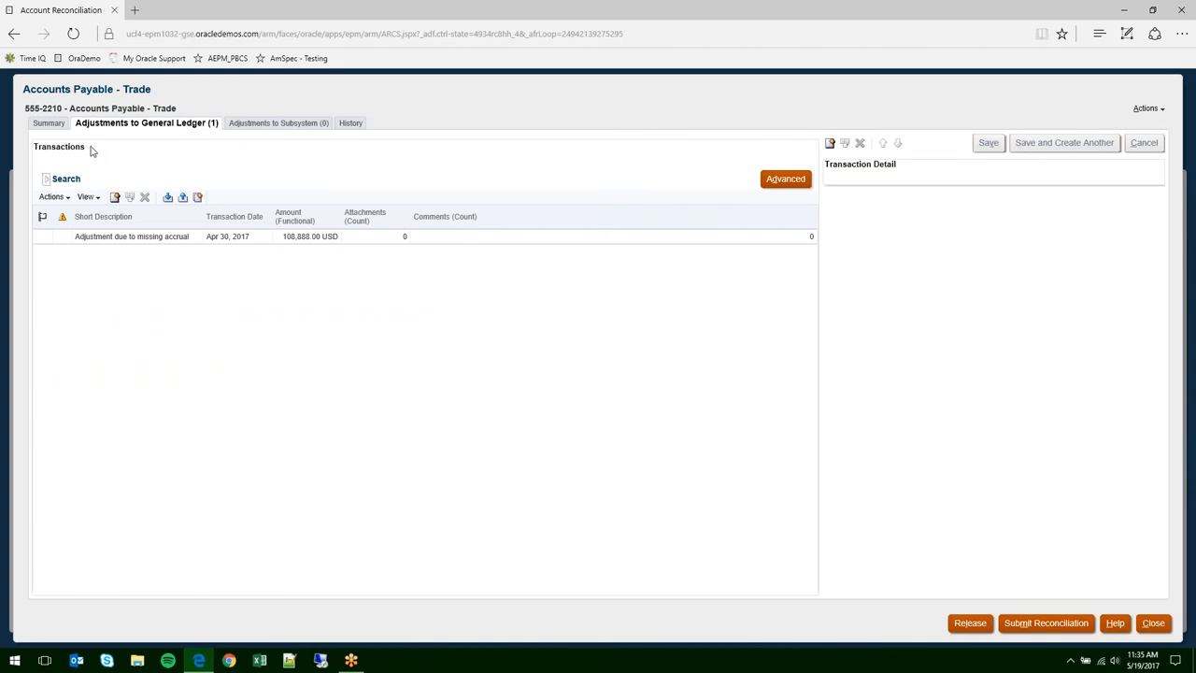
mouse_move(96, 161)
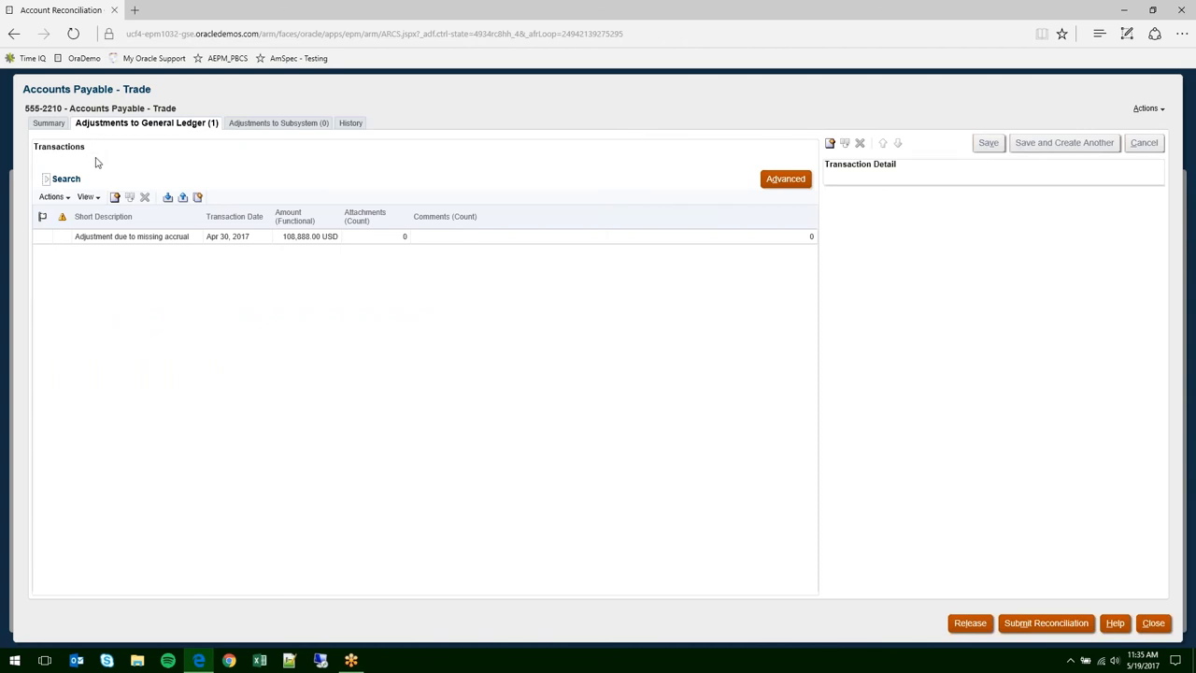
- Open the missing-accrual adjustment's Transaction Detail, leaving Impact as Balance Sheet
click(132, 236)
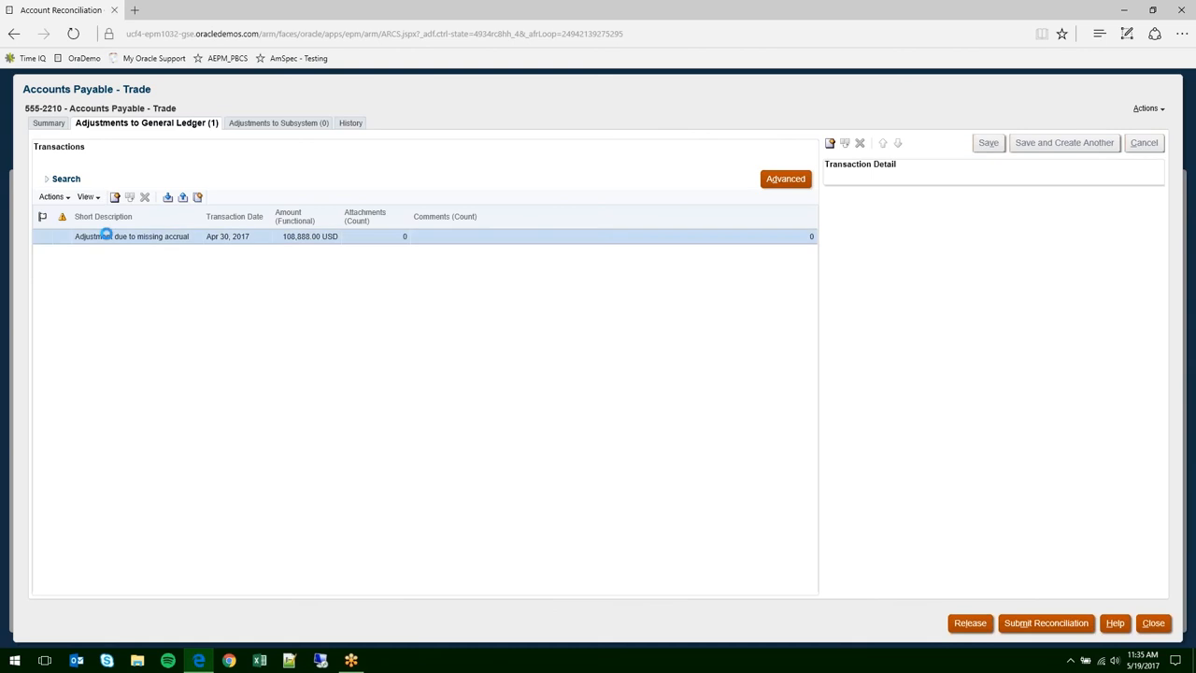
mouse_move(121, 218)
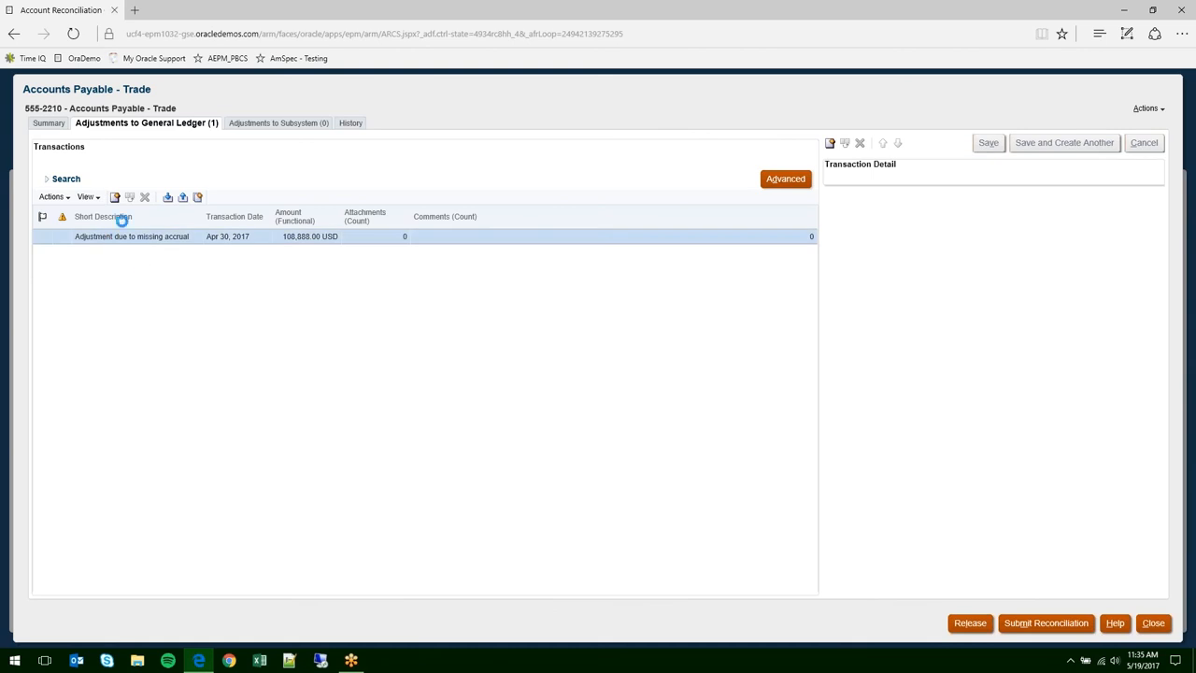
click(132, 235)
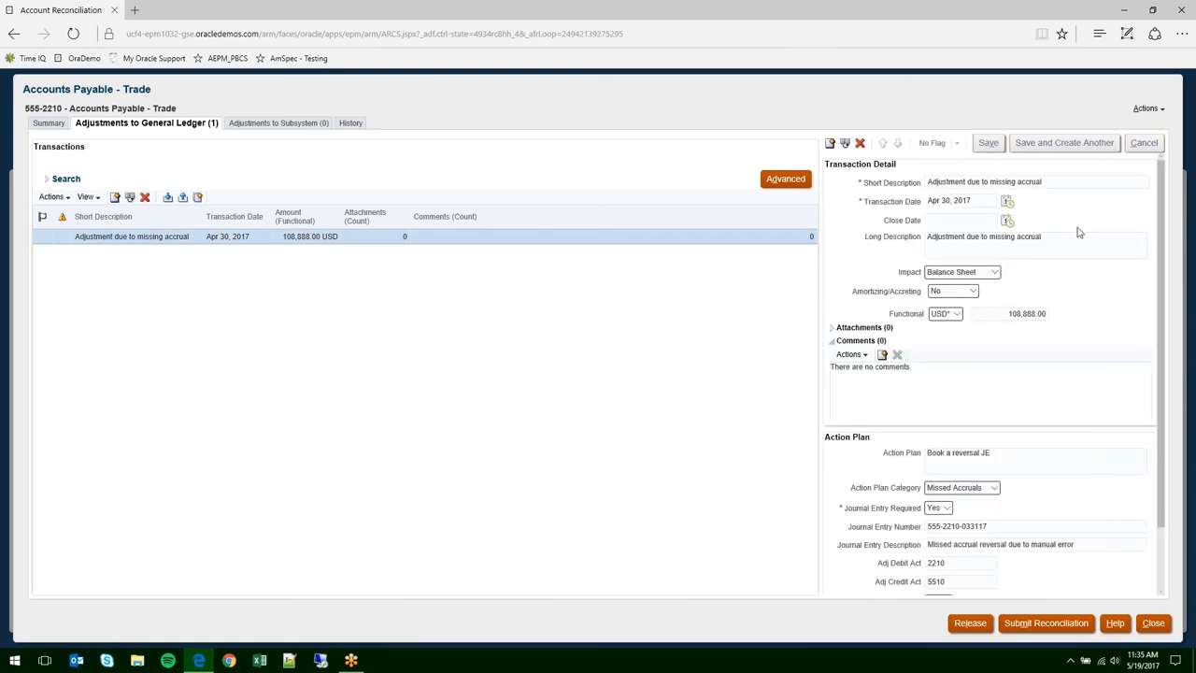
mouse_move(1073, 170)
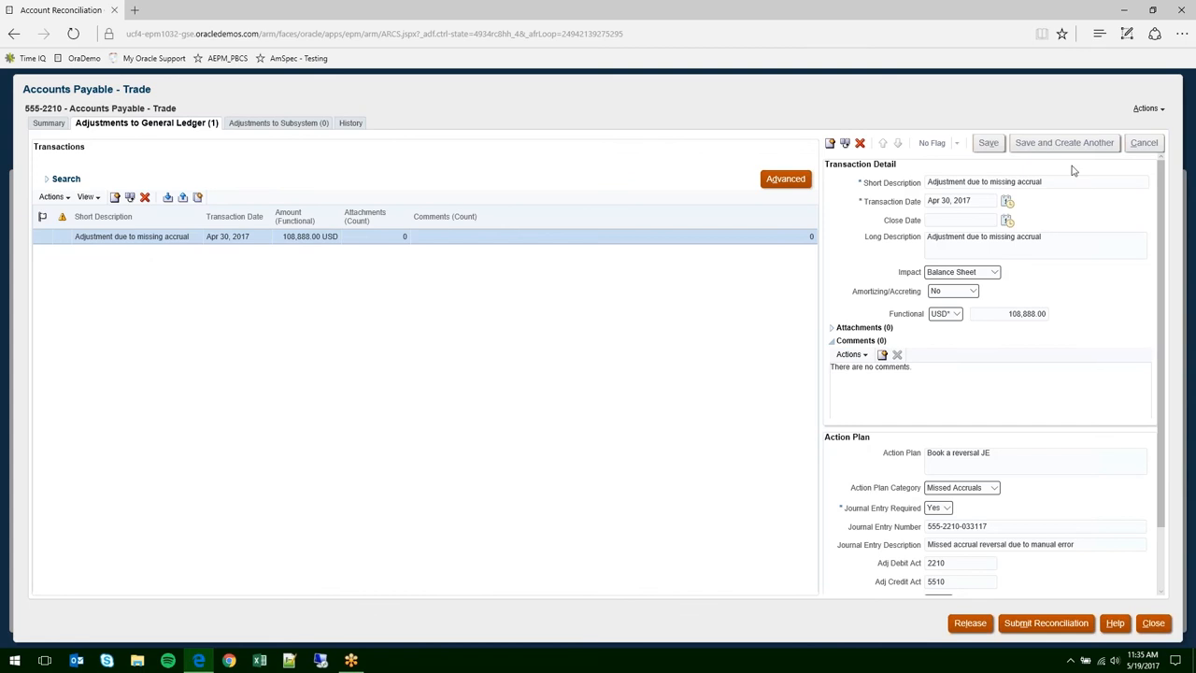
mouse_move(1051, 268)
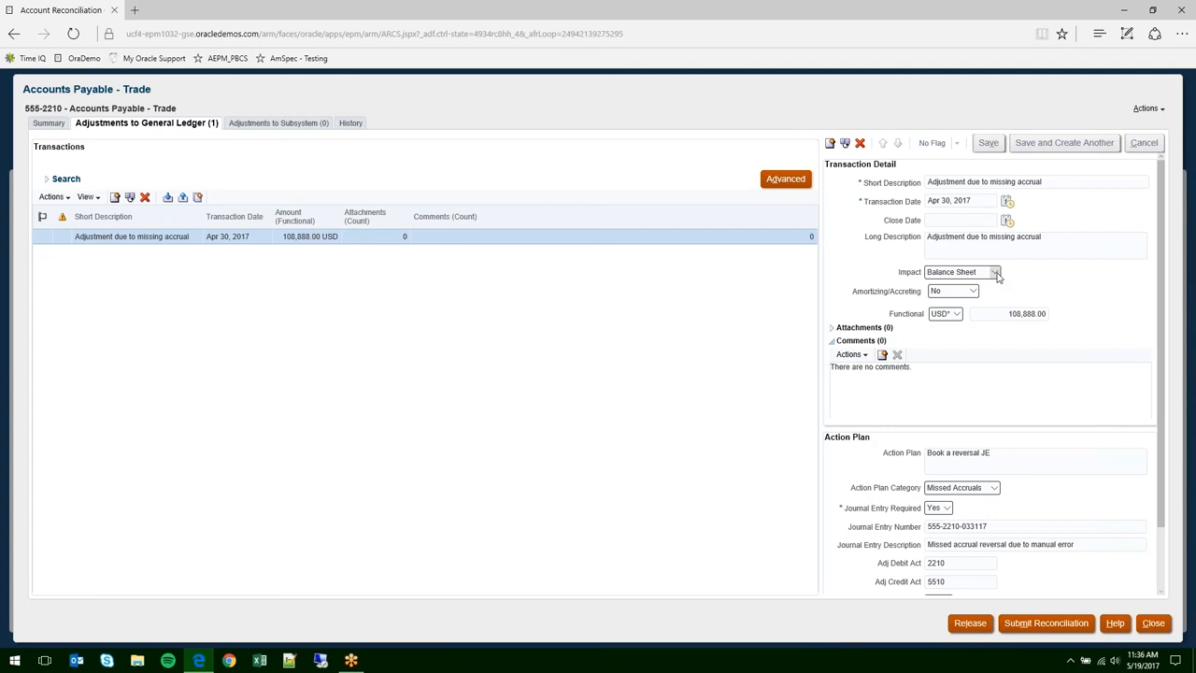
click(995, 272)
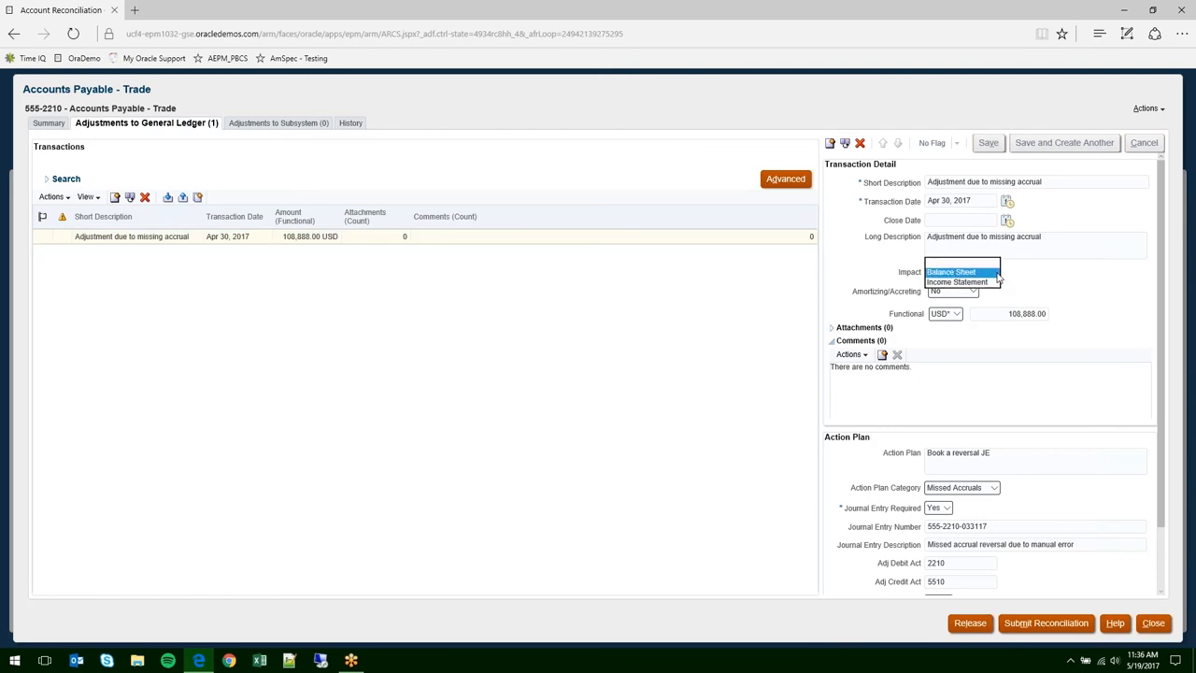
click(951, 271)
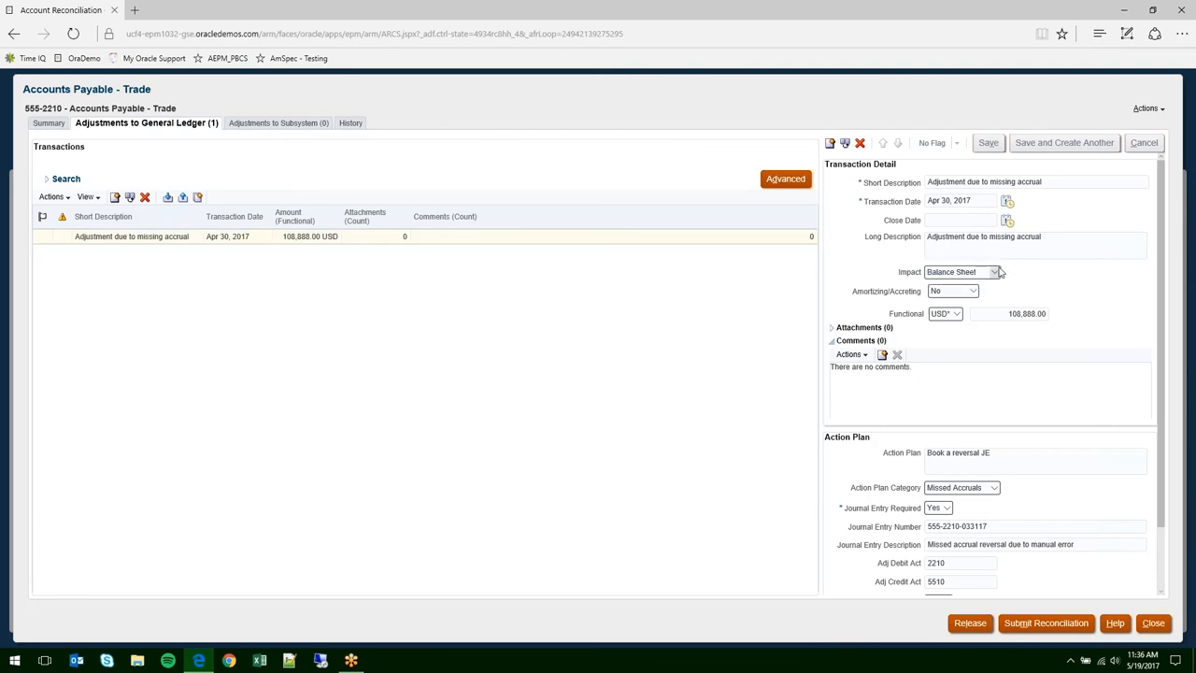
click(995, 271)
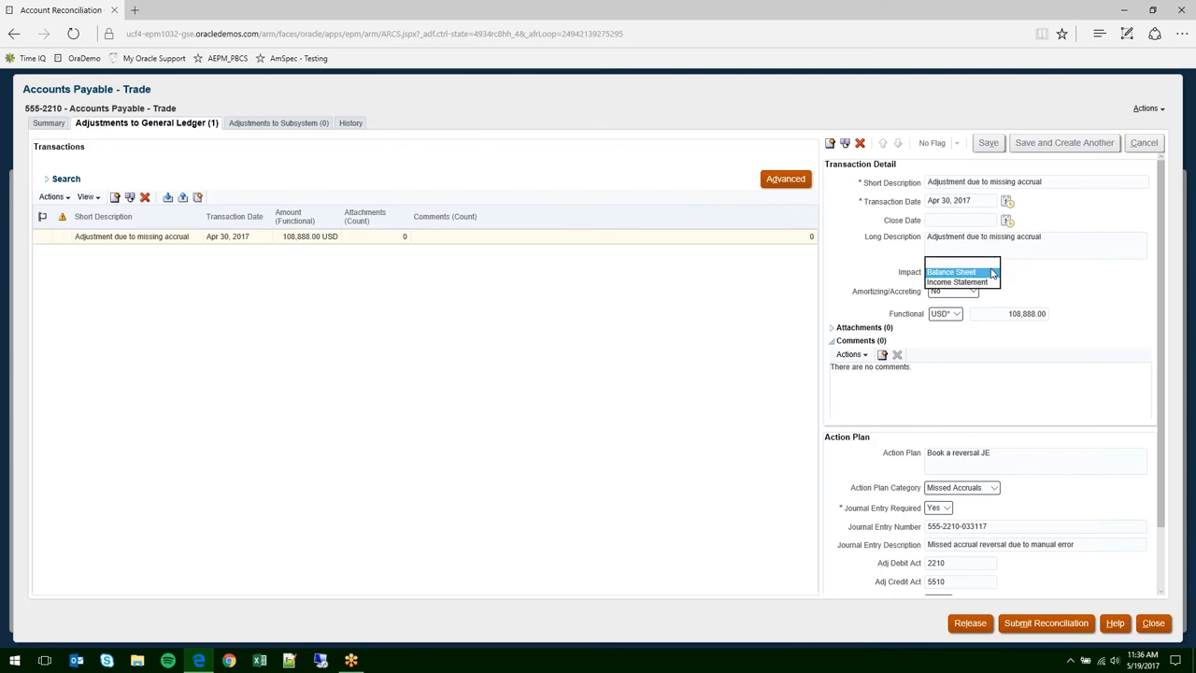
click(951, 272)
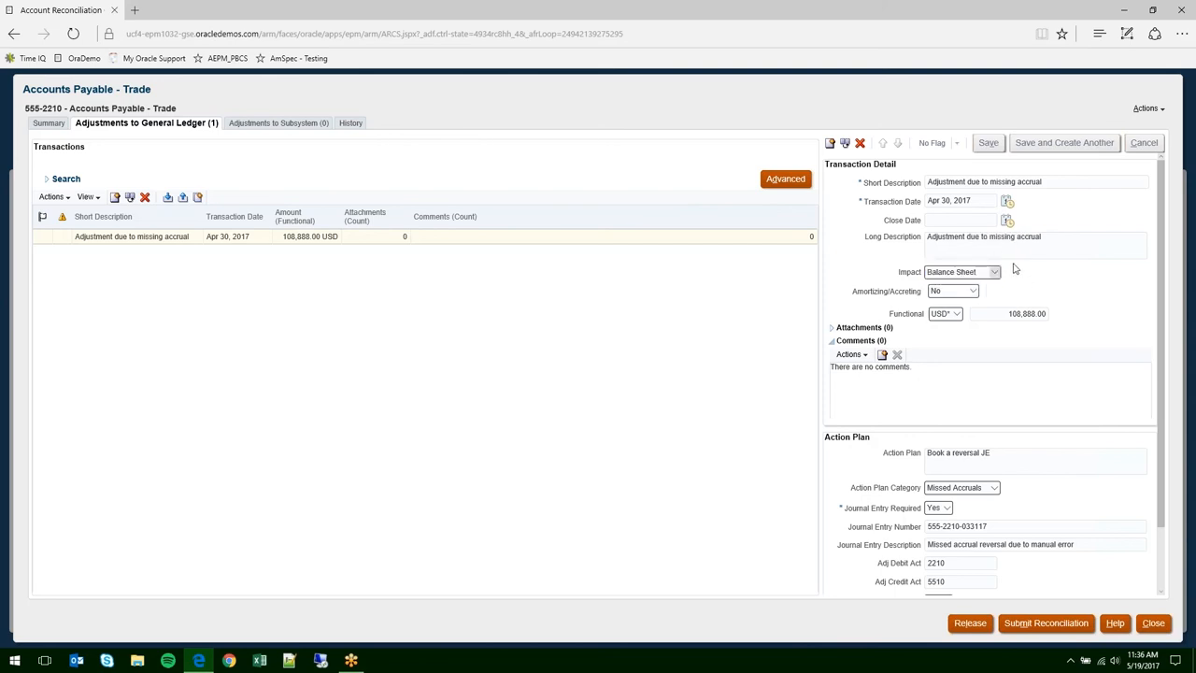
scroll(down, 3)
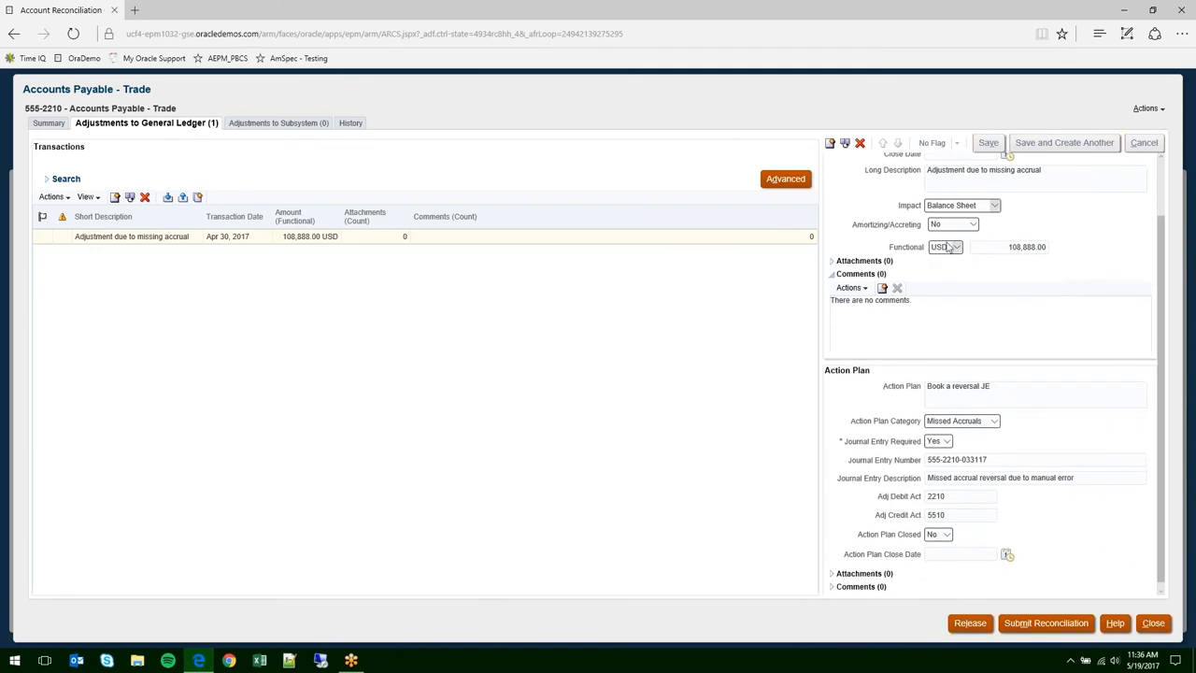
click(993, 205)
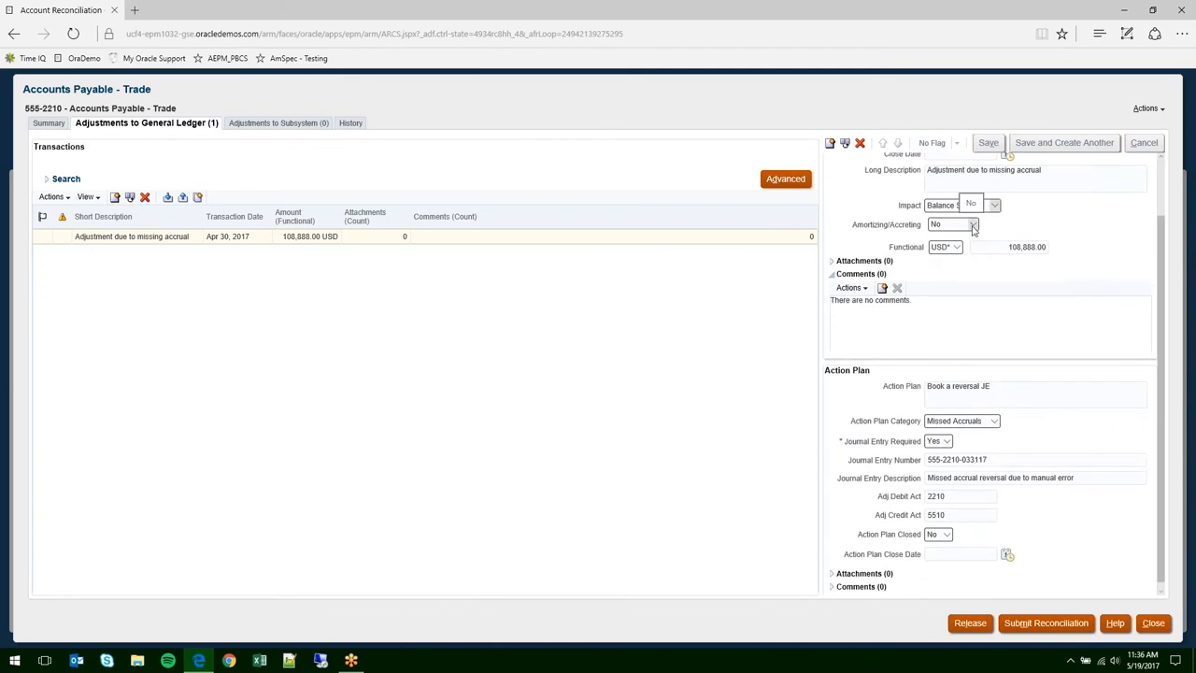
click(962, 205)
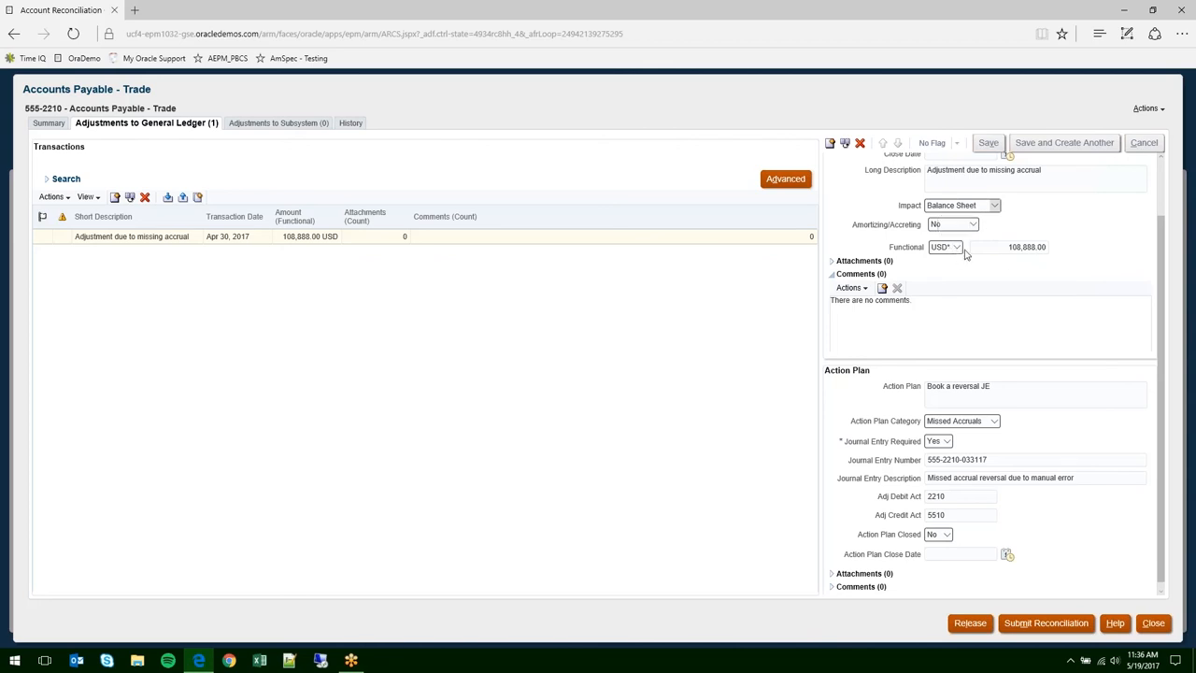
mouse_move(838, 265)
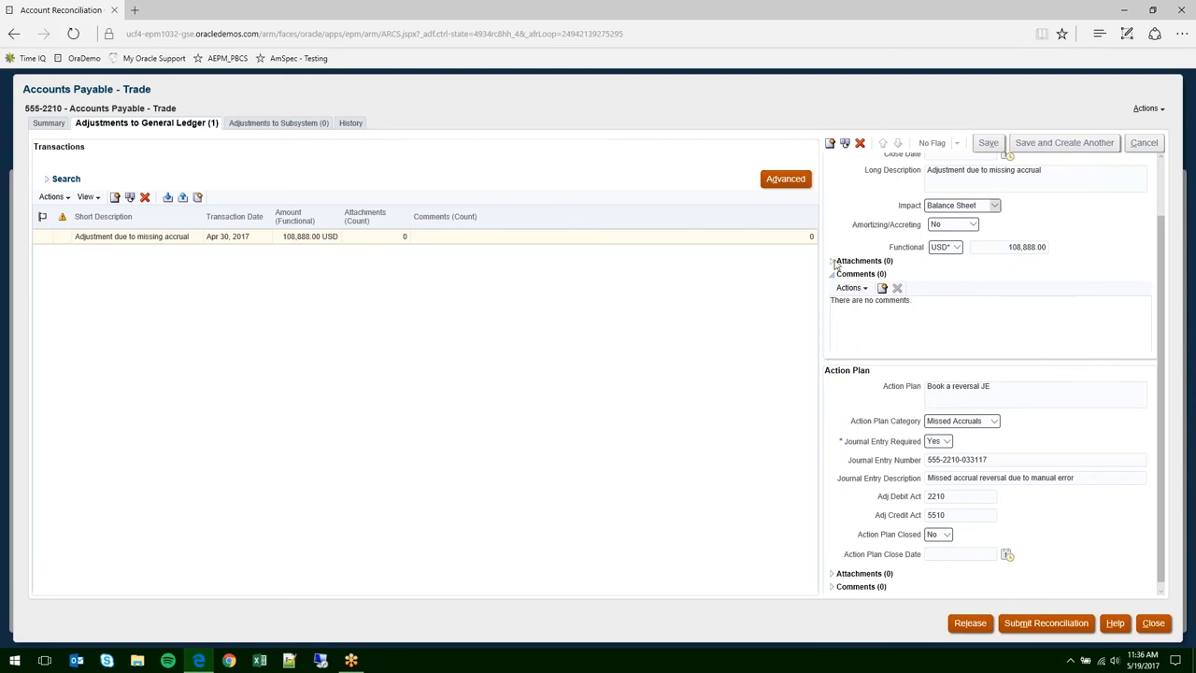
mouse_move(879, 336)
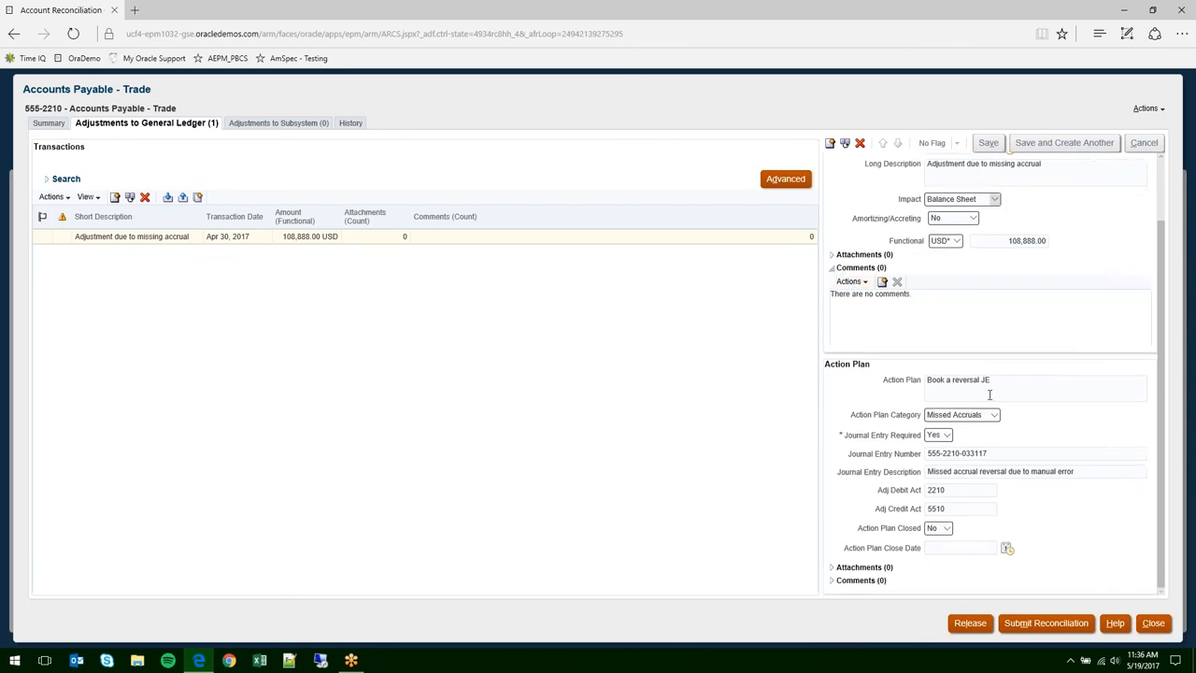
mouse_move(1023, 390)
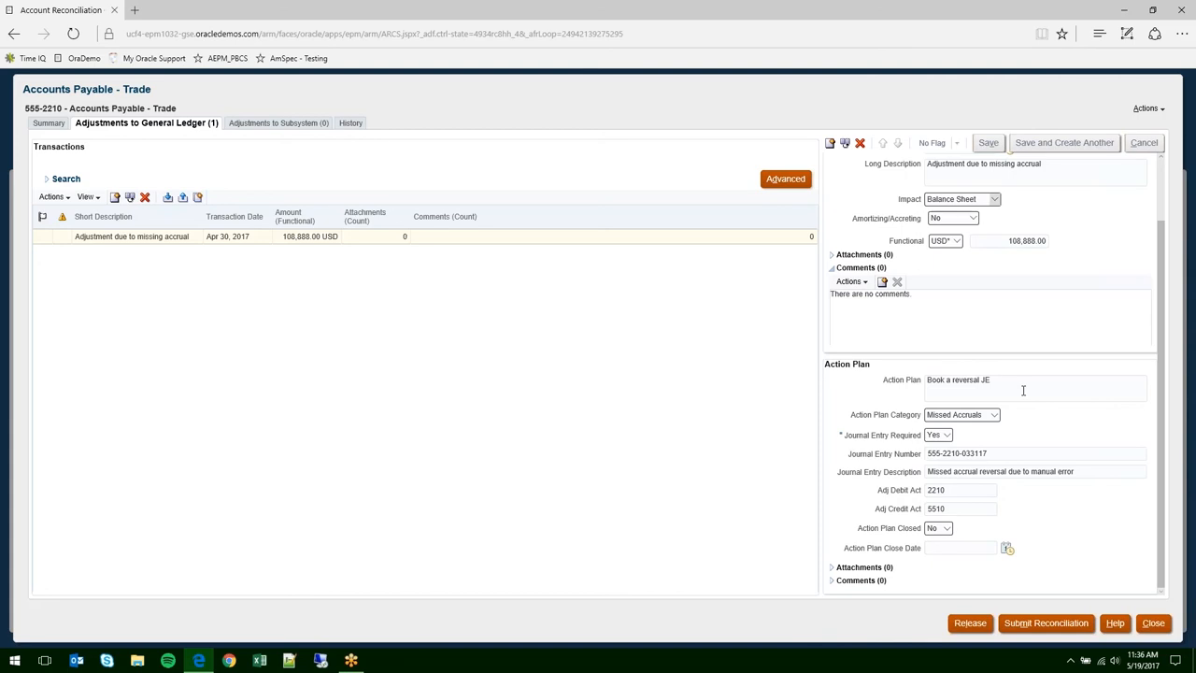
mouse_move(983, 434)
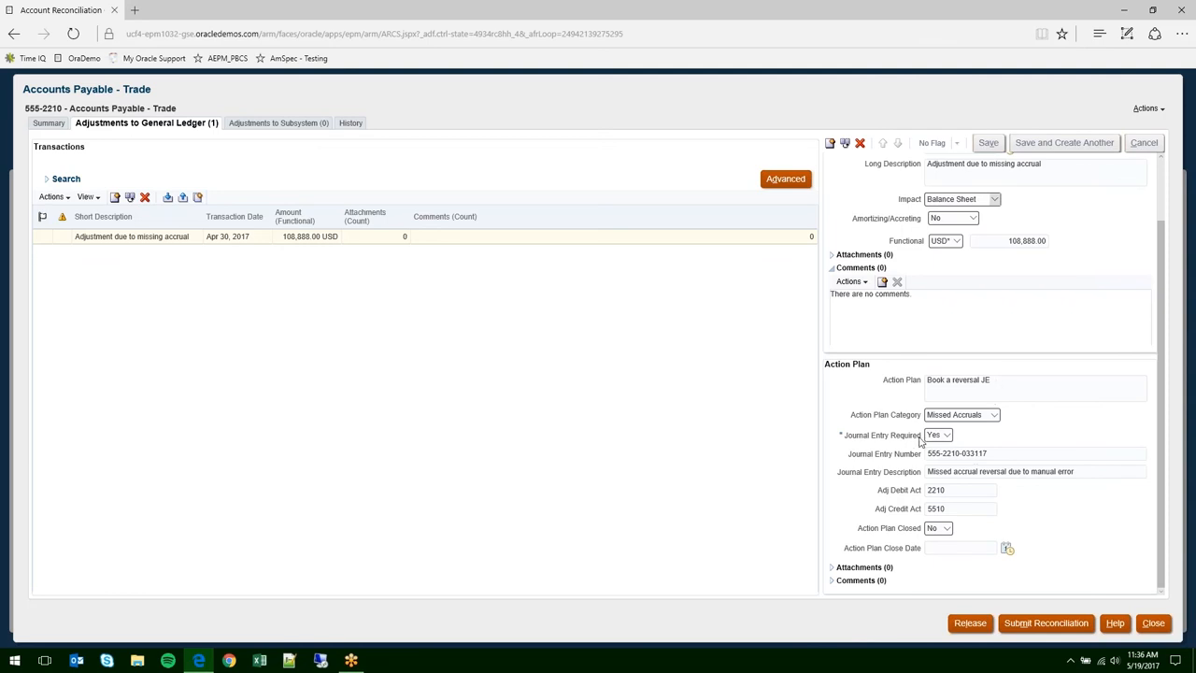
mouse_move(999, 454)
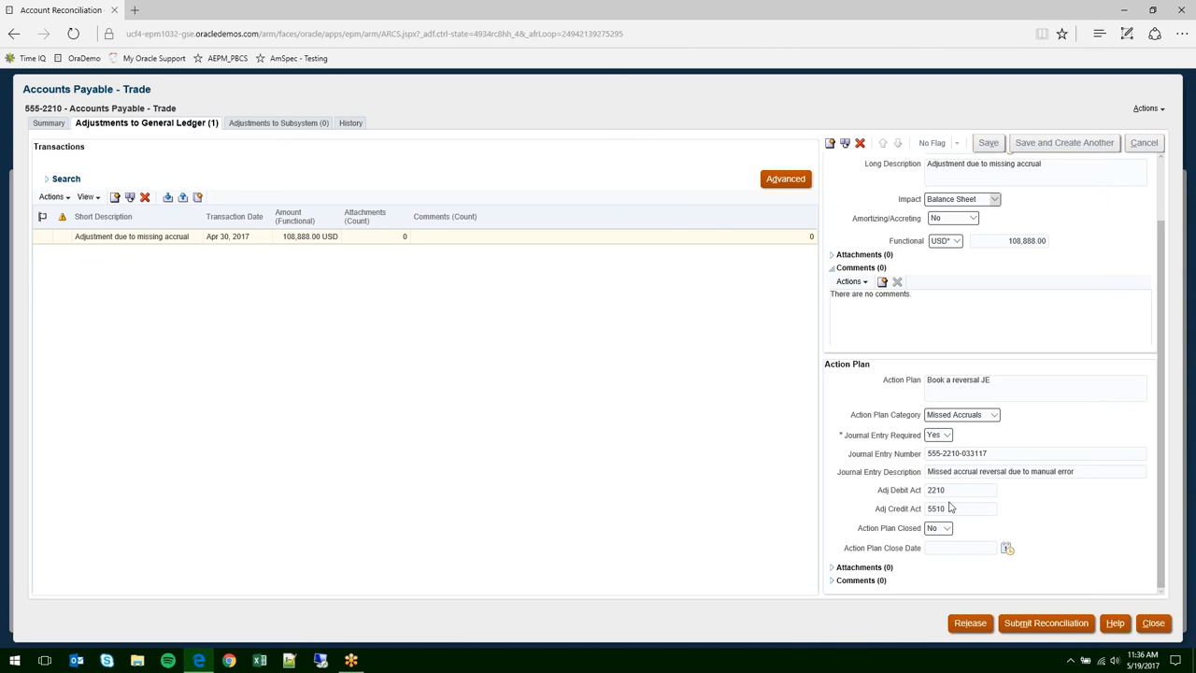
mouse_move(852, 571)
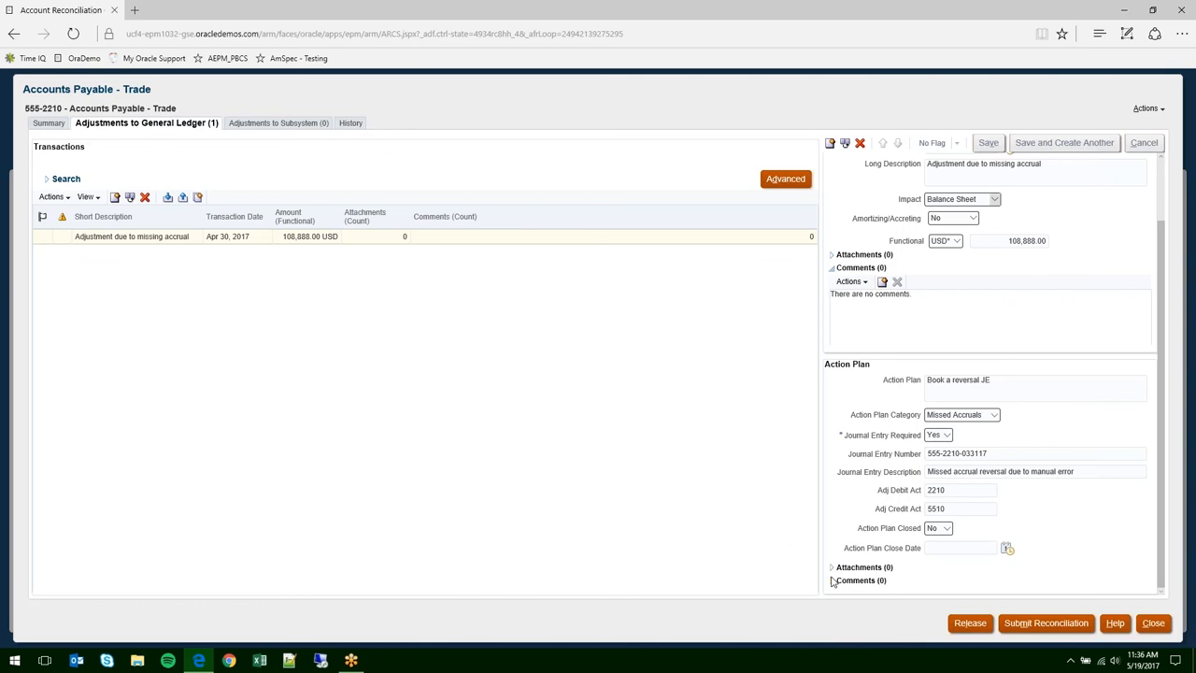
mouse_move(941, 567)
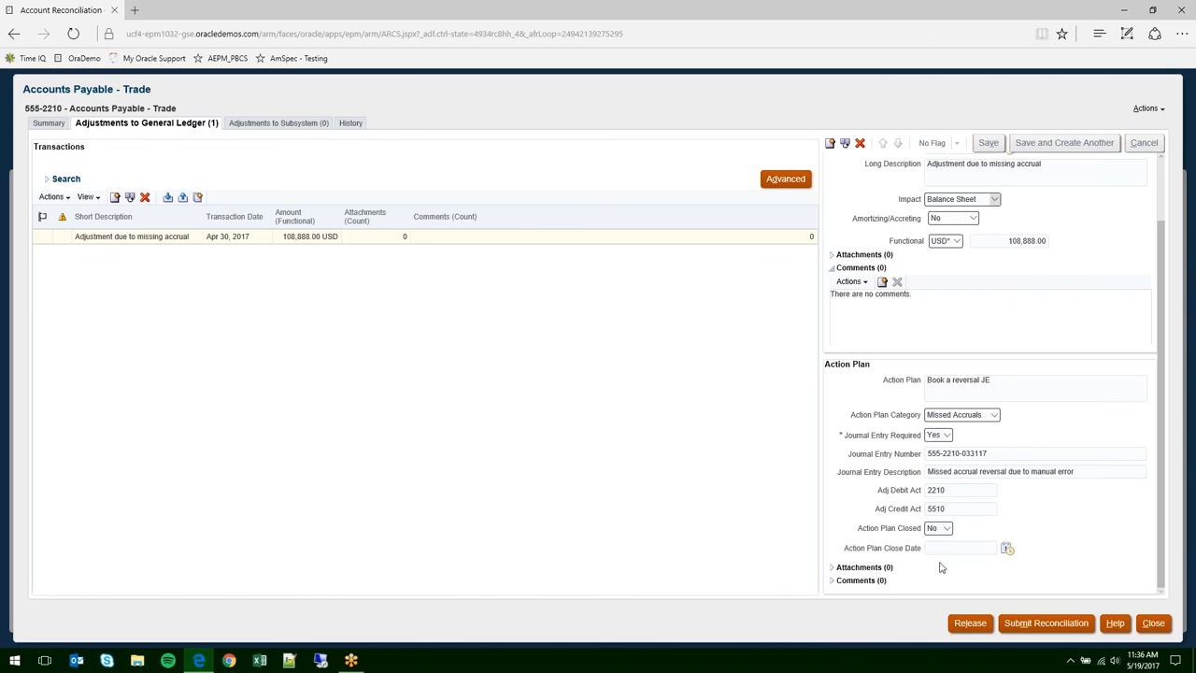
mouse_move(234, 243)
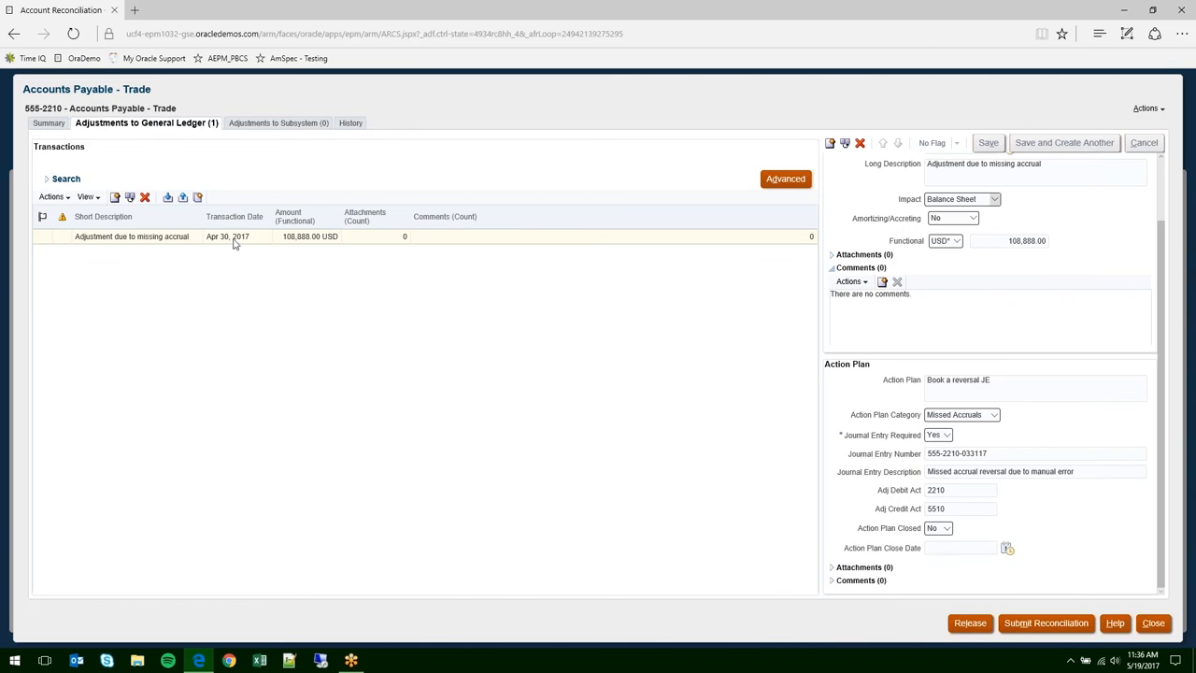
mouse_move(197, 197)
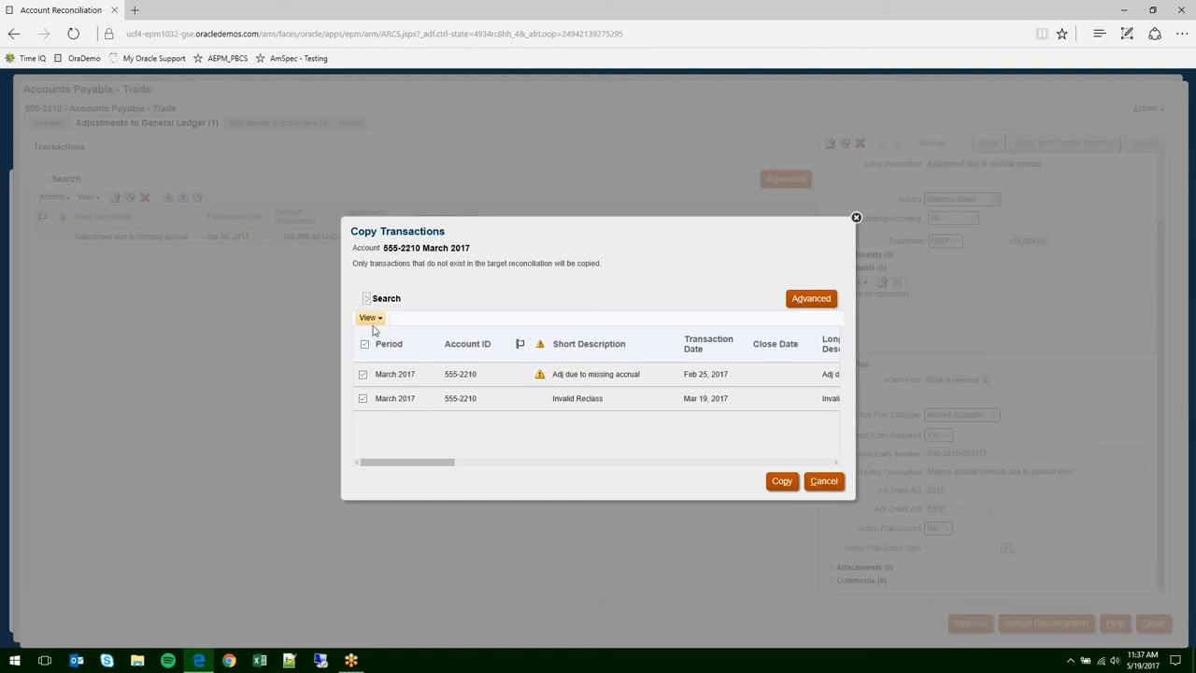
- Copy the March 2017 Invalid Reclass and missing-accrual transactions into this reconciliation
click(364, 398)
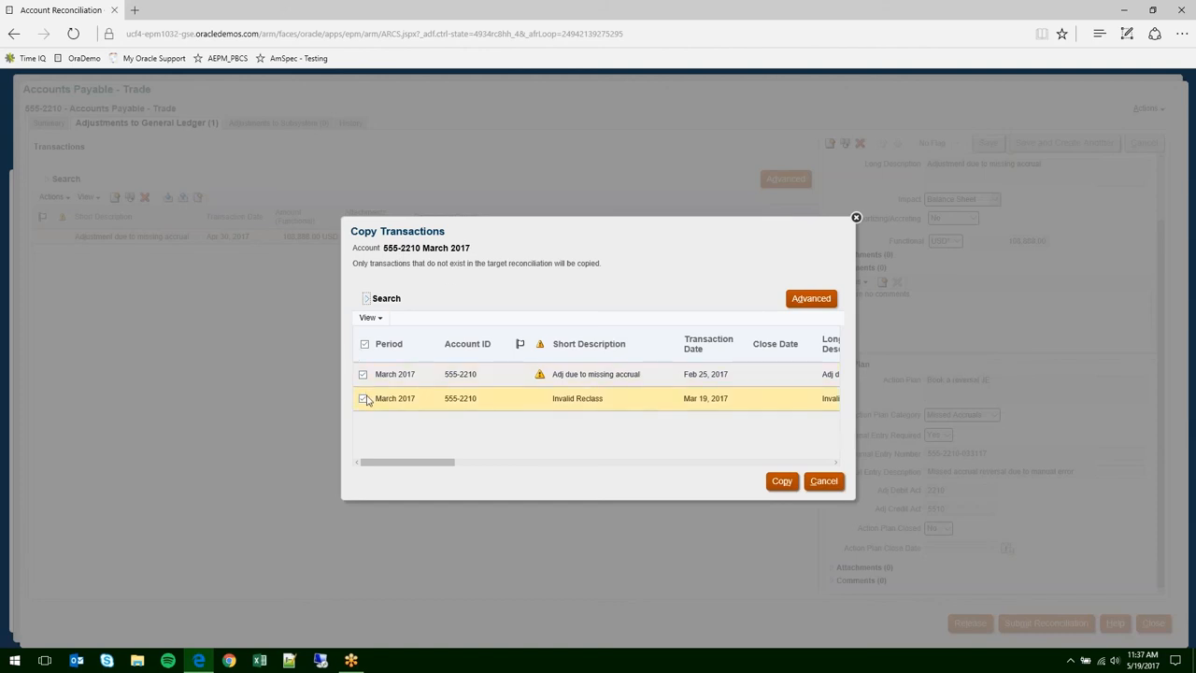
click(363, 398)
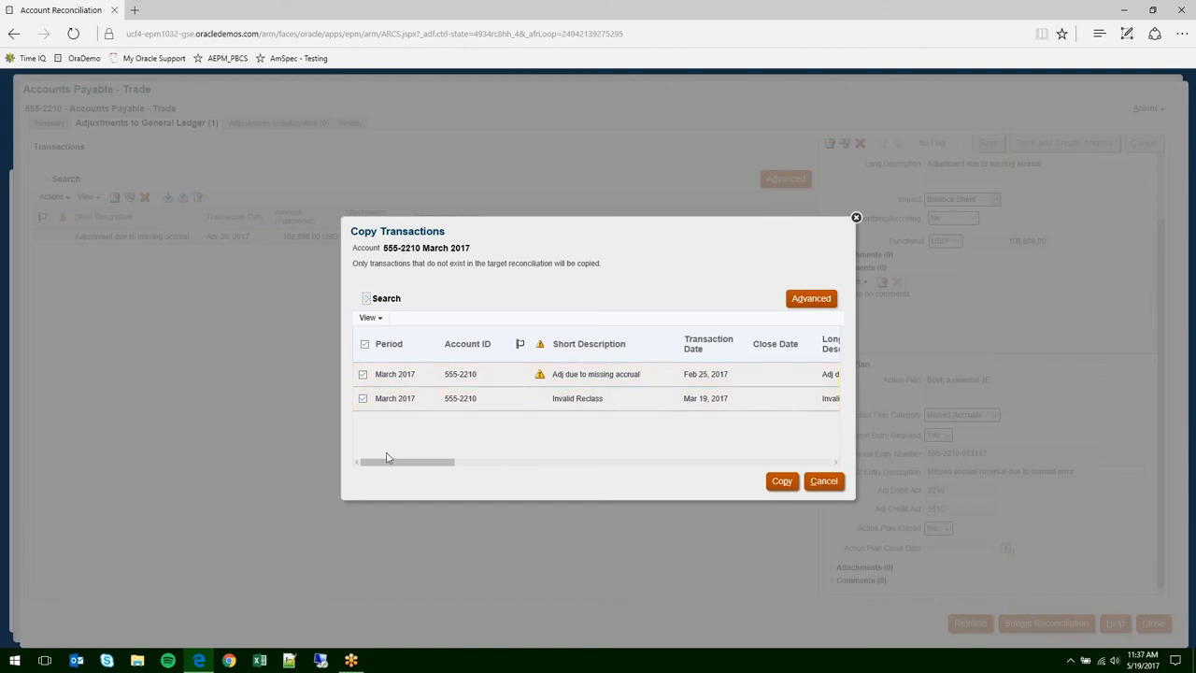
drag(407, 460, 509, 461)
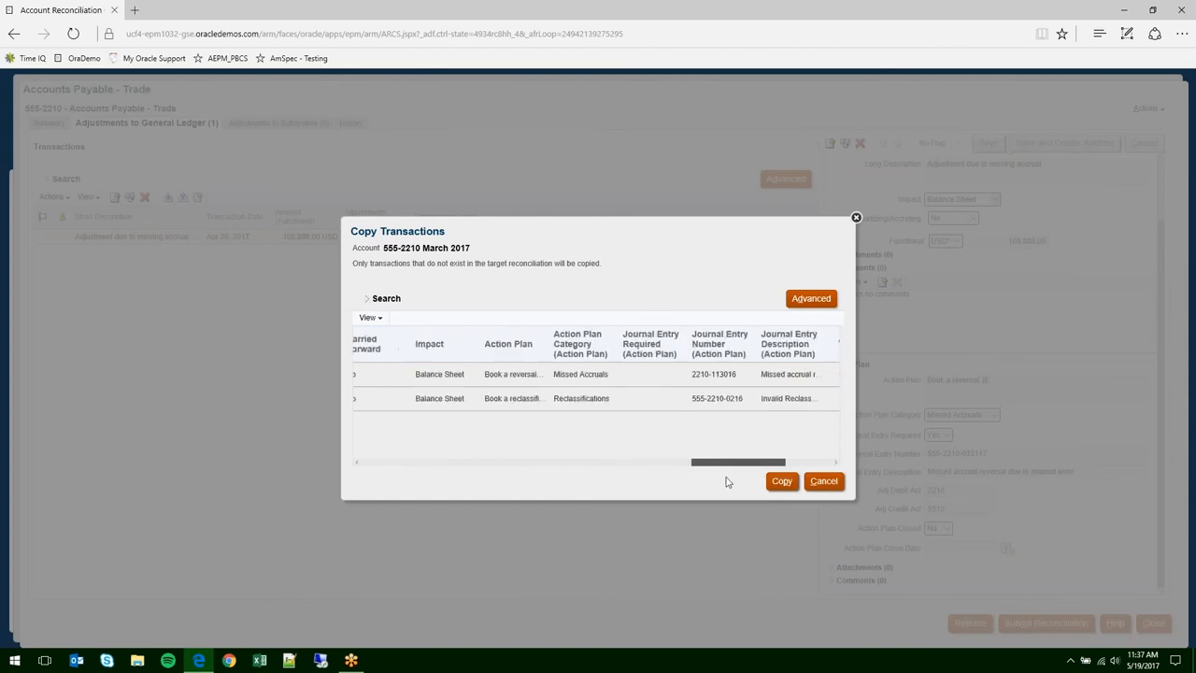
scroll(right, 3)
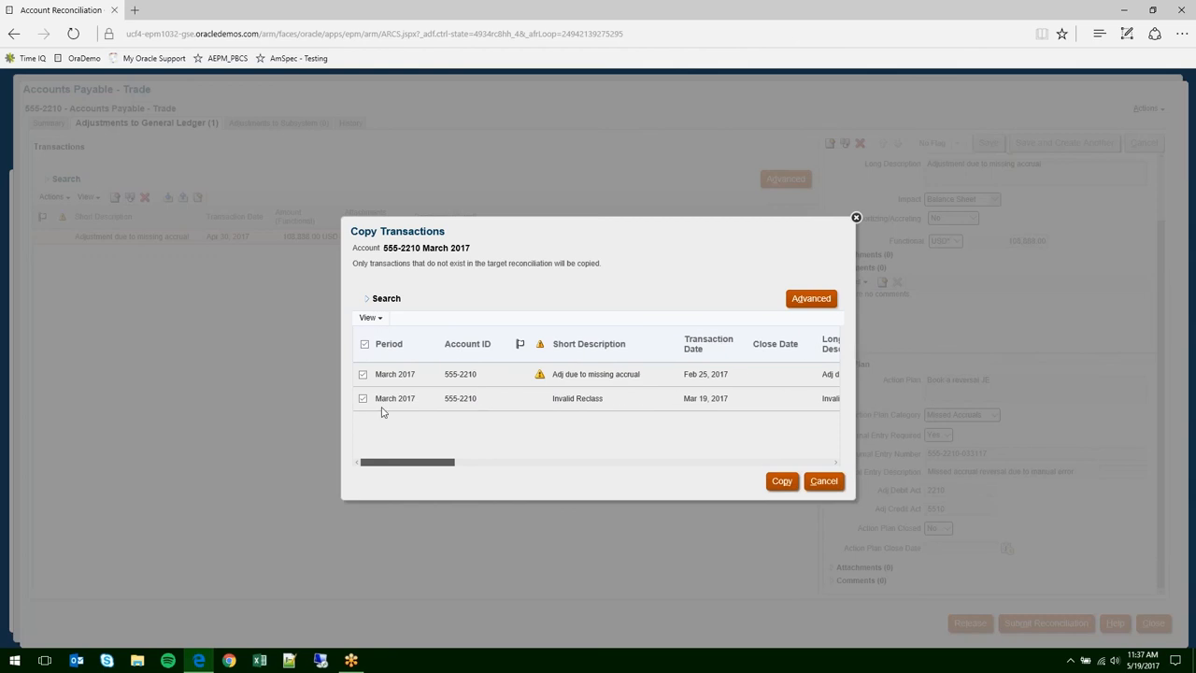
click(363, 374)
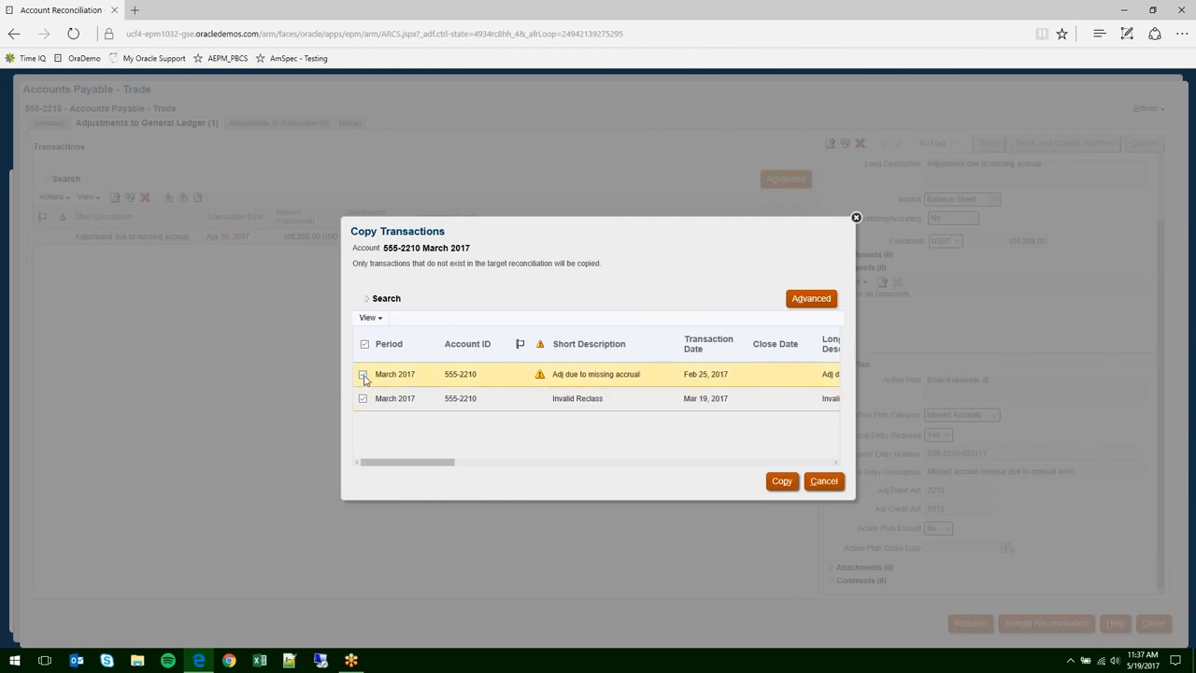
click(363, 373)
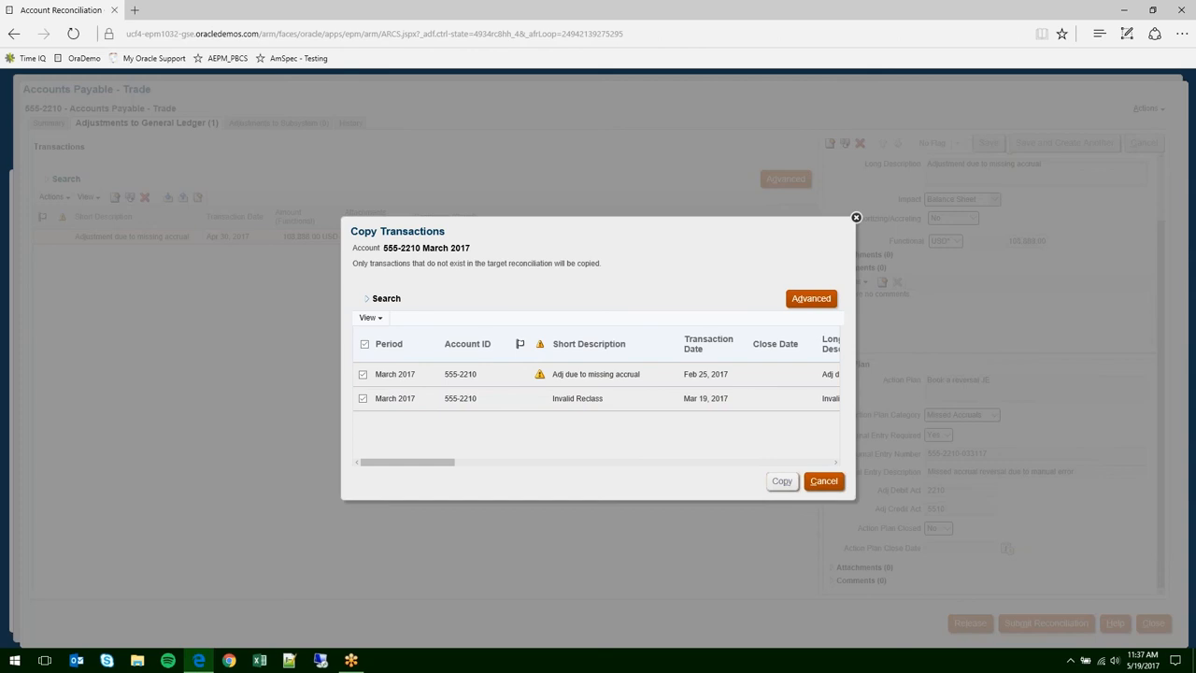
click(781, 480)
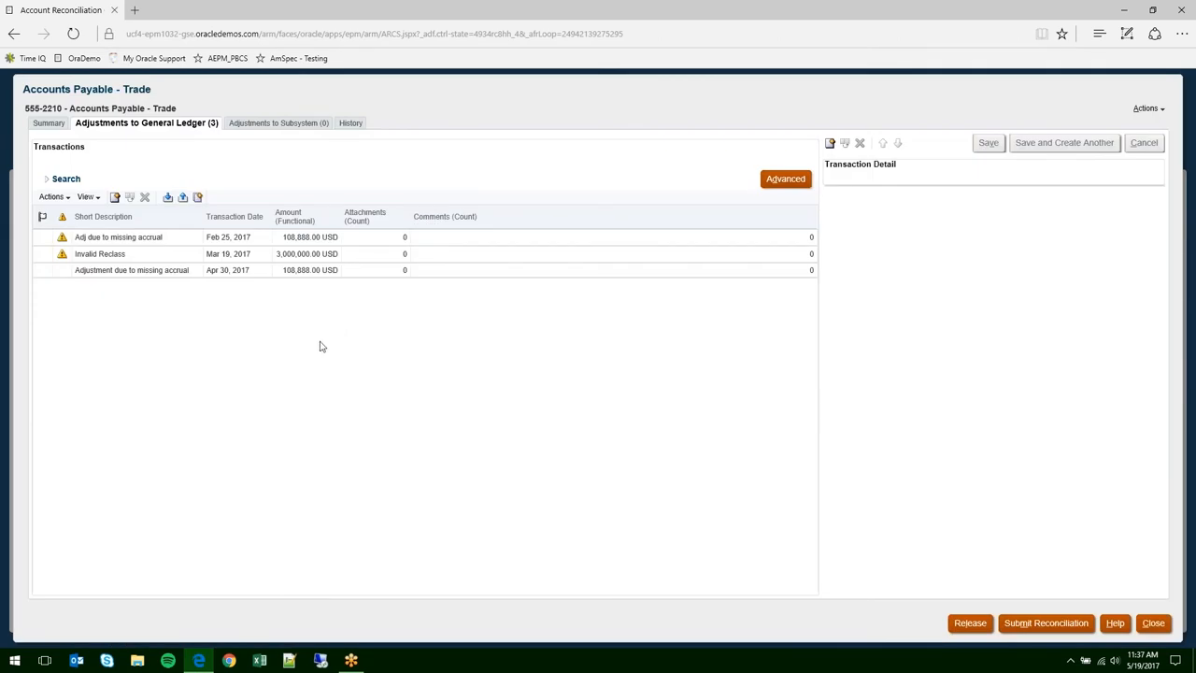
- Select the Invalid Reclass and missing-accrual adjustments to view their details
click(100, 253)
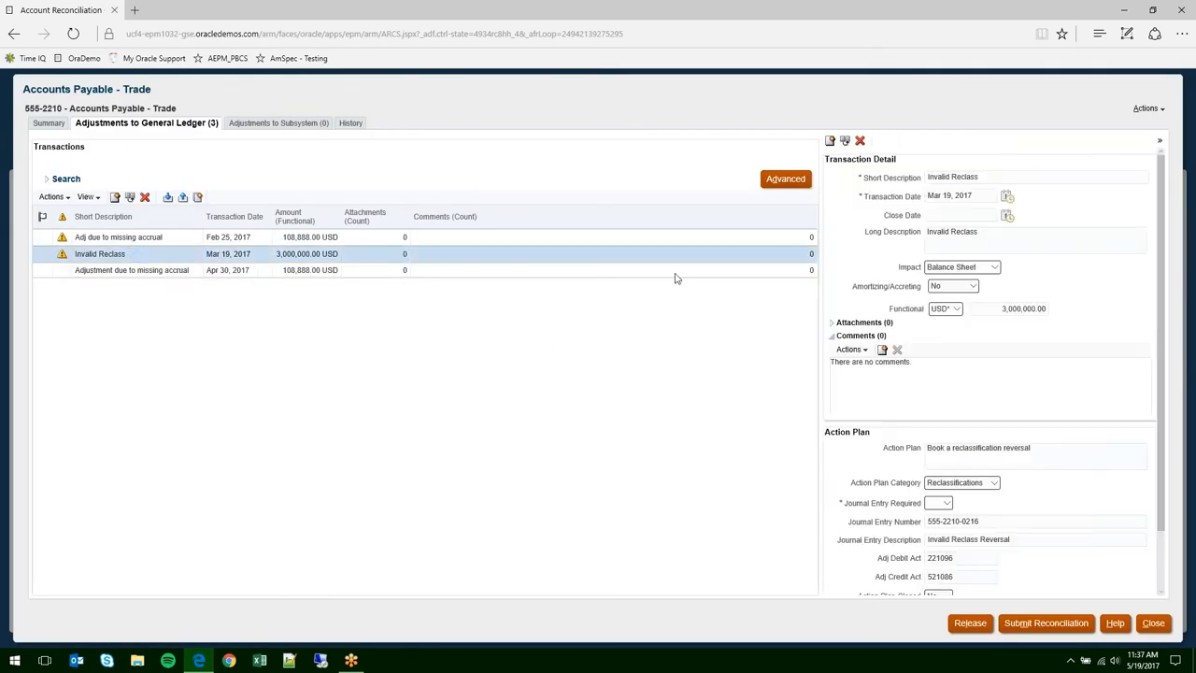
mouse_move(786, 355)
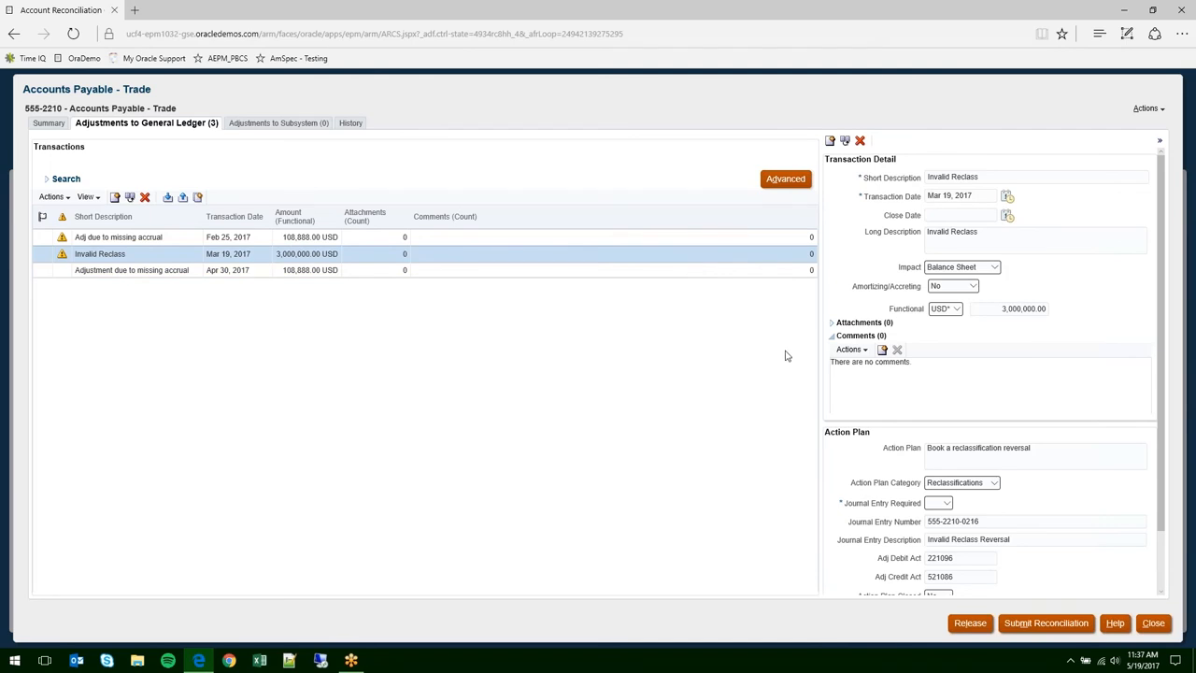
click(132, 270)
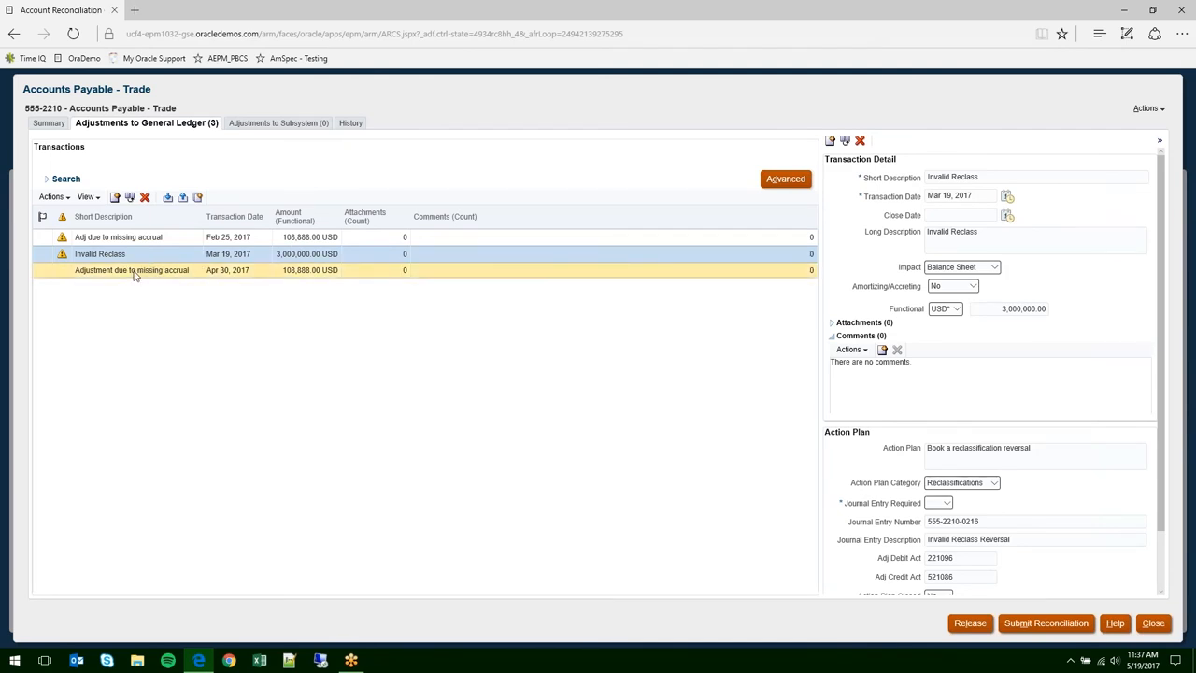
click(118, 236)
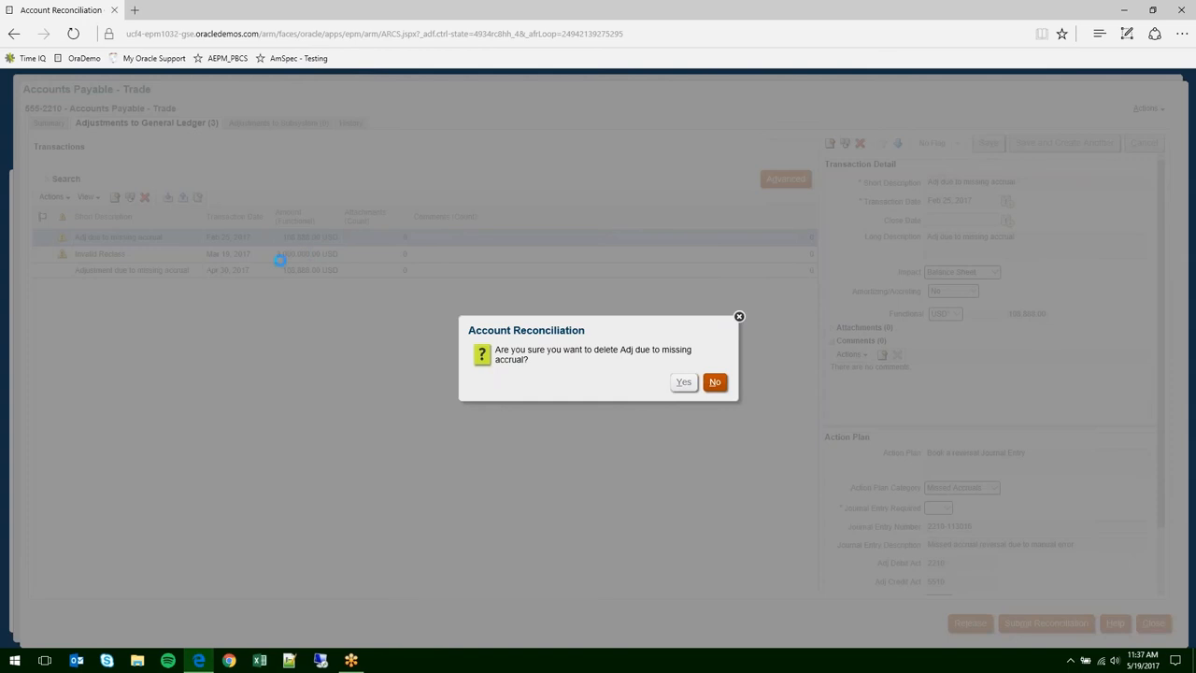
- Delete the Adj due to missing accrual transaction
click(683, 381)
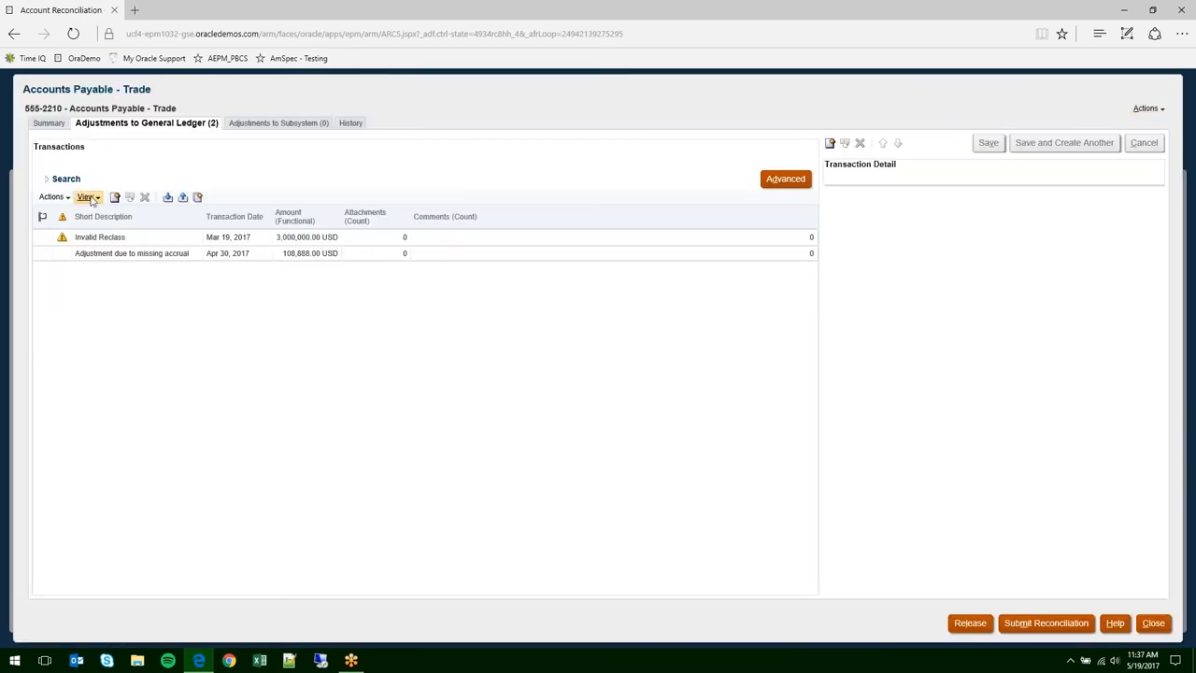
mouse_move(396, 267)
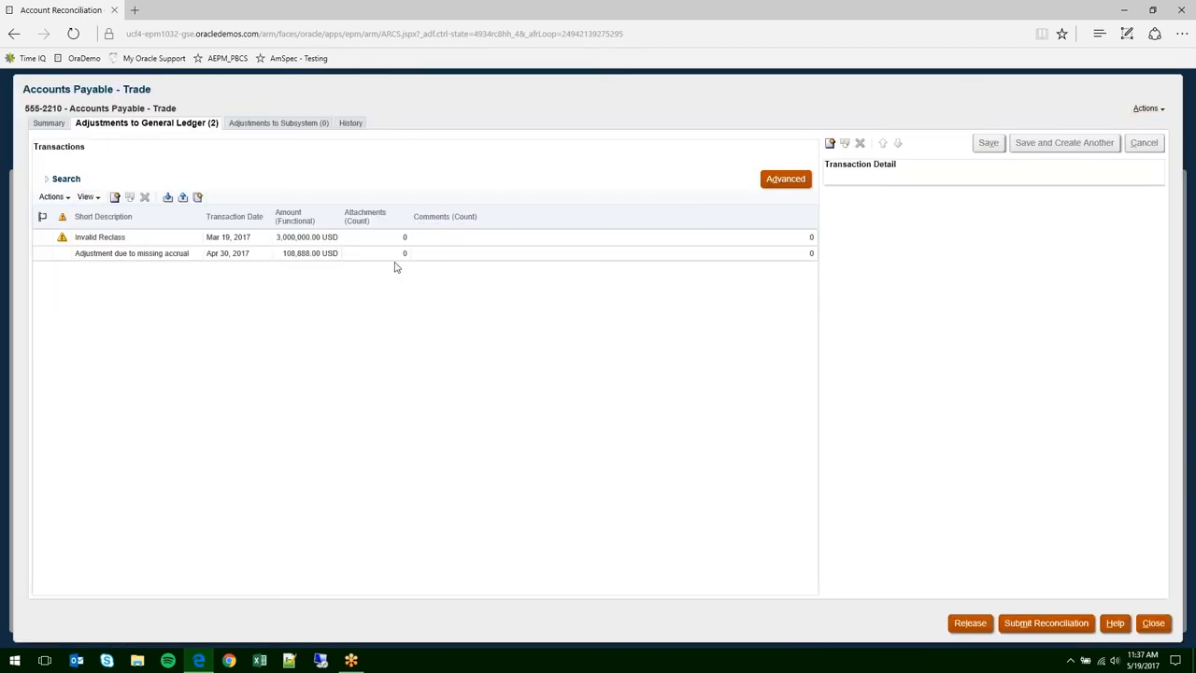
click(131, 253)
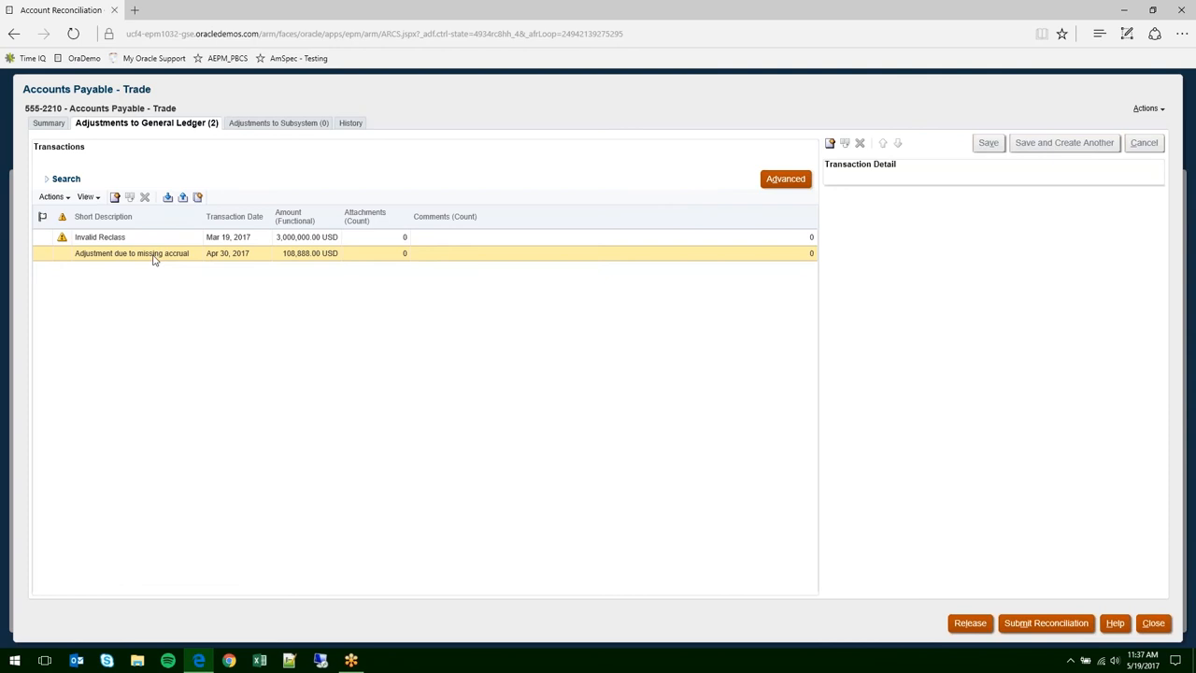
click(100, 236)
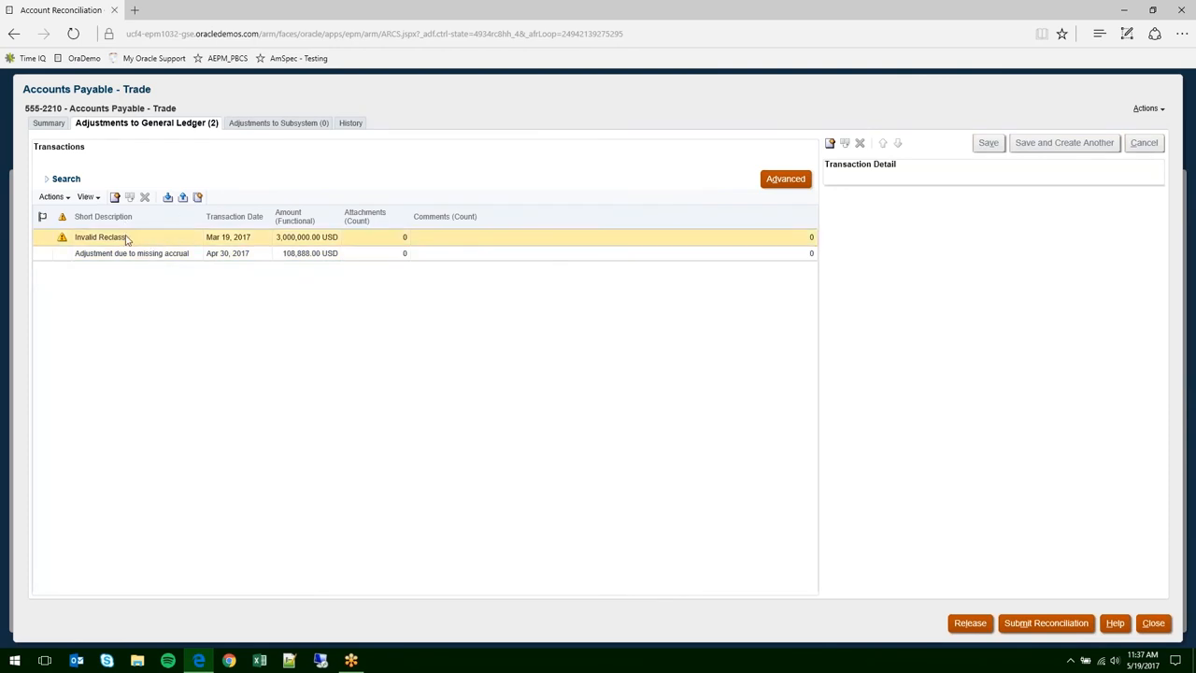
- Set Journal Entry Required to Yes on Invalid Reclass and save it
click(100, 237)
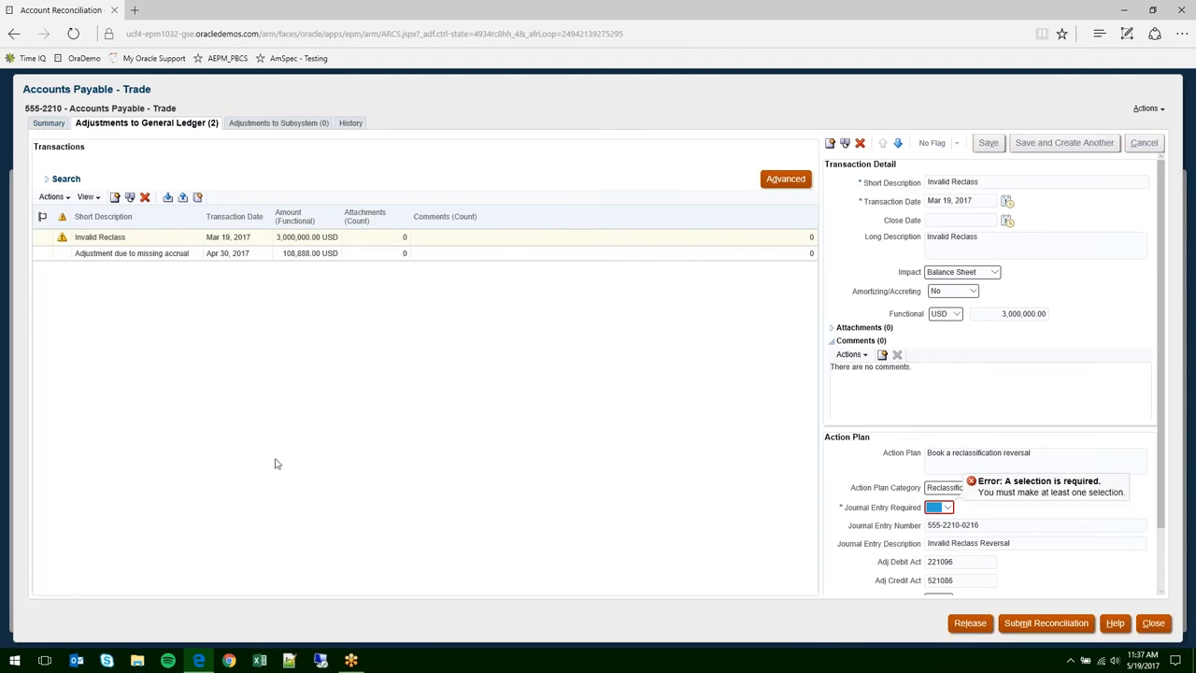
mouse_move(167, 203)
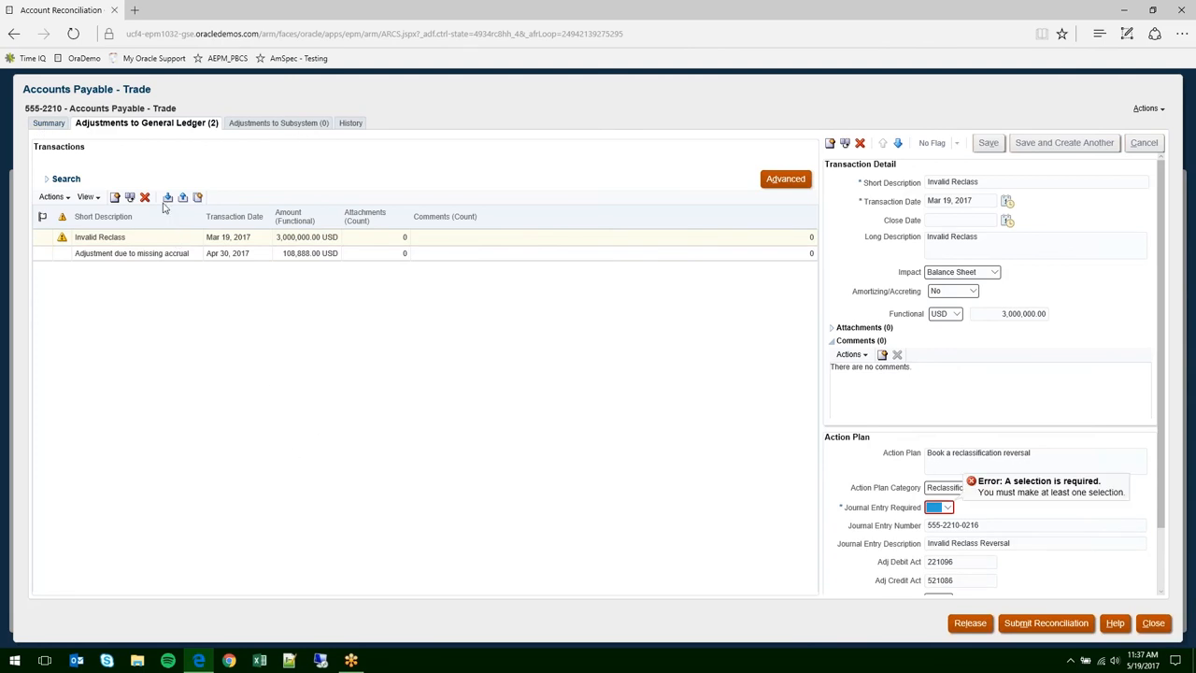
click(961, 487)
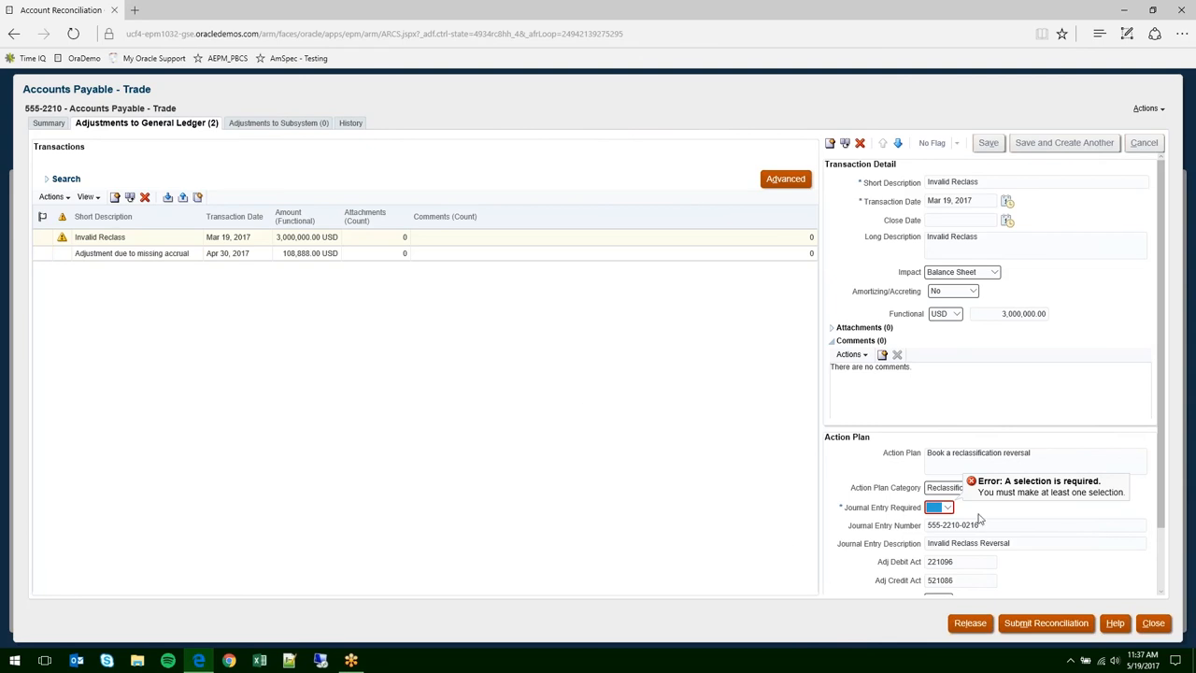
click(946, 507)
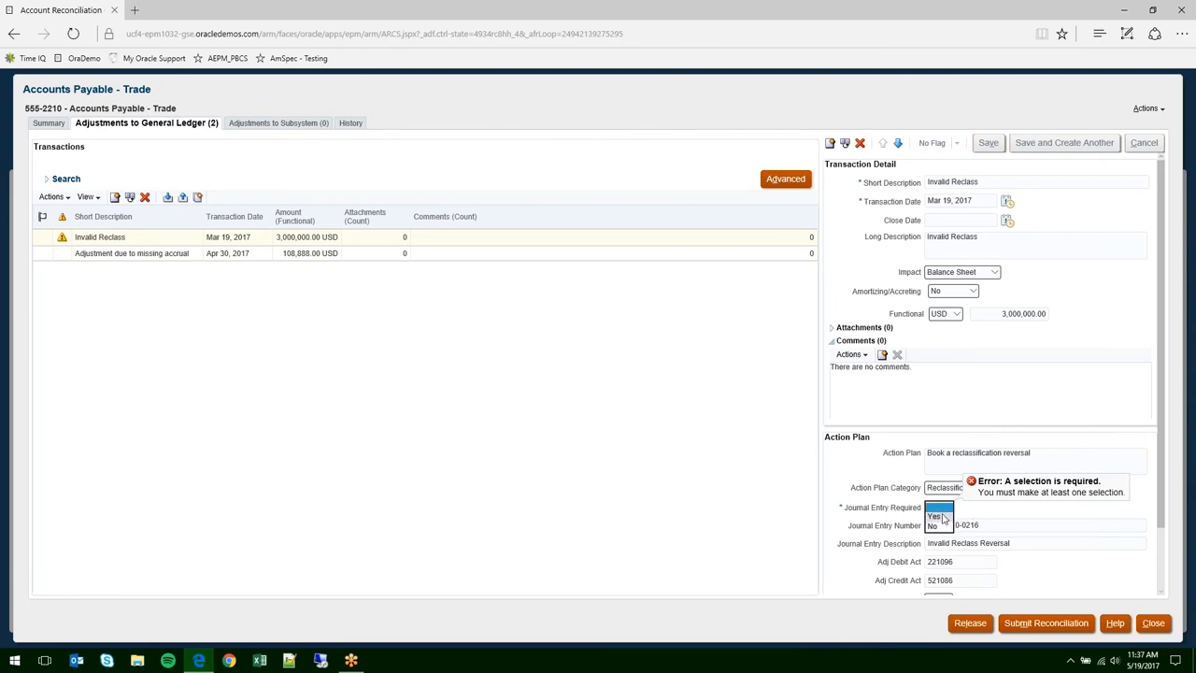
click(934, 516)
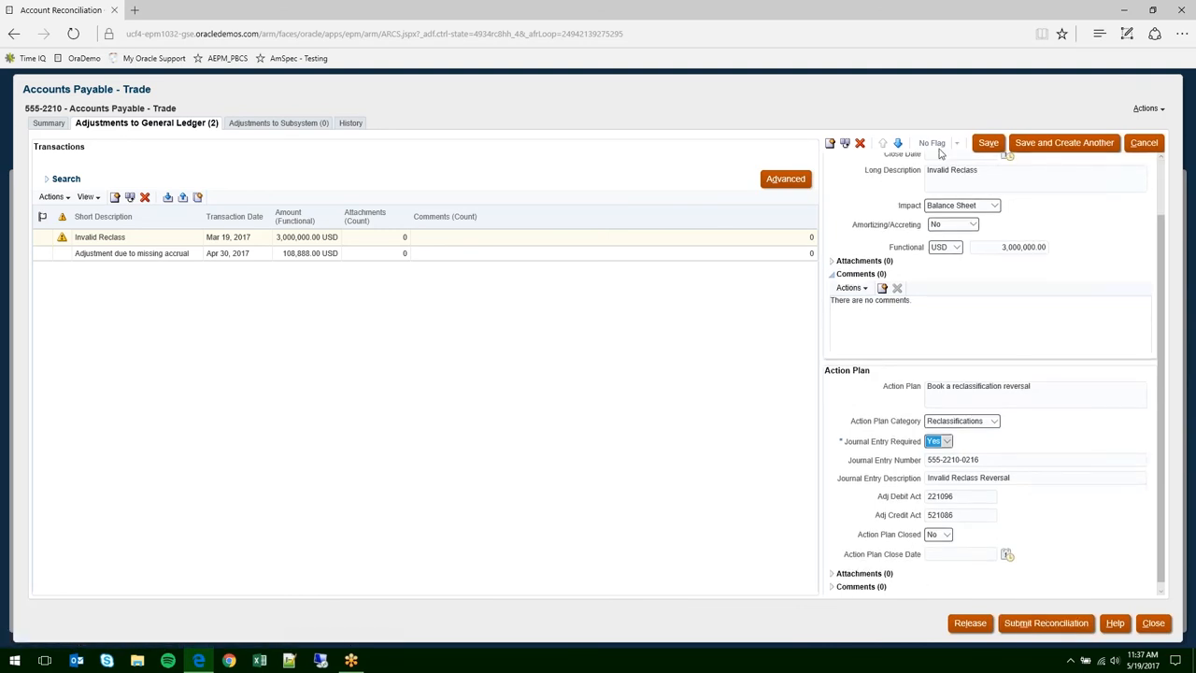
click(988, 142)
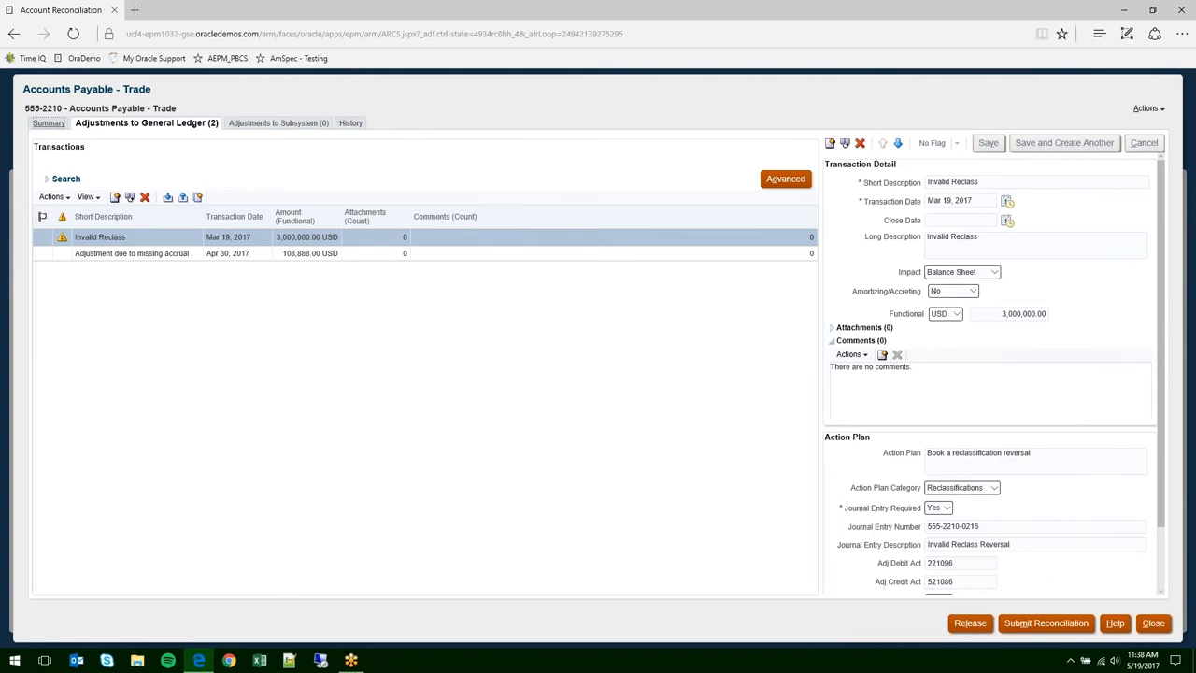
mouse_move(143, 159)
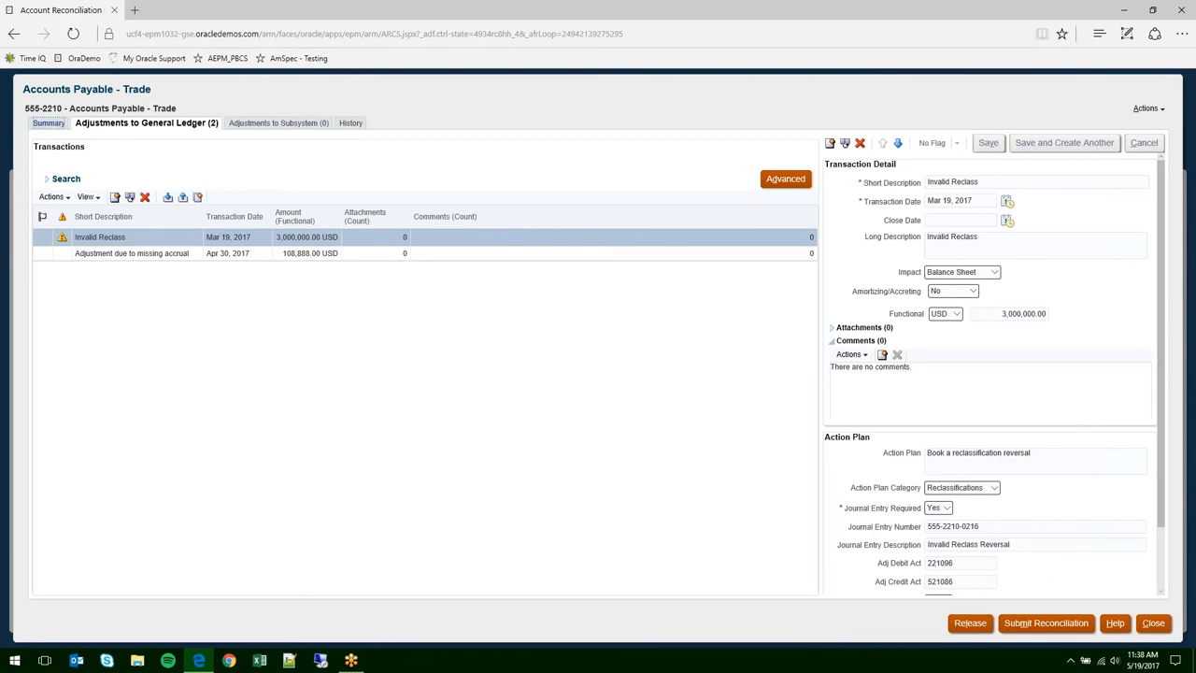
- Answer Yes to the supporting documentation and 60-day adjustments preparer questions on the Summary
click(52, 123)
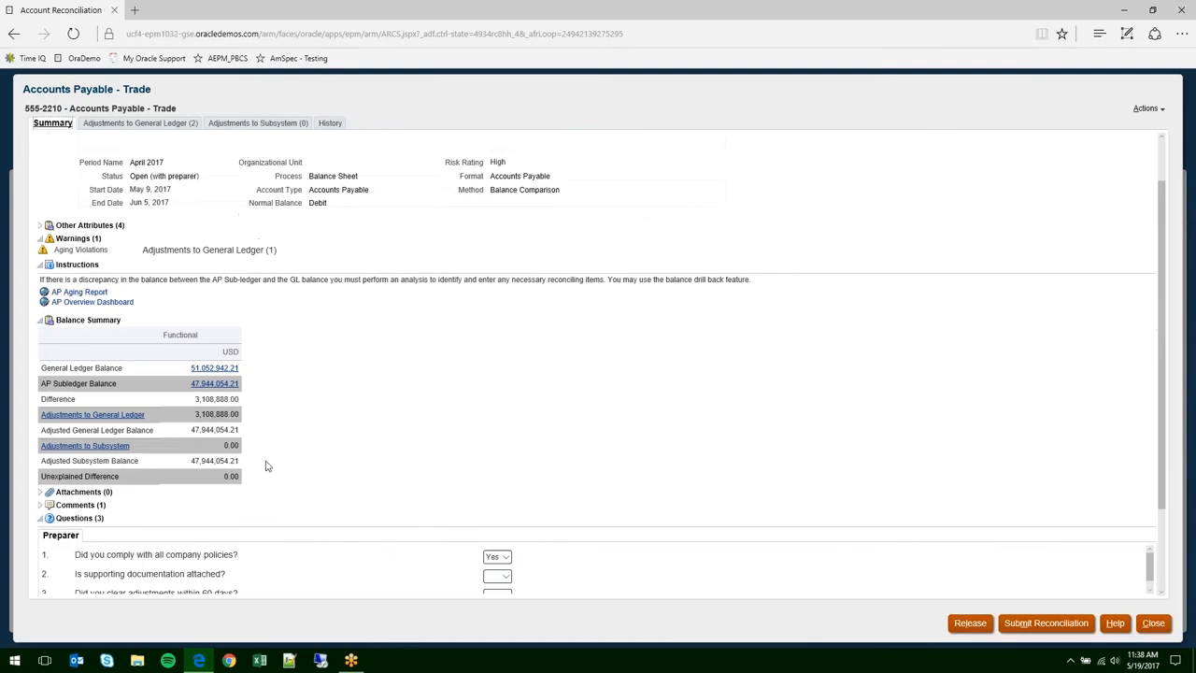
scroll(up, 3)
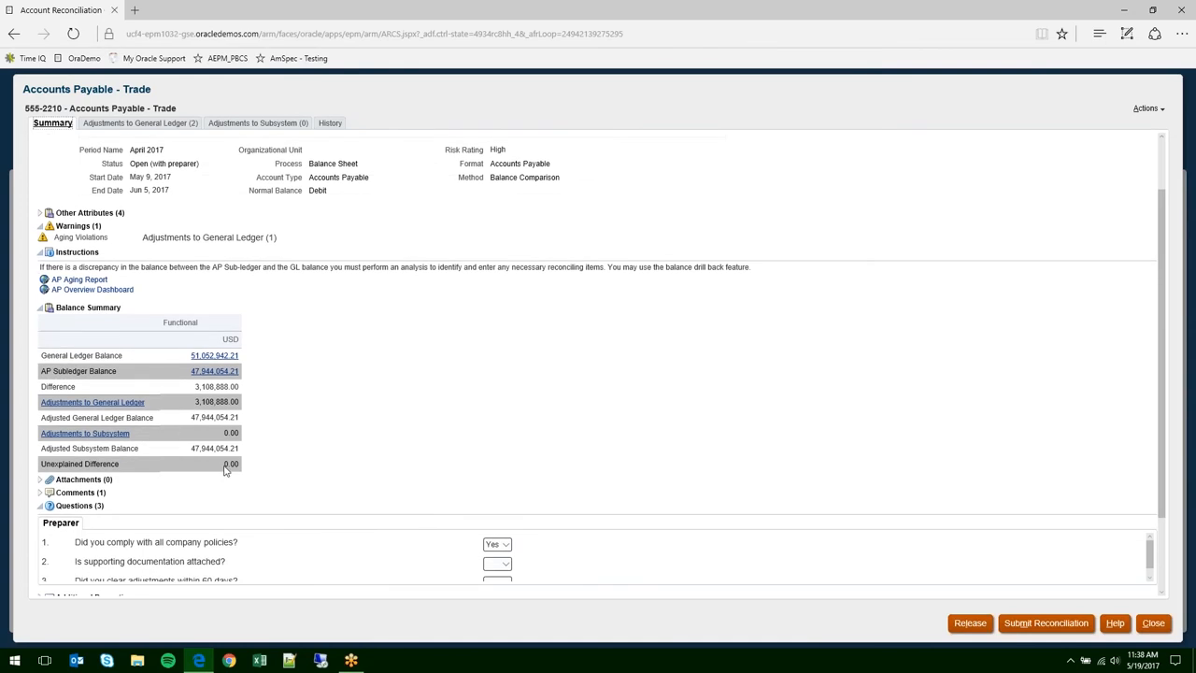
scroll(down, 3)
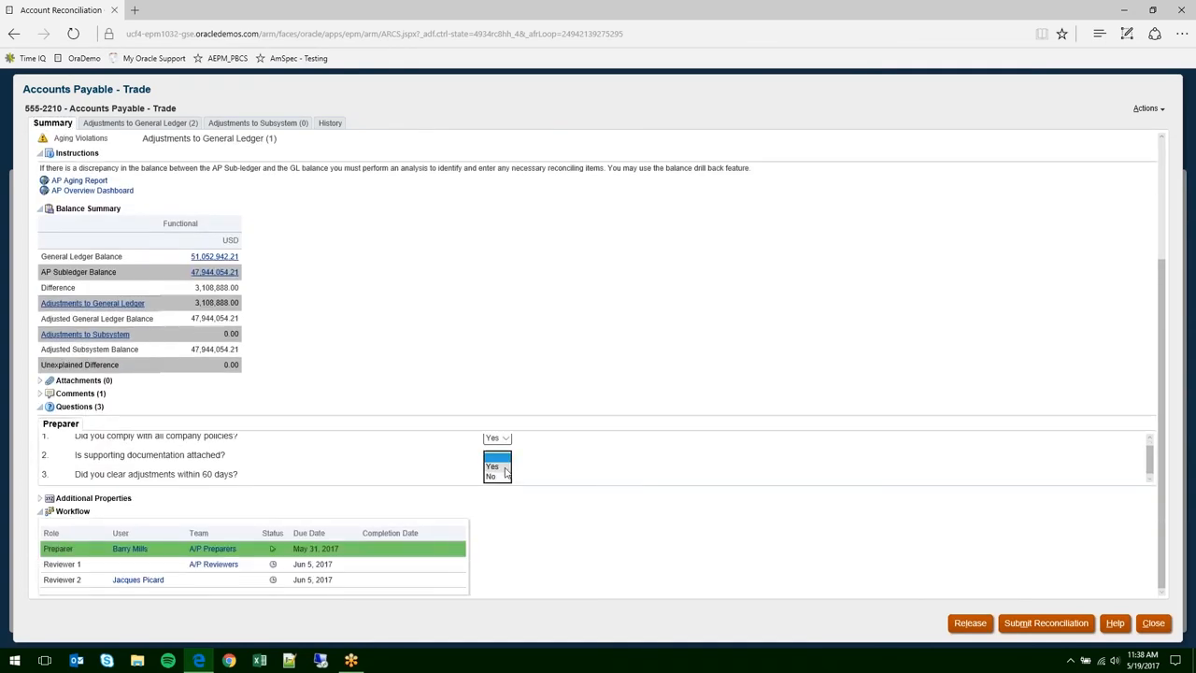
click(491, 465)
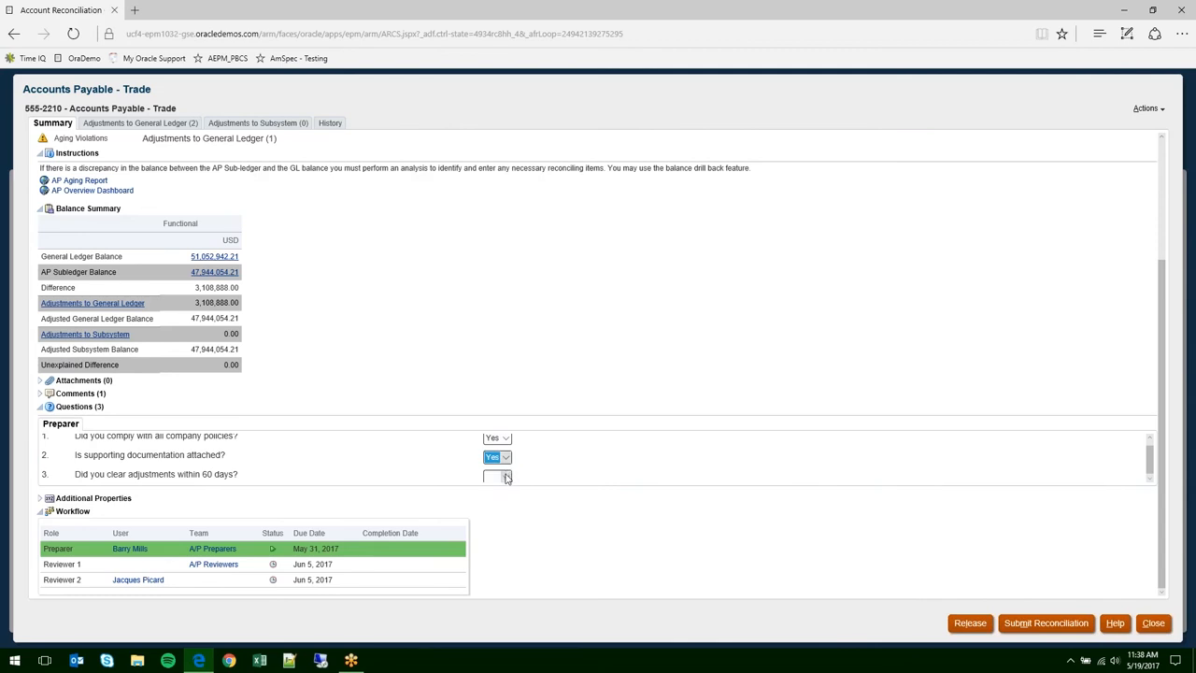
click(496, 476)
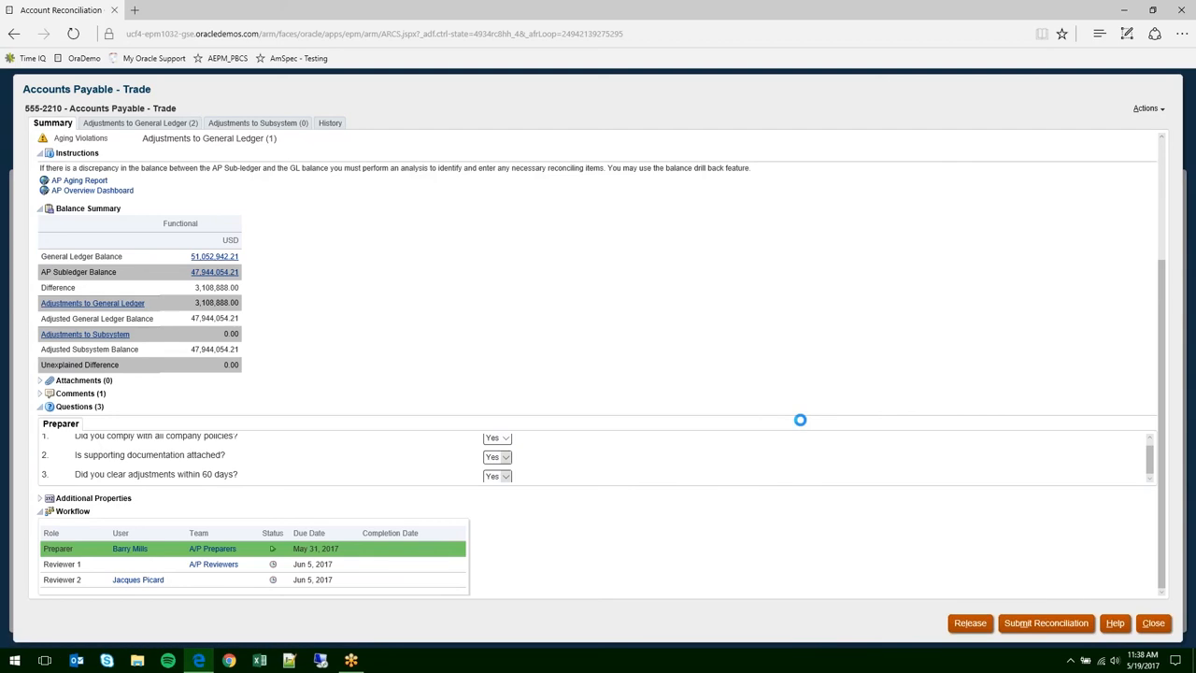
- Submit the Accounts Payable - Trade reconciliation and select Prepaid Expenses 555-1340
click(1045, 624)
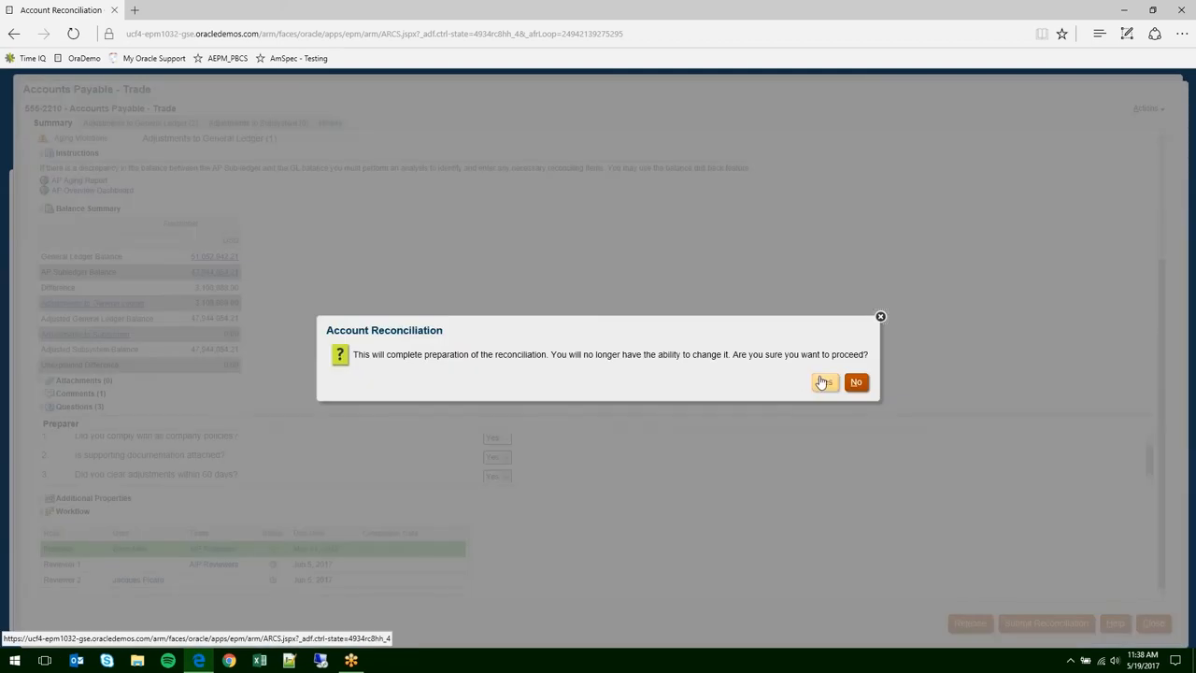
click(824, 382)
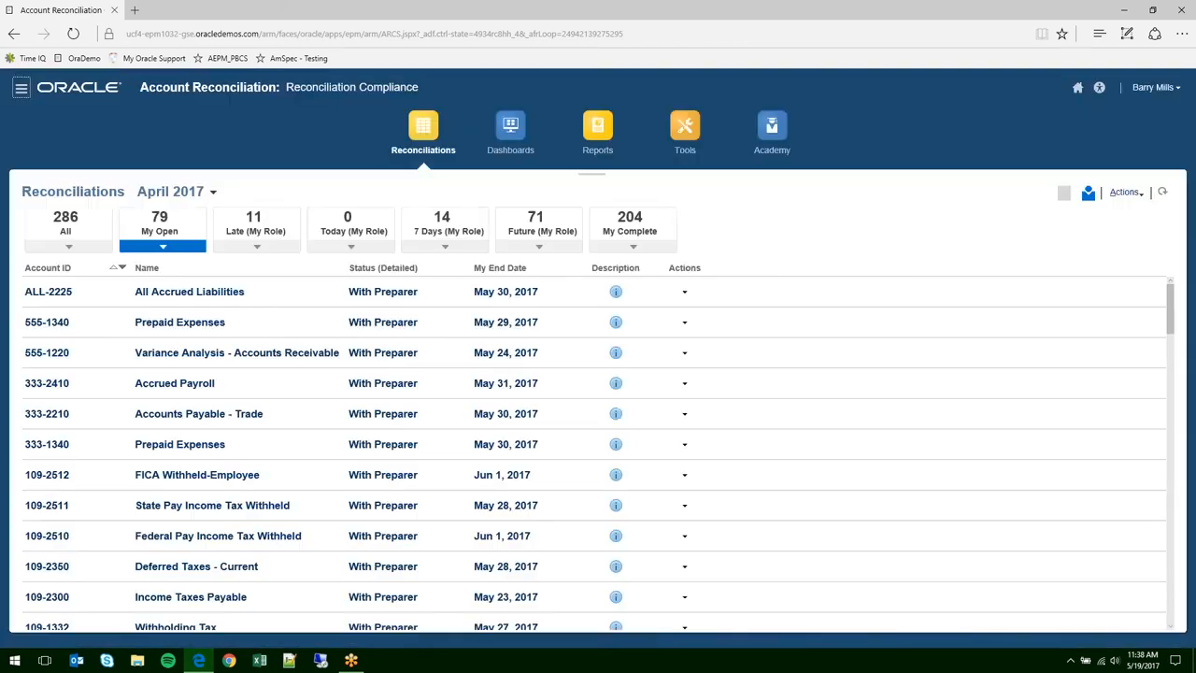
click(236, 352)
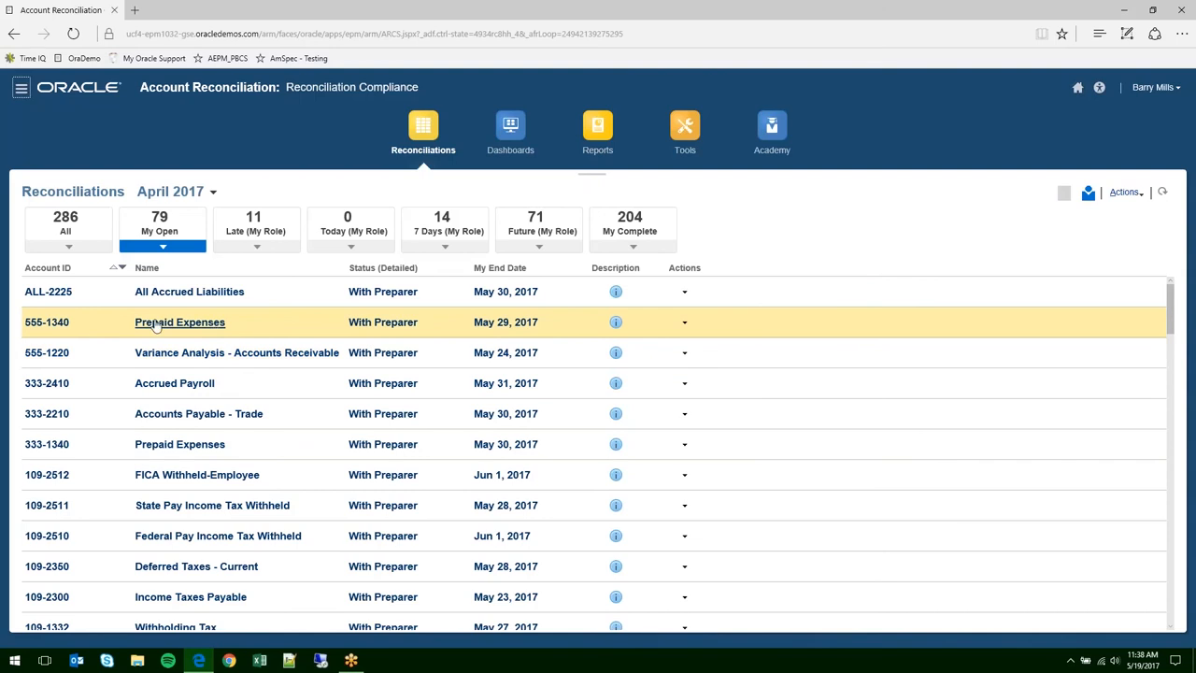
mouse_move(156, 326)
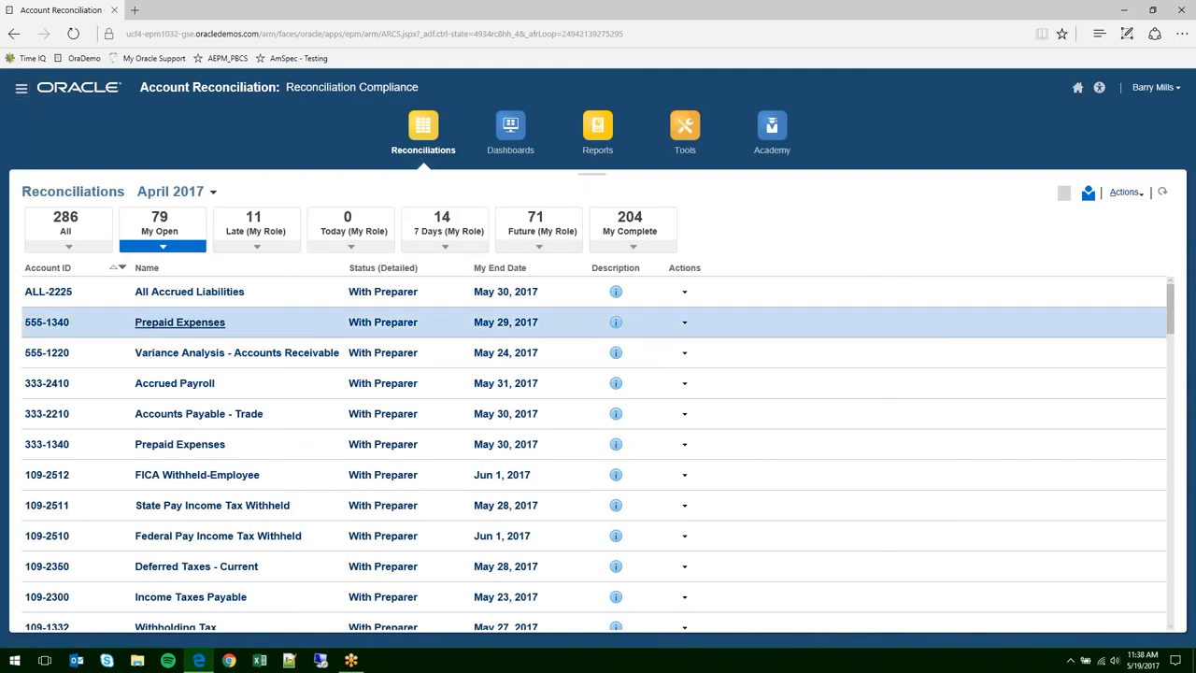
- Open Prepaid Expenses 555-1340 and review its balance summary
click(179, 322)
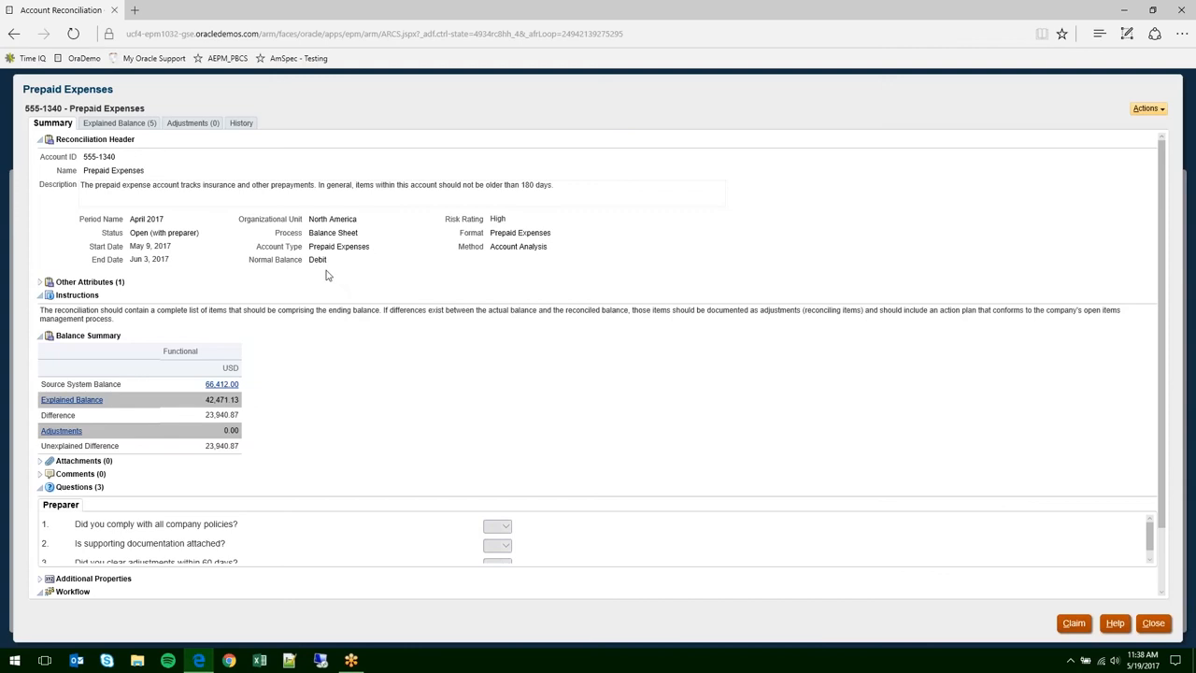
mouse_move(42, 224)
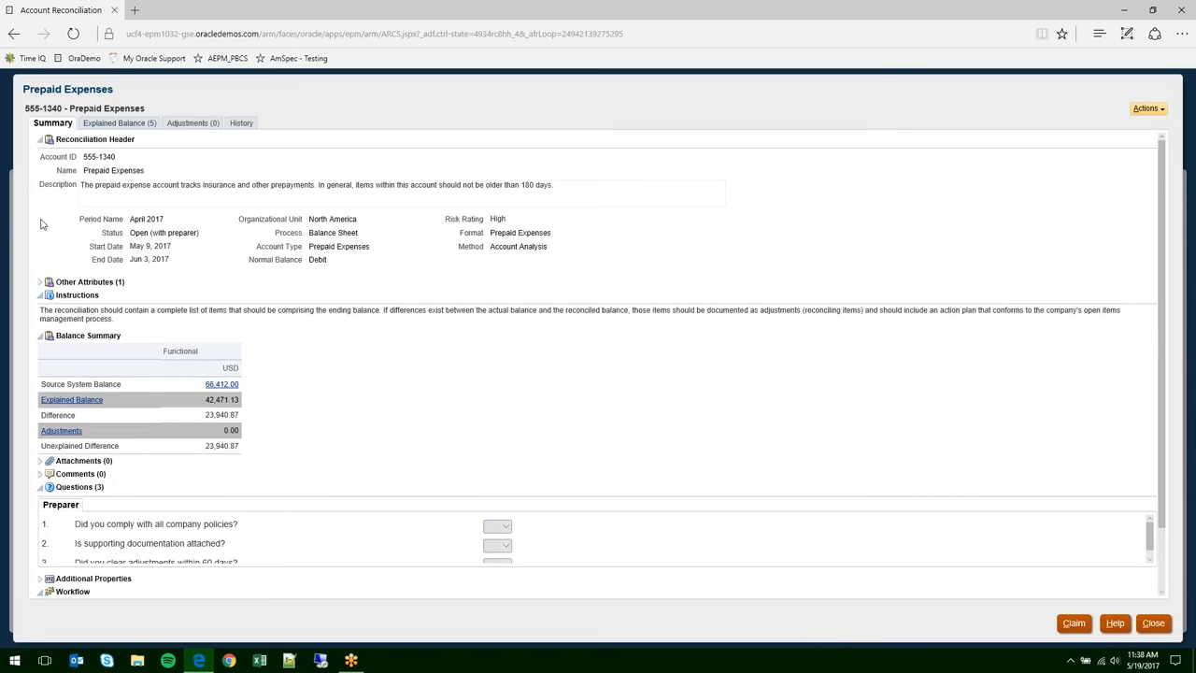
mouse_move(270, 275)
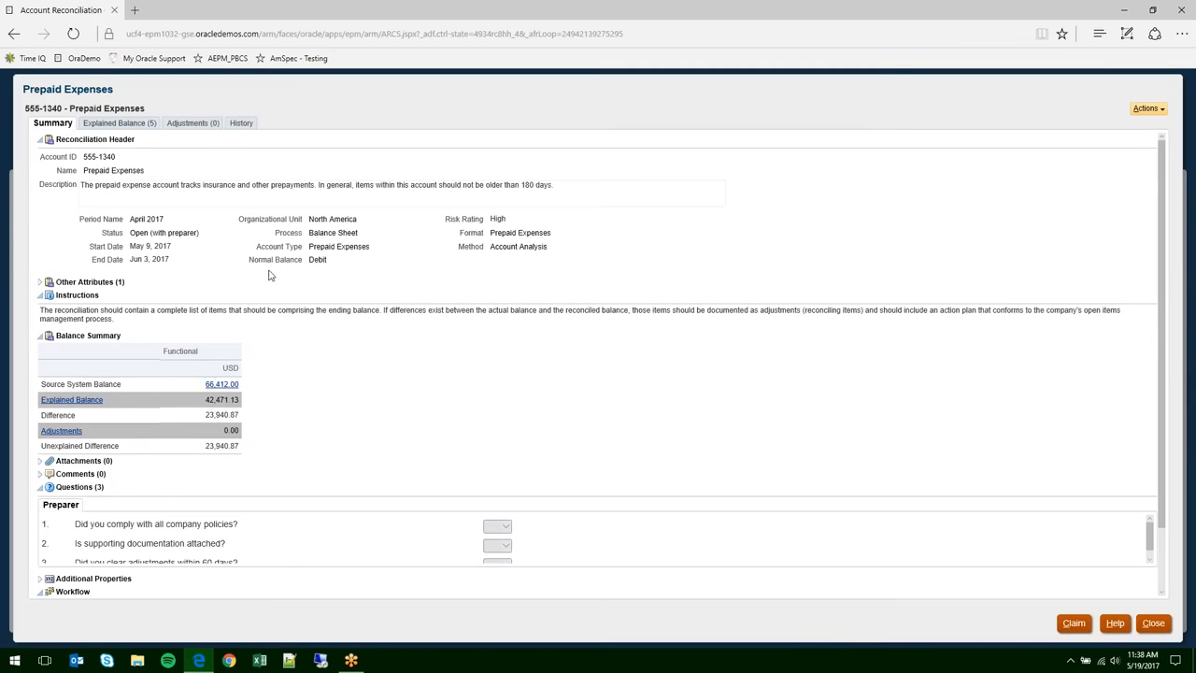
mouse_move(345, 464)
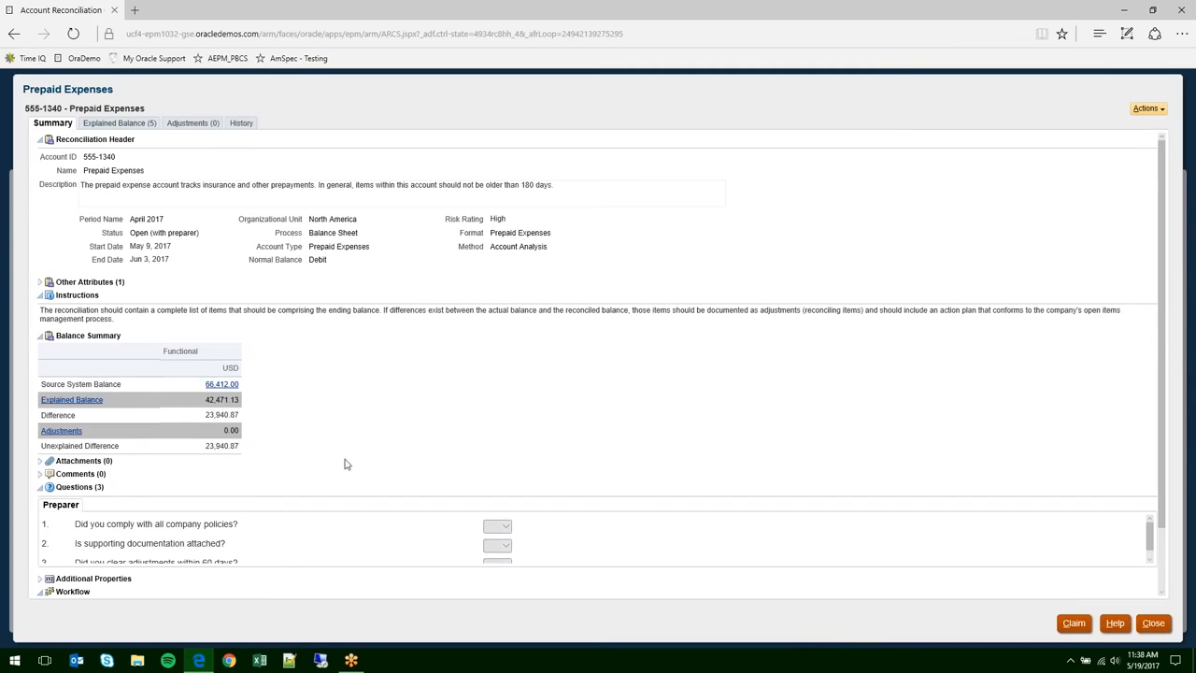
scroll(down, 3)
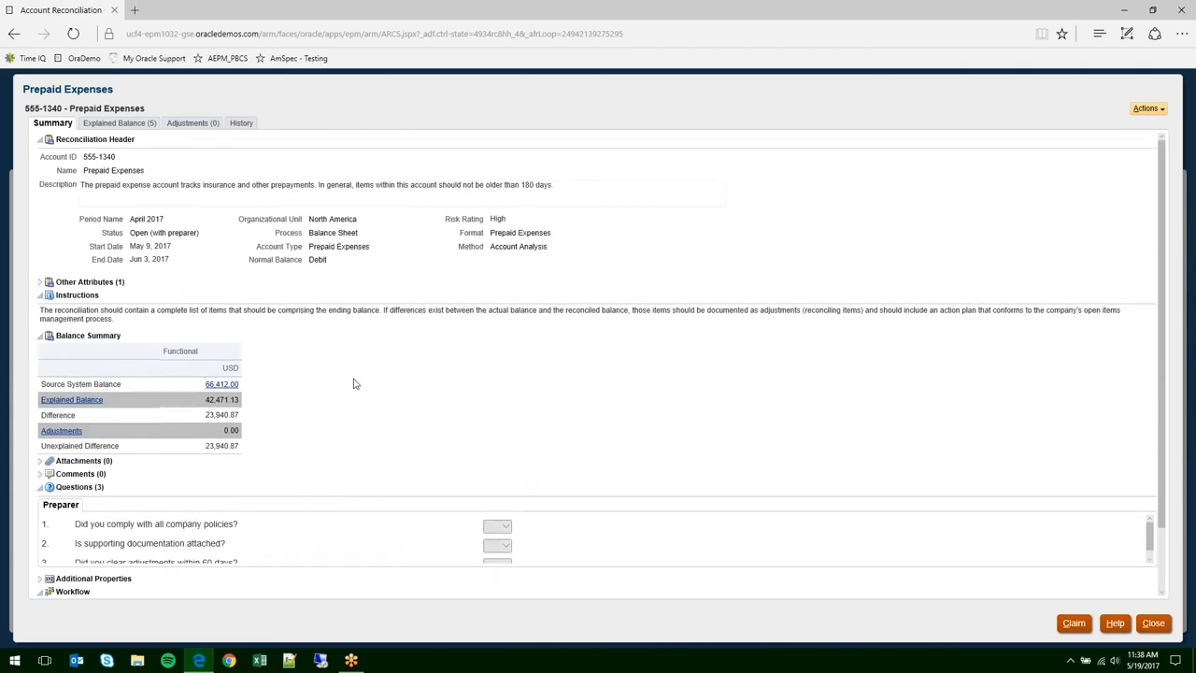
scroll(down, 3)
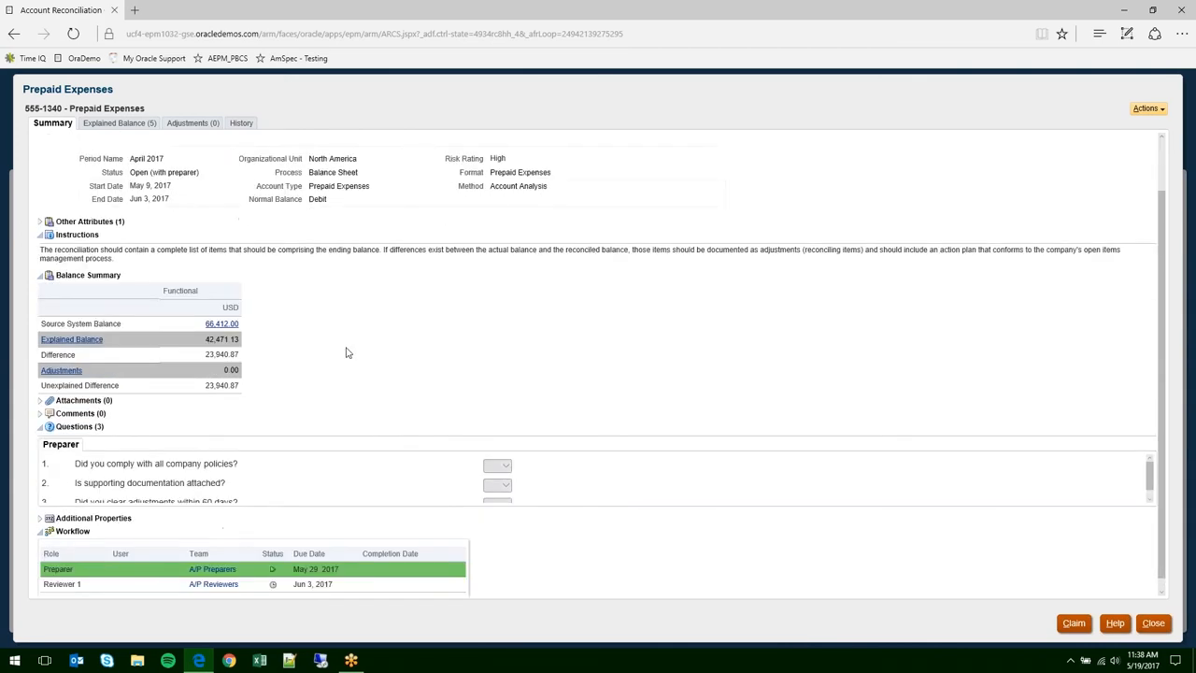
scroll(up, 3)
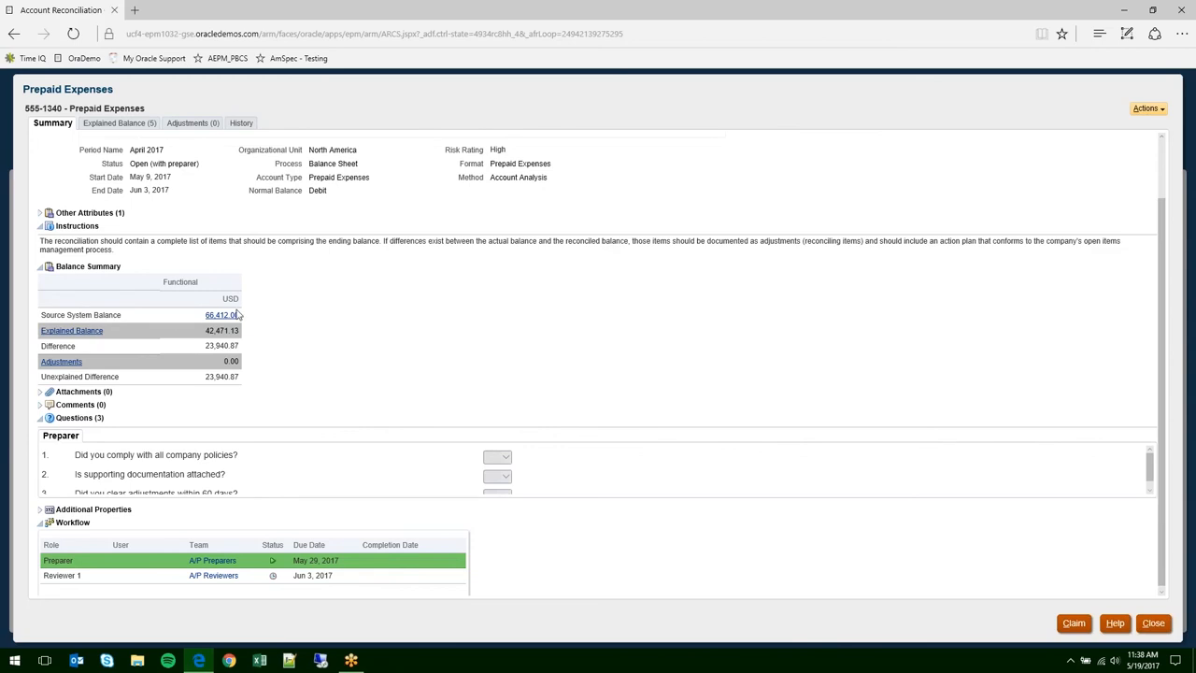
mouse_move(242, 335)
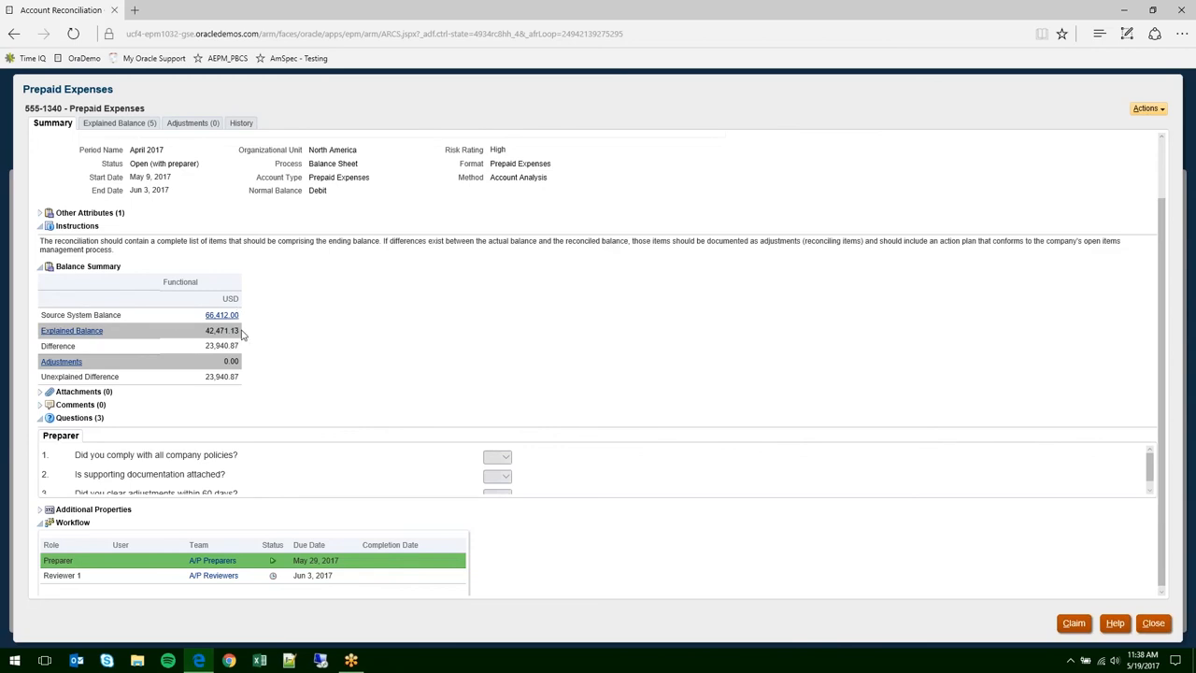
mouse_move(196, 355)
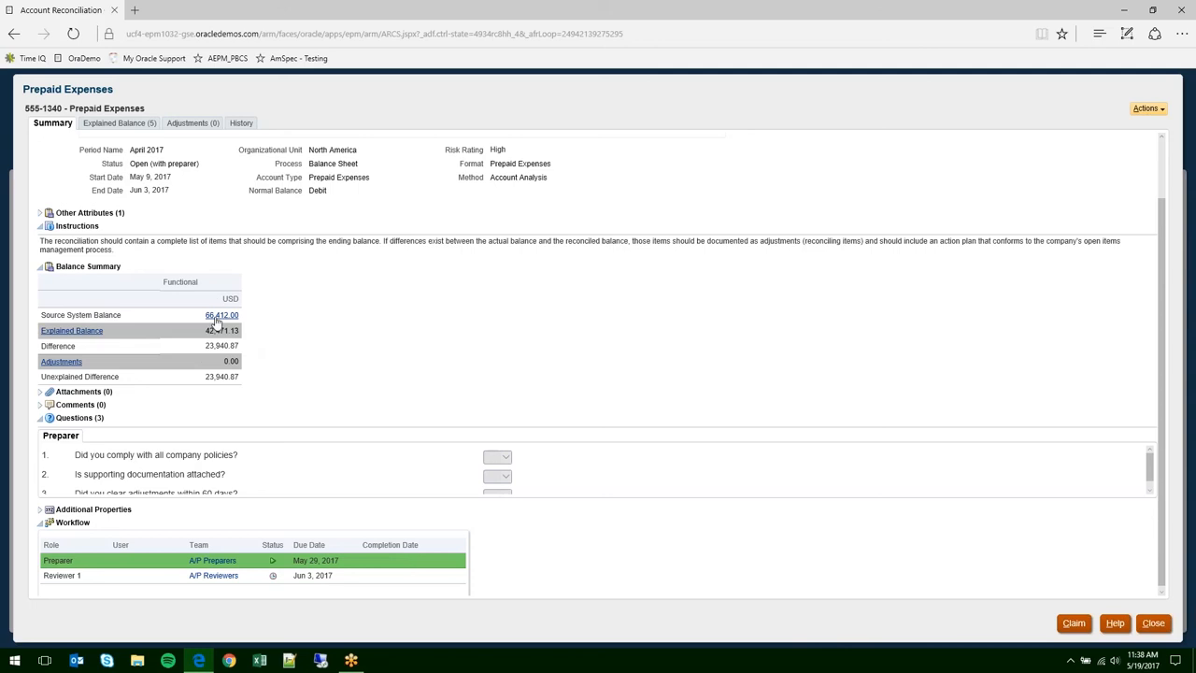
mouse_move(248, 328)
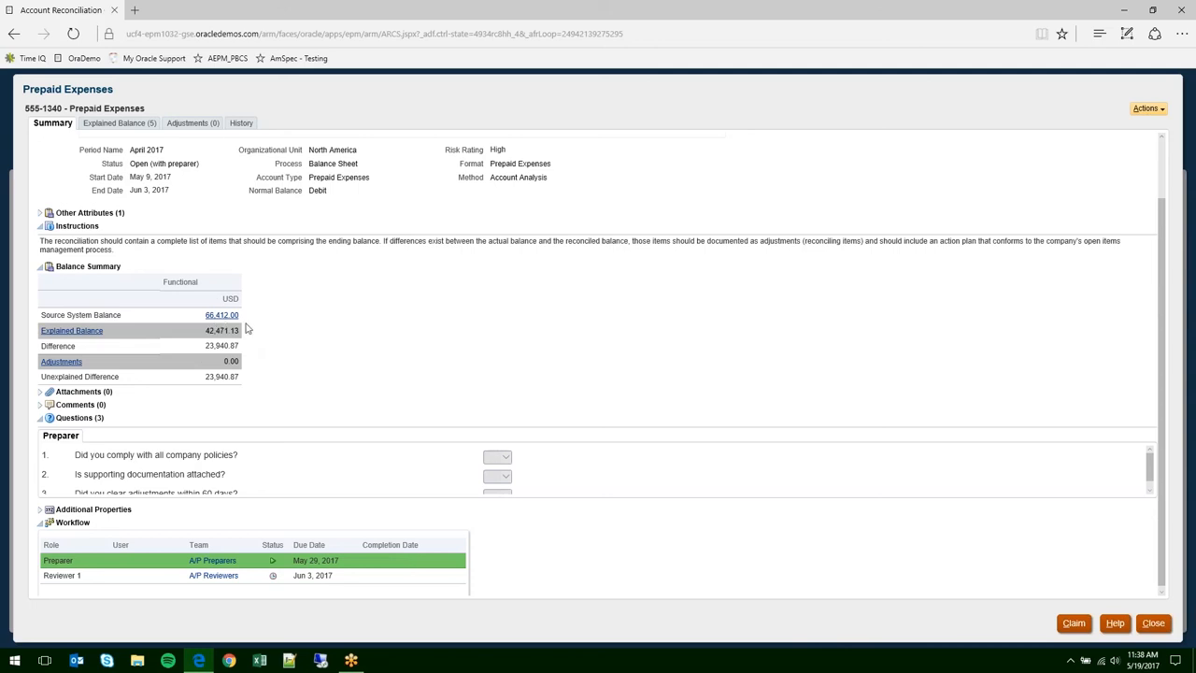
mouse_move(184, 514)
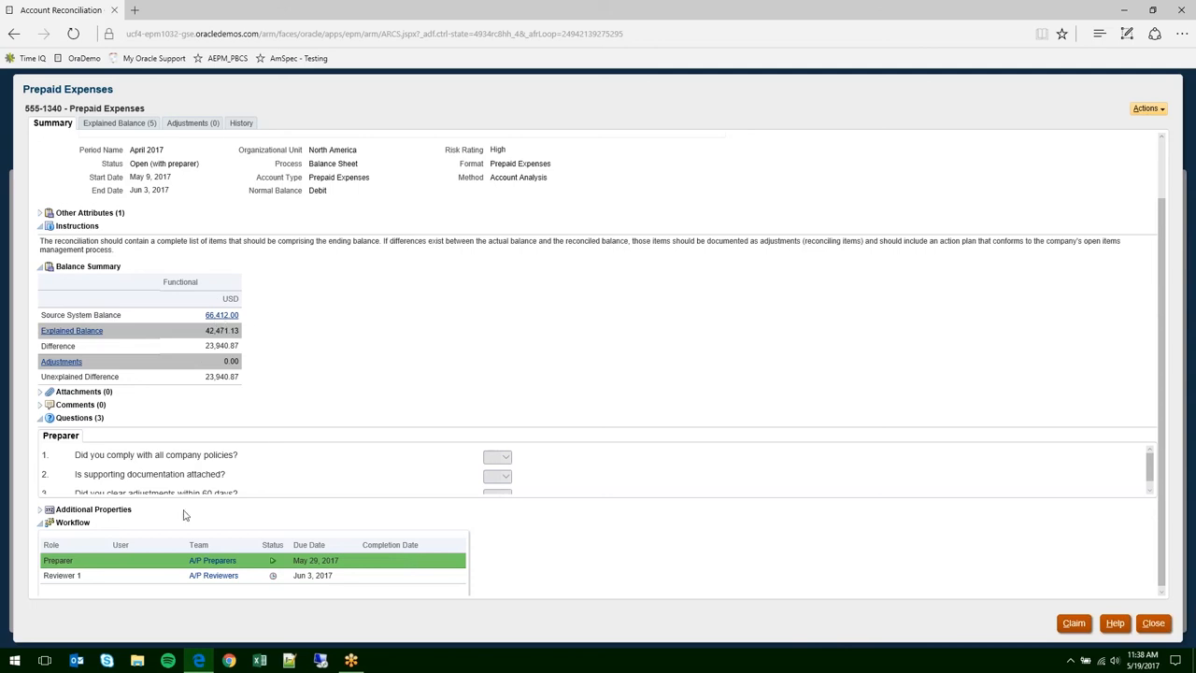
mouse_move(1073, 623)
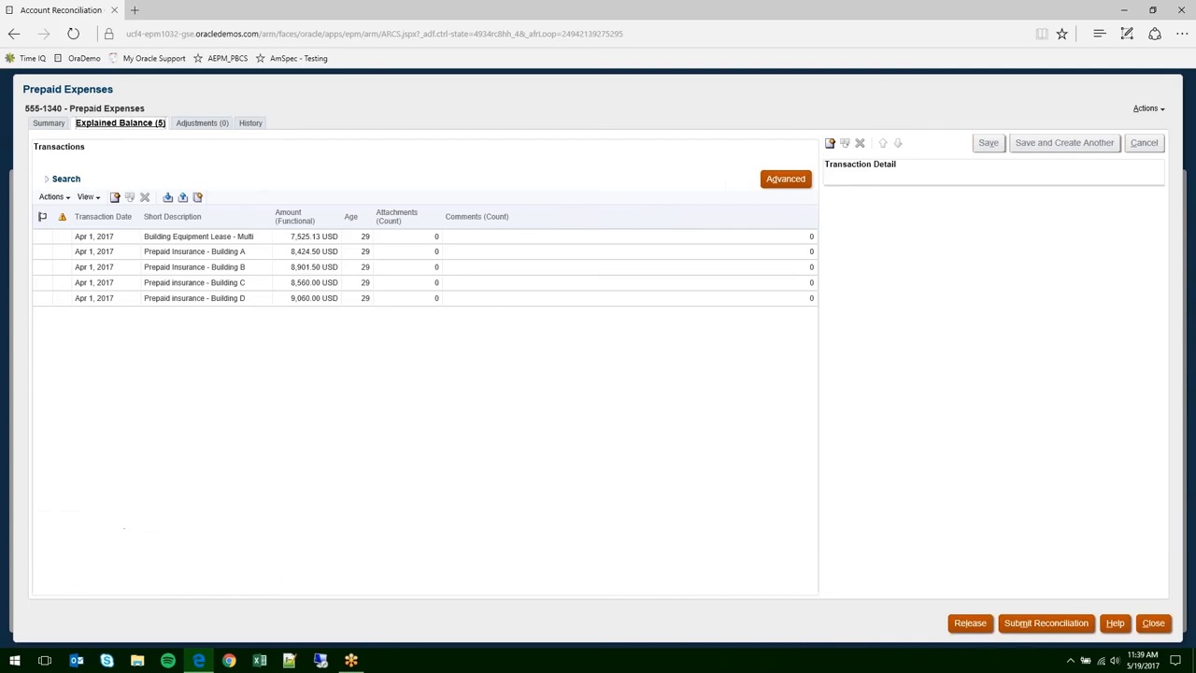
- Show Building Equipment Lease - Multi details: 15,050.26 amortized straight-line over 4 periods
click(198, 236)
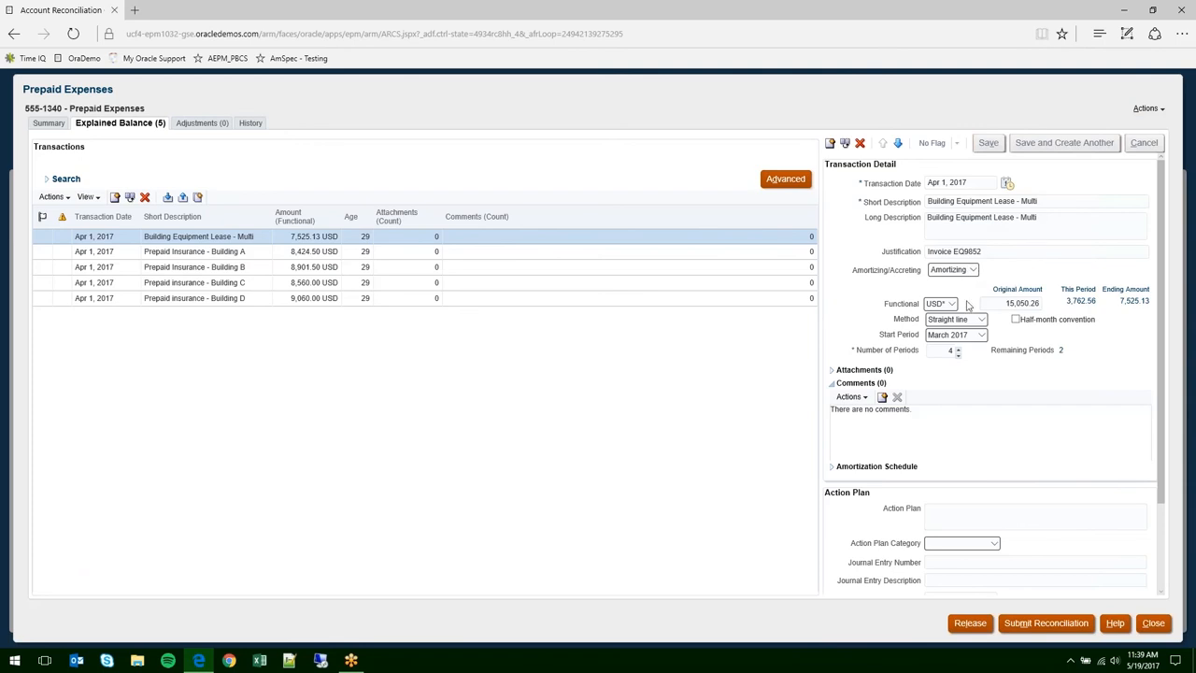
mouse_move(1135, 305)
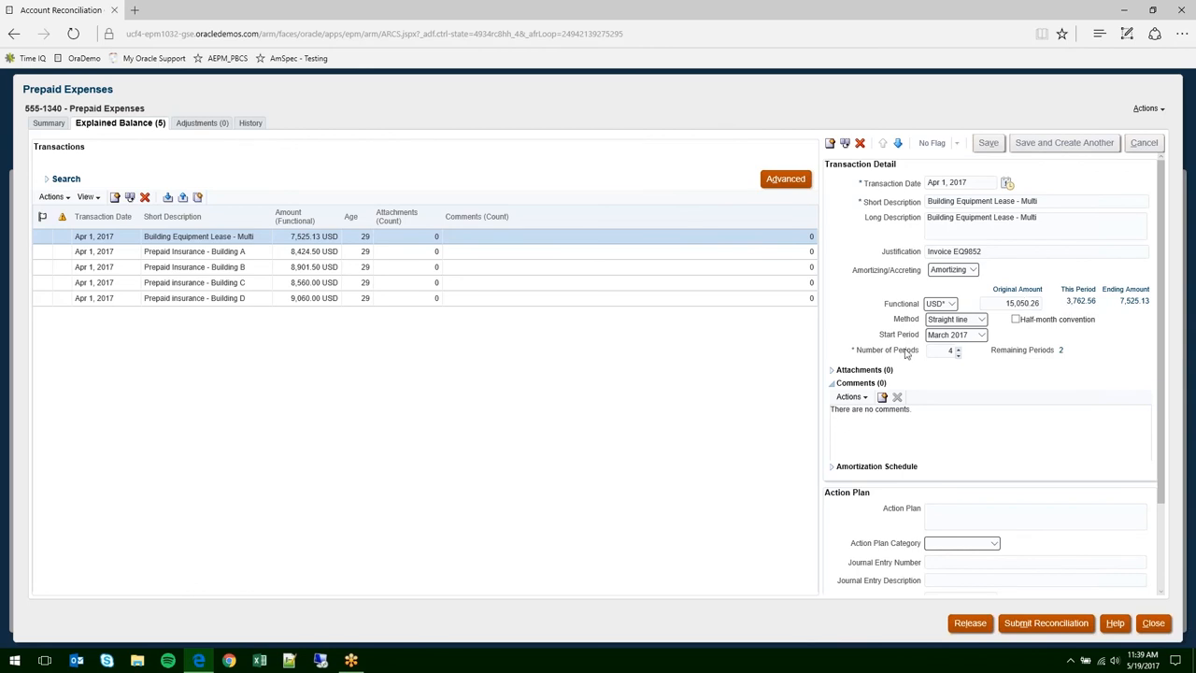
mouse_move(947, 343)
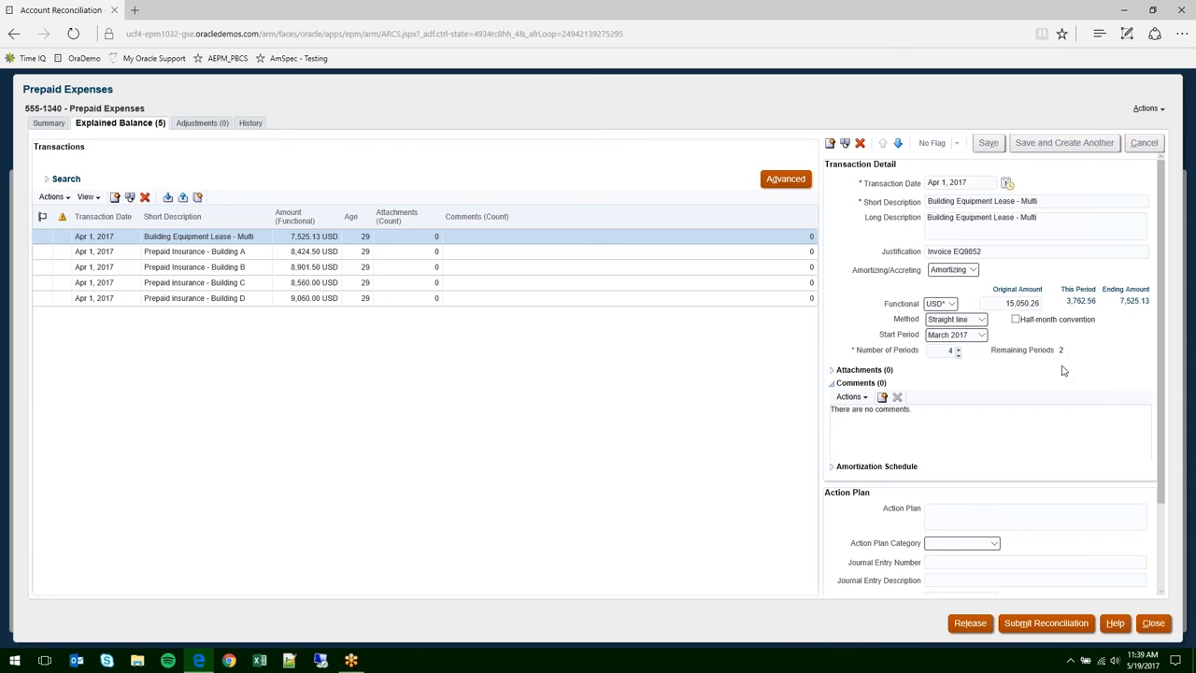
mouse_move(607, 339)
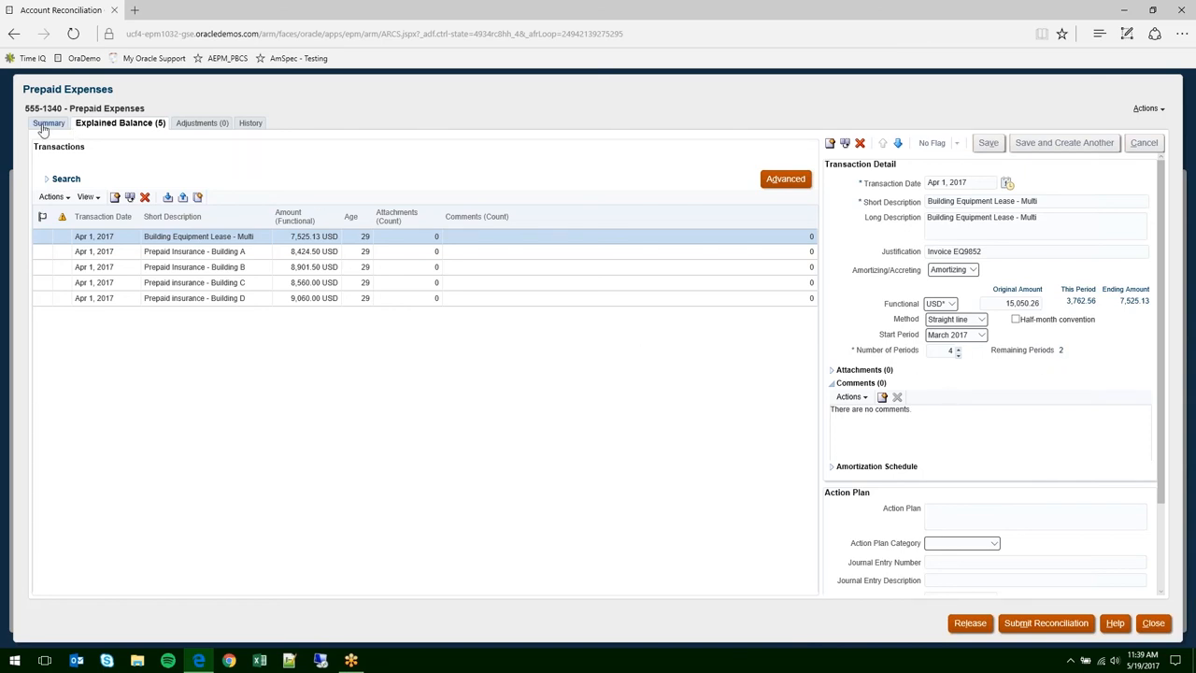
- Review the Prepaid Expenses summary, then close it to return home
click(49, 123)
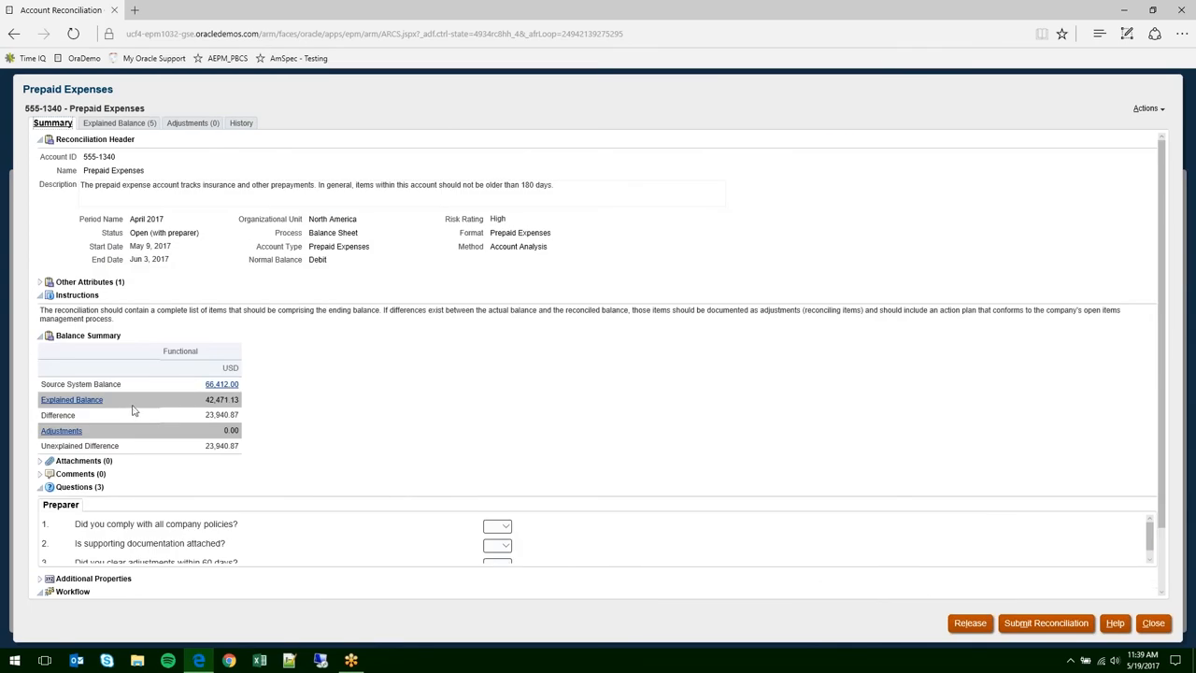
mouse_move(1018, 557)
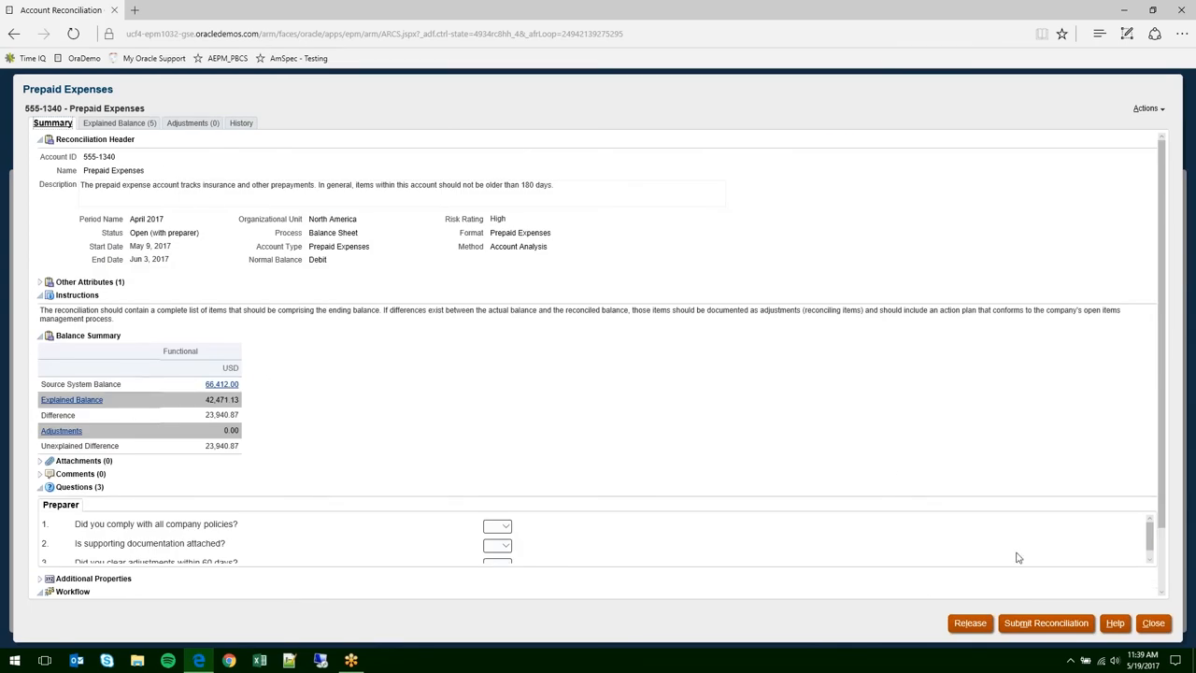
mouse_move(330, 346)
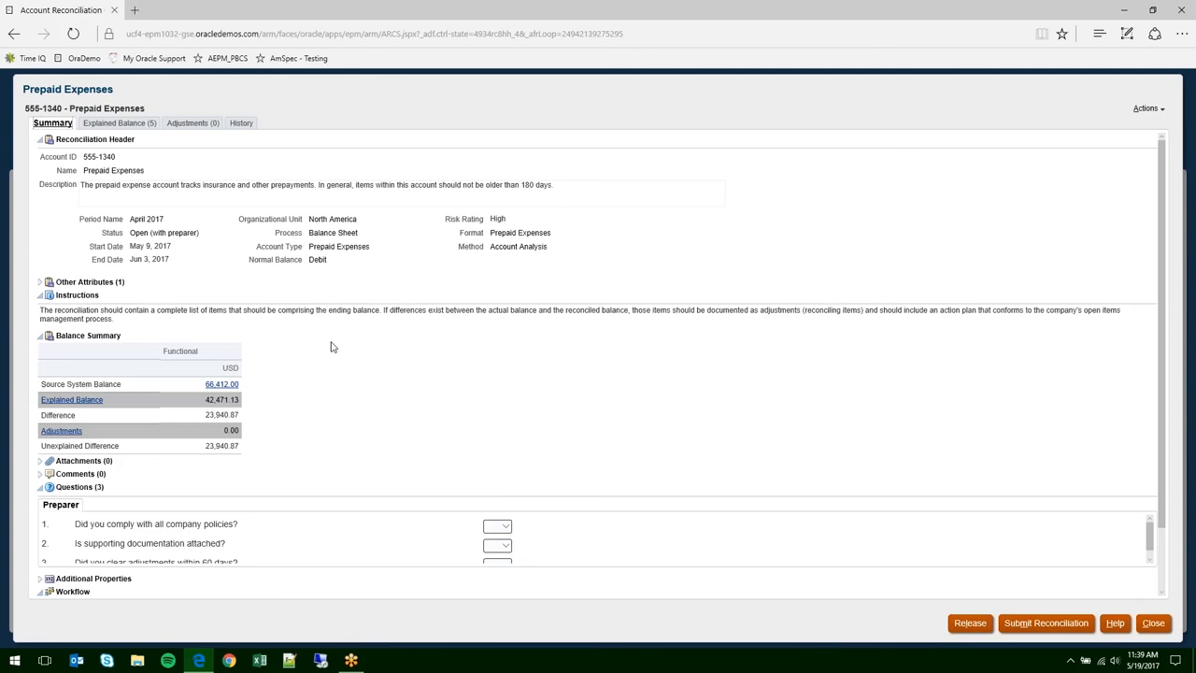
mouse_move(1153, 623)
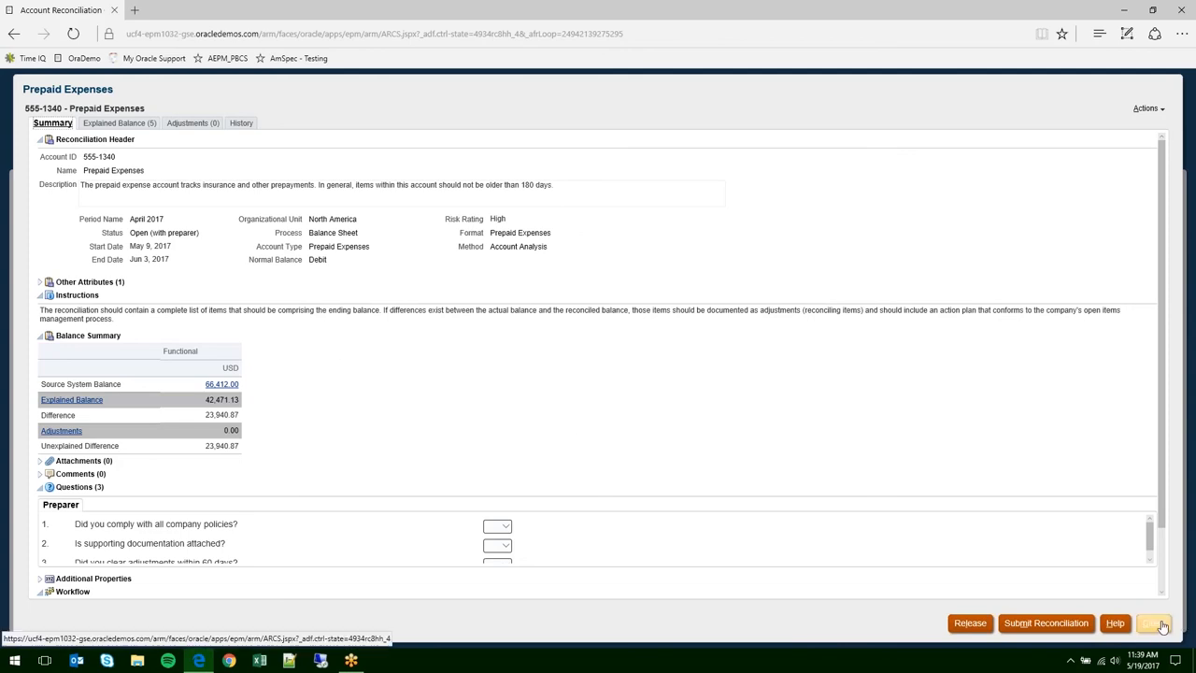
click(1154, 624)
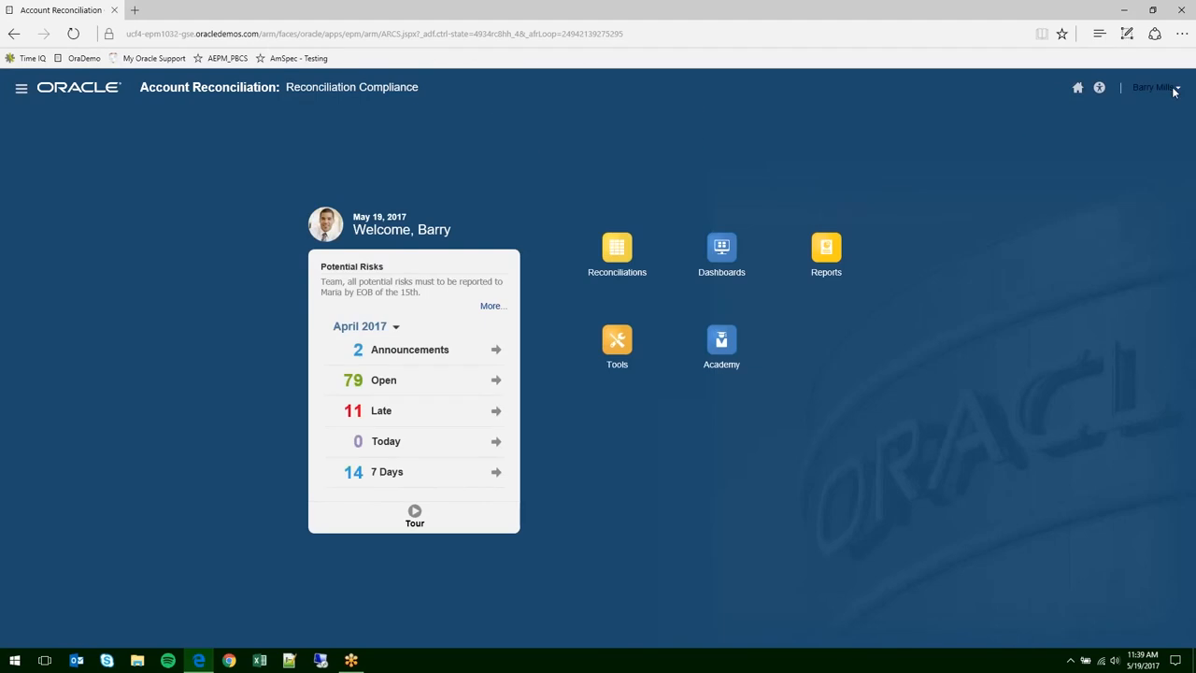
- Sign out of Barry's session
click(1155, 87)
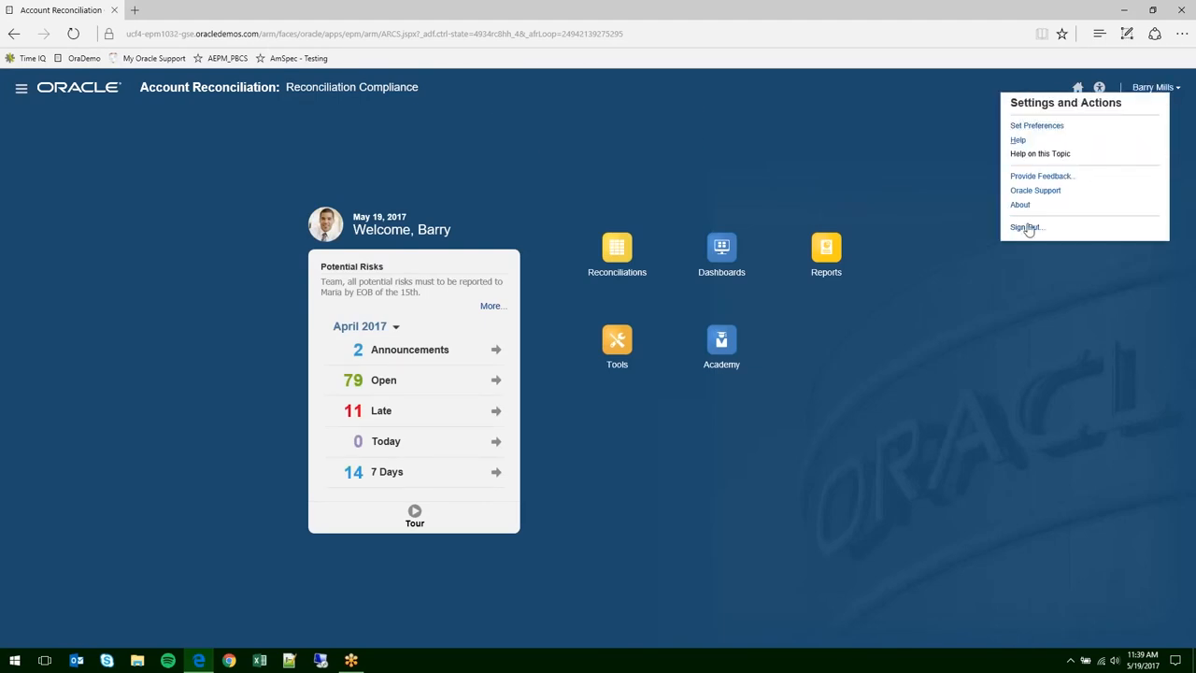
click(1025, 227)
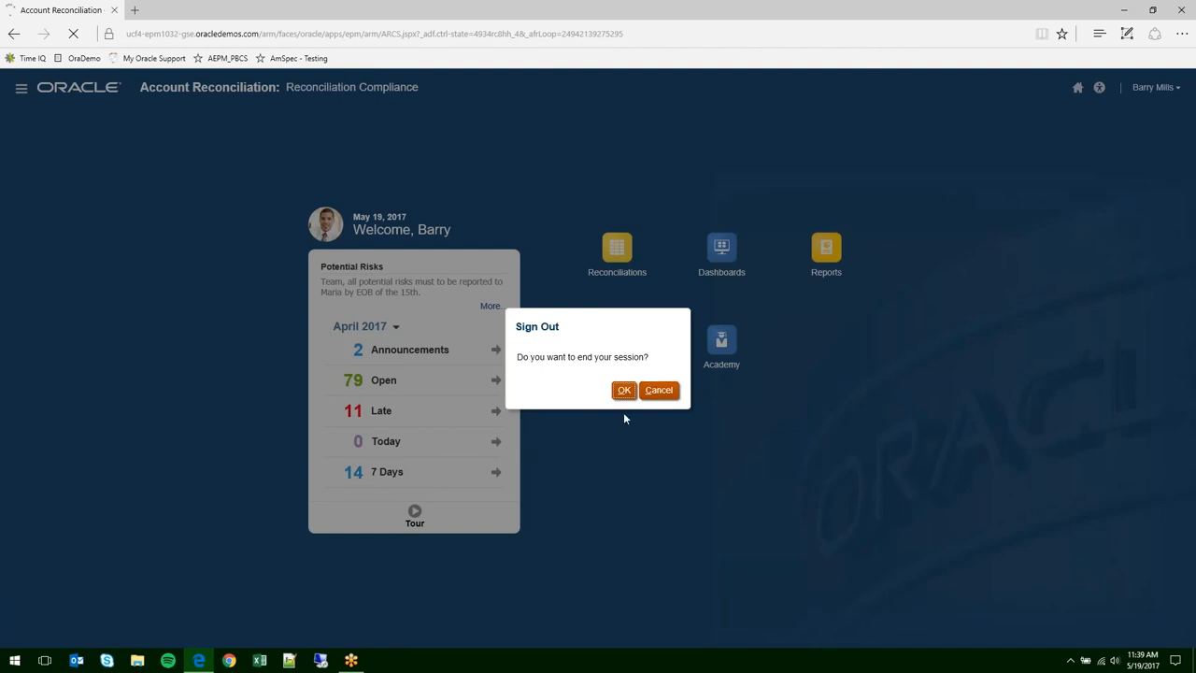
click(623, 390)
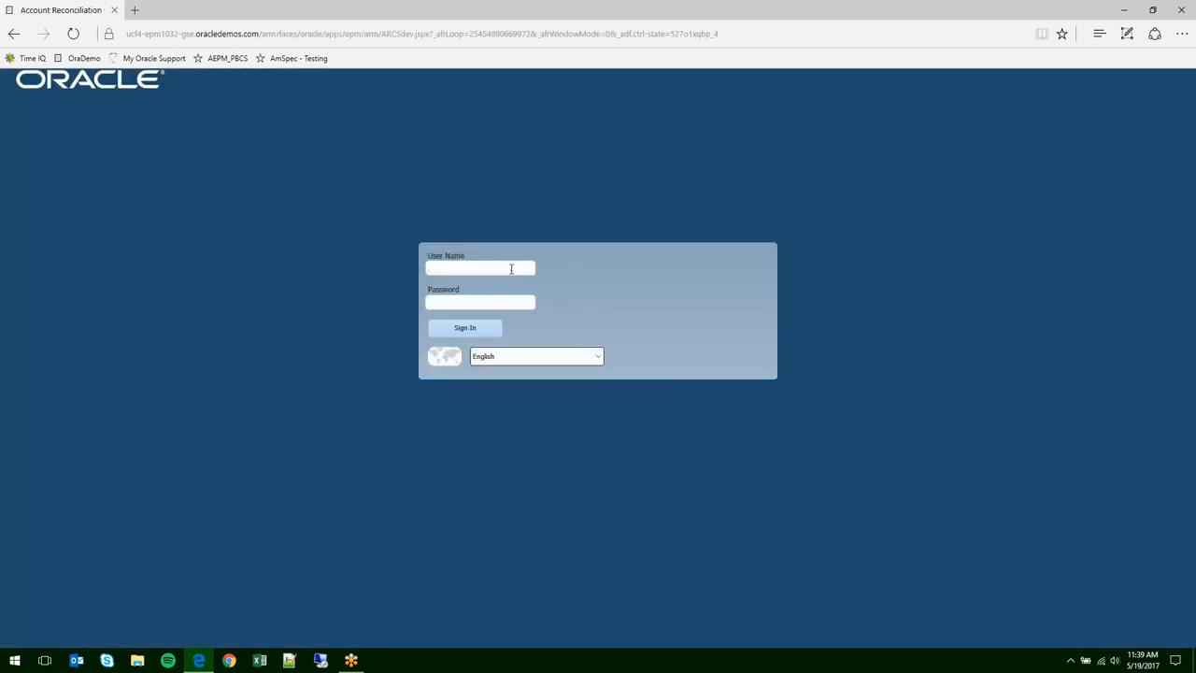
- Sign in as maria with her password
text(maria)
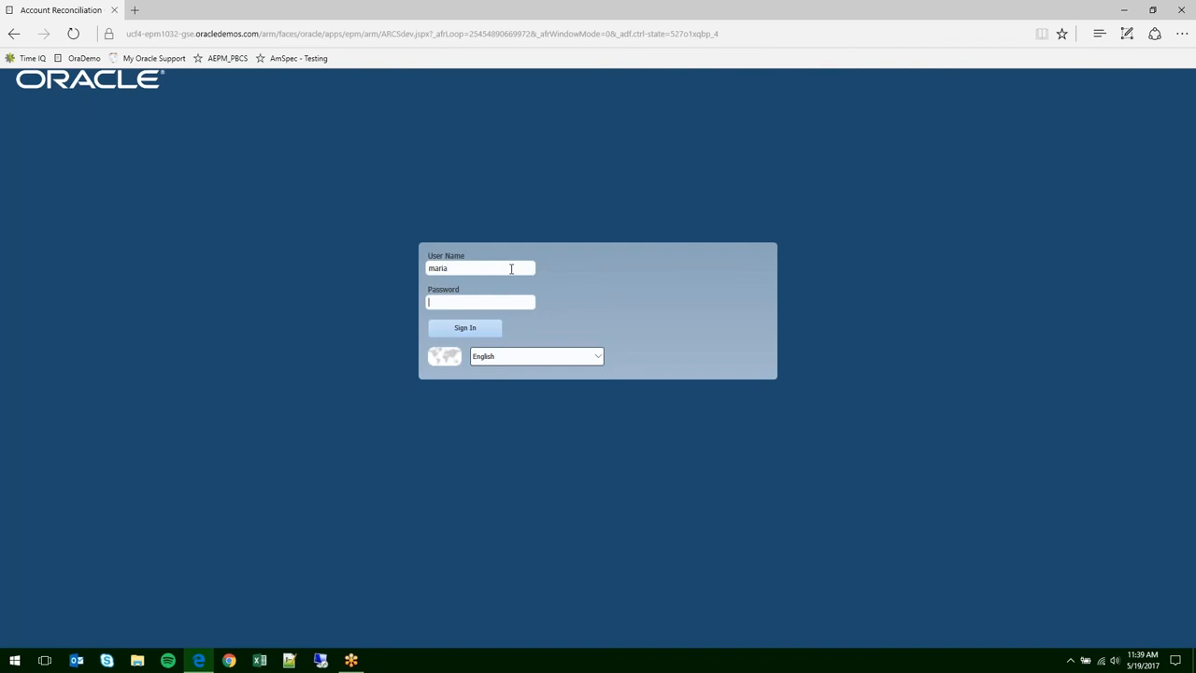
text(••)
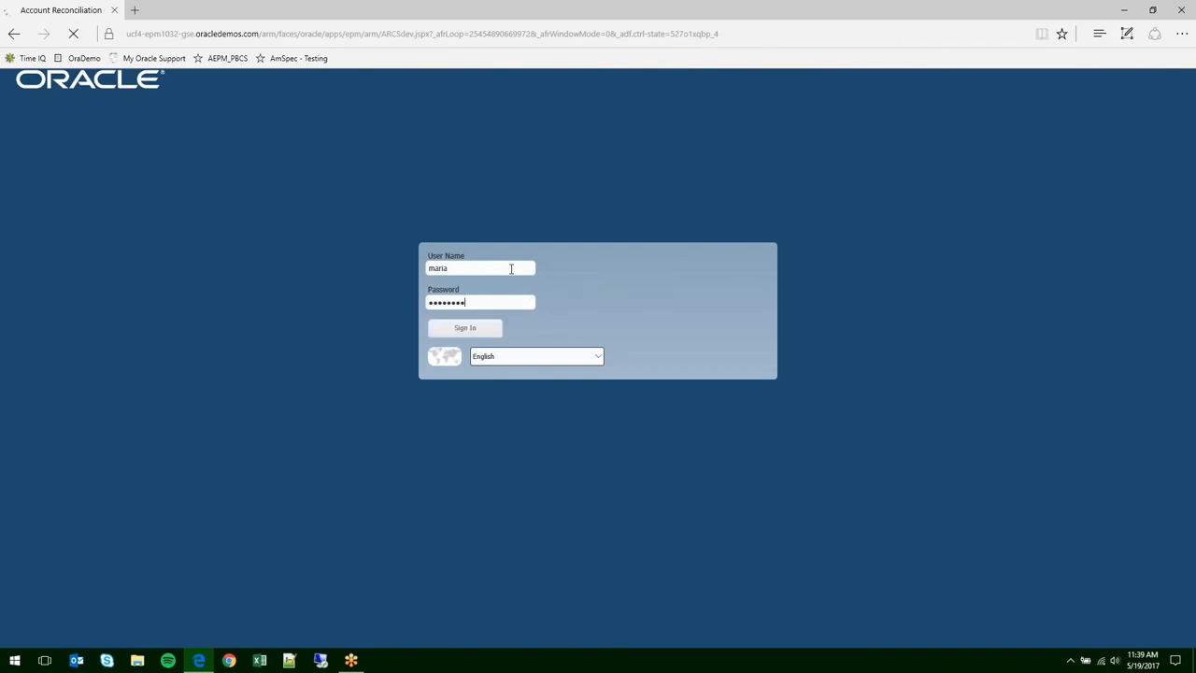
click(465, 327)
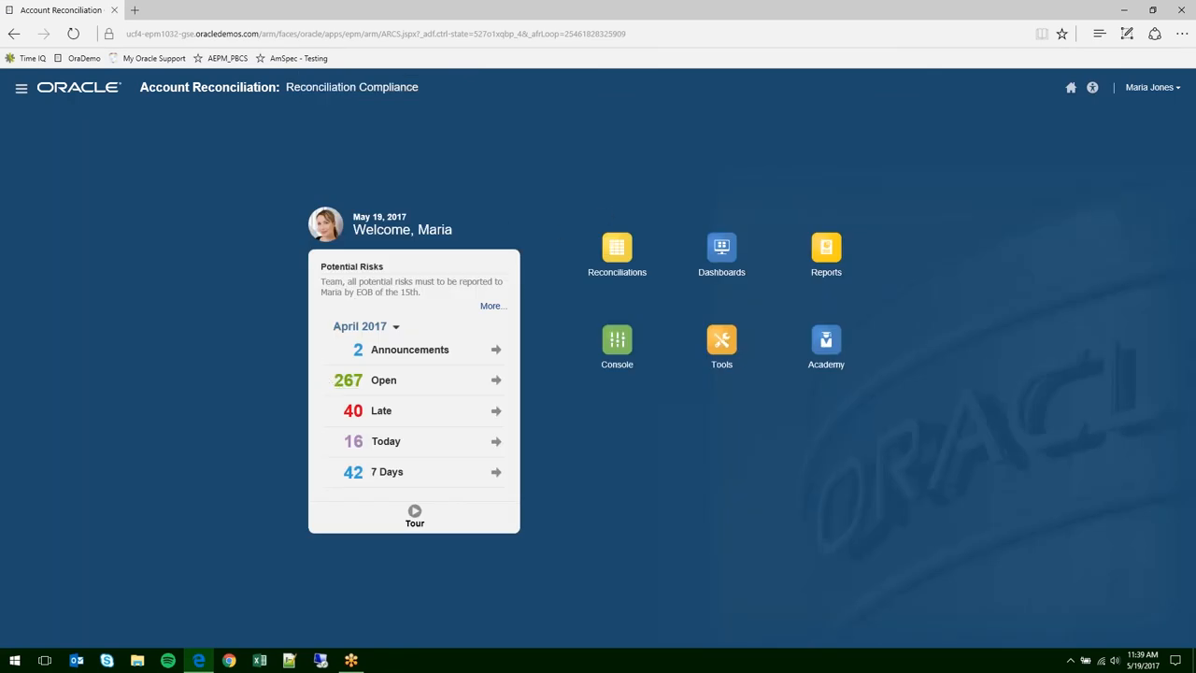
mouse_move(523, 302)
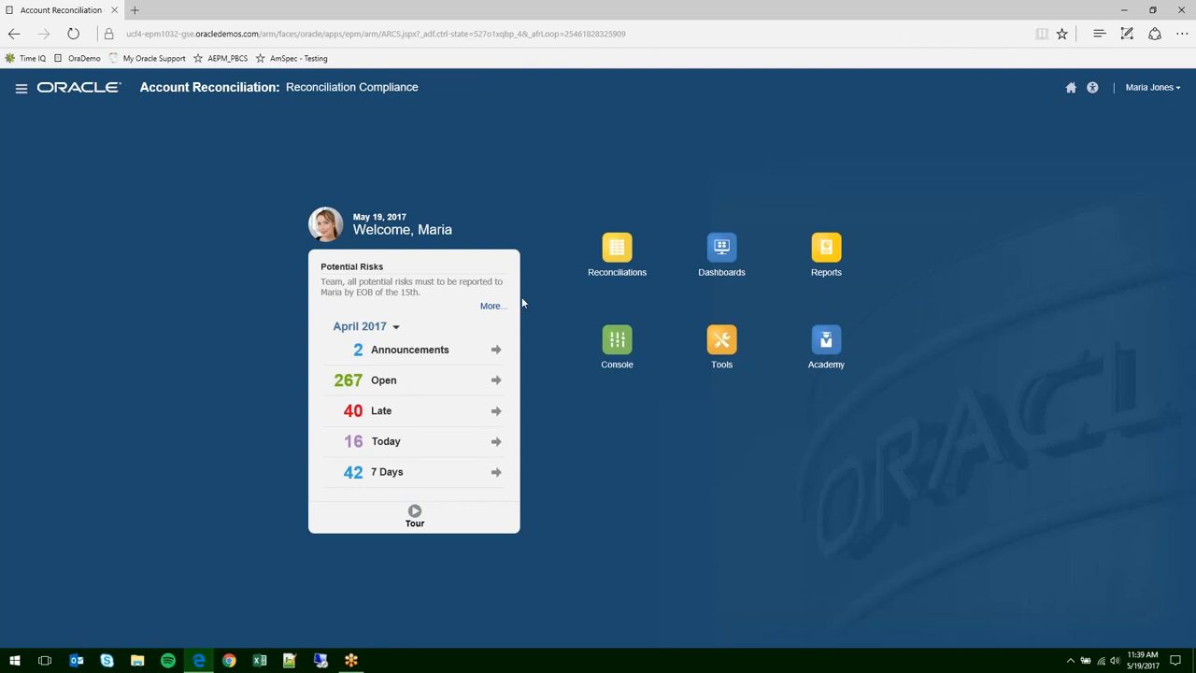
mouse_move(721, 251)
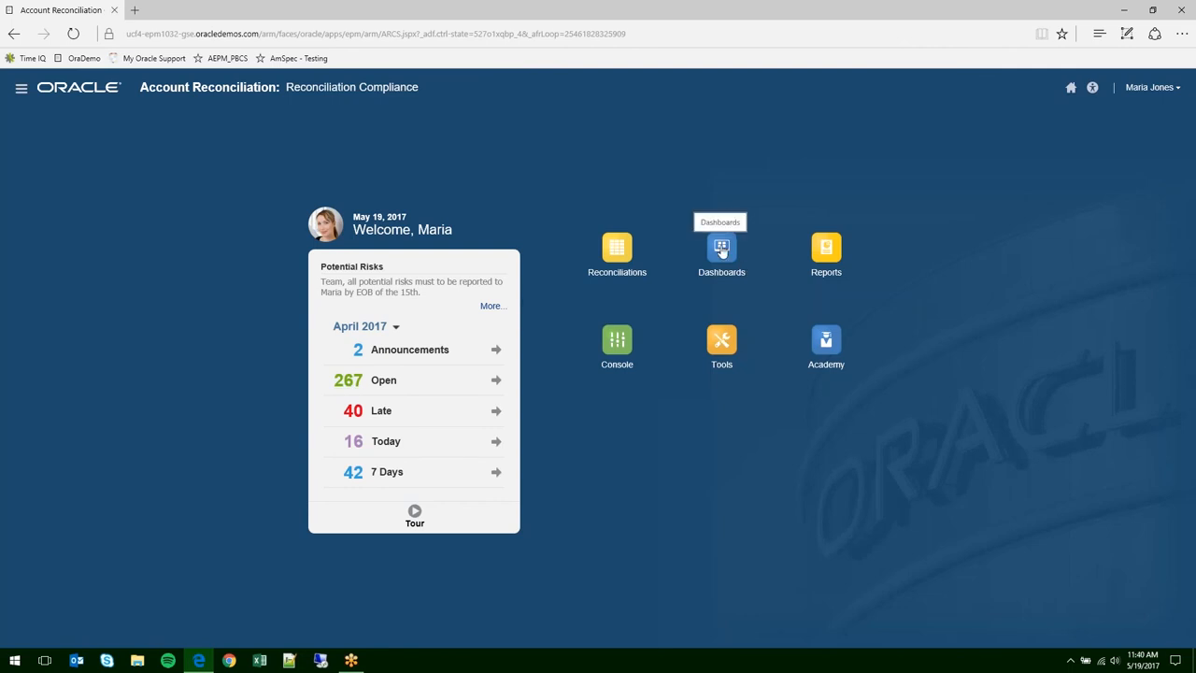
click(720, 247)
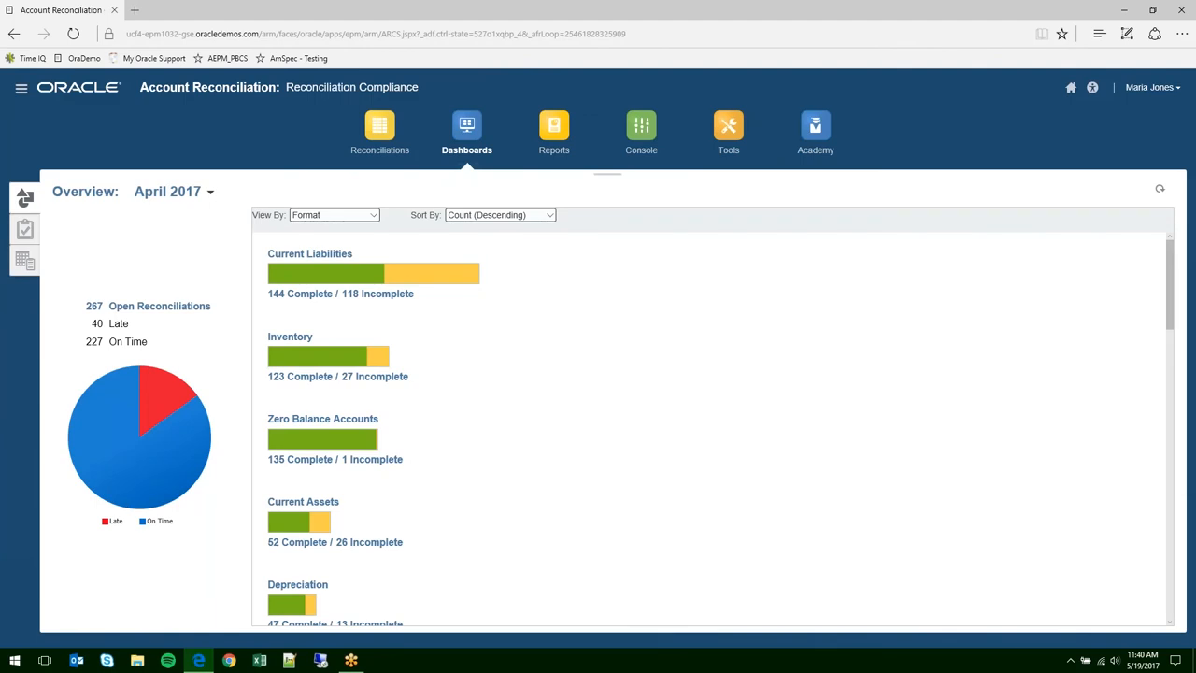
mouse_move(459, 300)
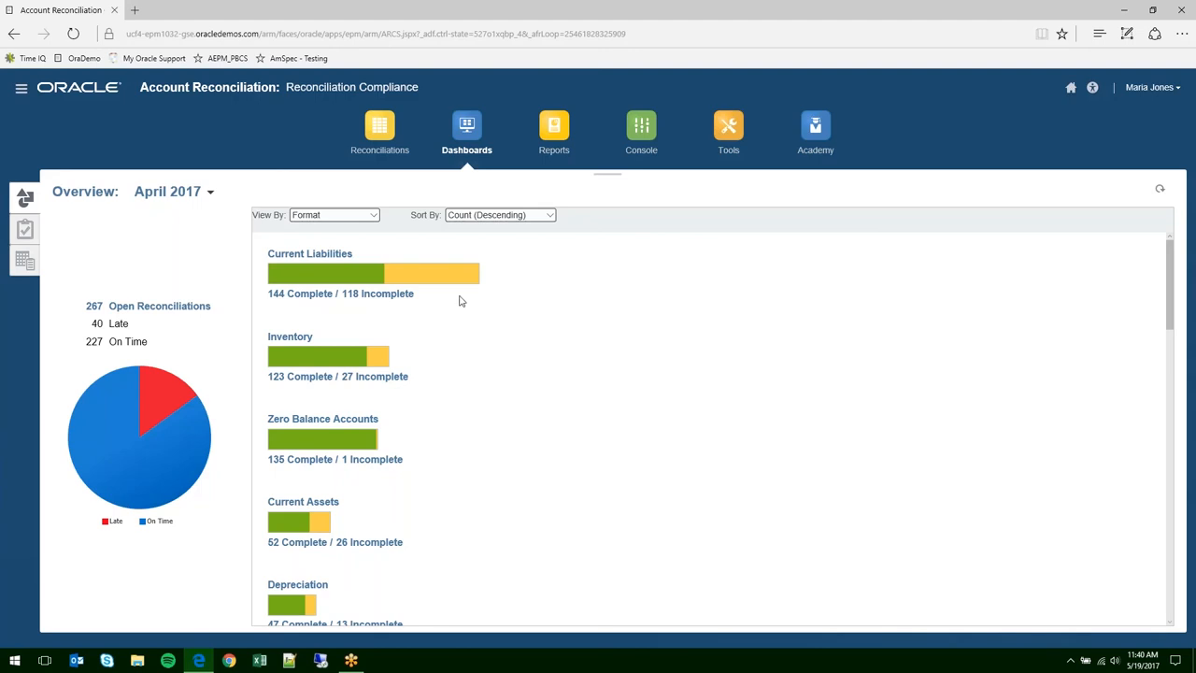
mouse_move(368, 350)
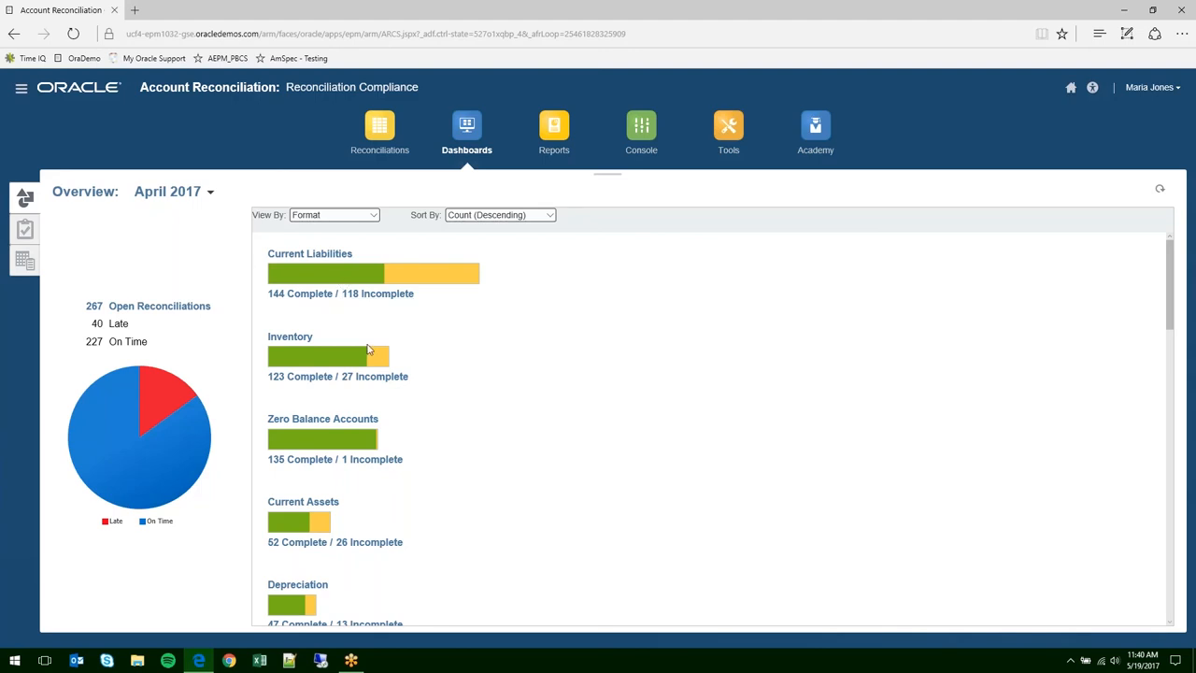
mouse_move(382, 229)
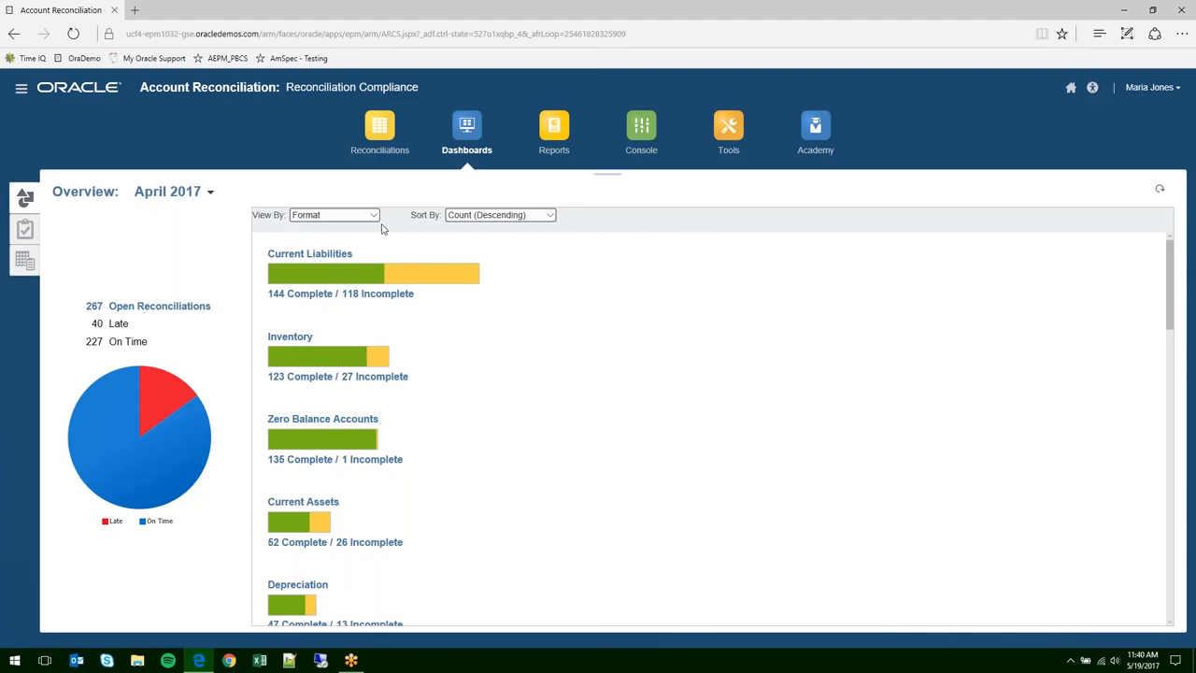
mouse_move(362, 215)
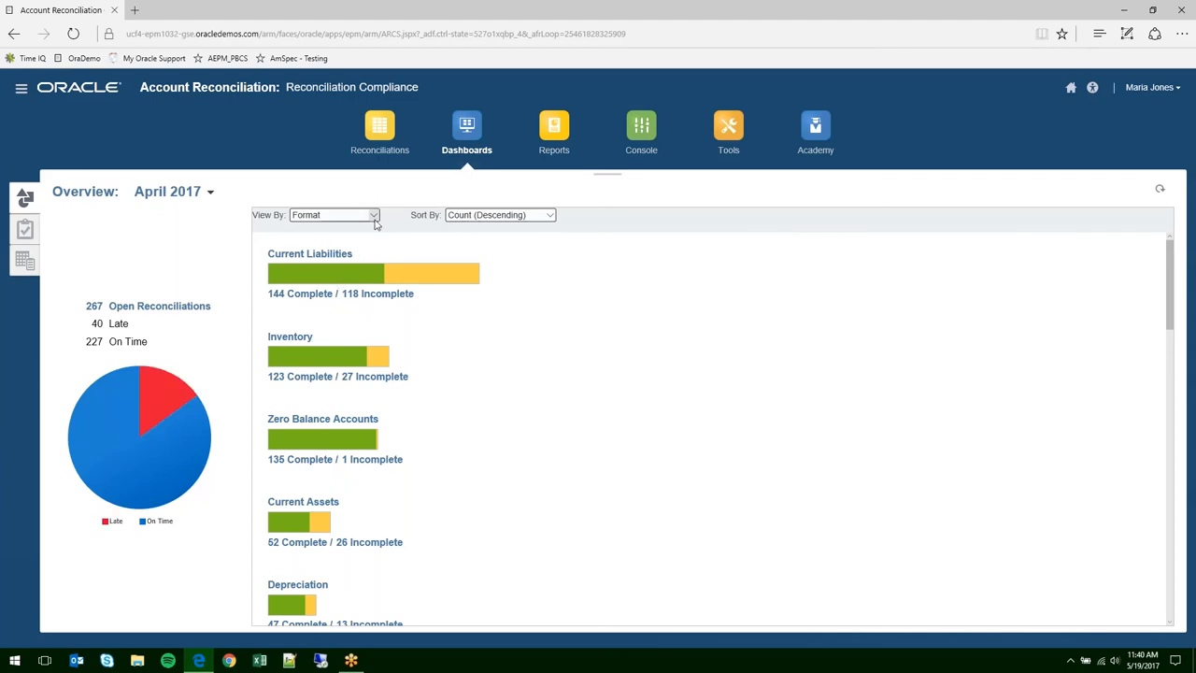
click(334, 215)
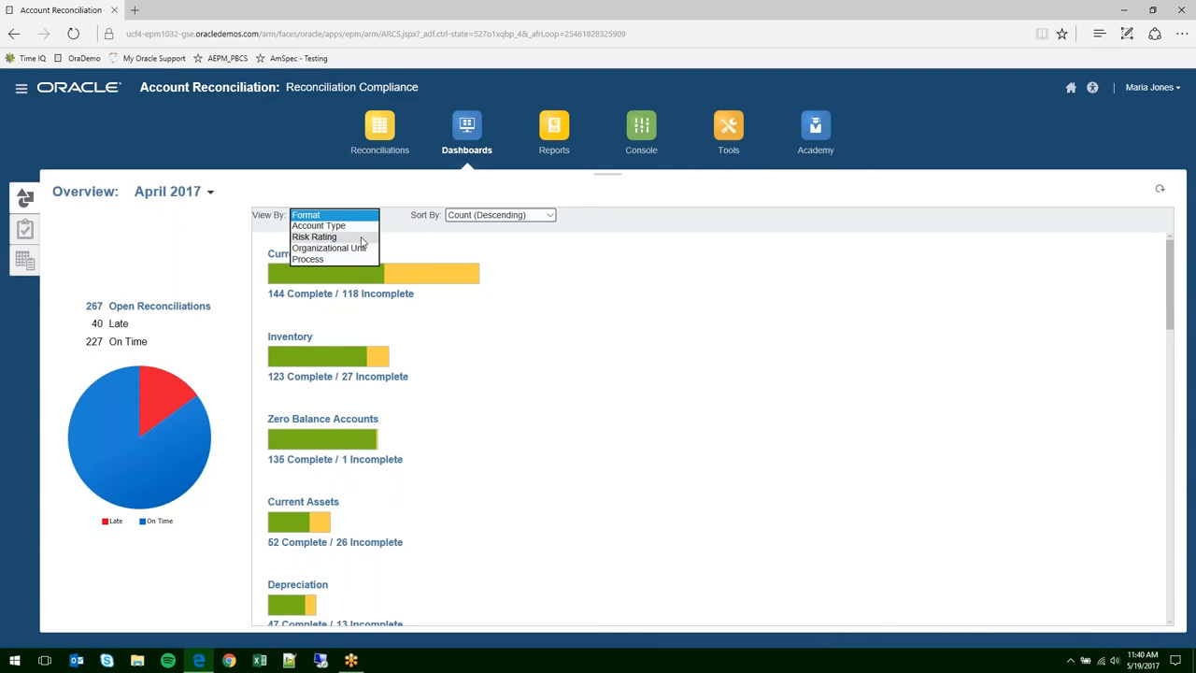
mouse_move(358, 260)
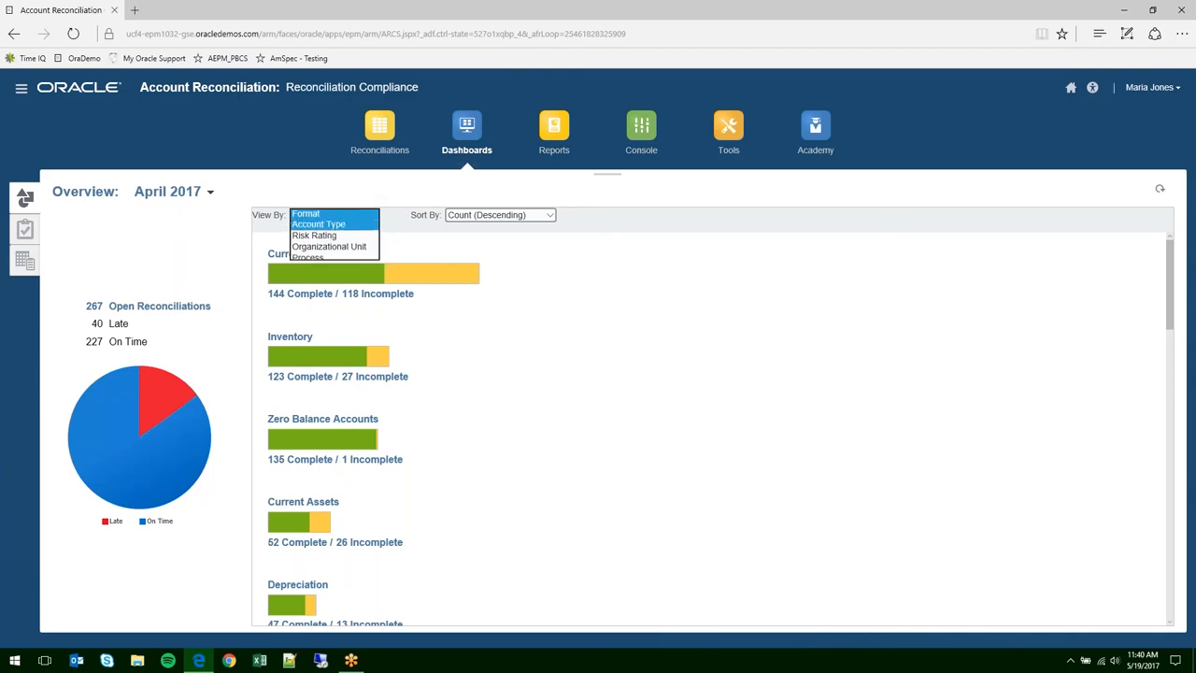
click(318, 223)
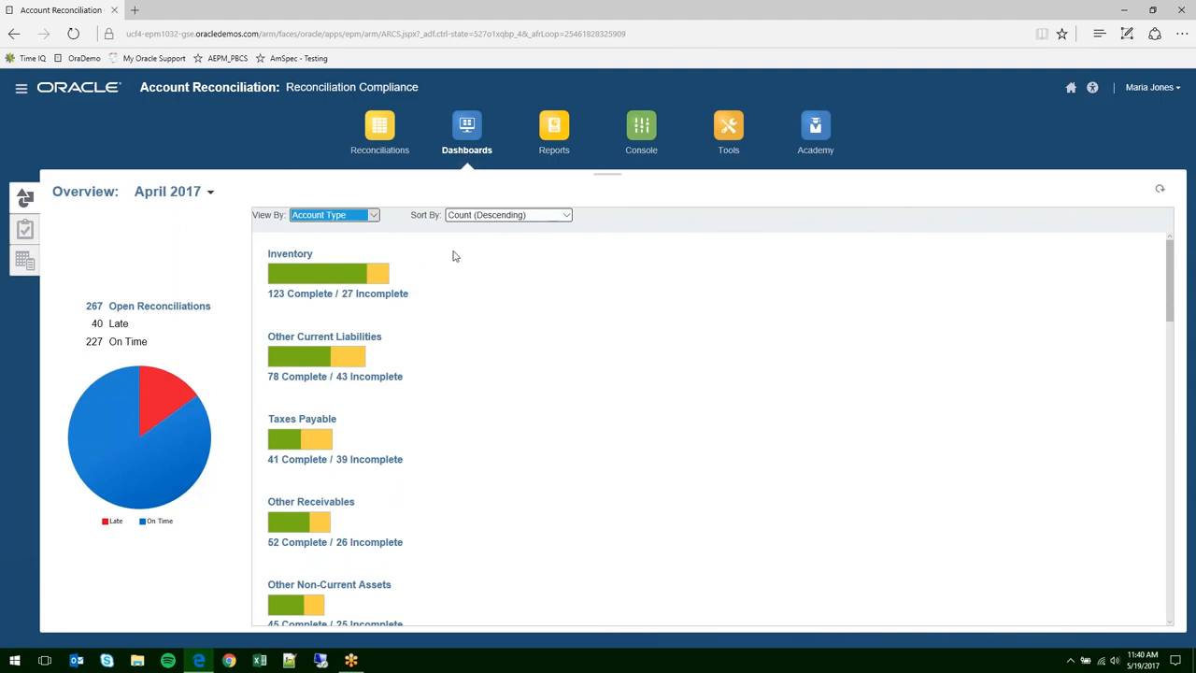
scroll(down, 3)
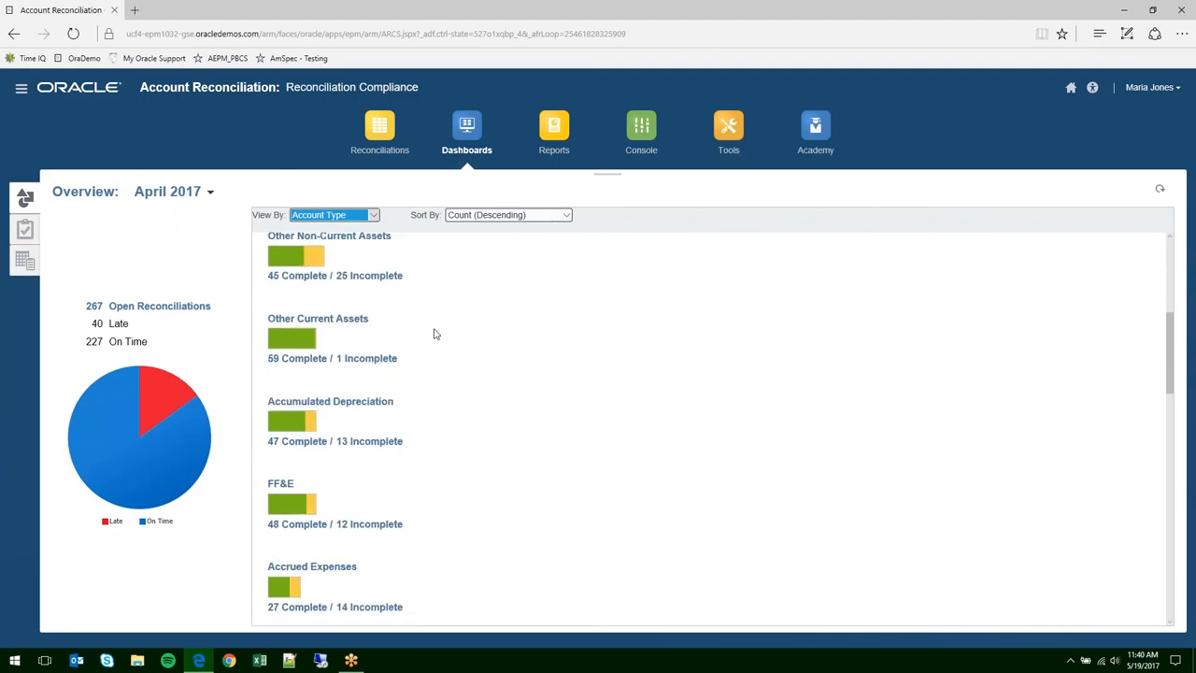
scroll(down, 3)
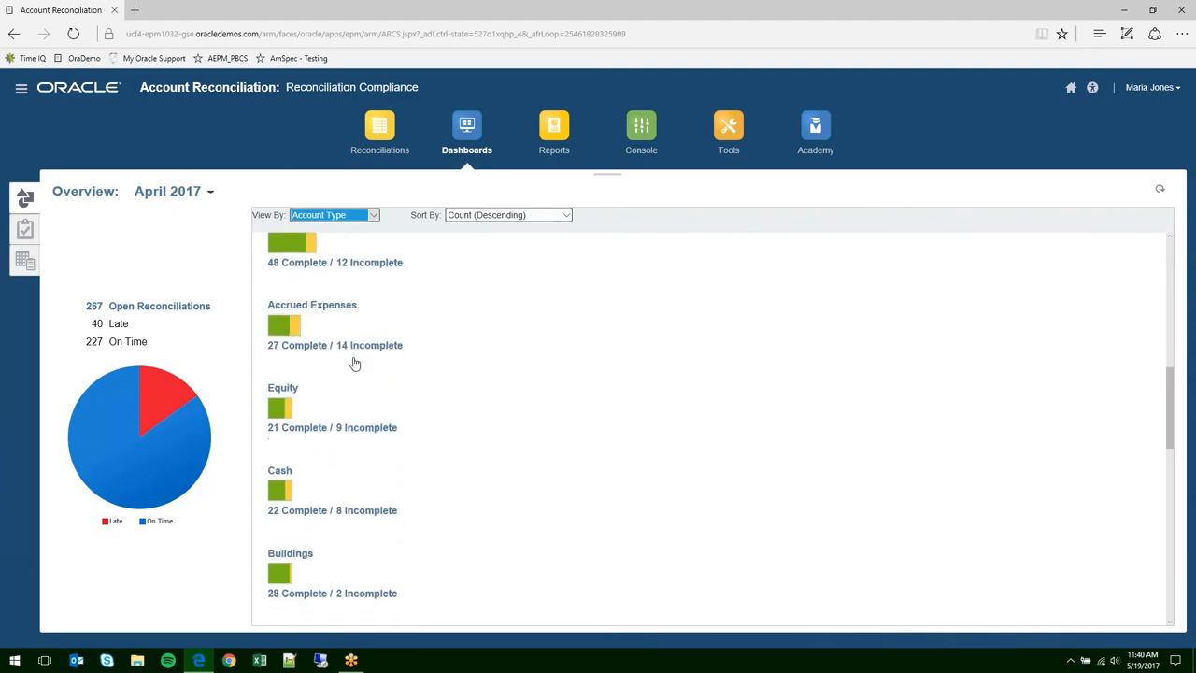
scroll(down, 3)
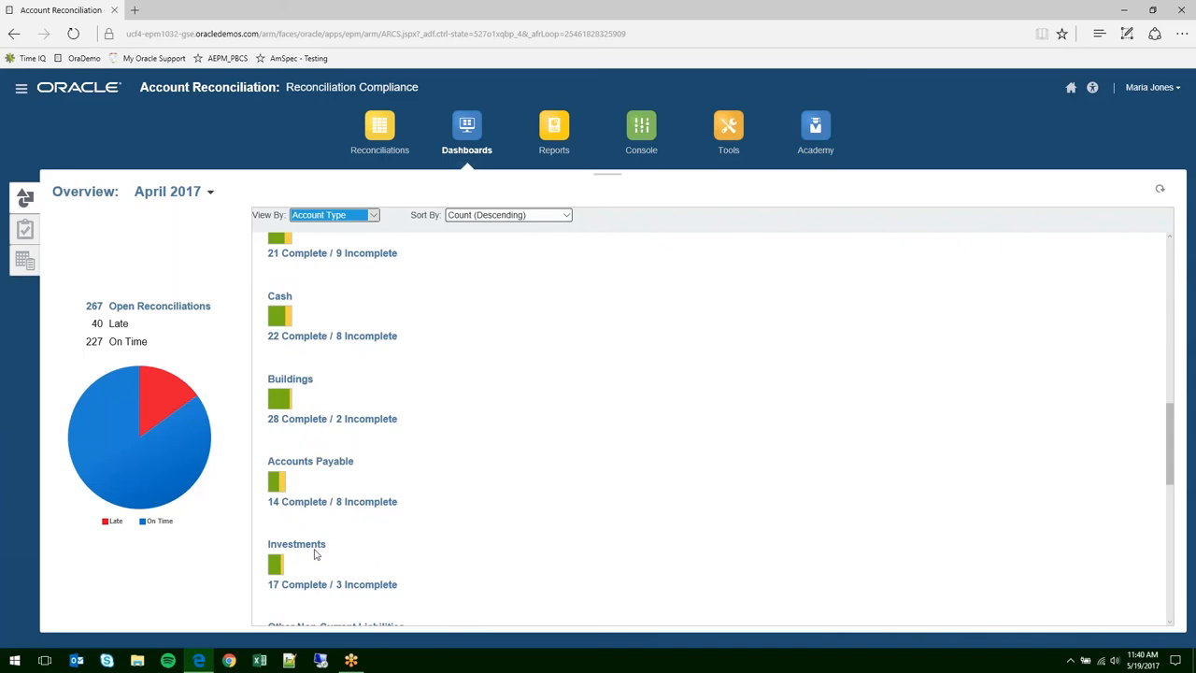
scroll(down, 3)
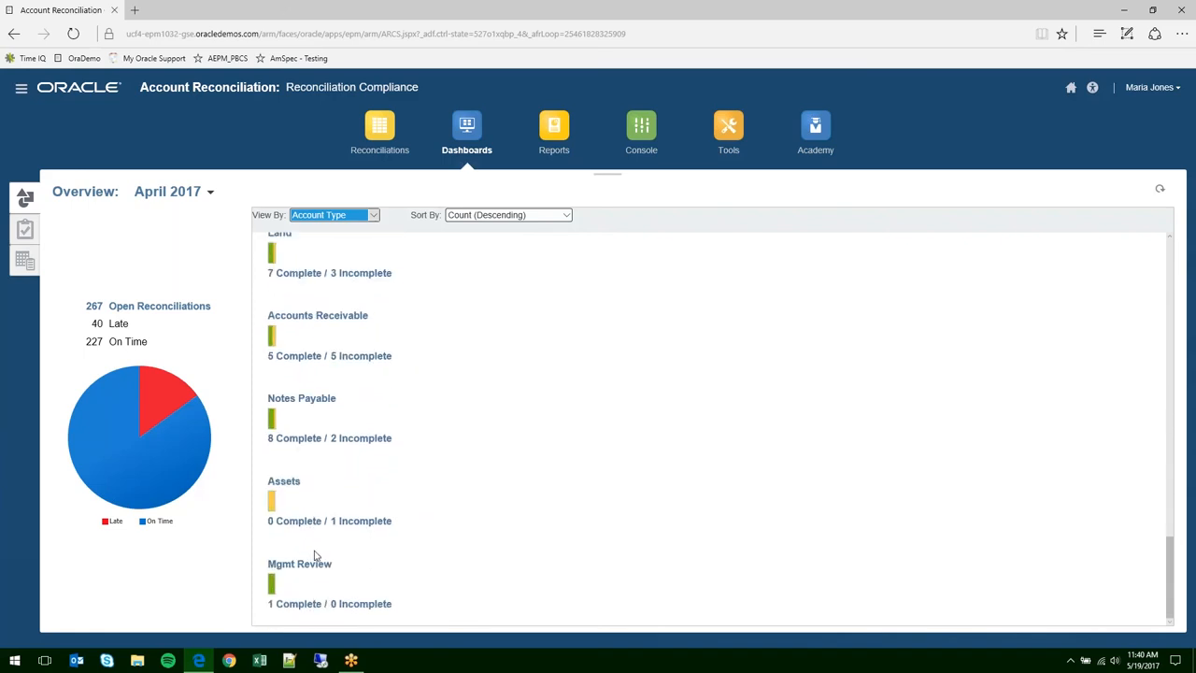
scroll(up, 3)
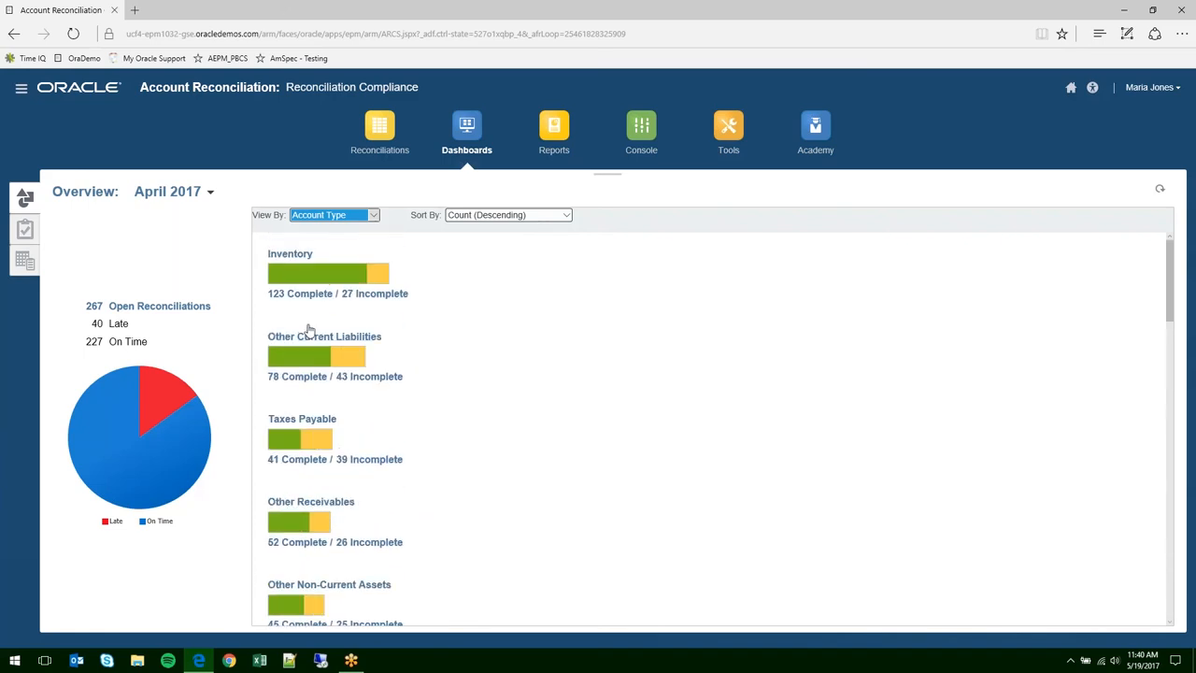
scroll(down, 3)
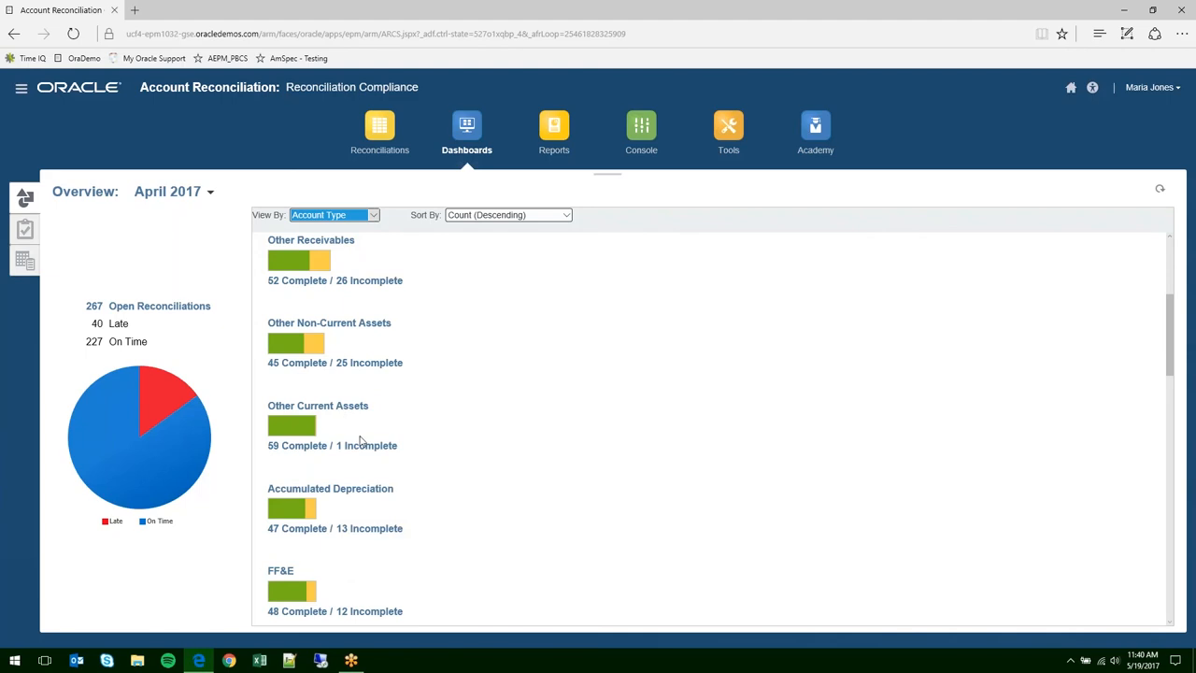
mouse_move(366, 446)
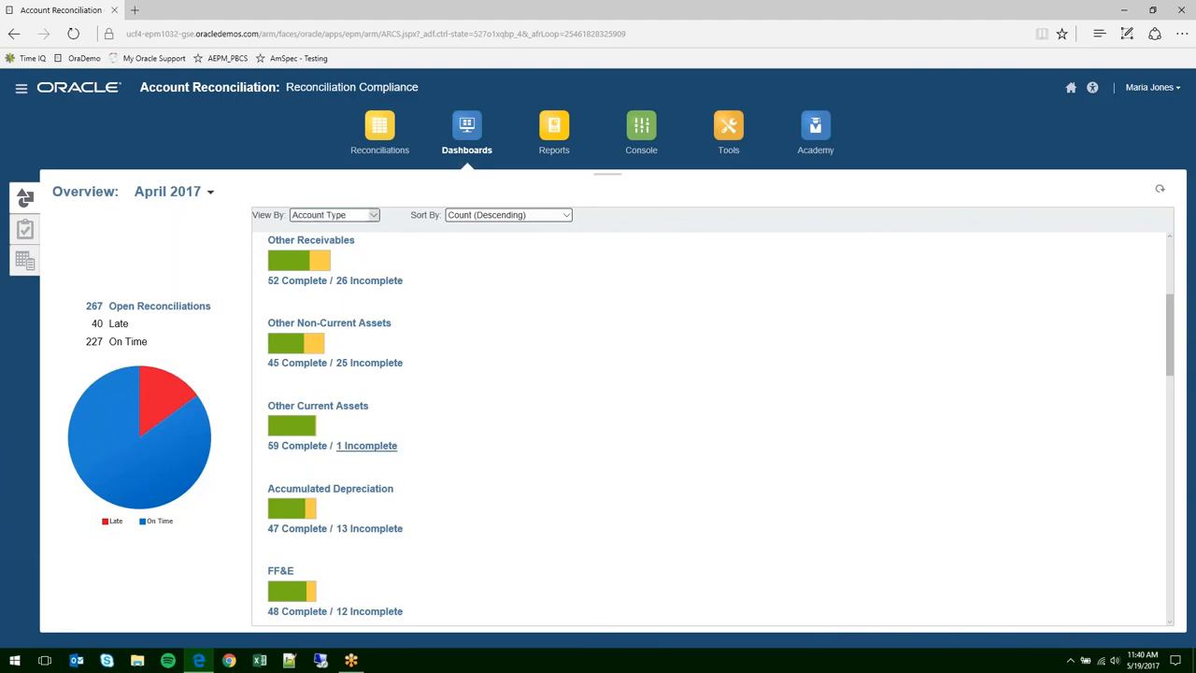
click(366, 446)
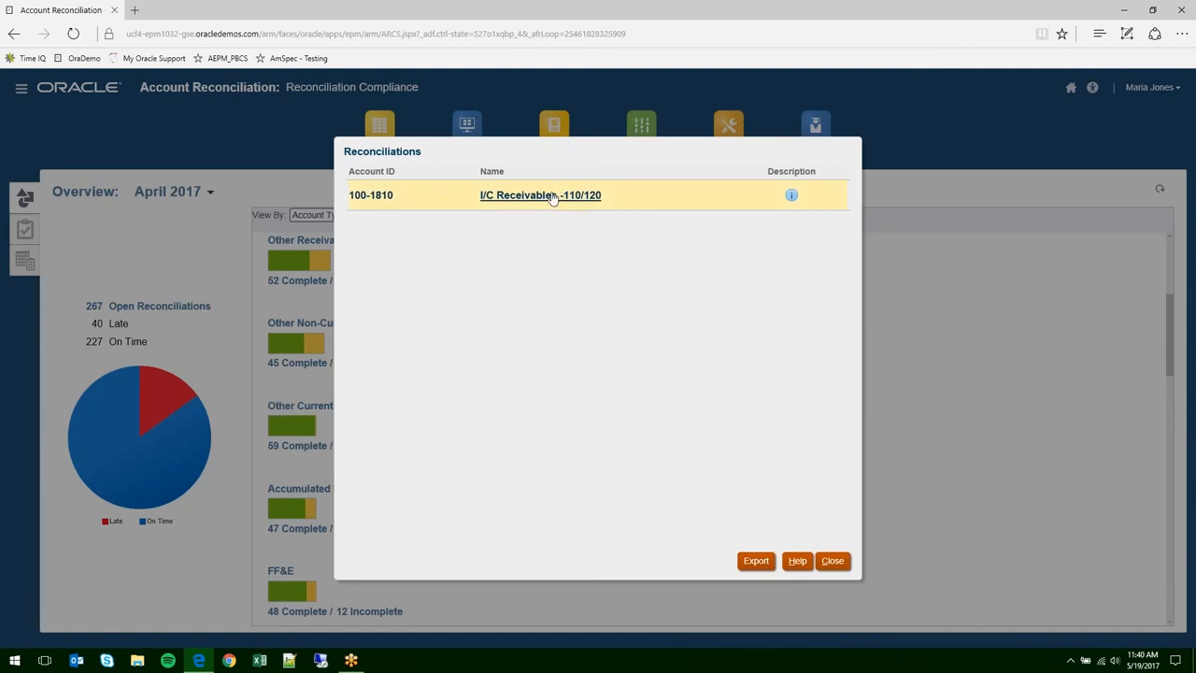
mouse_move(531, 201)
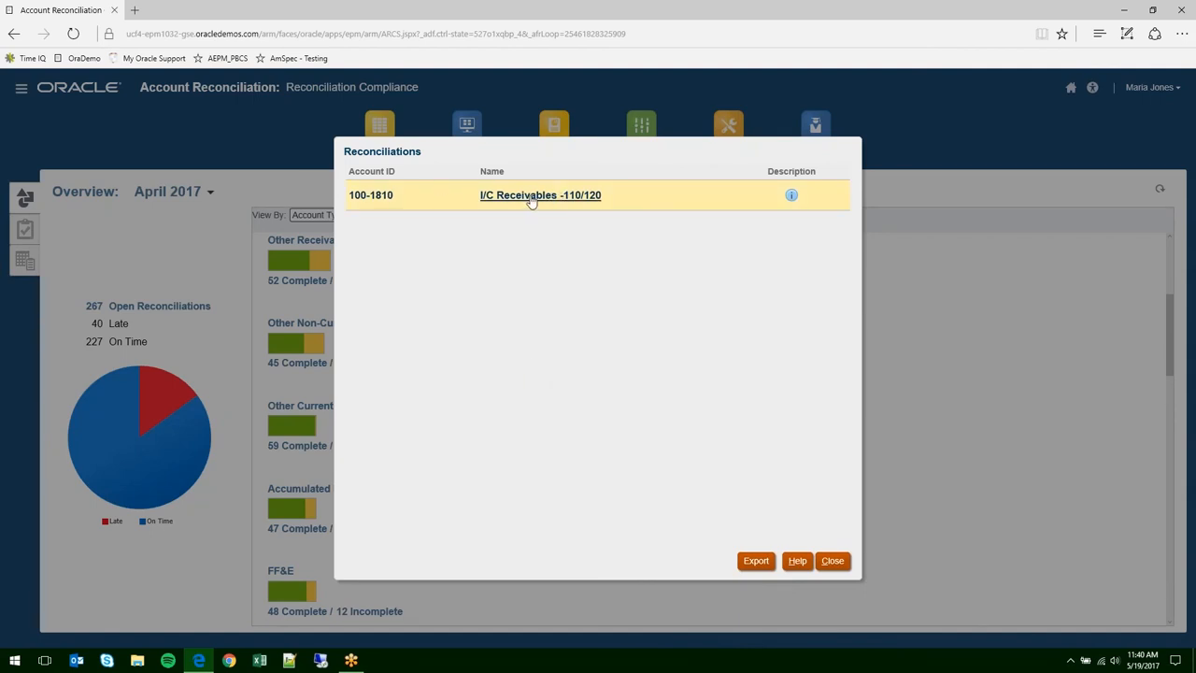
click(540, 194)
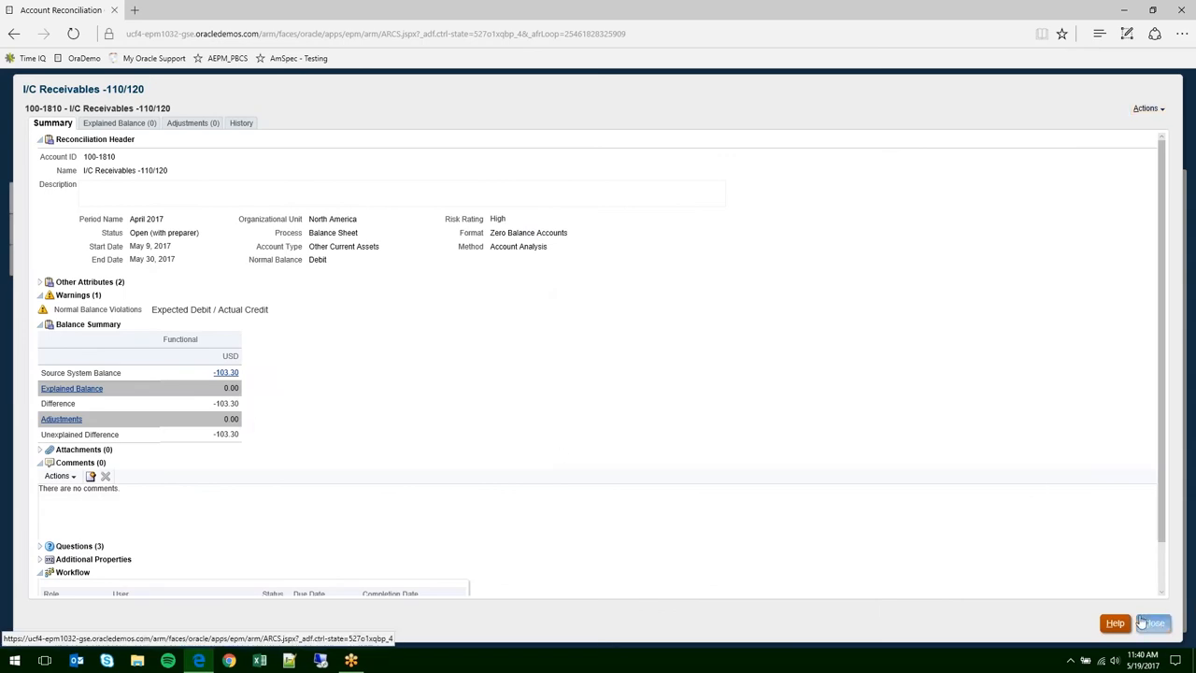
click(1153, 623)
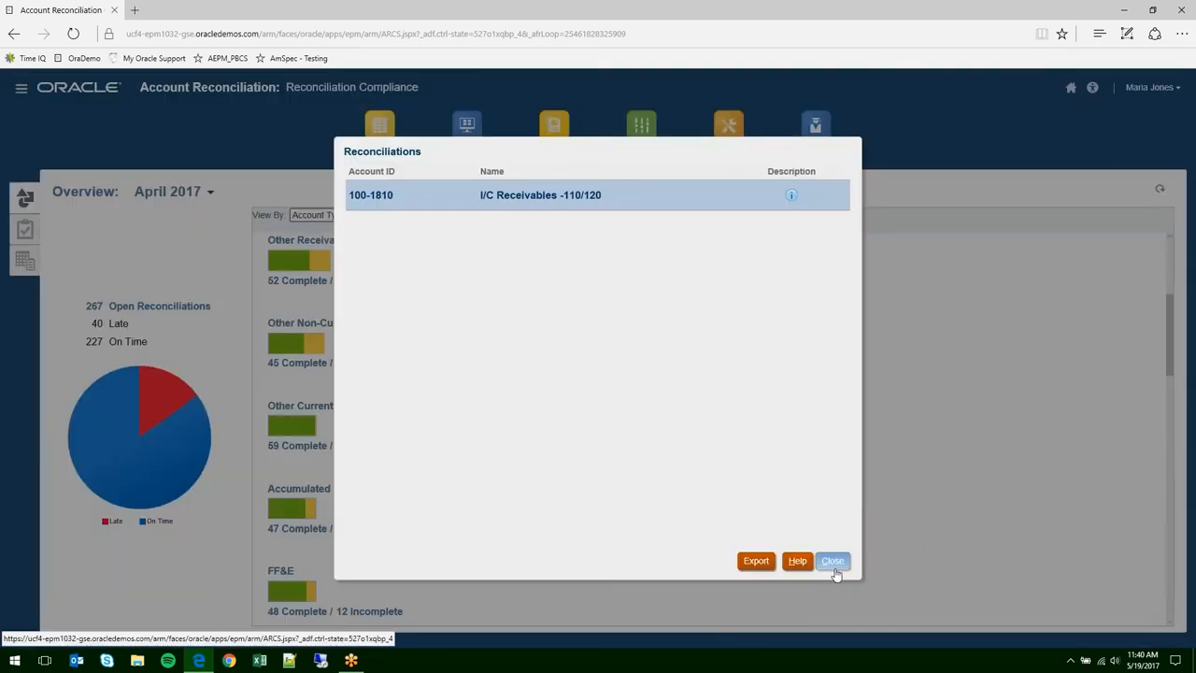
click(832, 561)
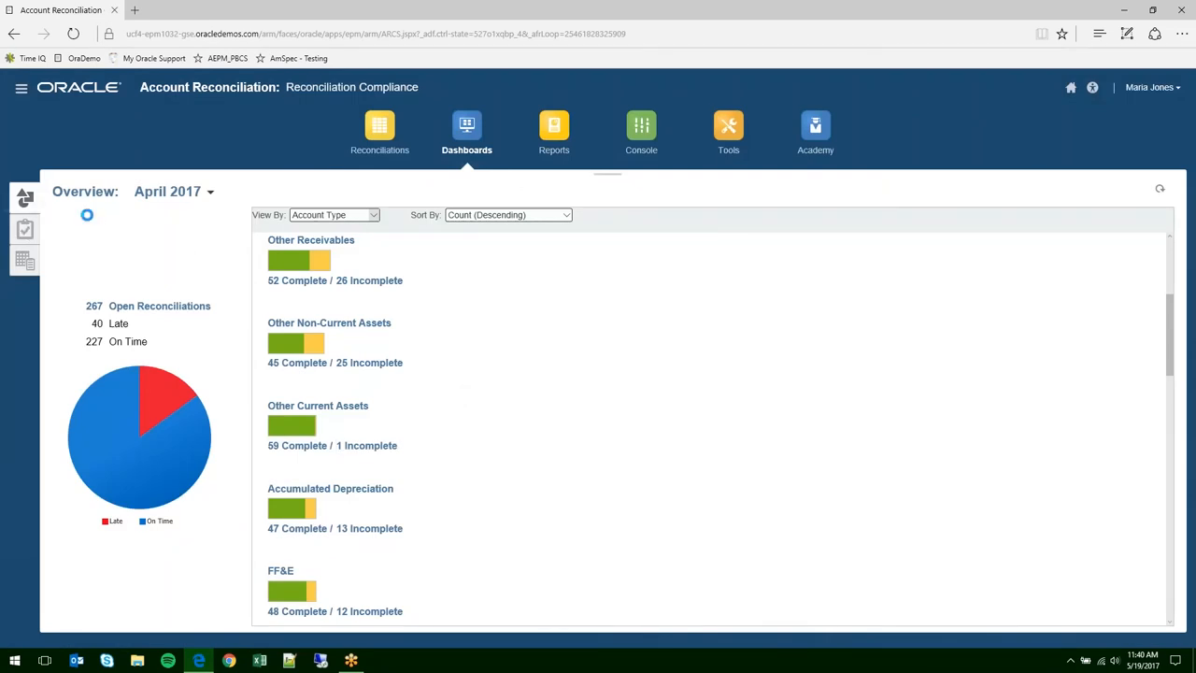
- Group the April 2017 compliance dashboard by Organizational Unit, then go to Reports
click(24, 229)
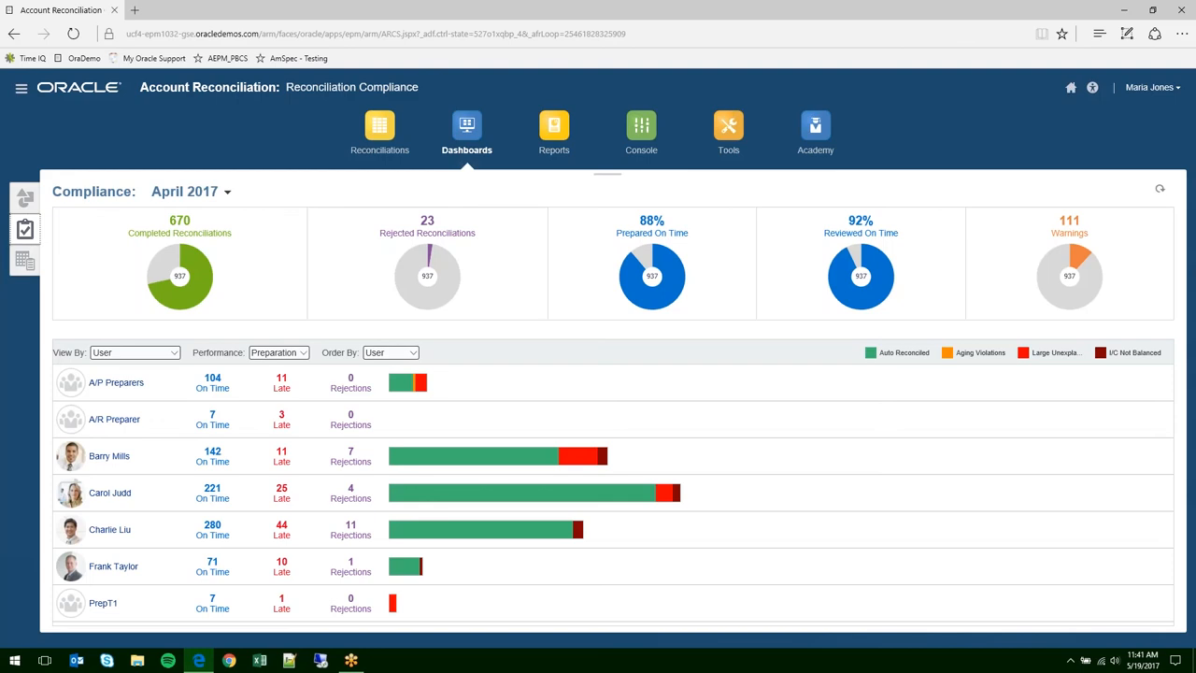
mouse_move(3, 323)
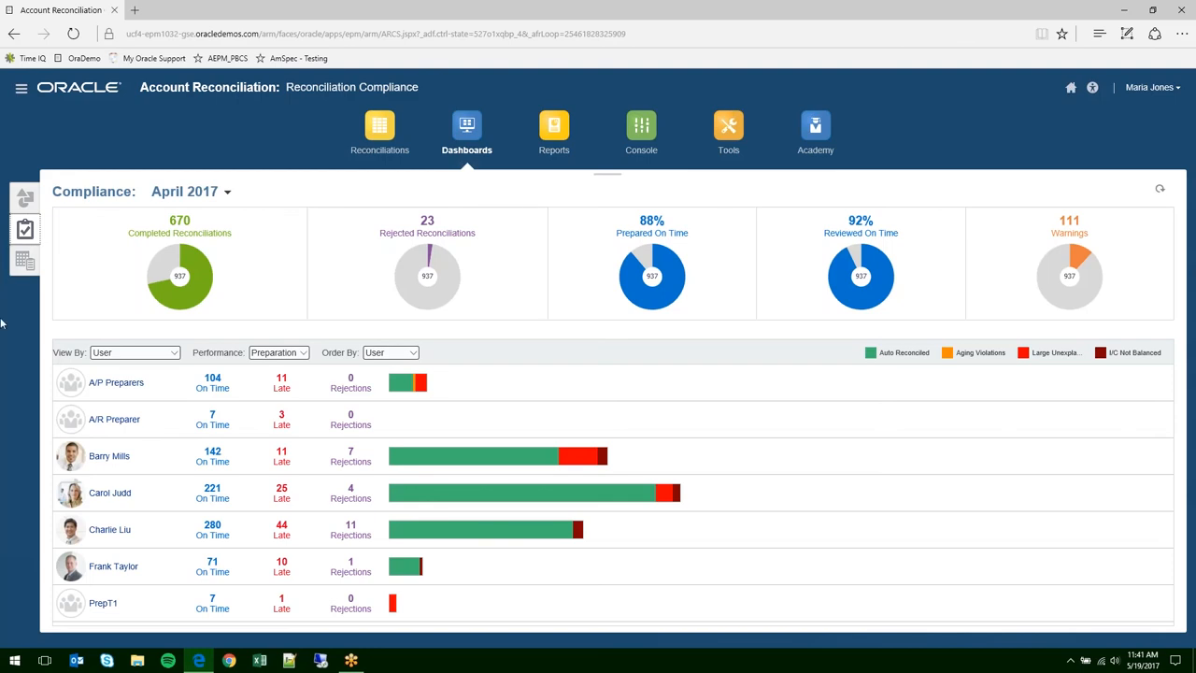
click(134, 352)
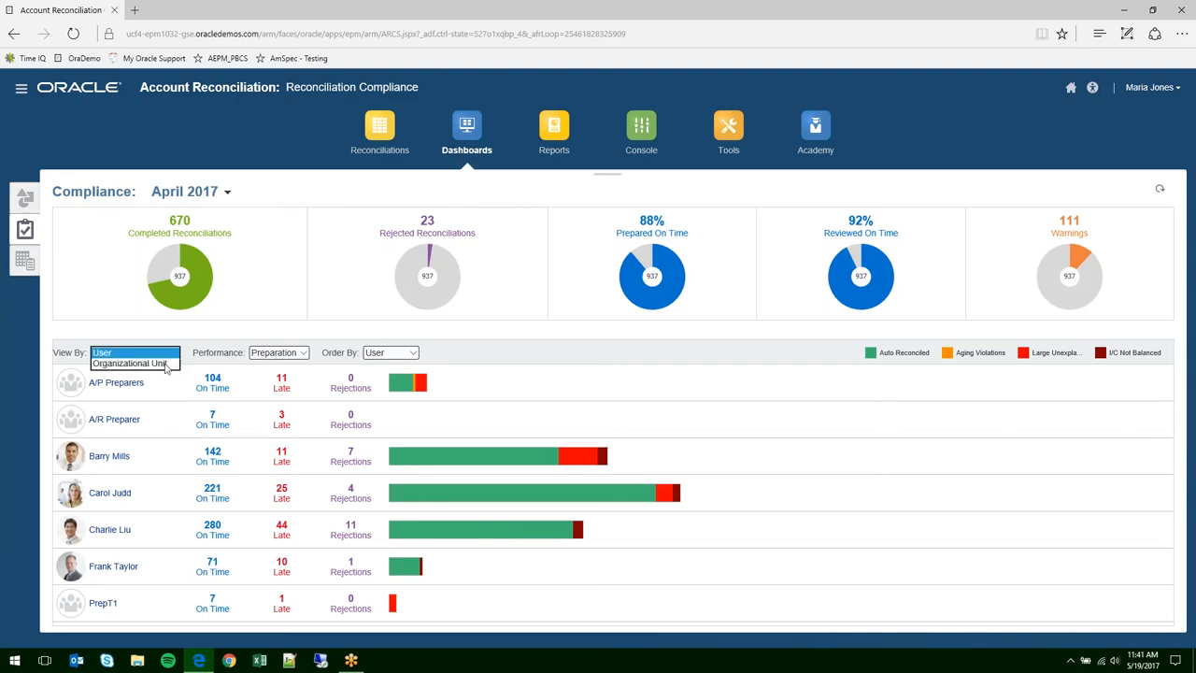
click(130, 362)
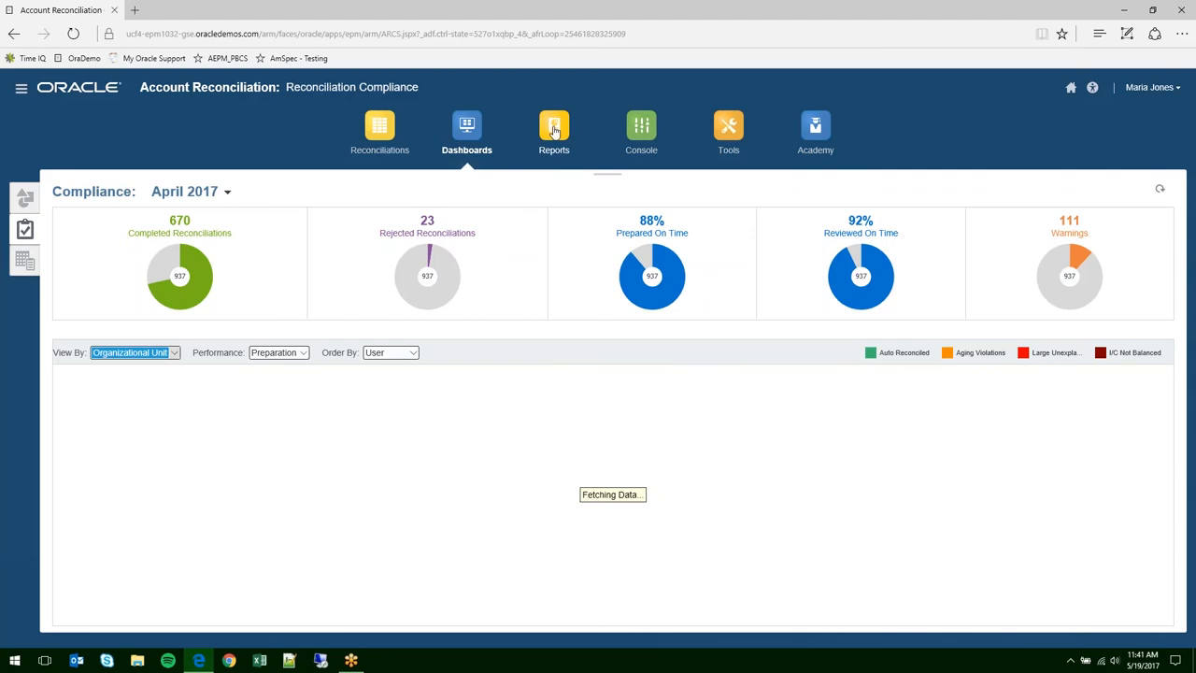
click(554, 130)
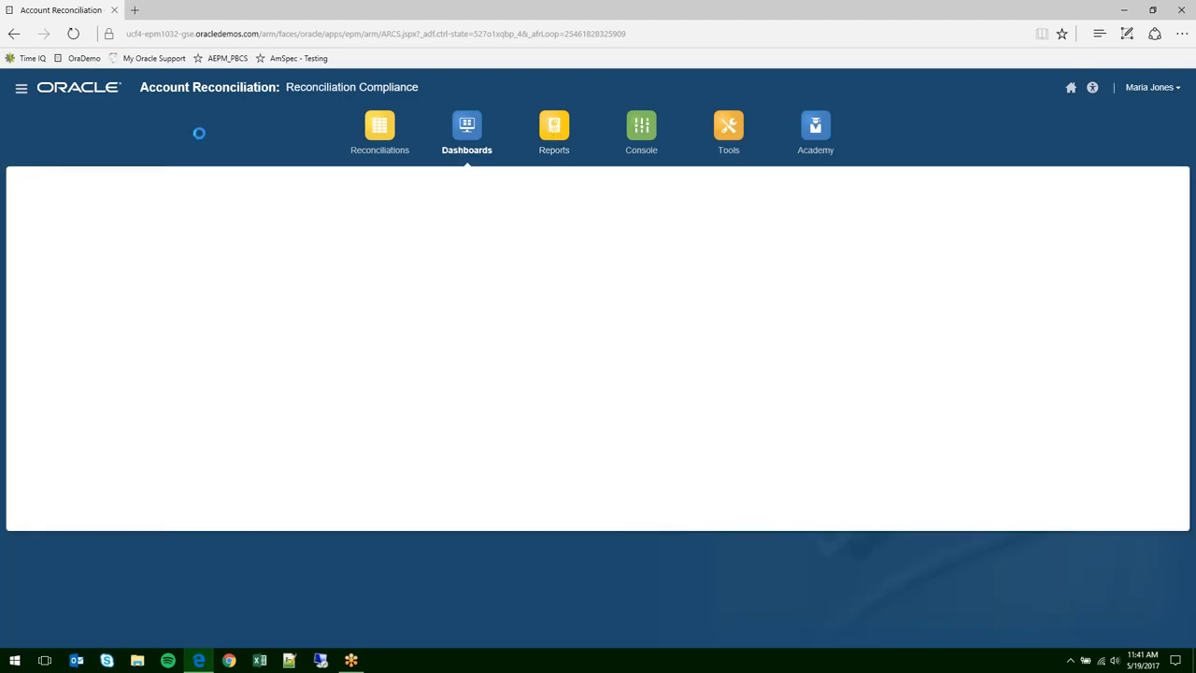
- List Reconciliation Manager reports with only Users with Late Reconciliations checked
click(554, 133)
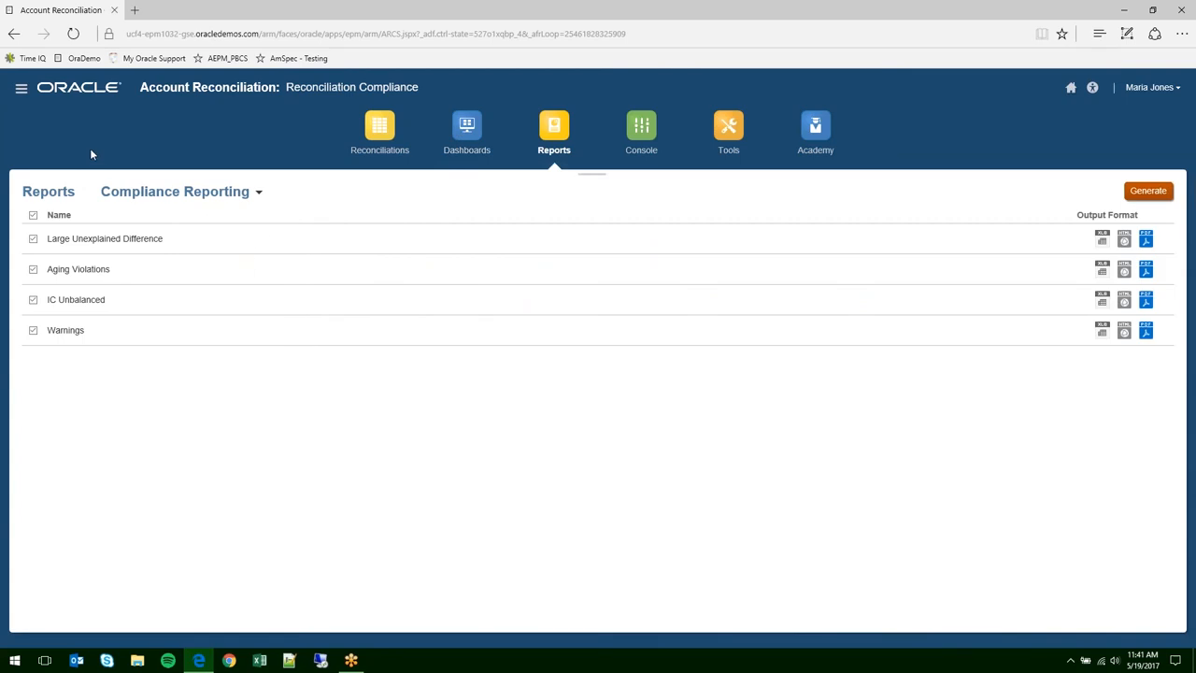
mouse_move(77, 299)
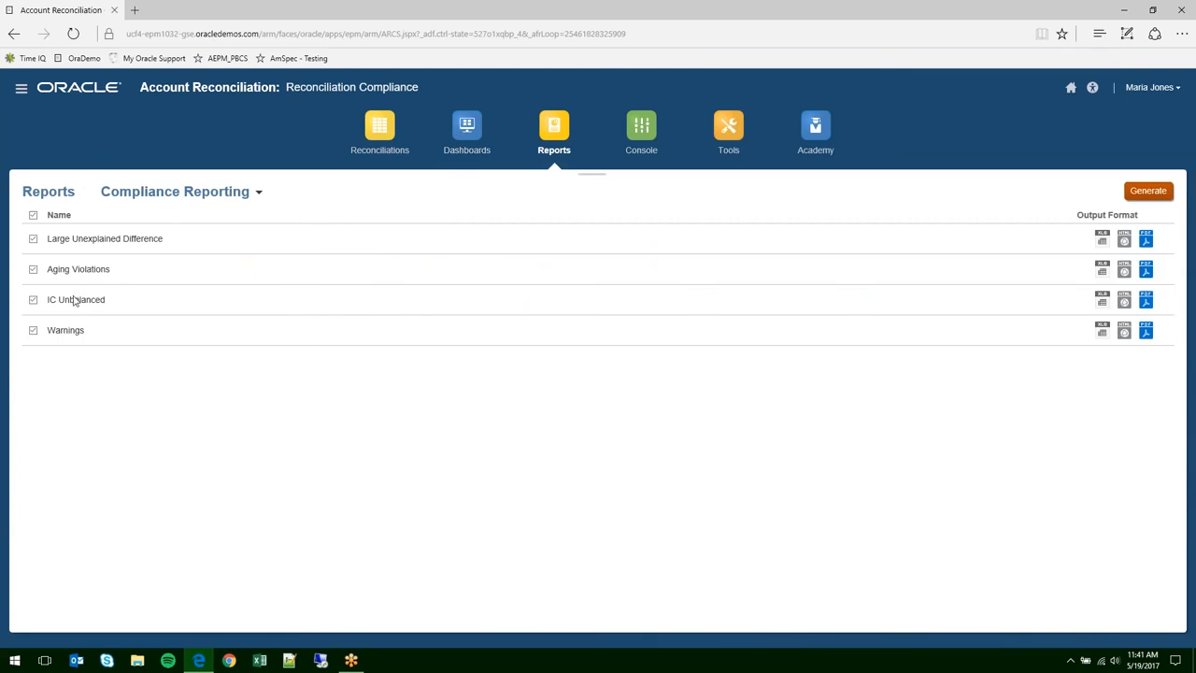
mouse_move(112, 280)
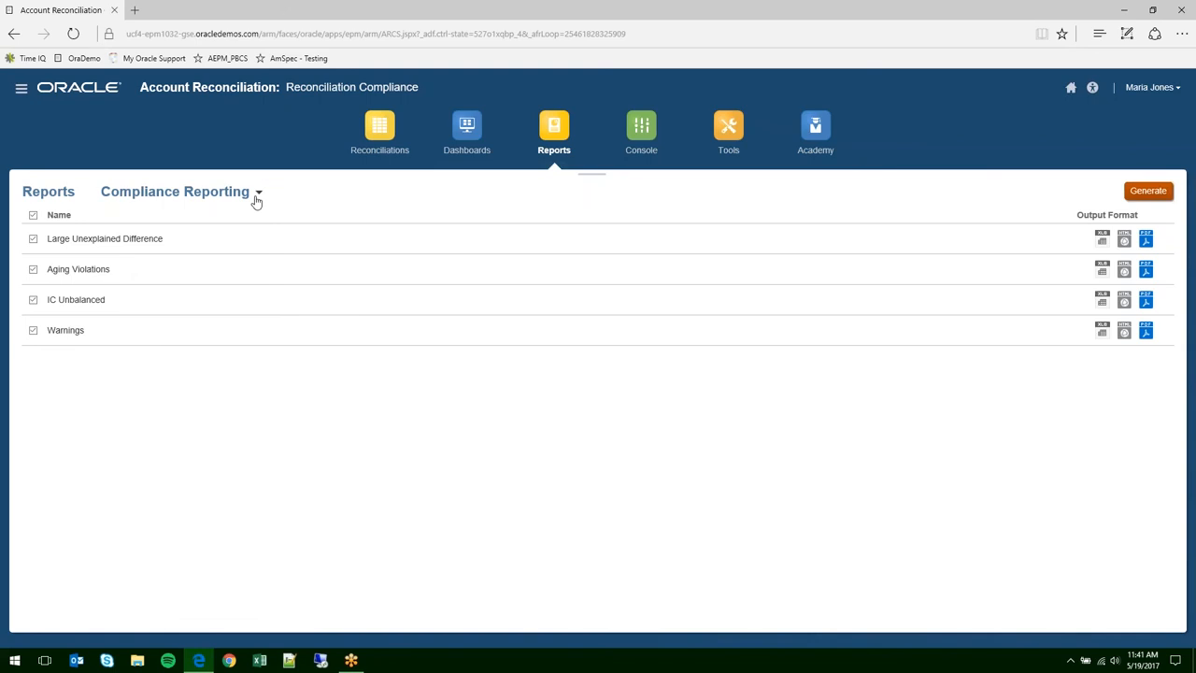
click(259, 191)
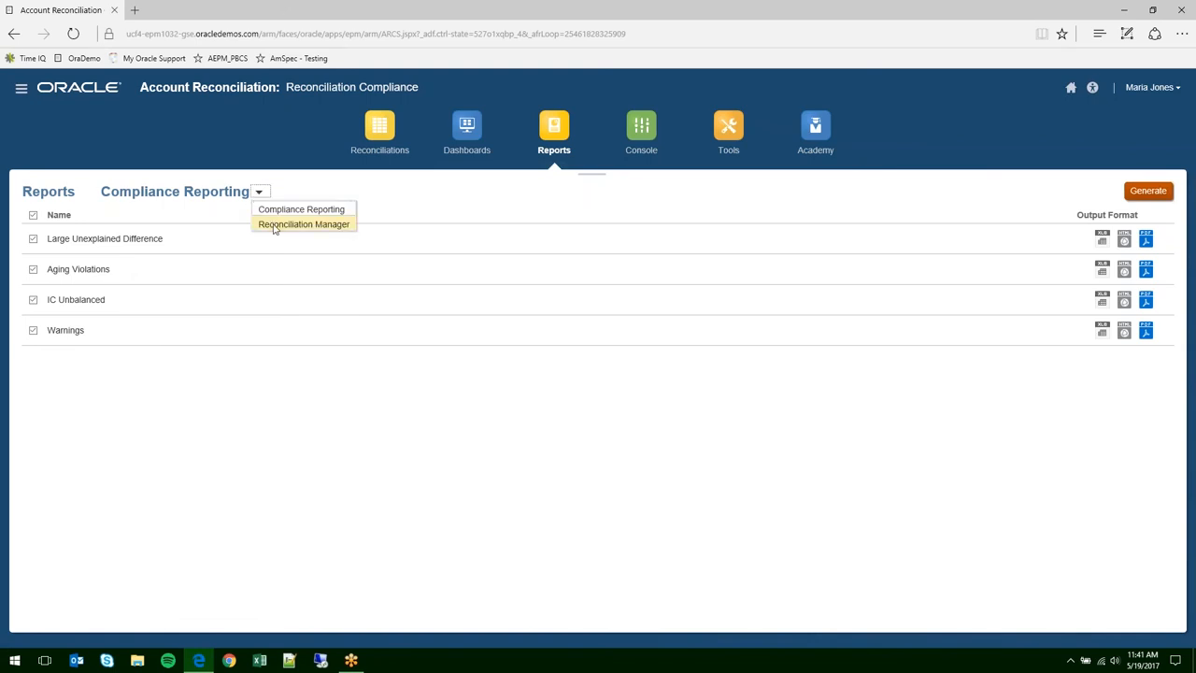
click(304, 224)
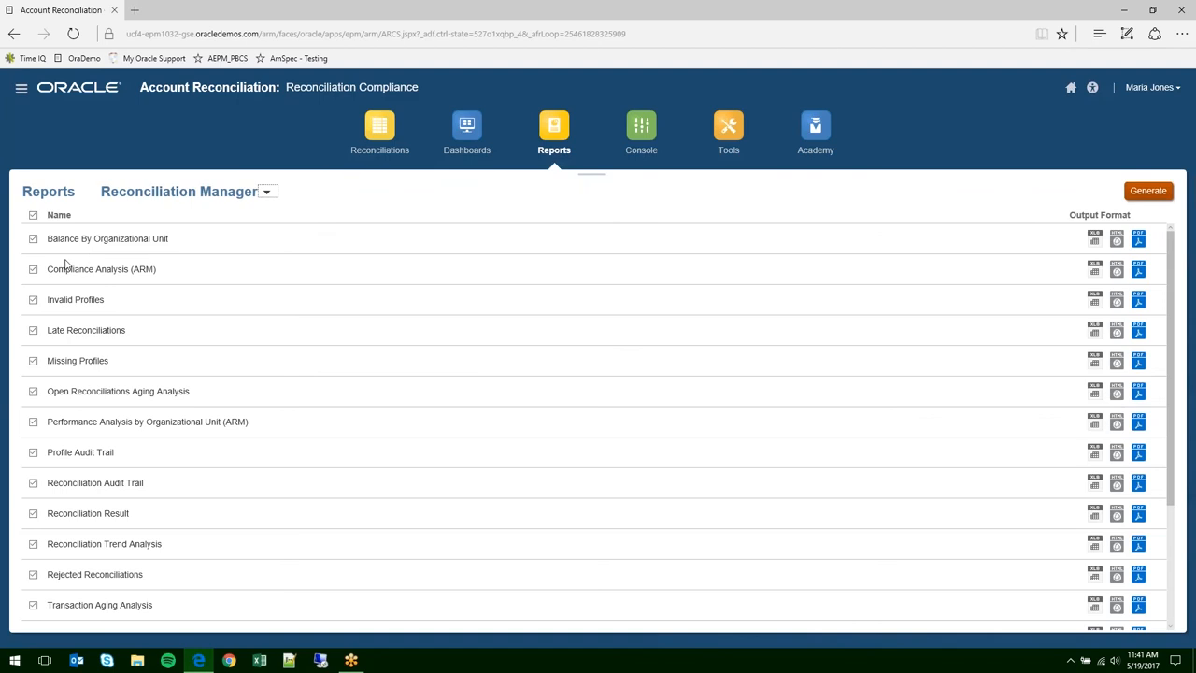
mouse_move(50, 268)
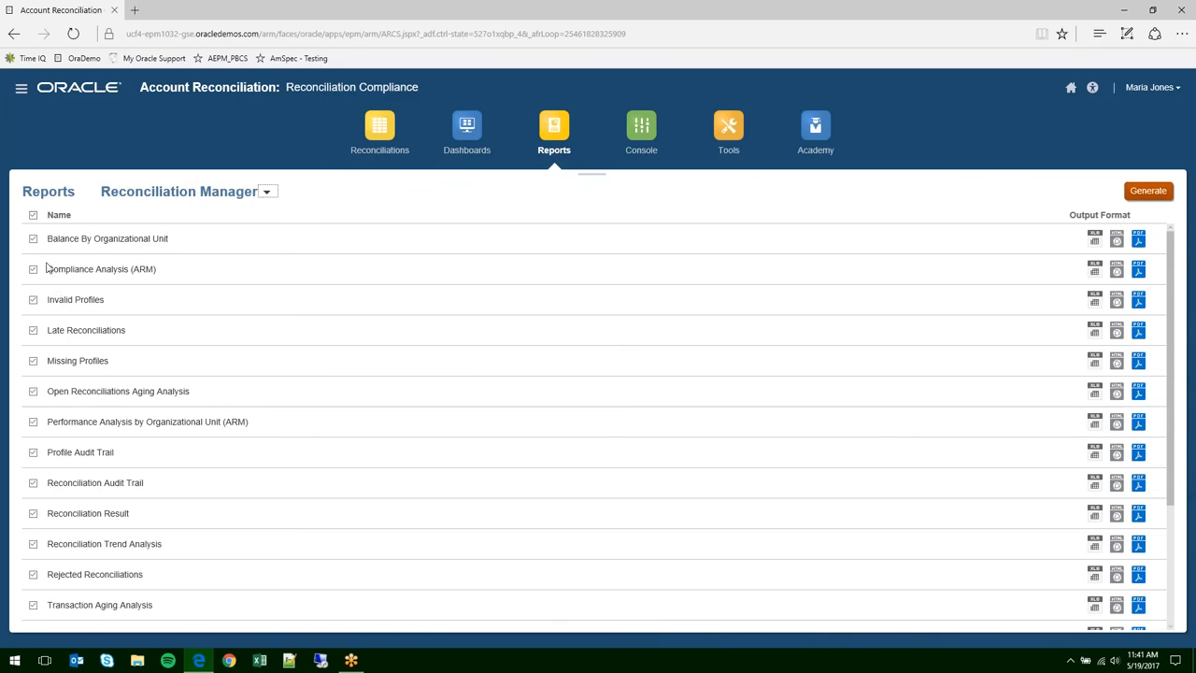
mouse_move(82, 352)
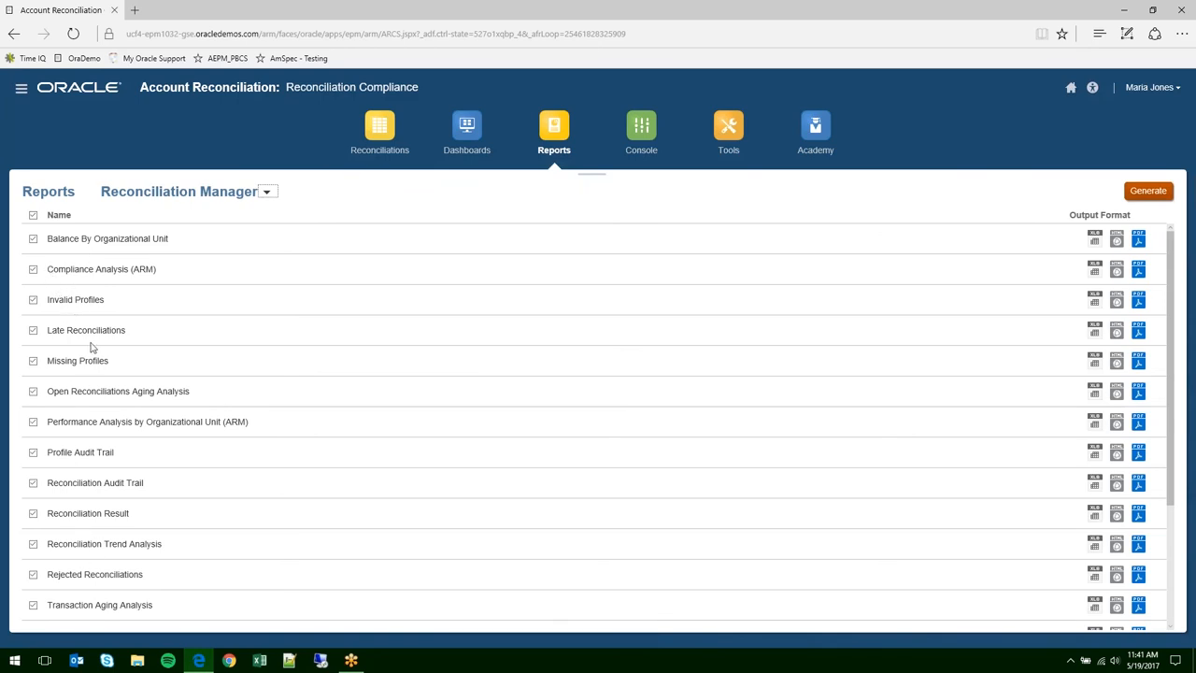
mouse_move(87, 278)
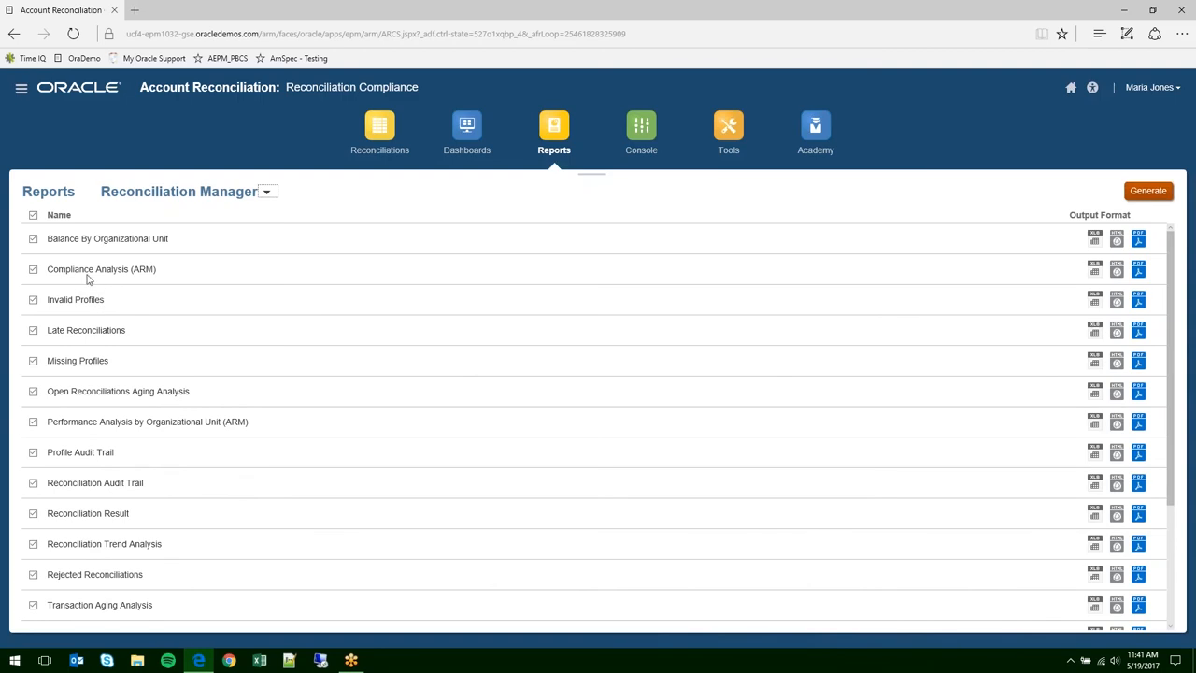
mouse_move(36, 214)
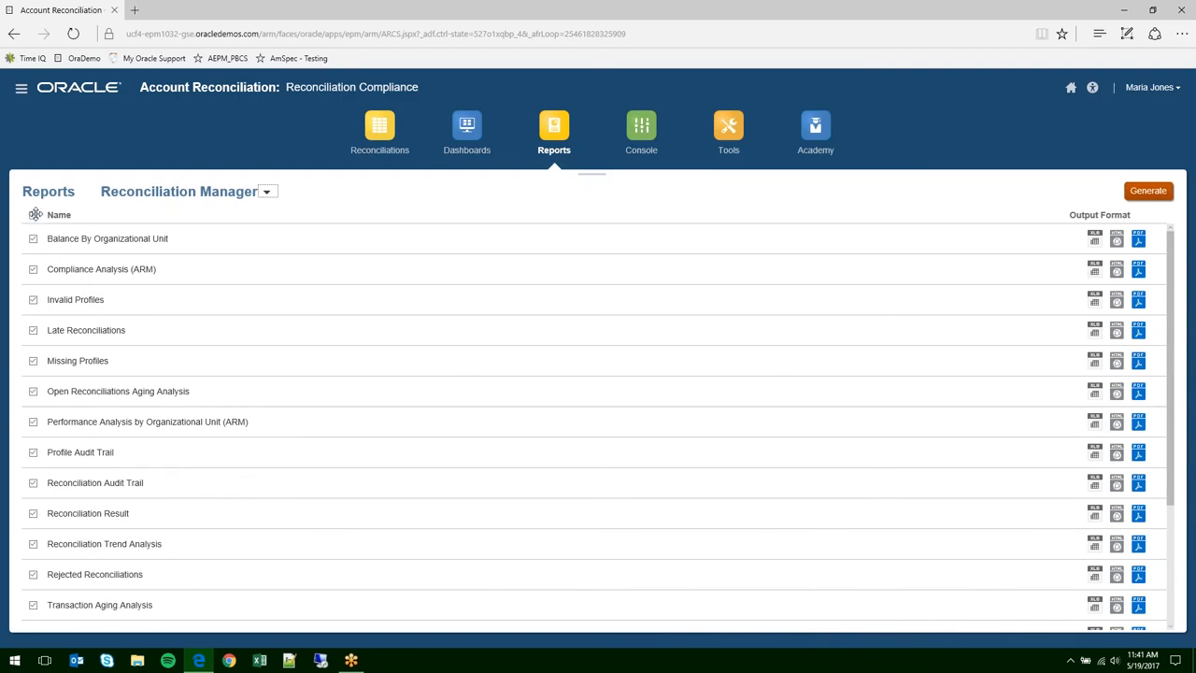
mouse_move(495, 206)
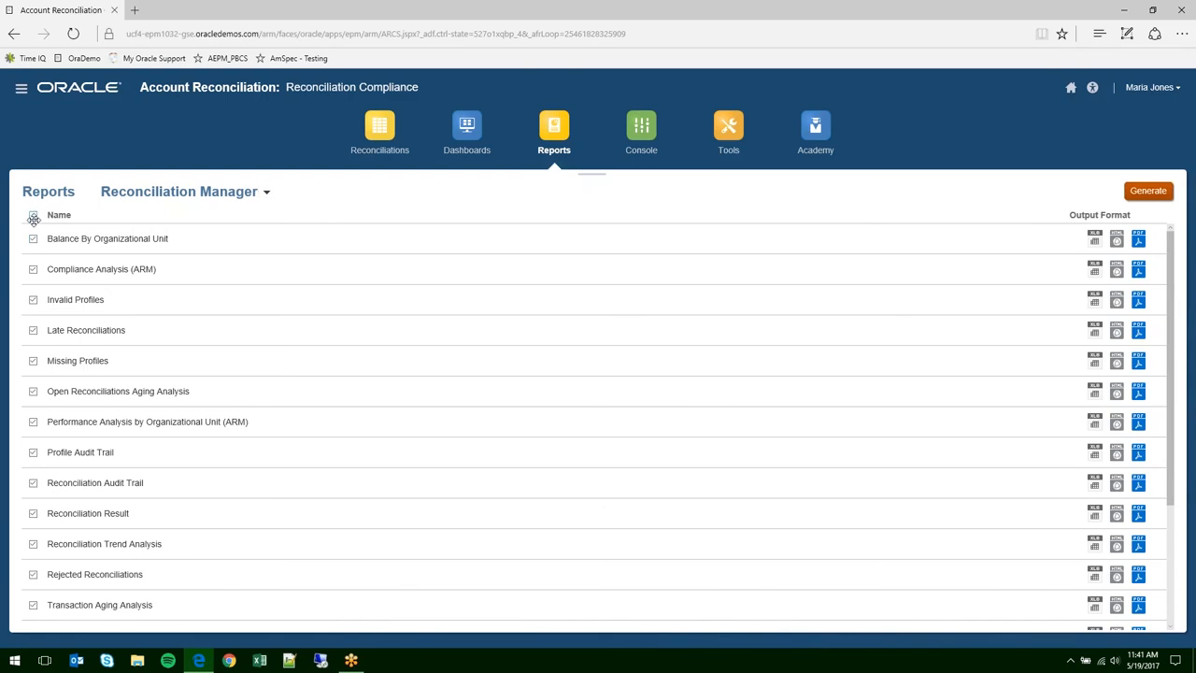
click(34, 215)
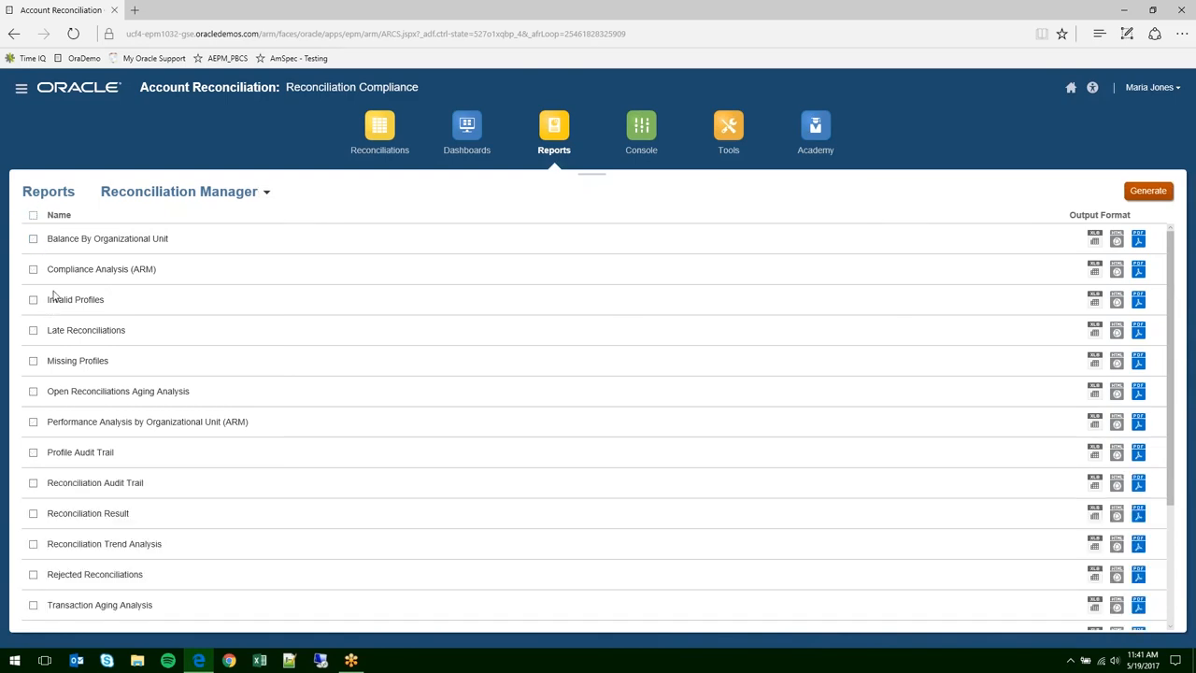
mouse_move(32, 257)
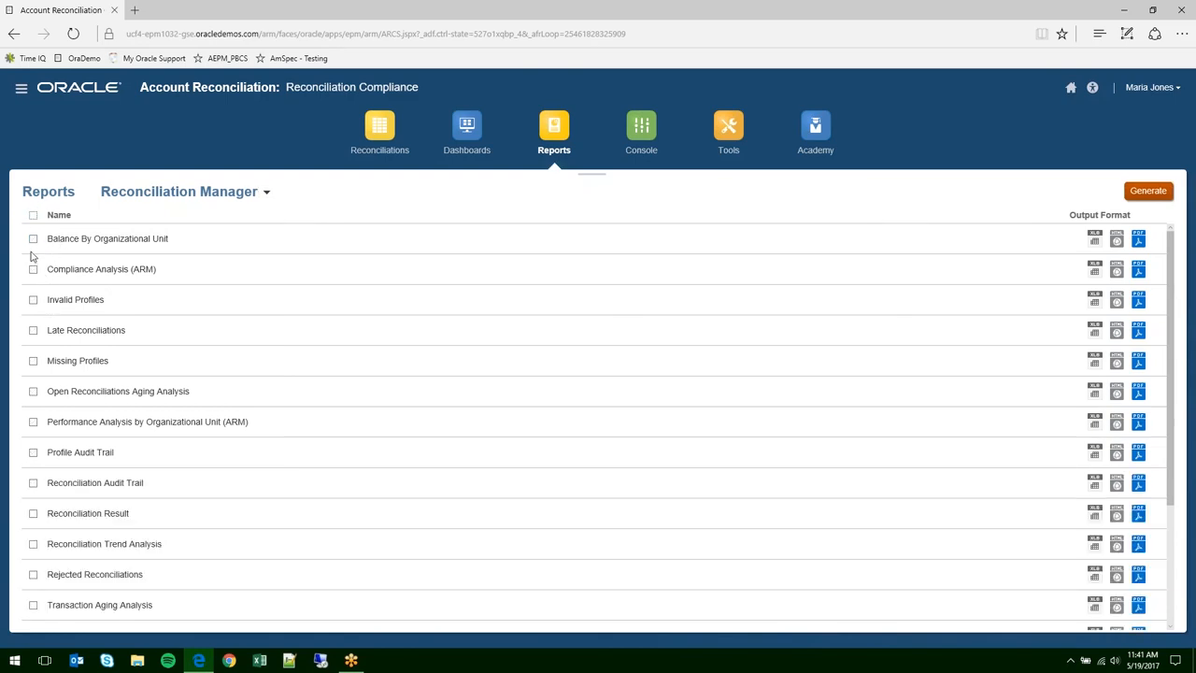
scroll(down, 3)
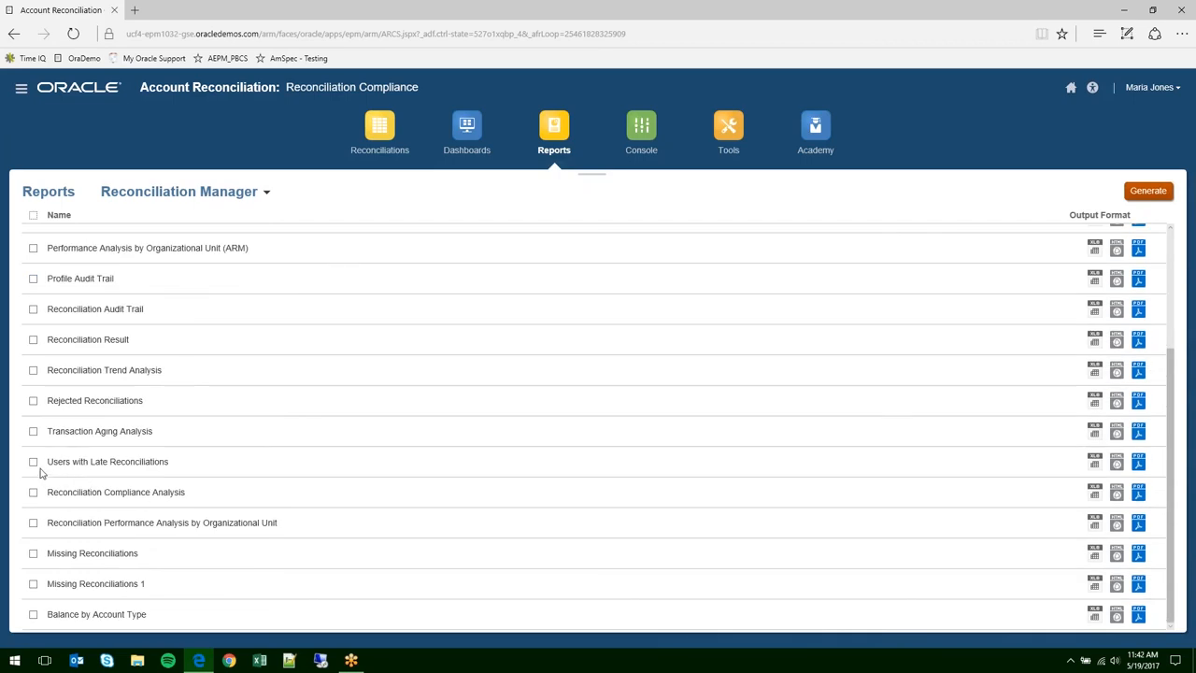
click(33, 460)
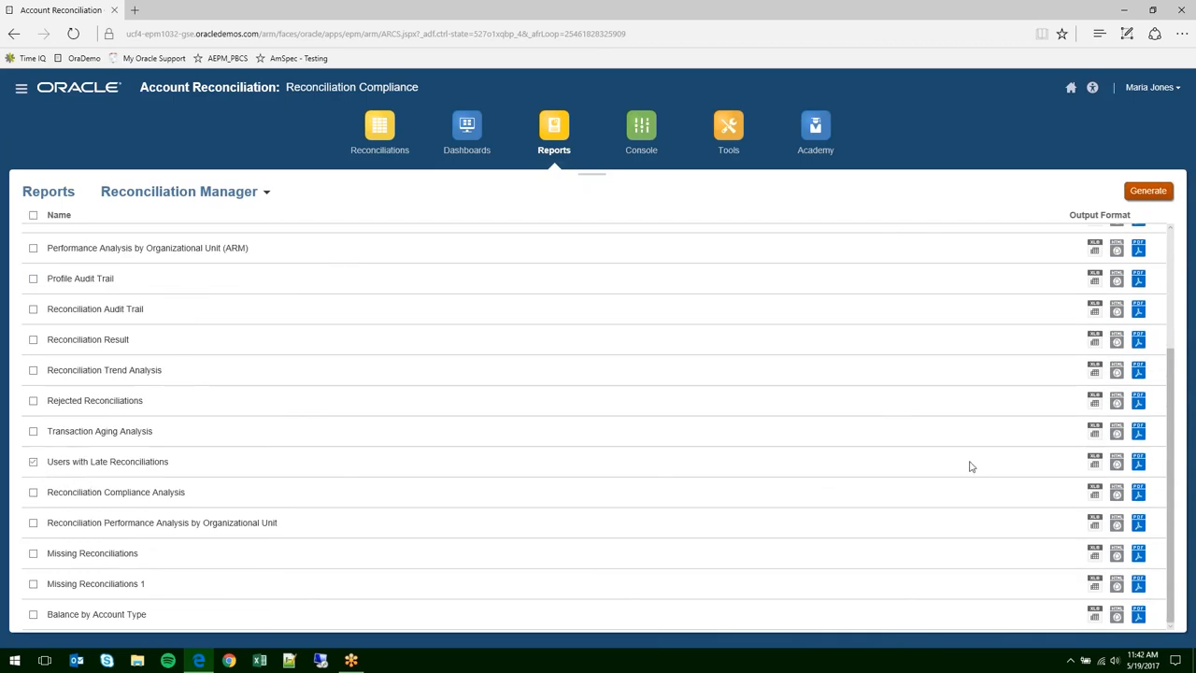
mouse_move(1116, 465)
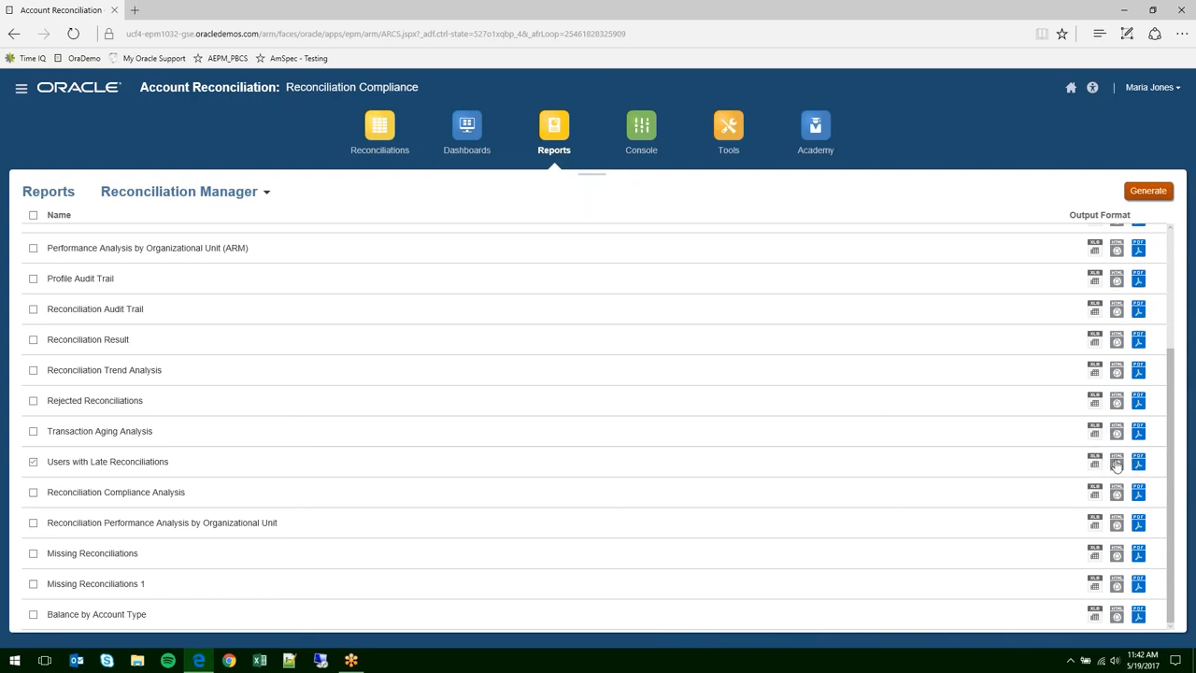
- Generate the Users with Late Reconciliations report for April 2017
scroll(up, 3)
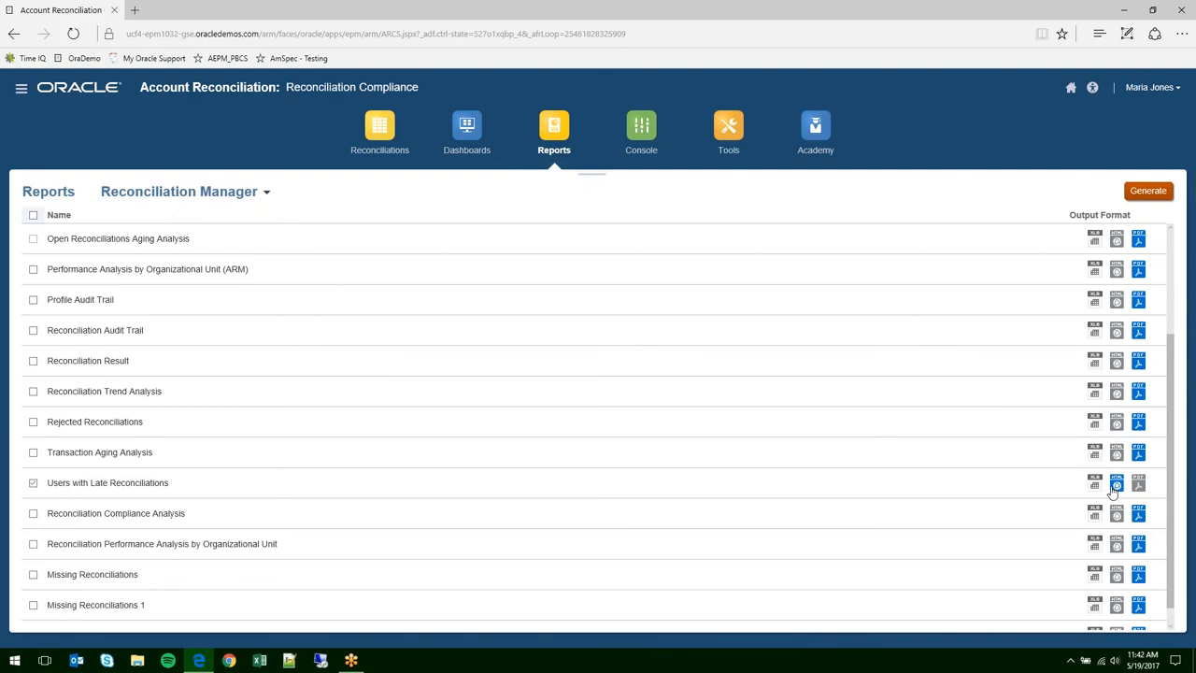
mouse_move(1161, 284)
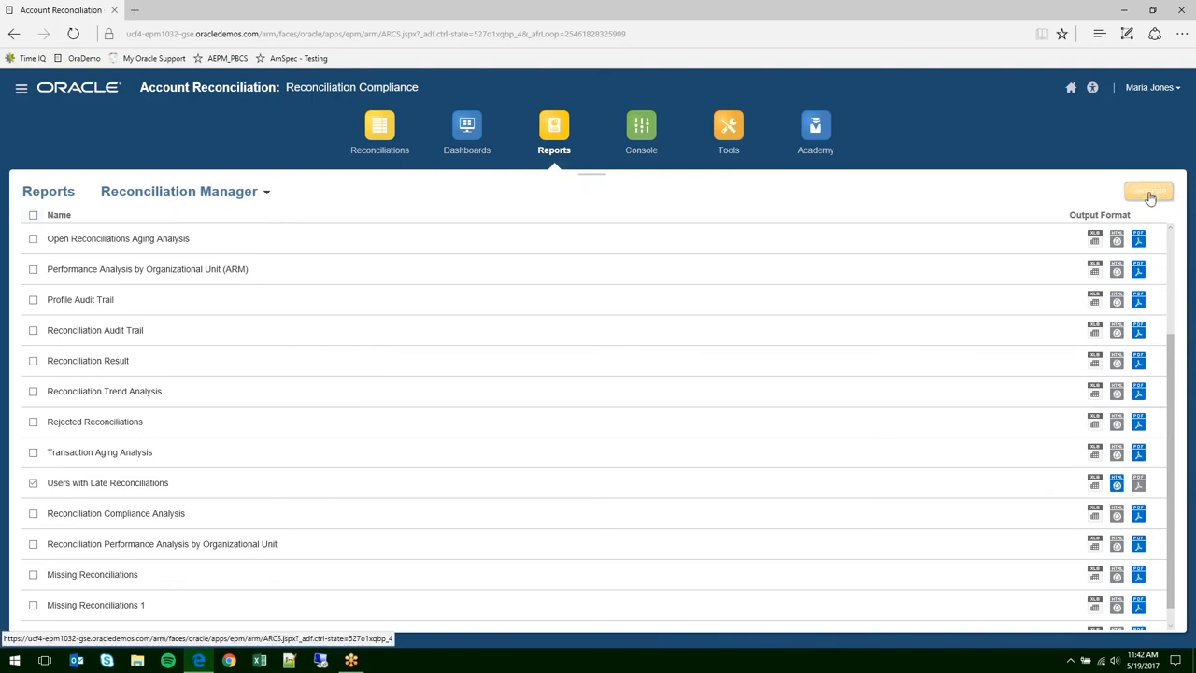
click(1148, 191)
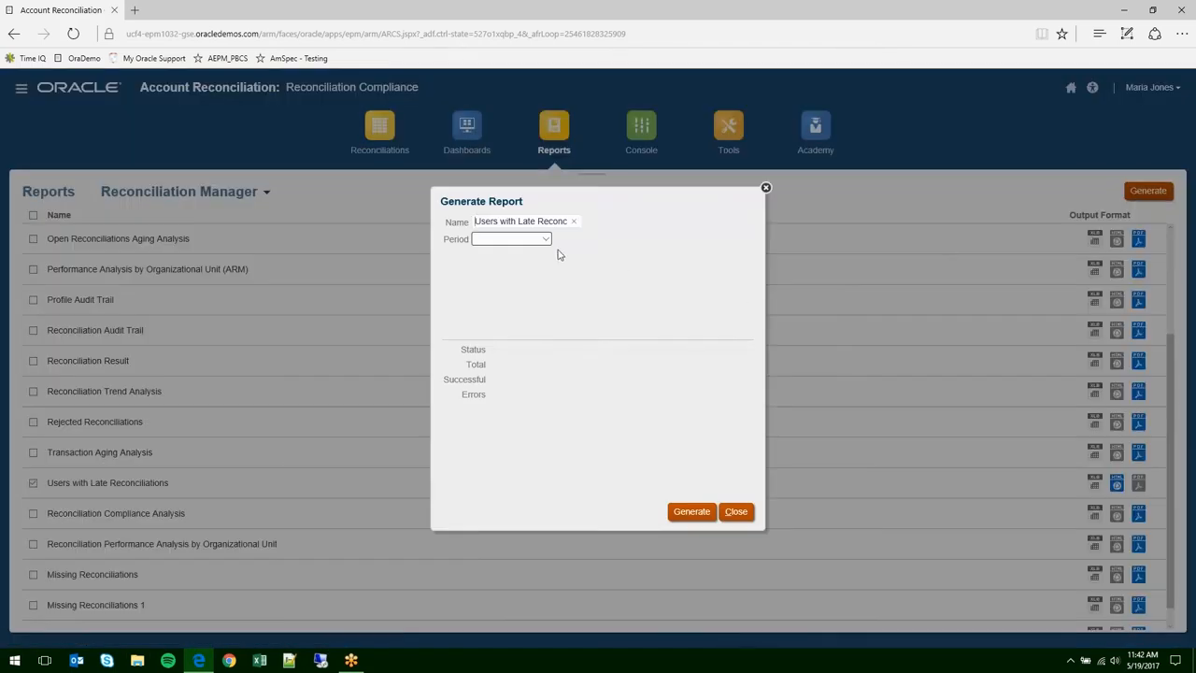
click(545, 239)
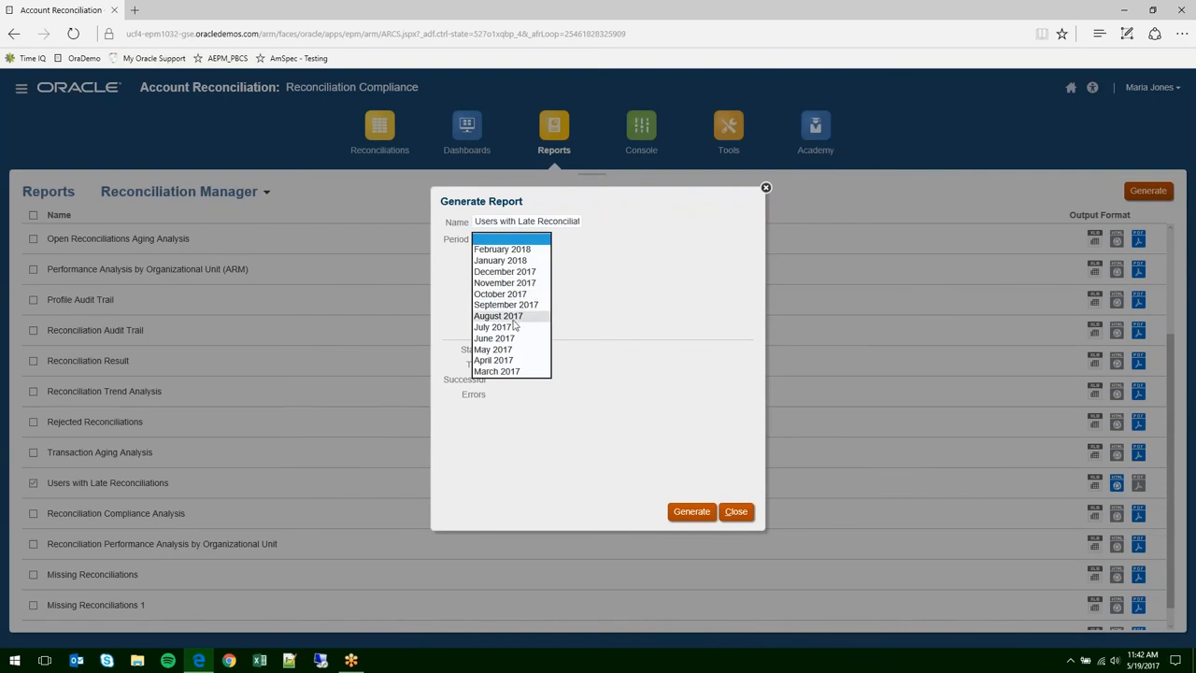
click(493, 360)
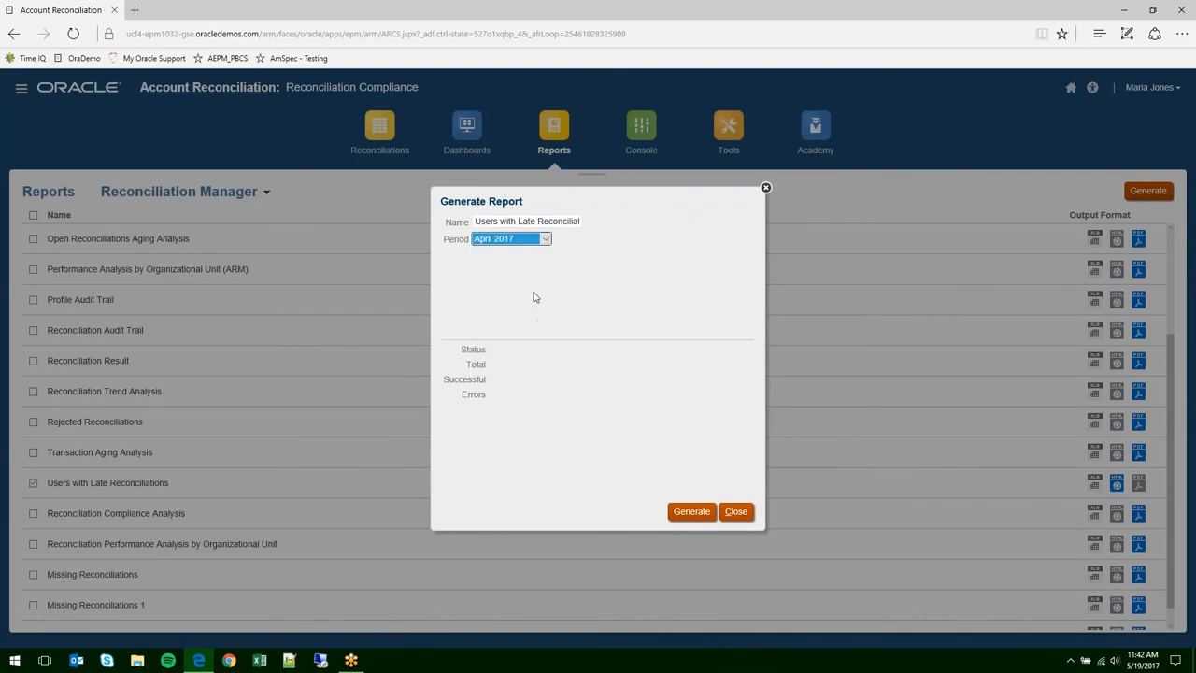
click(692, 511)
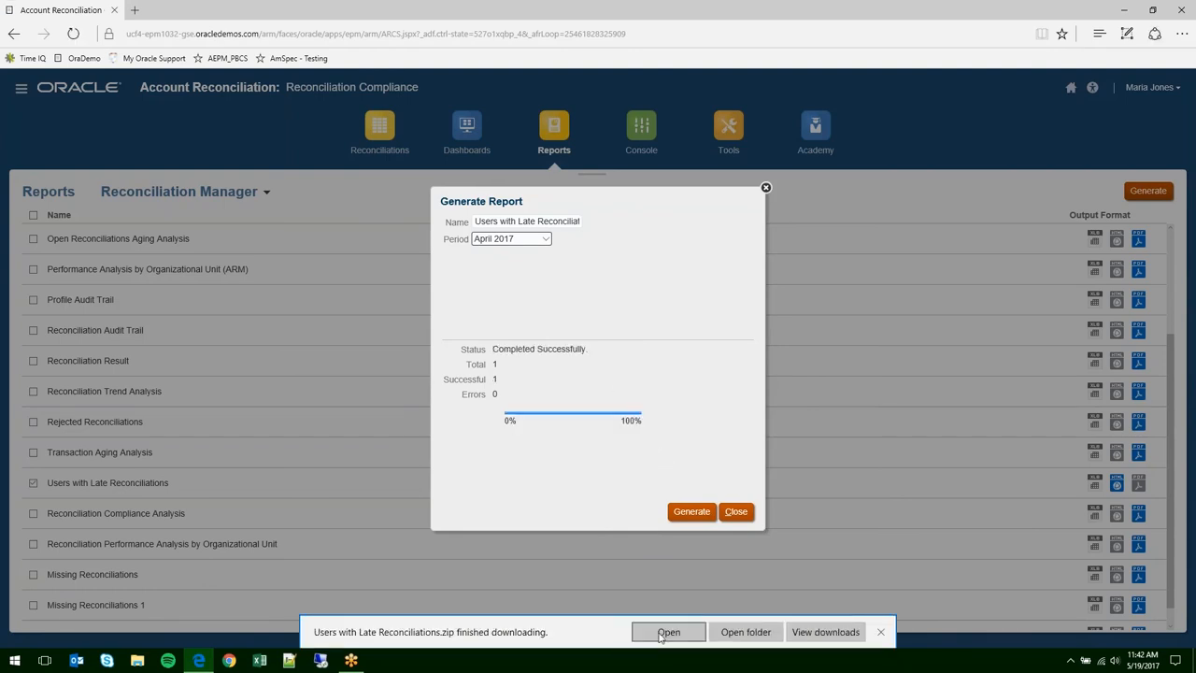
- Open the downloaded report archive and its HTML report file
click(668, 632)
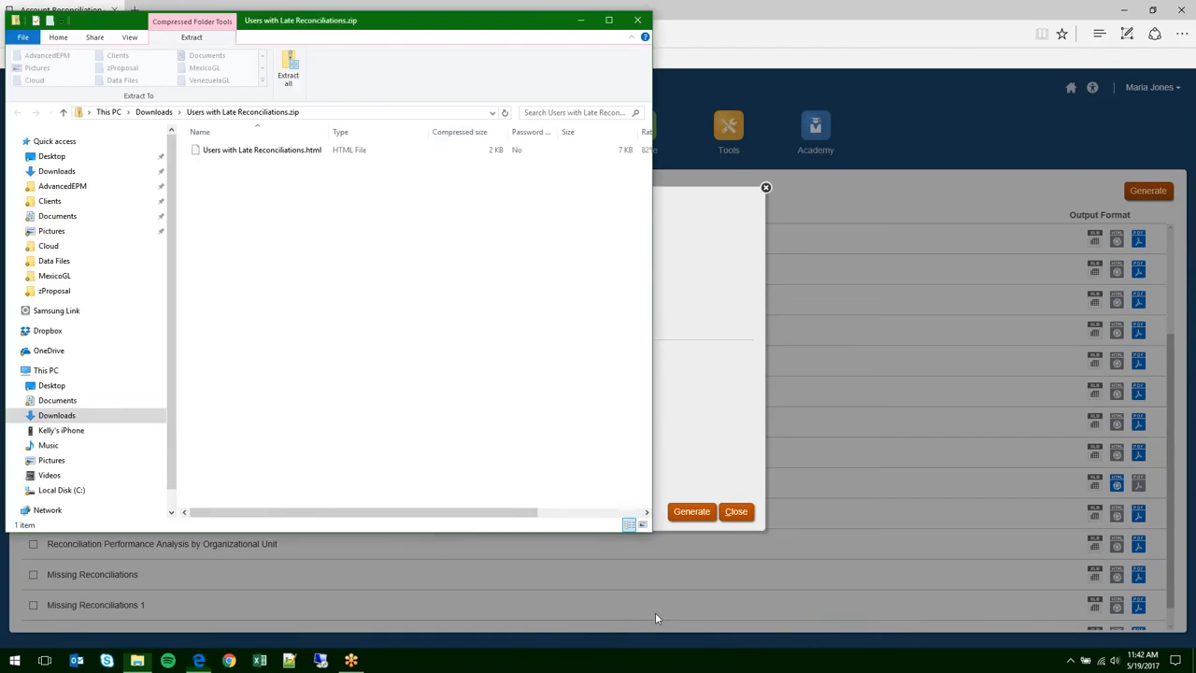
click(262, 149)
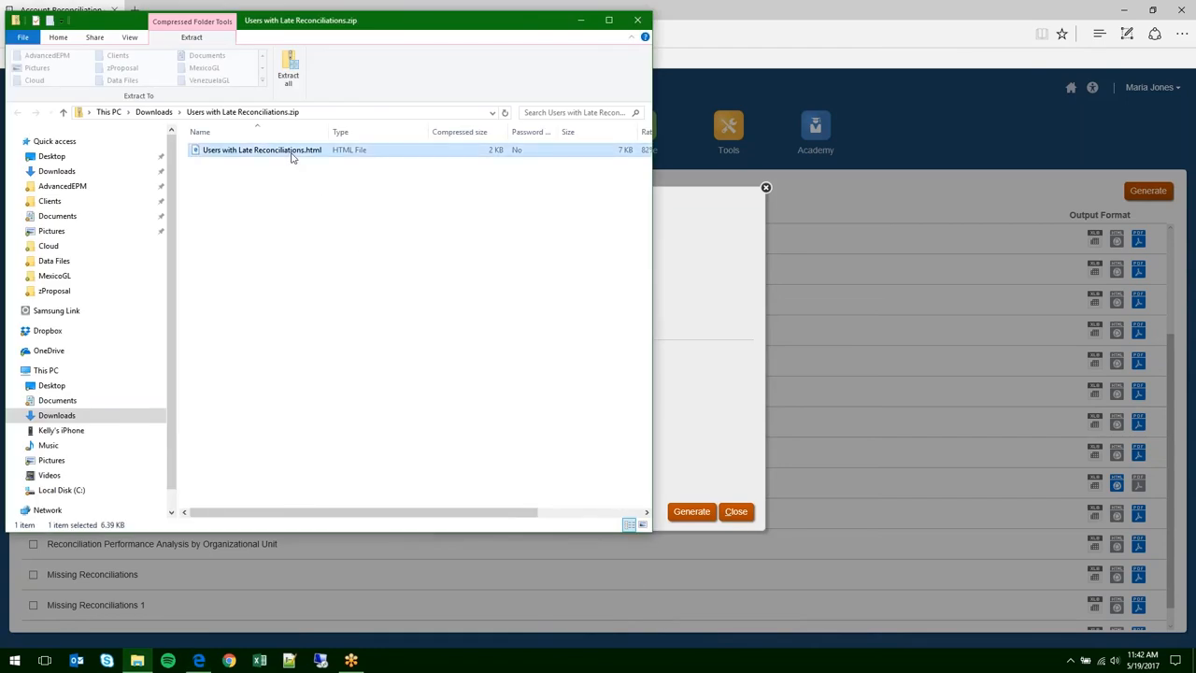
double_click(261, 150)
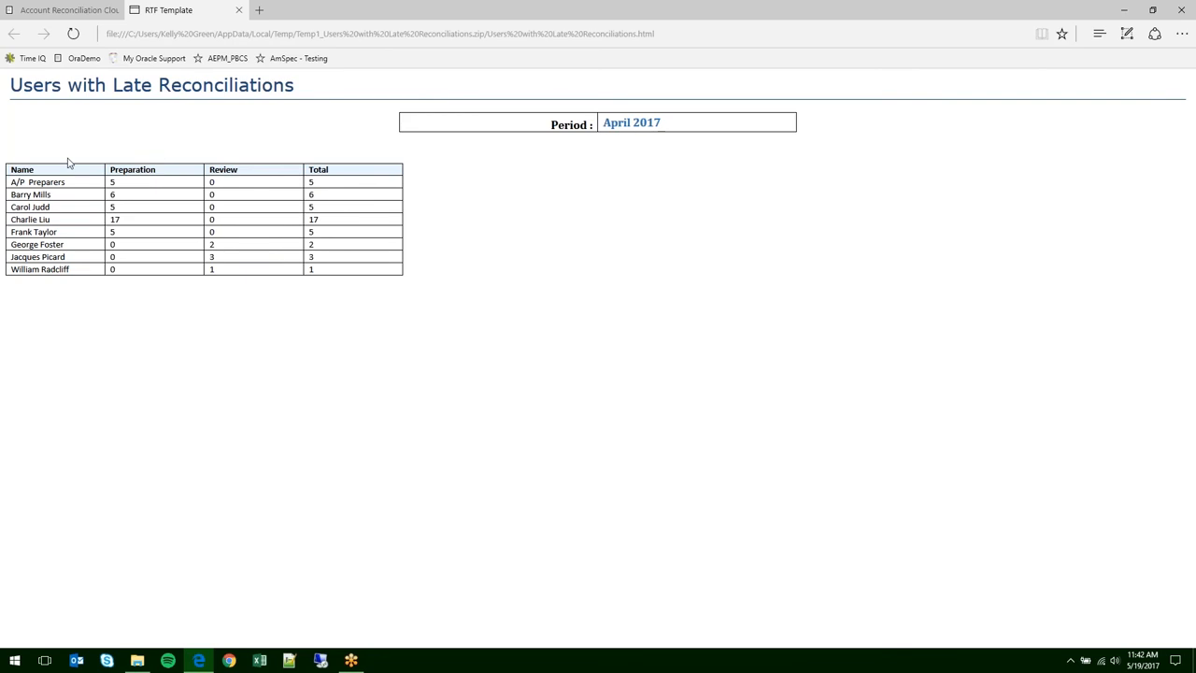
mouse_move(144, 240)
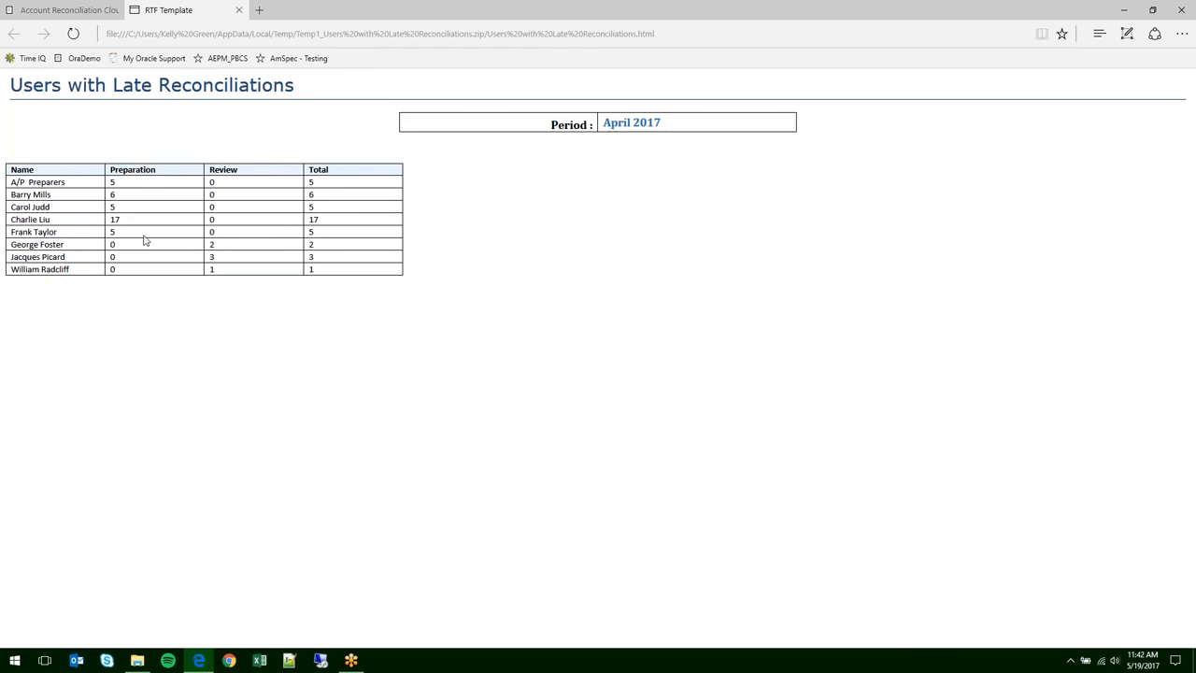
mouse_move(193, 209)
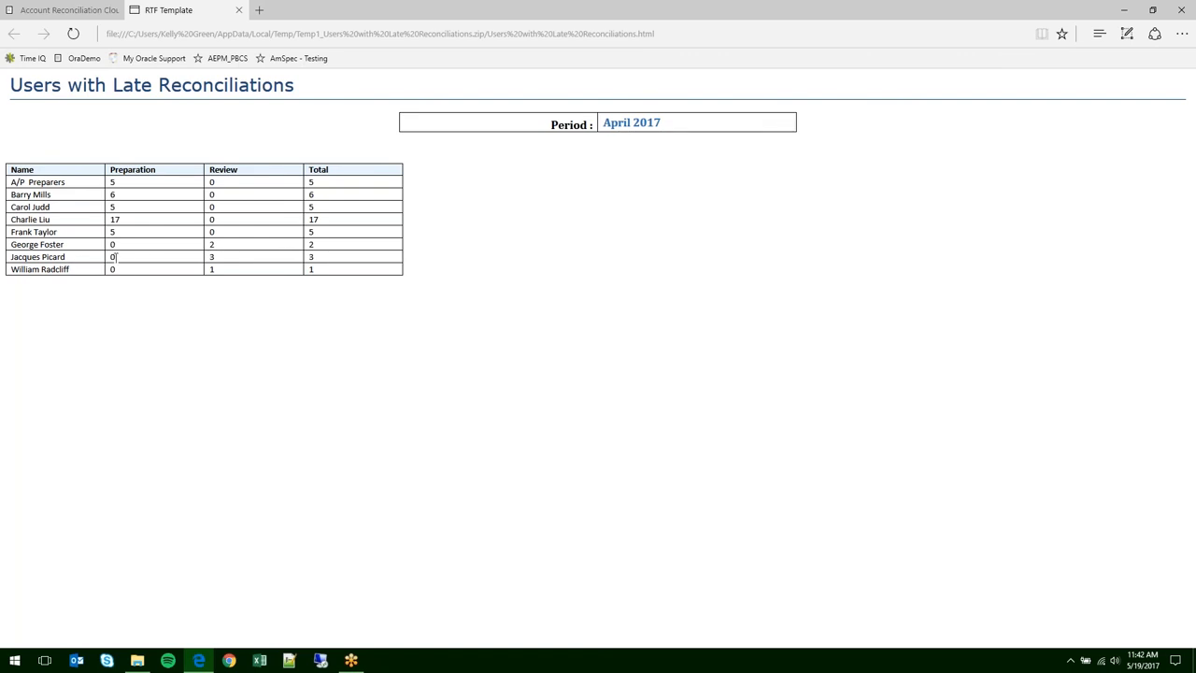
- Review the late reconciliations report table, then close its RTF Template tab in Edge
double_click(111, 256)
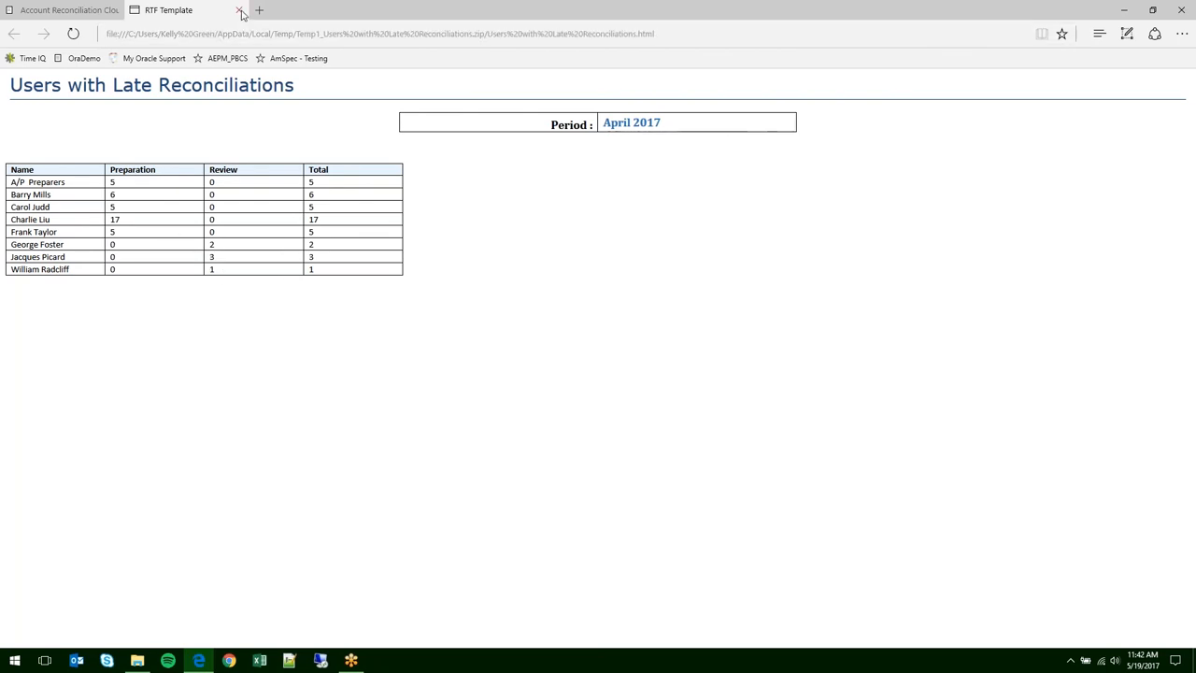
click(241, 10)
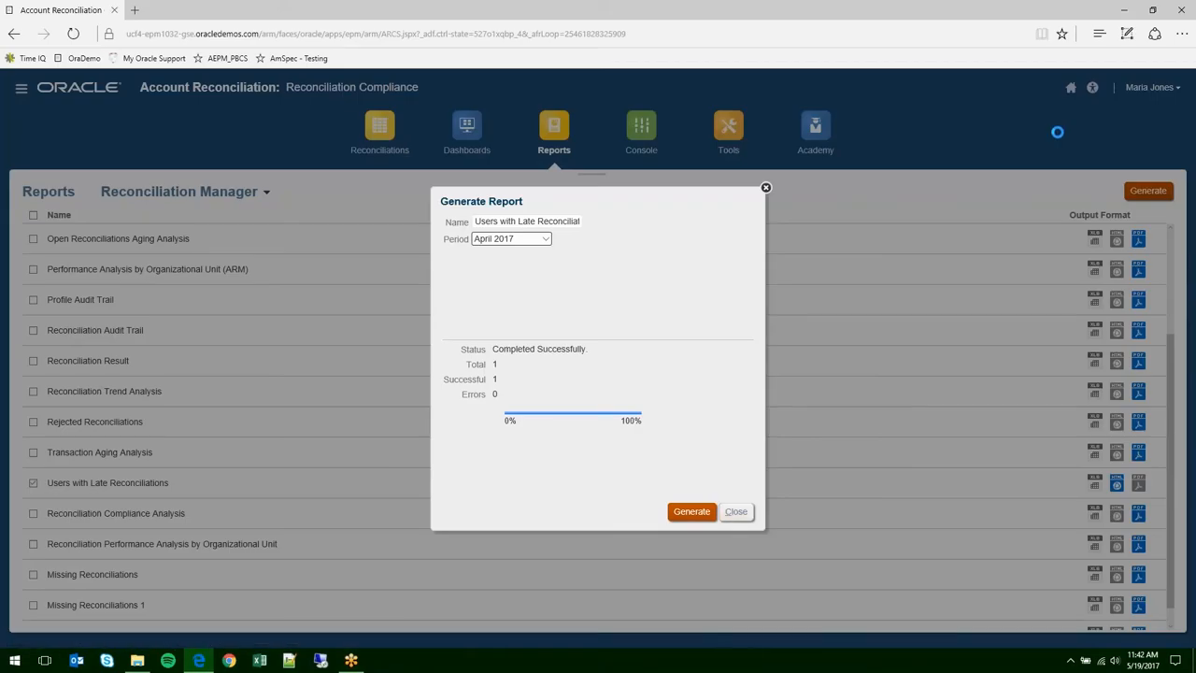
- Dismiss the Generate Report dialog and return to the home page
click(736, 511)
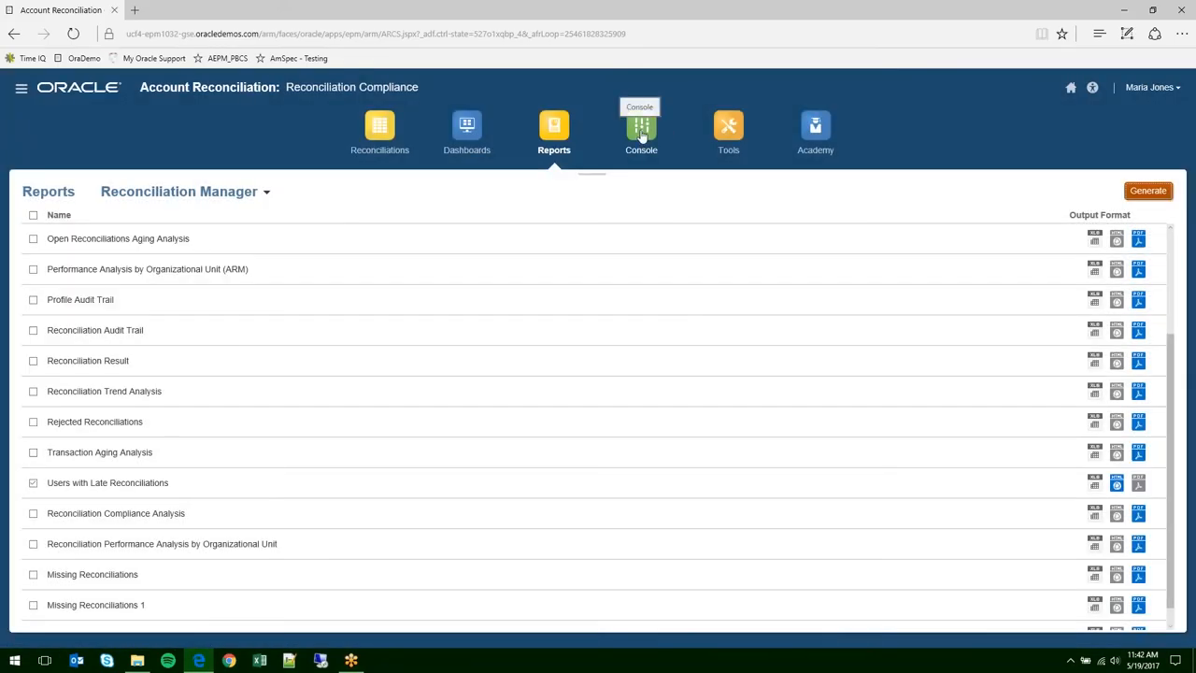
mouse_move(327, 265)
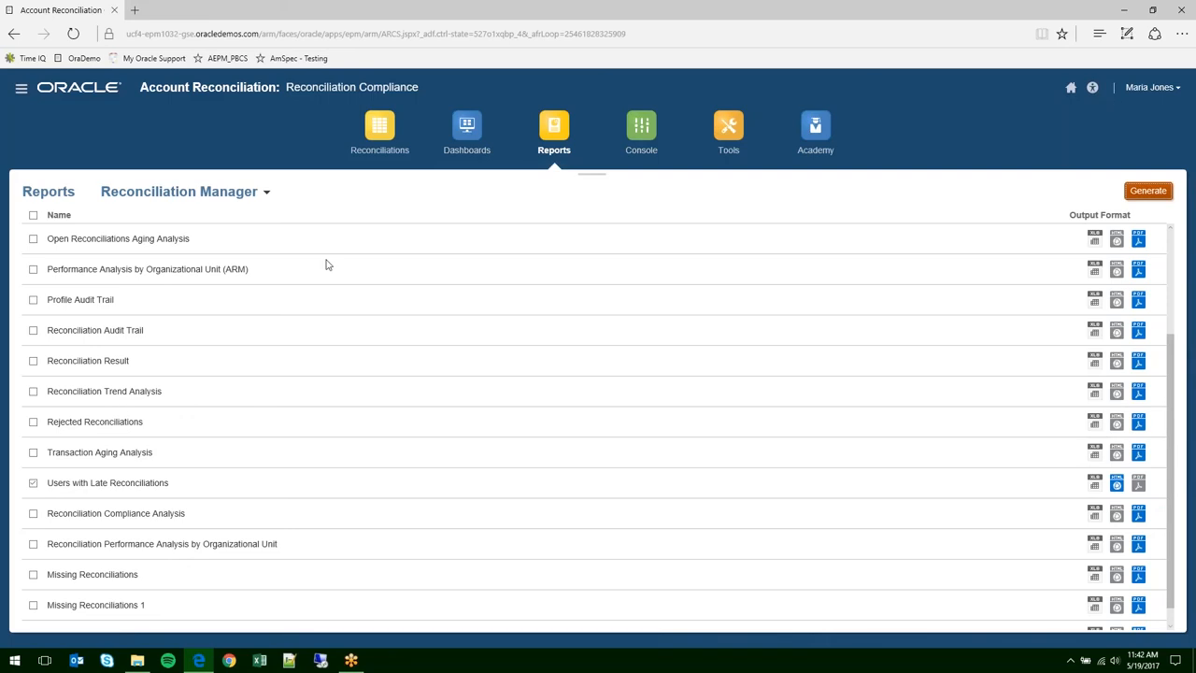
mouse_move(126, 428)
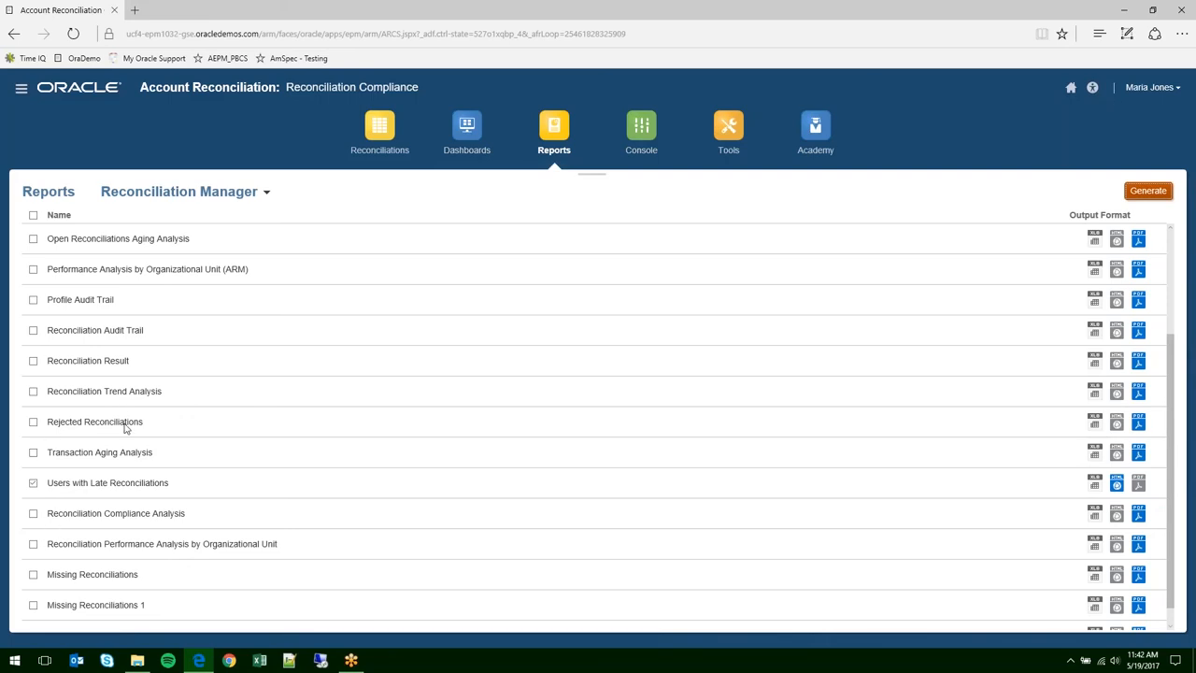
scroll(up, 3)
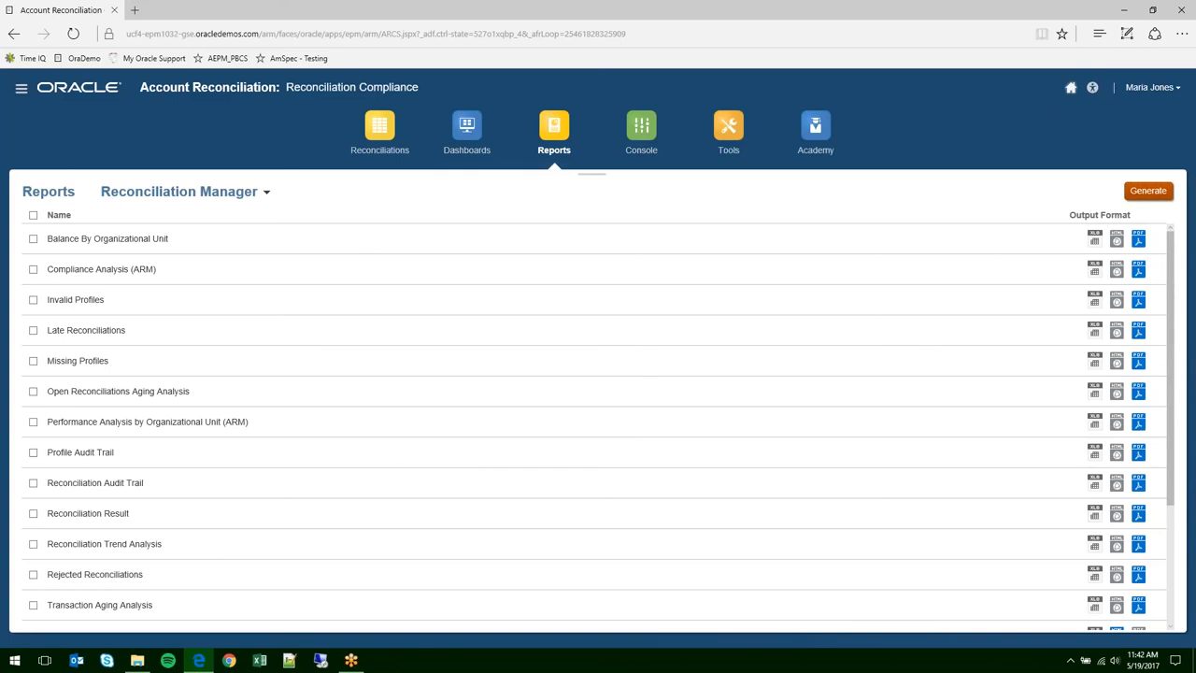
click(1071, 87)
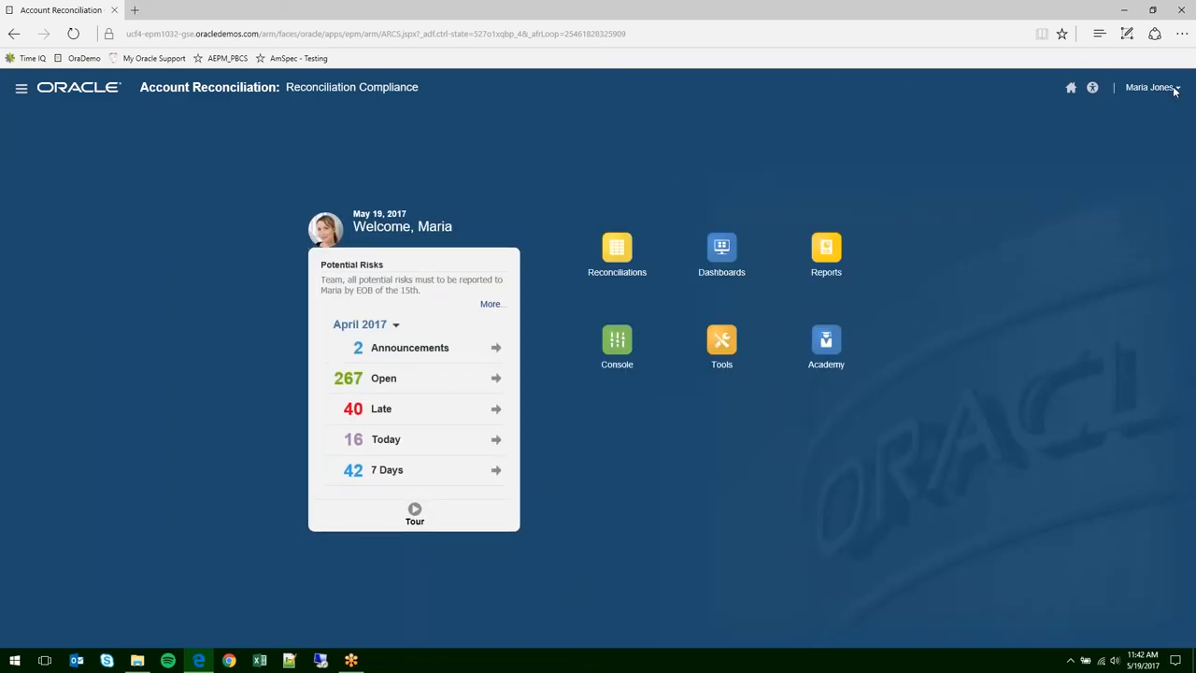
- Sign Maria out of the session from the user menu
click(1149, 87)
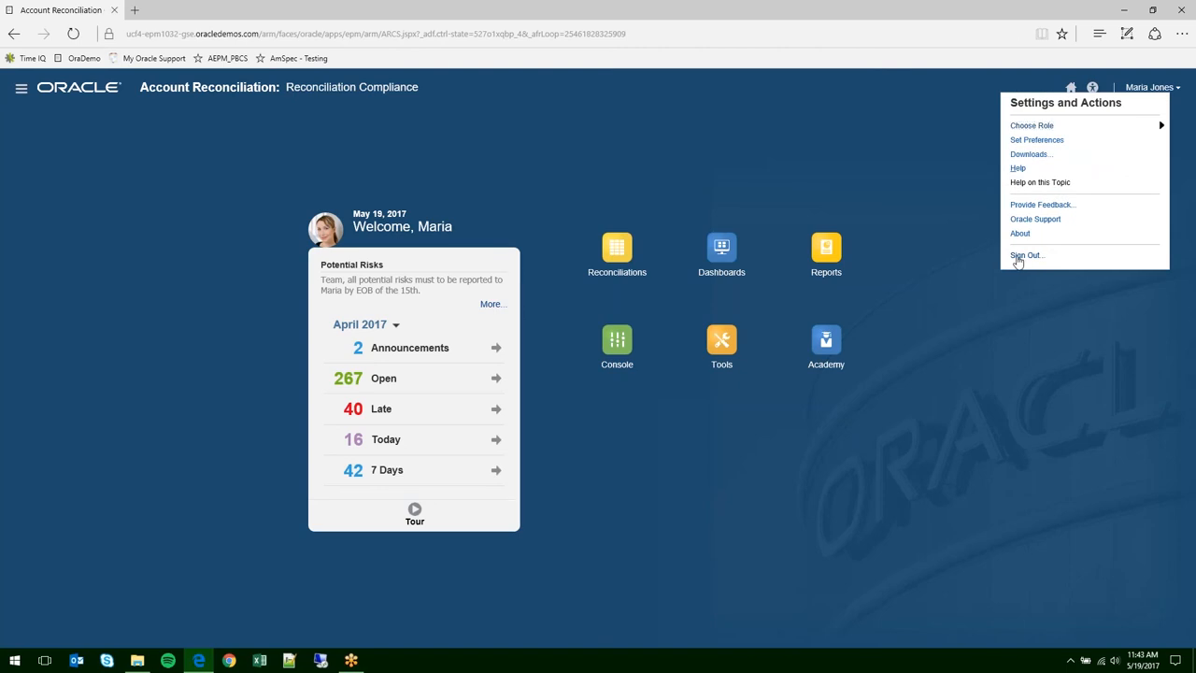
click(1026, 255)
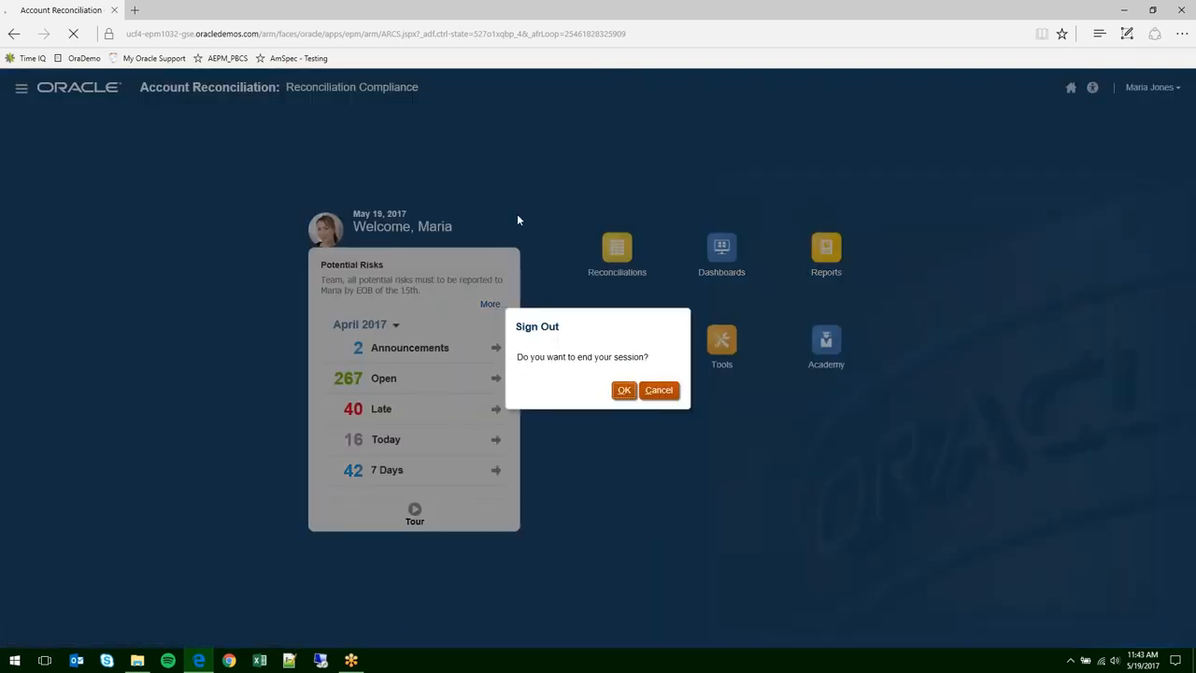
mouse_move(563, 247)
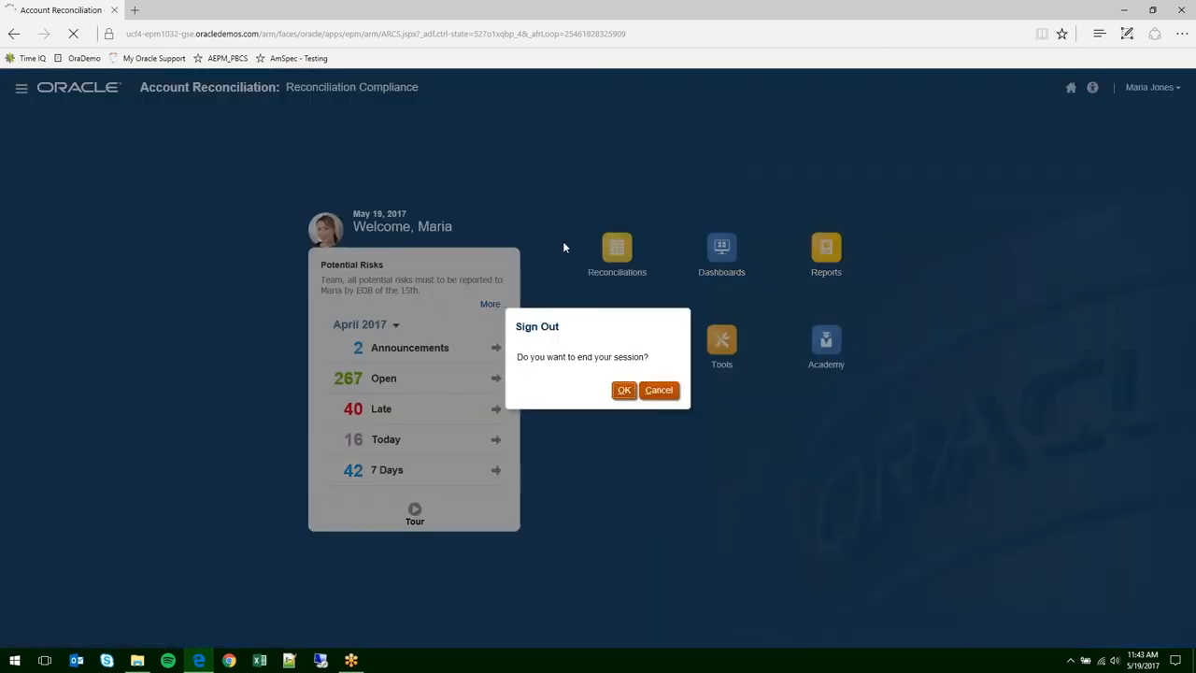
click(624, 389)
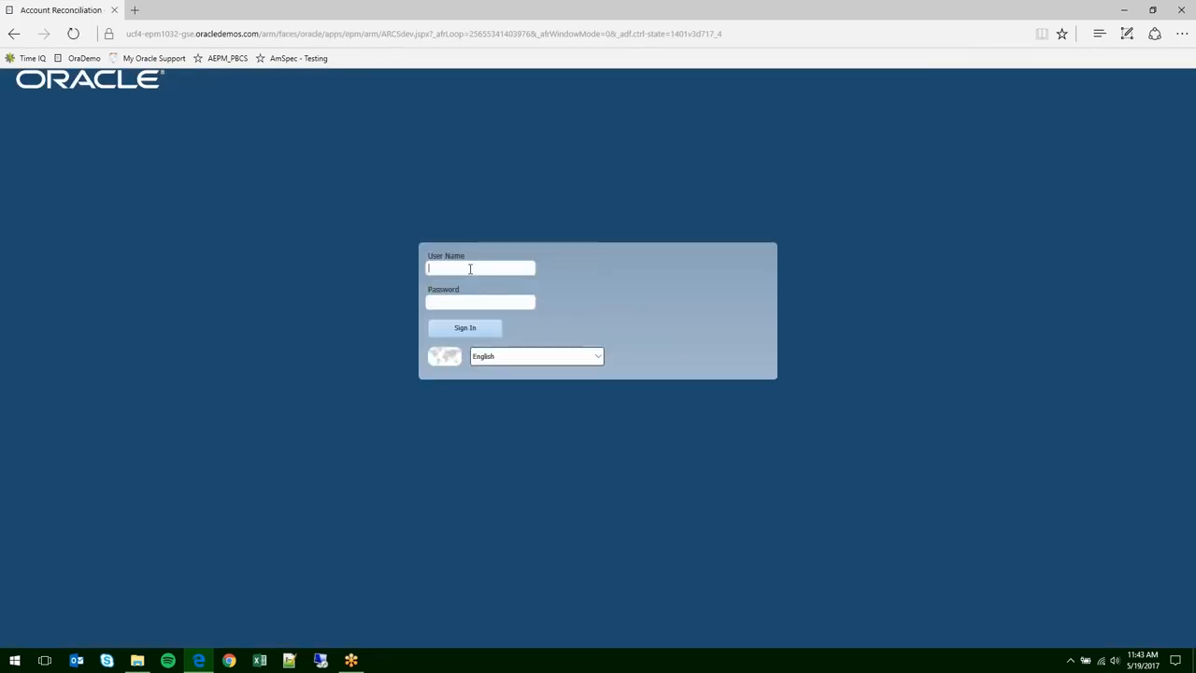
- Sign in as user 'george' with his password
text(george)
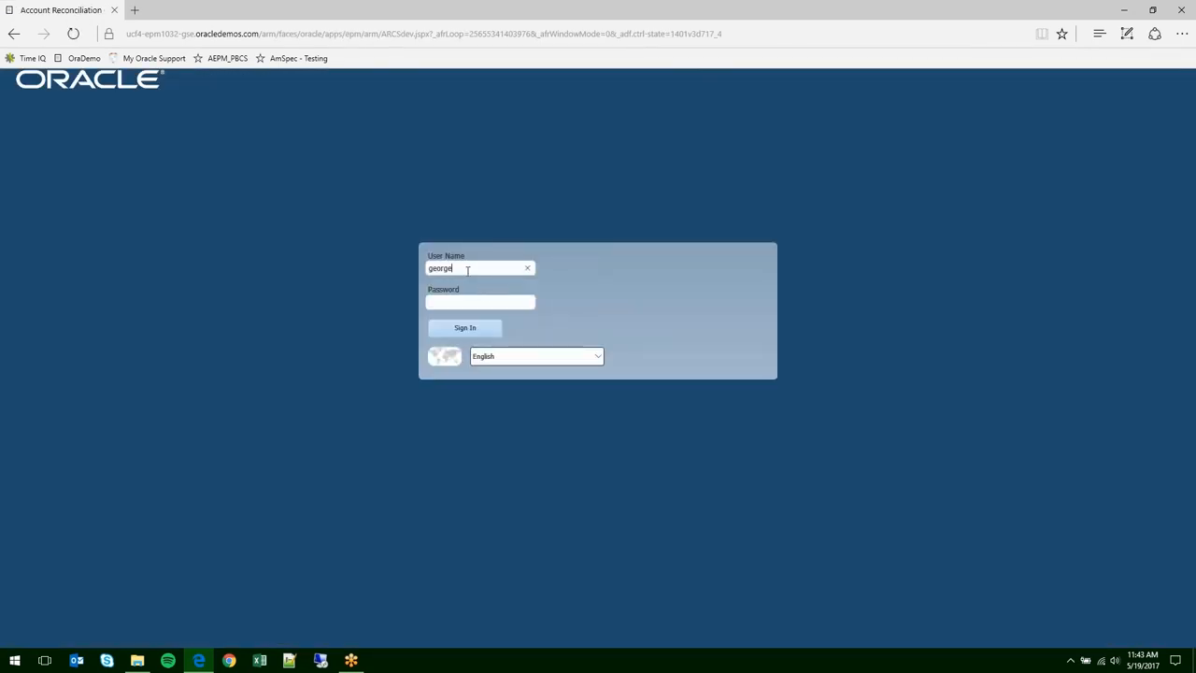
text(•••••)
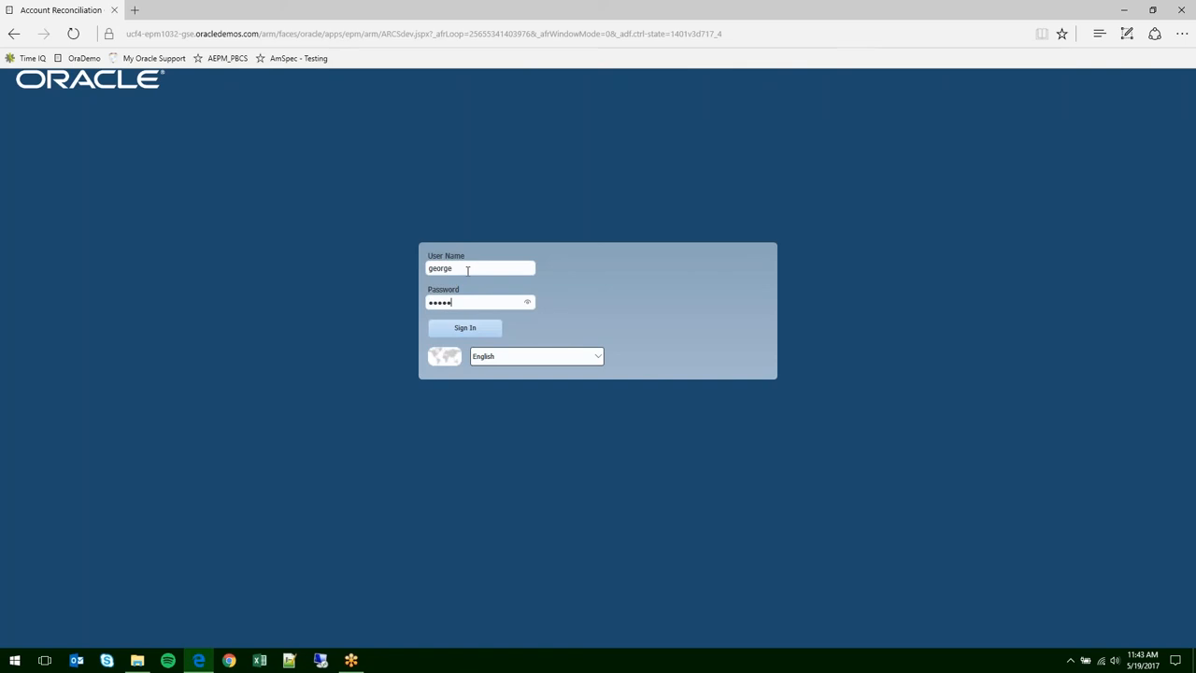
click(465, 327)
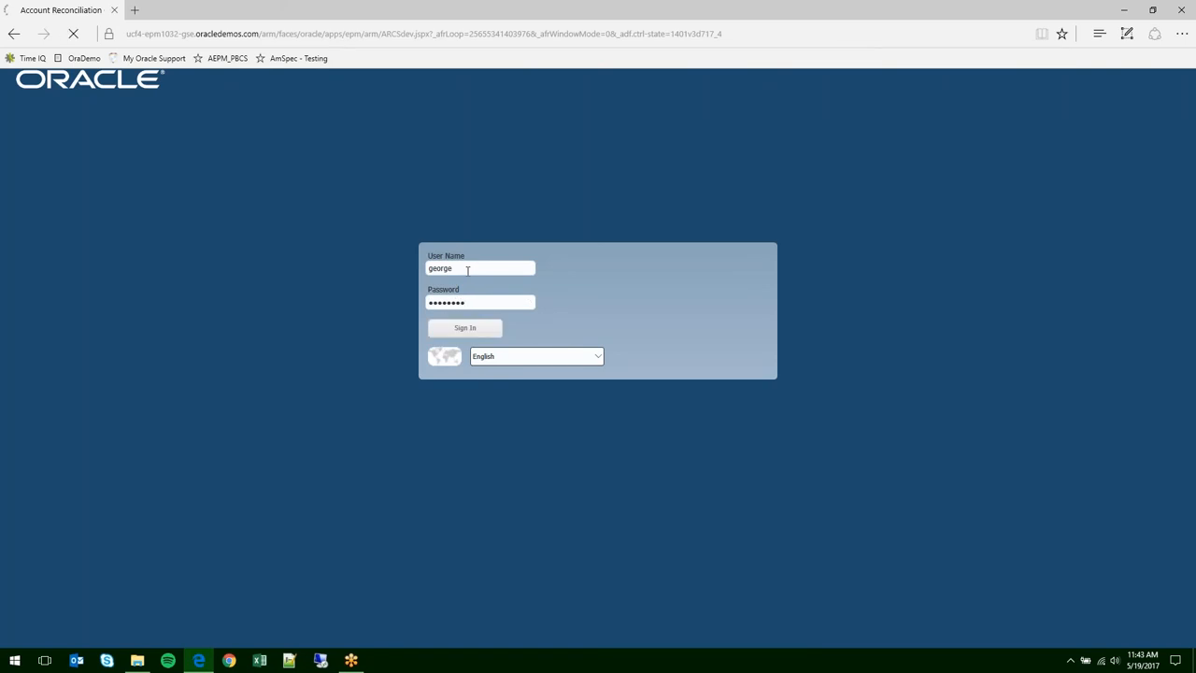
click(464, 327)
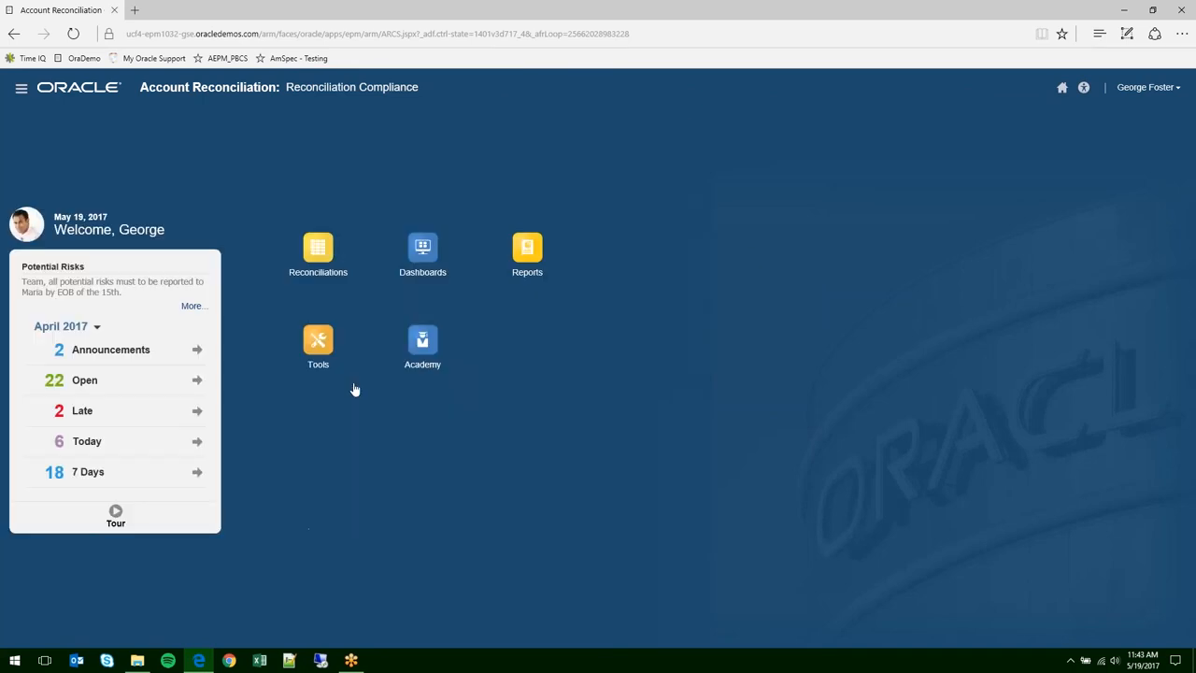
- Open the 555-2210 Accounts Payable - Trade reconciliation from the My Open list
click(318, 253)
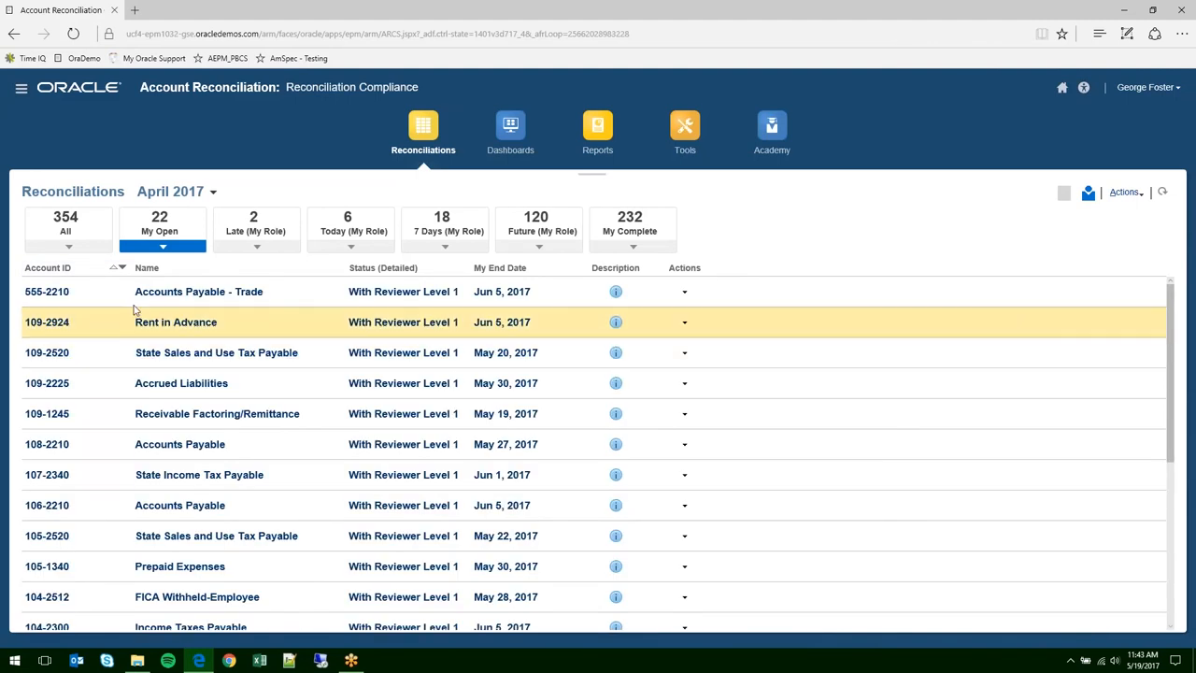
click(199, 291)
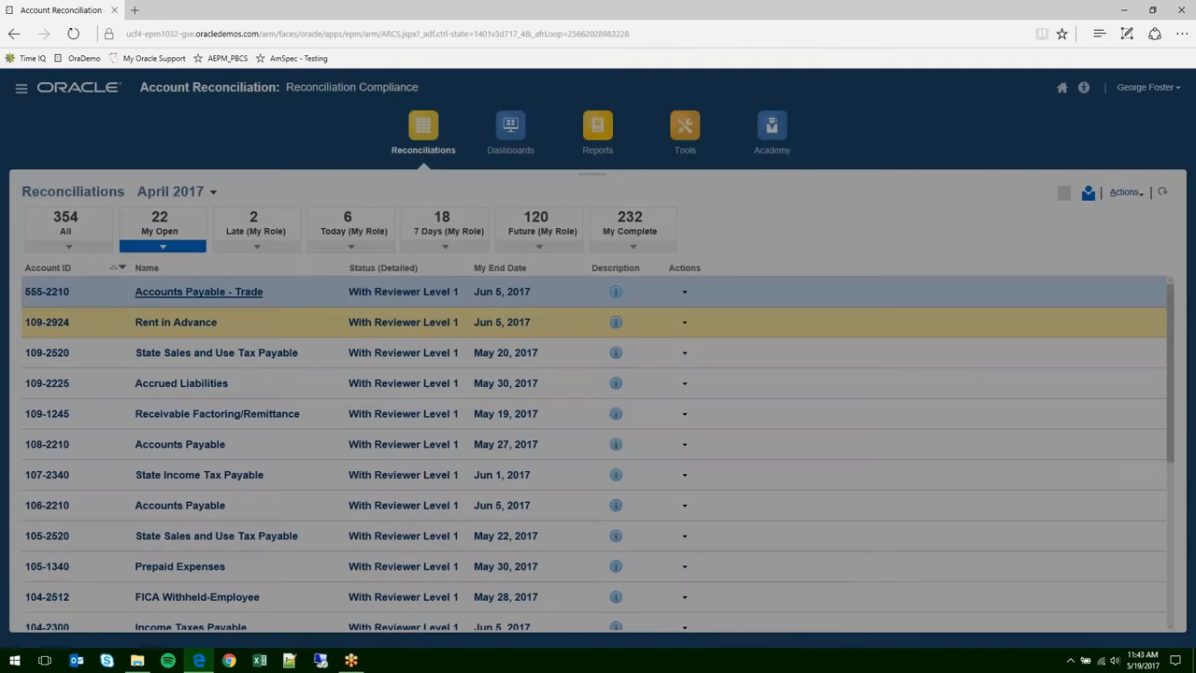
click(199, 291)
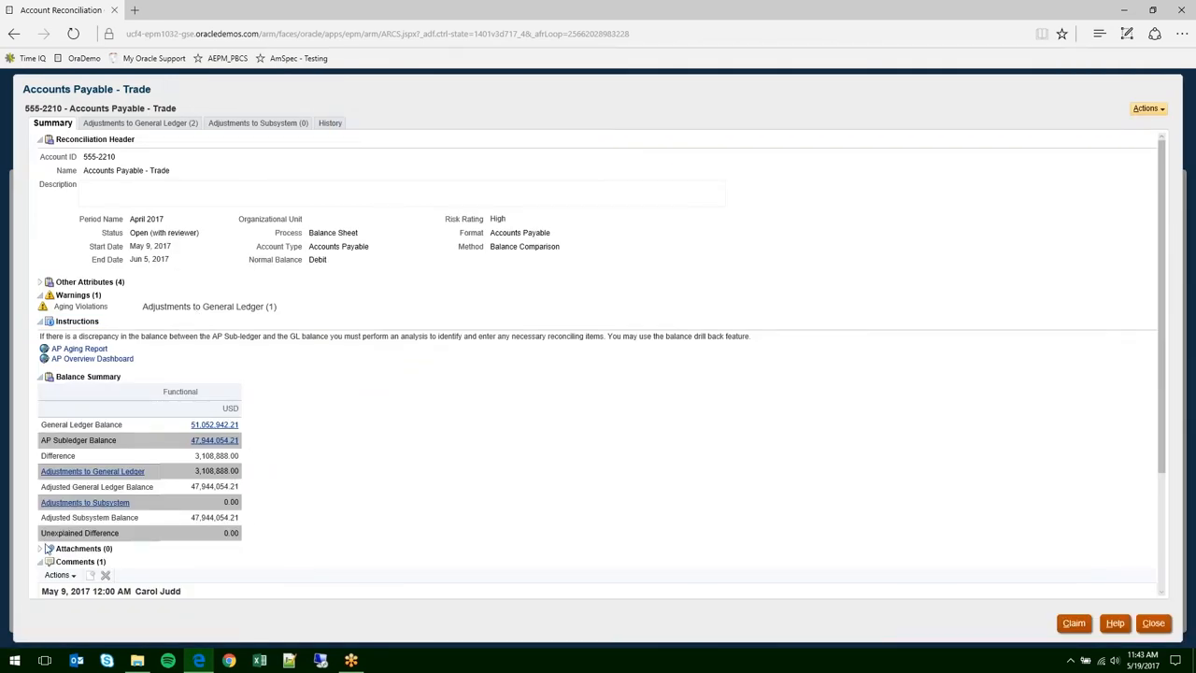
- Review the general ledger adjustments, including Invalid Reclass, then the summary's comments and workflow
scroll(down, 3)
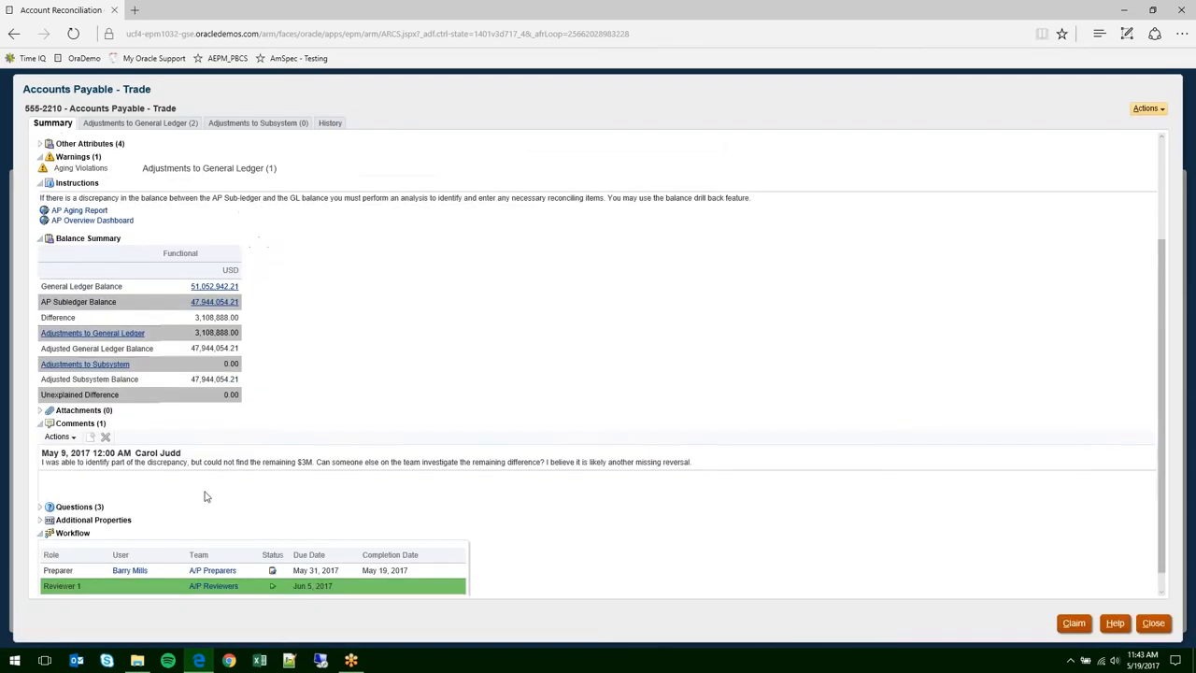
mouse_move(159, 486)
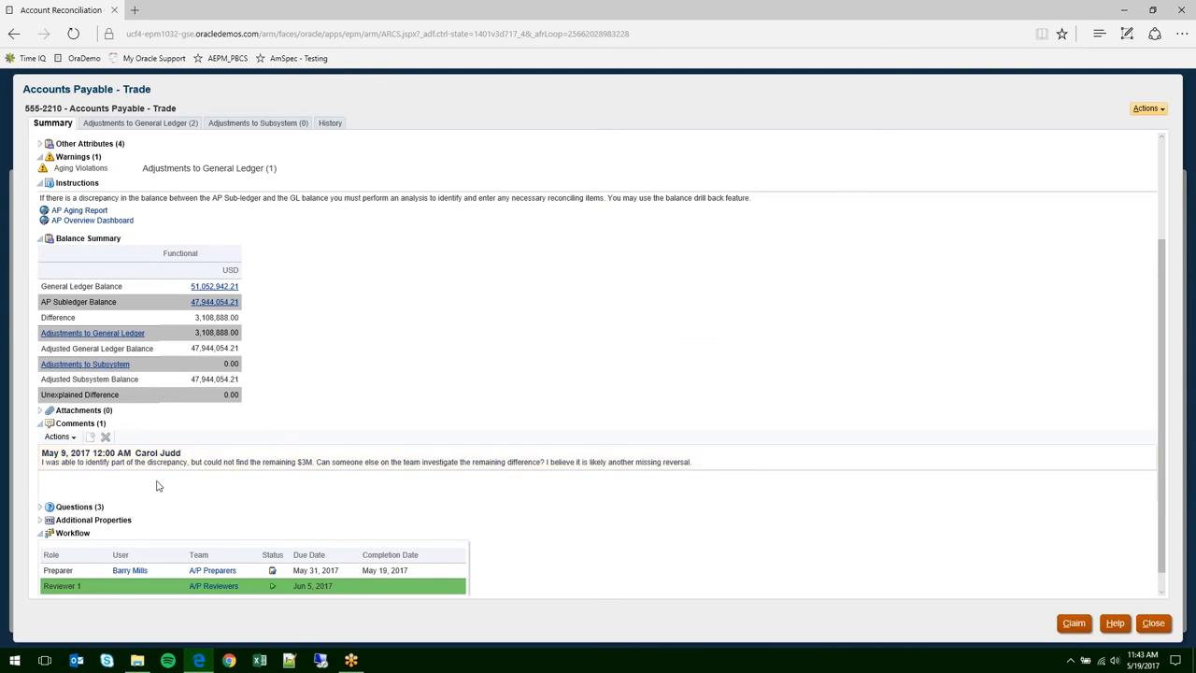
click(178, 462)
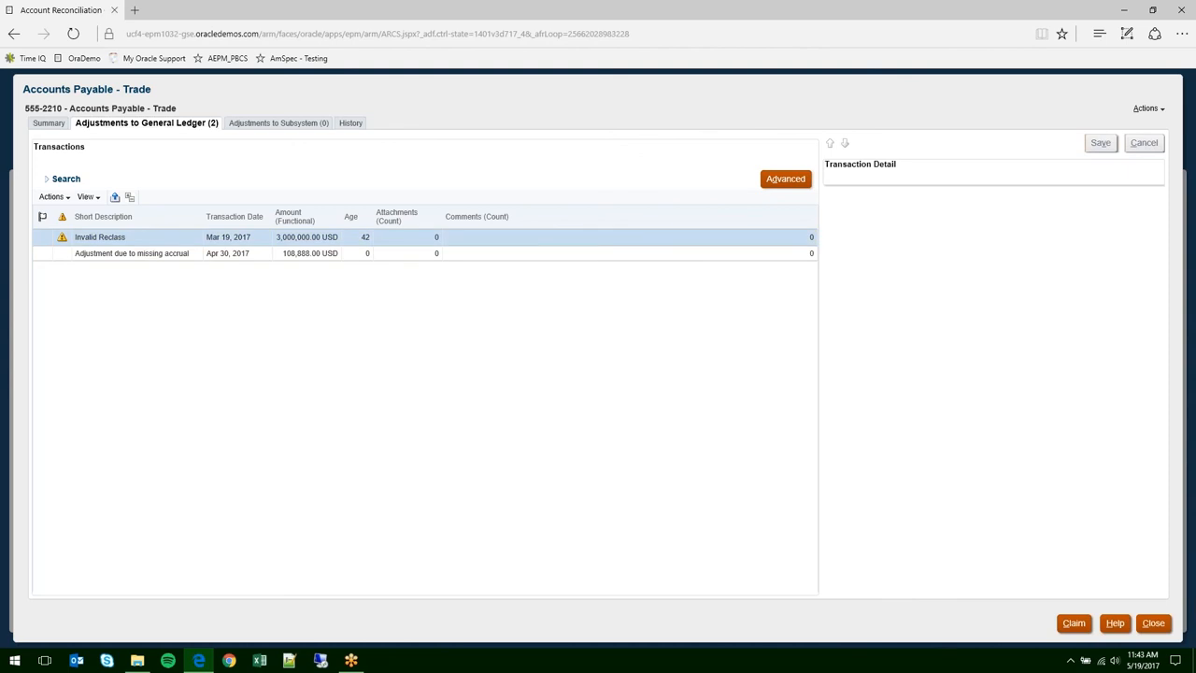
click(100, 237)
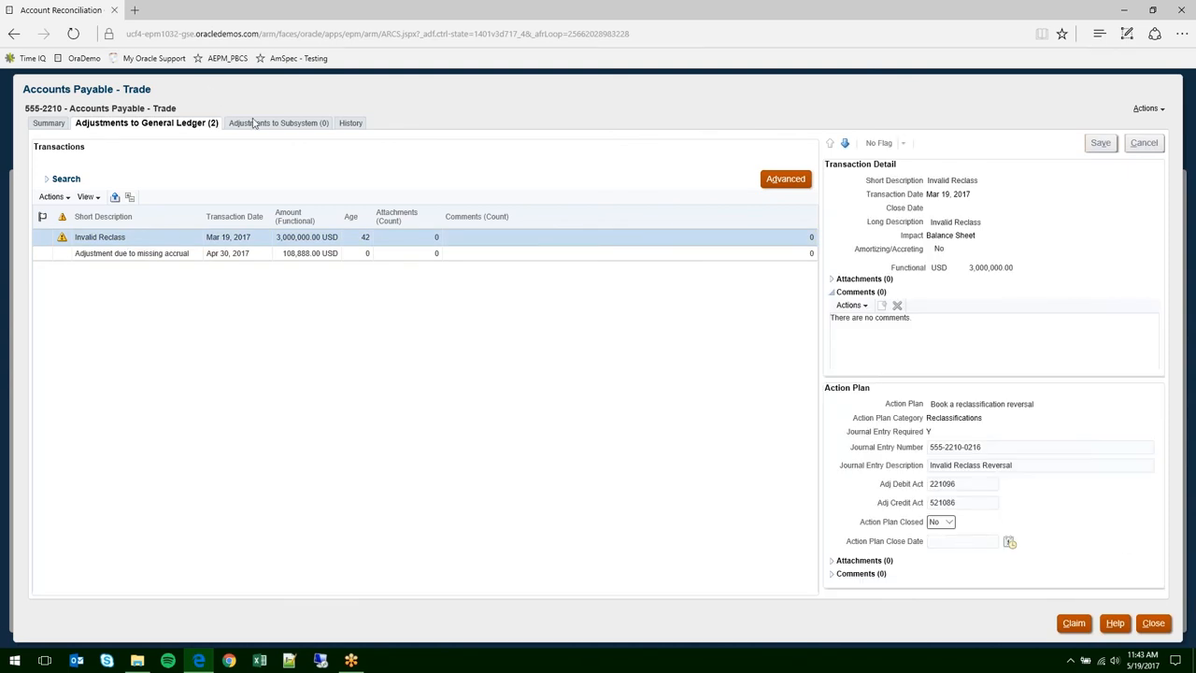
click(49, 123)
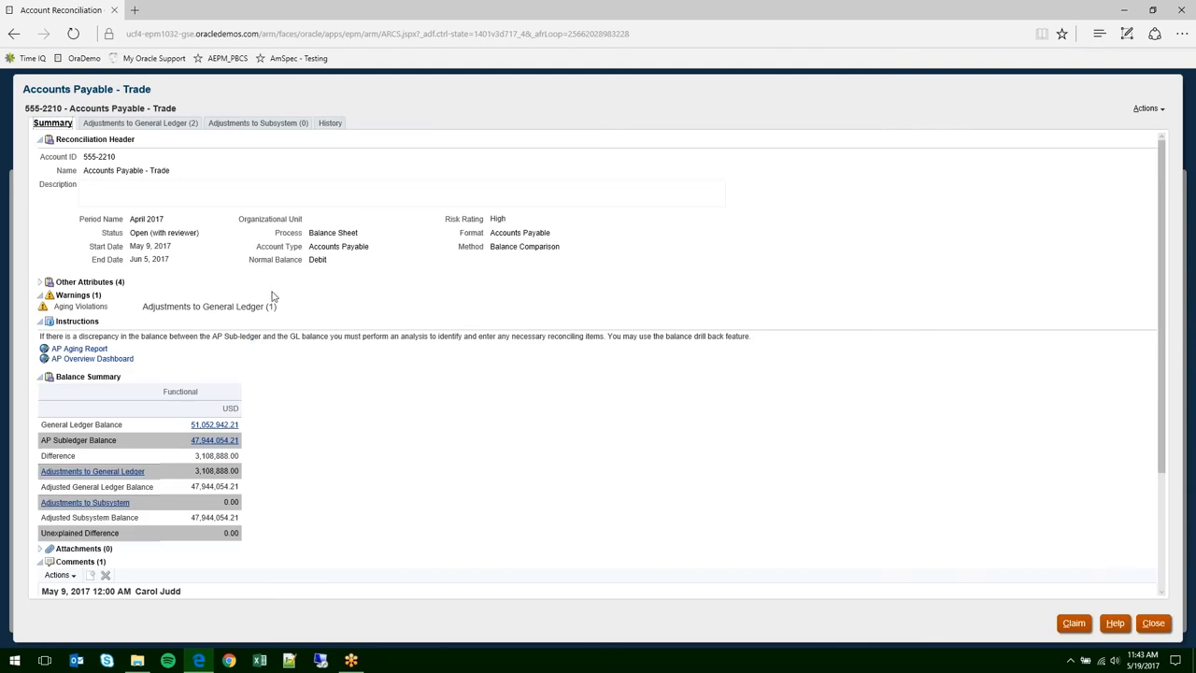
scroll(down, 3)
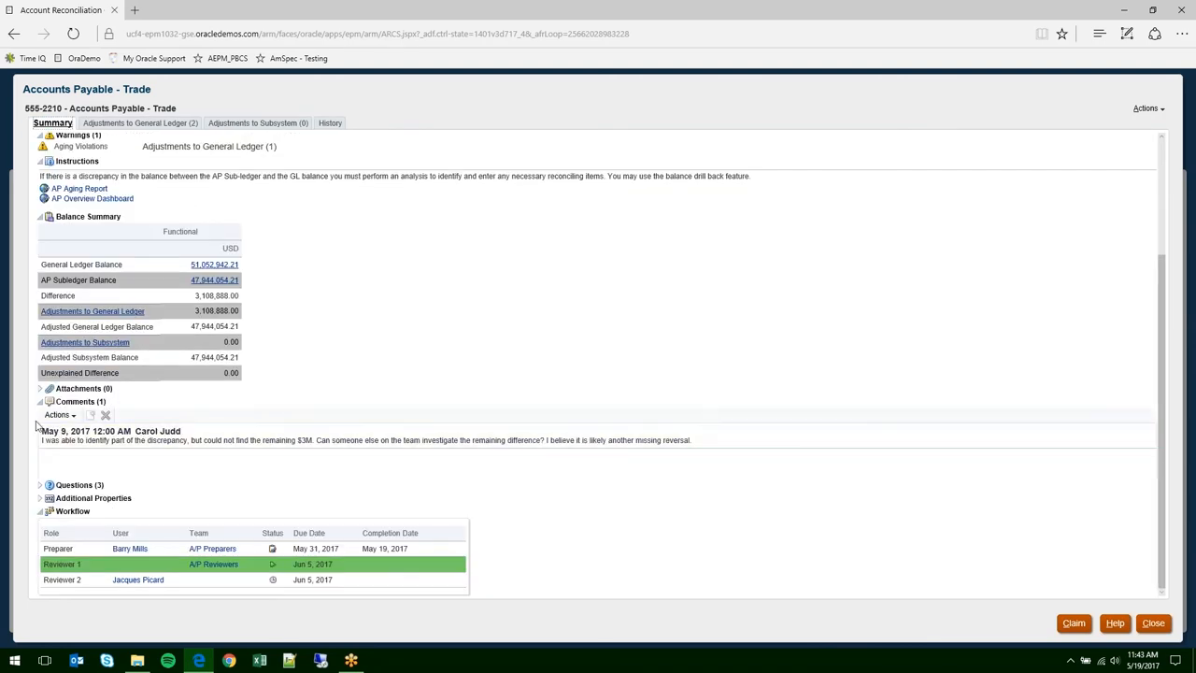
mouse_move(100, 462)
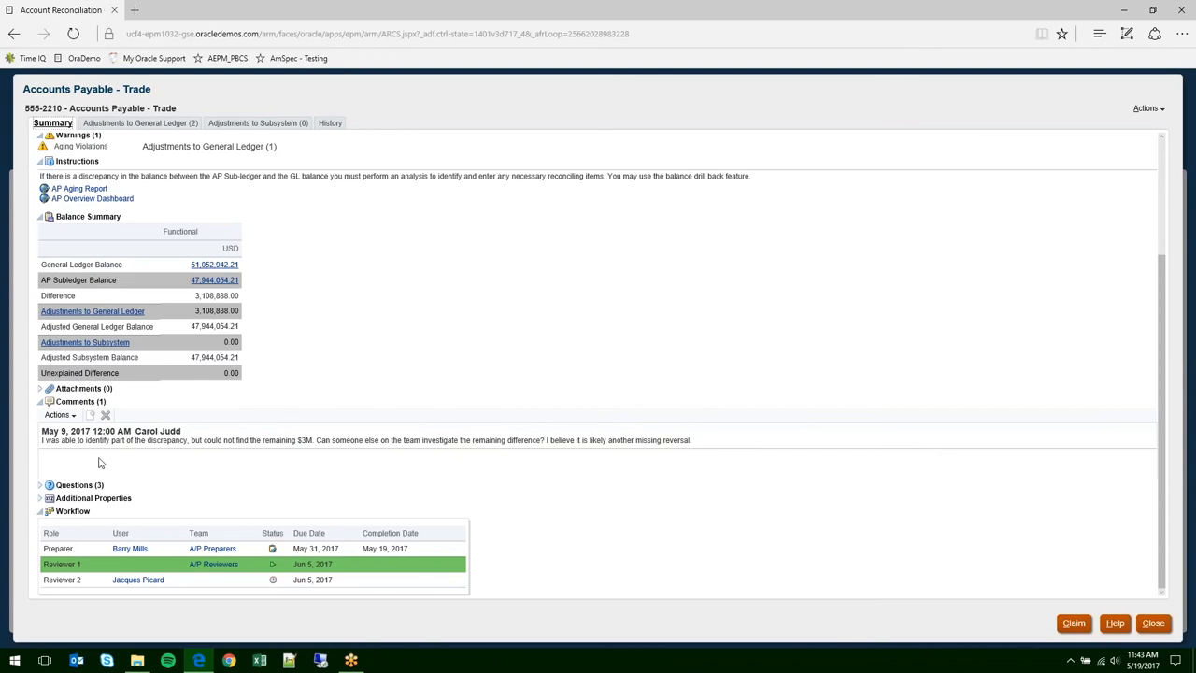
mouse_move(444, 557)
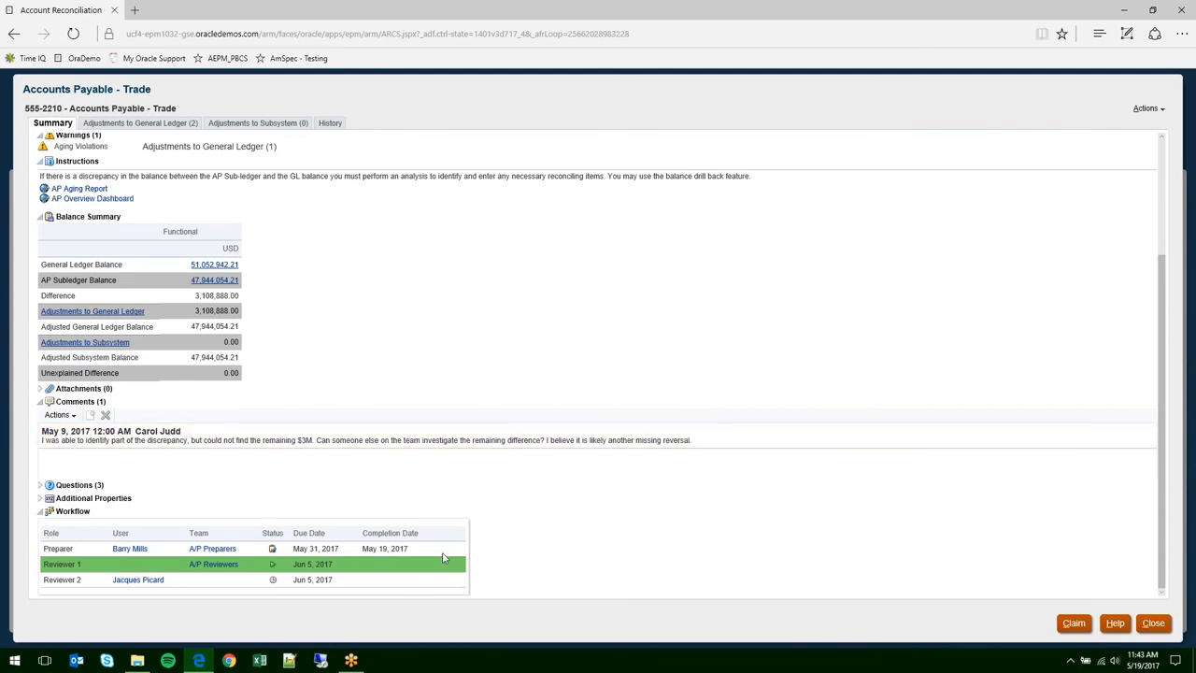
mouse_move(1073, 623)
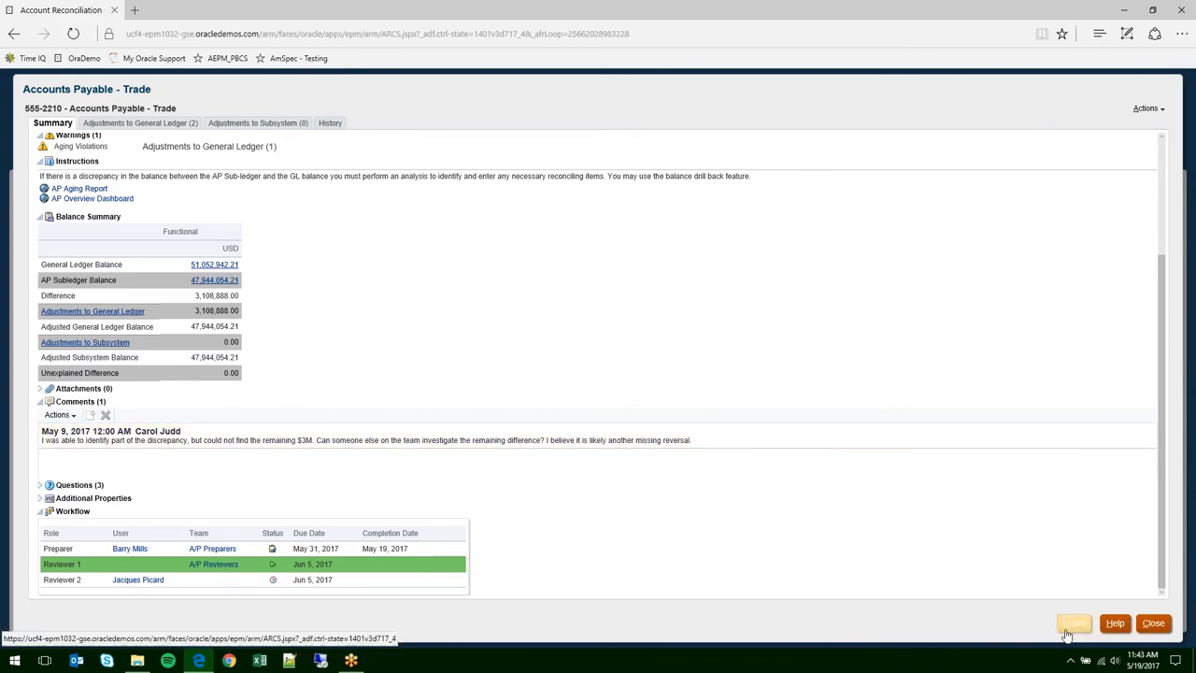
- Claim the reconciliation as reviewer, comment about researching the 3m March item, and close
click(1073, 623)
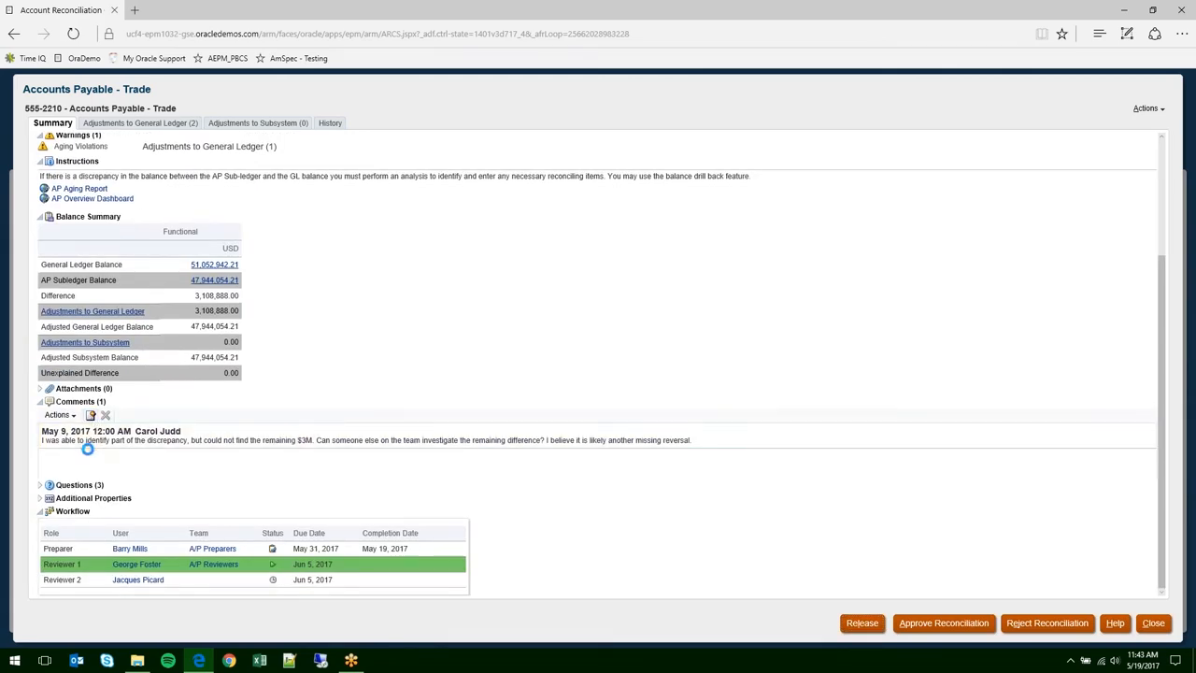
click(91, 415)
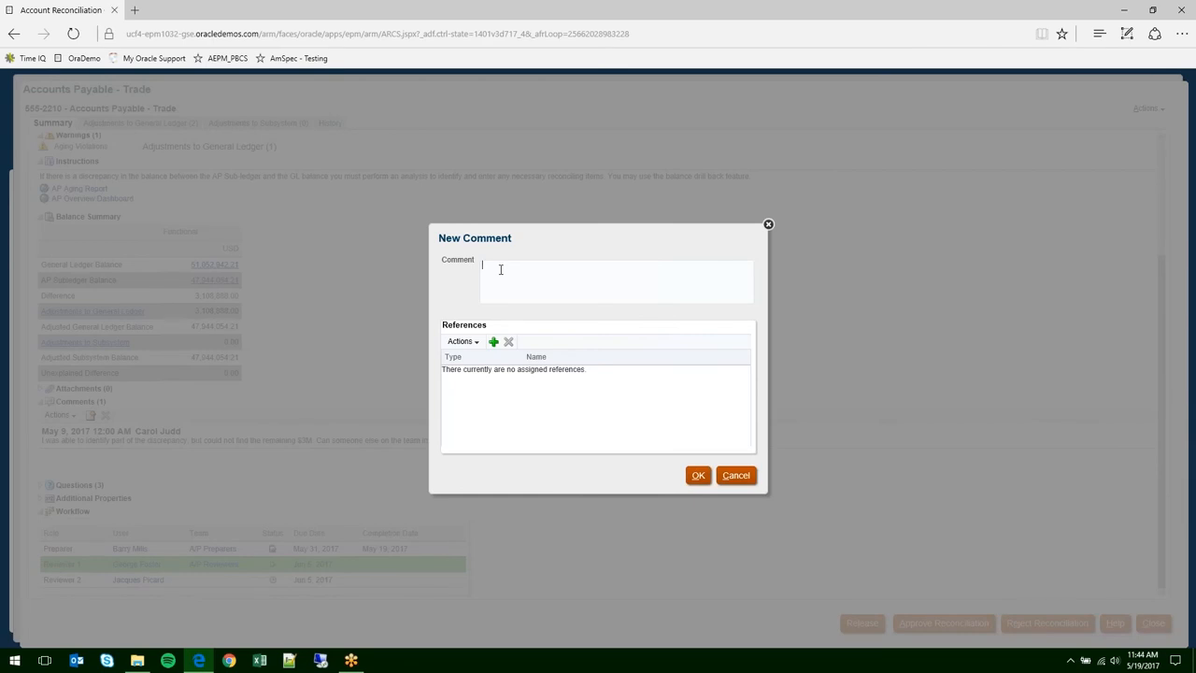
text(Pleas)
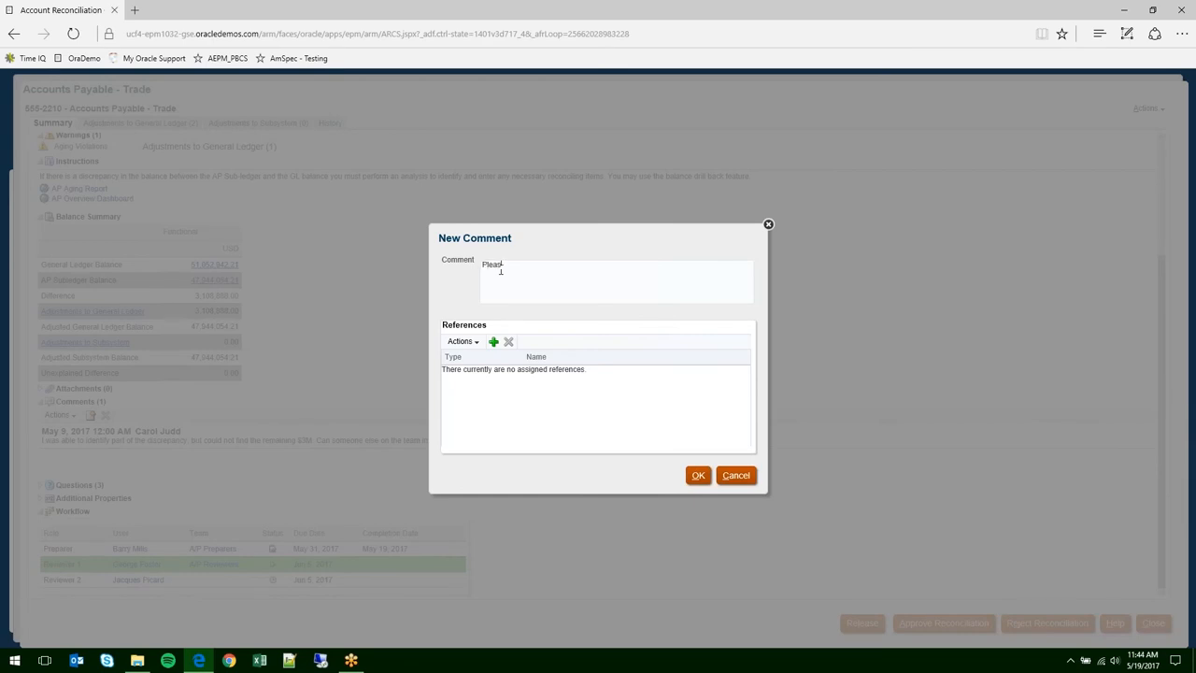
text(se ree)
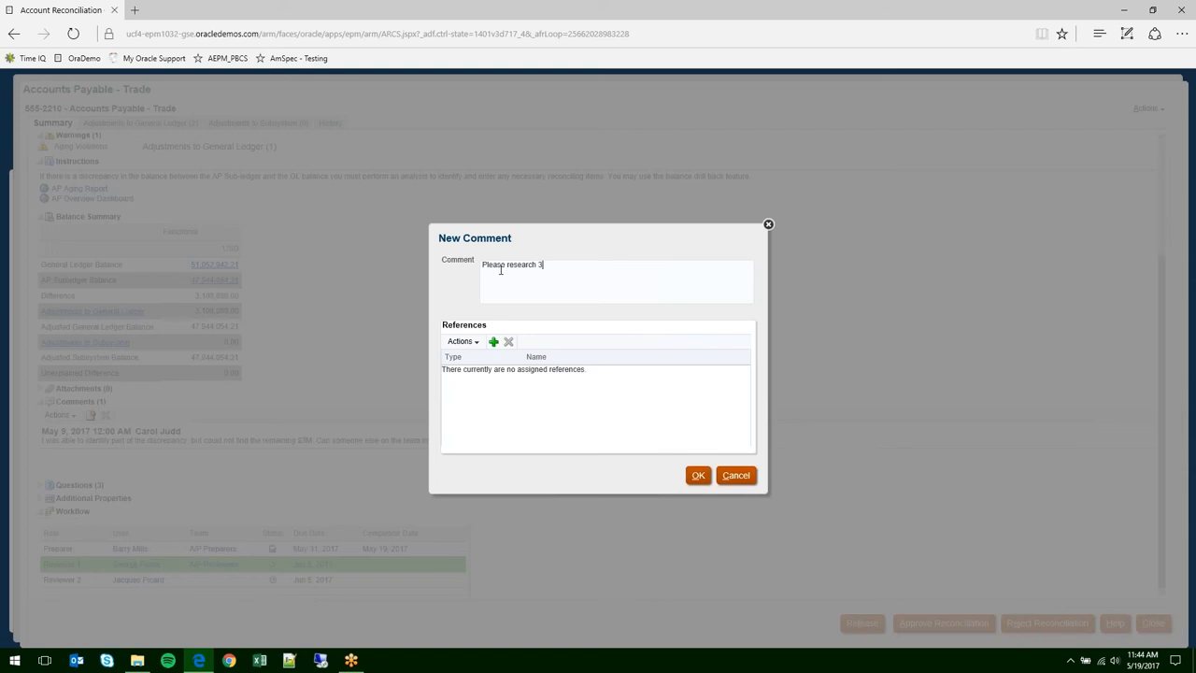
text(m)
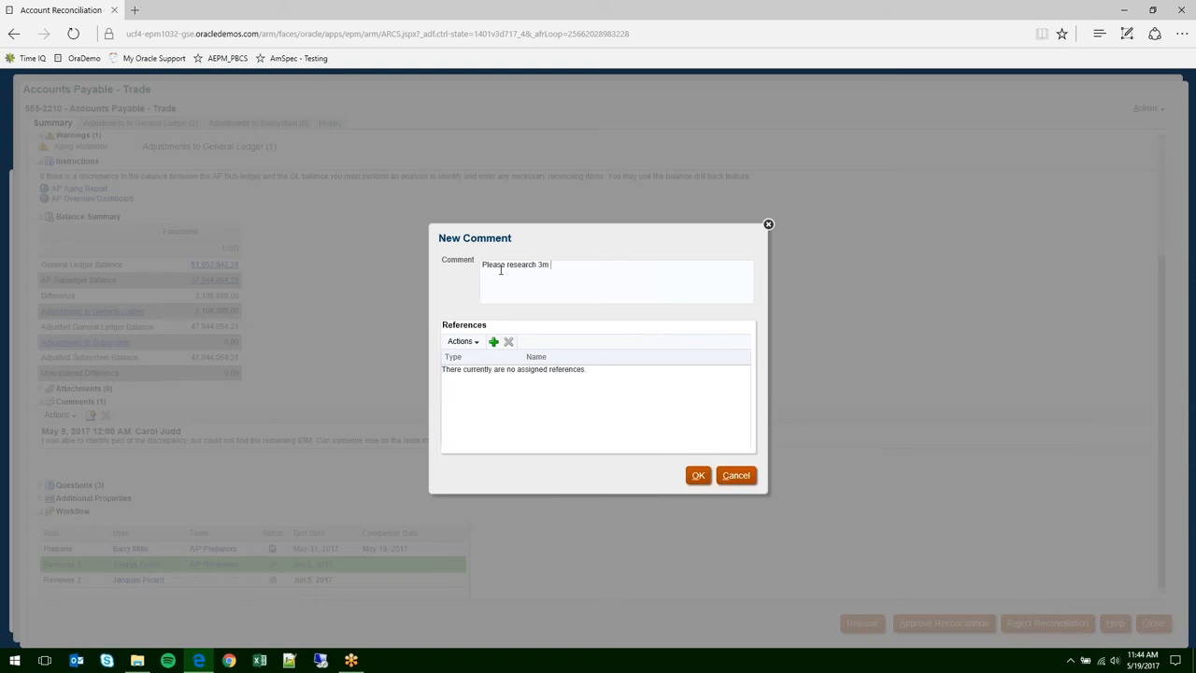
text(if)
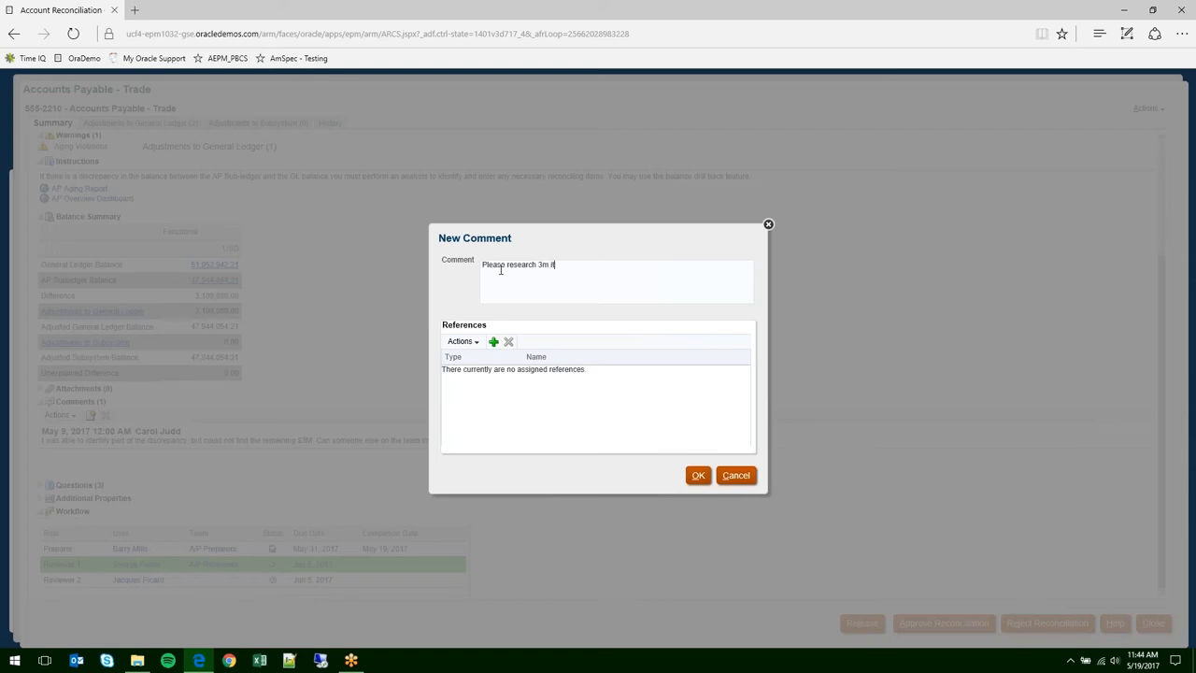
text(item from)
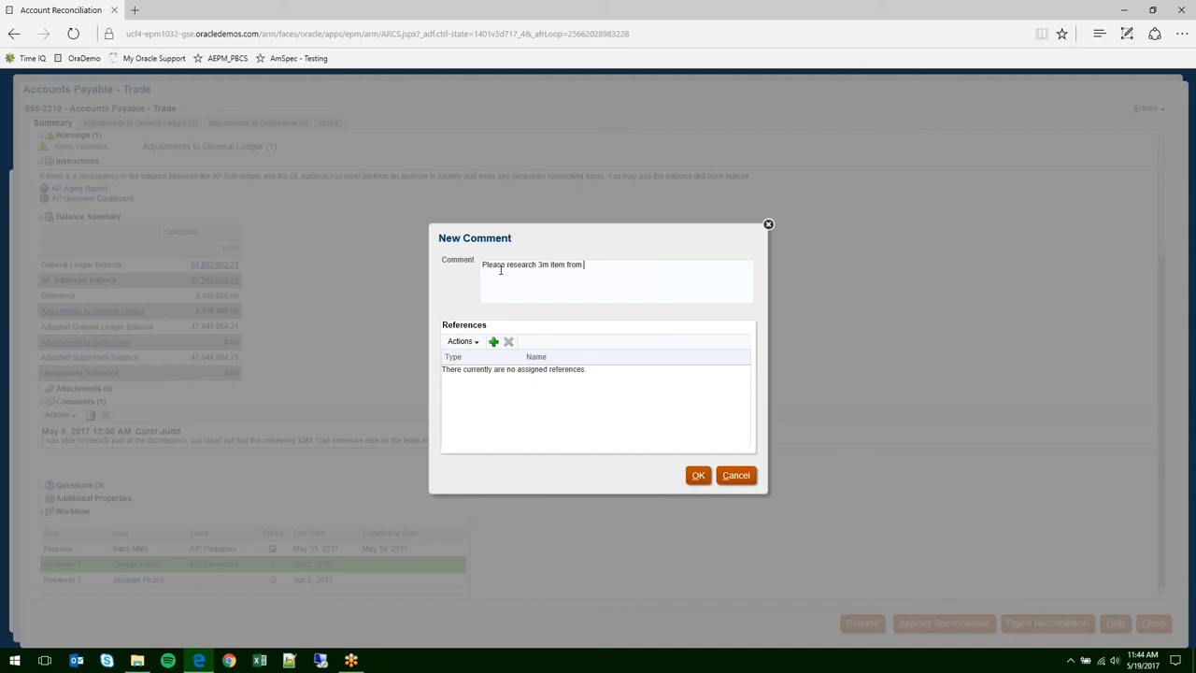
text(March)
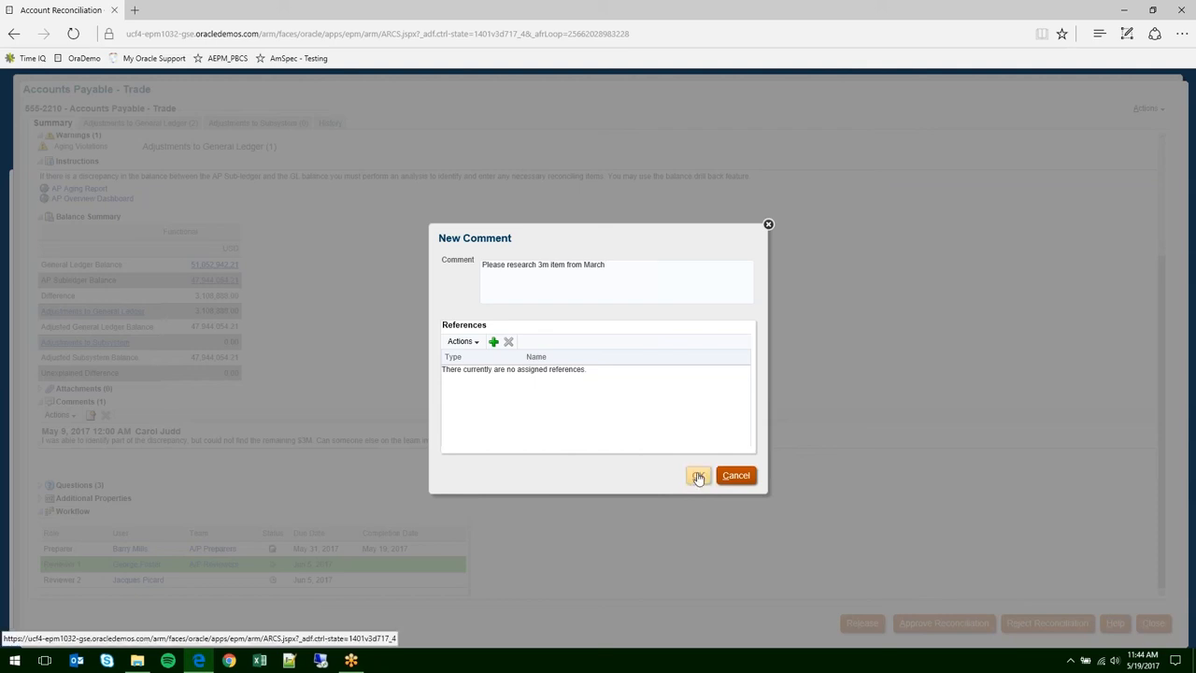
click(699, 476)
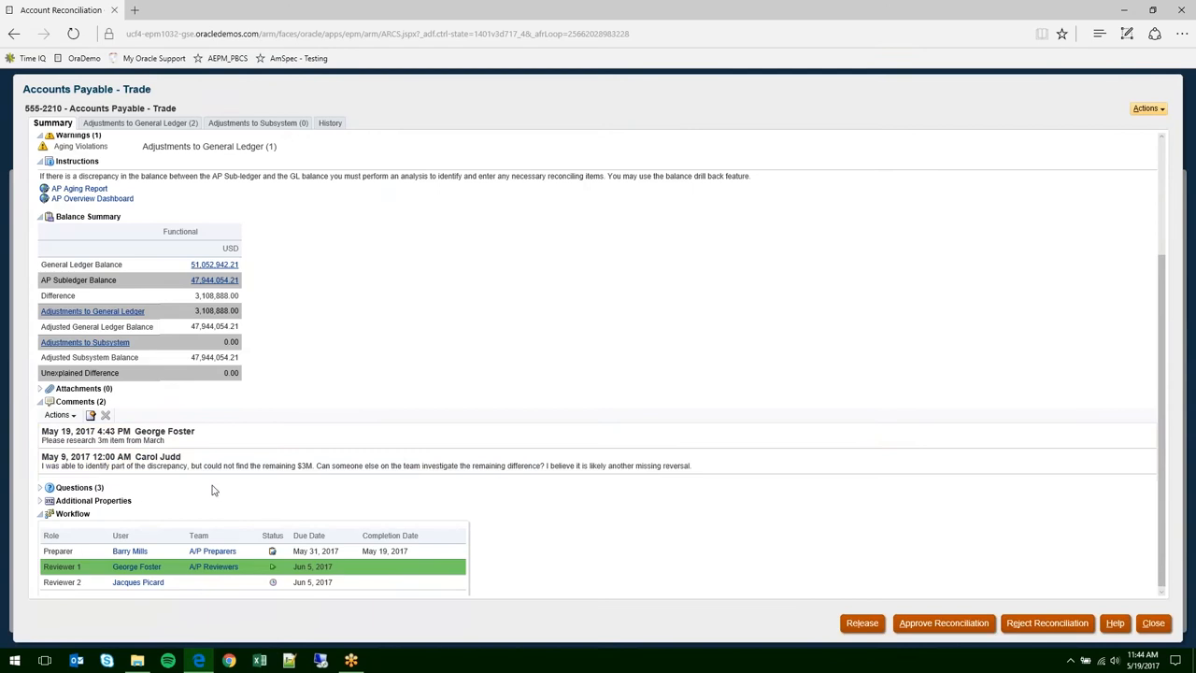
scroll(up, 3)
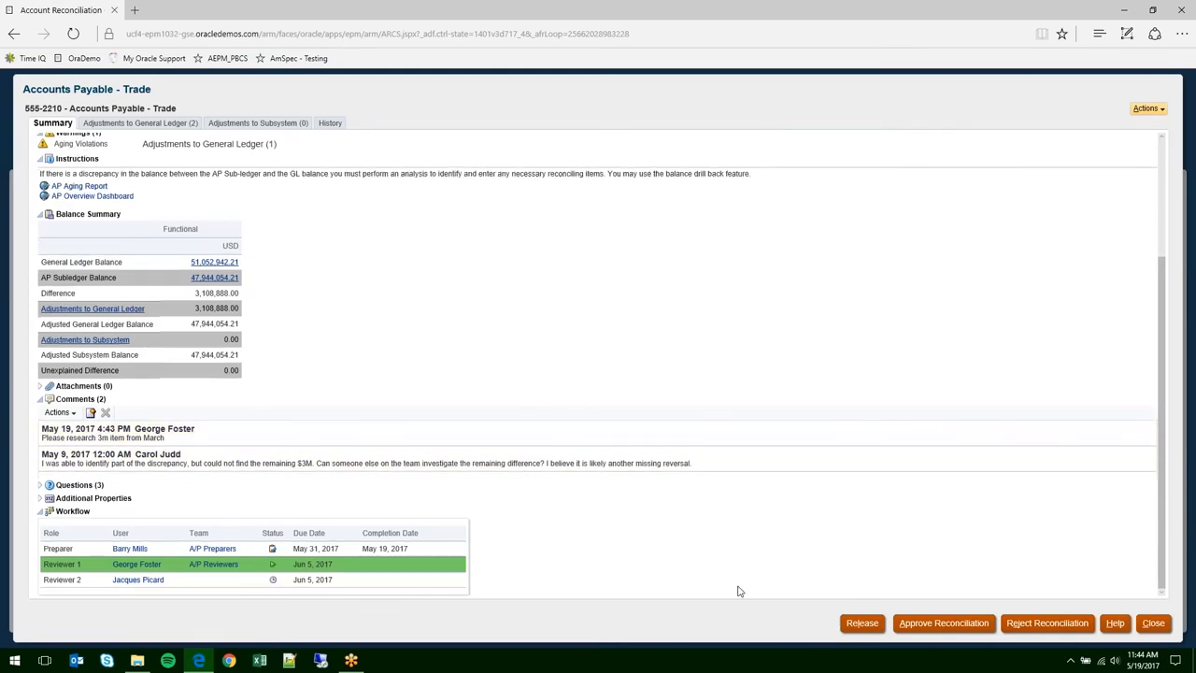
click(943, 622)
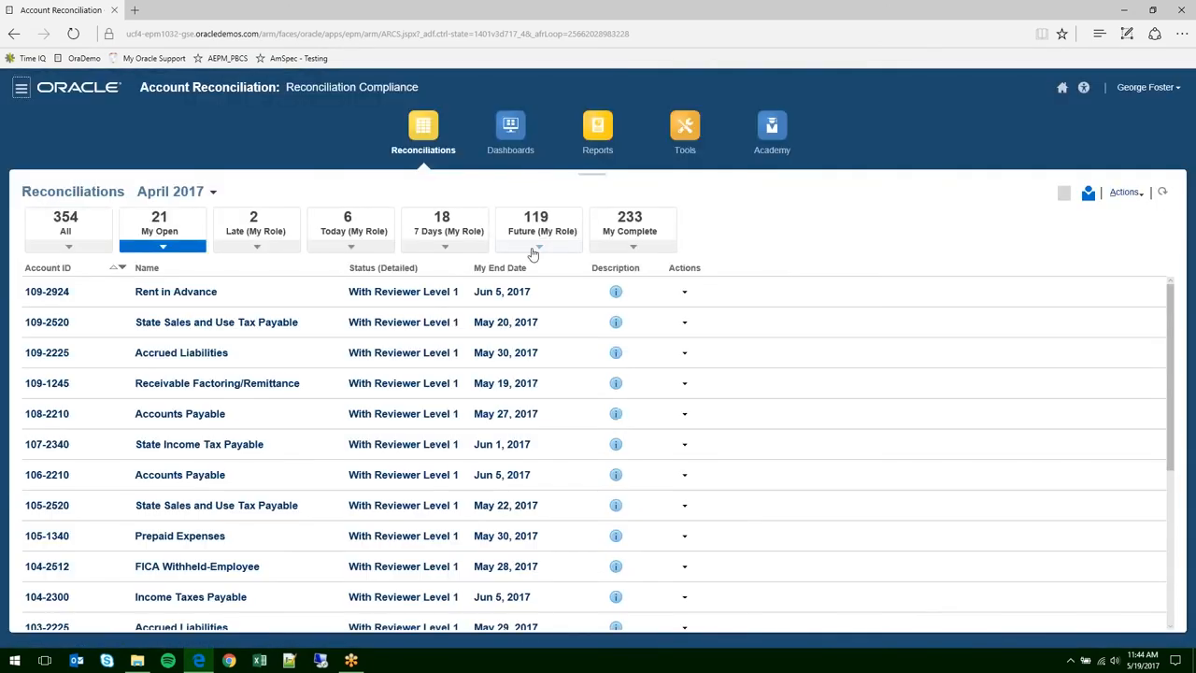
mouse_move(551, 238)
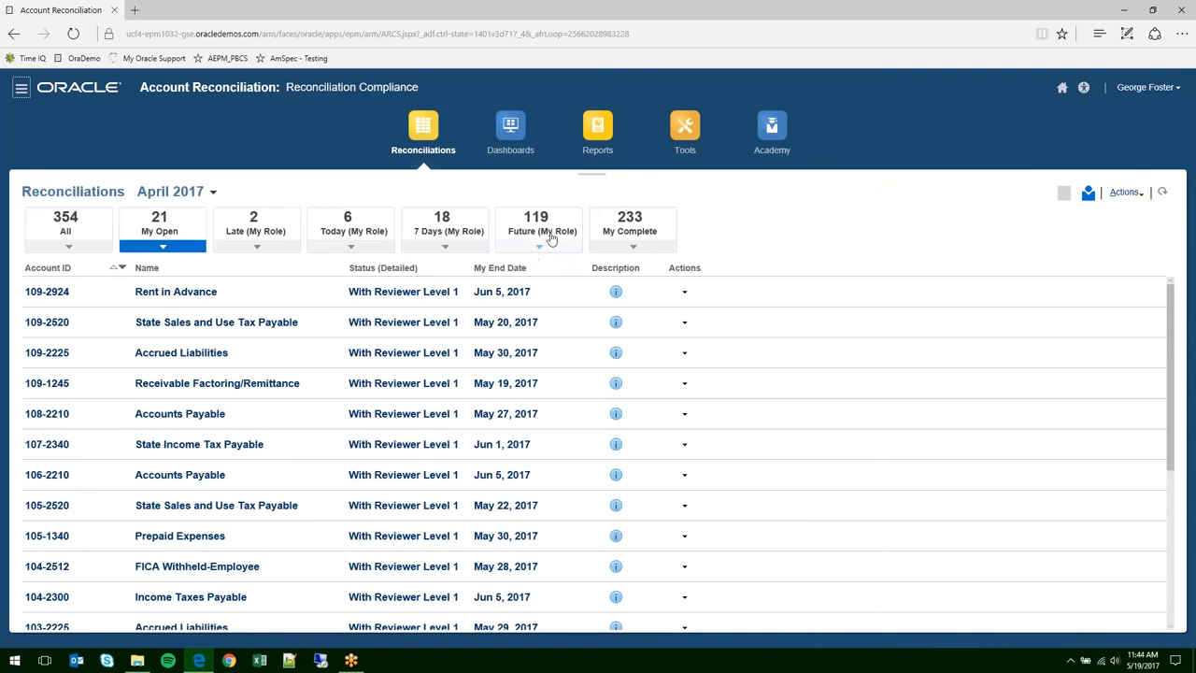
mouse_move(573, 153)
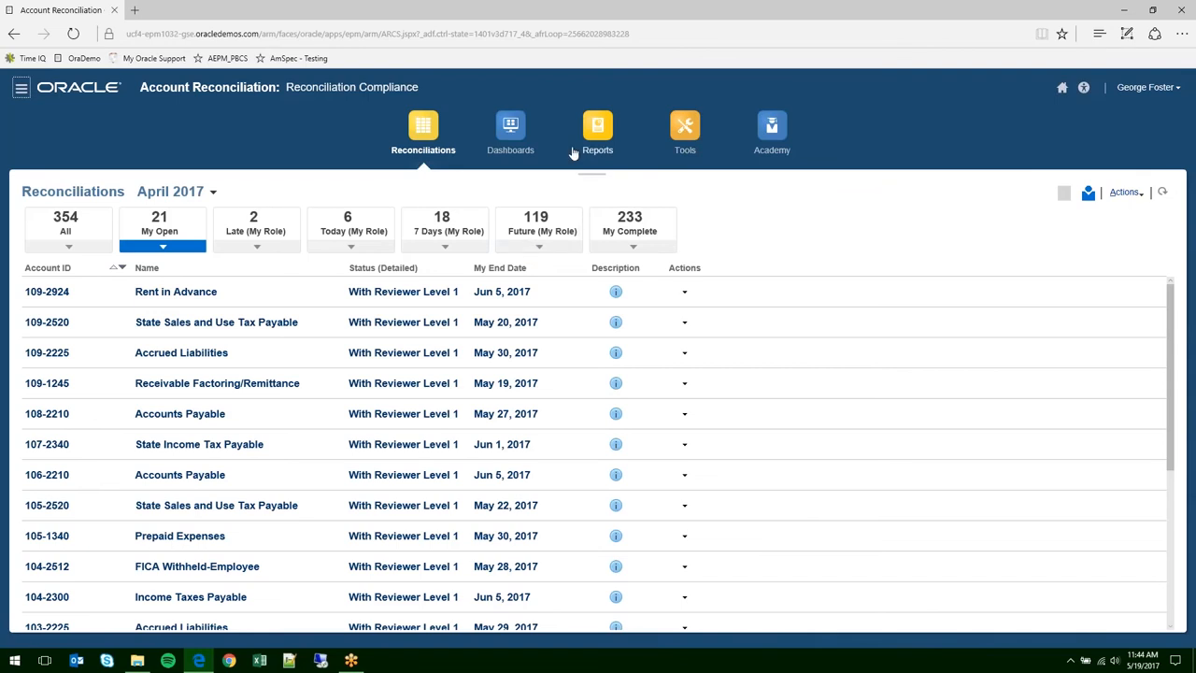
mouse_move(533, 97)
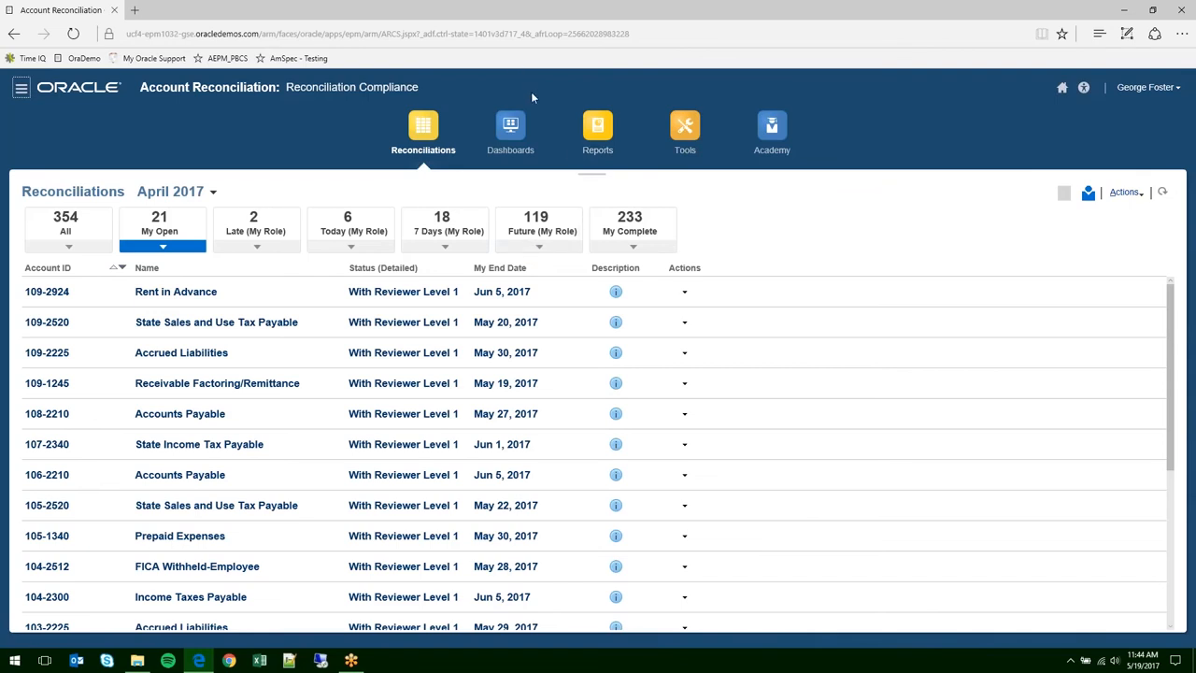
mouse_move(509, 130)
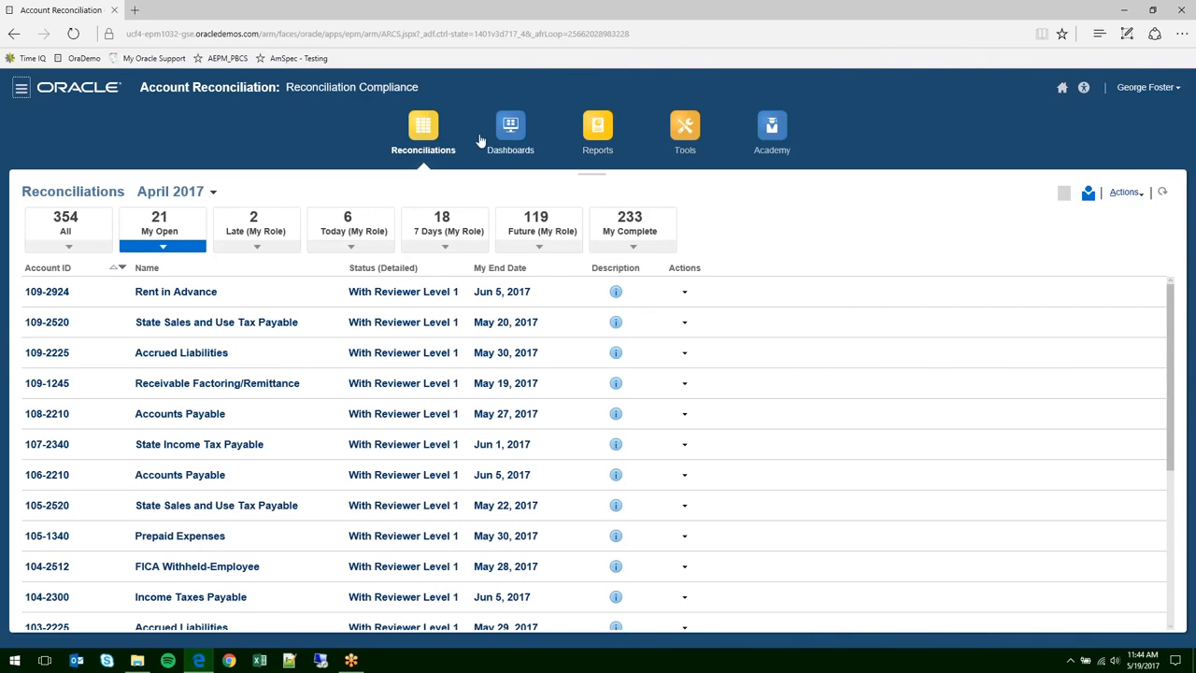
mouse_move(1115, 96)
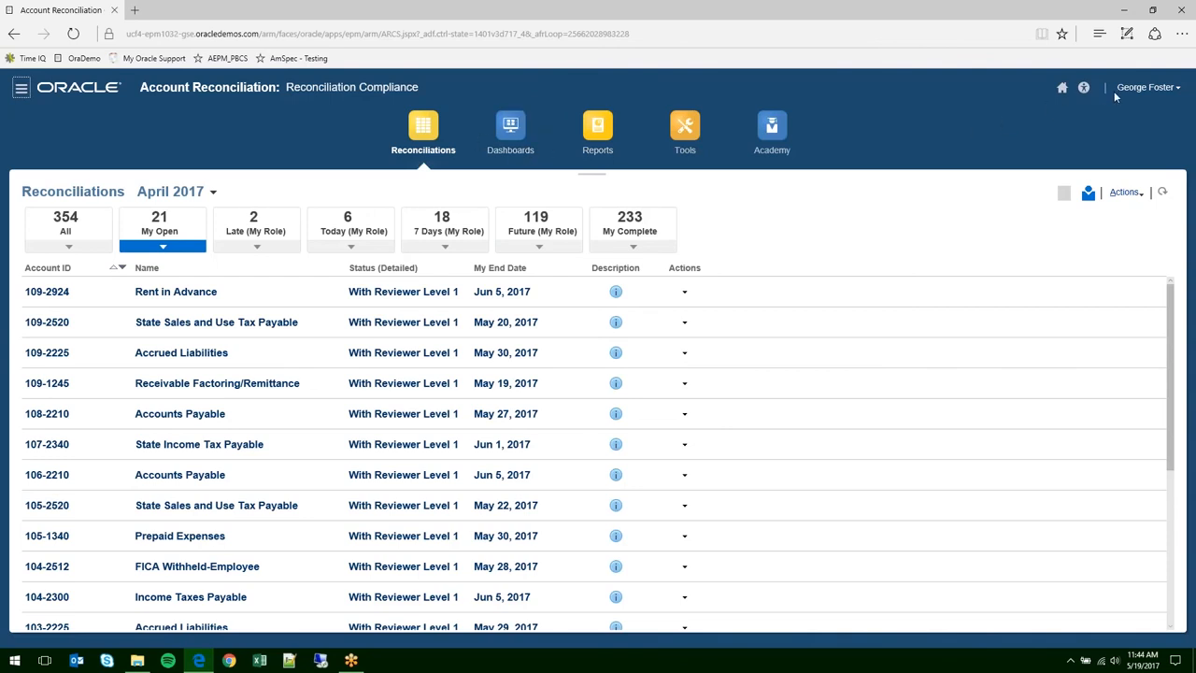
mouse_move(435, 140)
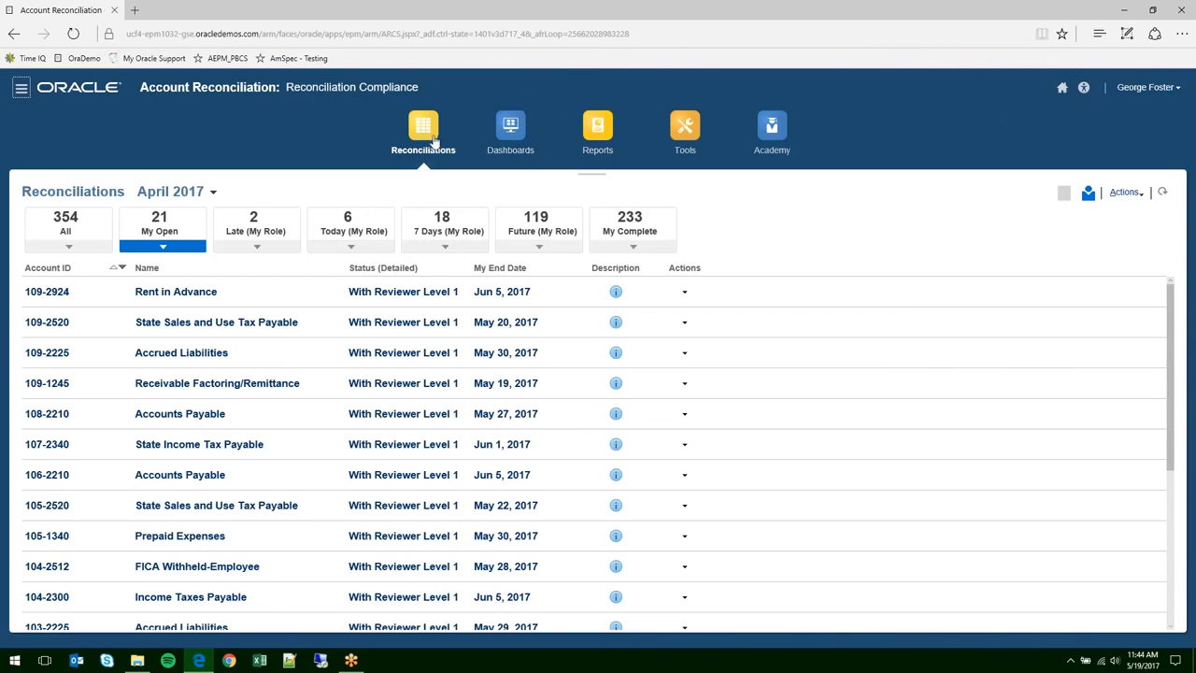
- Browse the March 2017 Dashboards overview of complete and incomplete counts per format
click(510, 131)
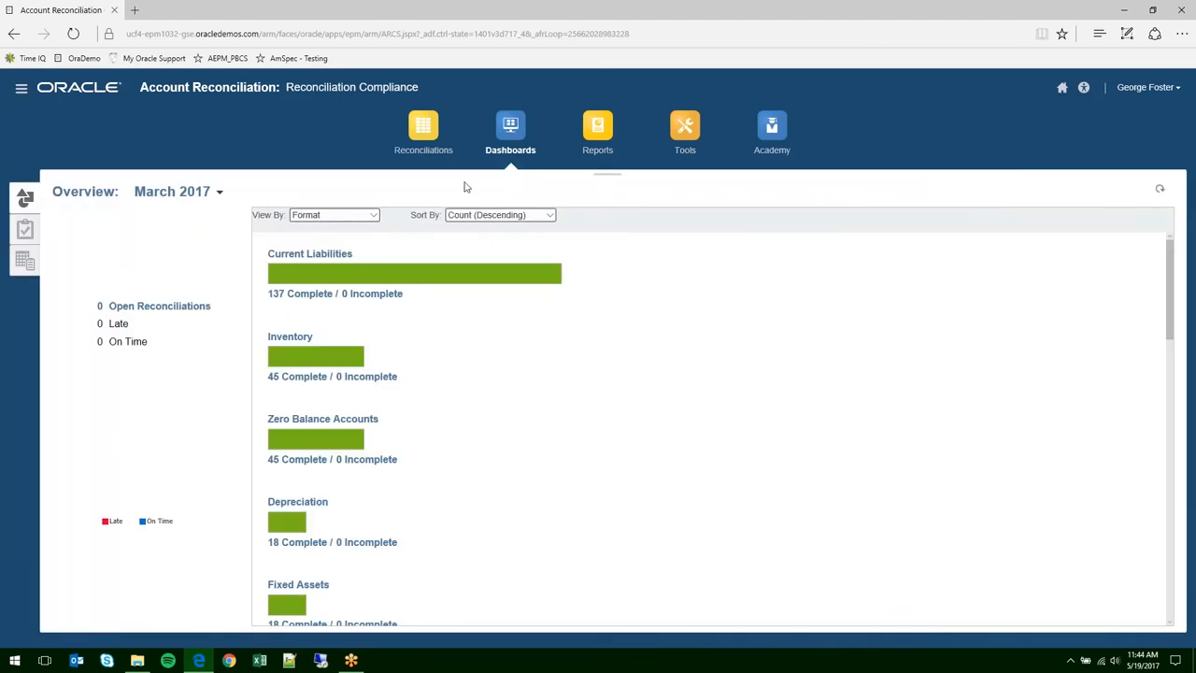
mouse_move(129, 334)
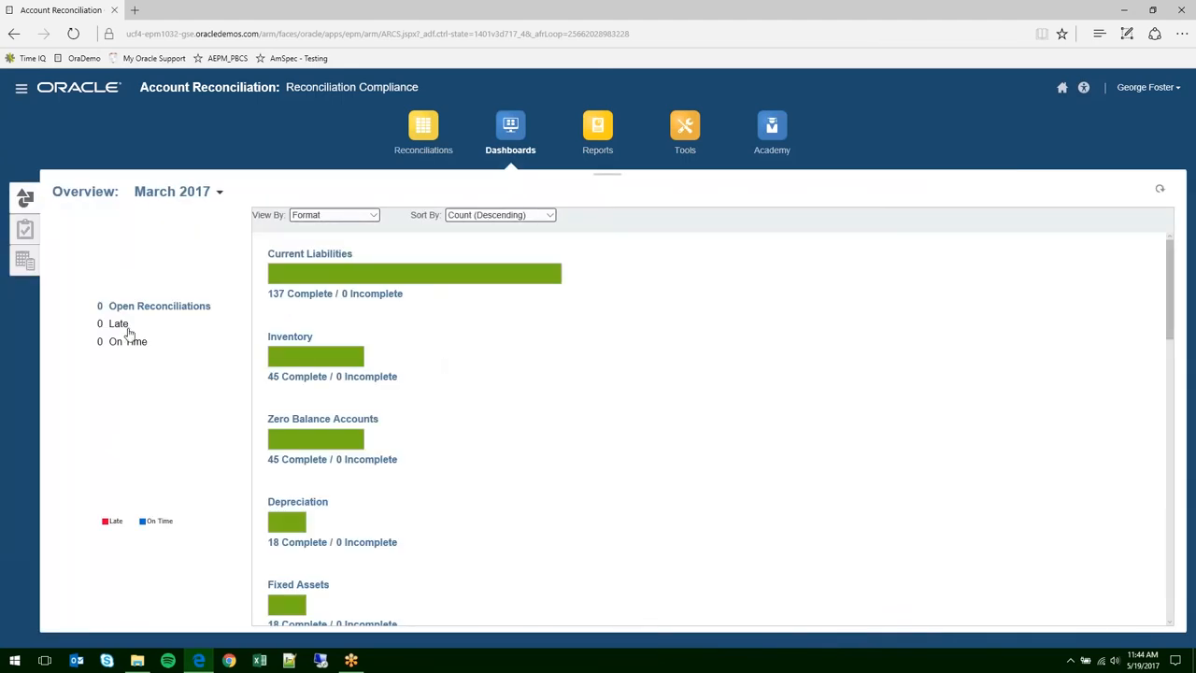
scroll(down, 3)
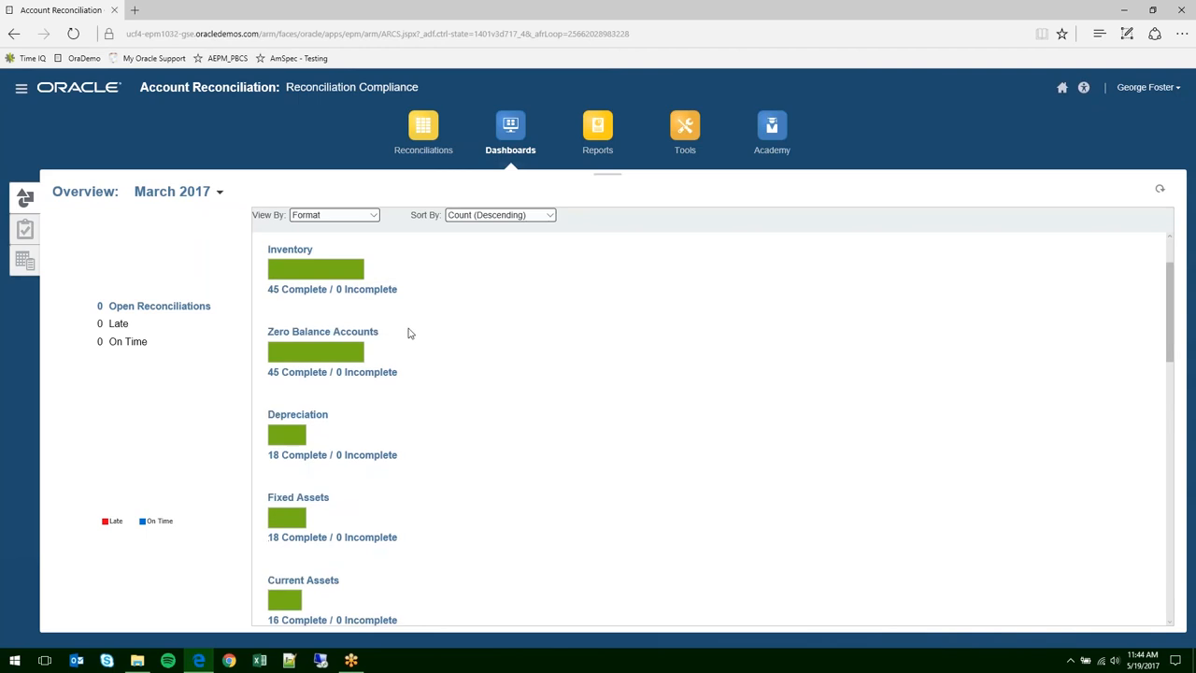
scroll(down, 3)
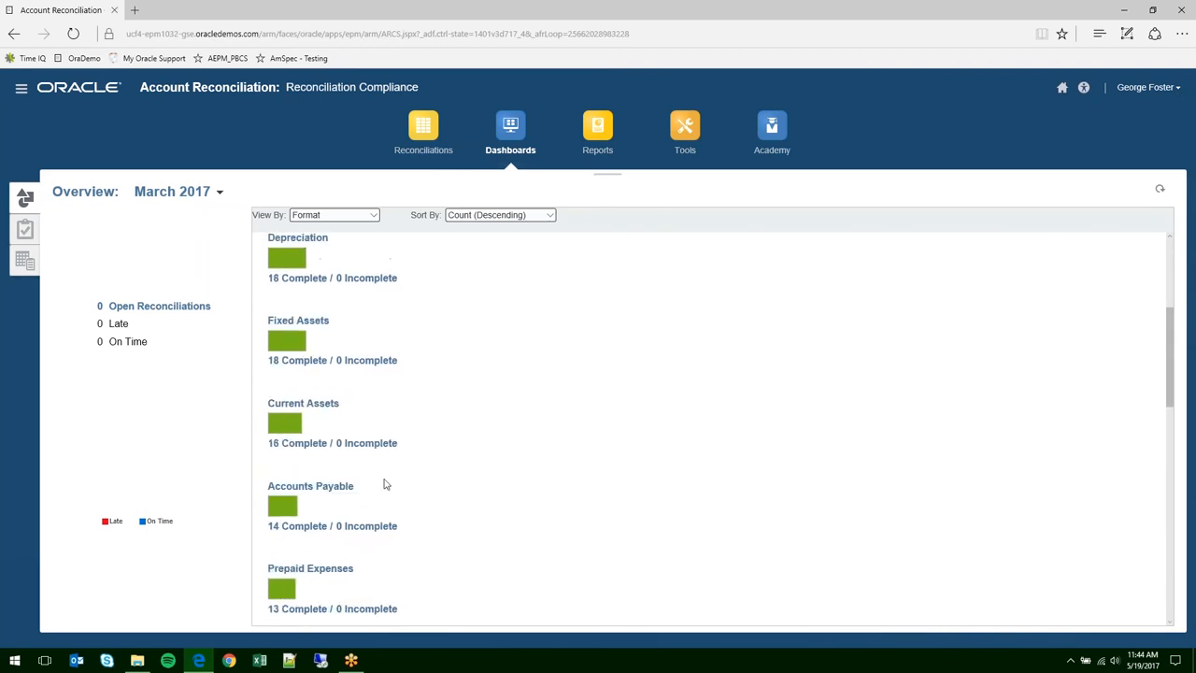
scroll(up, 3)
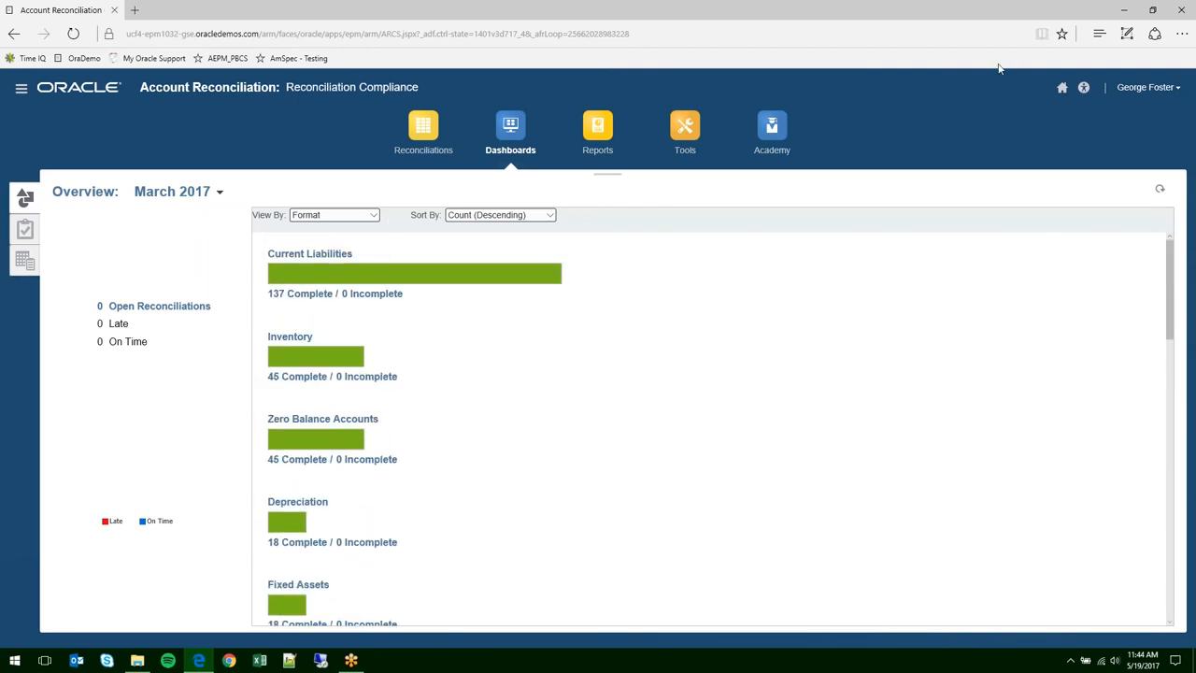
mouse_move(1062, 87)
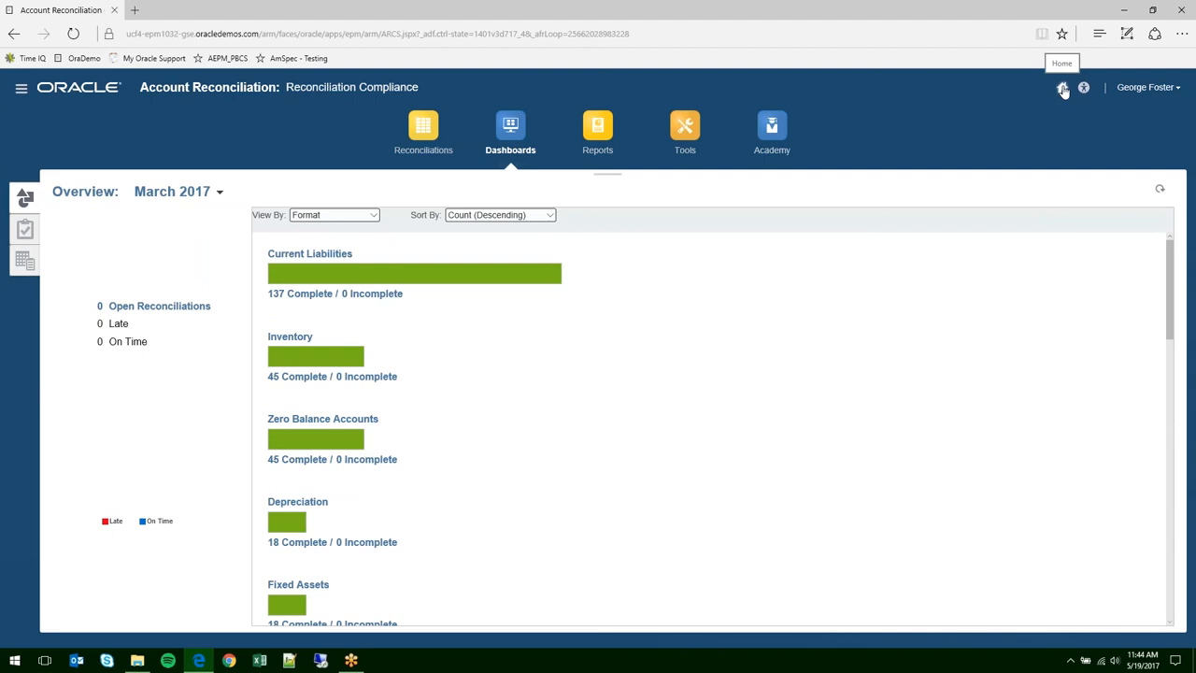
- Return home and sign George out of the session
click(1062, 87)
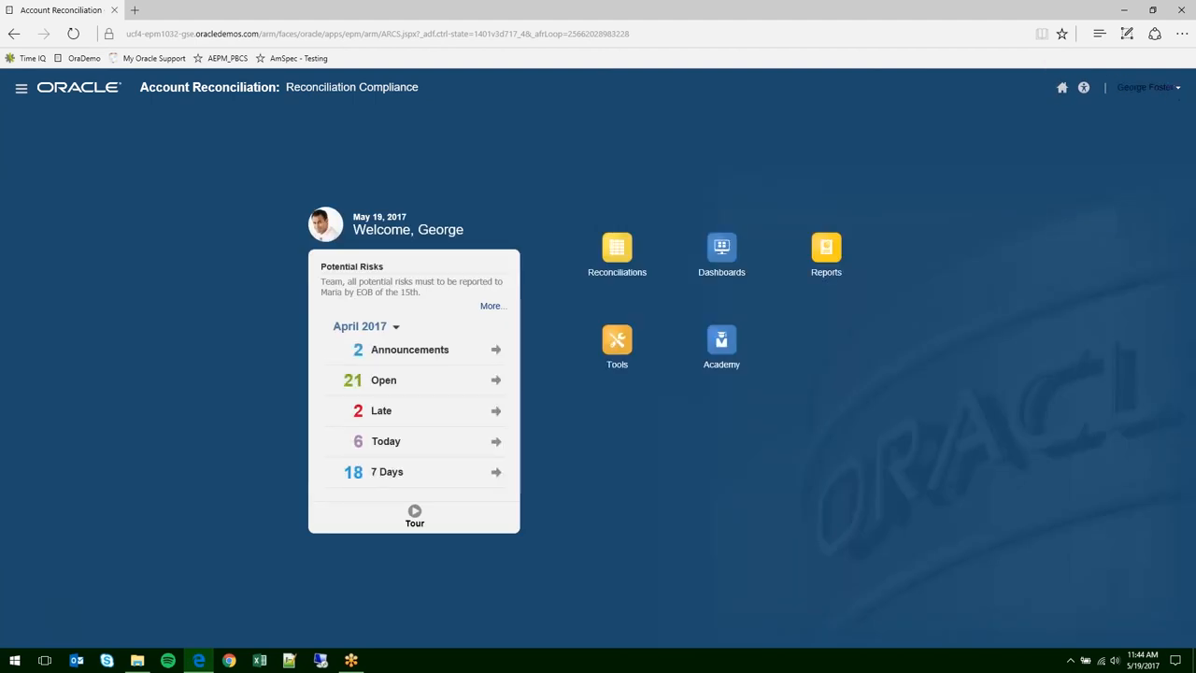
click(1145, 86)
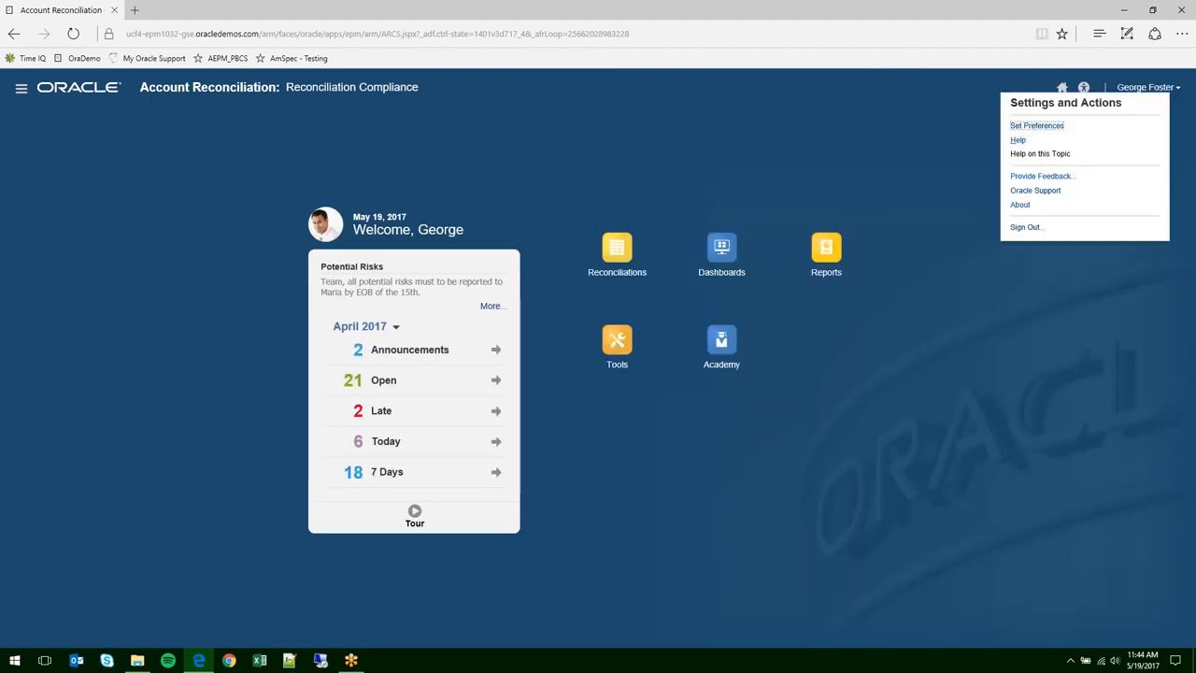
click(1026, 226)
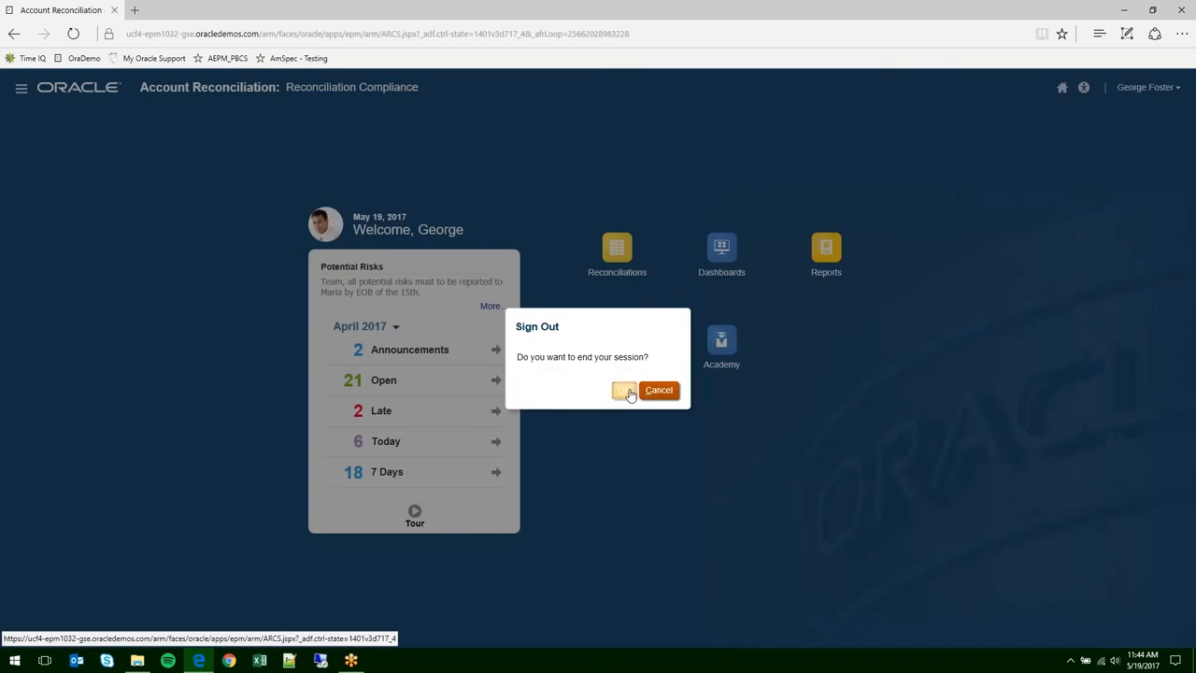
click(623, 390)
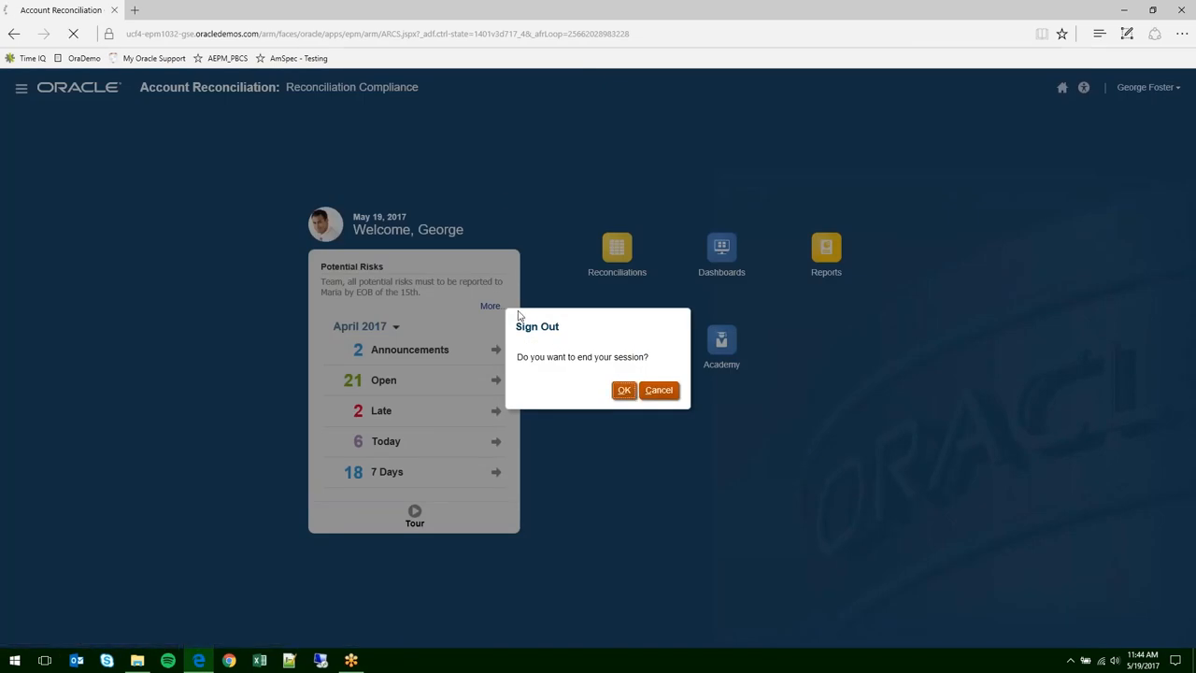
mouse_move(231, 254)
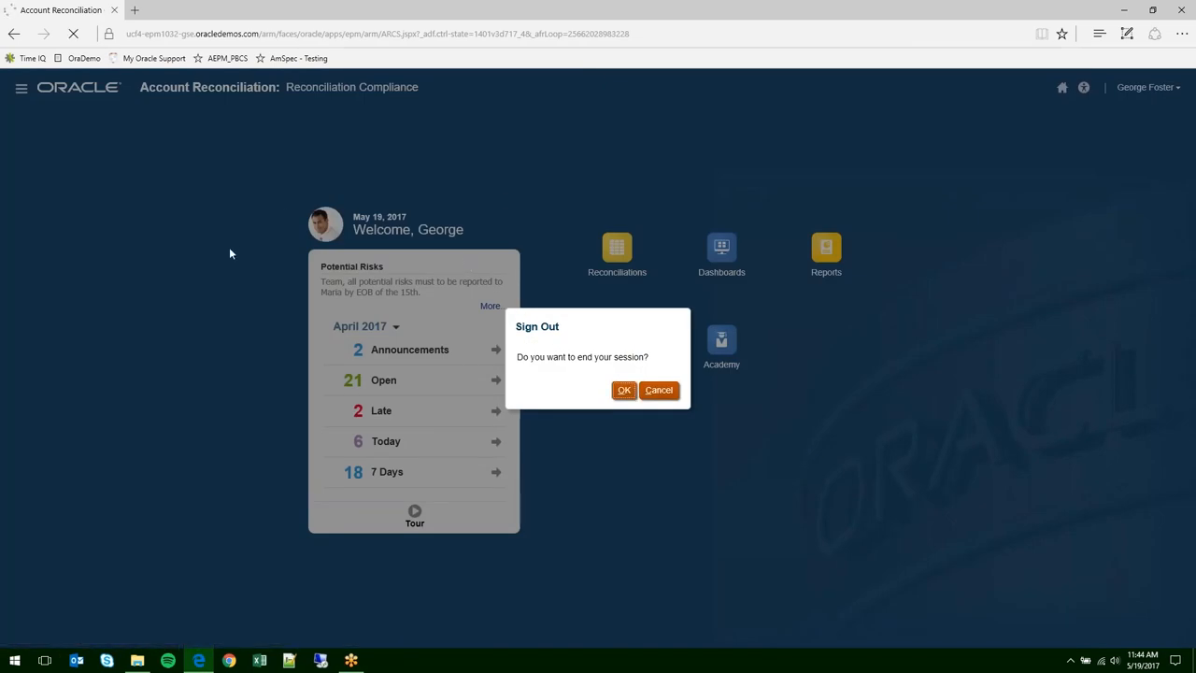
click(623, 390)
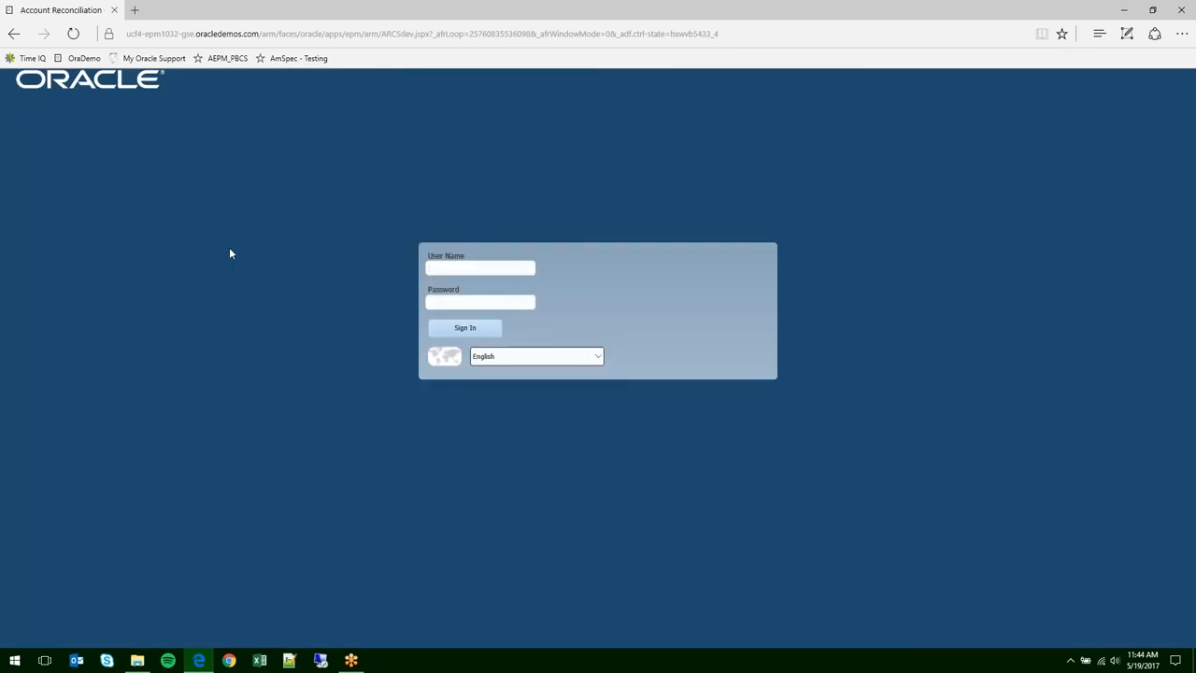
- Sign in as 'maria' and launch Data Management from the navigator
click(480, 268)
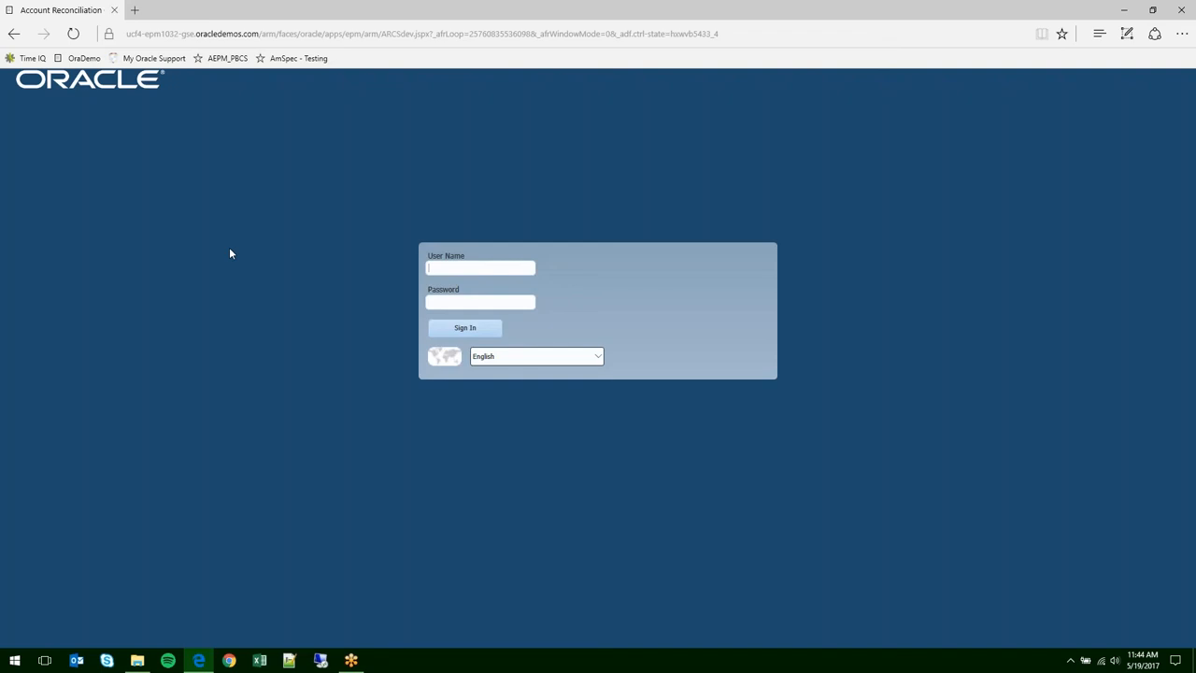
text(maria)
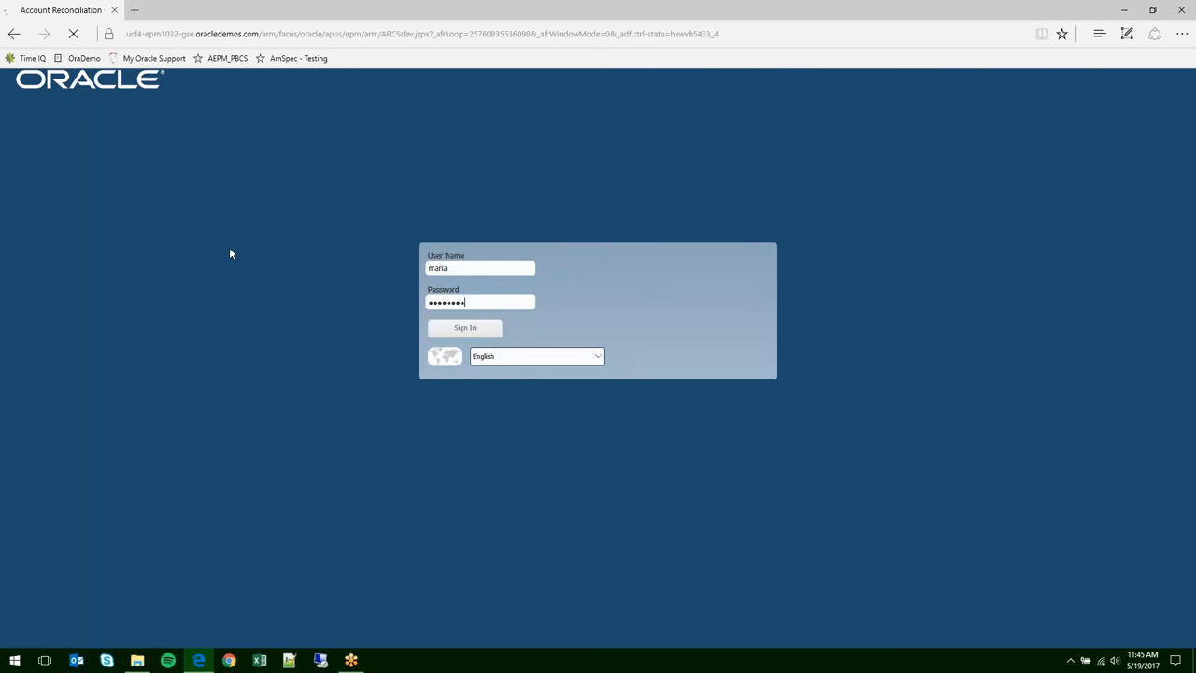
click(464, 327)
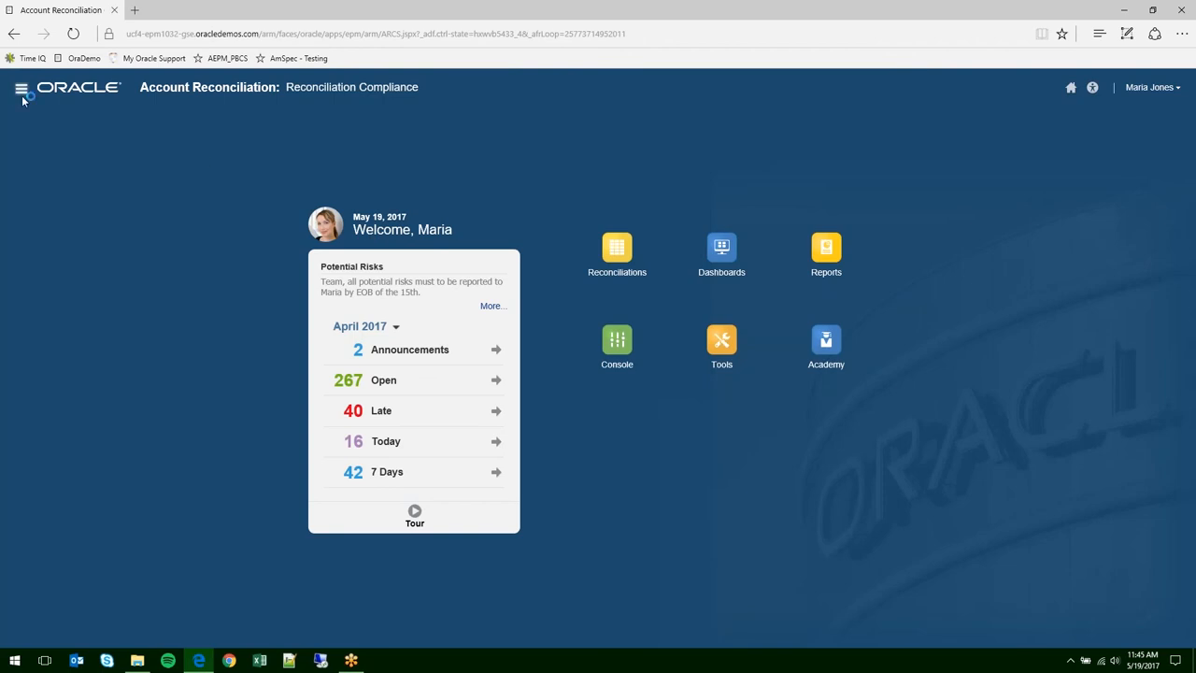
click(22, 87)
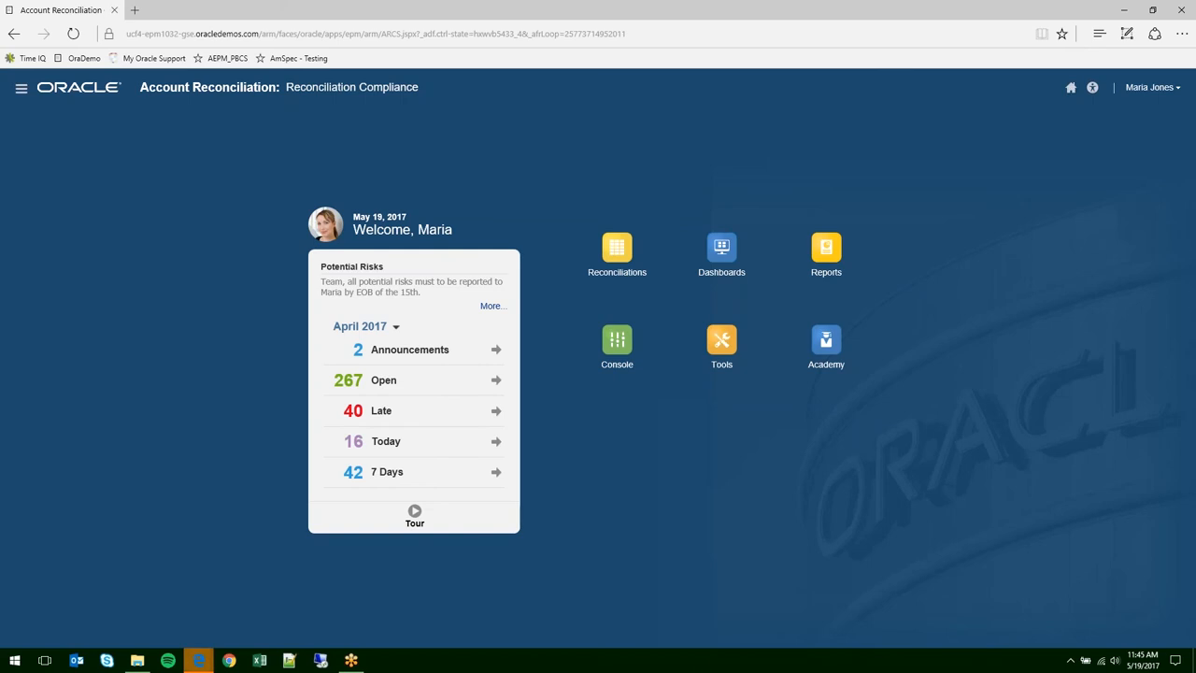
mouse_move(547, 189)
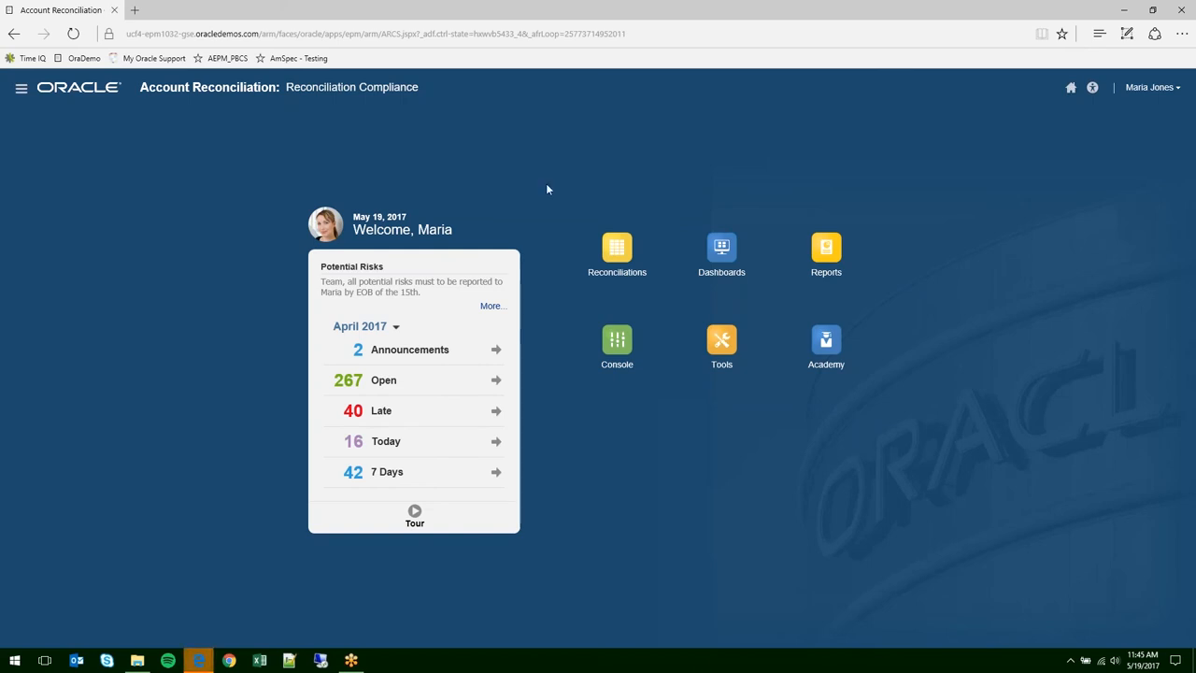
mouse_move(198, 661)
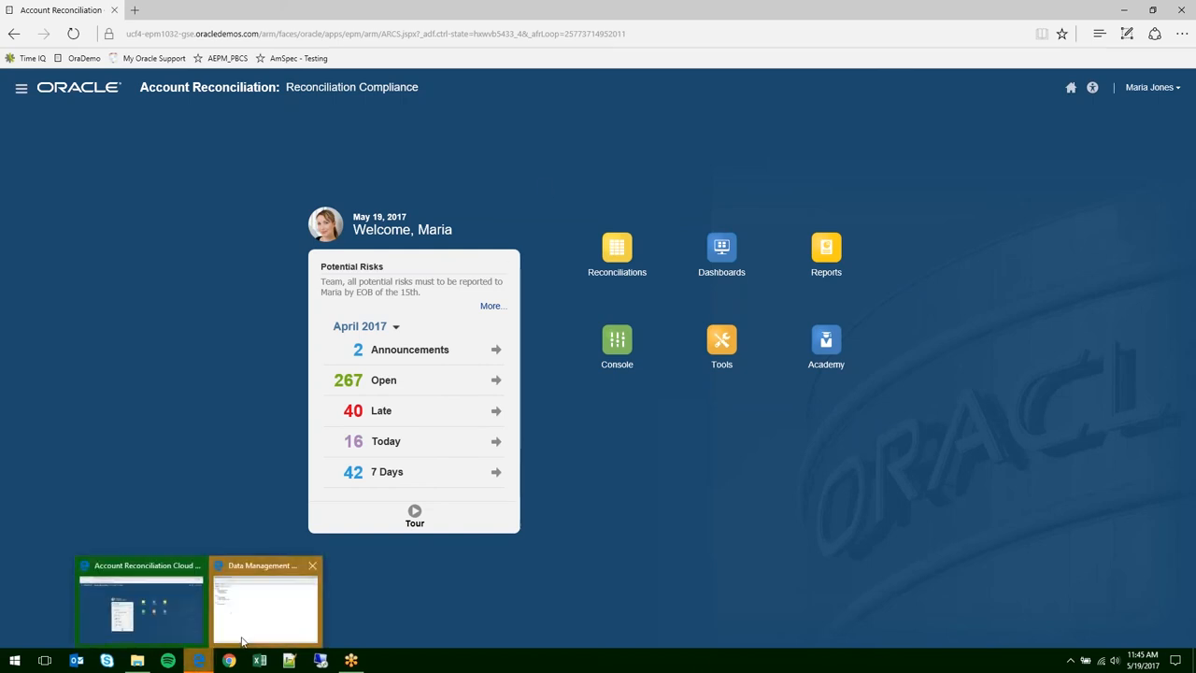
- Bring the Data Management window forward and open the Data Load Workbench
click(266, 603)
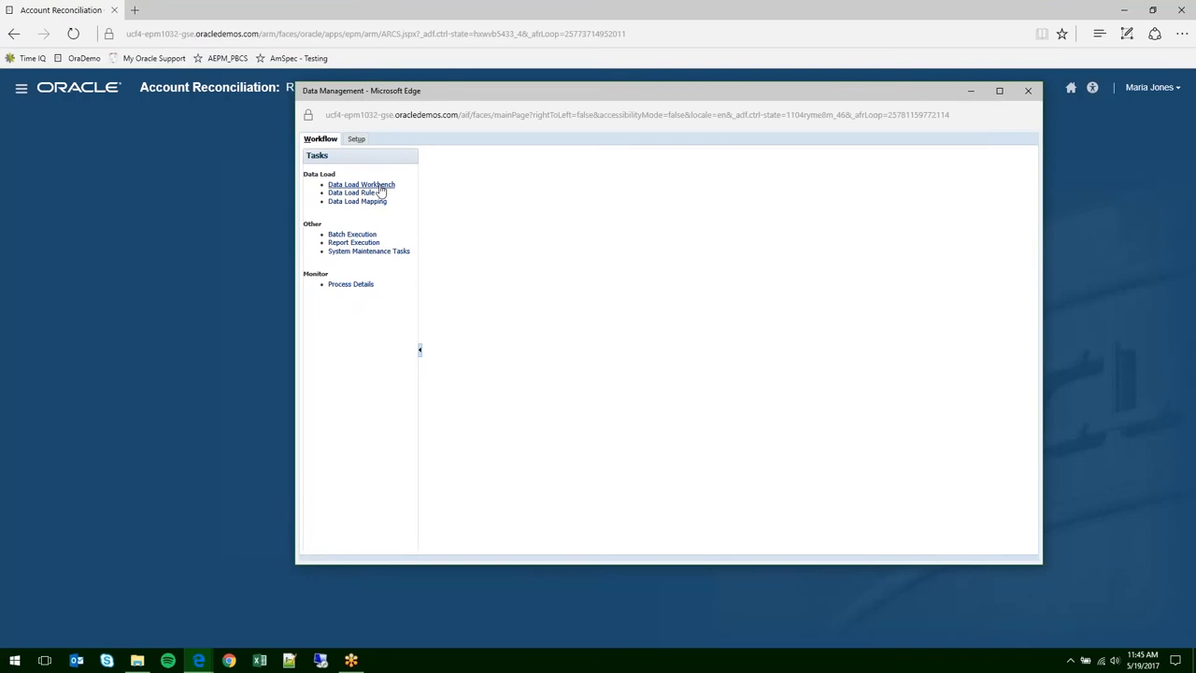
click(361, 184)
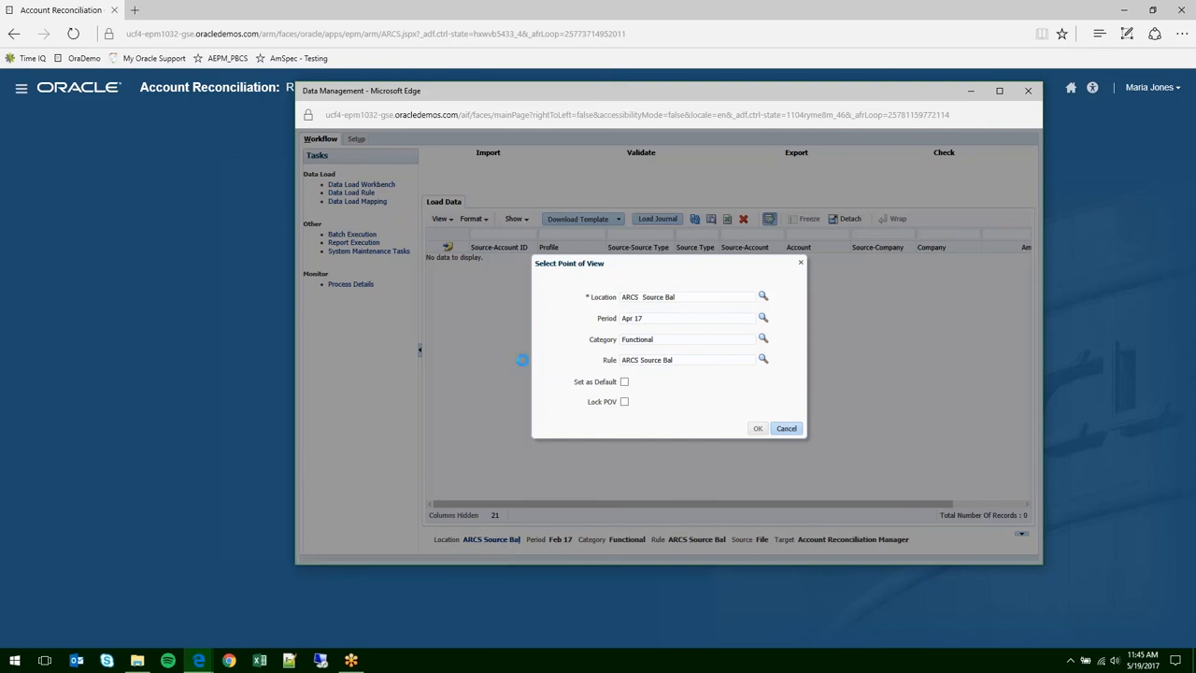
- Confirm the Apr 17 point of view and review the 17 loaded ARCS Source Bal records
click(757, 428)
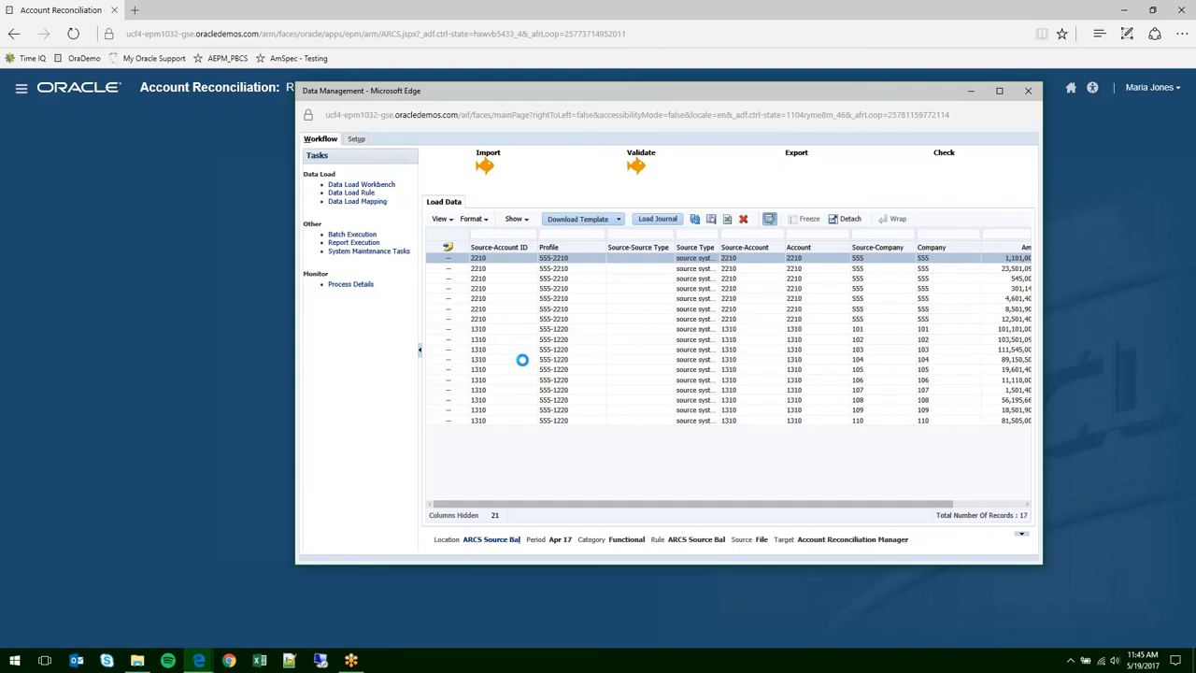
mouse_move(288, 415)
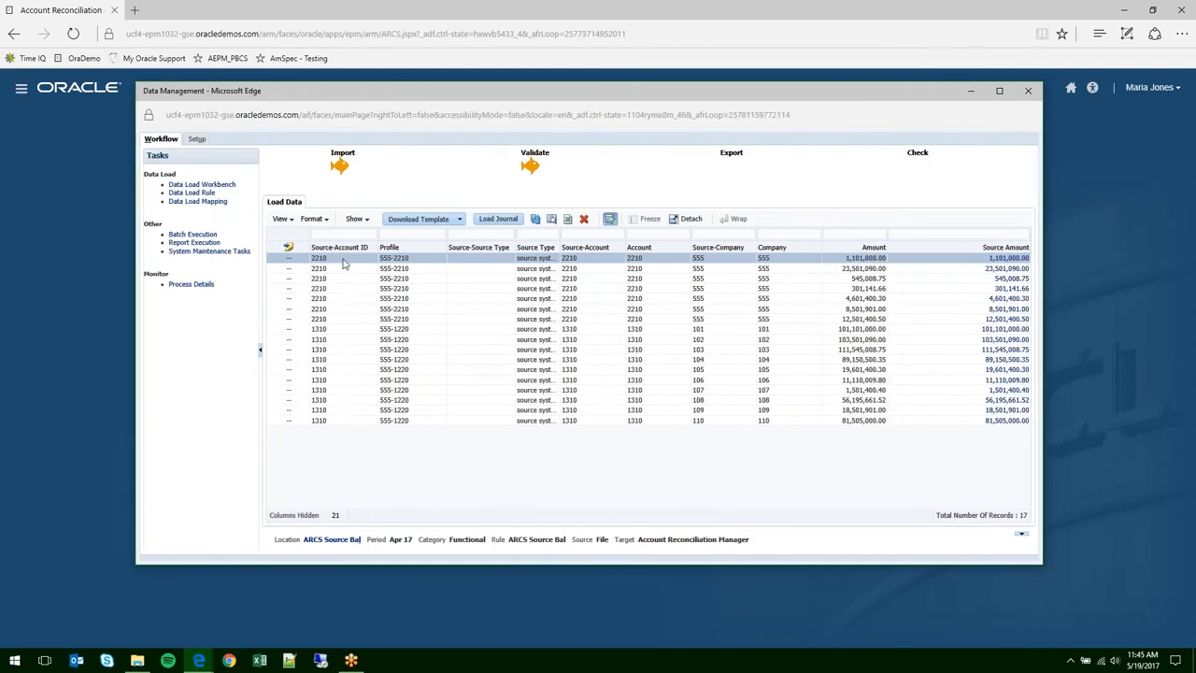
click(347, 419)
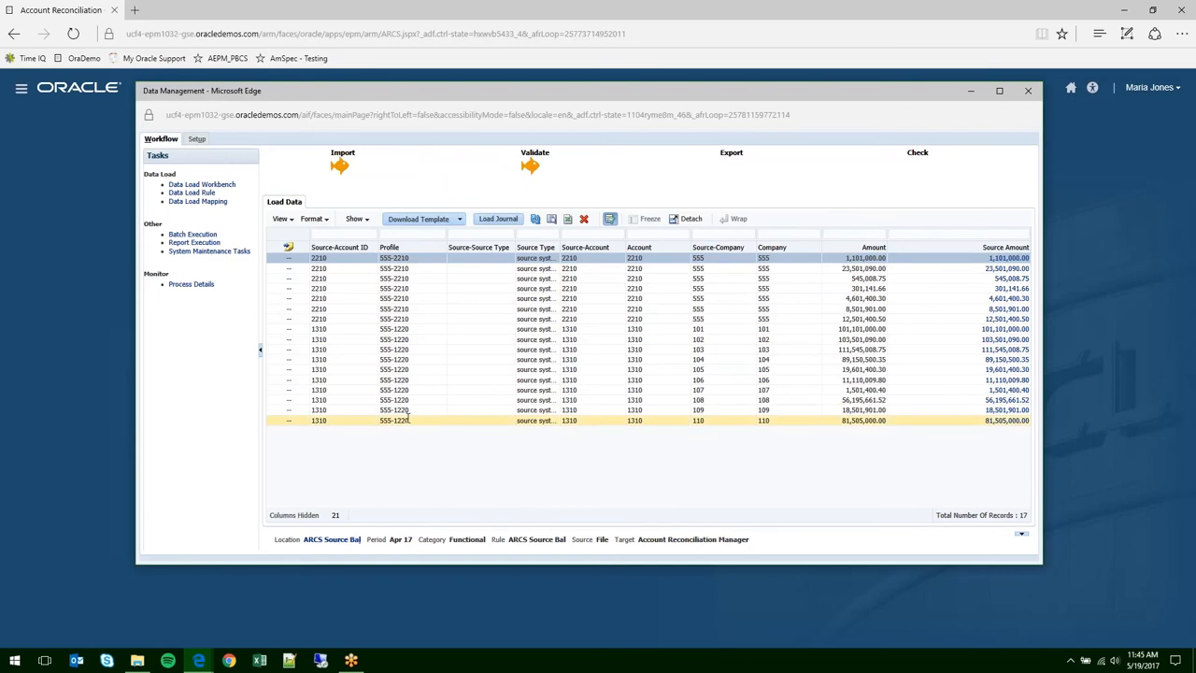
click(392, 327)
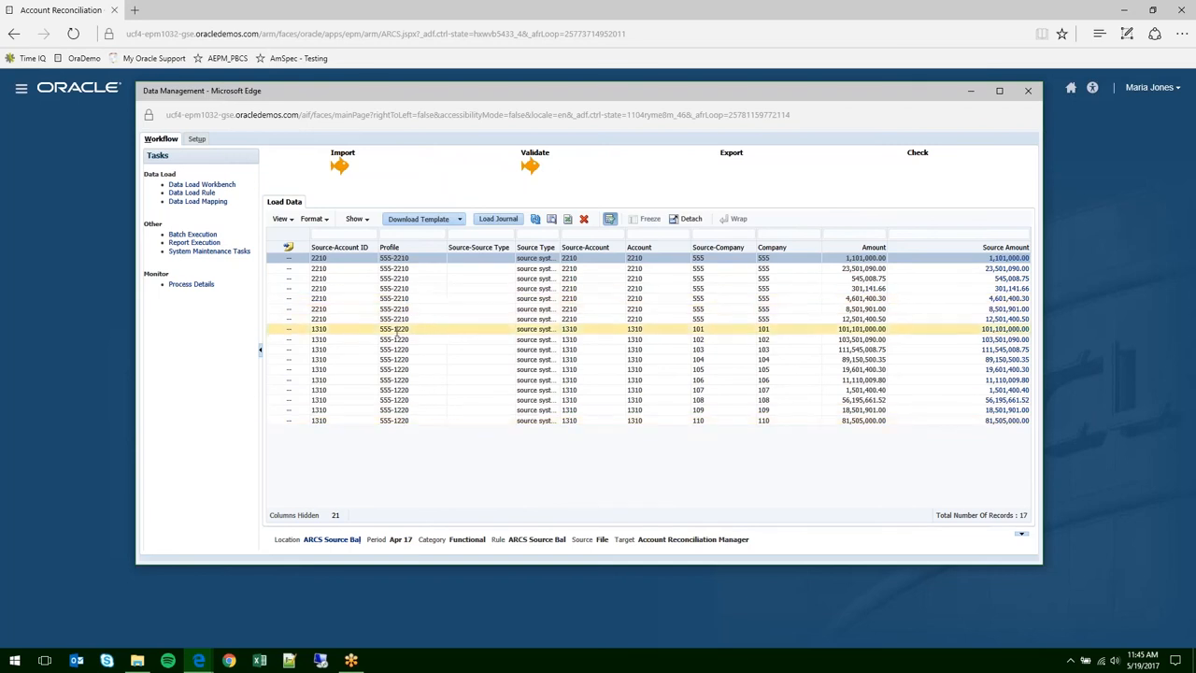
click(771, 257)
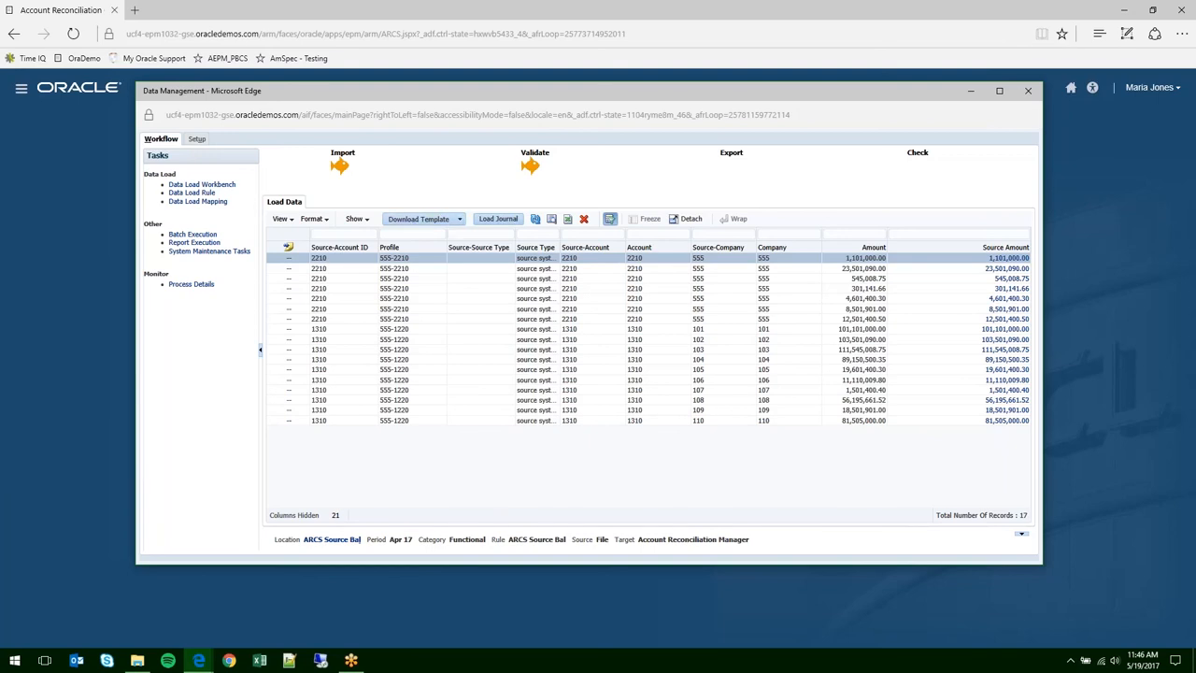
mouse_move(179, 390)
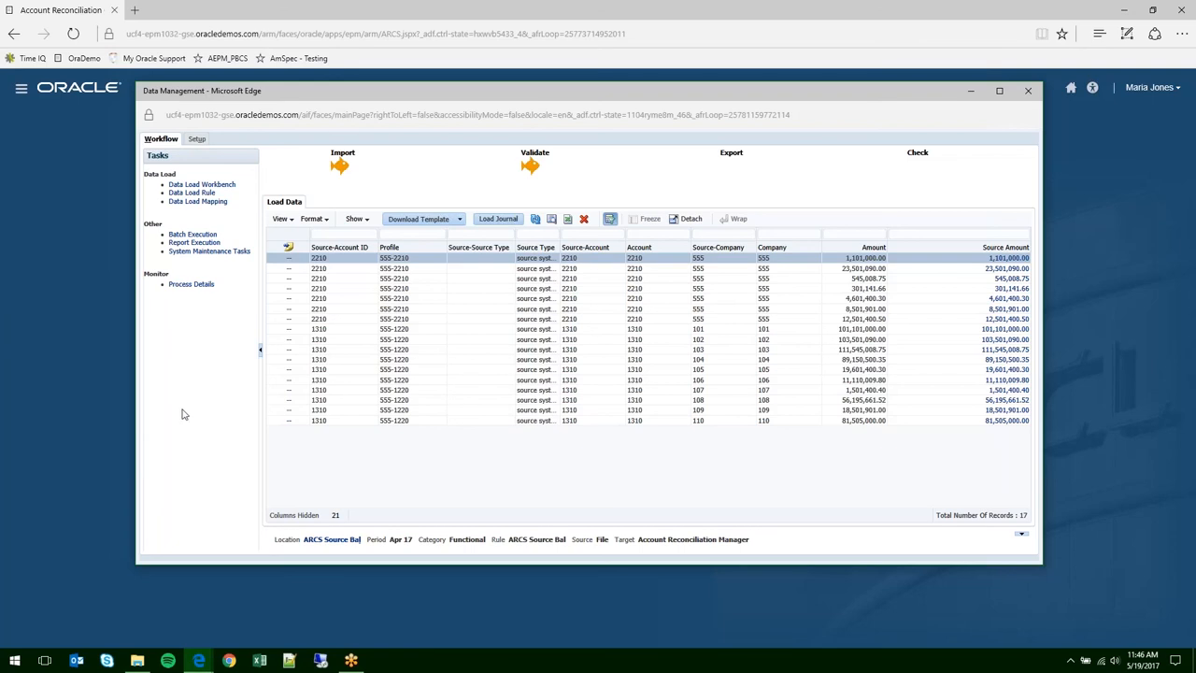
mouse_move(195, 322)
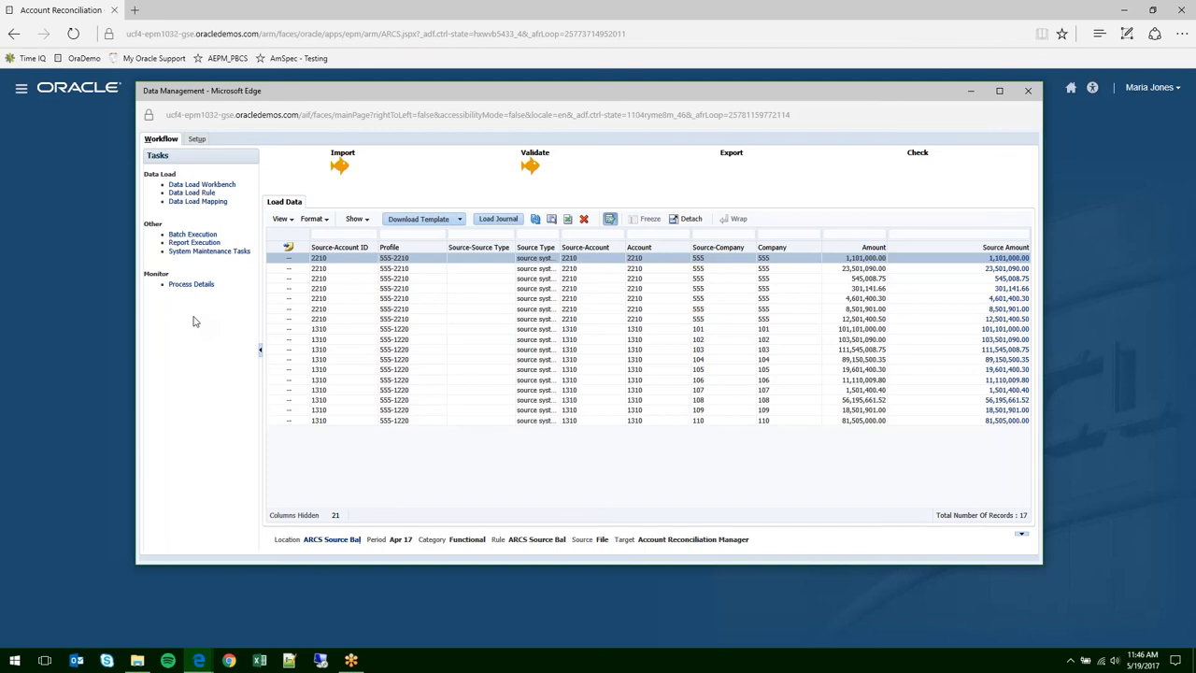
mouse_move(199, 327)
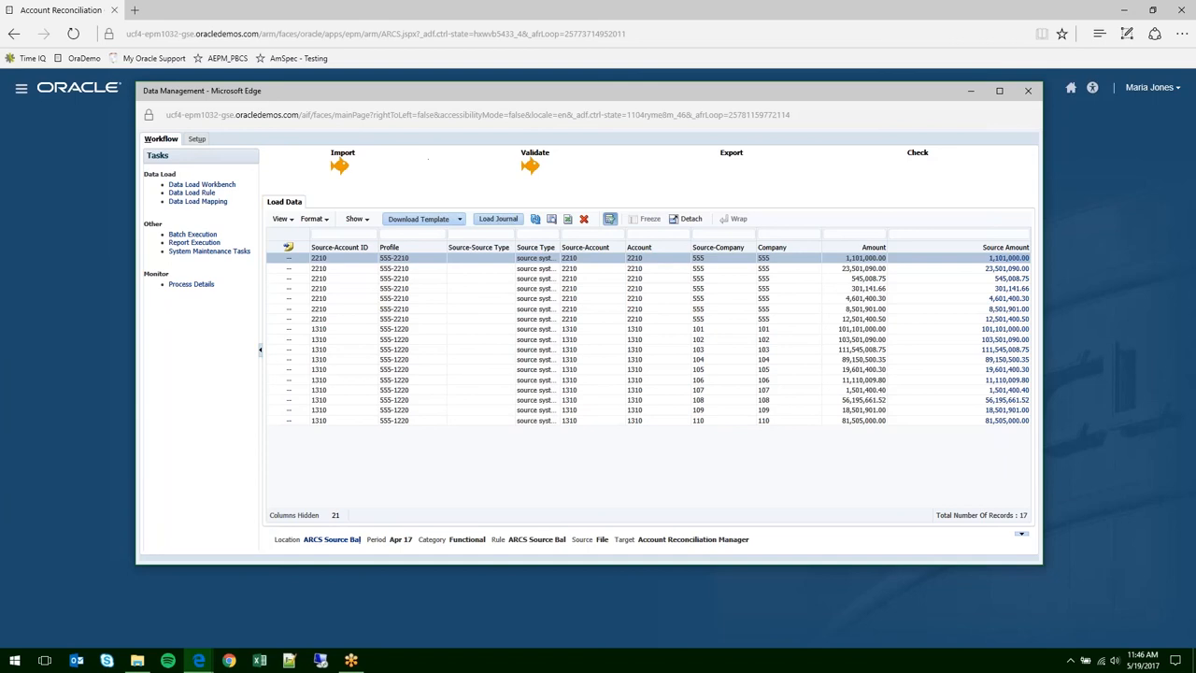
mouse_move(225, 196)
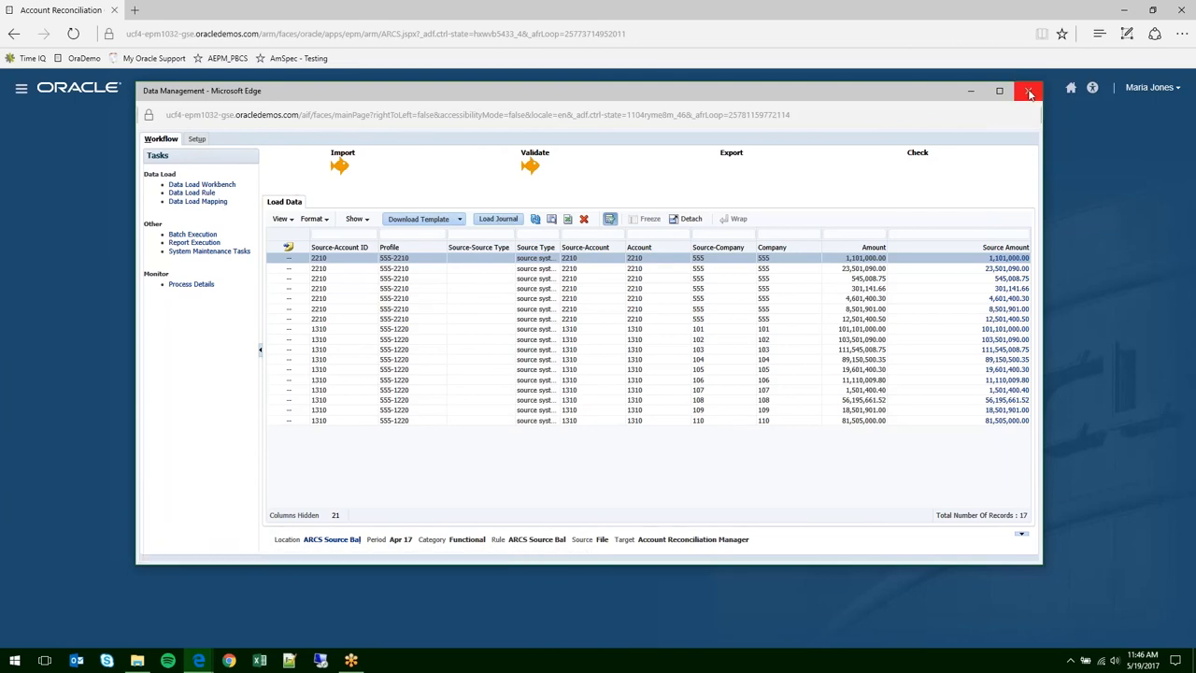
click(1028, 90)
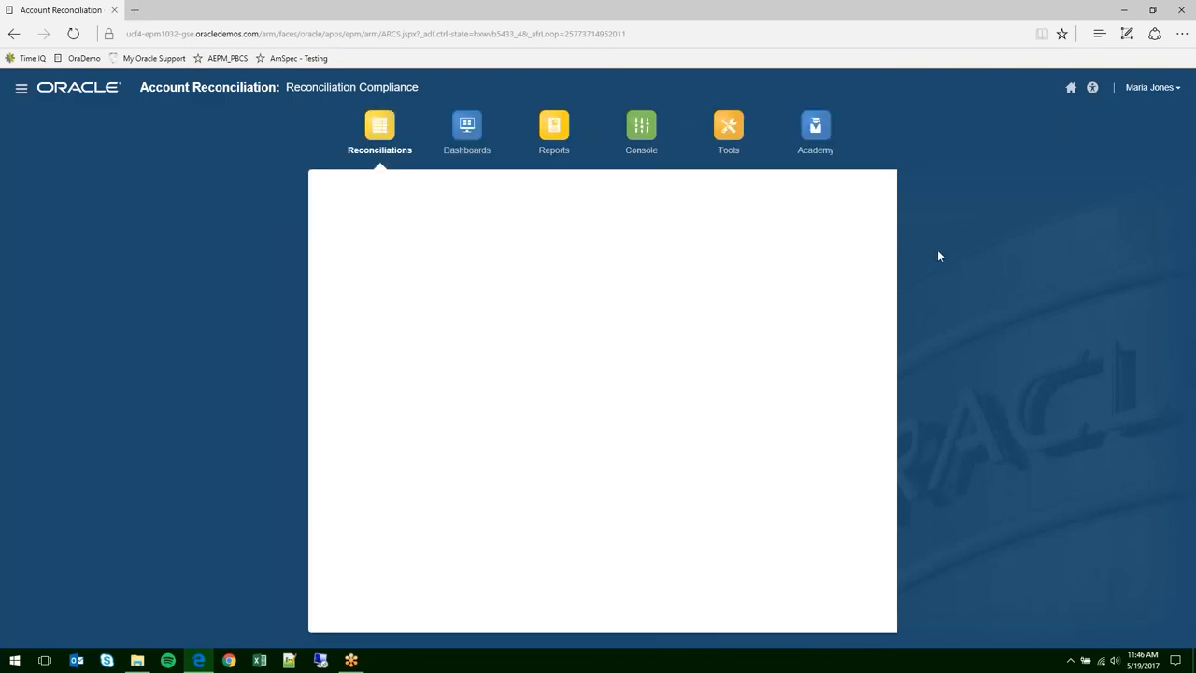
mouse_move(458, 178)
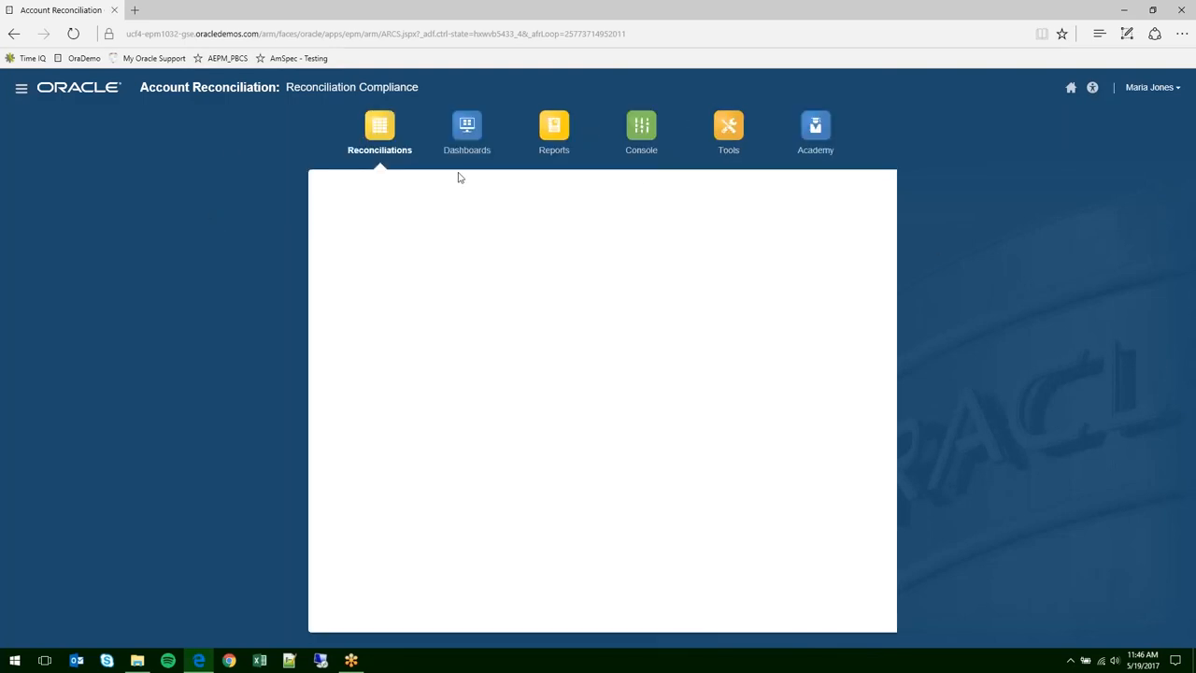
mouse_move(467, 127)
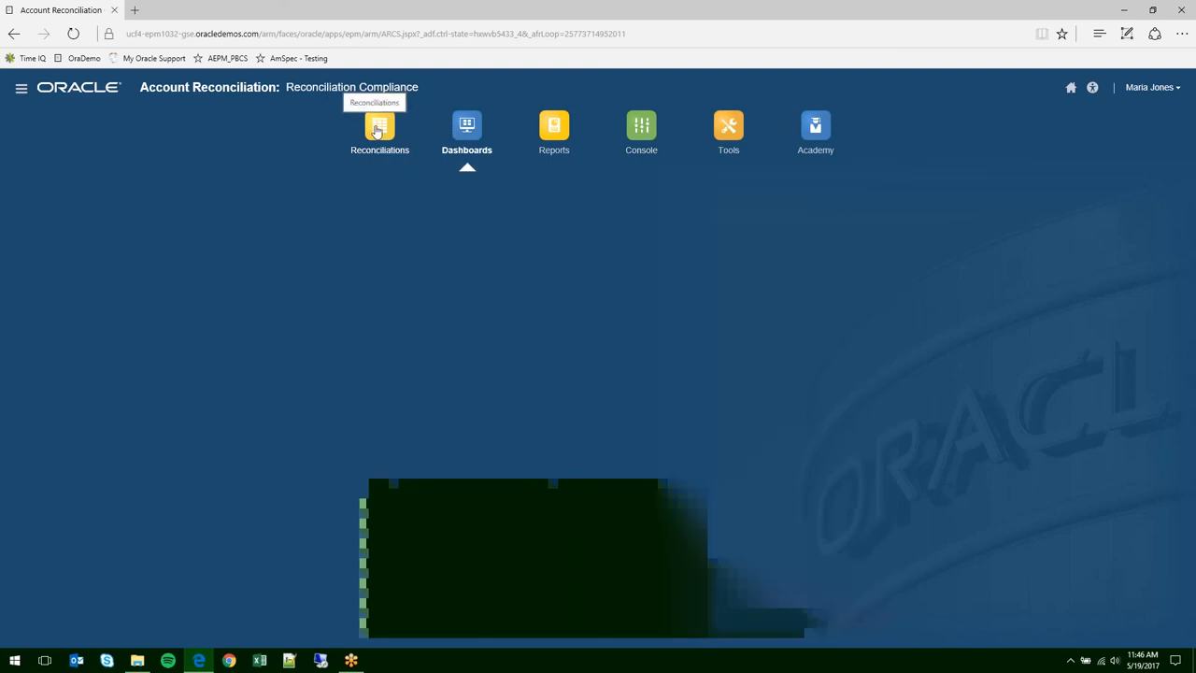
click(380, 130)
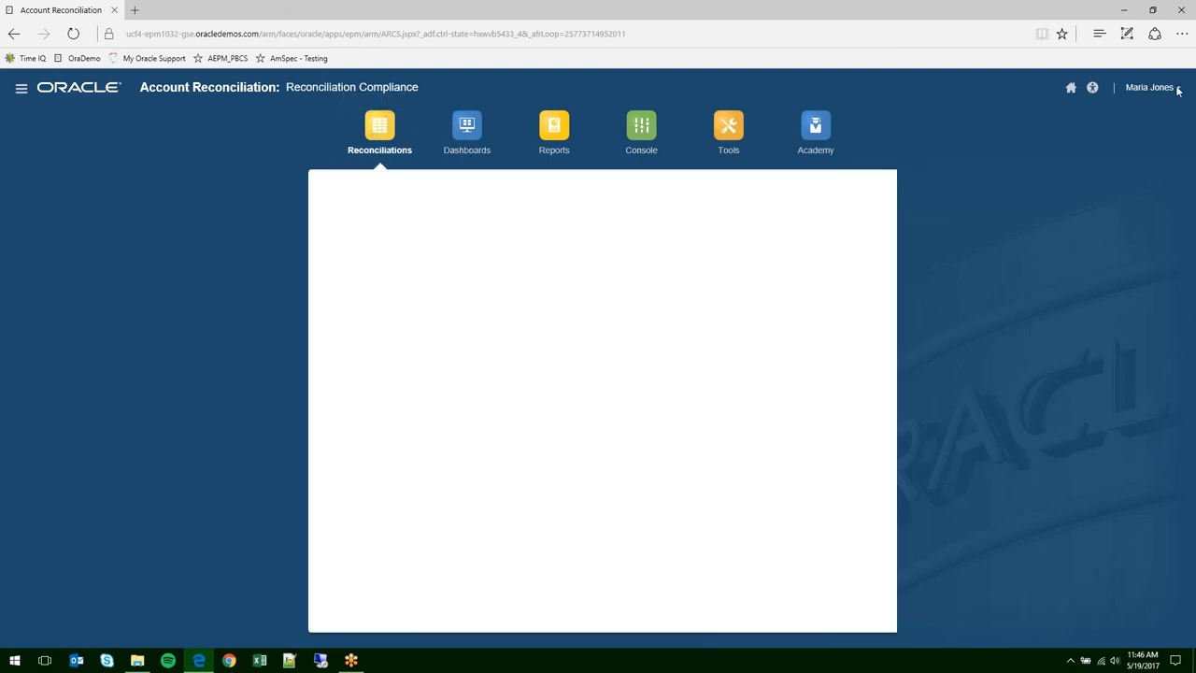
click(1150, 87)
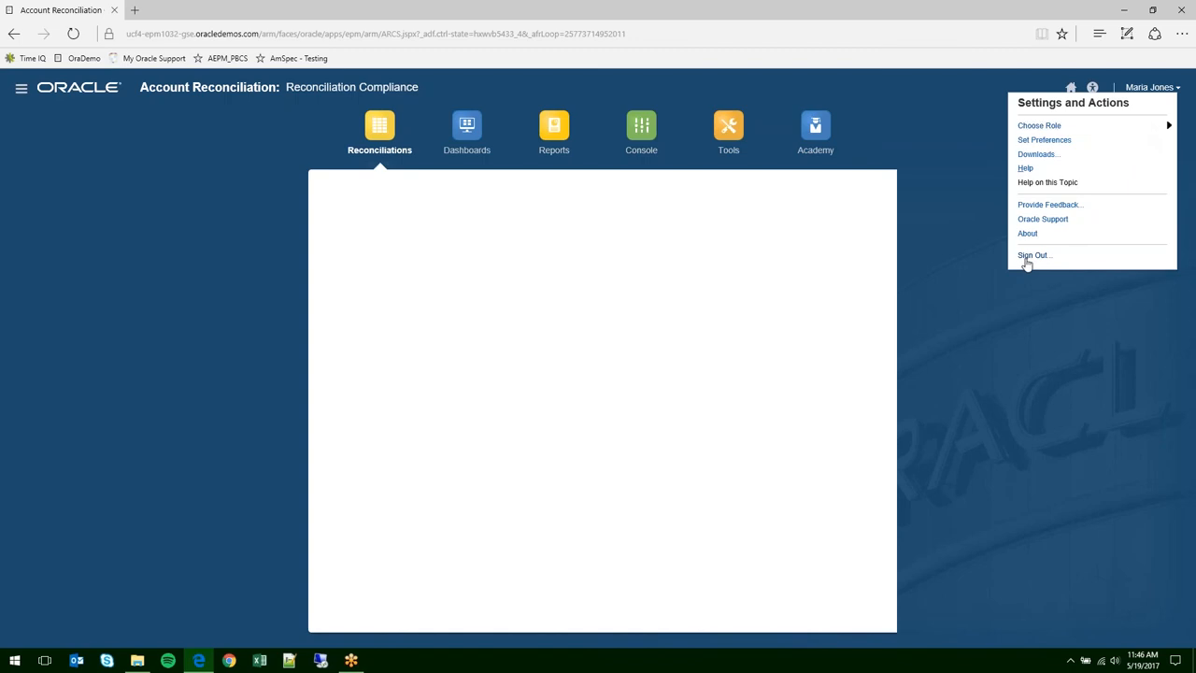
click(1033, 255)
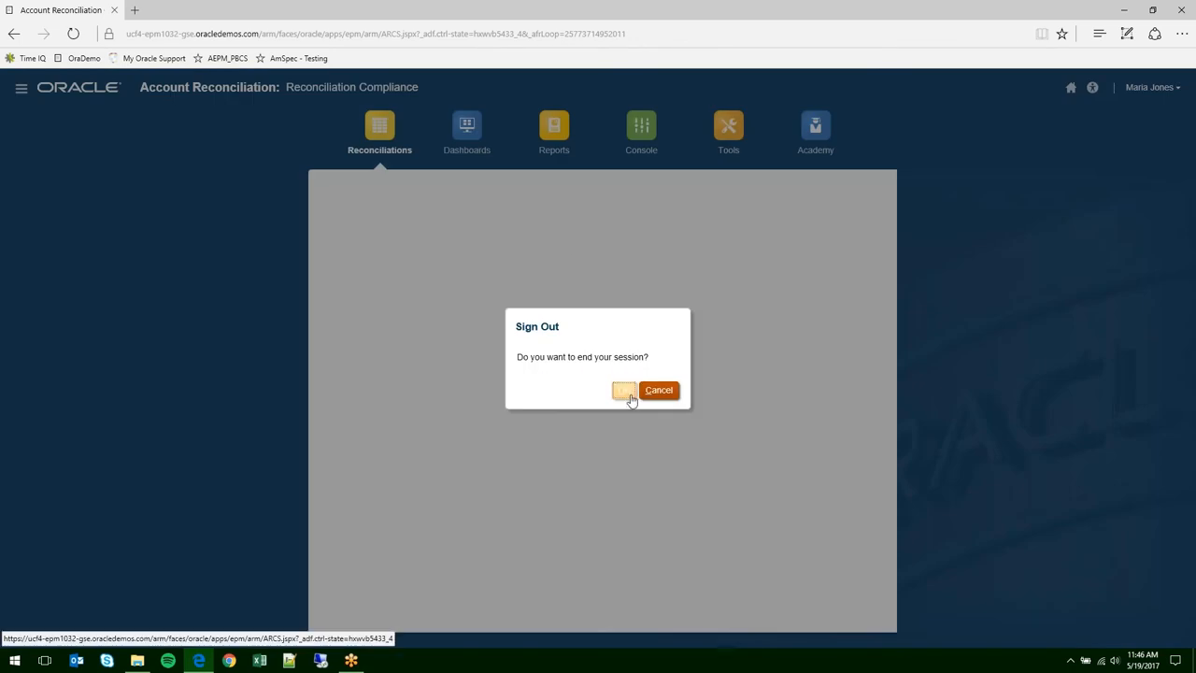
click(623, 390)
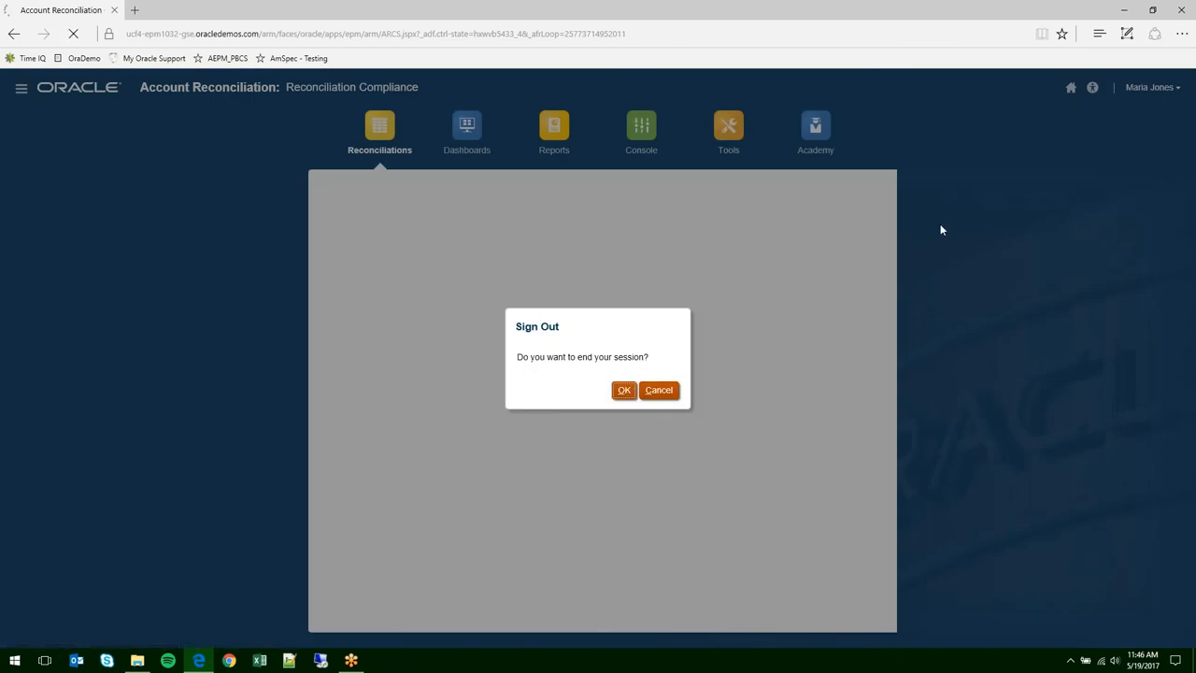
click(624, 390)
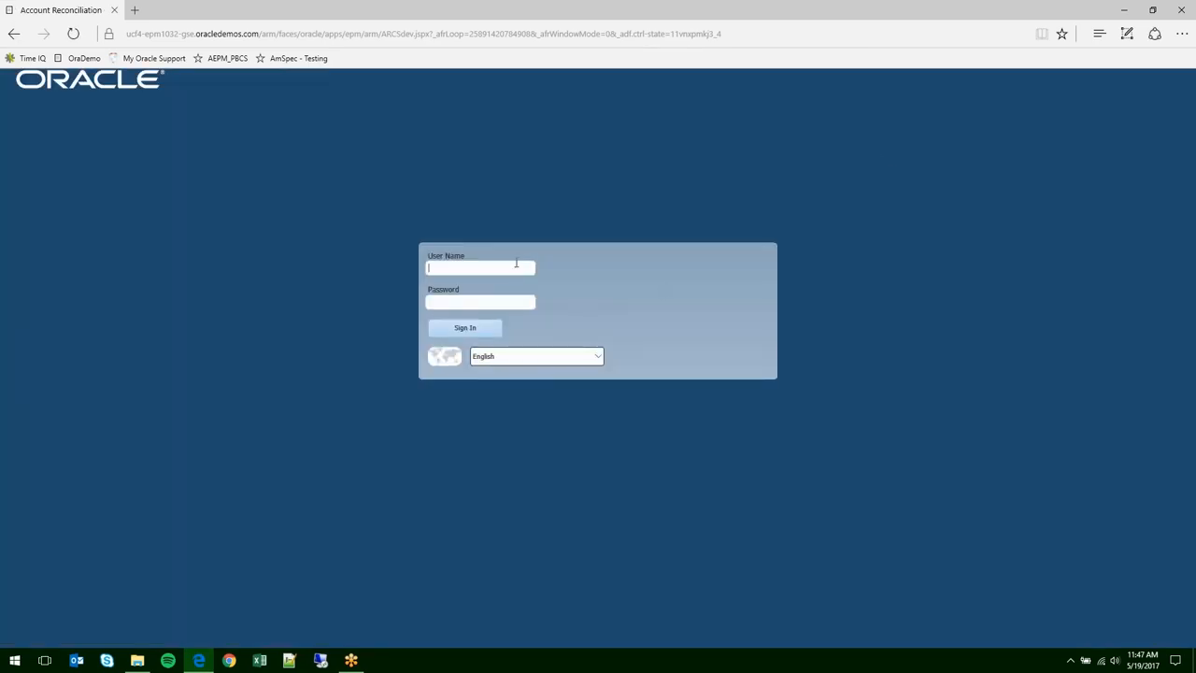
- Sign back in as maria
text(maria)
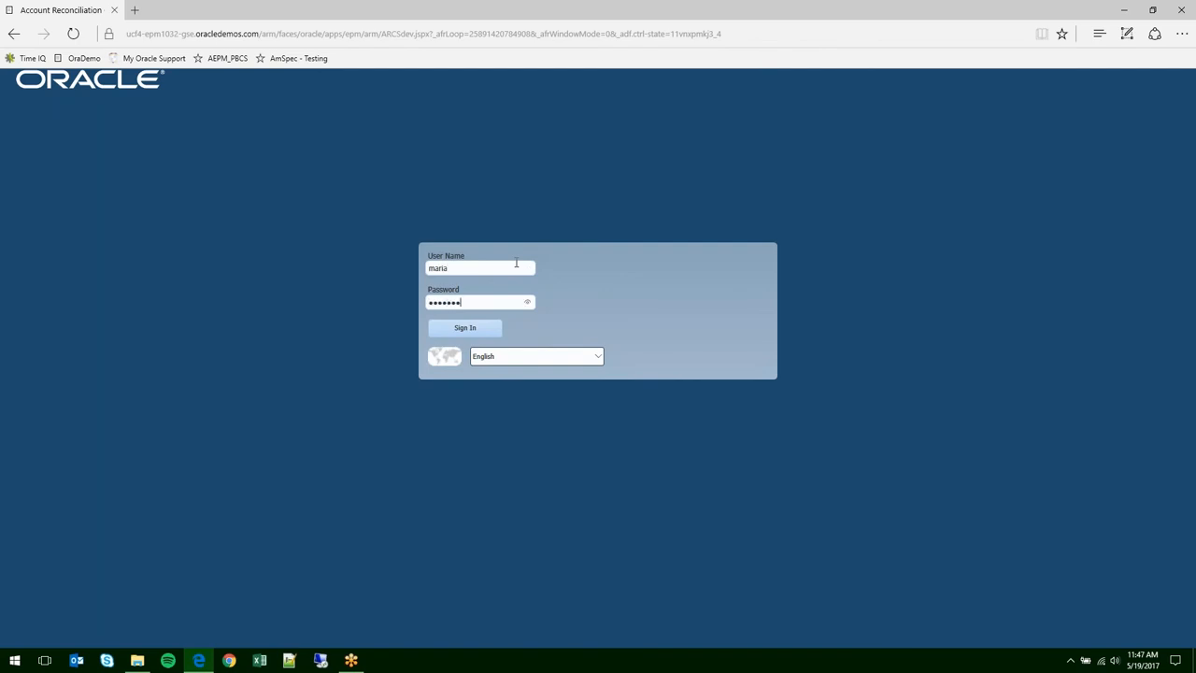
click(465, 327)
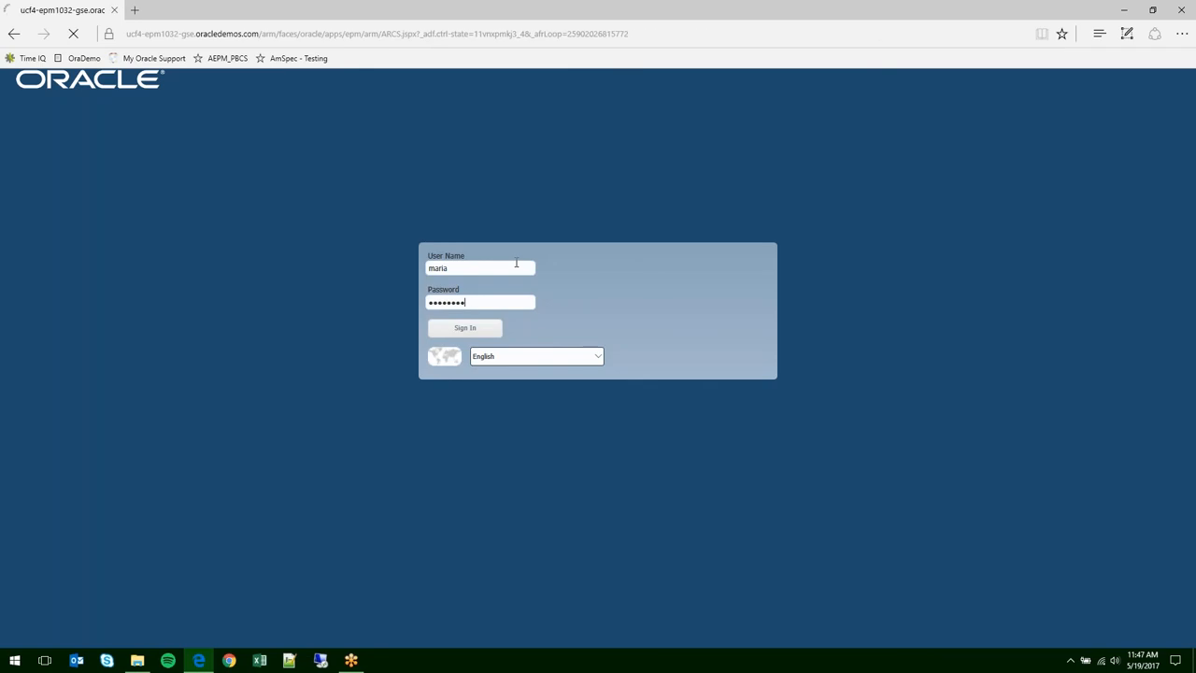
click(464, 327)
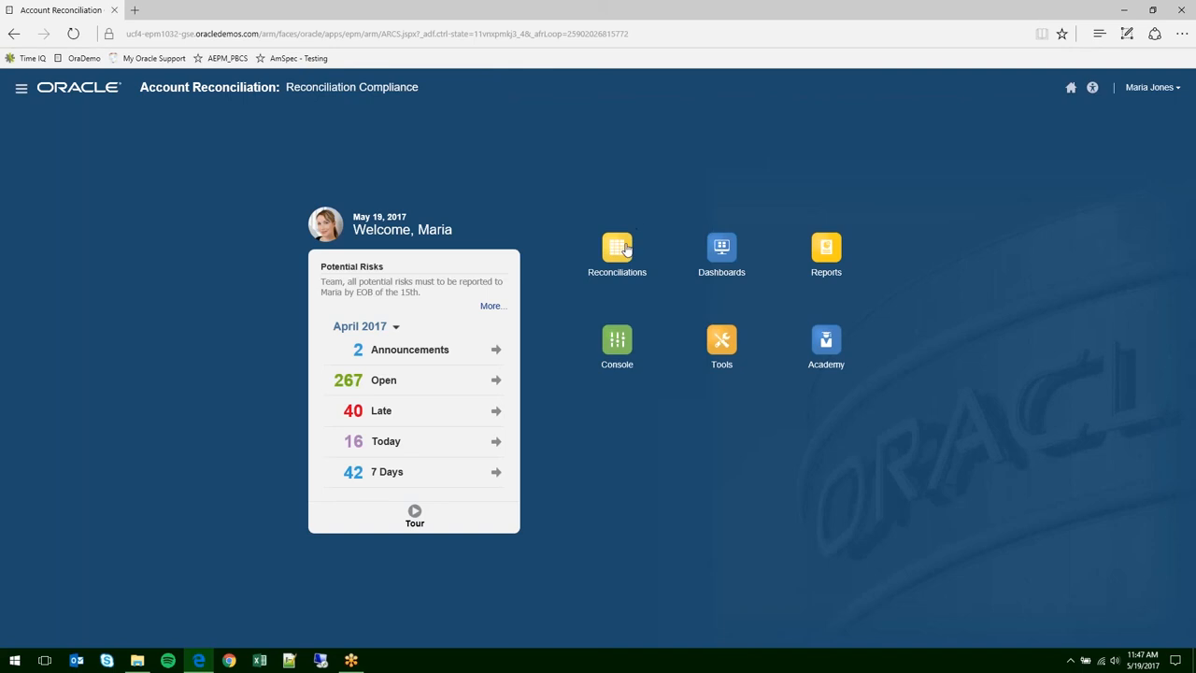
- Select six closed reconciliations in the list and bring up Generate Report Binder
click(617, 252)
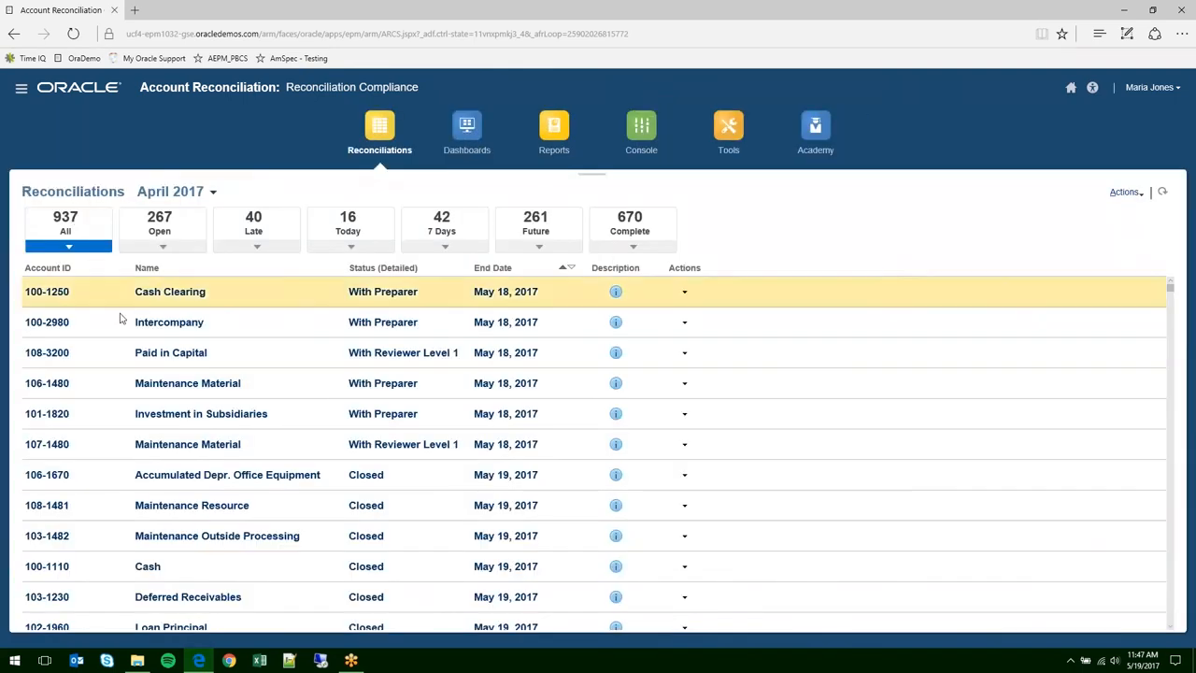
scroll(down, 3)
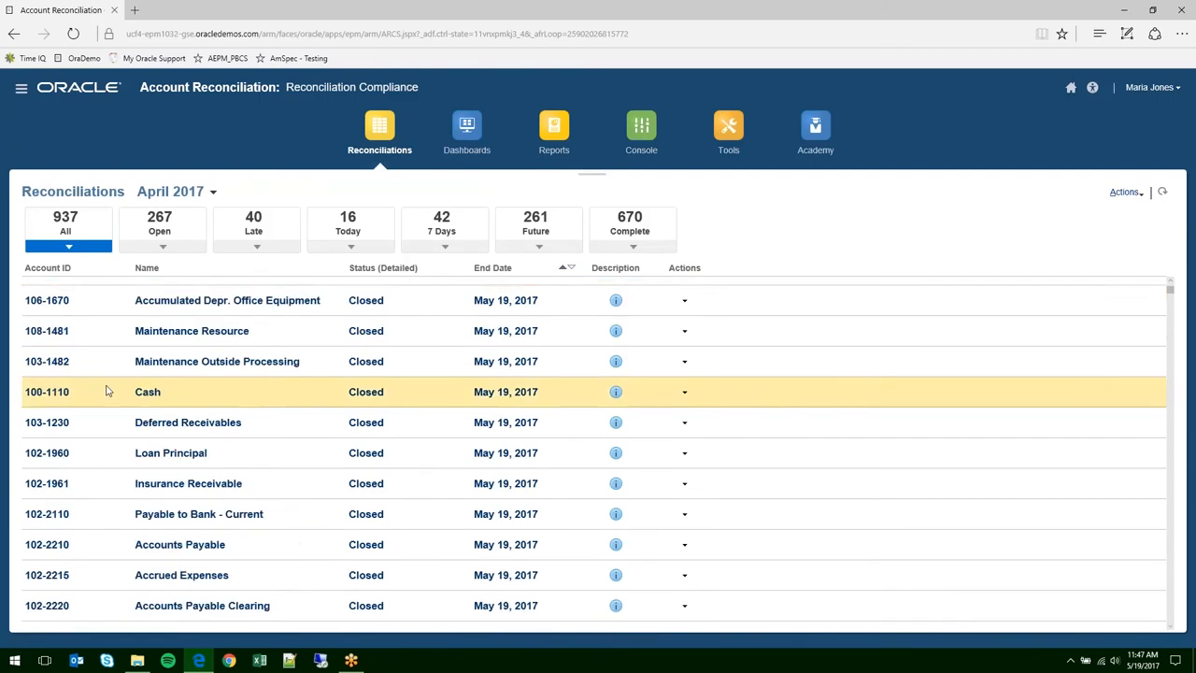
scroll(down, 3)
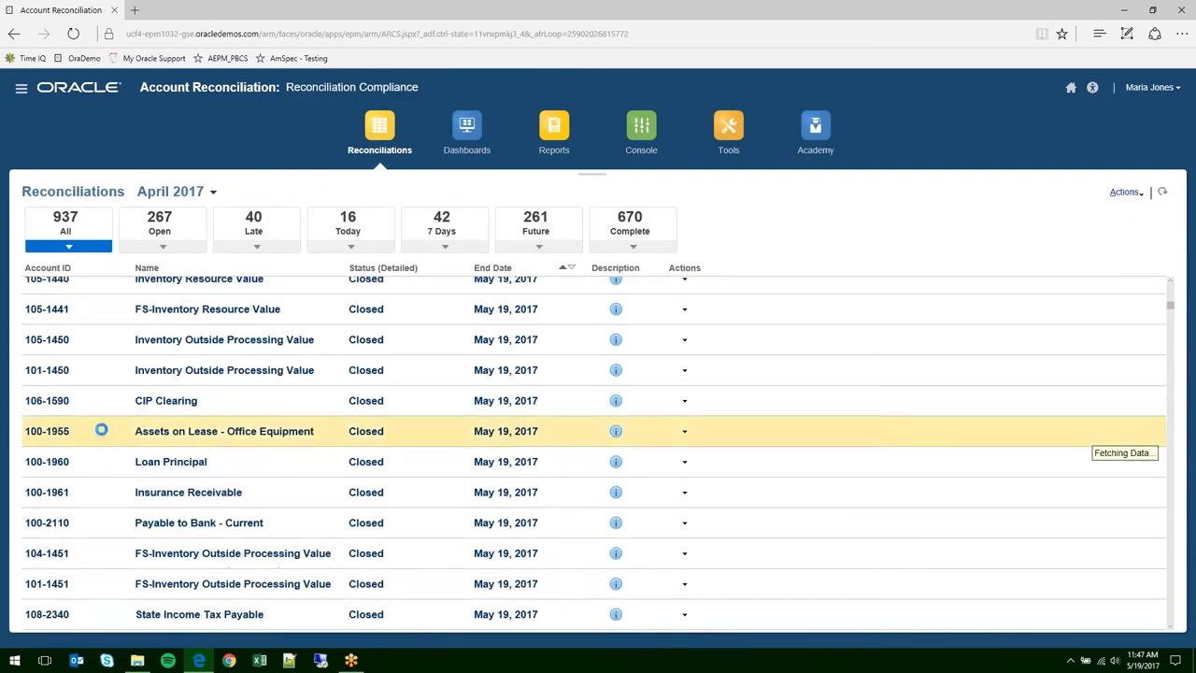
scroll(down, 3)
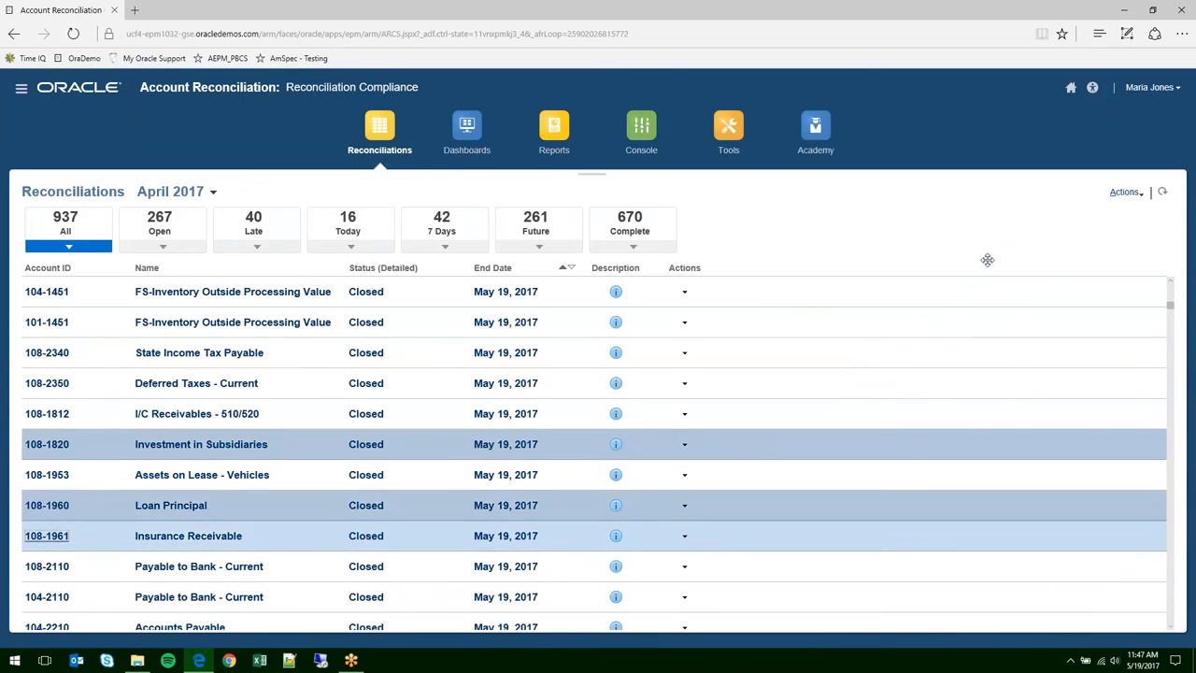
click(1124, 191)
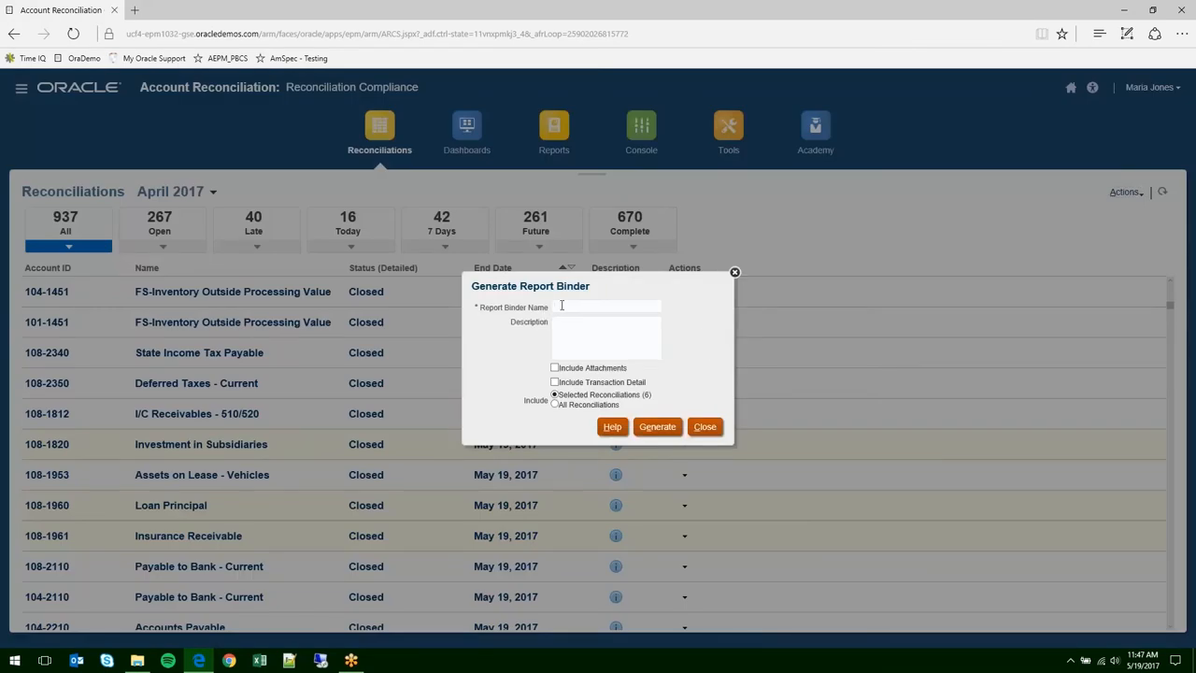
- Generate binder 'Apr 17' with attachments and transaction detail, then open Apr 17.zip
text(Apr)
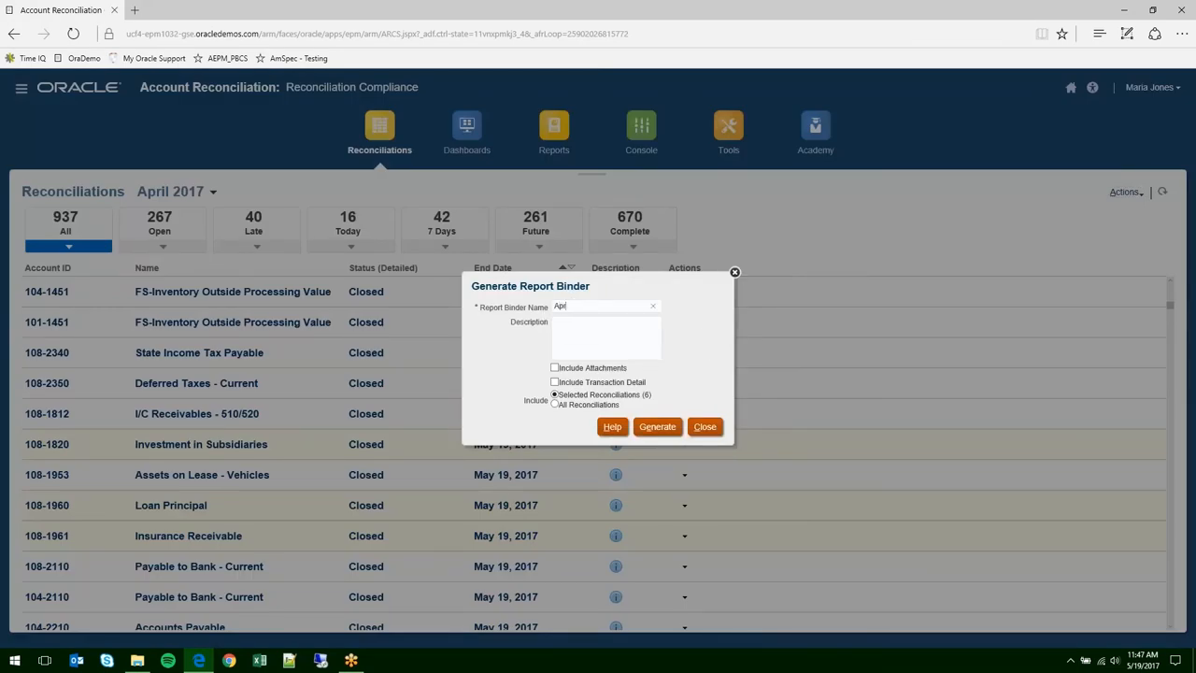
text(17)
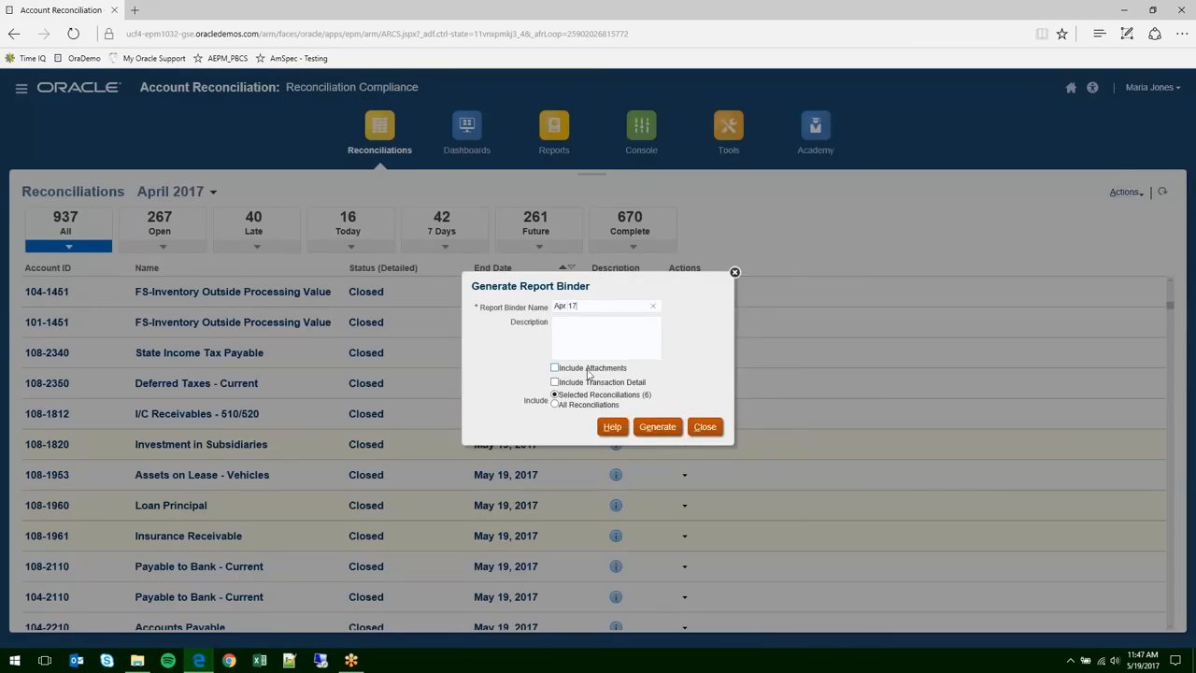
click(555, 367)
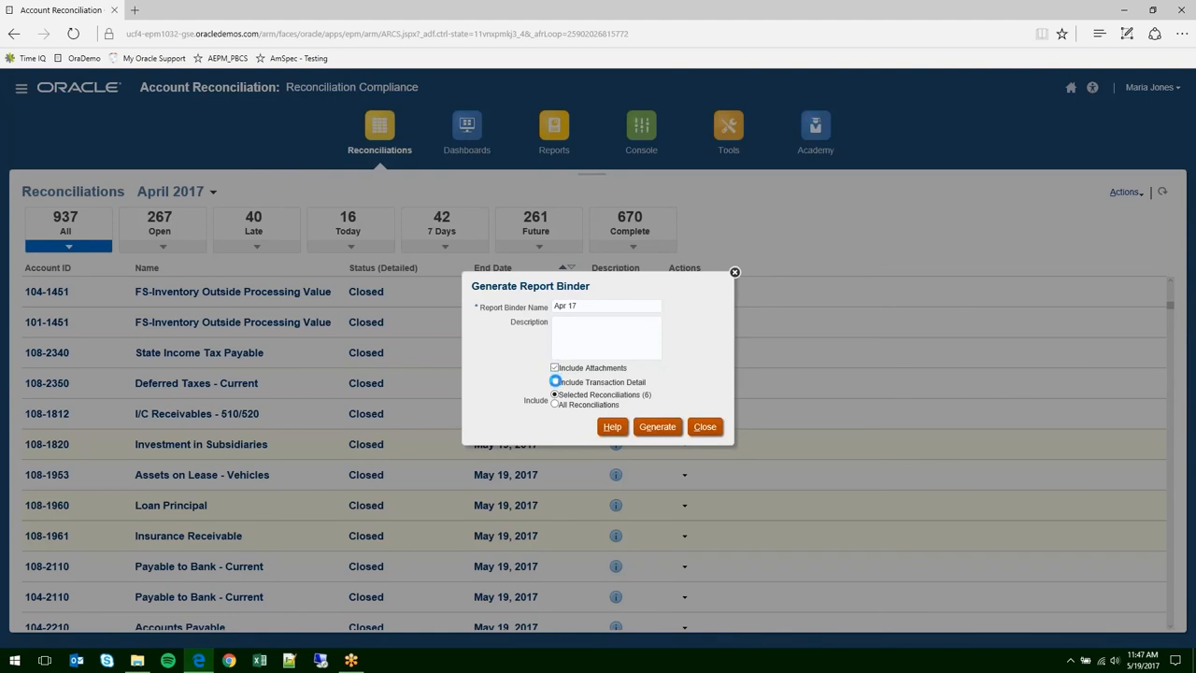
click(555, 382)
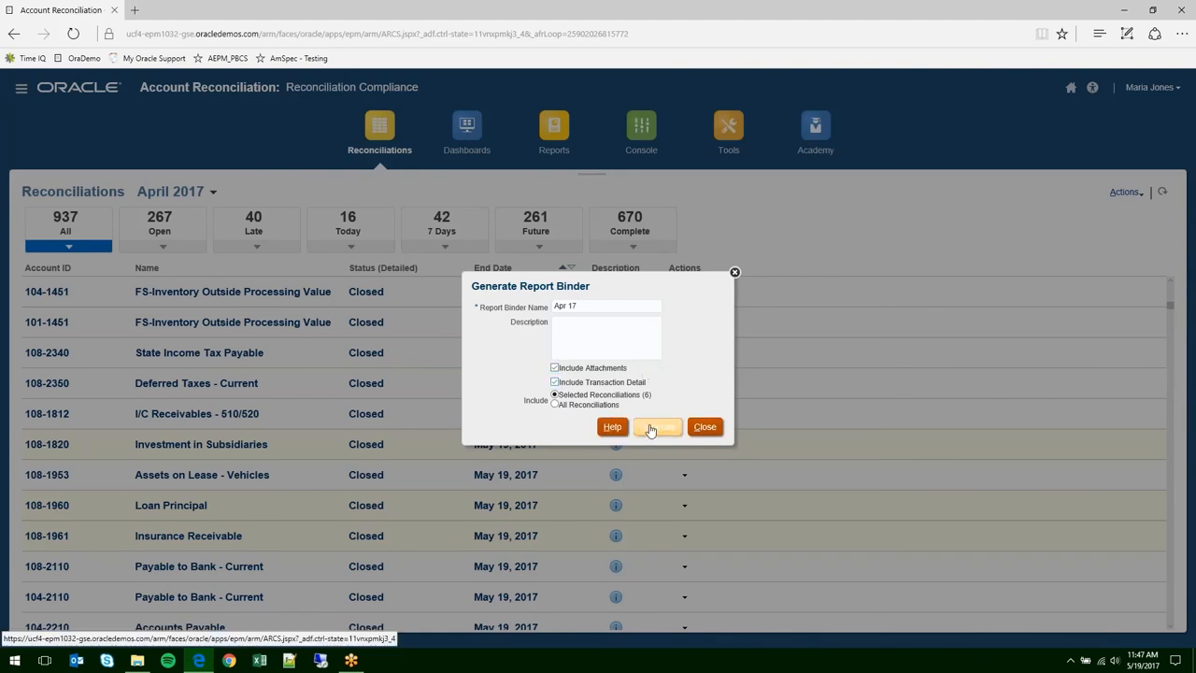
click(657, 427)
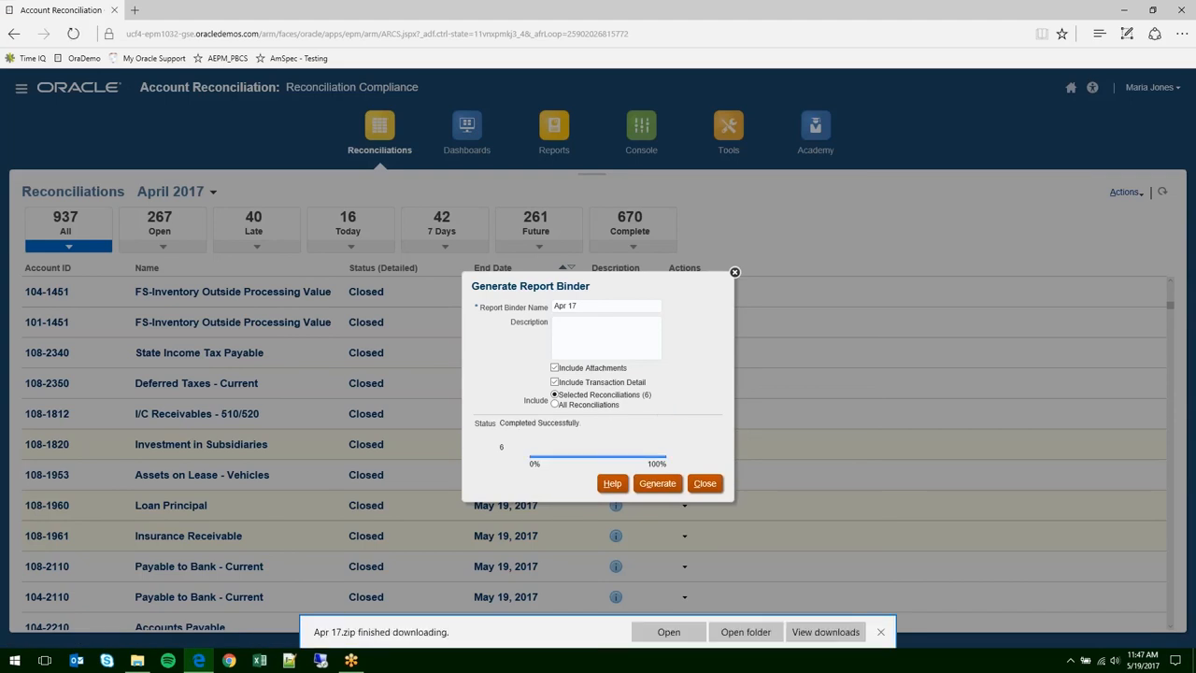
mouse_move(669, 423)
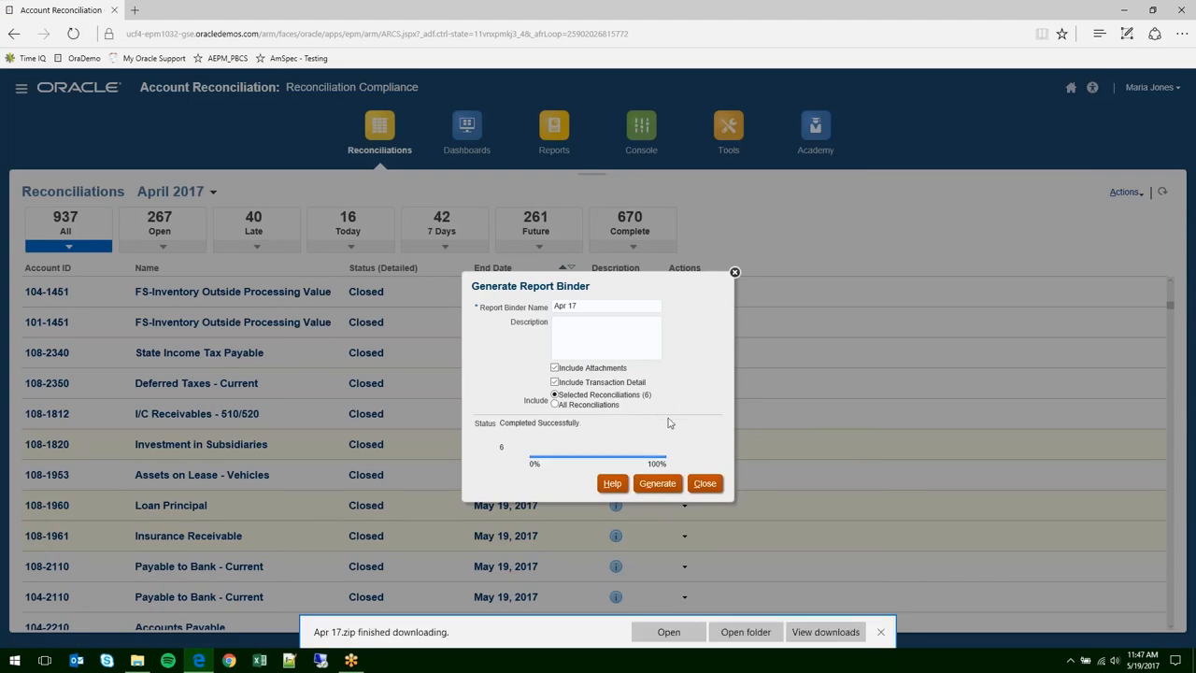
click(879, 631)
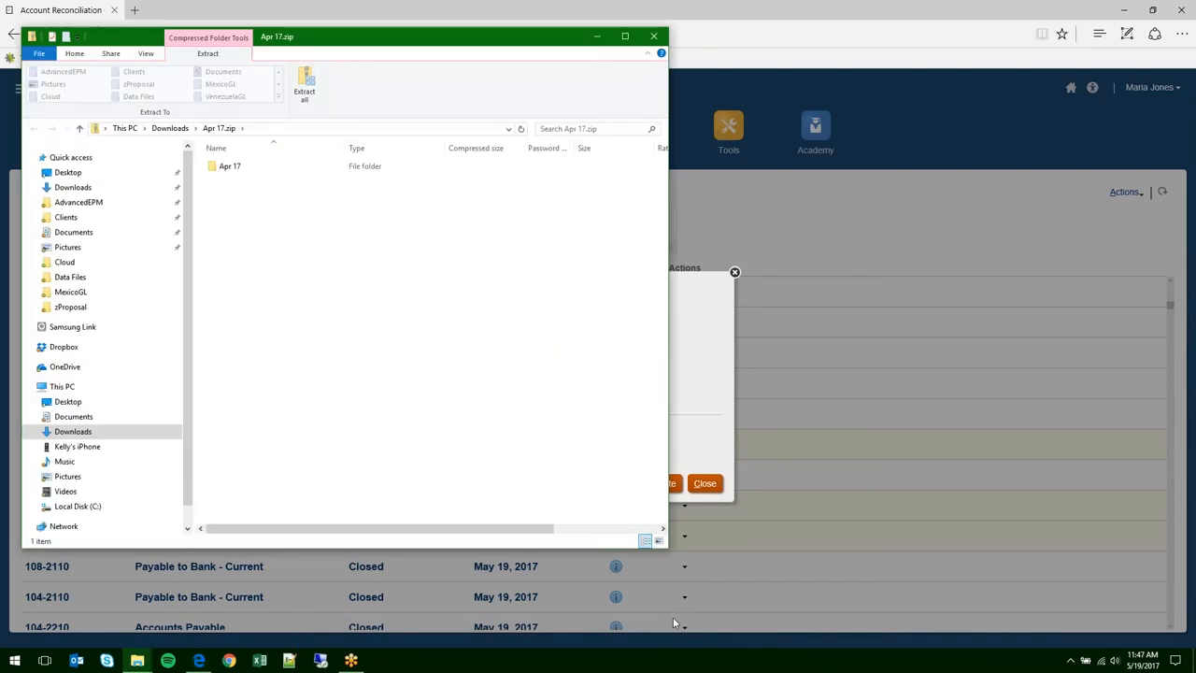
mouse_move(464, 275)
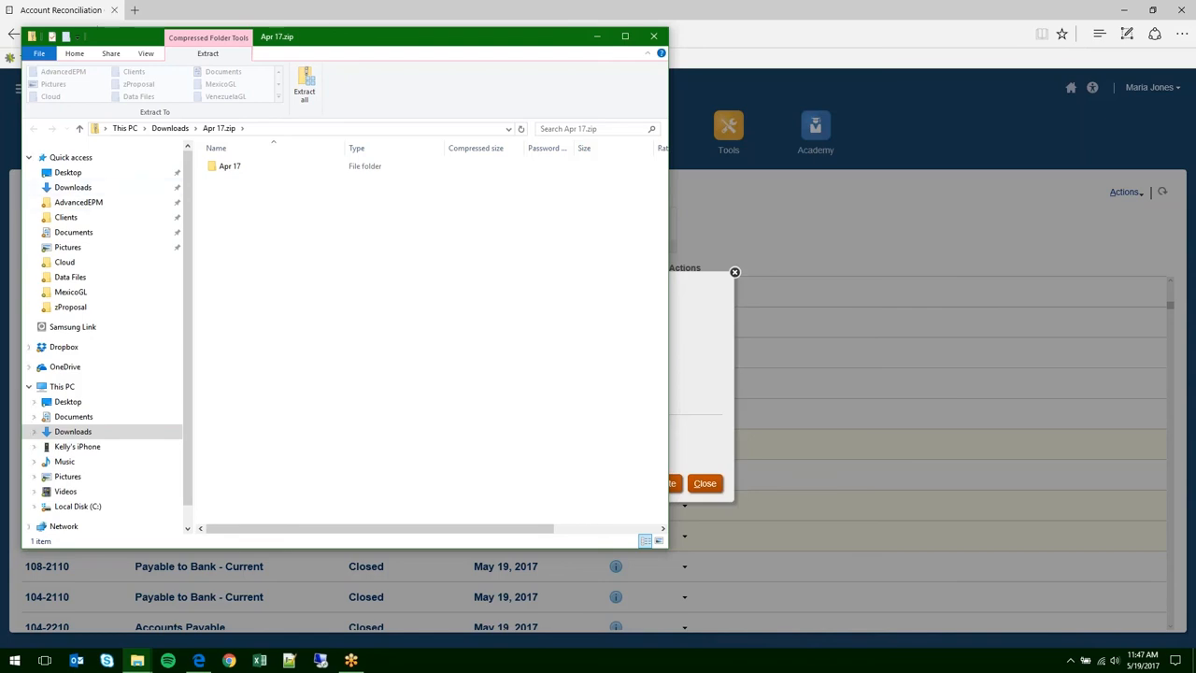
- Browse the Apr 17 zip contents, select Apr 17.zip in Downloads, and show the desktop
double_click(228, 165)
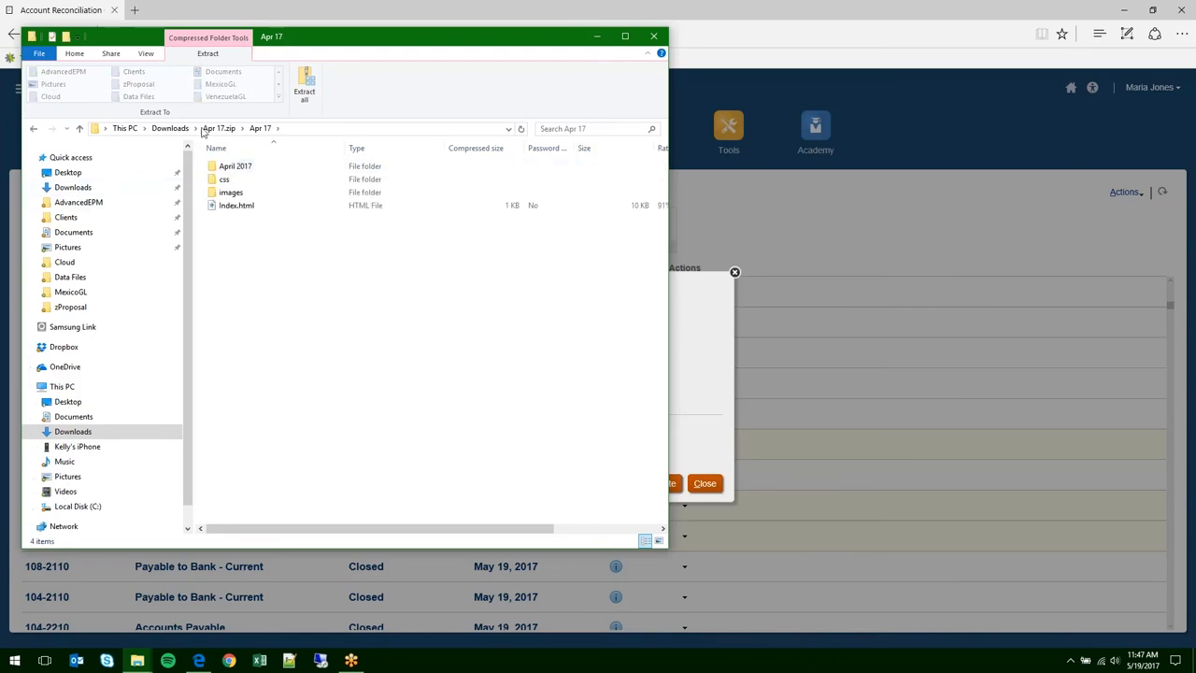
click(170, 128)
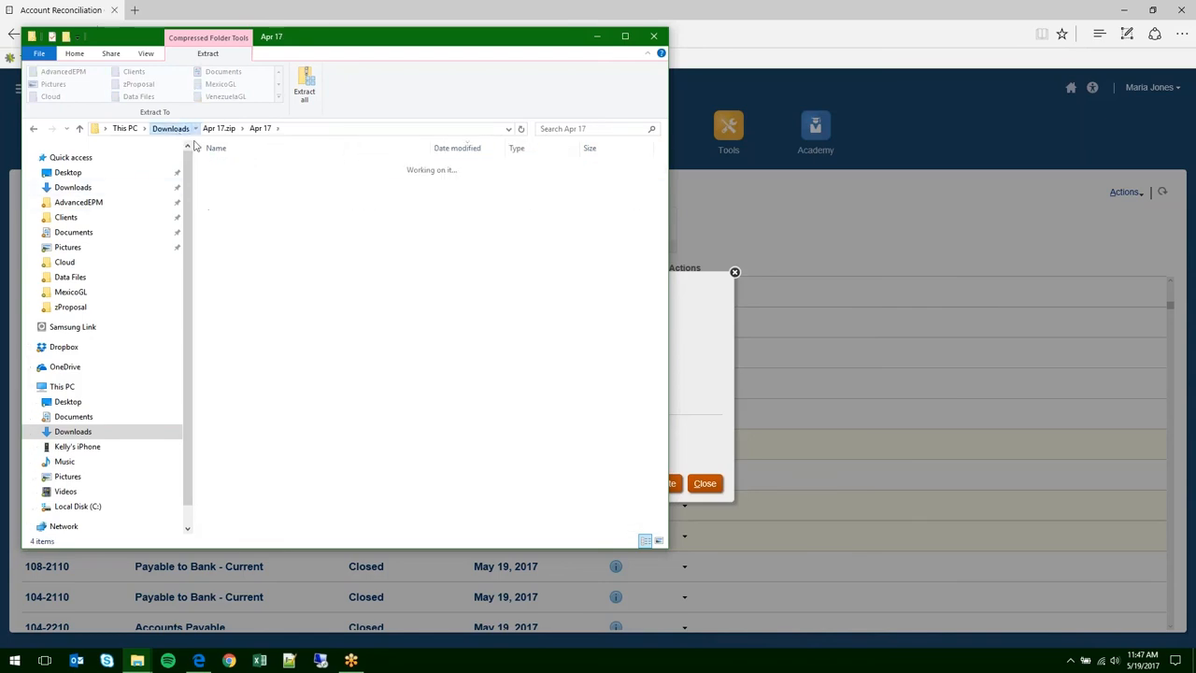
click(170, 128)
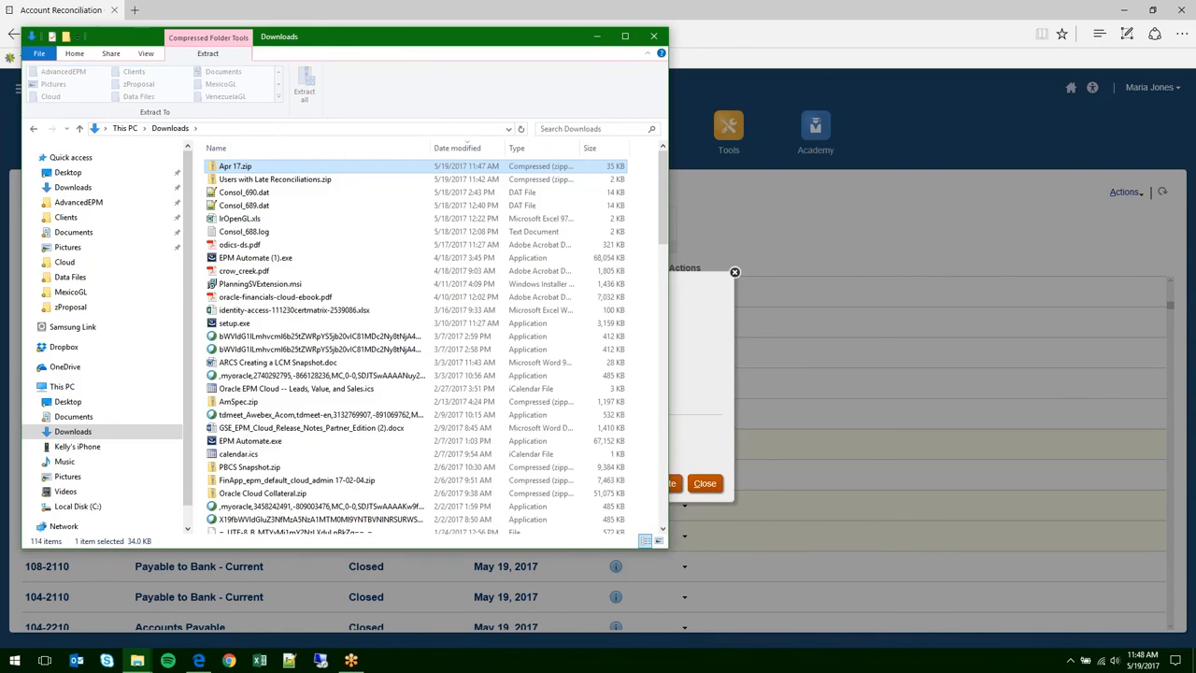
click(243, 230)
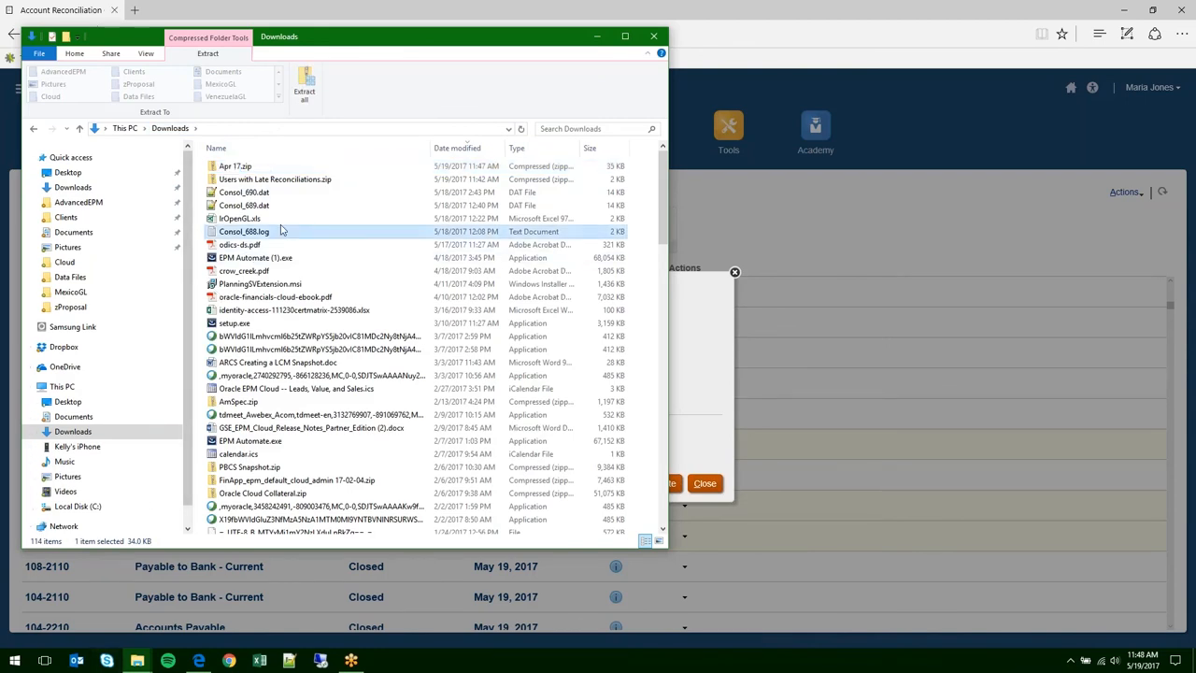
click(235, 166)
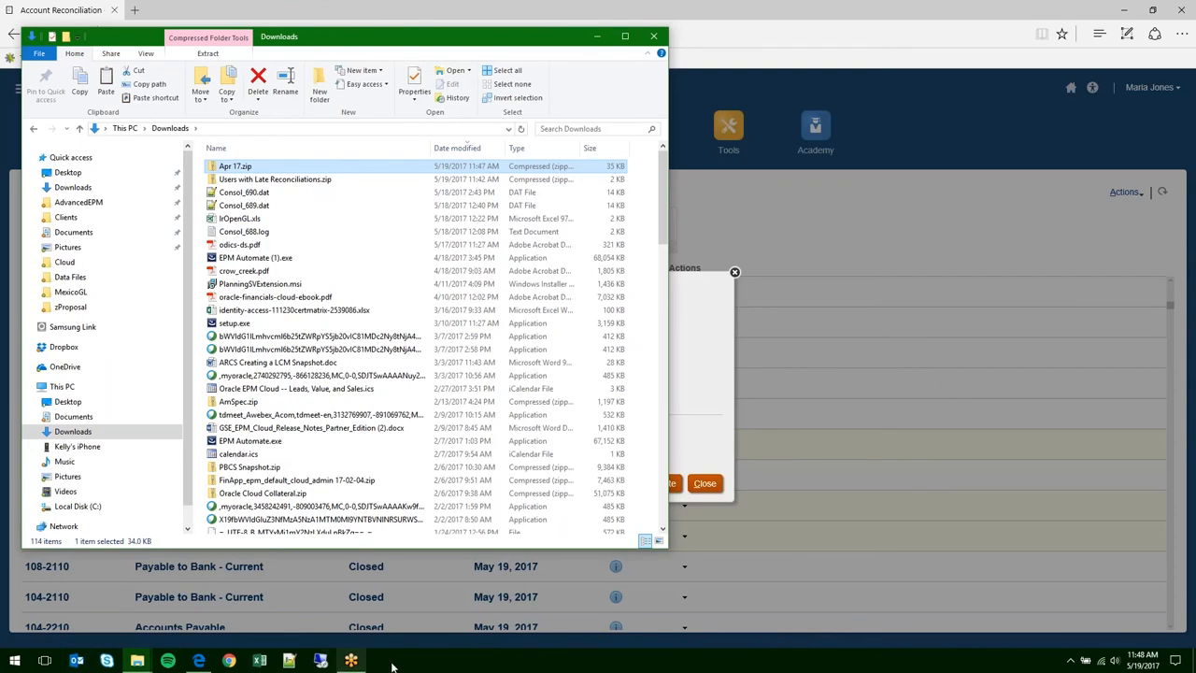
right_click(392, 660)
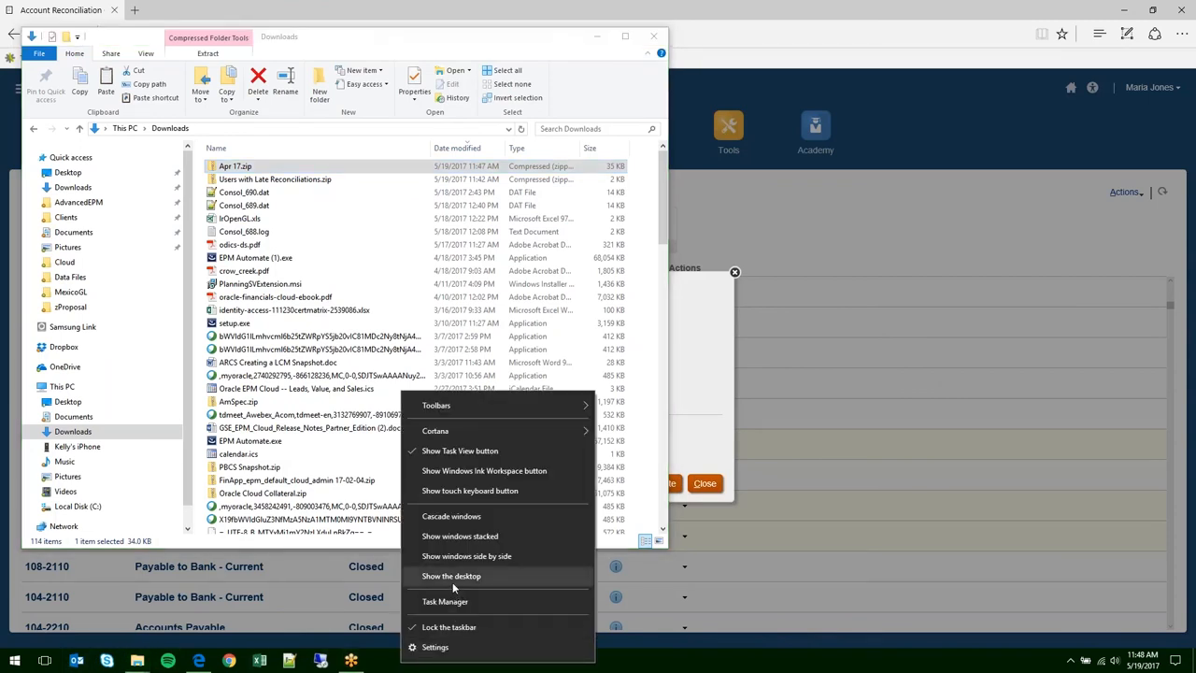
click(452, 575)
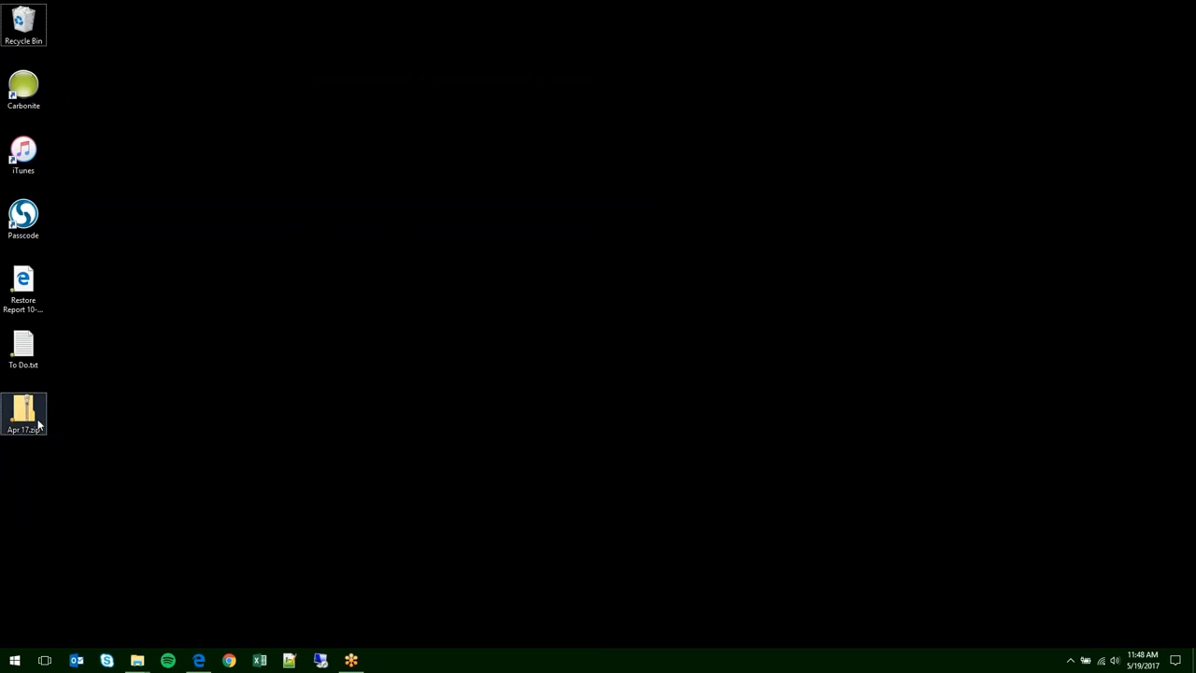
- Extract Apr 17.zip to the desktop and open the April 2017 binder's Index.html
right_click(24, 413)
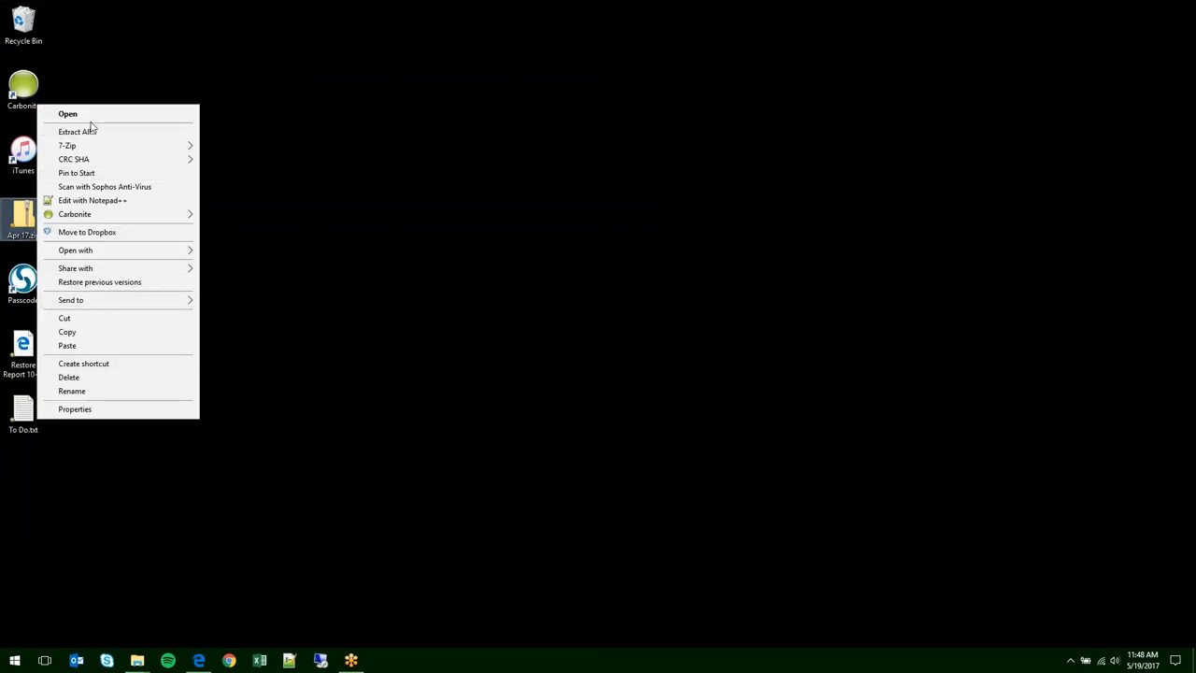
click(78, 131)
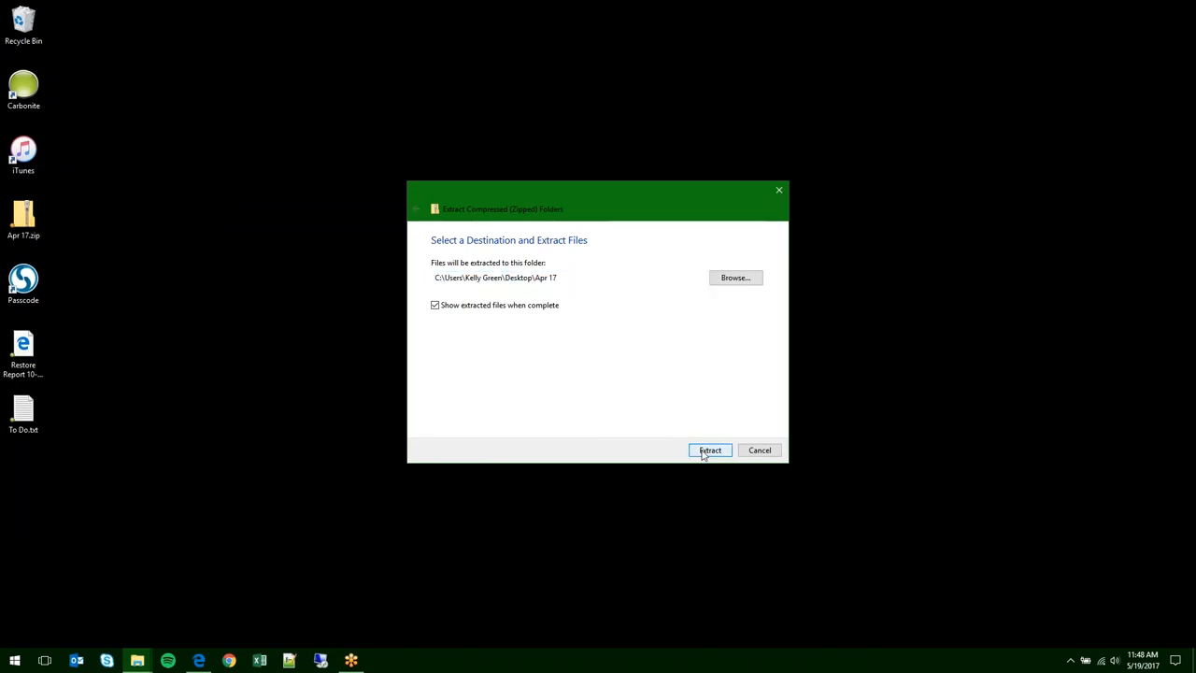
click(710, 450)
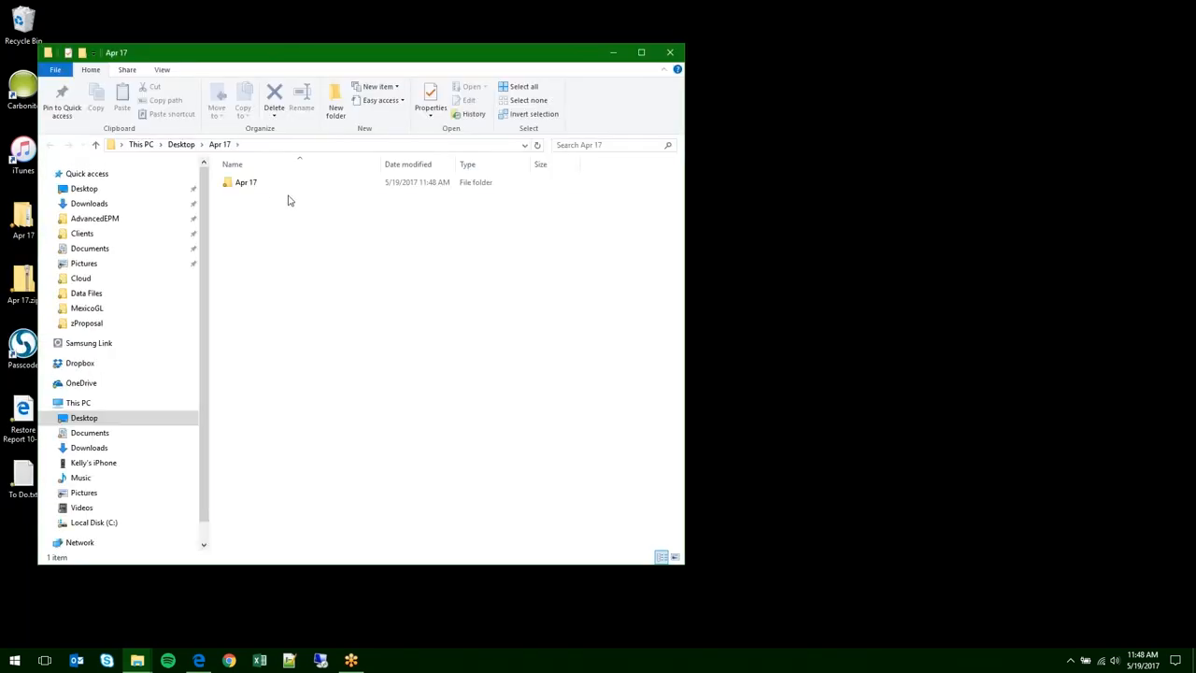
double_click(246, 182)
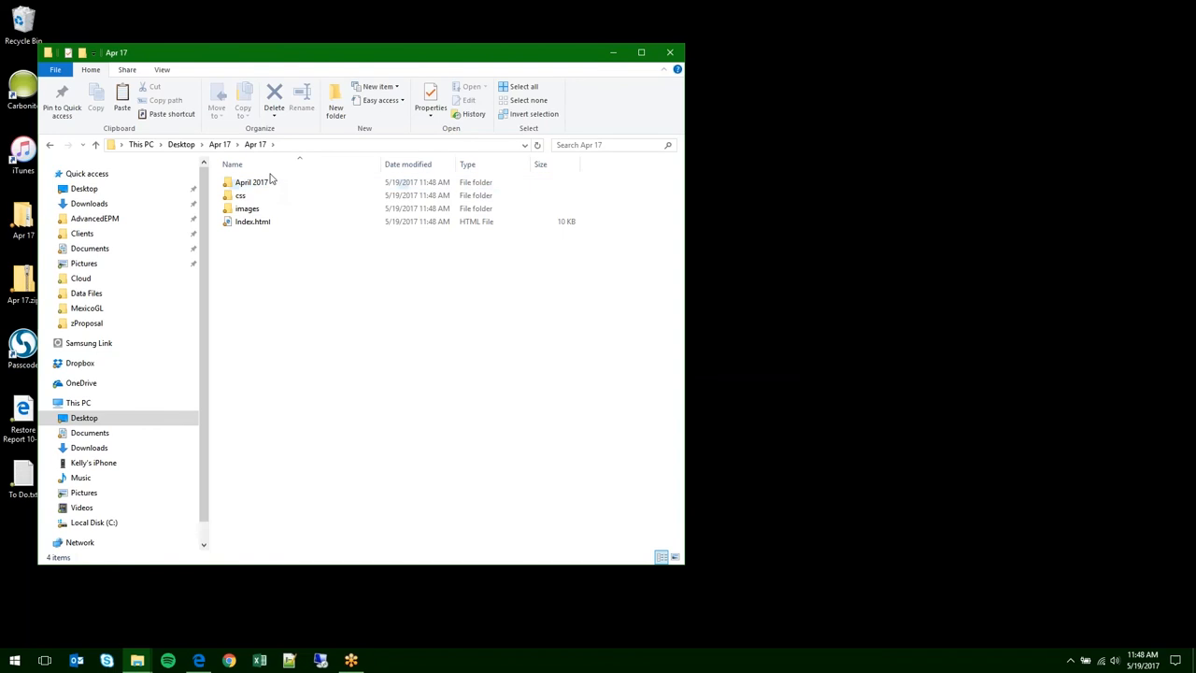
double_click(256, 182)
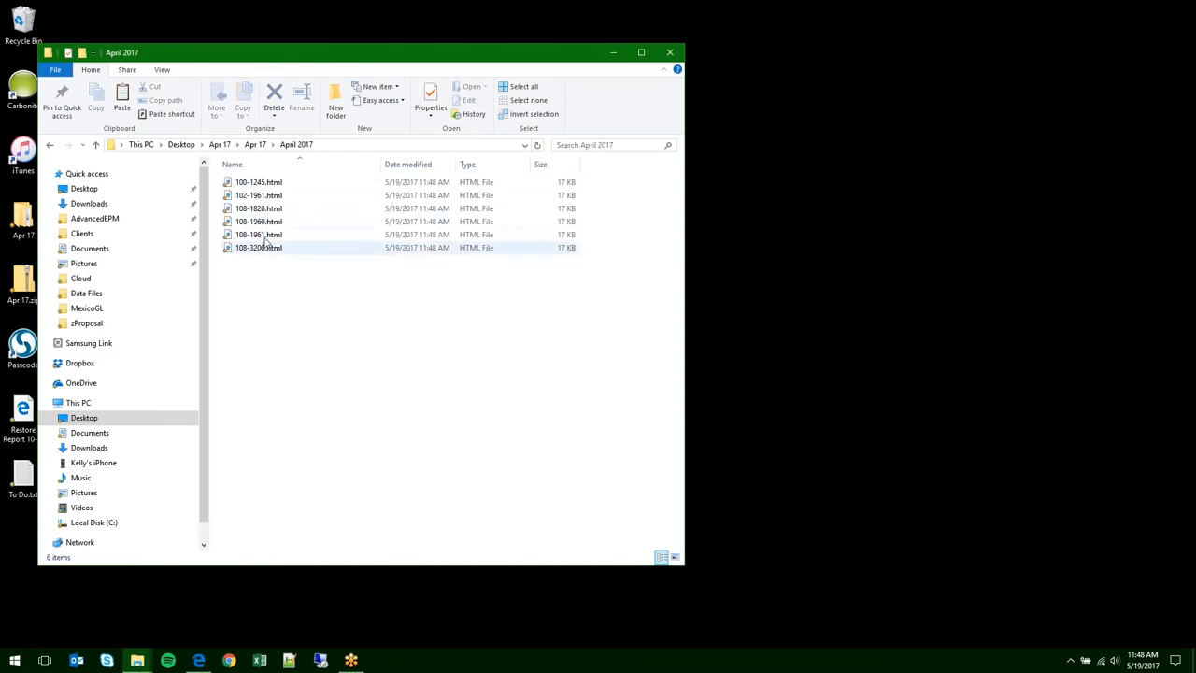
click(255, 144)
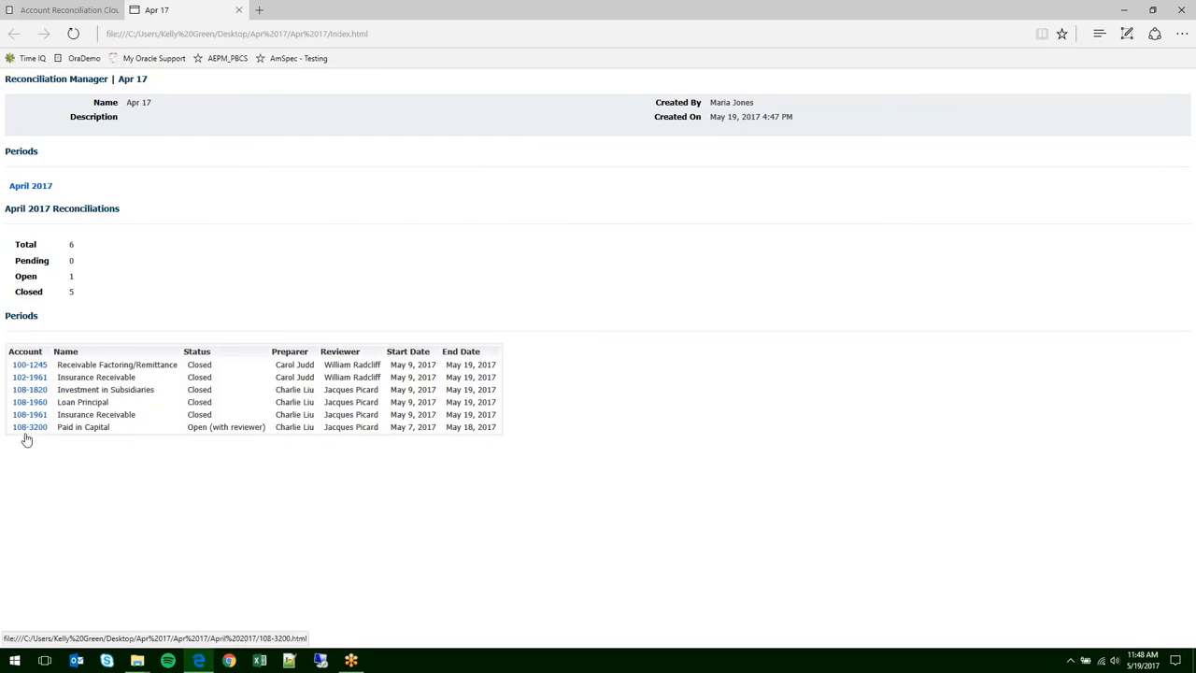
mouse_move(40, 364)
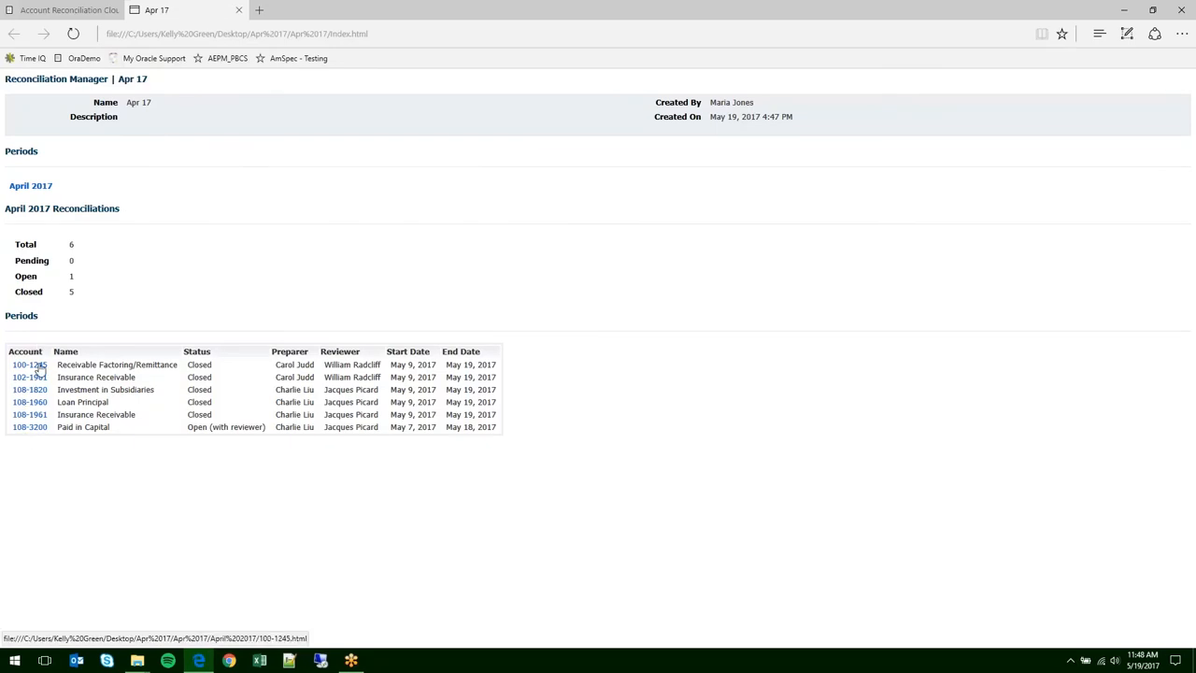
- Open reconciliation 100-1245's details and scroll down to its workflow and history
click(28, 365)
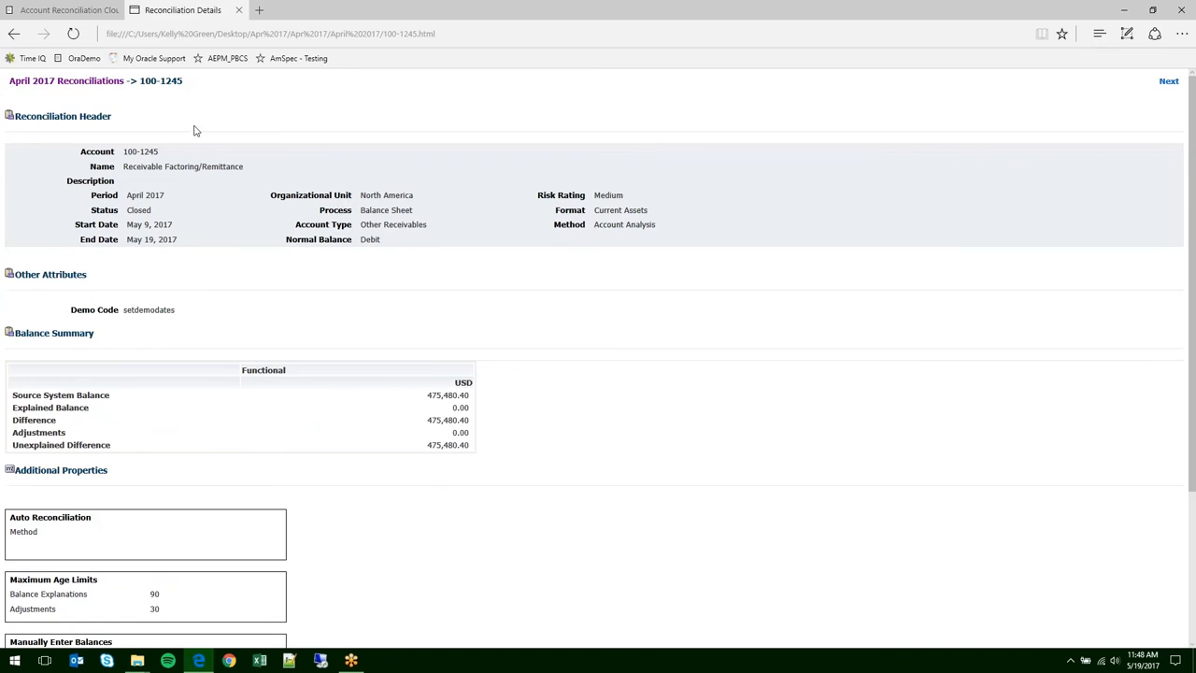
scroll(down, 3)
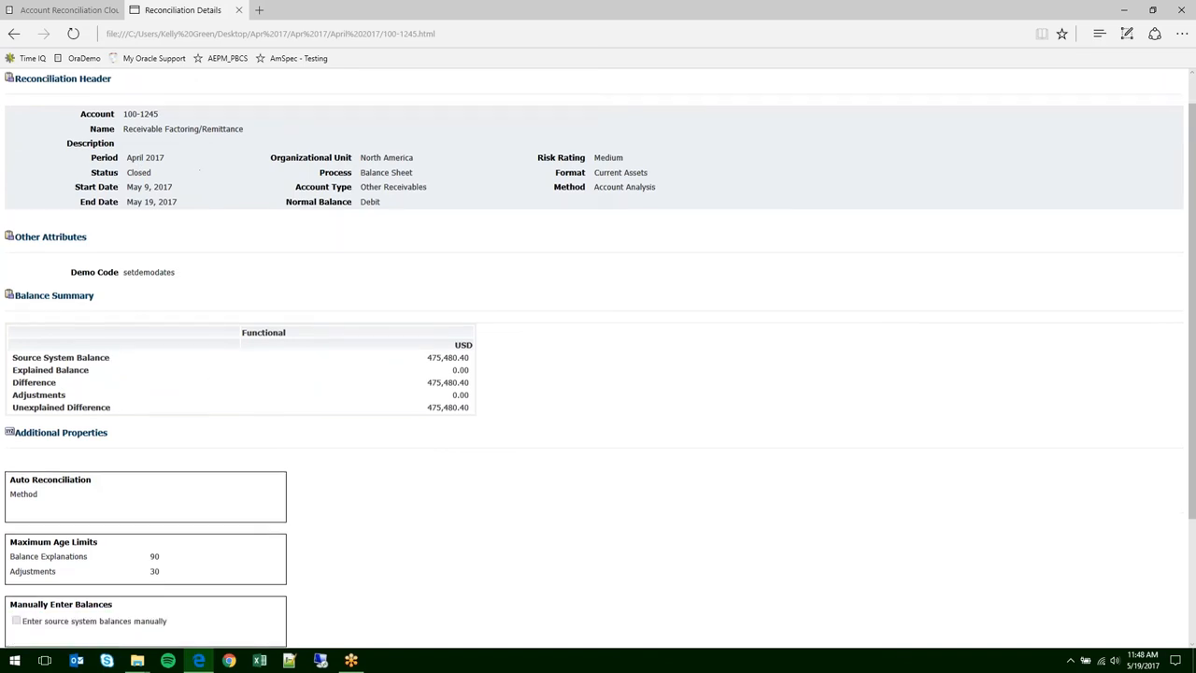
scroll(down, 3)
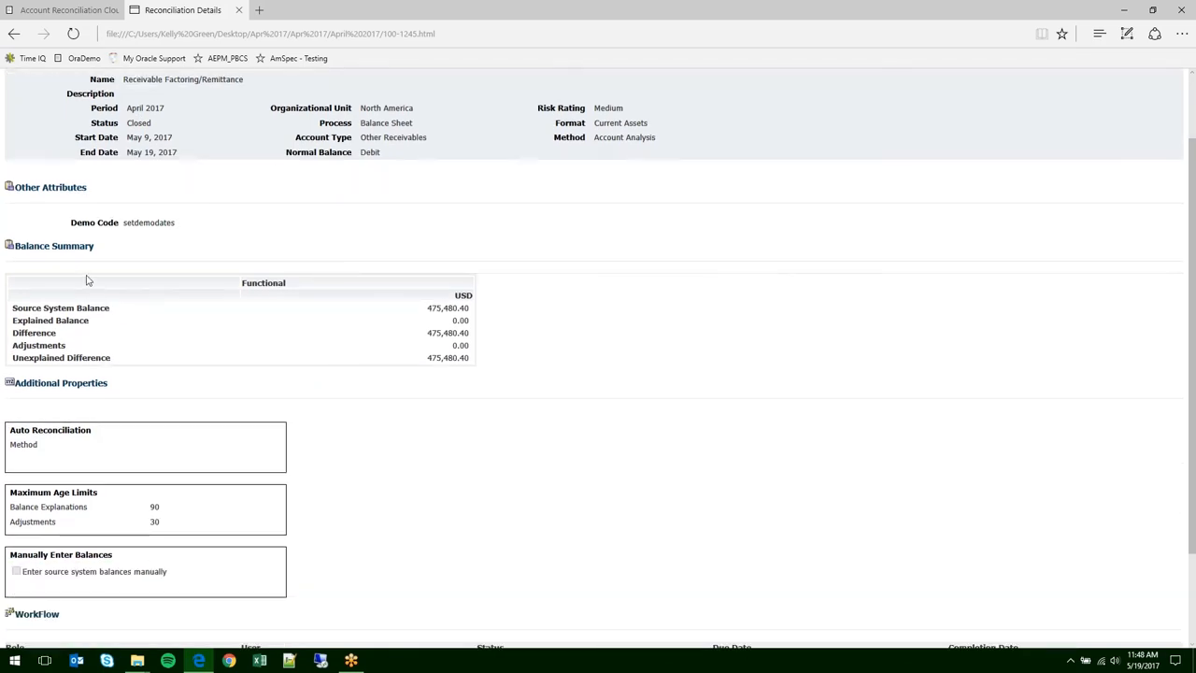
scroll(down, 3)
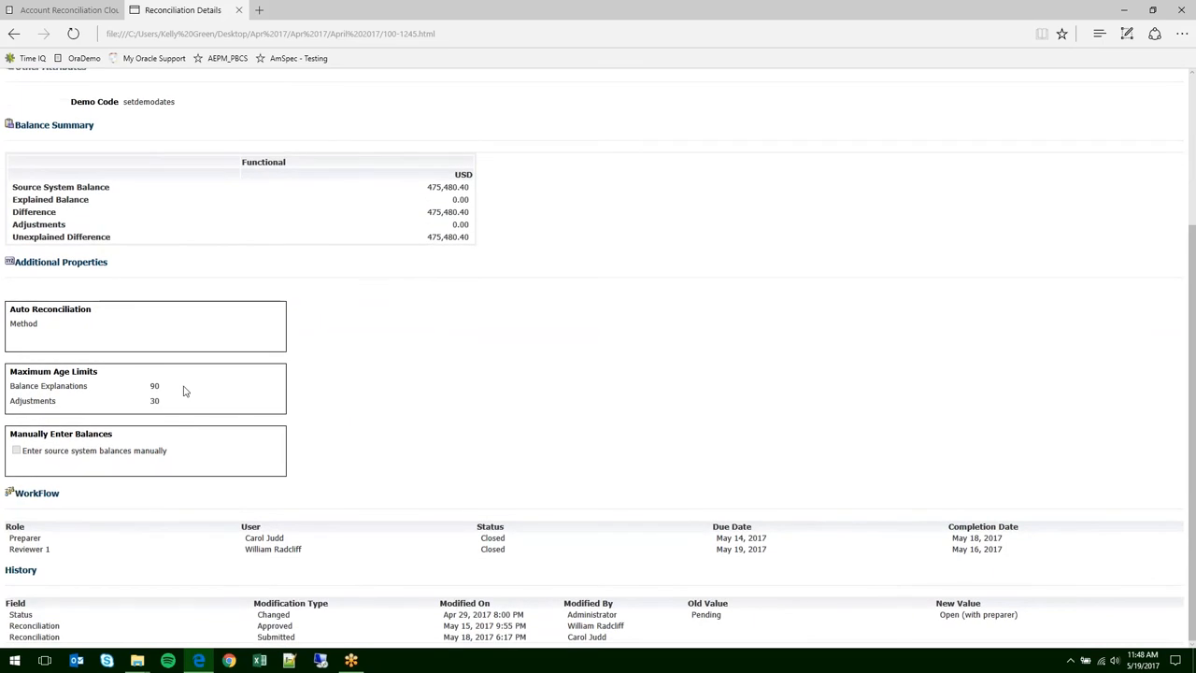
mouse_move(197, 503)
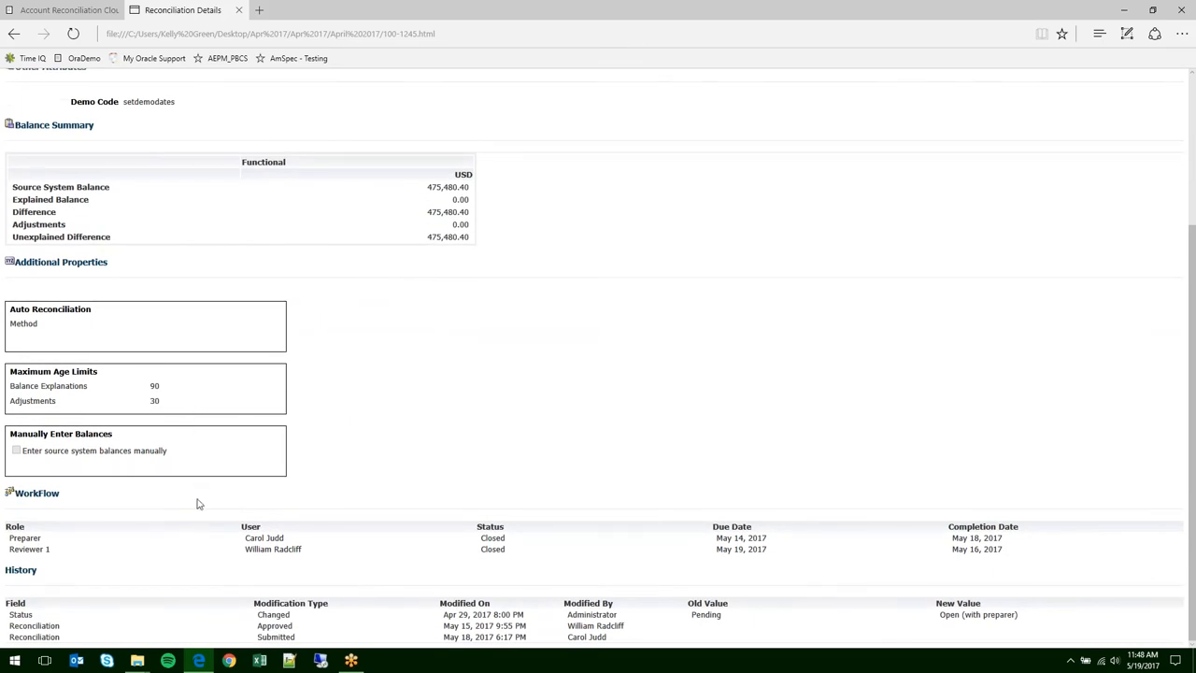
mouse_move(697, 617)
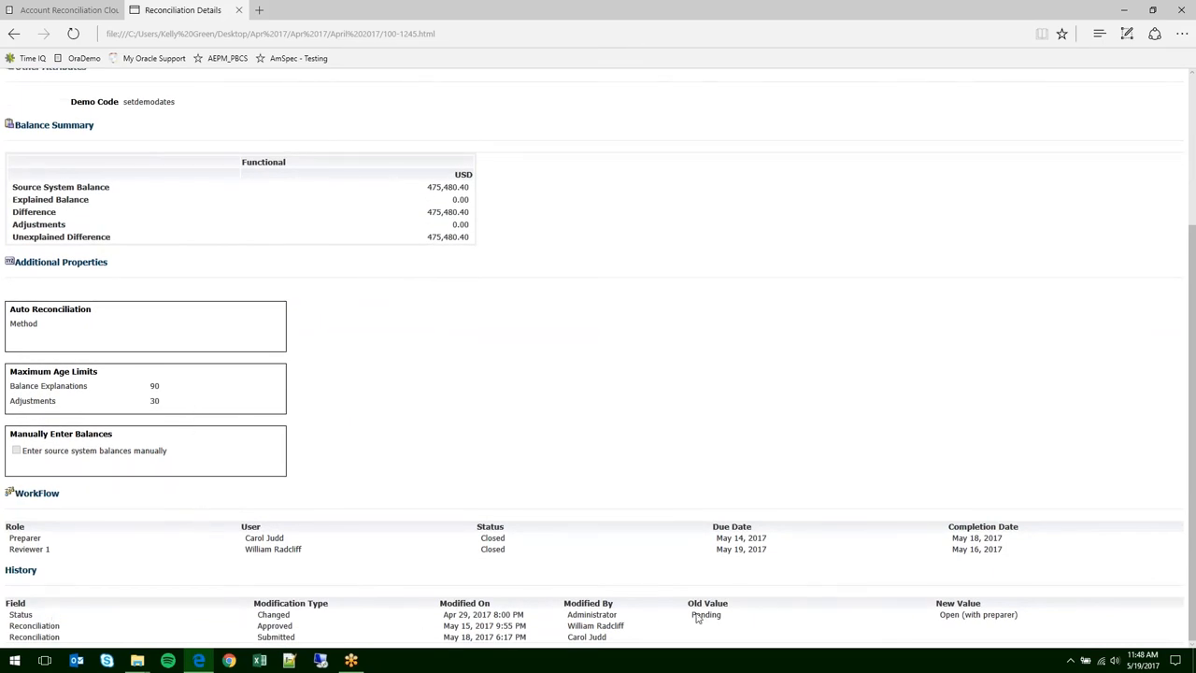
mouse_move(650, 464)
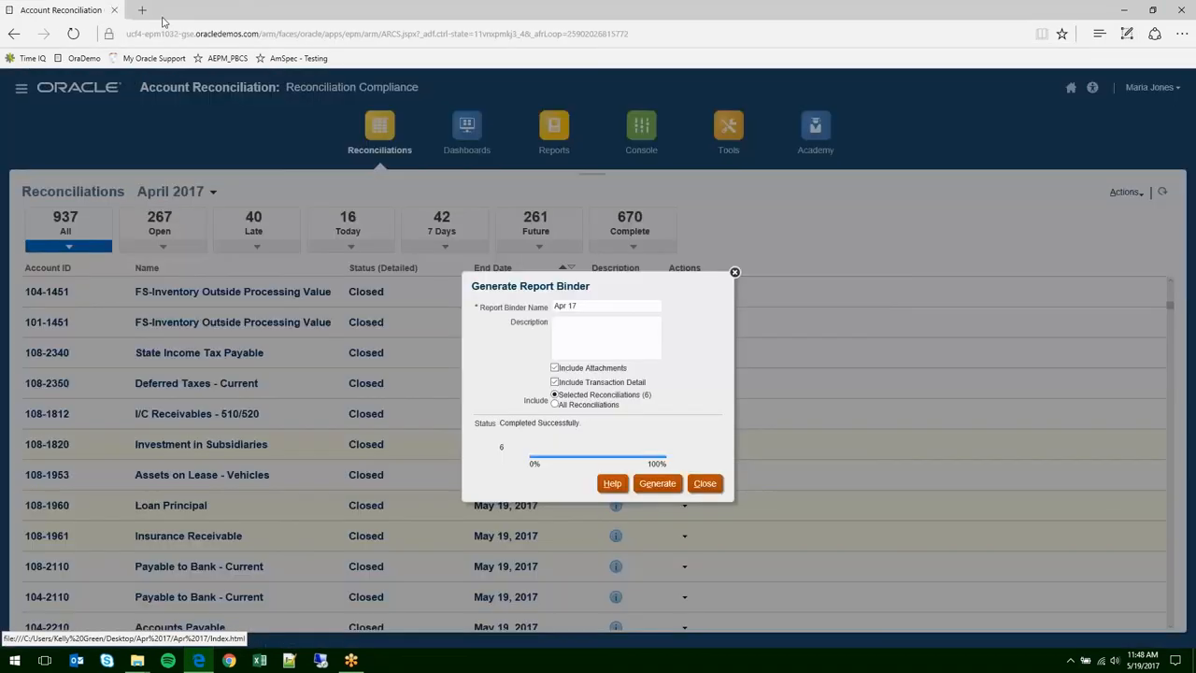
- Close the report binder window and open Profile List from the Navigator
click(704, 483)
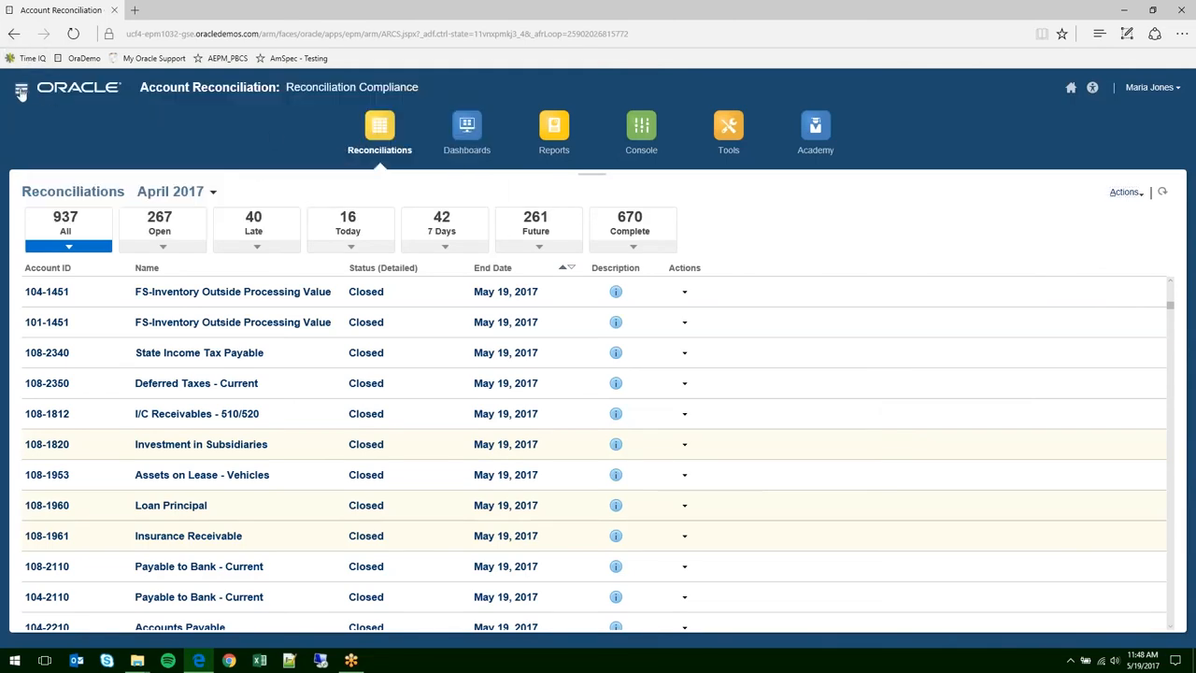
click(19, 87)
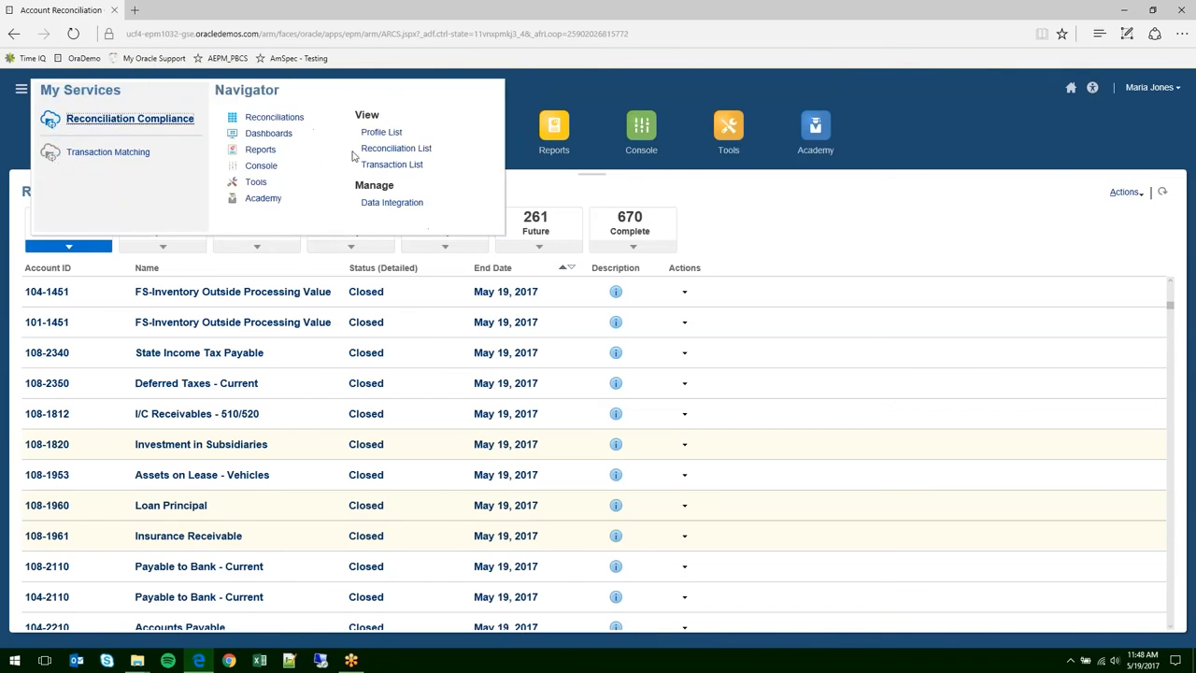
click(381, 131)
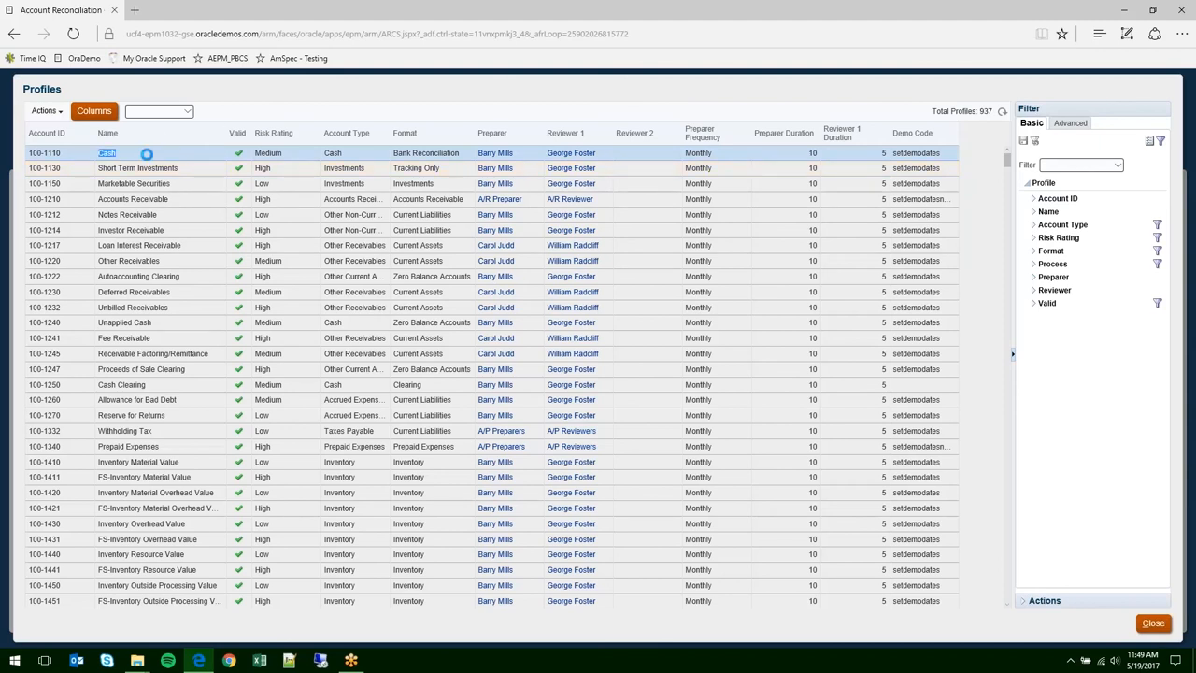
- Open the 100-1110 Cash profile, keep Balance Match auto reconciliation, and view its empty Rules
double_click(107, 153)
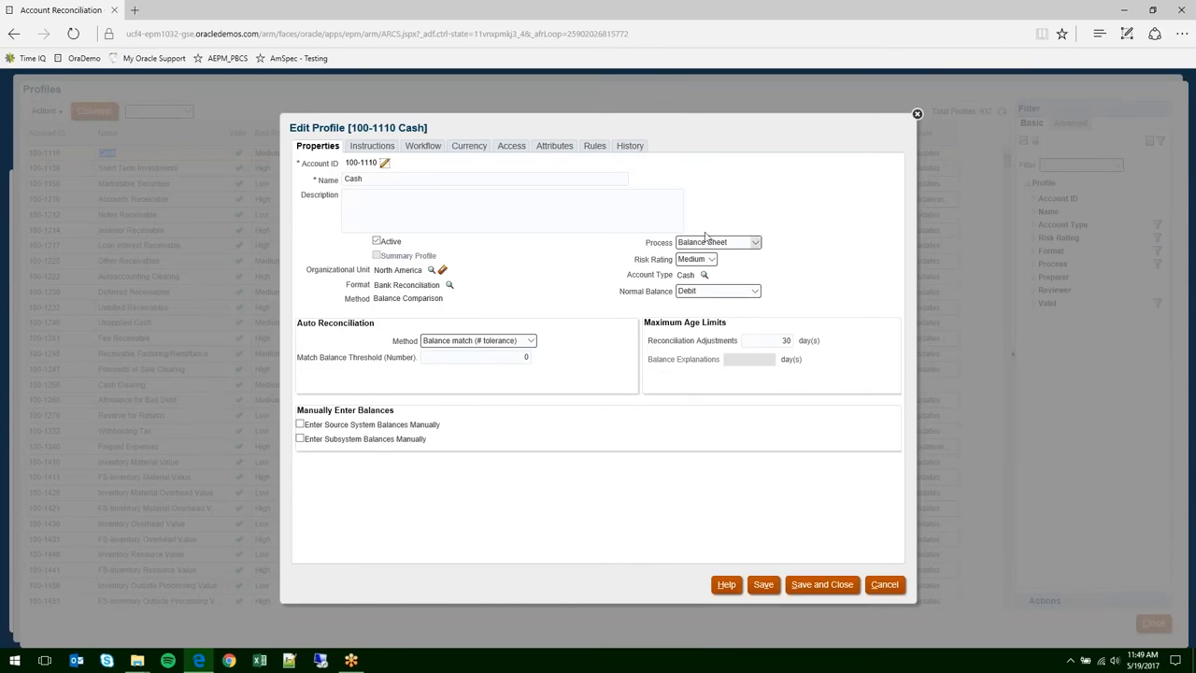
mouse_move(483, 274)
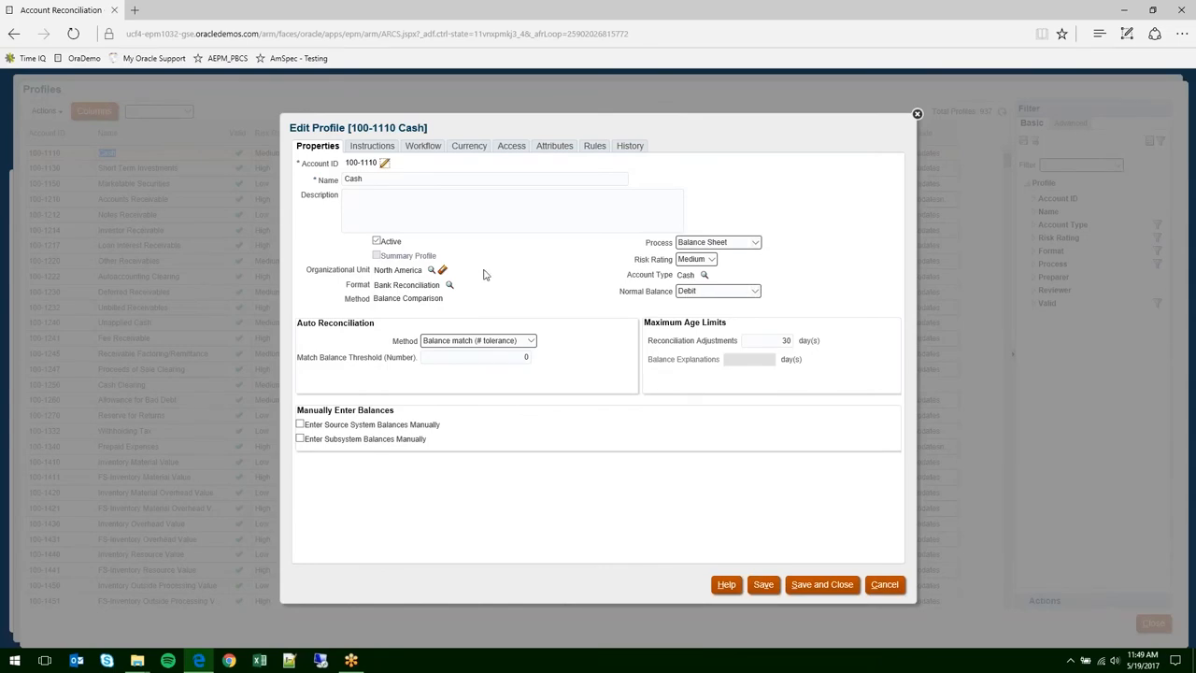
mouse_move(327, 329)
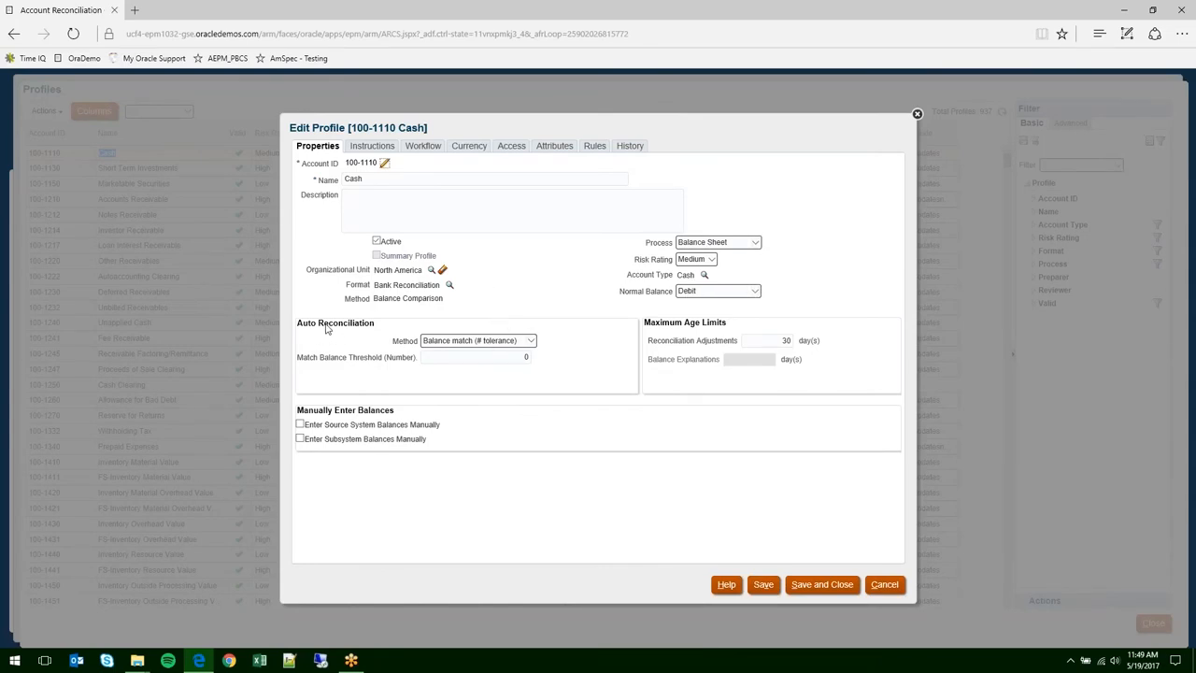
mouse_move(327, 329)
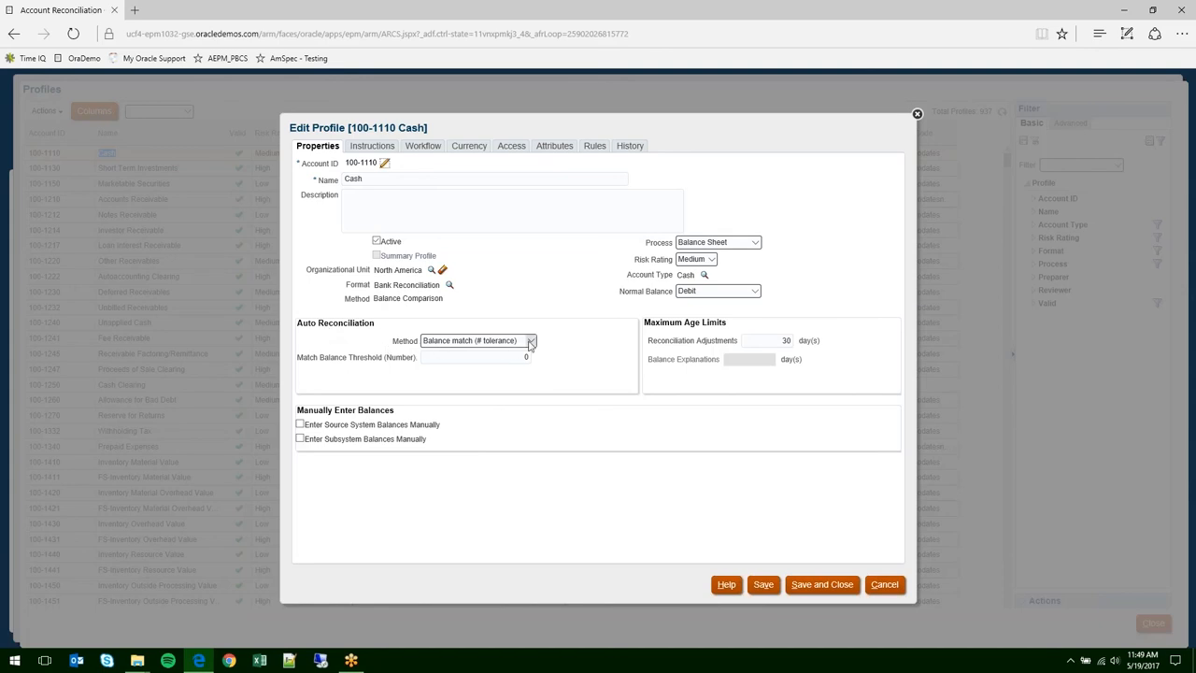
click(530, 340)
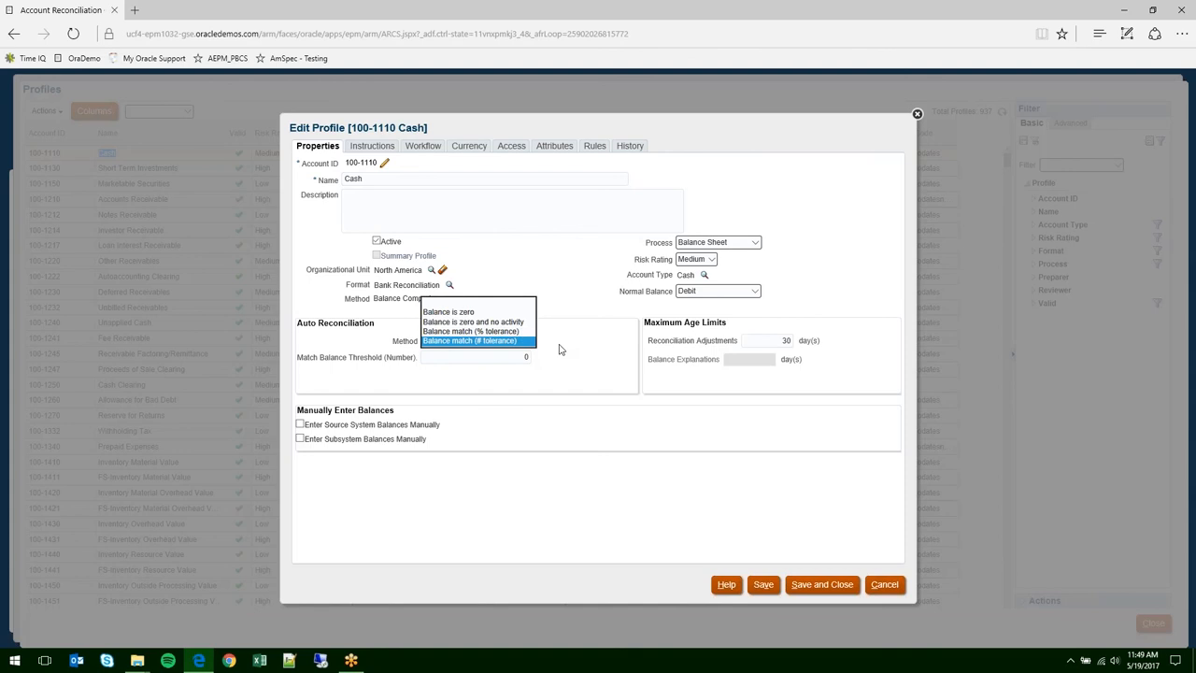
click(470, 340)
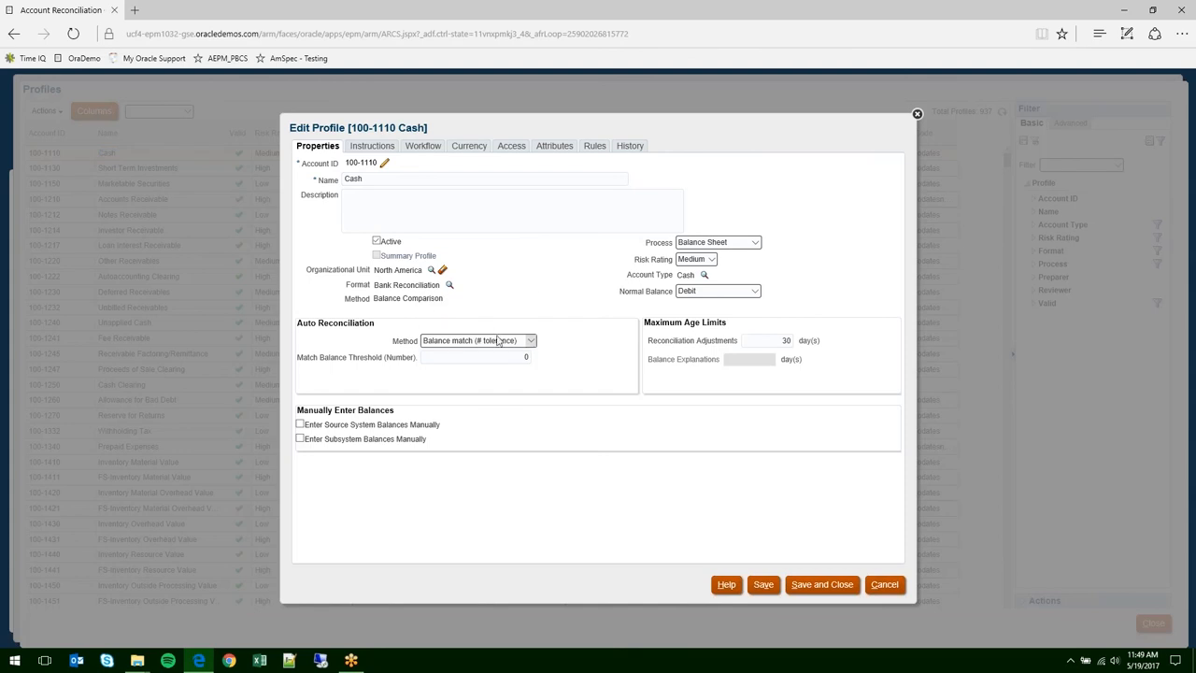
mouse_move(569, 363)
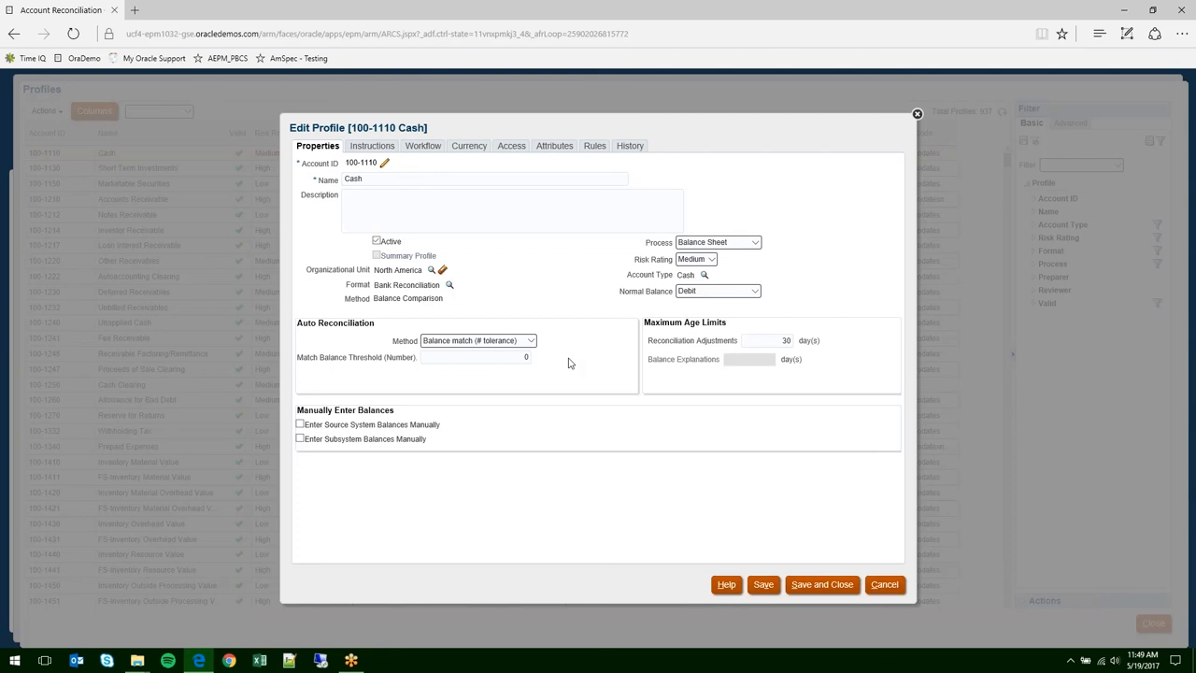
mouse_move(592, 284)
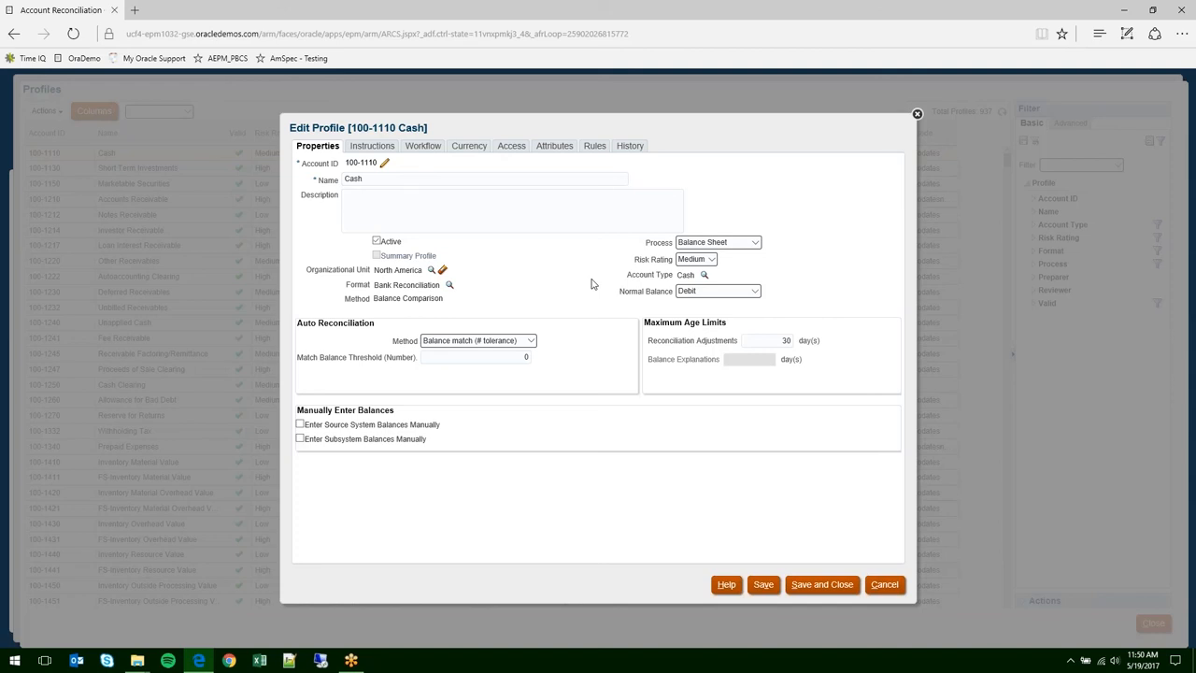
mouse_move(627, 358)
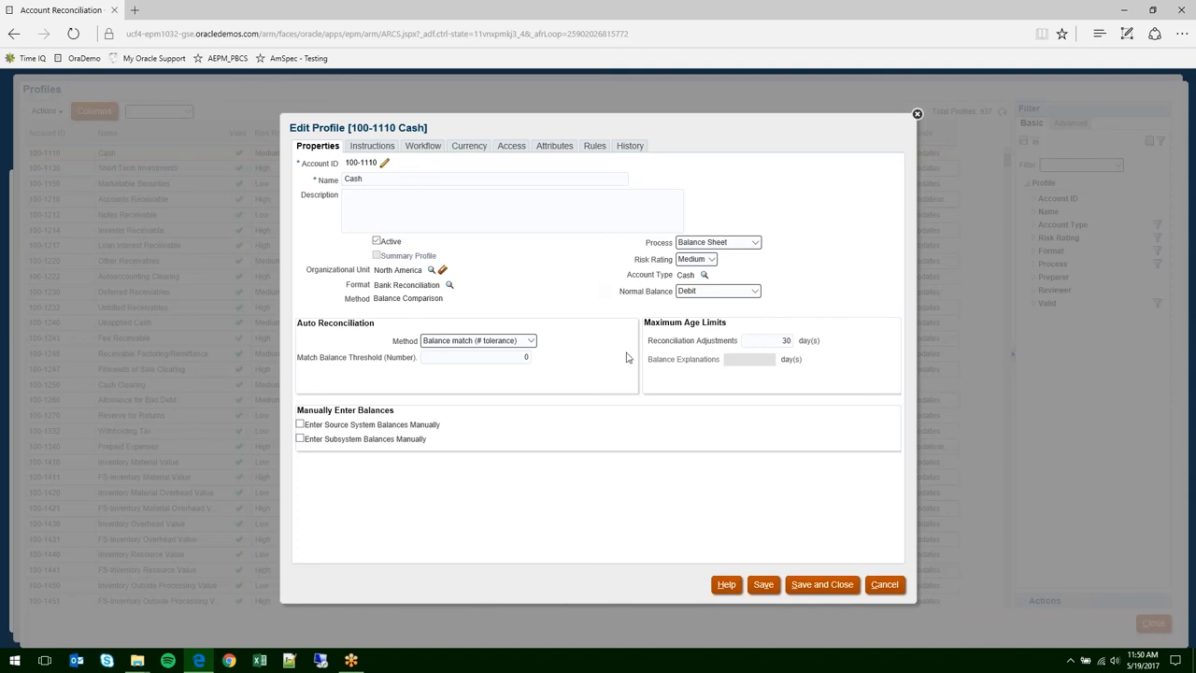
mouse_move(540, 269)
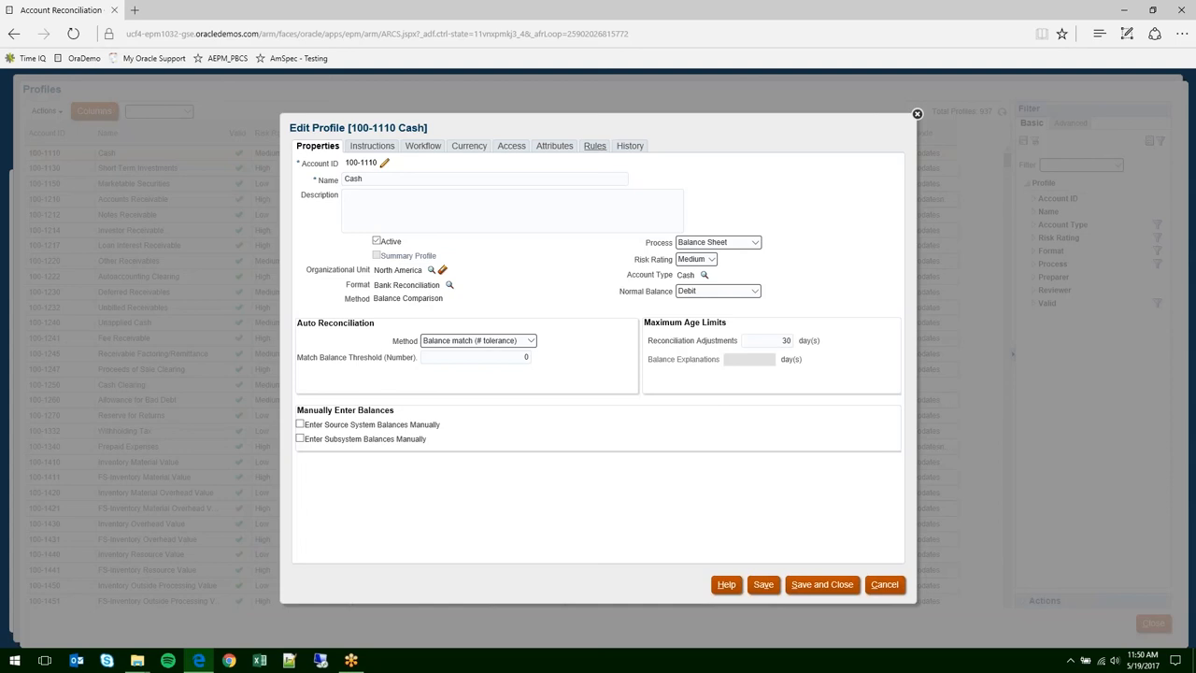
click(594, 145)
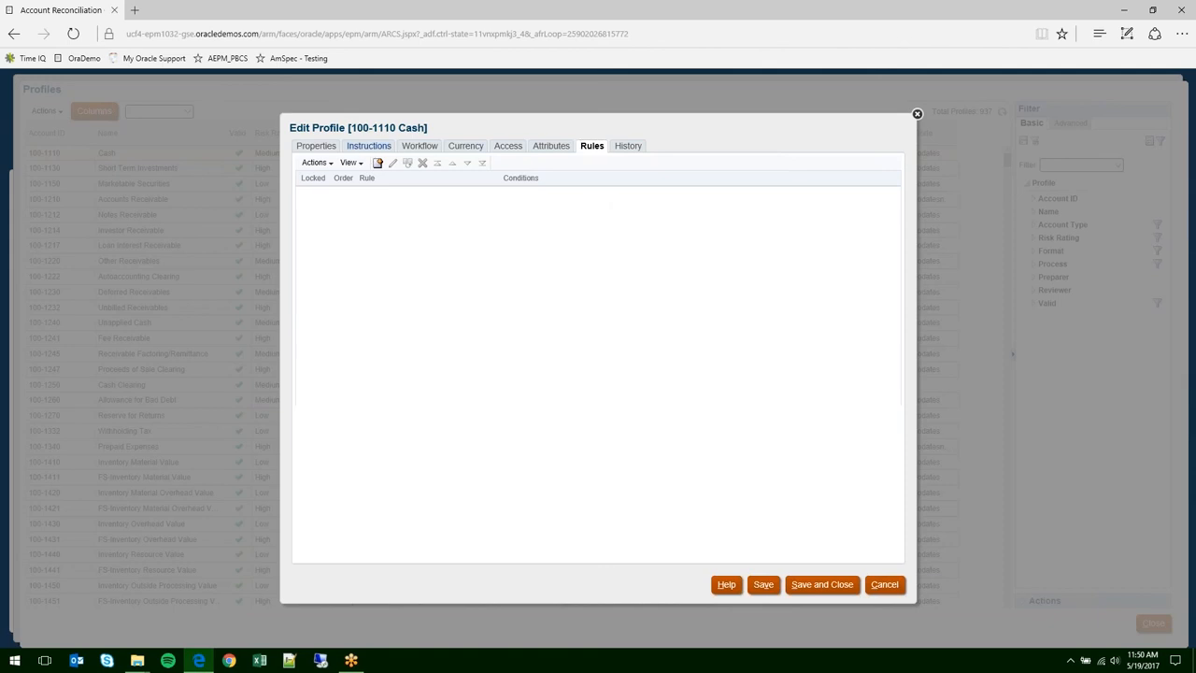
click(370, 146)
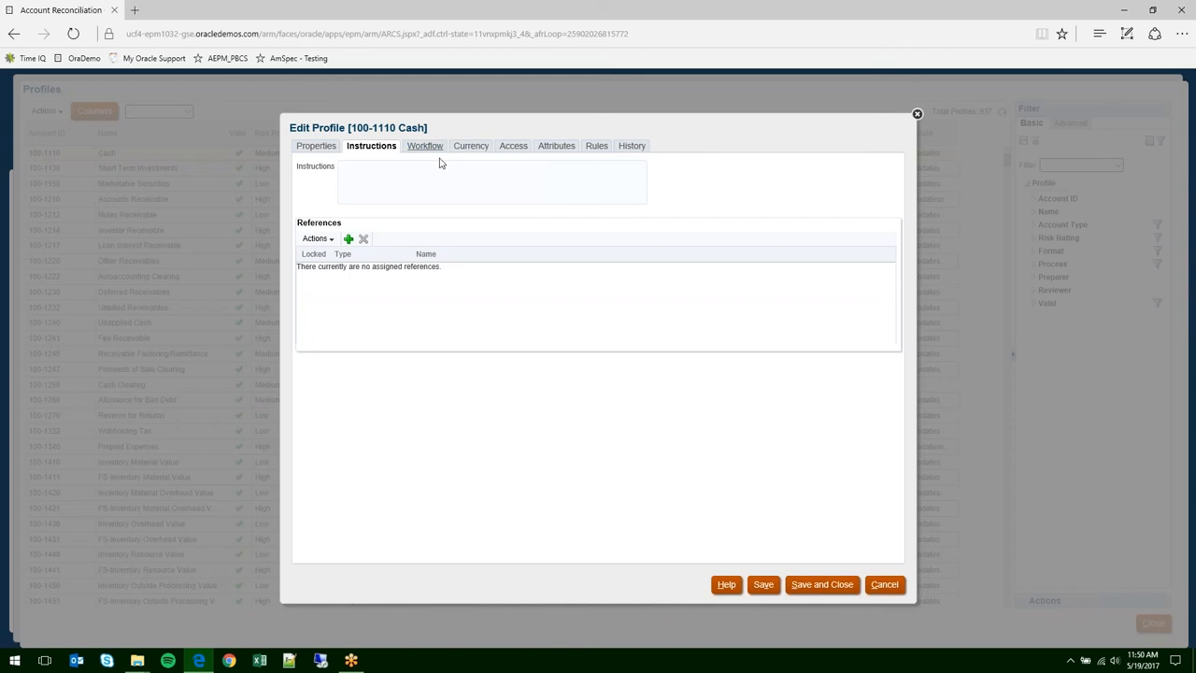
click(421, 146)
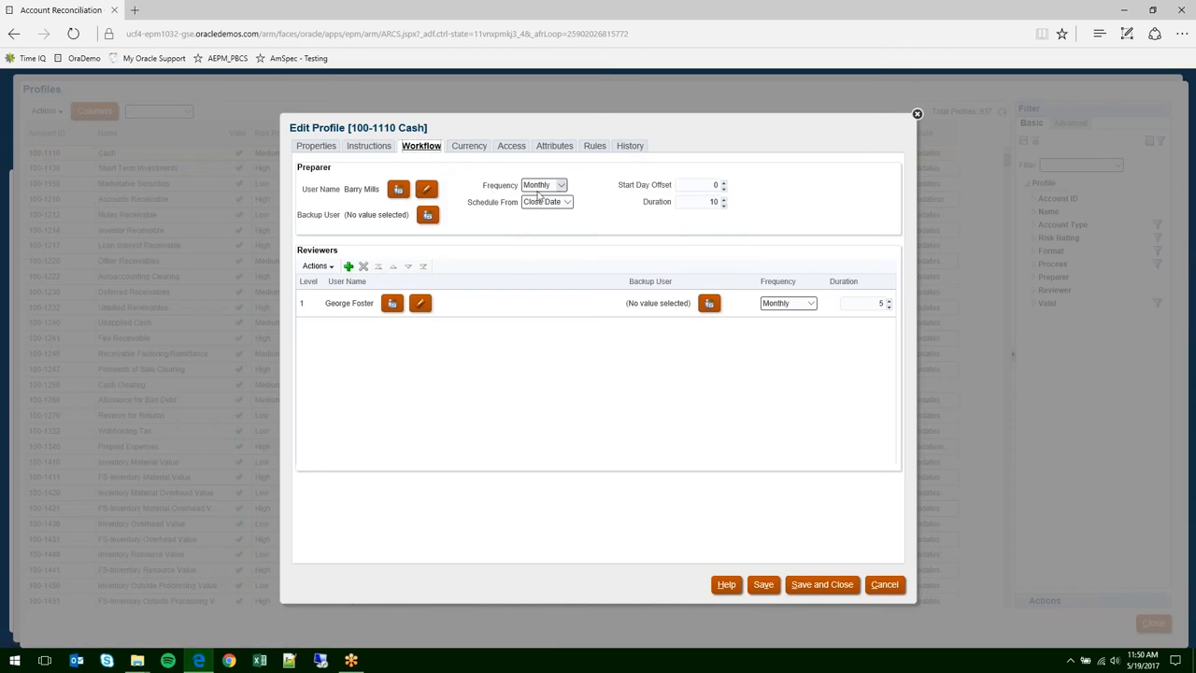
mouse_move(492, 236)
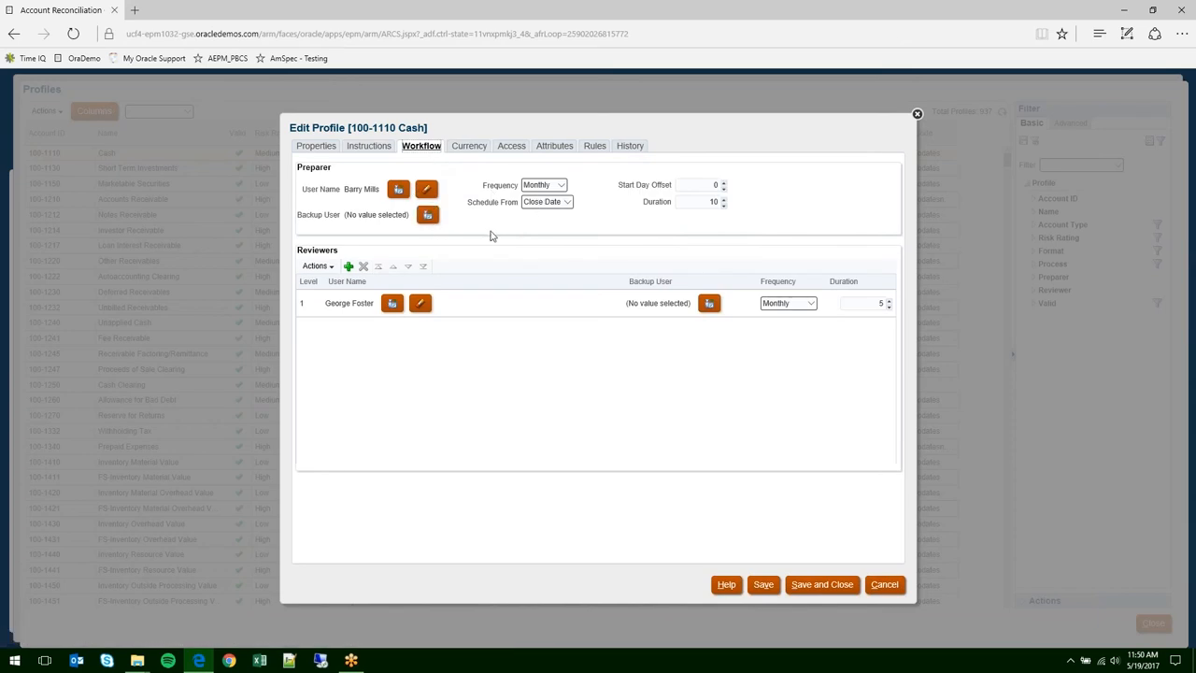
click(348, 303)
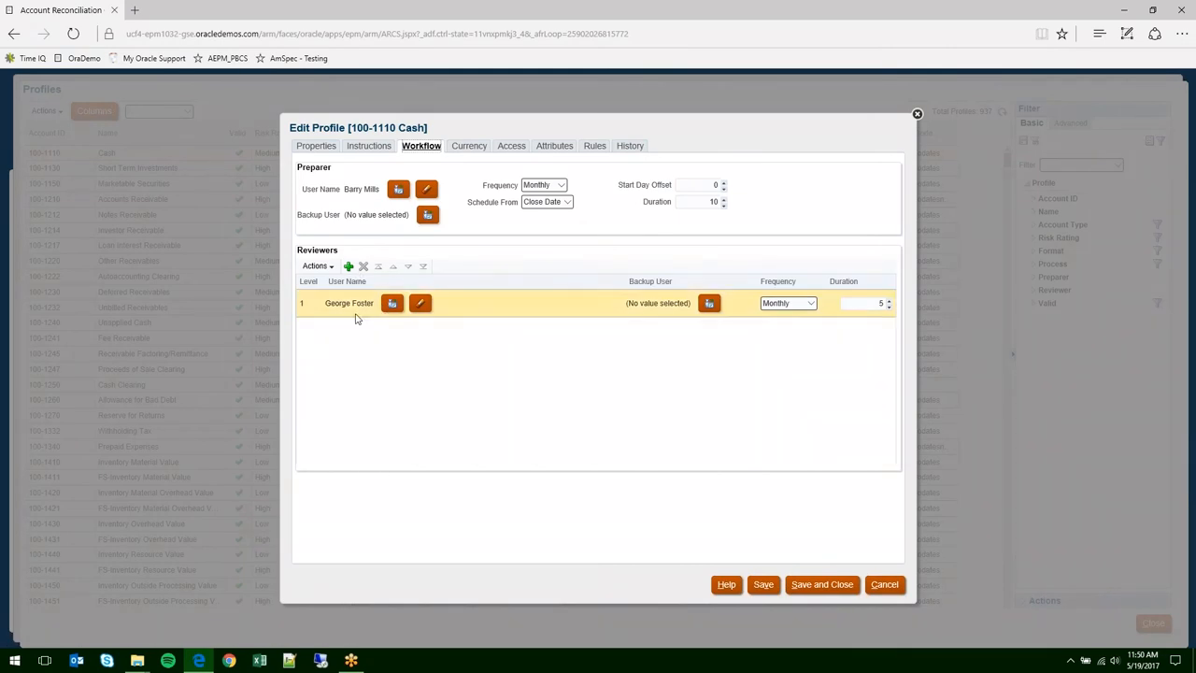
mouse_move(698, 321)
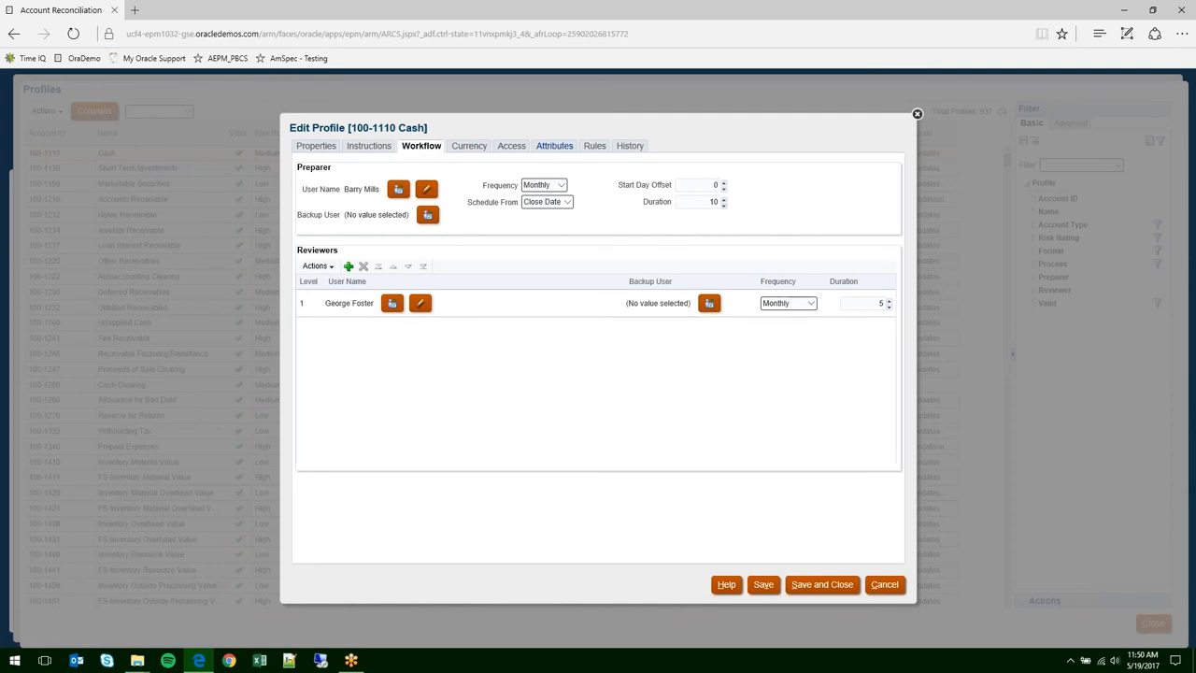
- Show the Cash profile's Attributes tab, listing the Demo Code text attribute
click(552, 145)
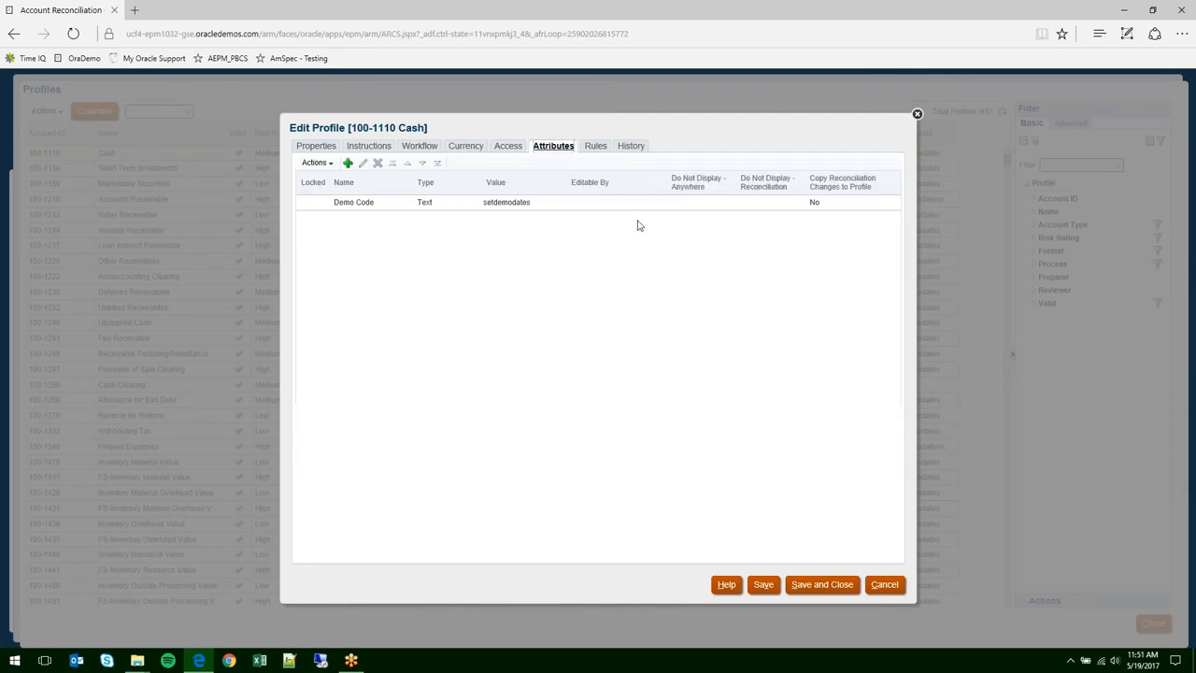
mouse_move(588, 297)
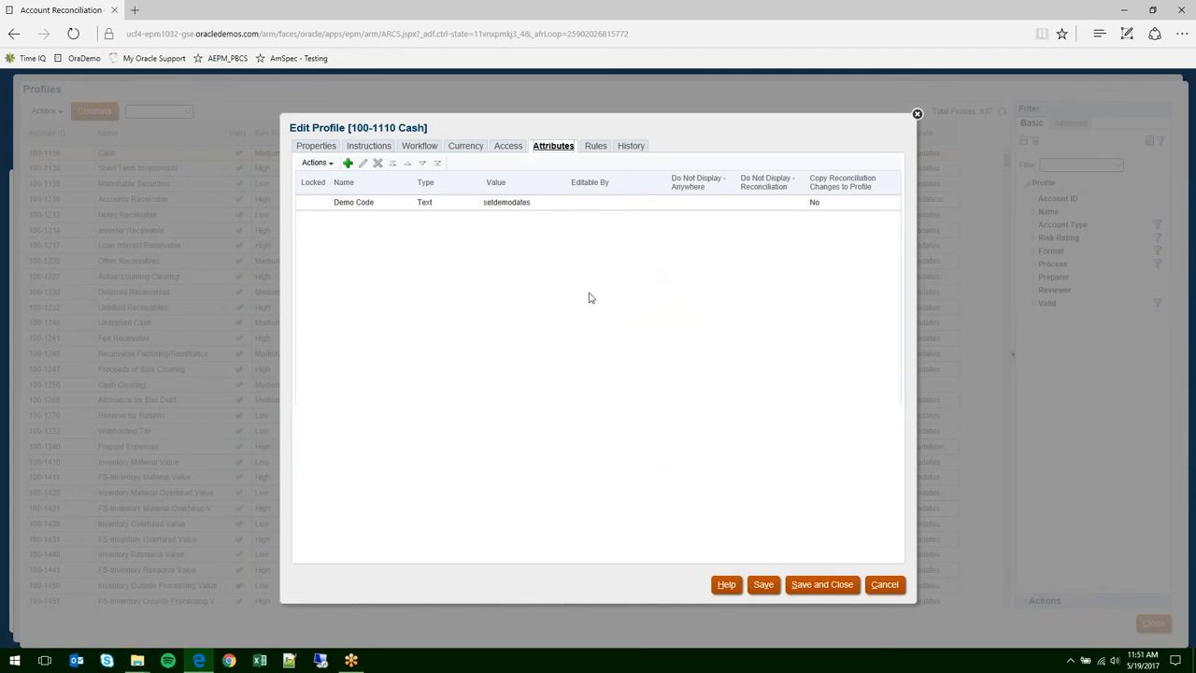
mouse_move(453, 259)
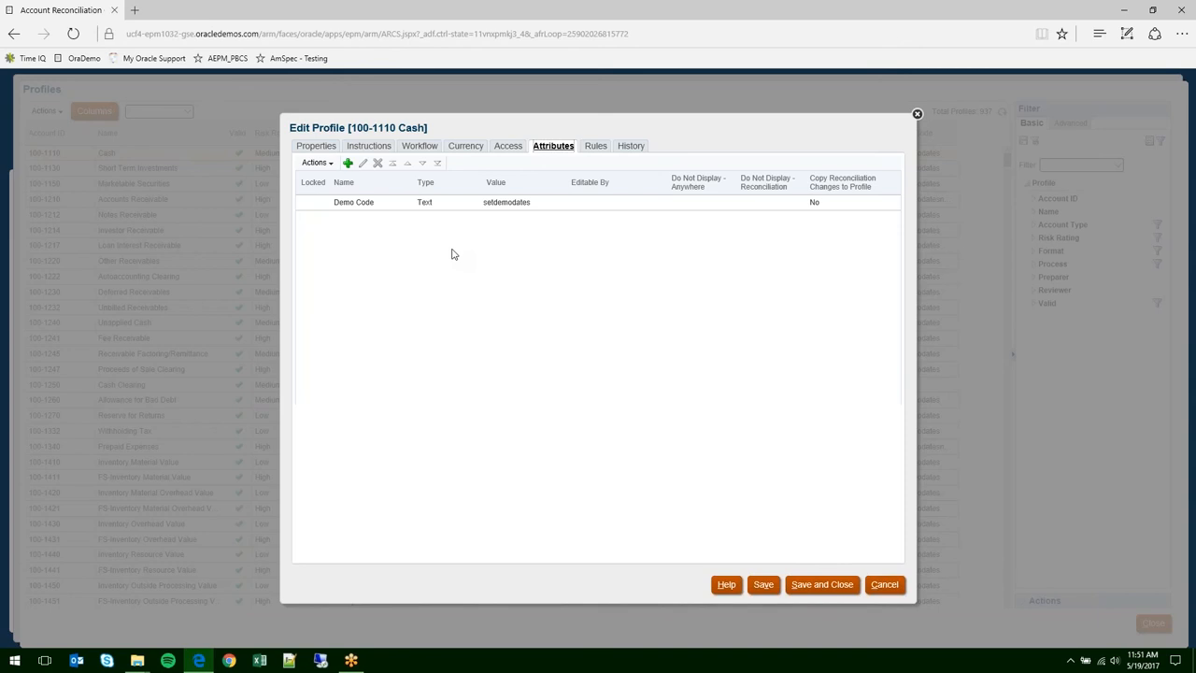
mouse_move(465, 146)
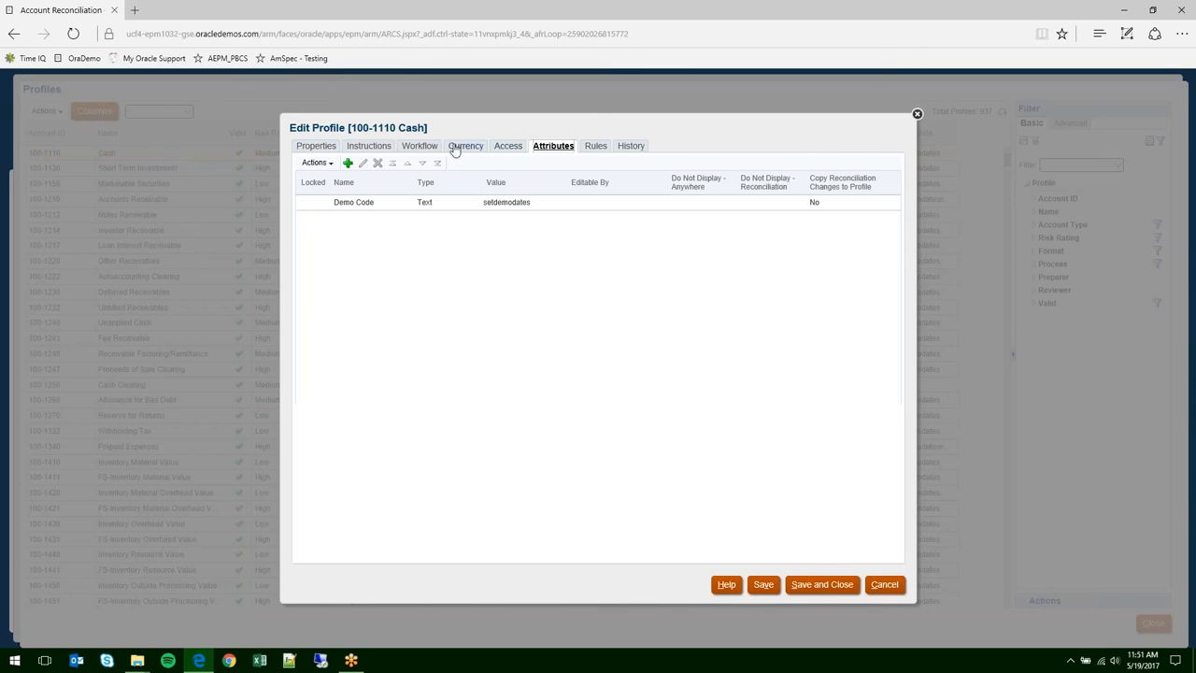
- Show the Cash profile's Currency tab, with only Functional currency enabled in USD
click(467, 145)
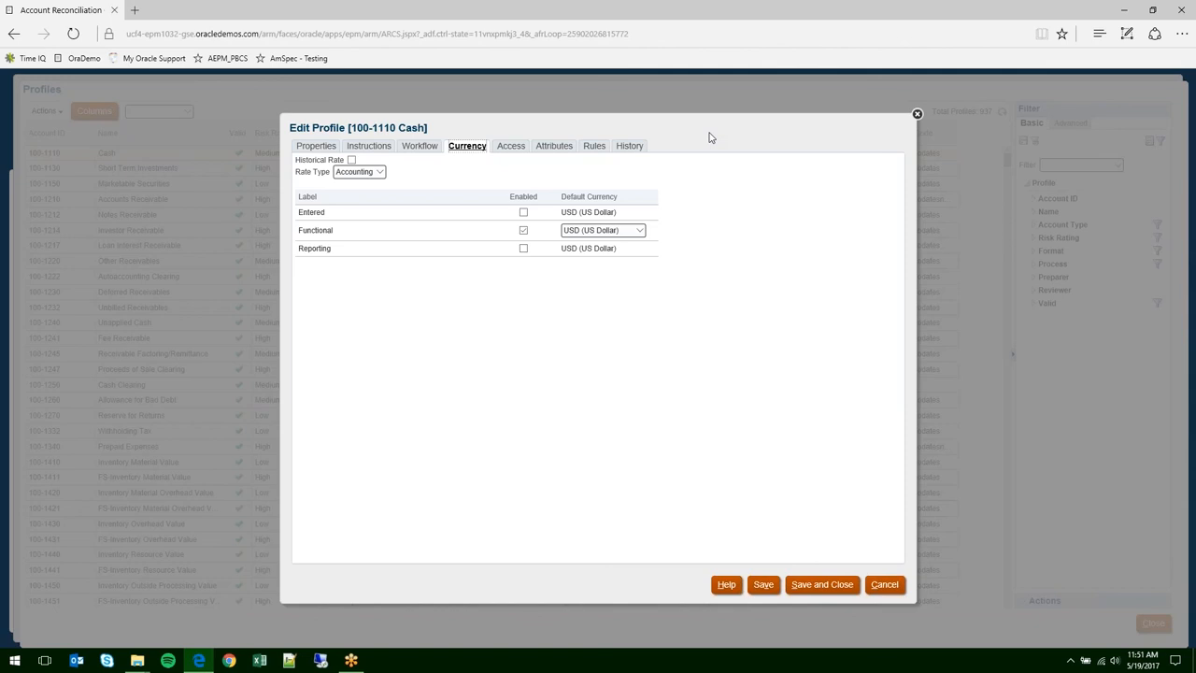
mouse_move(794, 606)
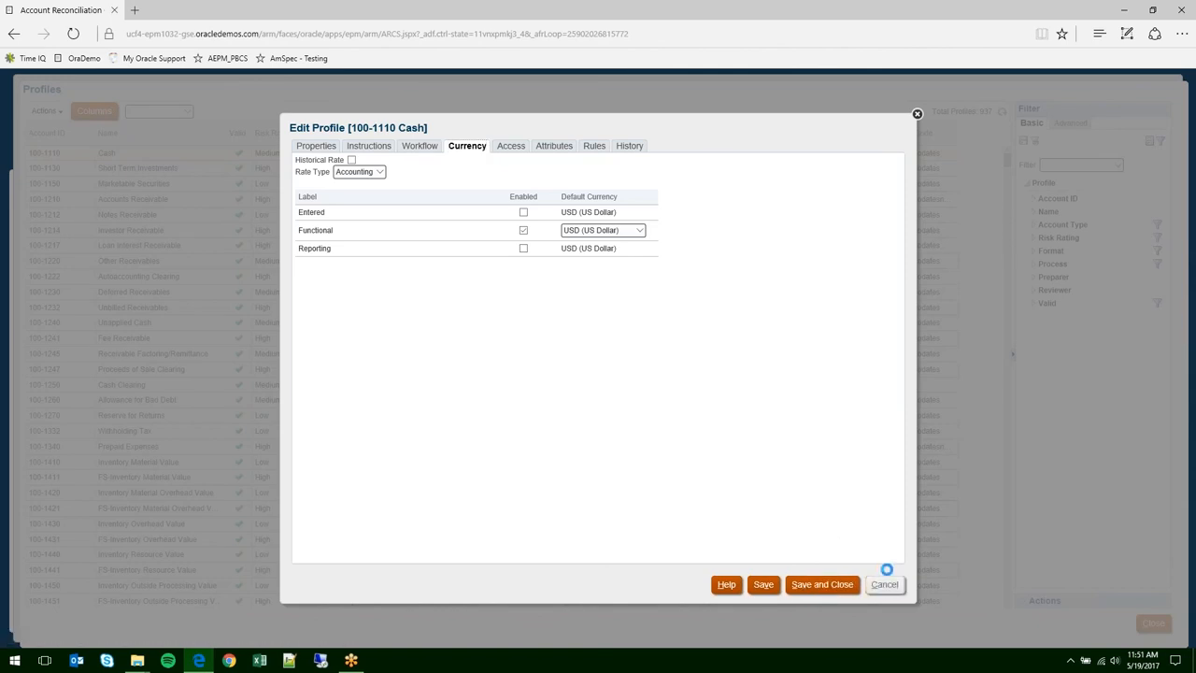
- Cancel the Cash profile editor and close the reconciliation details
click(884, 584)
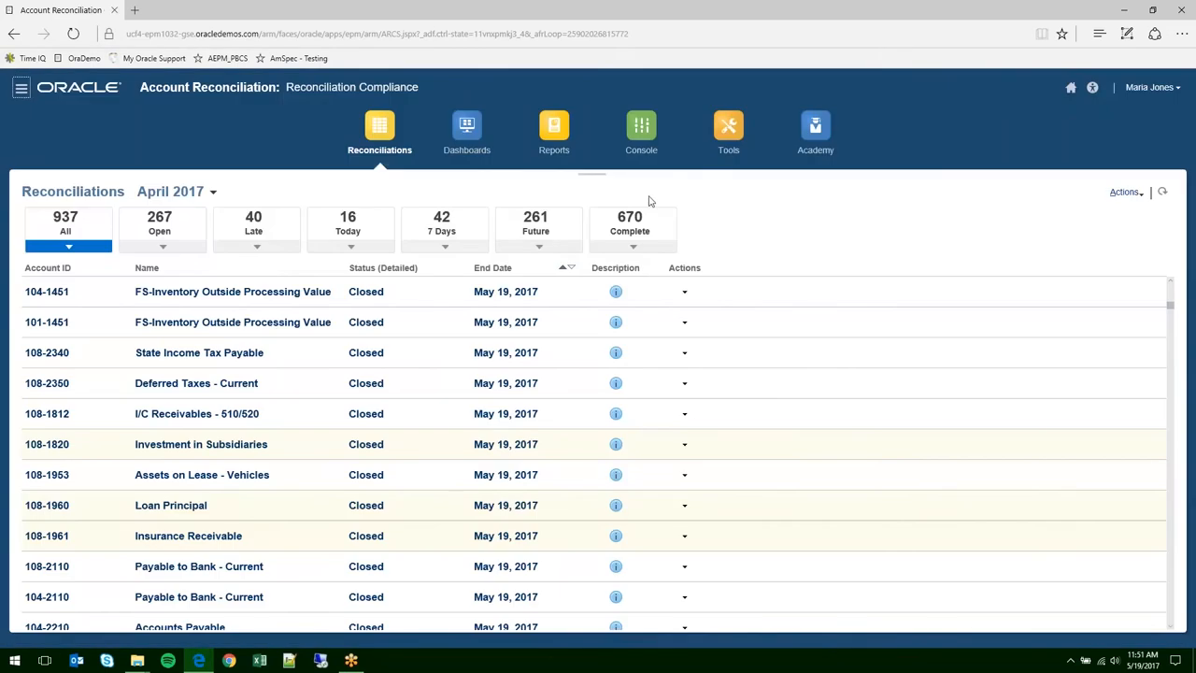
mouse_move(339, 184)
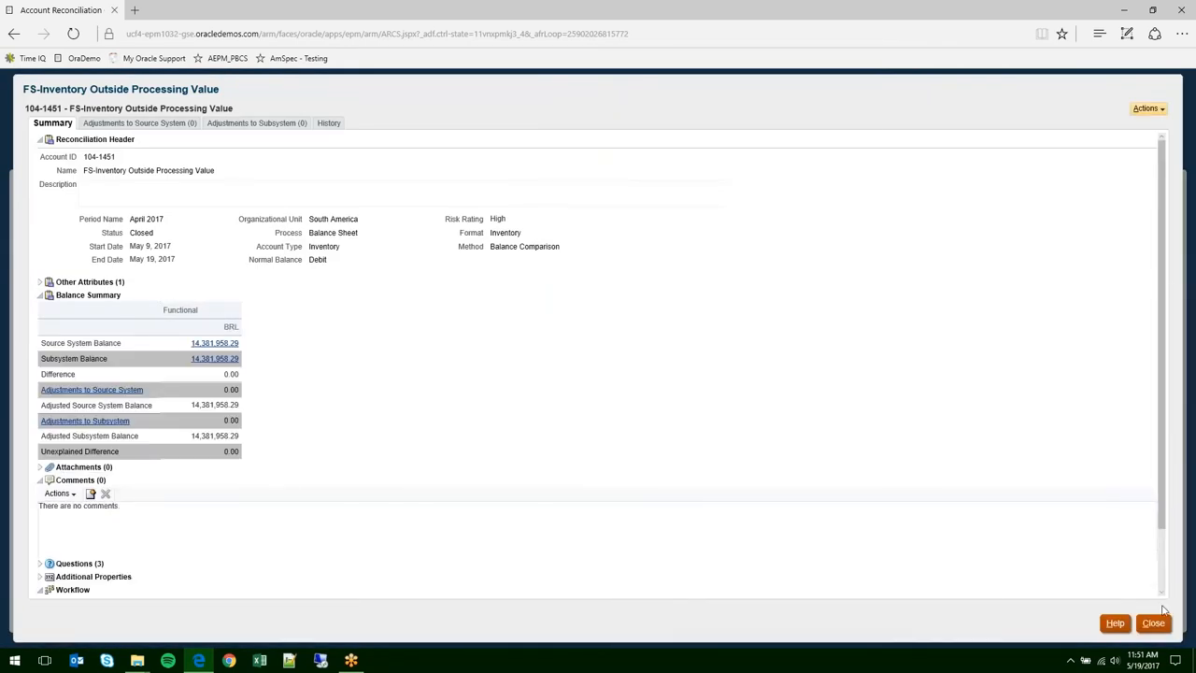
click(1152, 623)
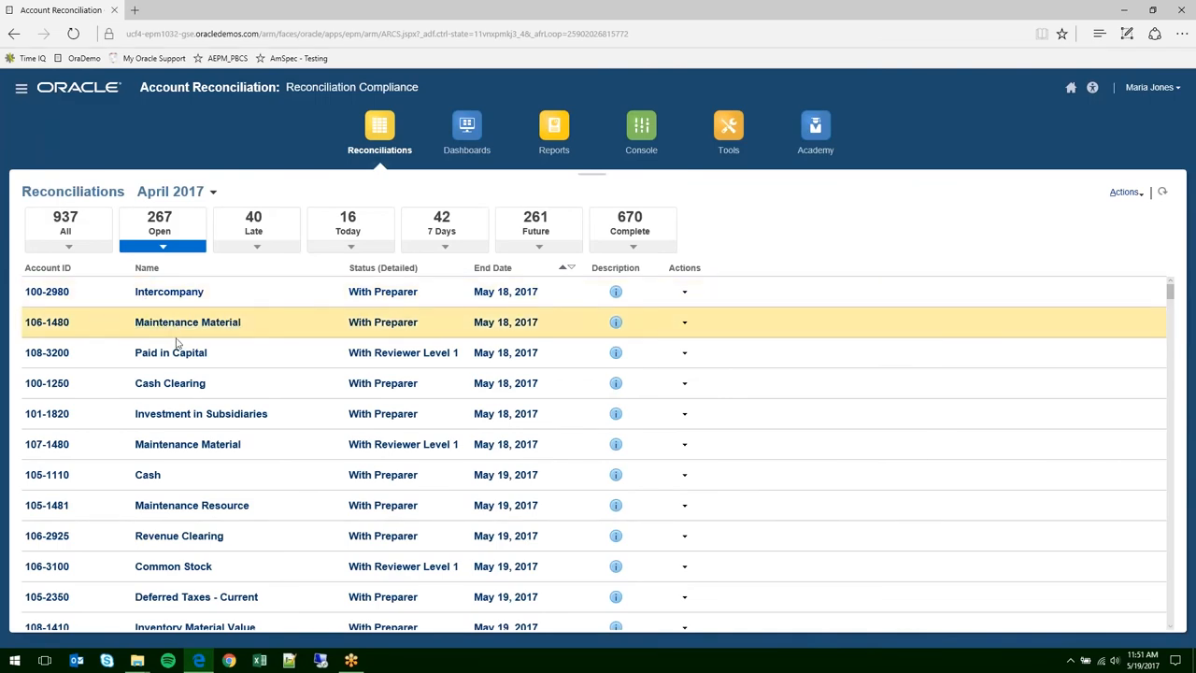
- Reassign Cash Clearing reconciliation 100-1250 to a preparer from search results, then close it
click(170, 352)
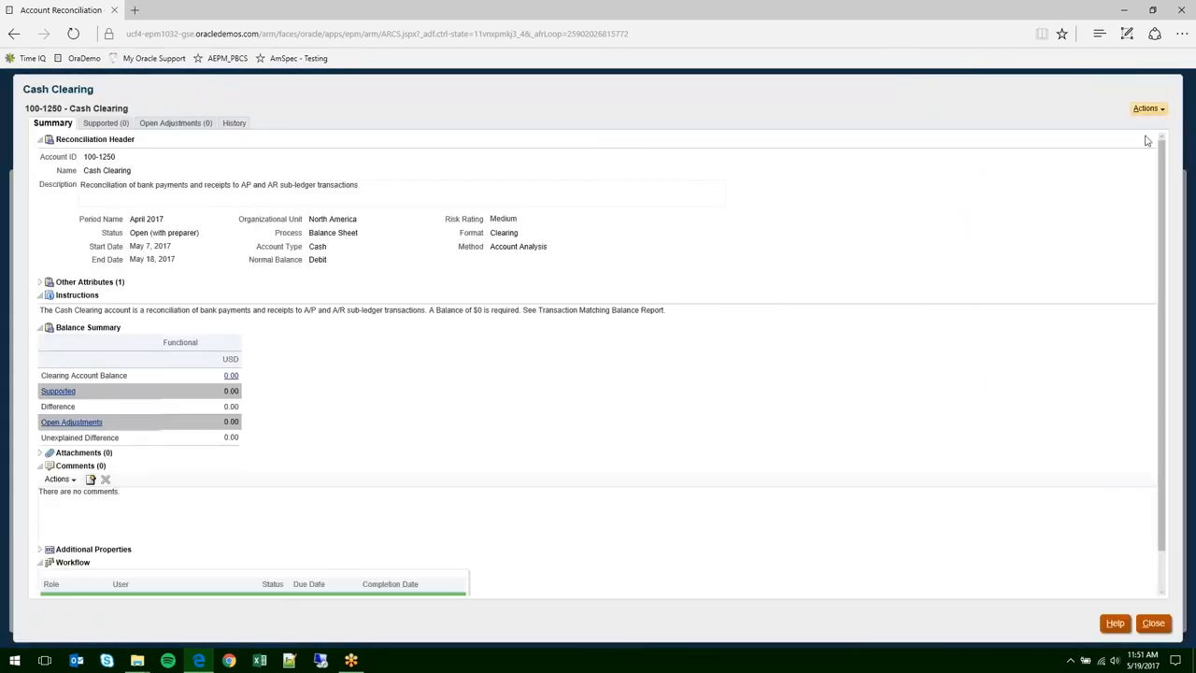
click(1148, 108)
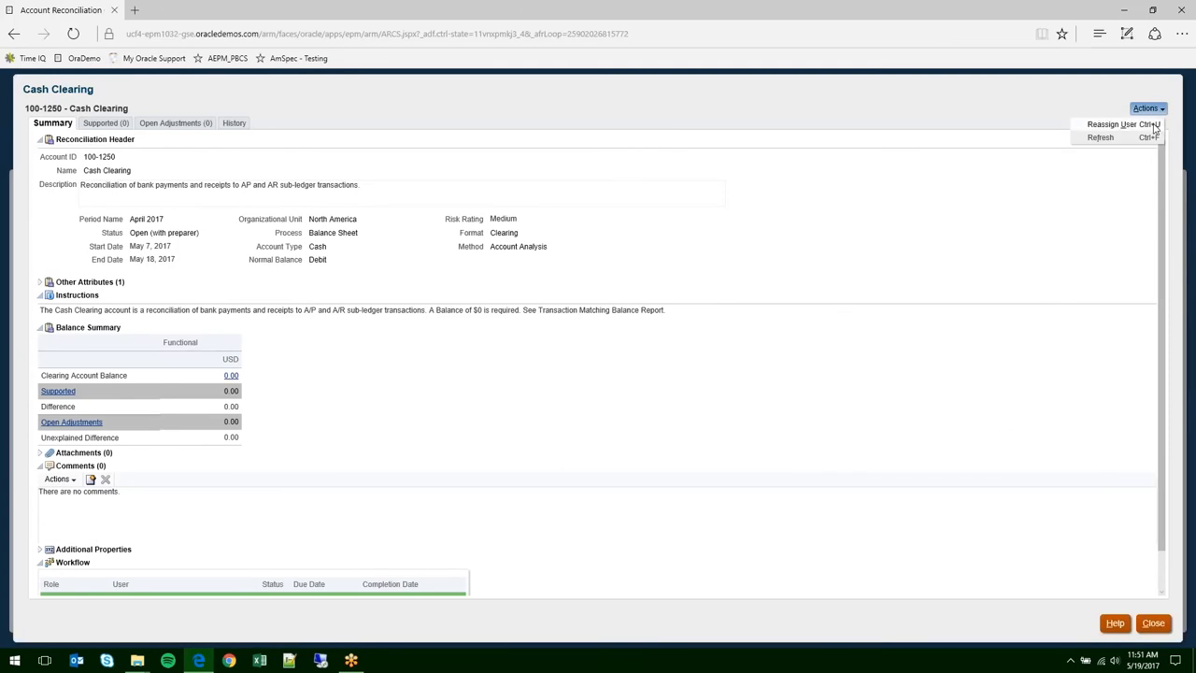
click(1101, 138)
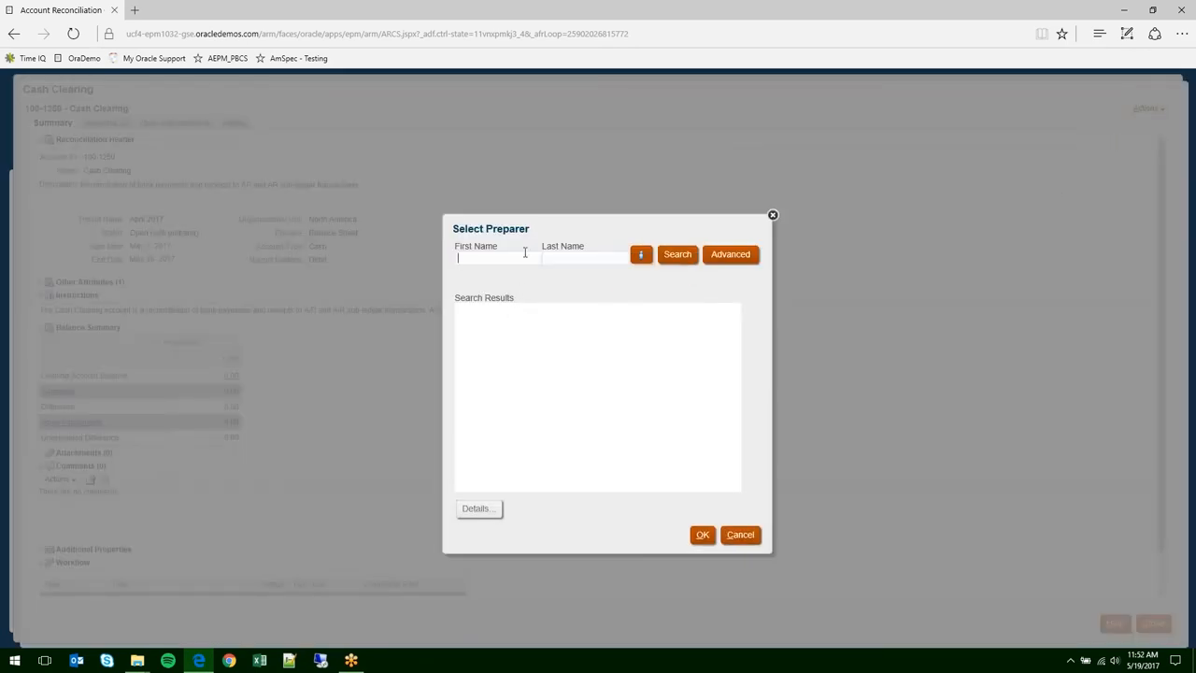
click(677, 254)
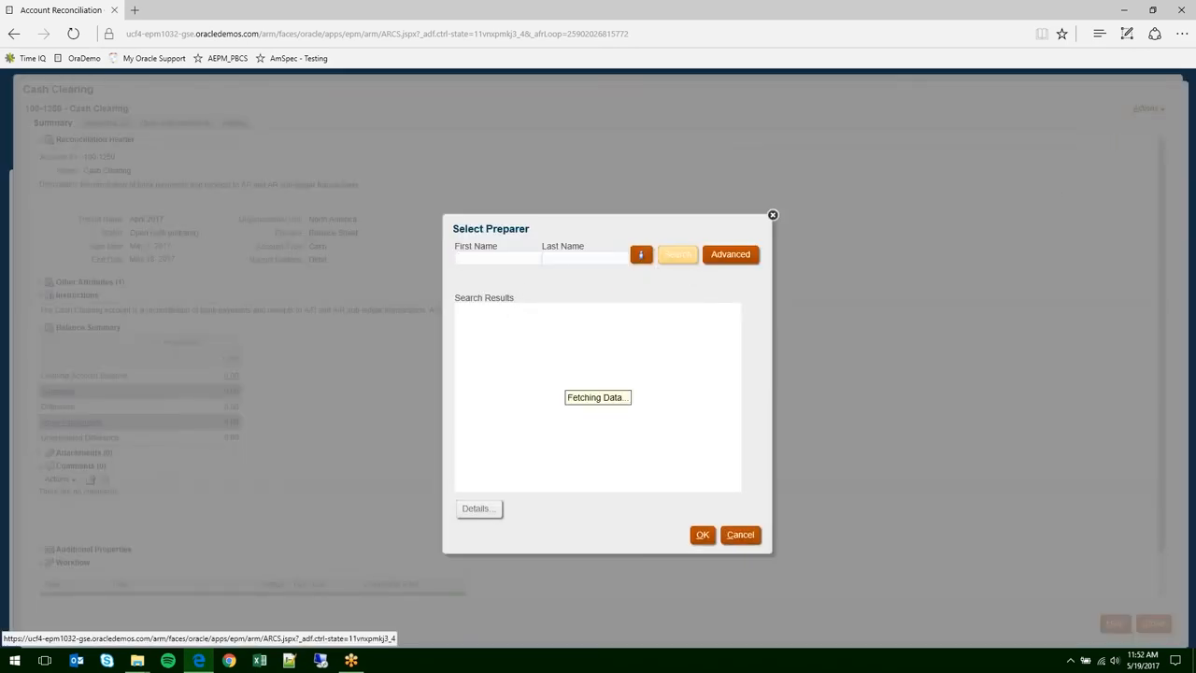
click(676, 255)
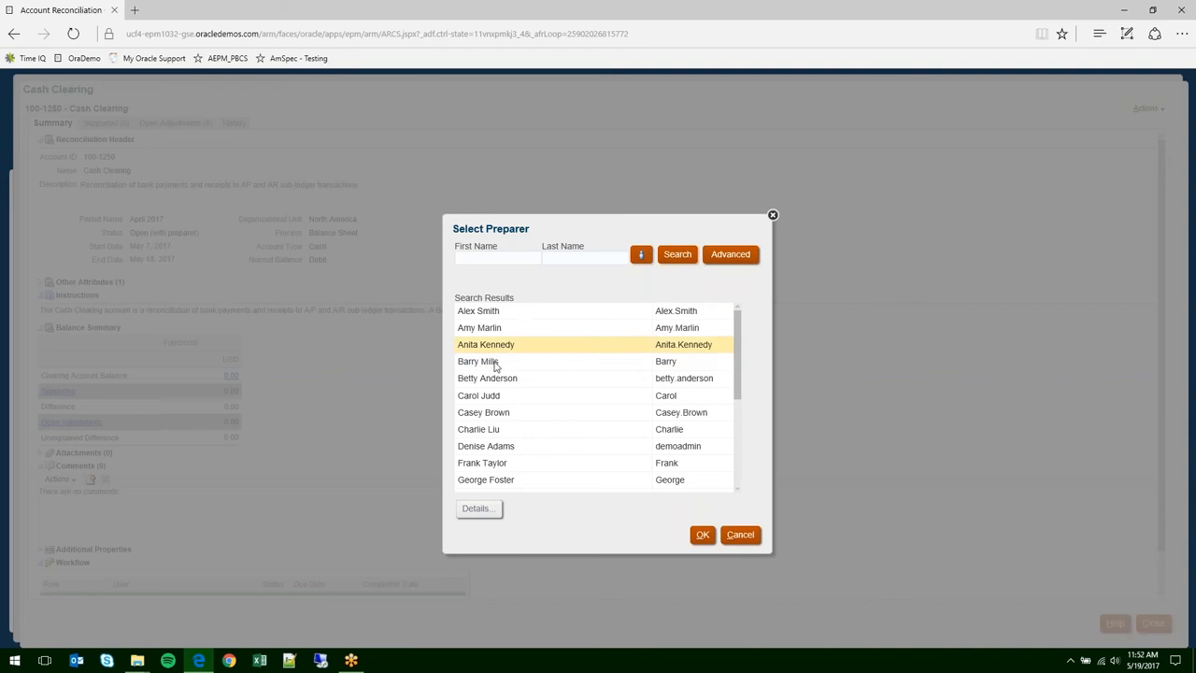
click(478, 396)
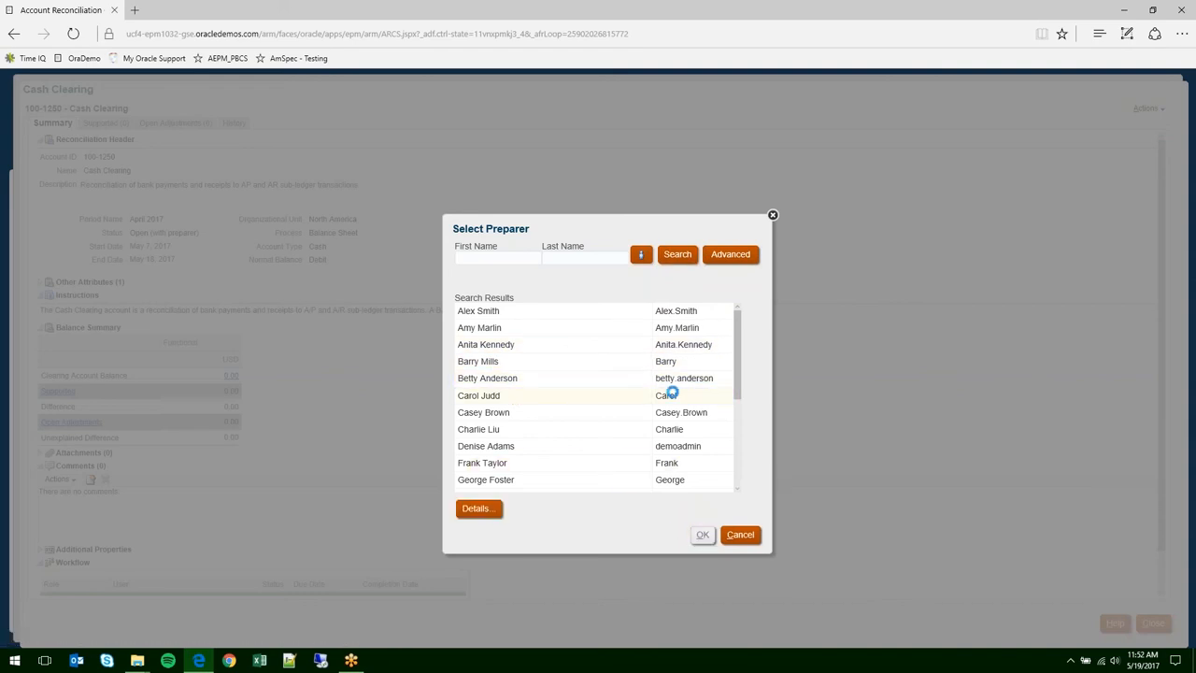
click(701, 535)
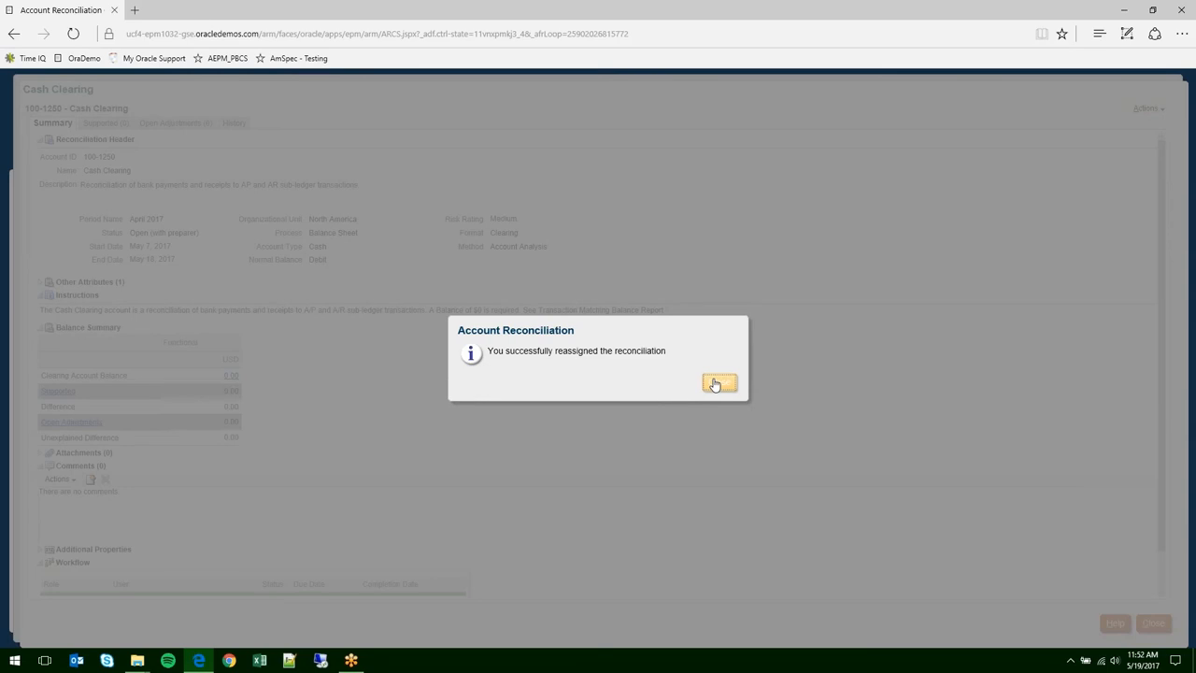
click(718, 384)
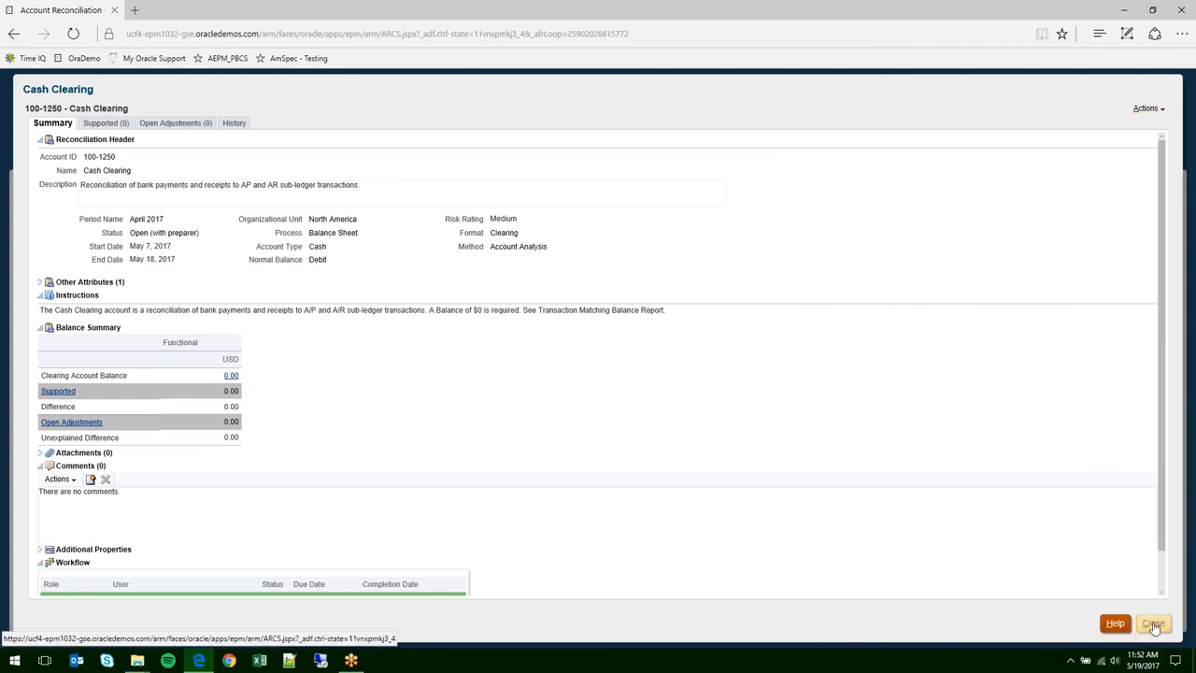
click(1153, 624)
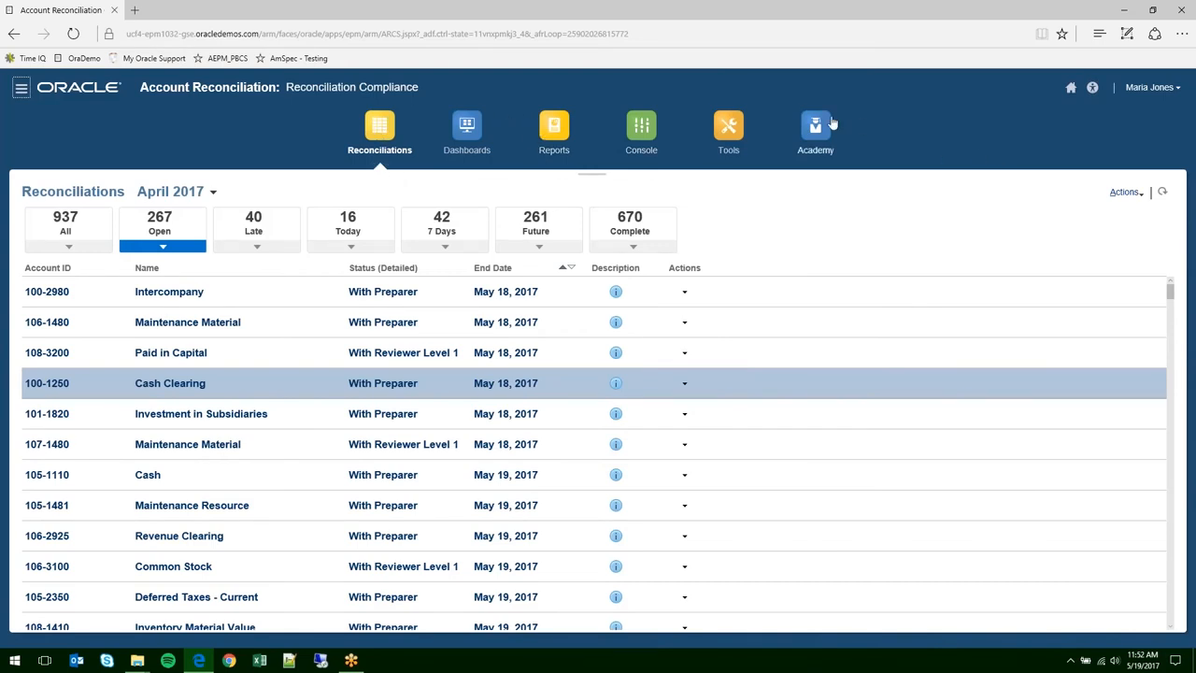
- Open the Academy page and scroll through its tutorial video categories
click(815, 131)
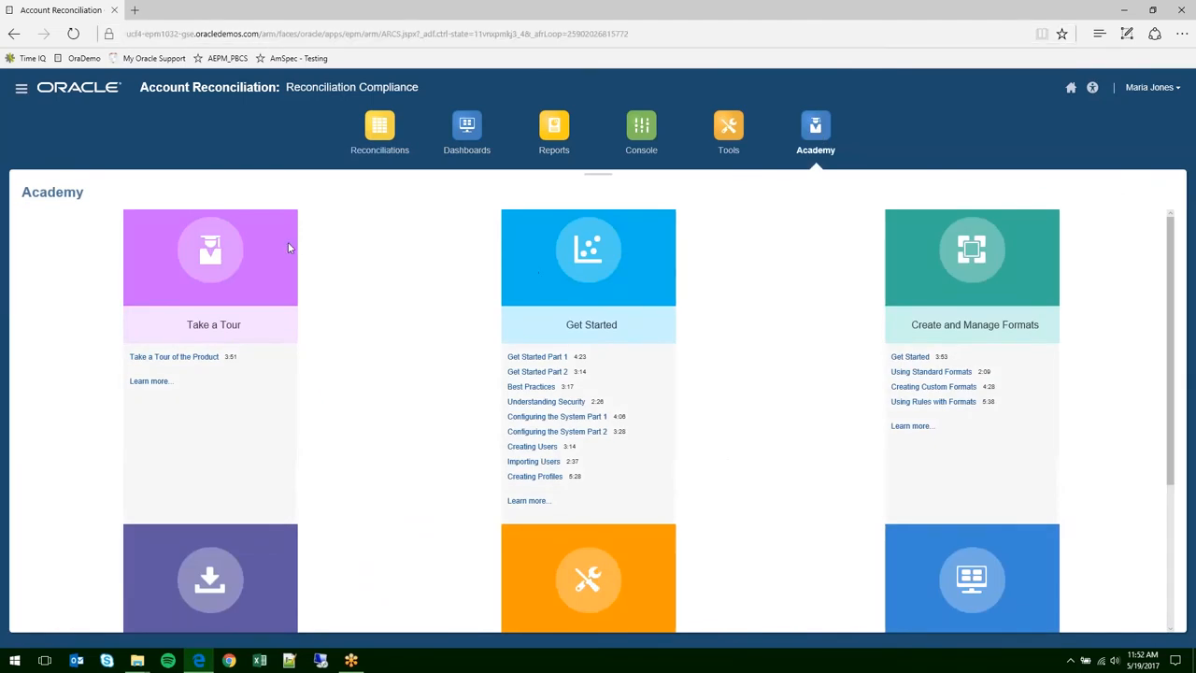
mouse_move(234, 364)
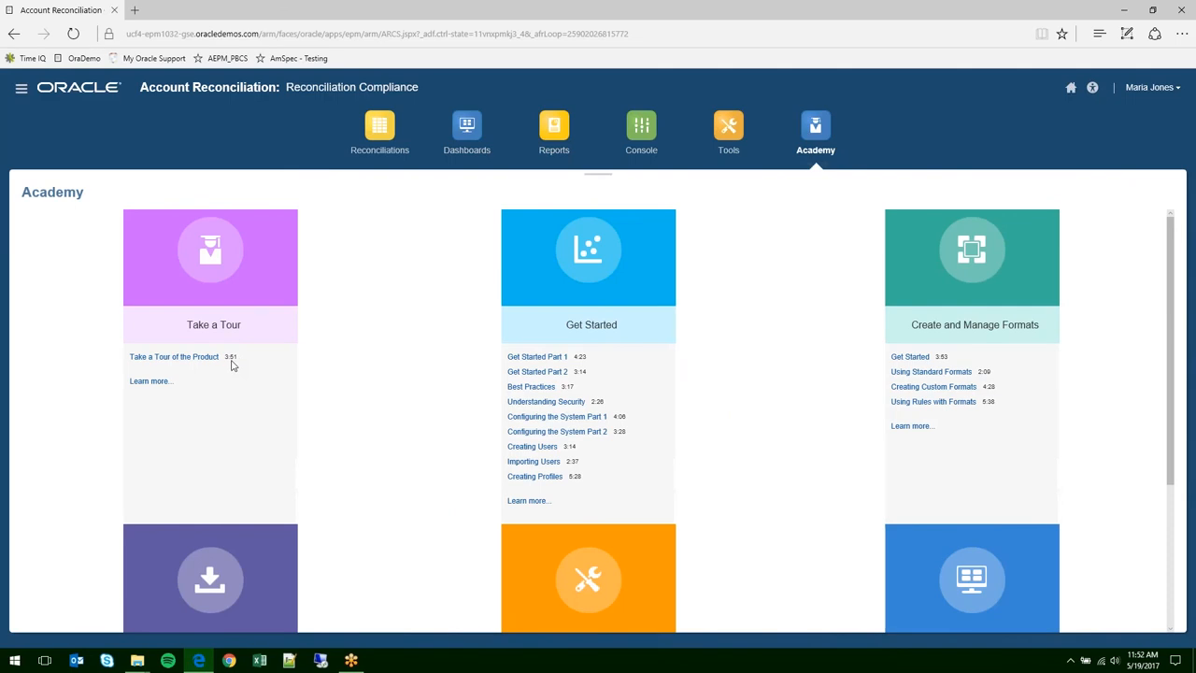
mouse_move(416, 362)
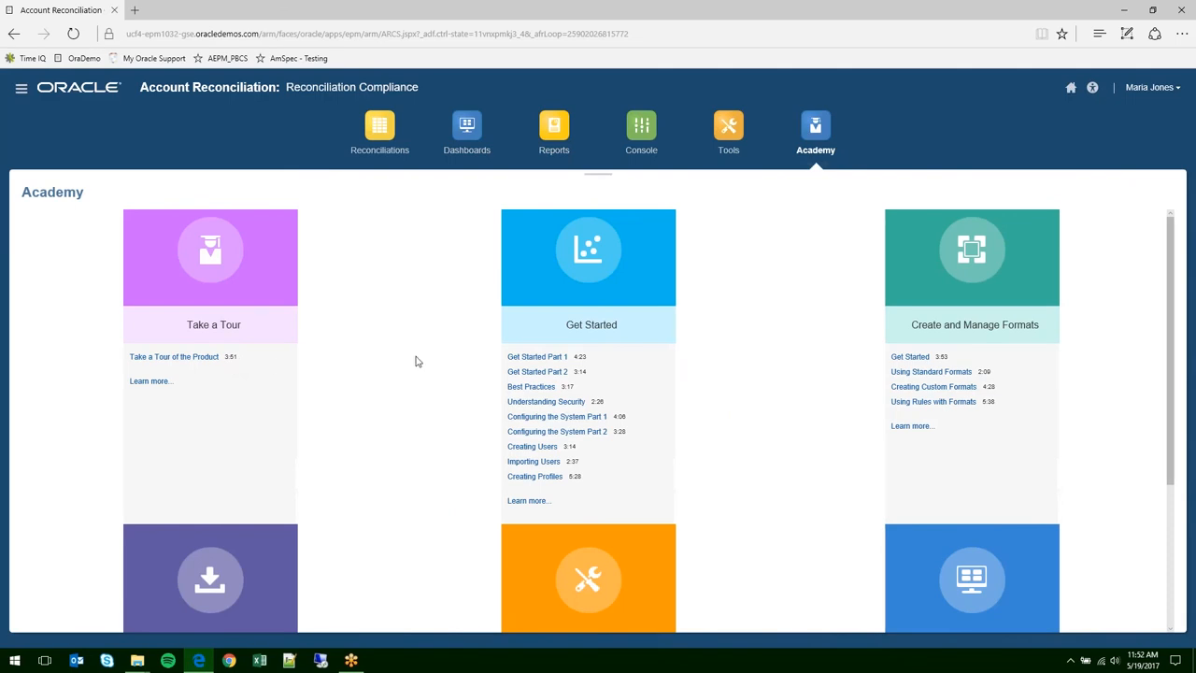
scroll(down, 3)
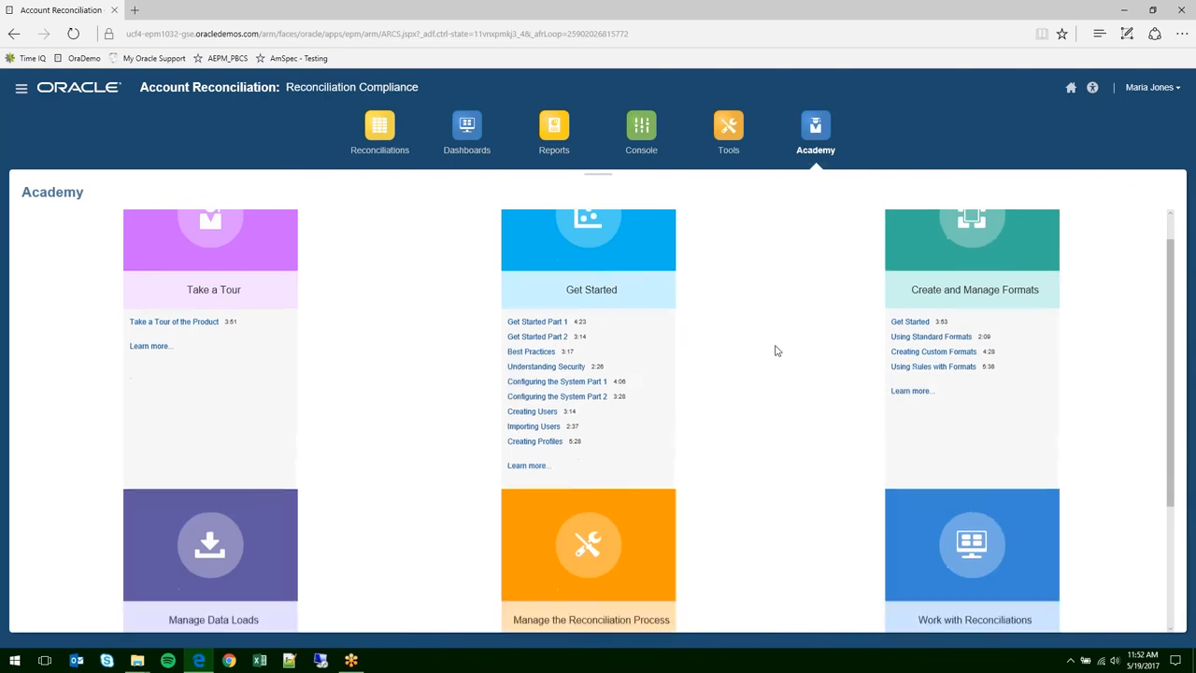
scroll(down, 3)
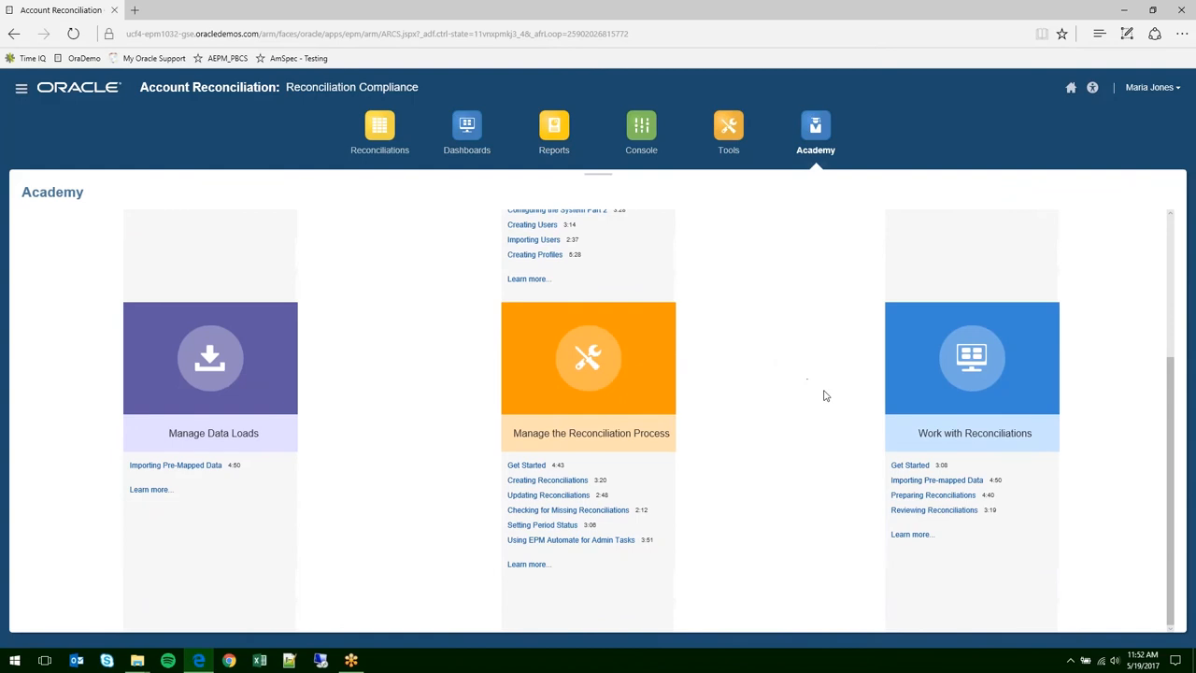
mouse_move(934, 510)
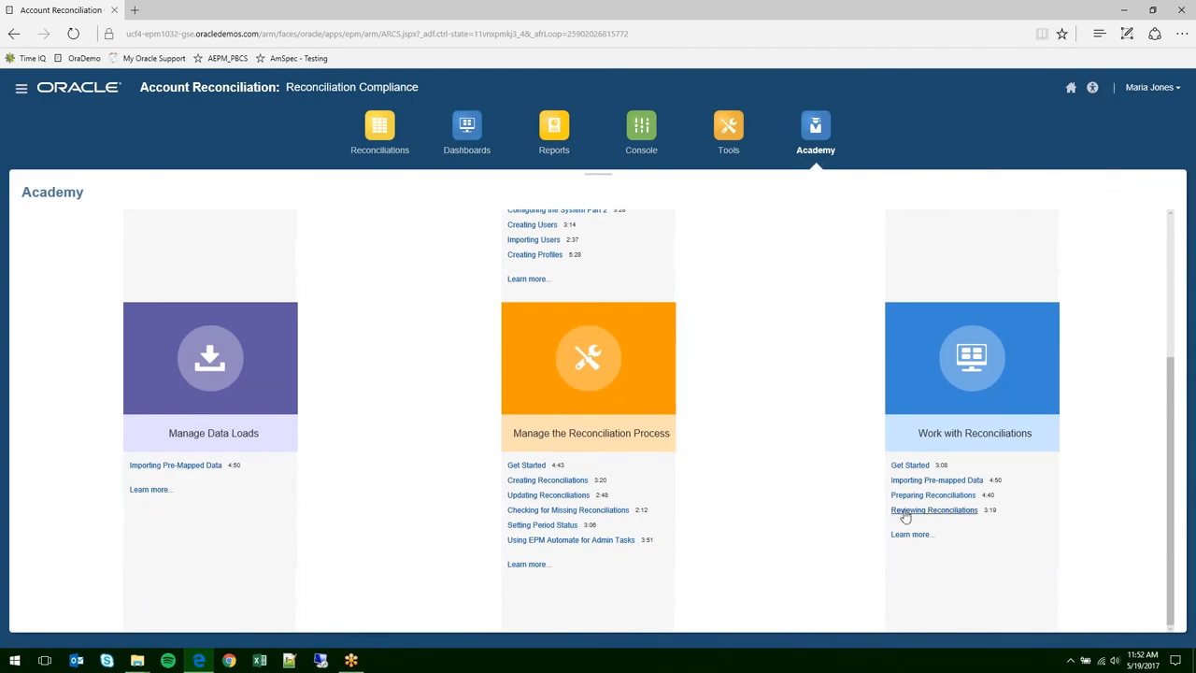
mouse_move(883, 485)
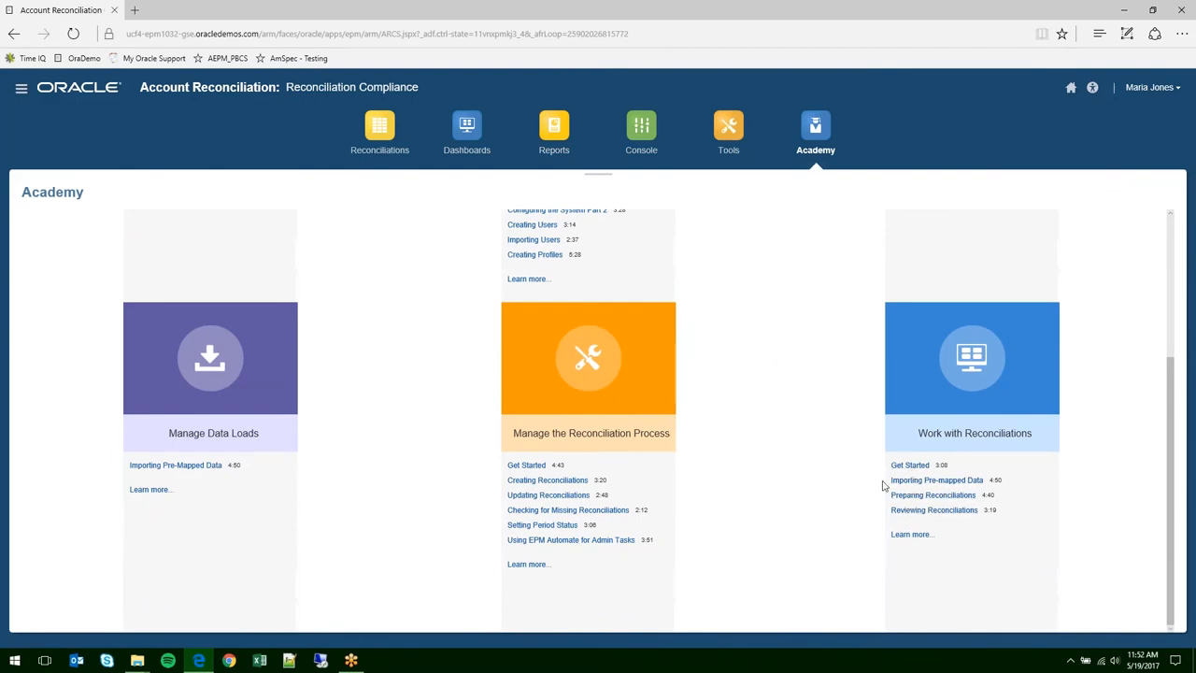
mouse_move(780, 466)
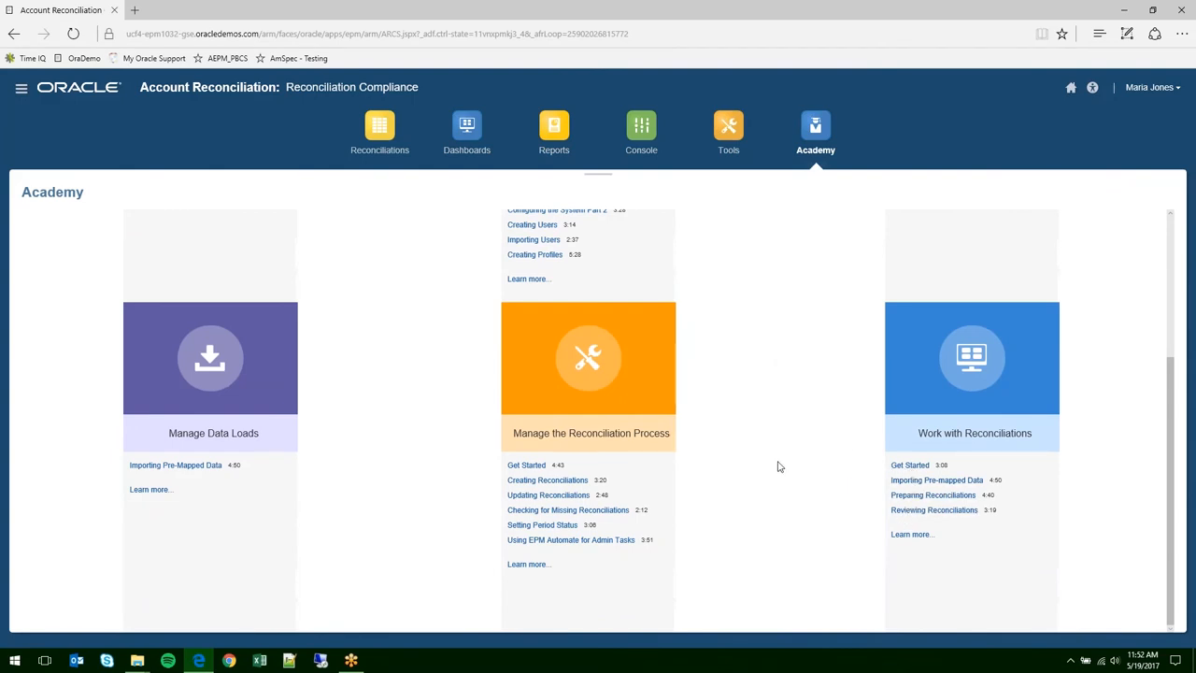
scroll(up, 3)
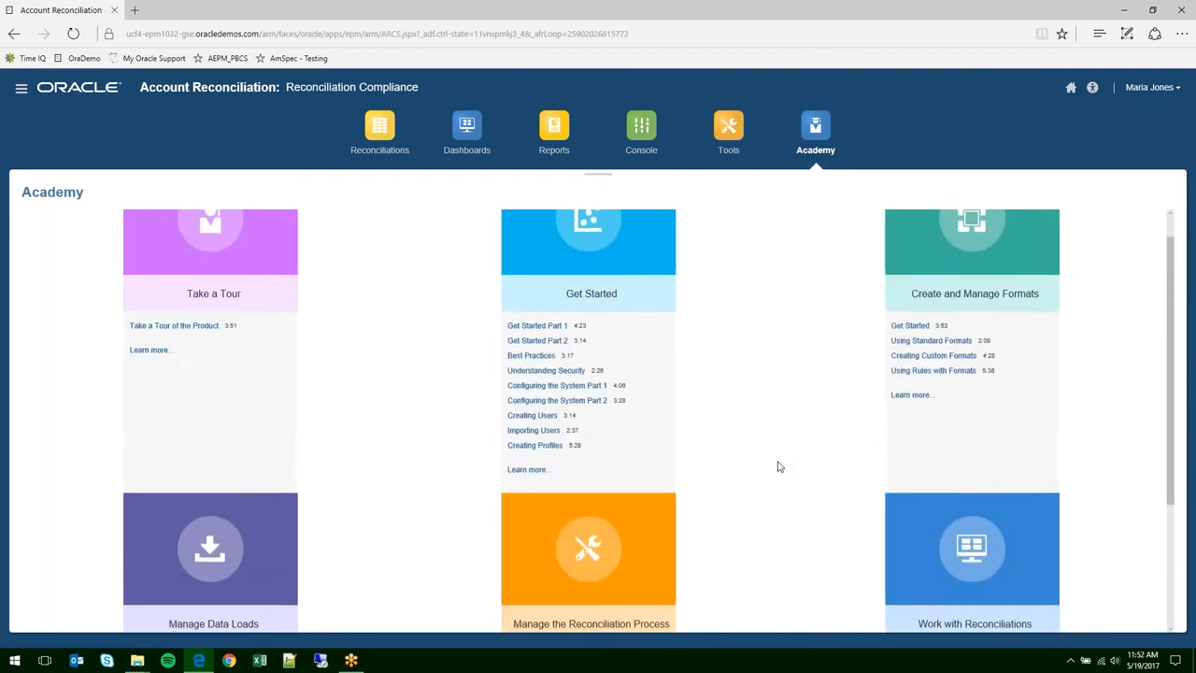
scroll(down, 3)
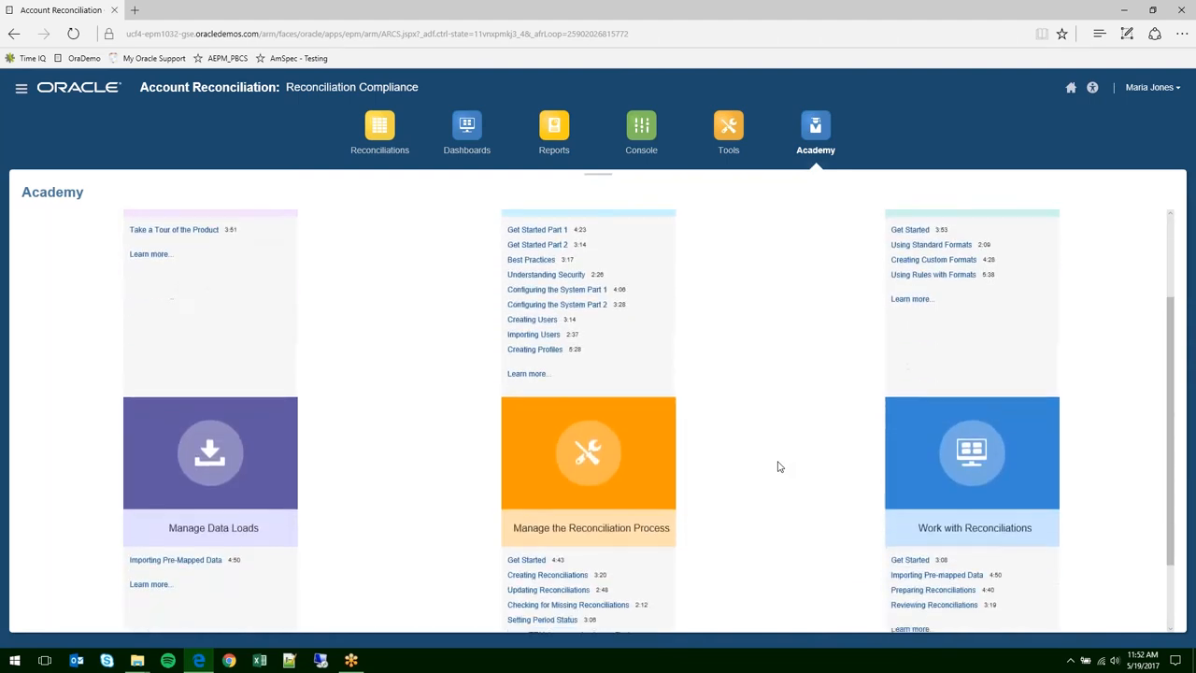
scroll(up, 3)
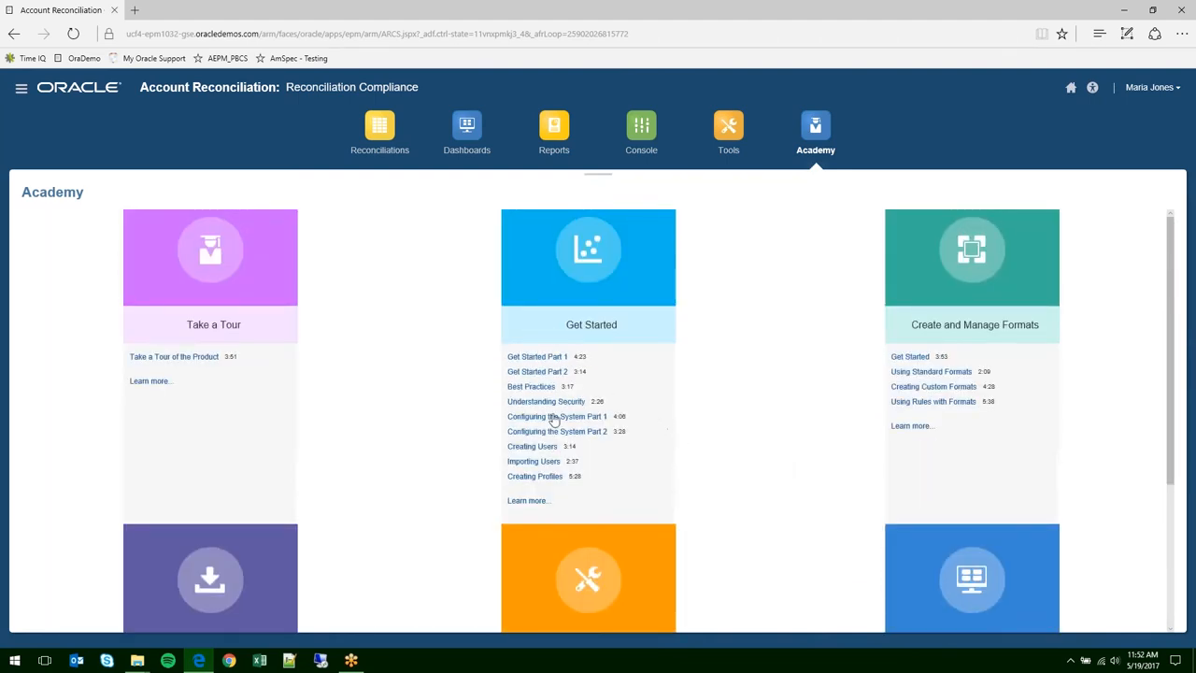
mouse_move(824, 396)
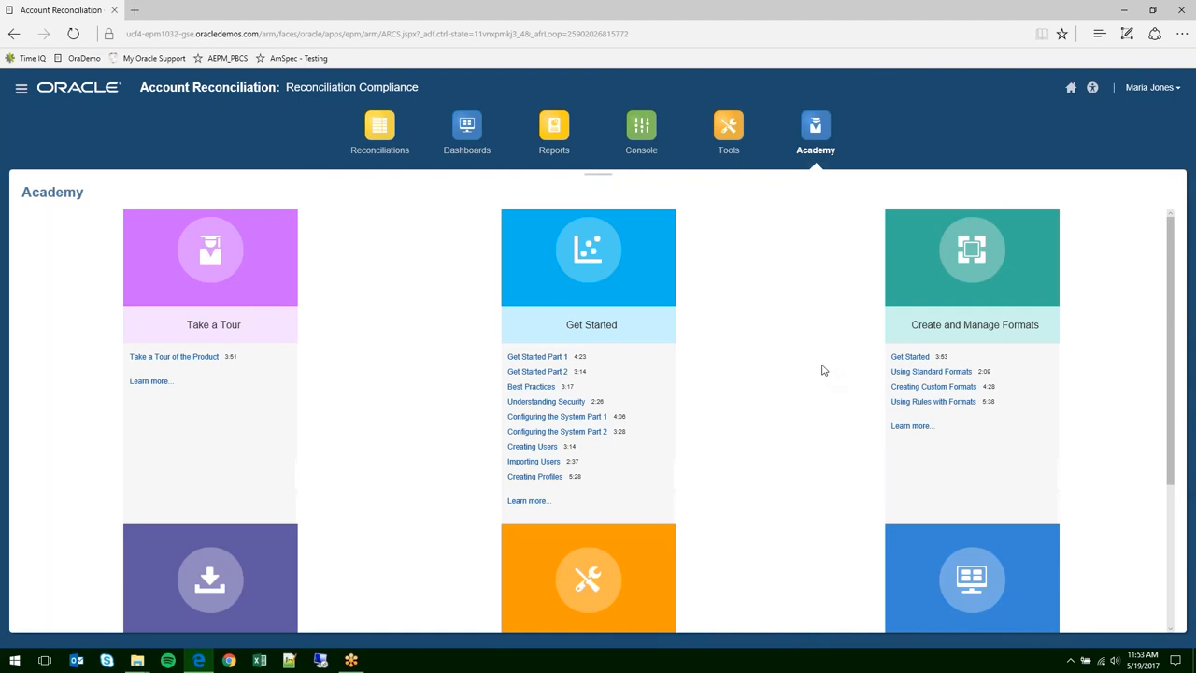
scroll(down, 3)
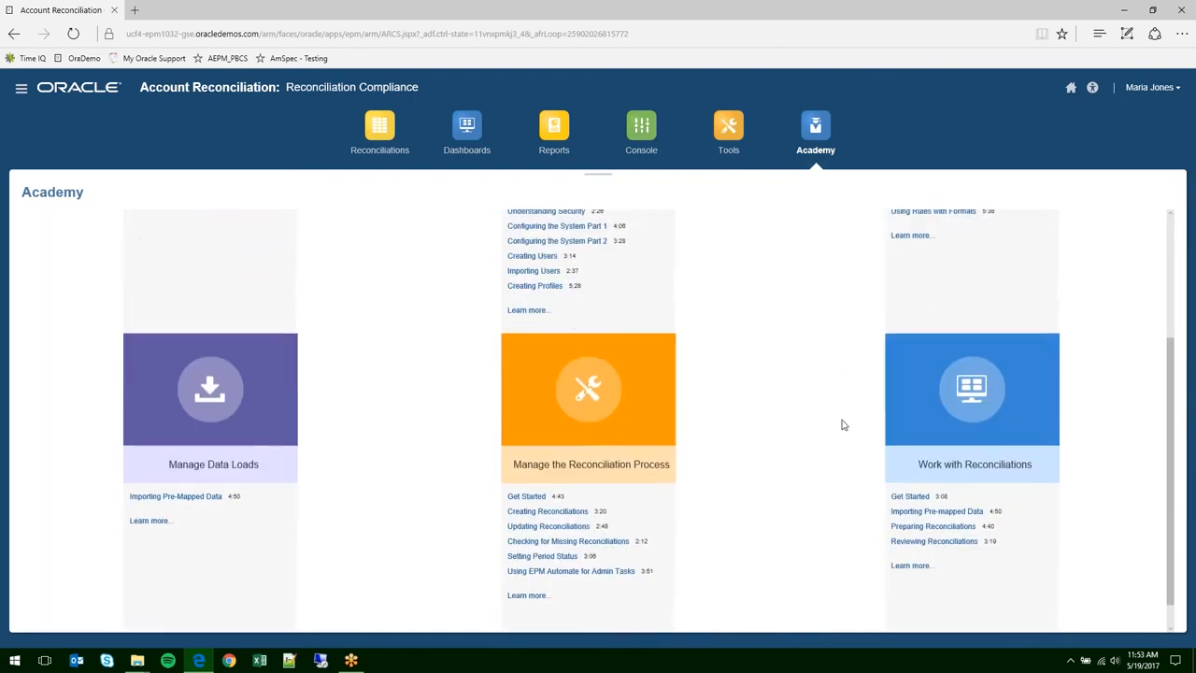
mouse_move(851, 497)
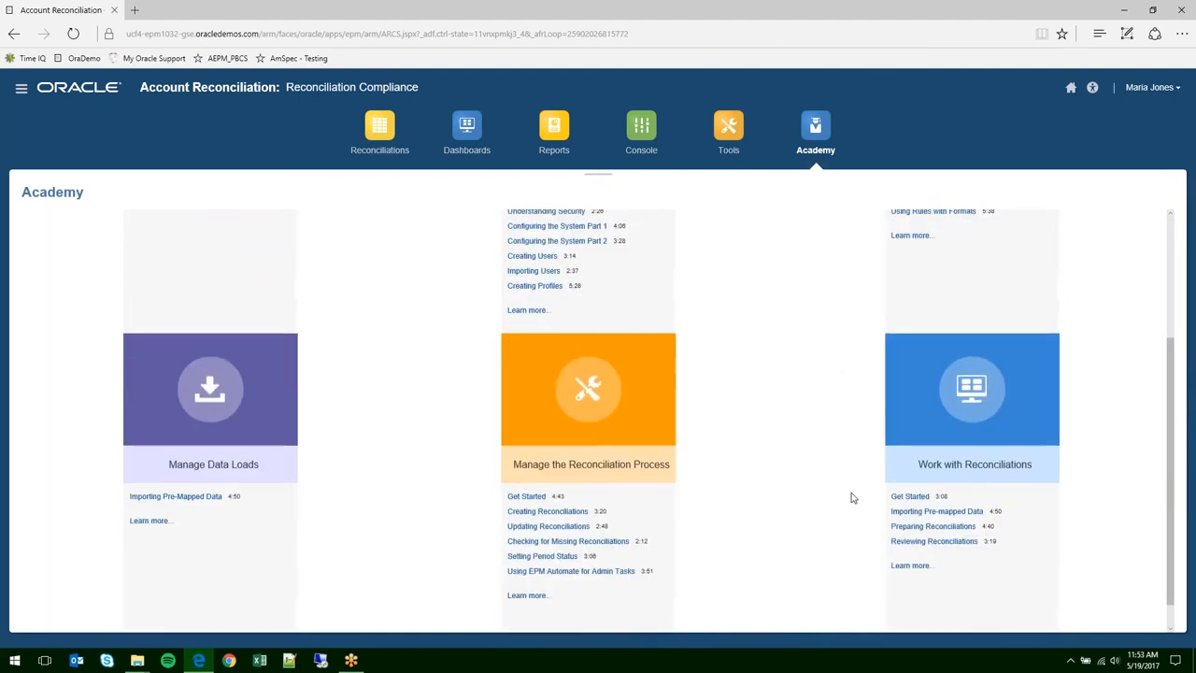
mouse_move(780, 518)
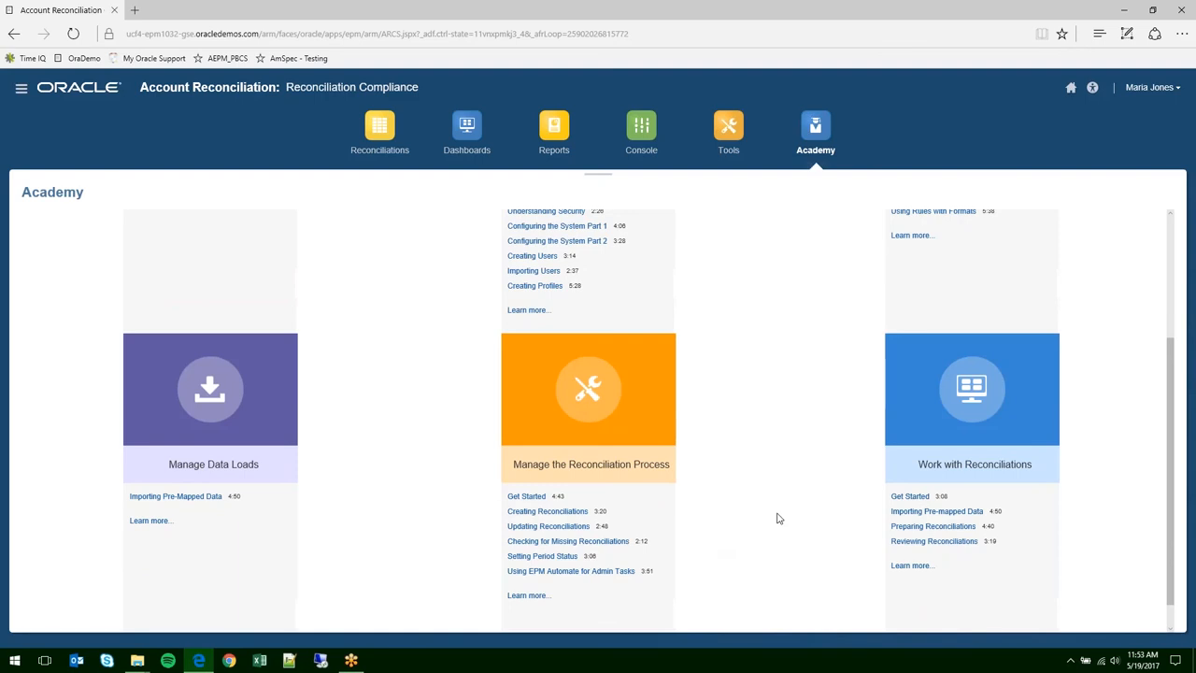
scroll(up, 3)
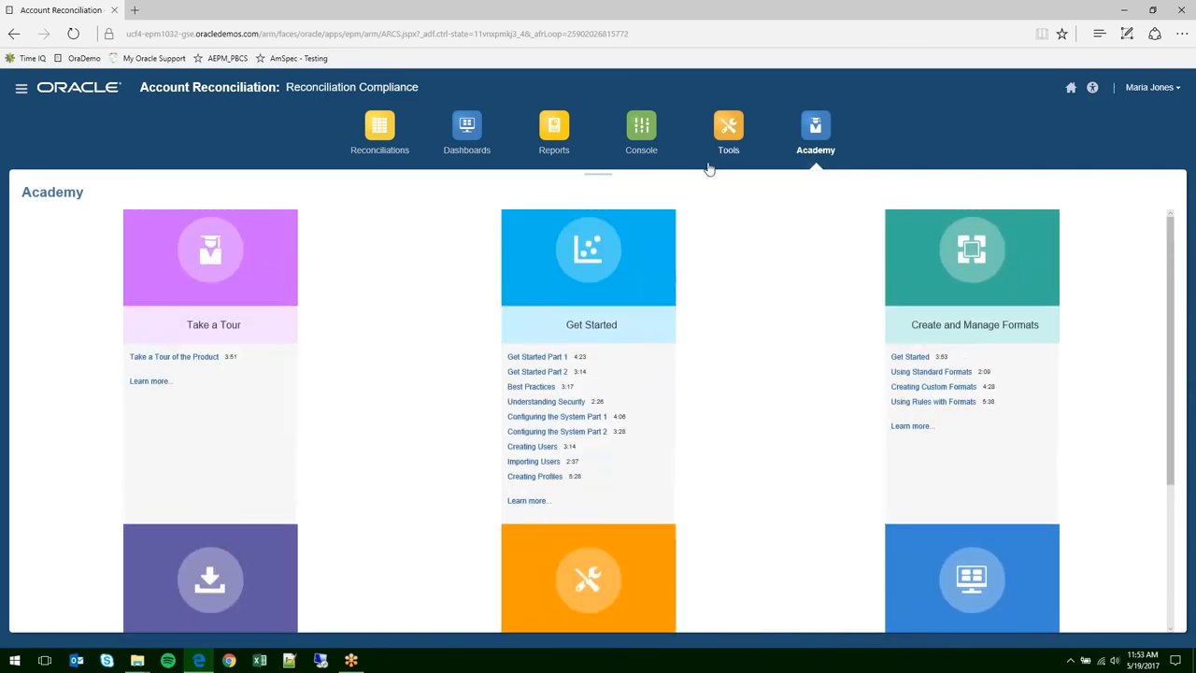
mouse_move(930, 164)
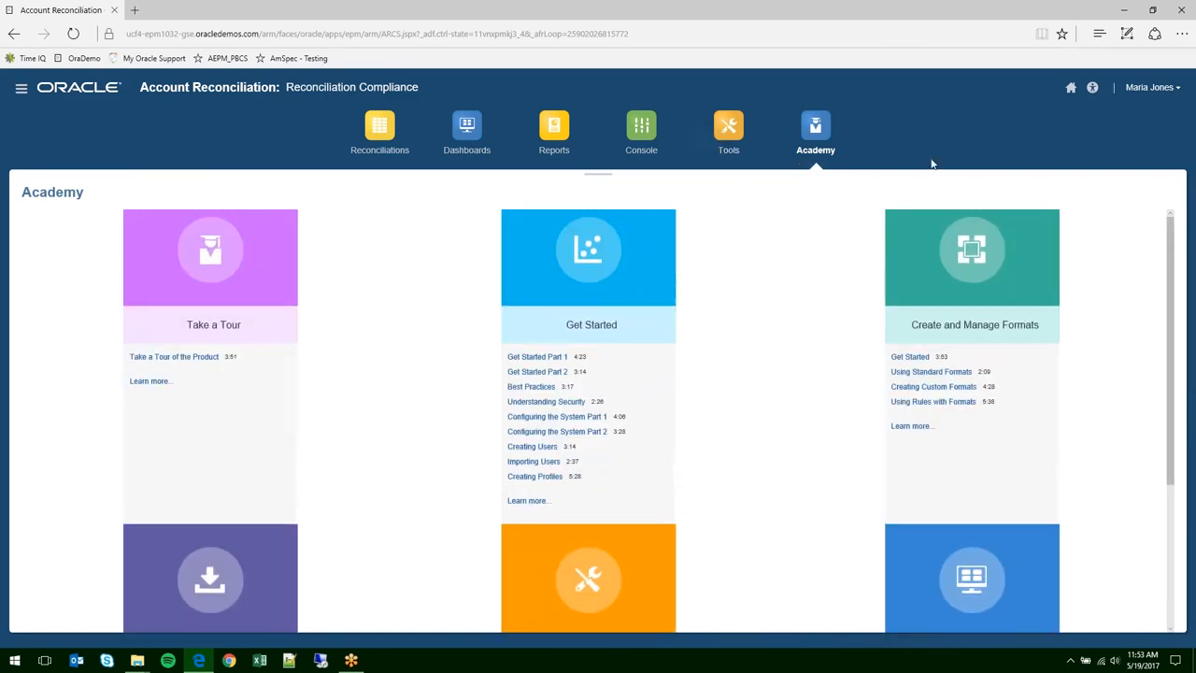
mouse_move(892, 154)
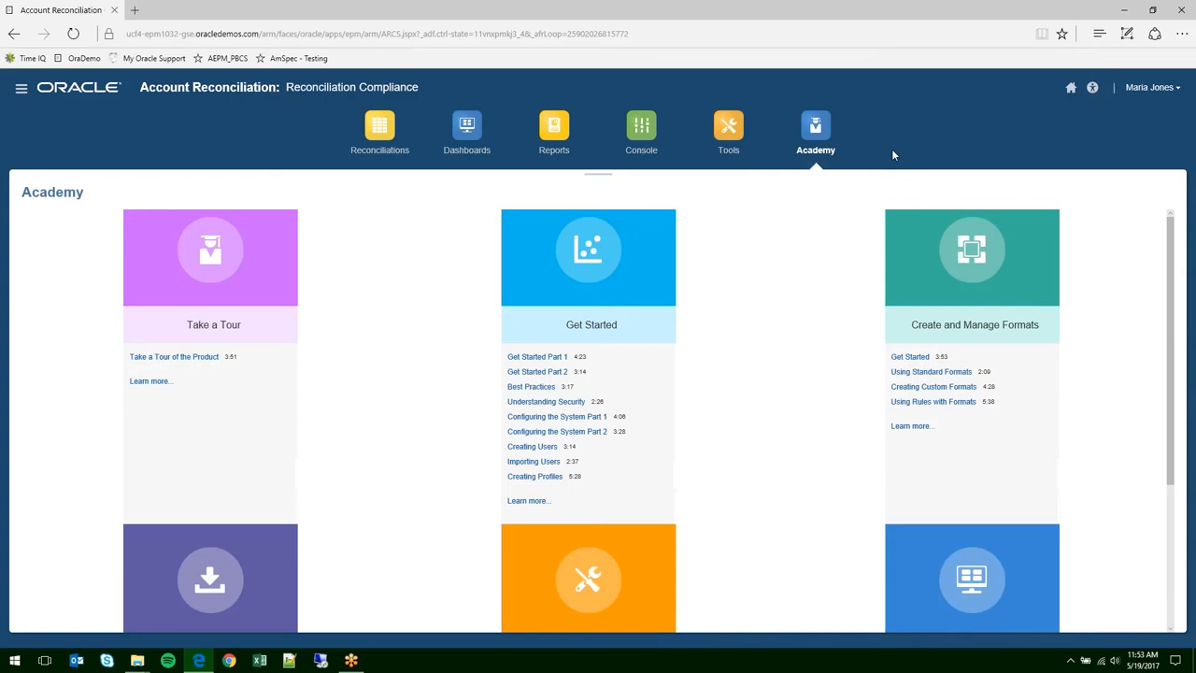
mouse_move(739, 228)
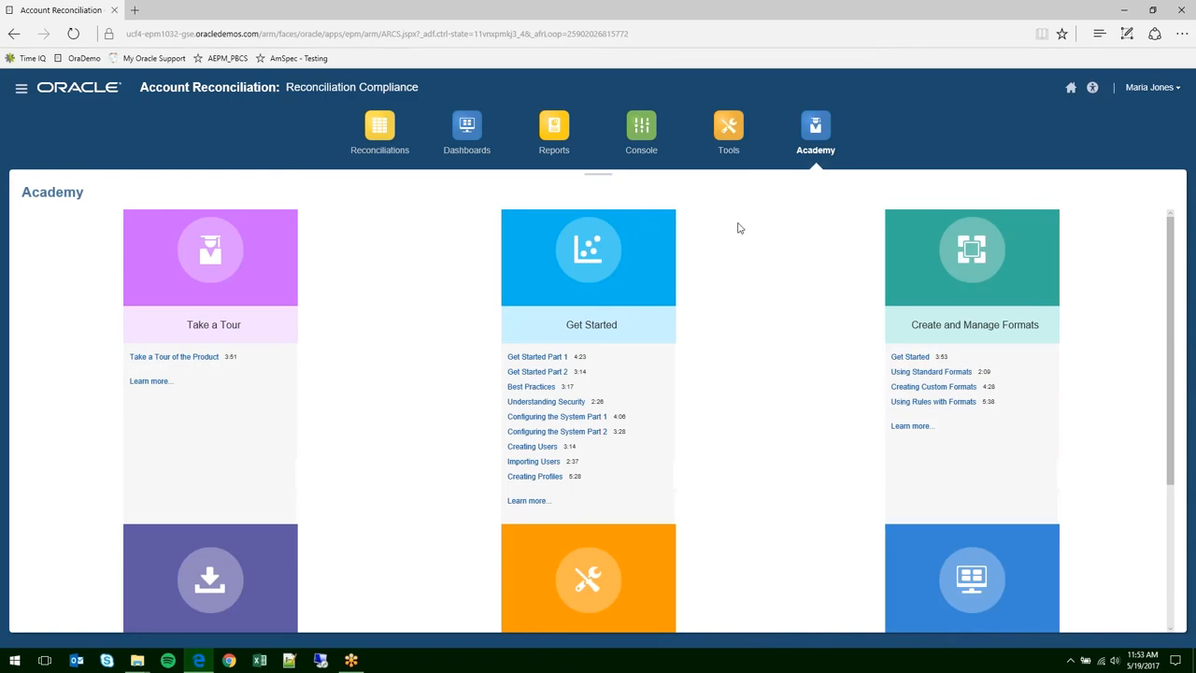
mouse_move(627, 134)
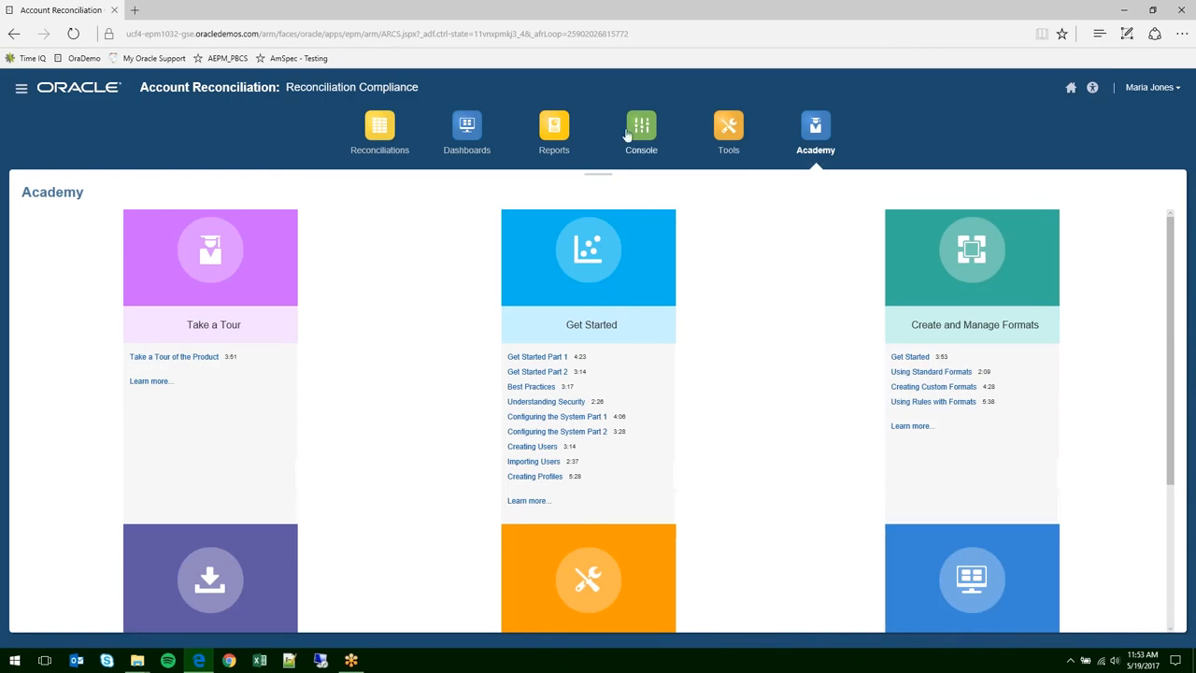
mouse_move(428, 17)
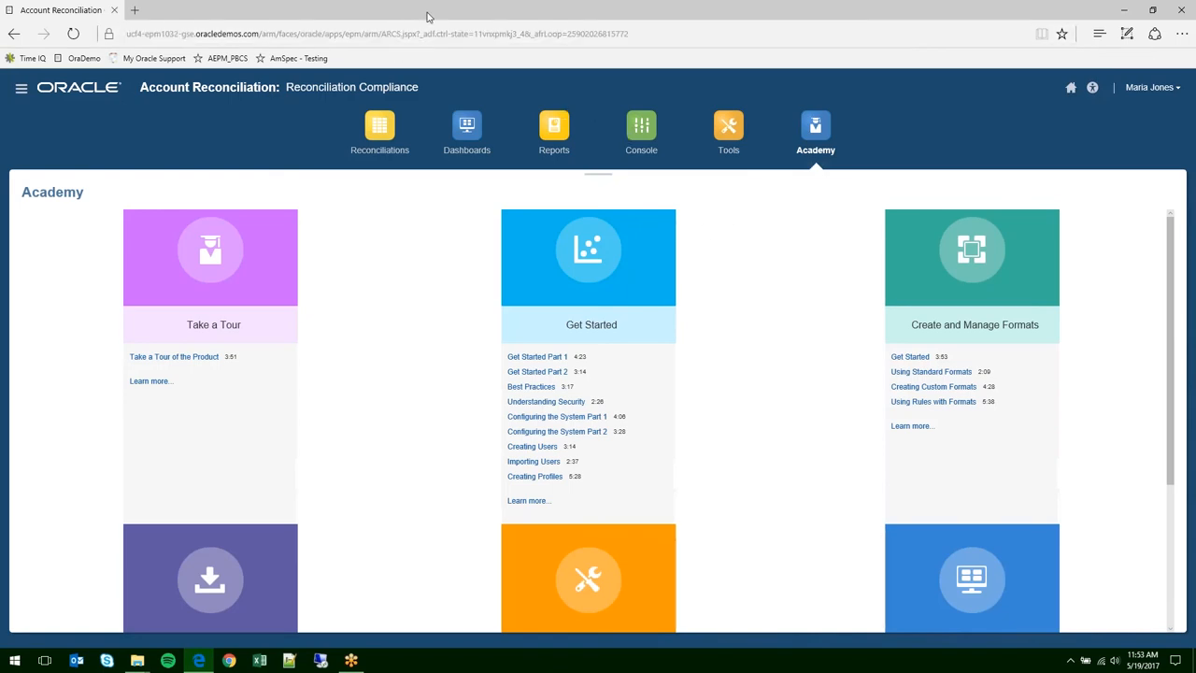